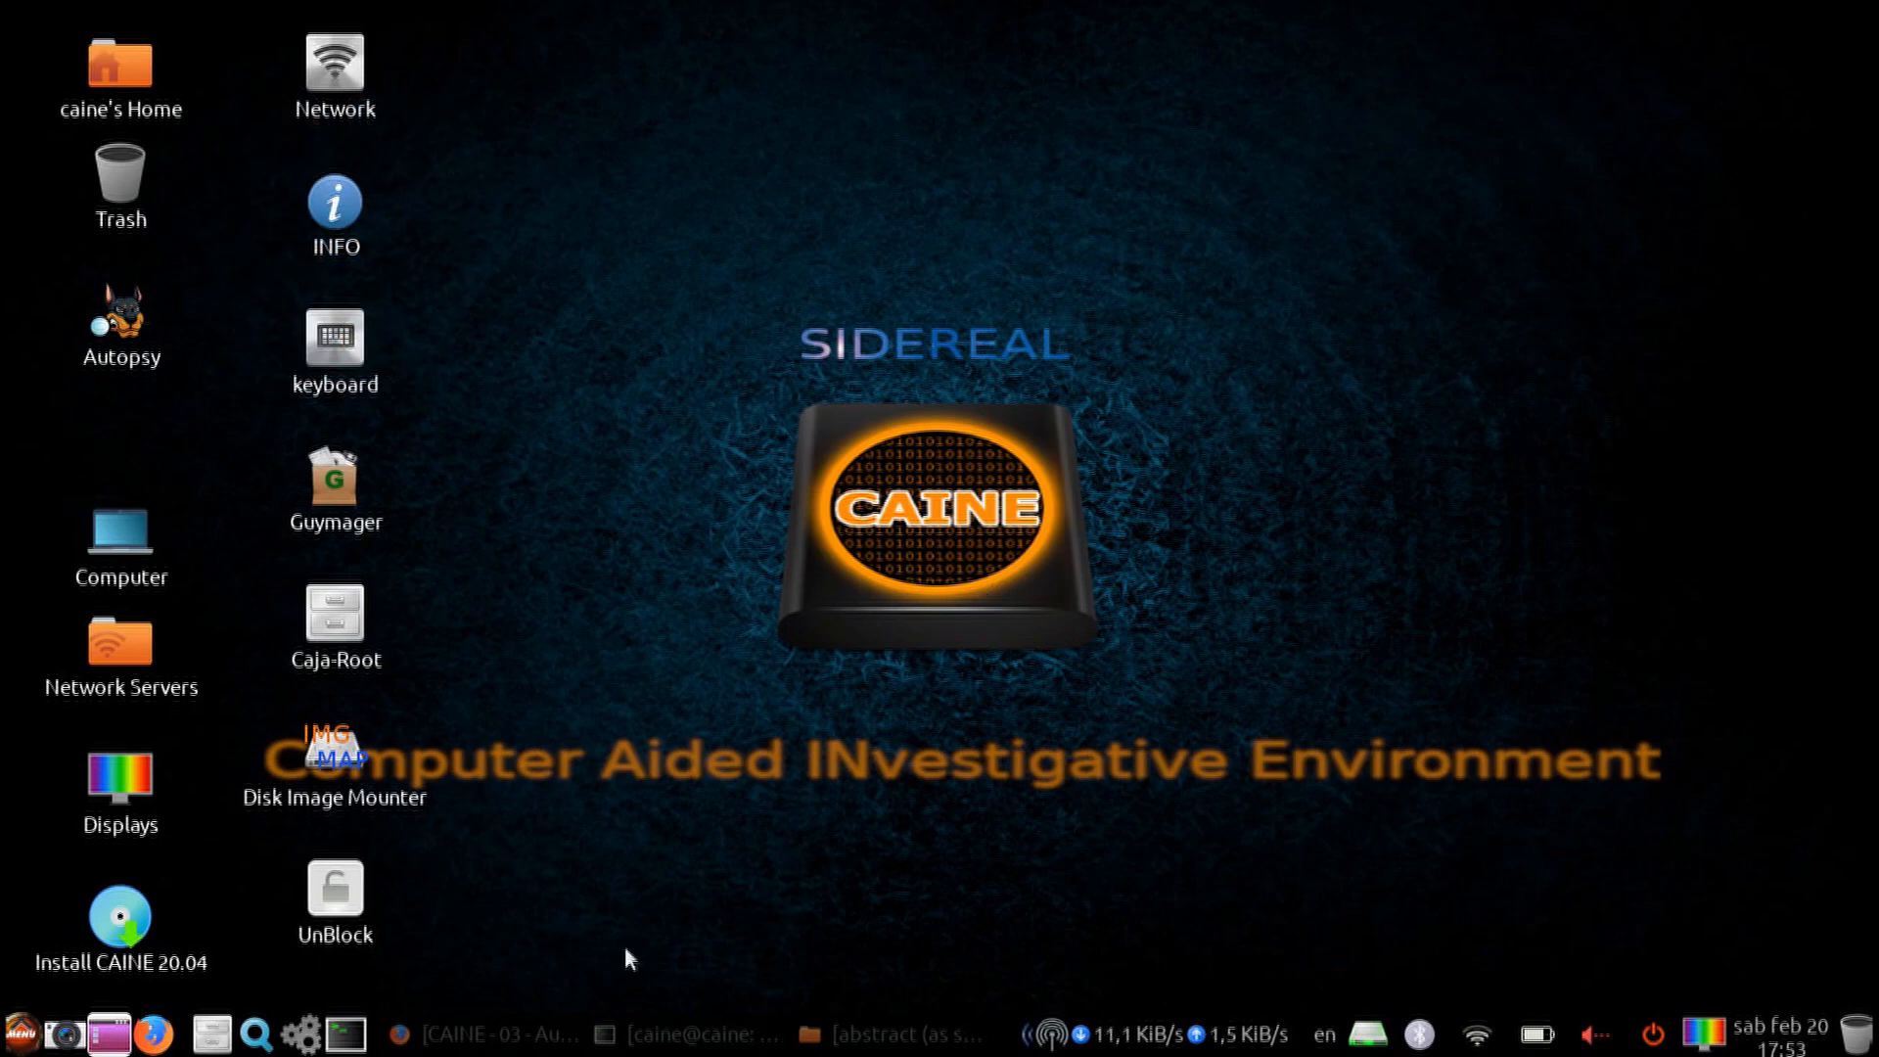
{"action": "mouse_move", "coordinate": [588, 943]}
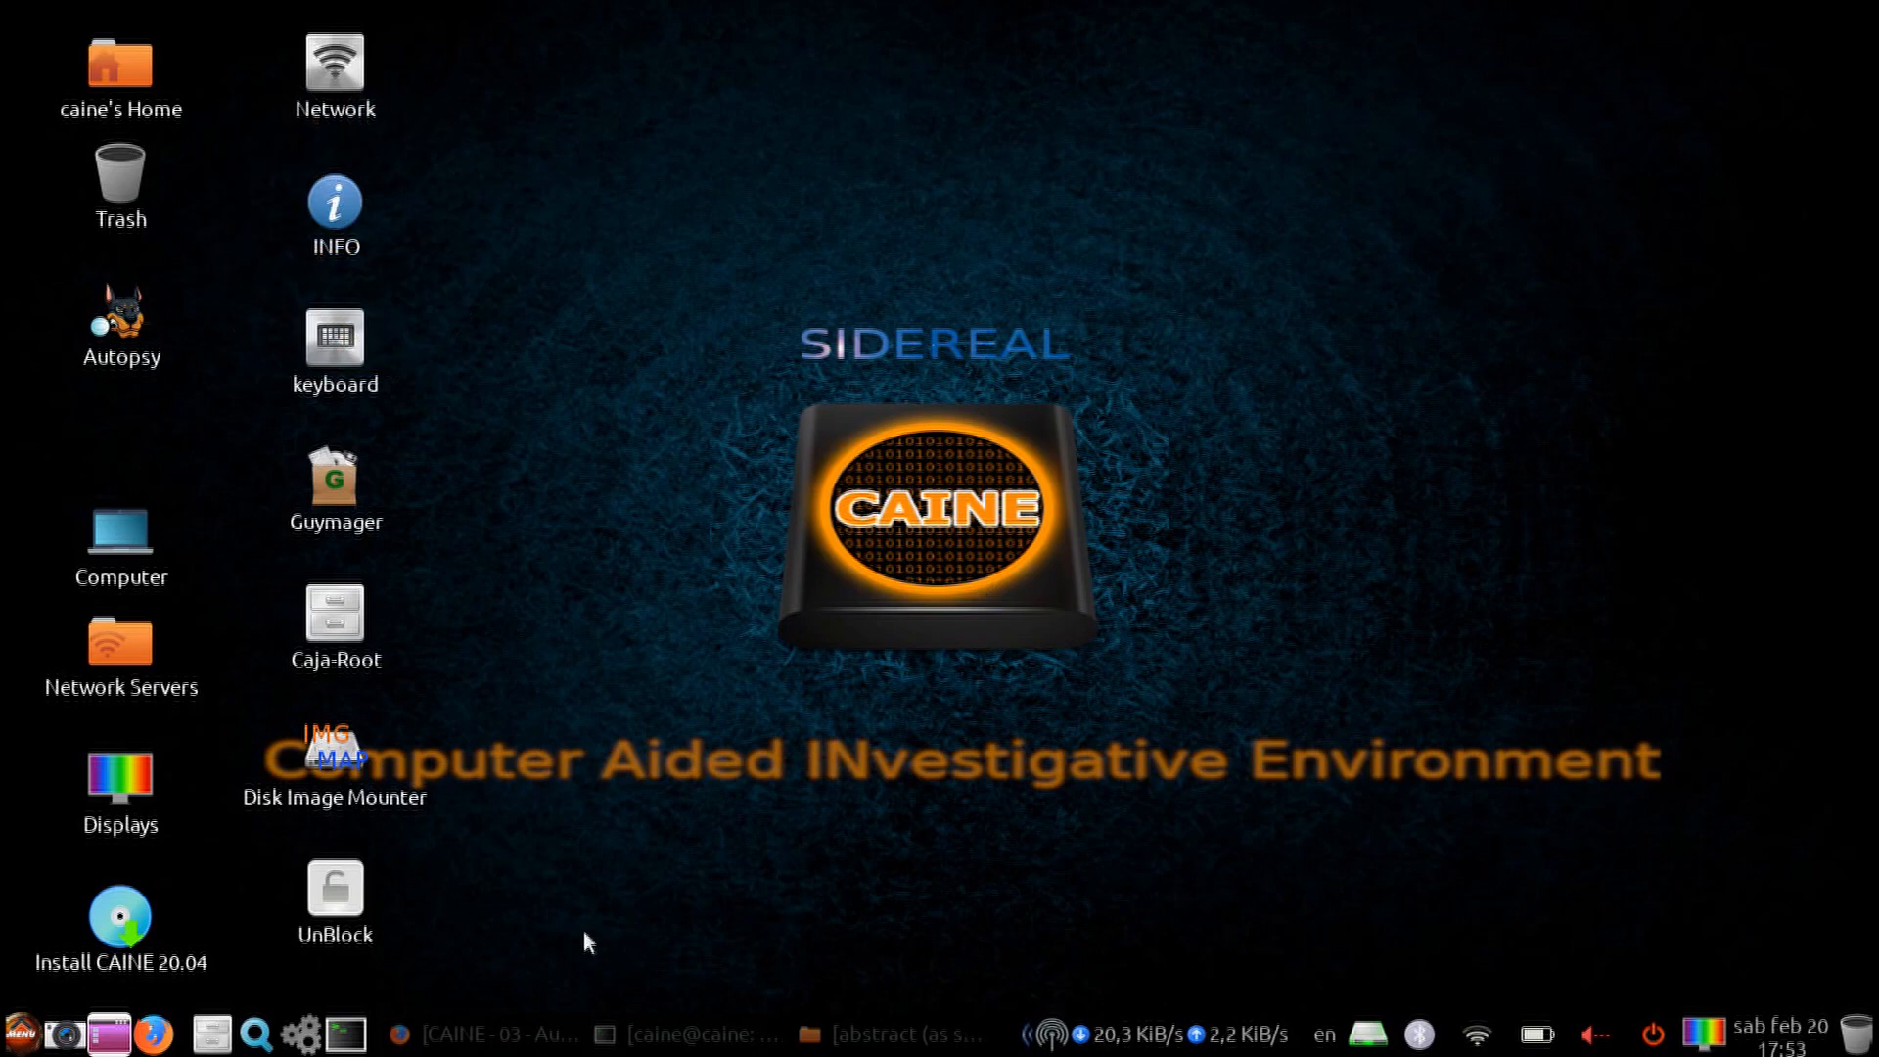
Step: Browse the CAINE applications menu to Forensic tools > Hash where QuickHash is listed
{"action": "left_click", "coordinate": [20, 1034]}
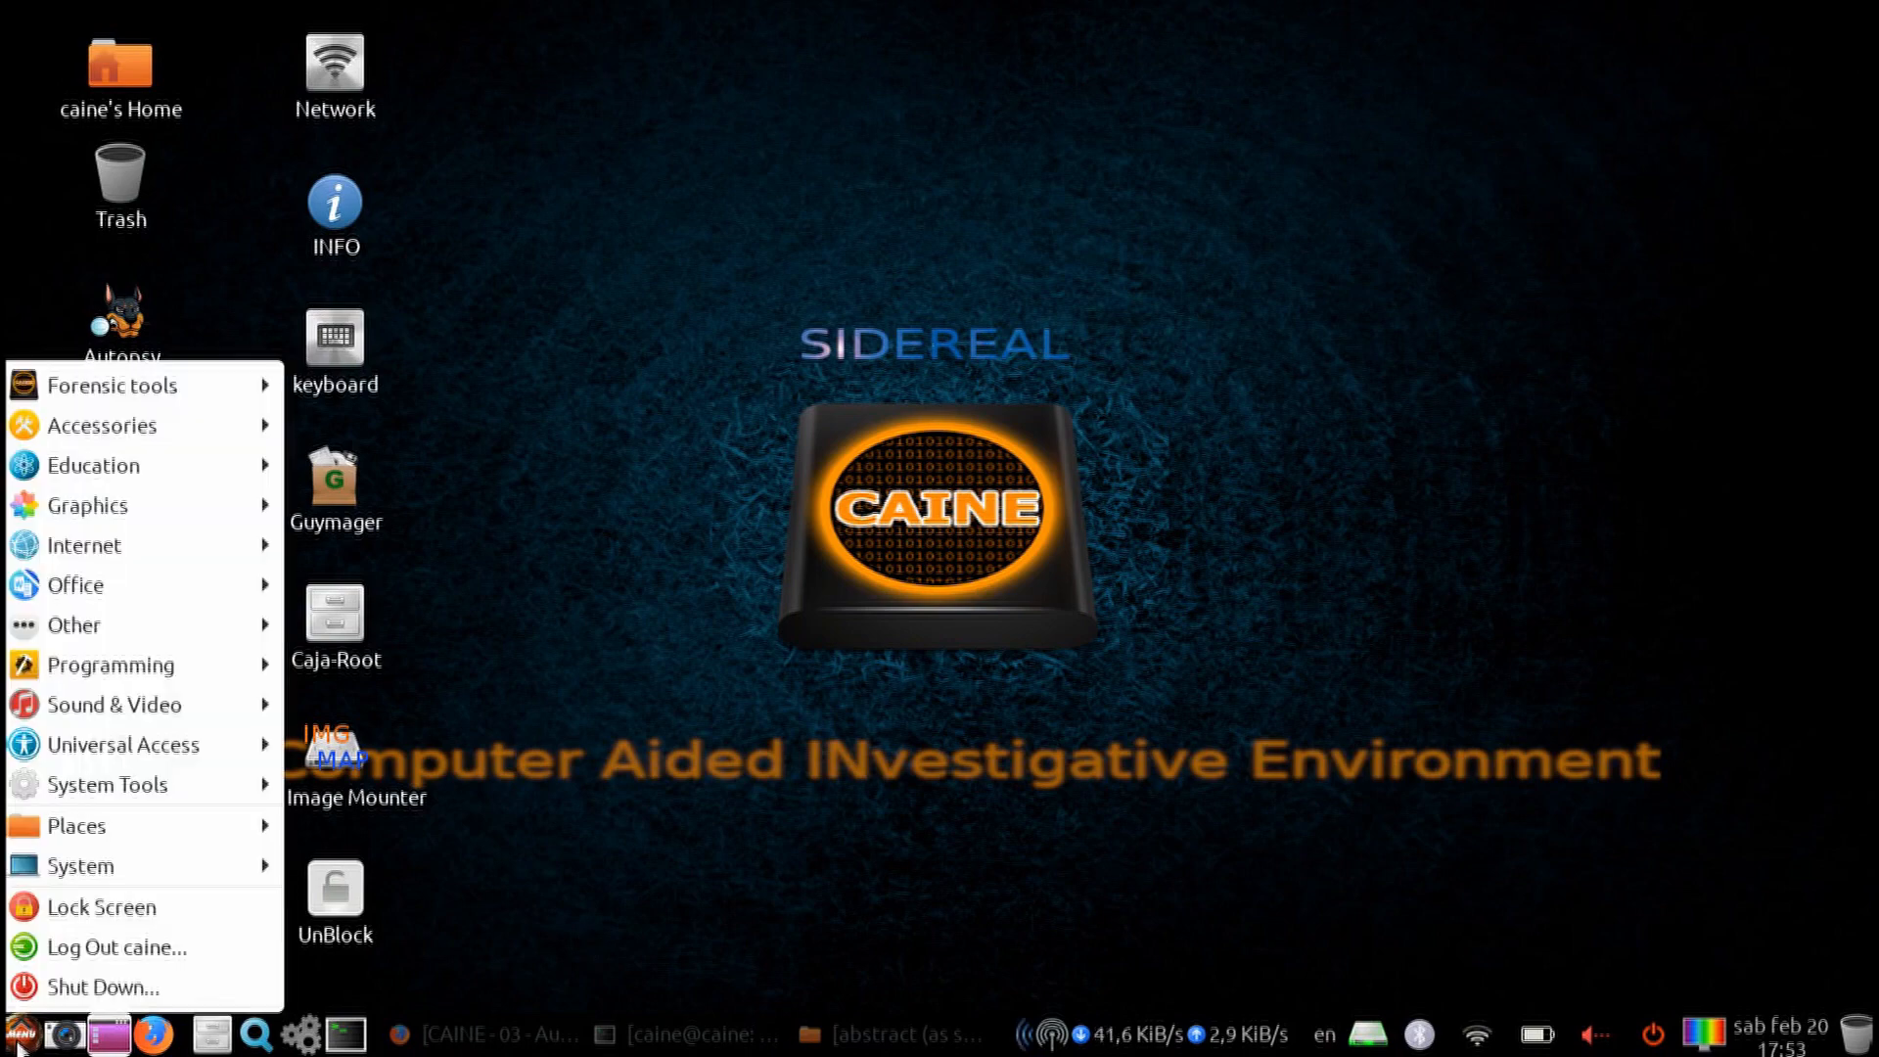
{"action": "left_click", "coordinate": [86, 506]}
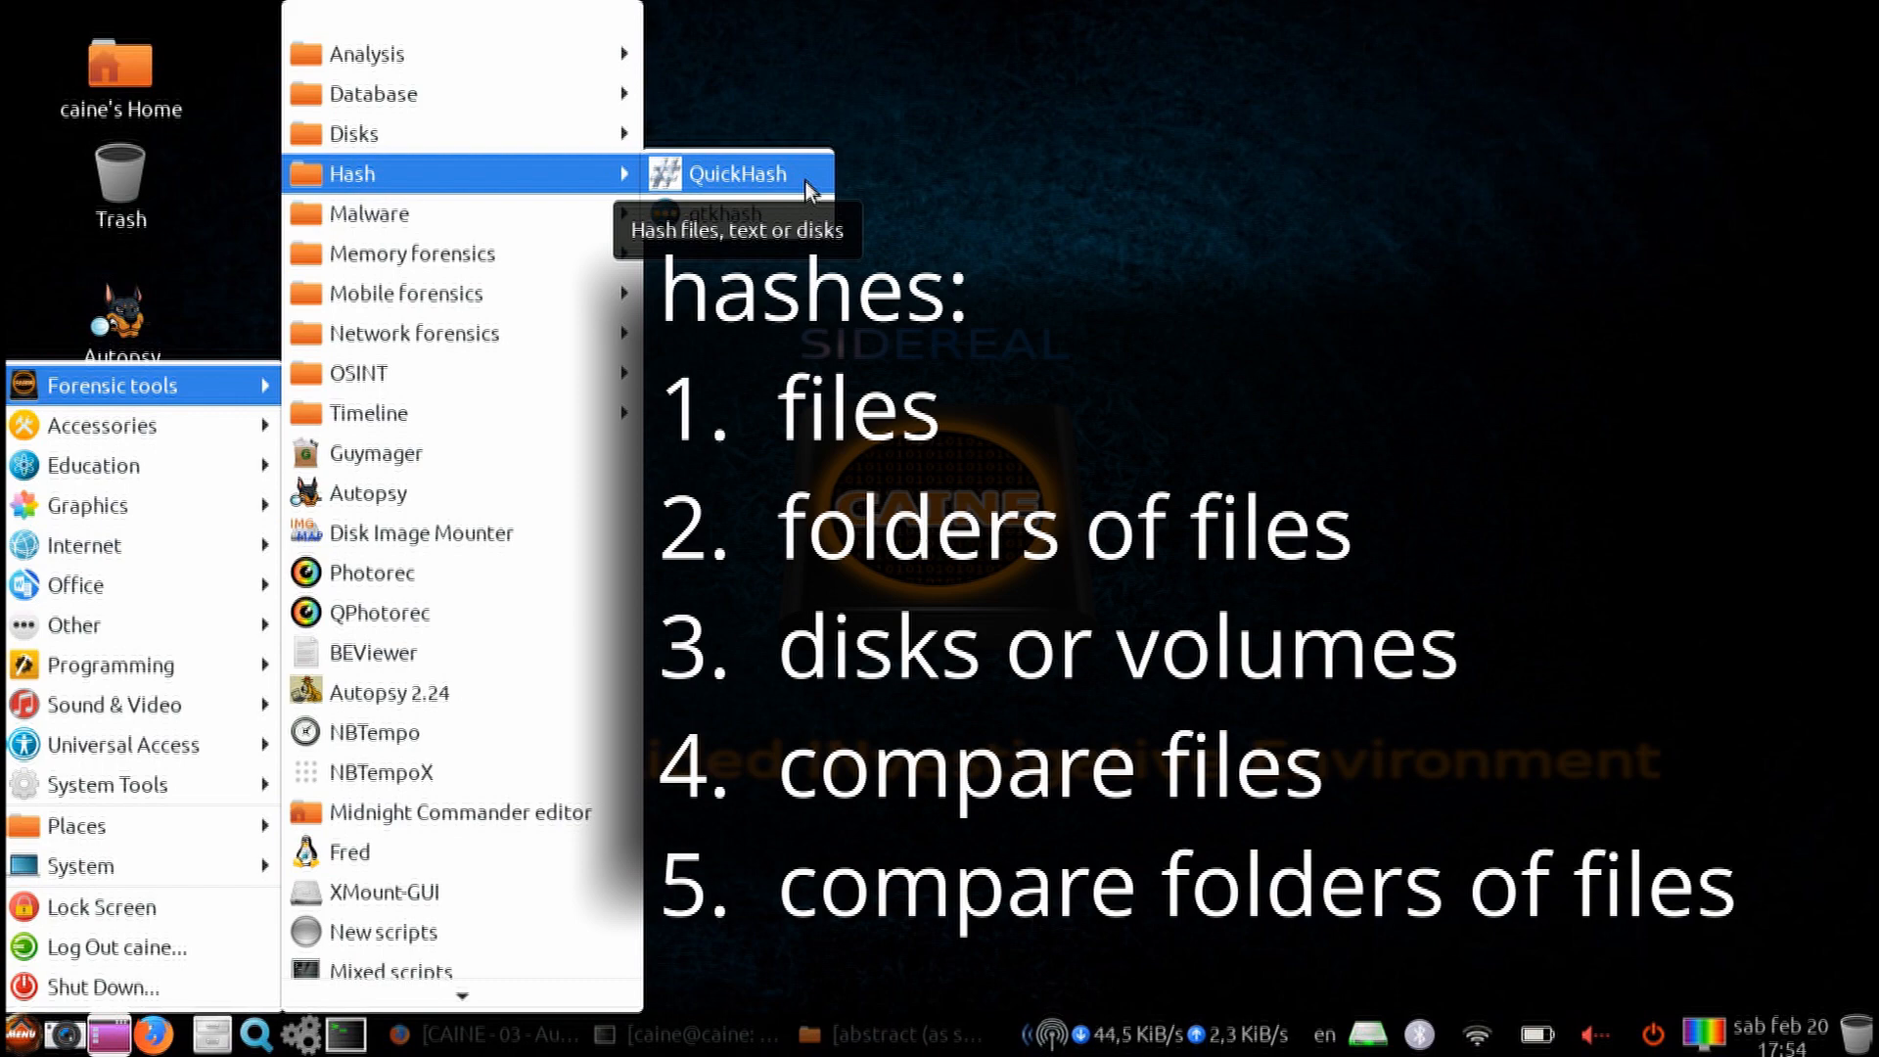
Step: Launch QuickHash and choose MD5 as the text hashing algorithm
{"action": "left_click", "coordinate": [732, 174]}
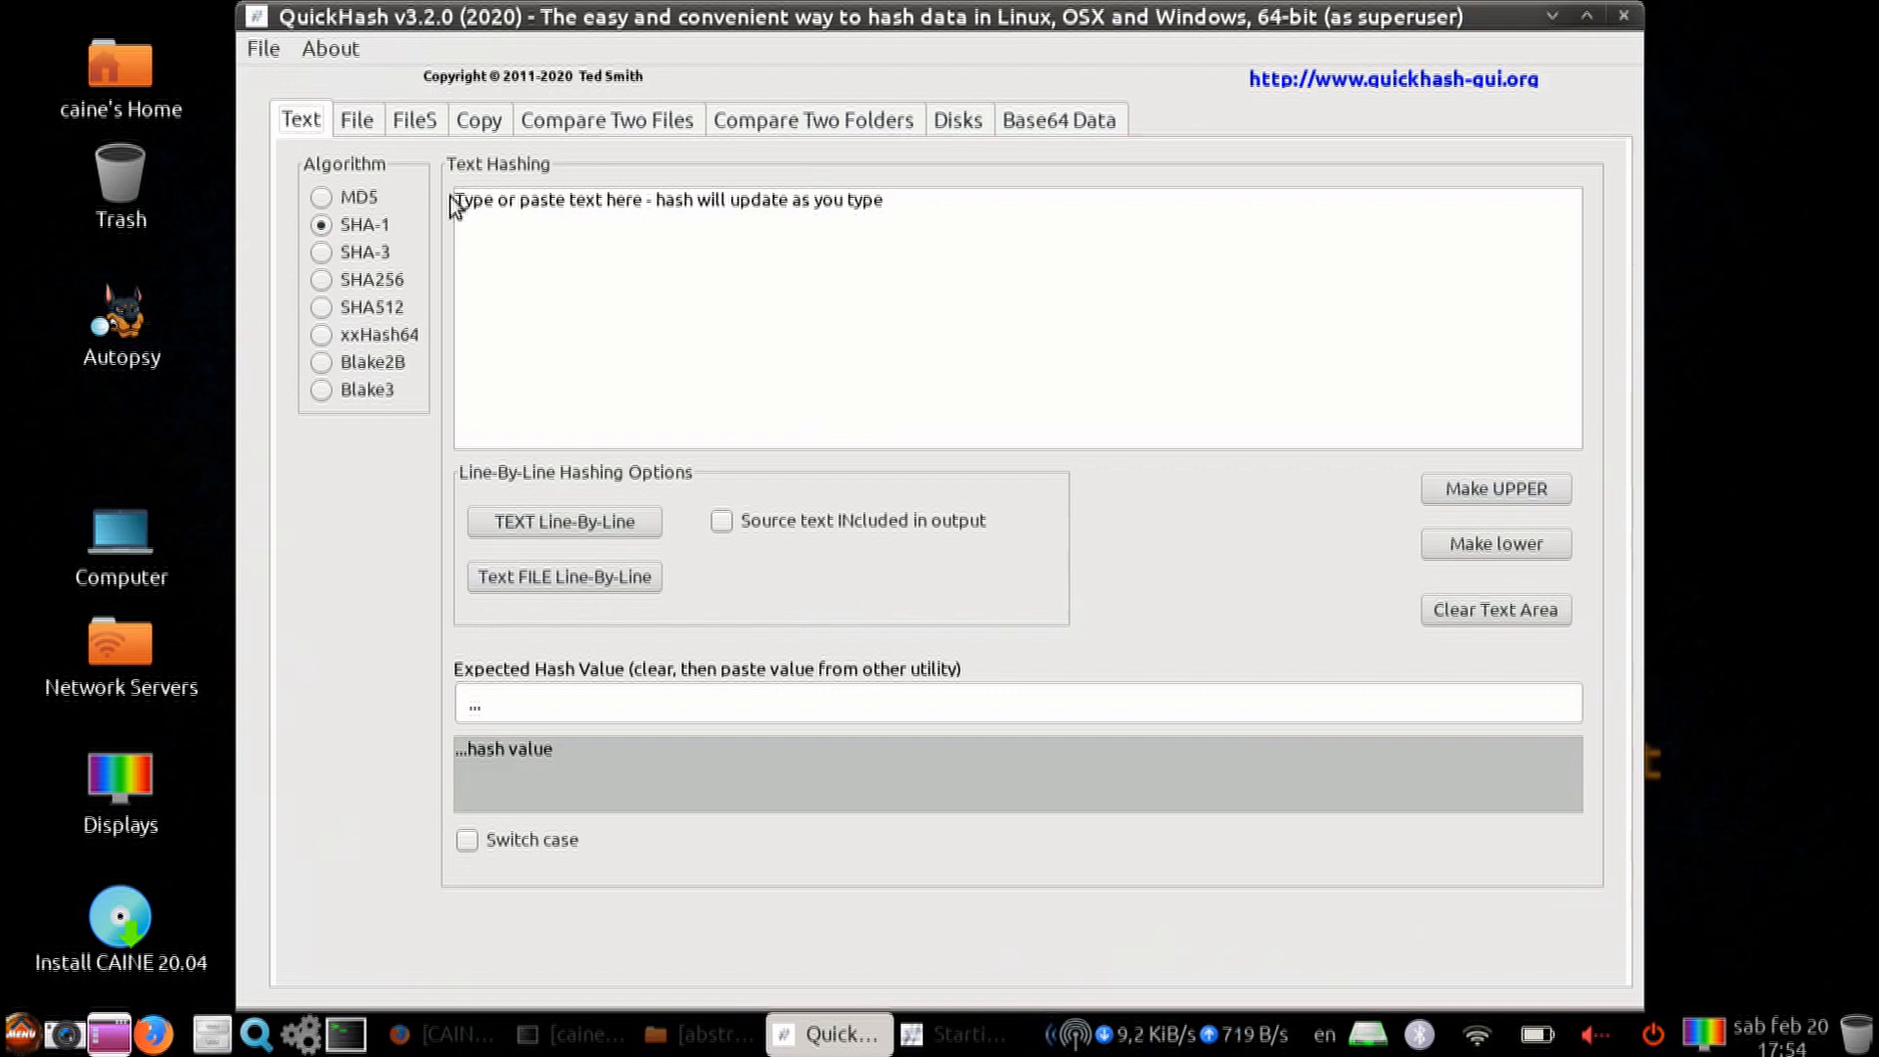
{"action": "mouse_move", "coordinate": [276, 255]}
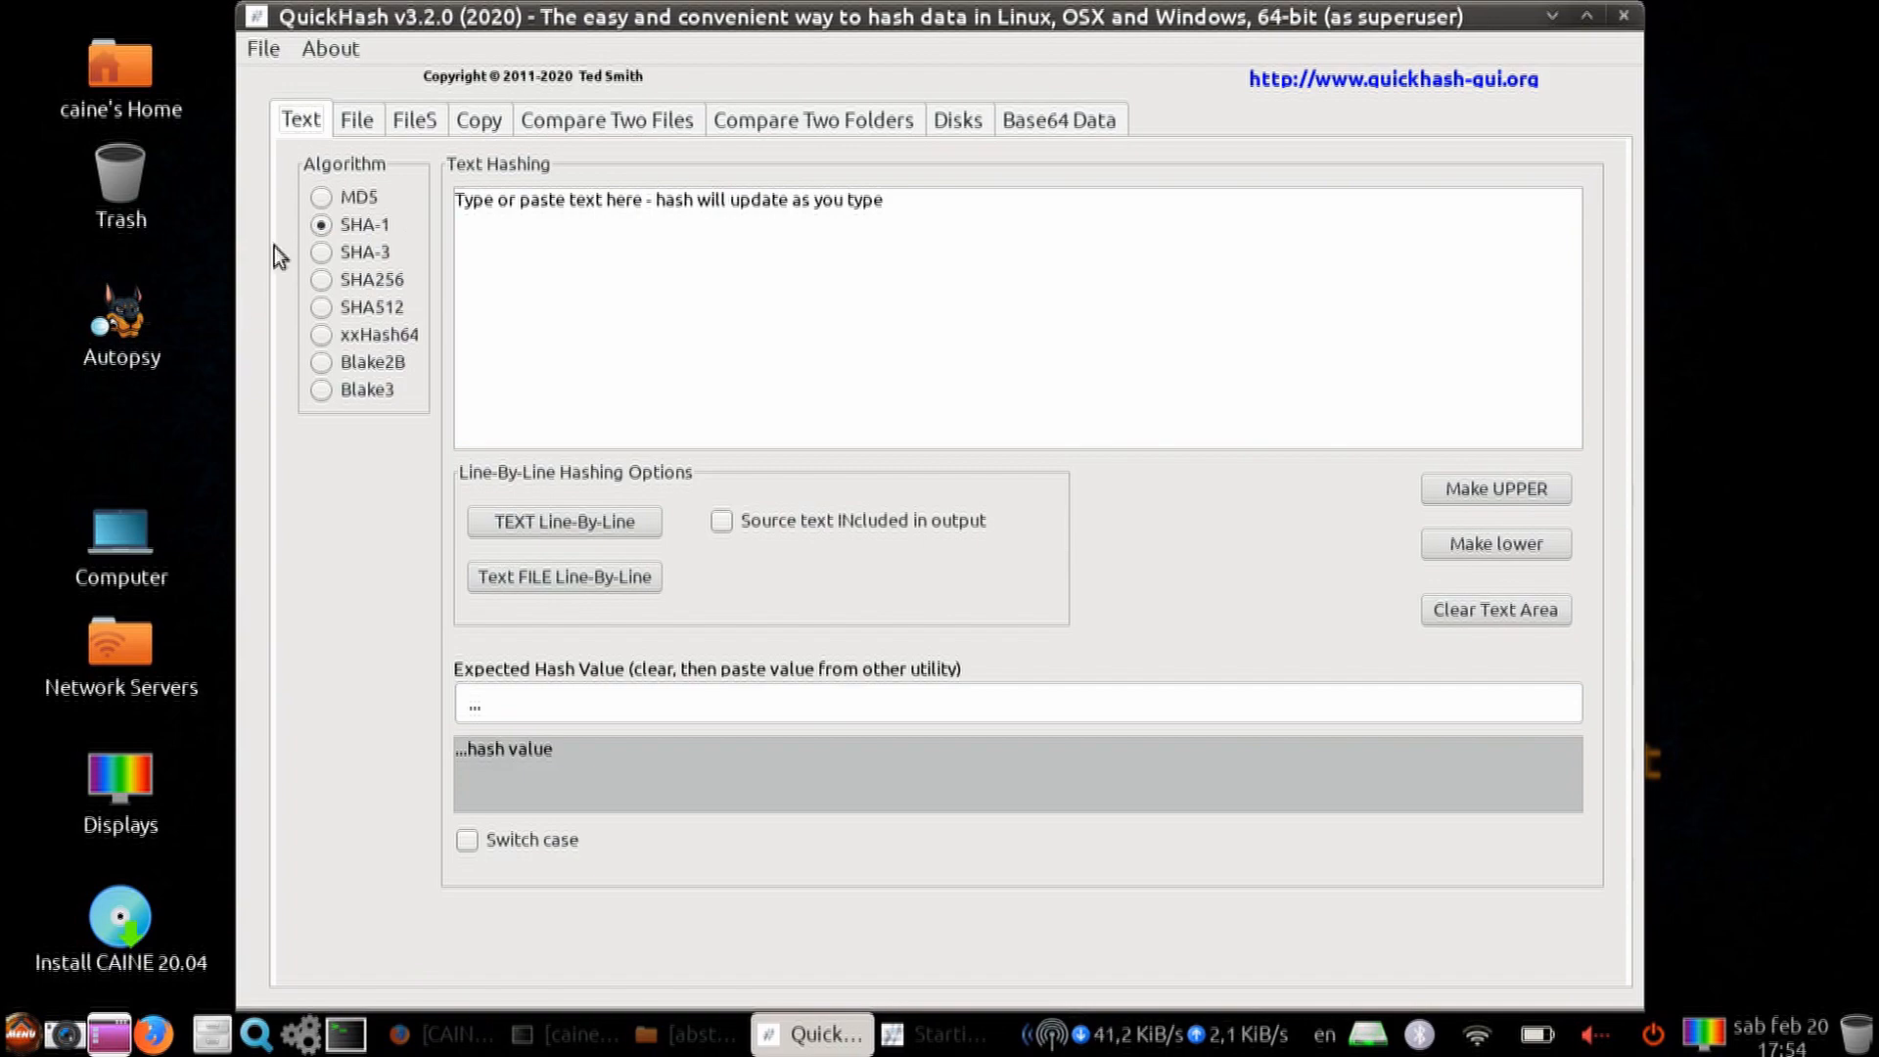
{"action": "mouse_move", "coordinate": [281, 254]}
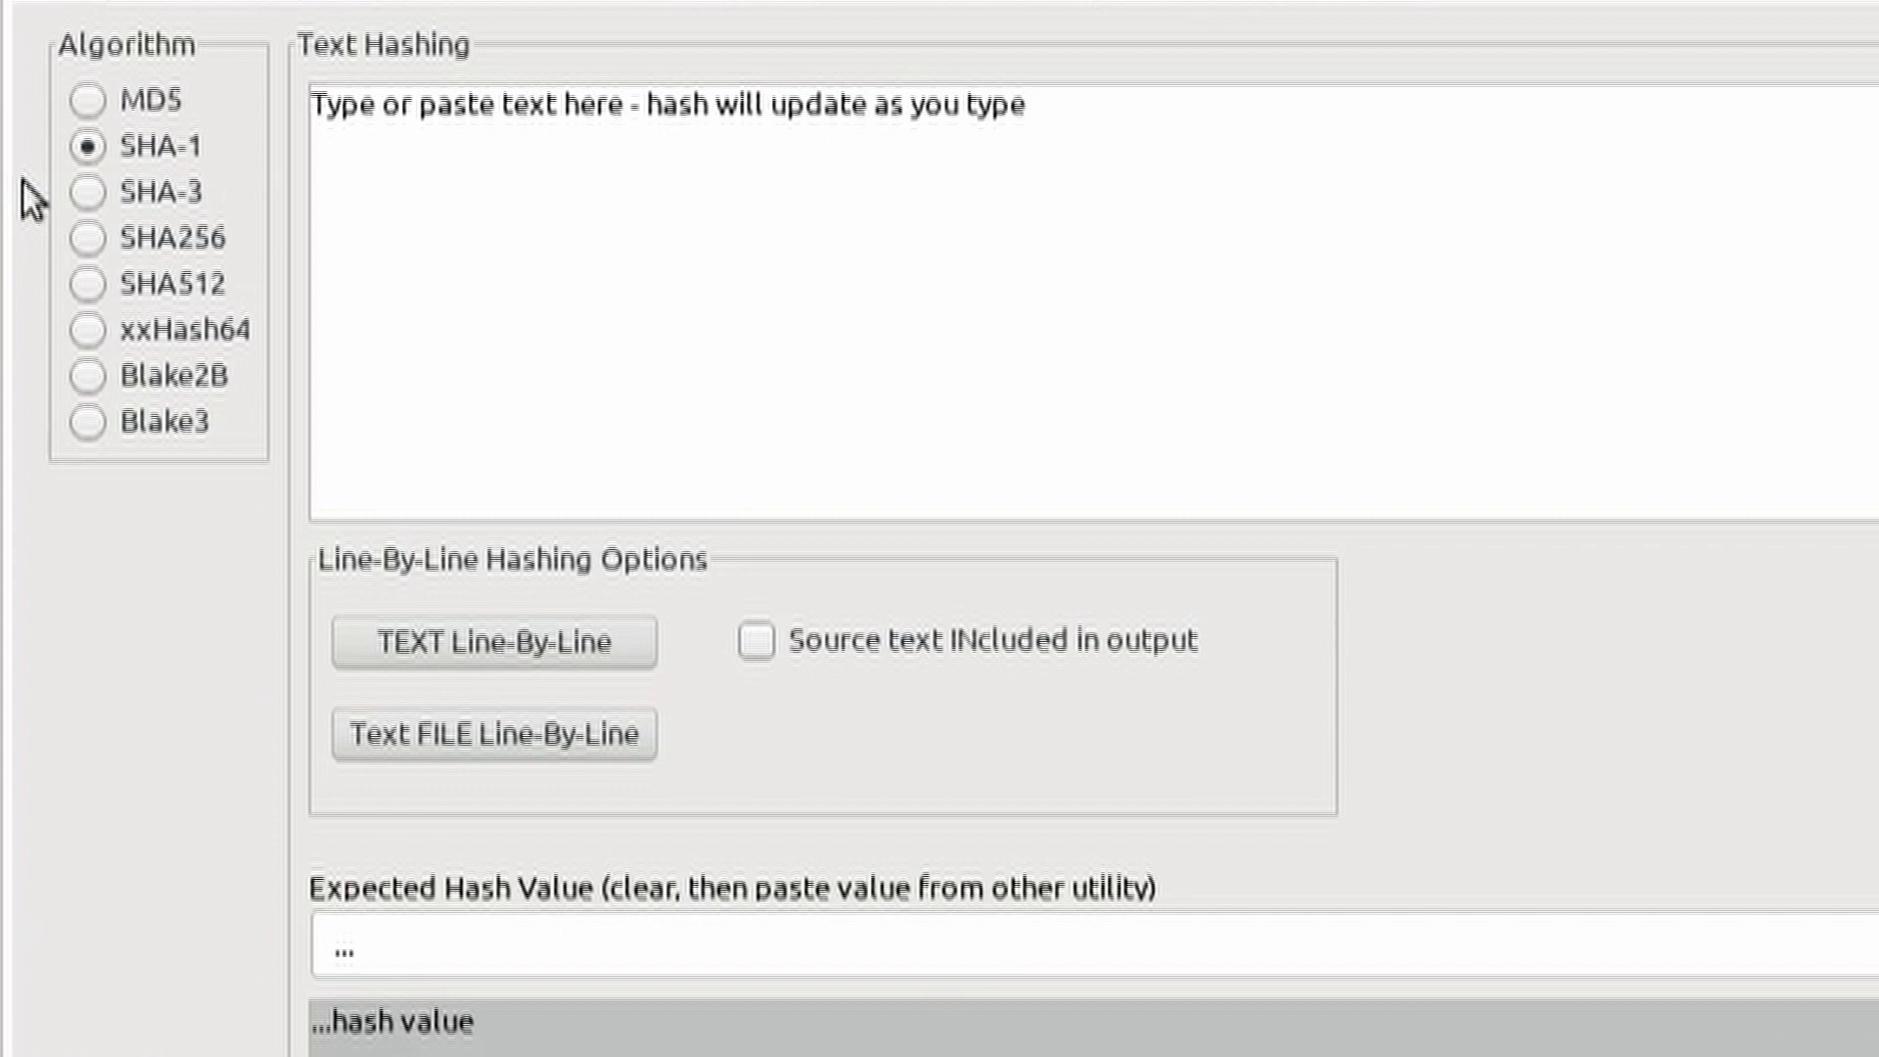
{"action": "mouse_move", "coordinate": [216, 131]}
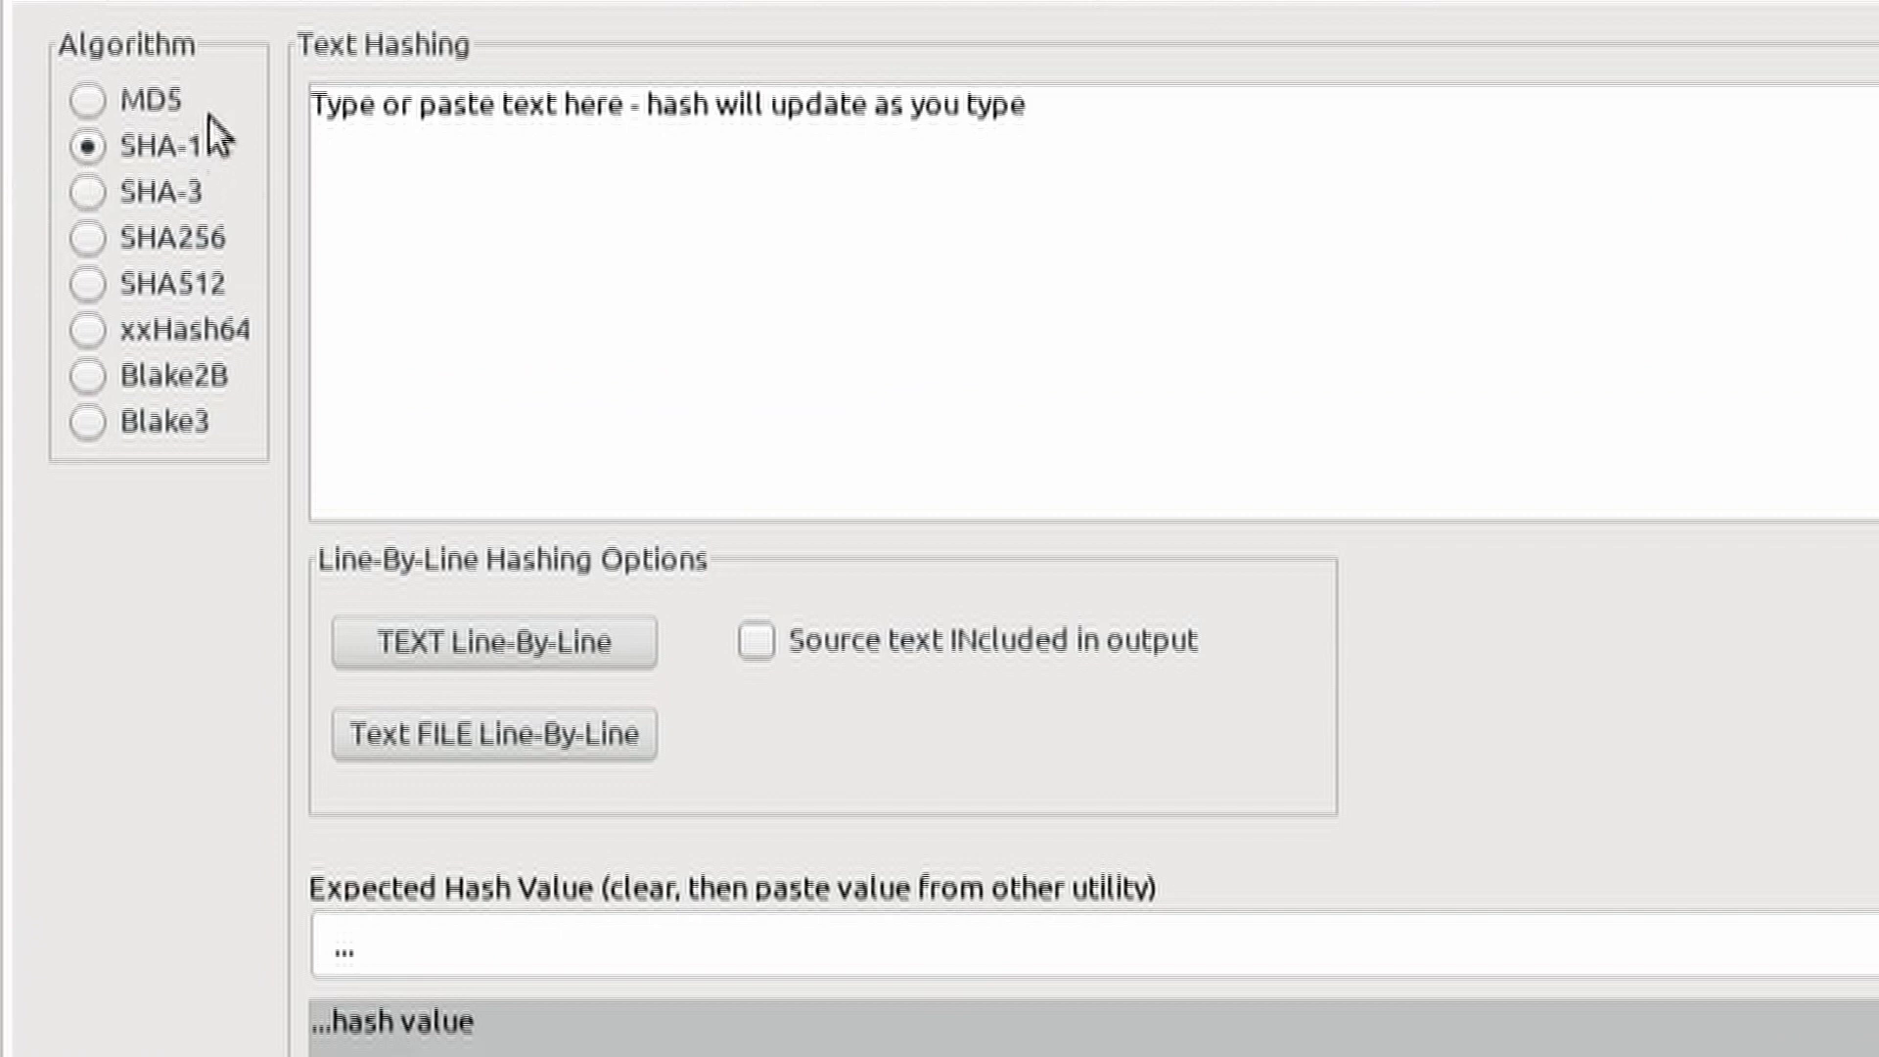
{"action": "left_click", "coordinate": [86, 100]}
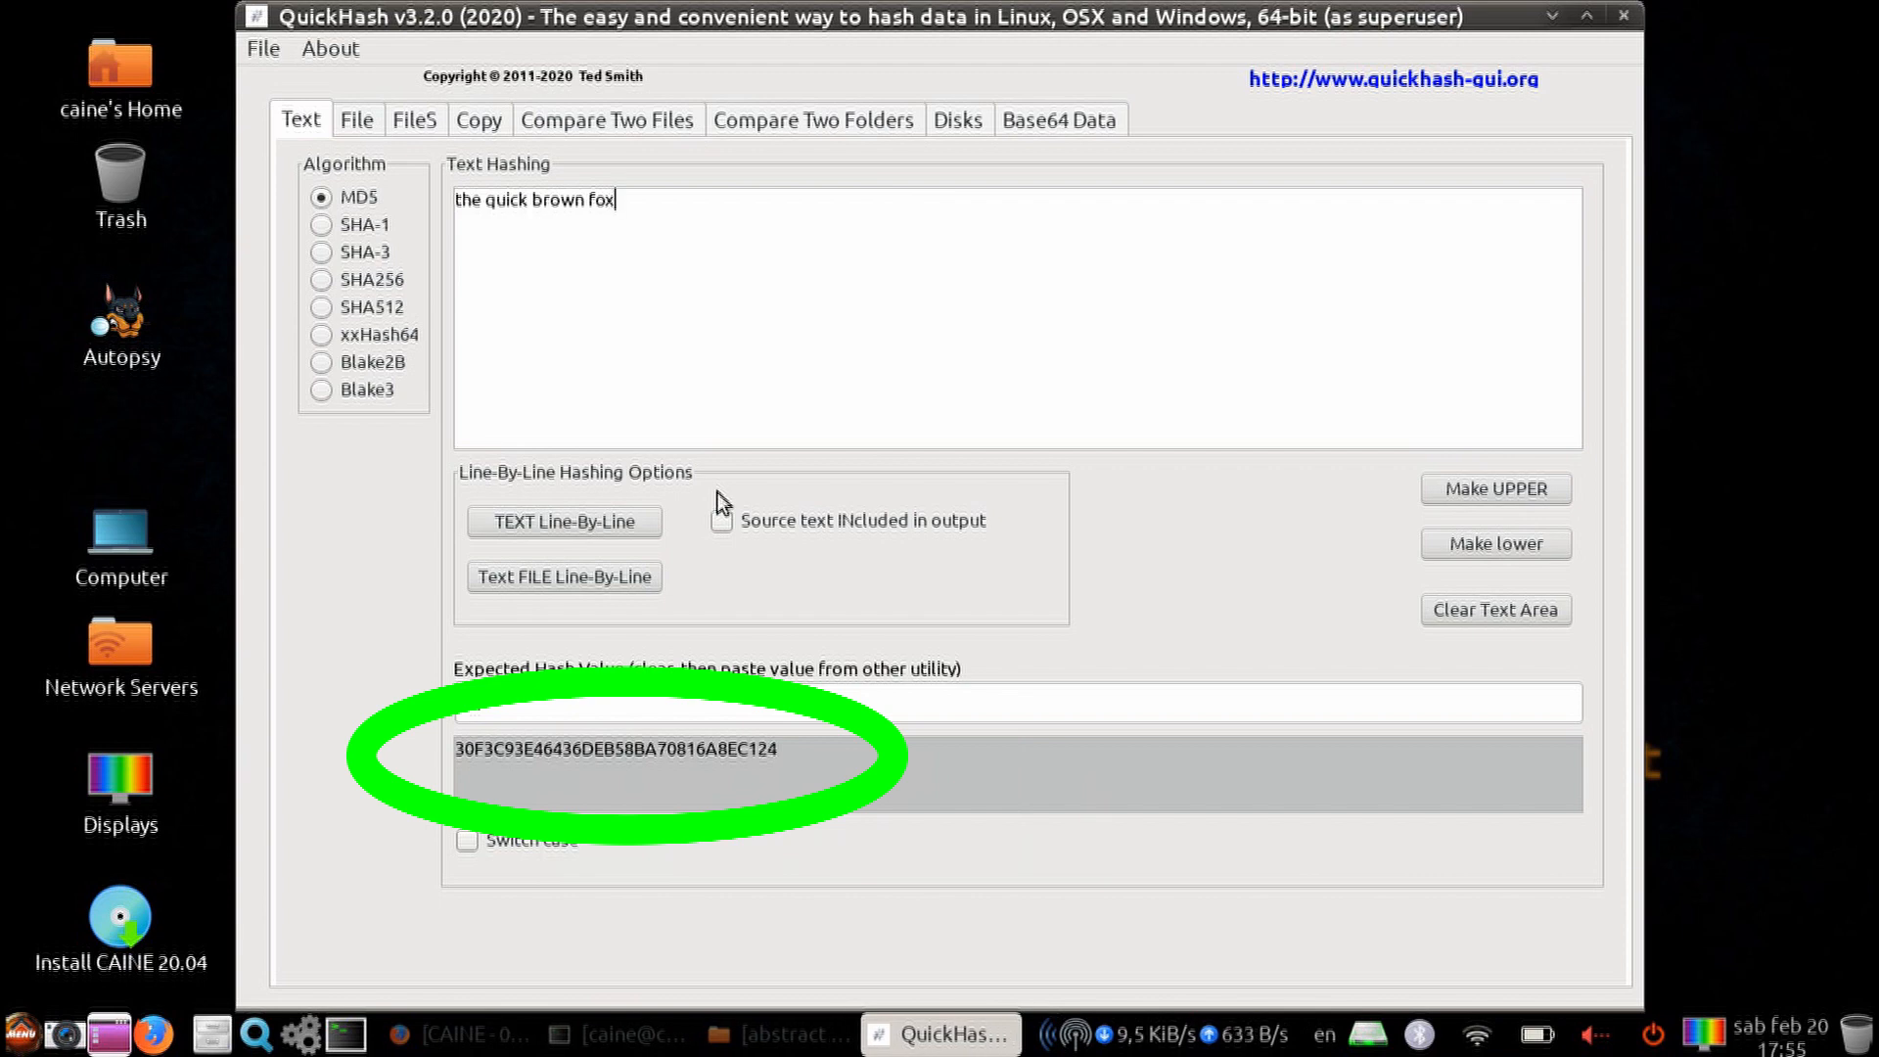
Step: Hash 'the quick brown fox' with MD5 and show the result in lowercase via Switch case
{"action": "left_click", "coordinate": [1493, 488]}
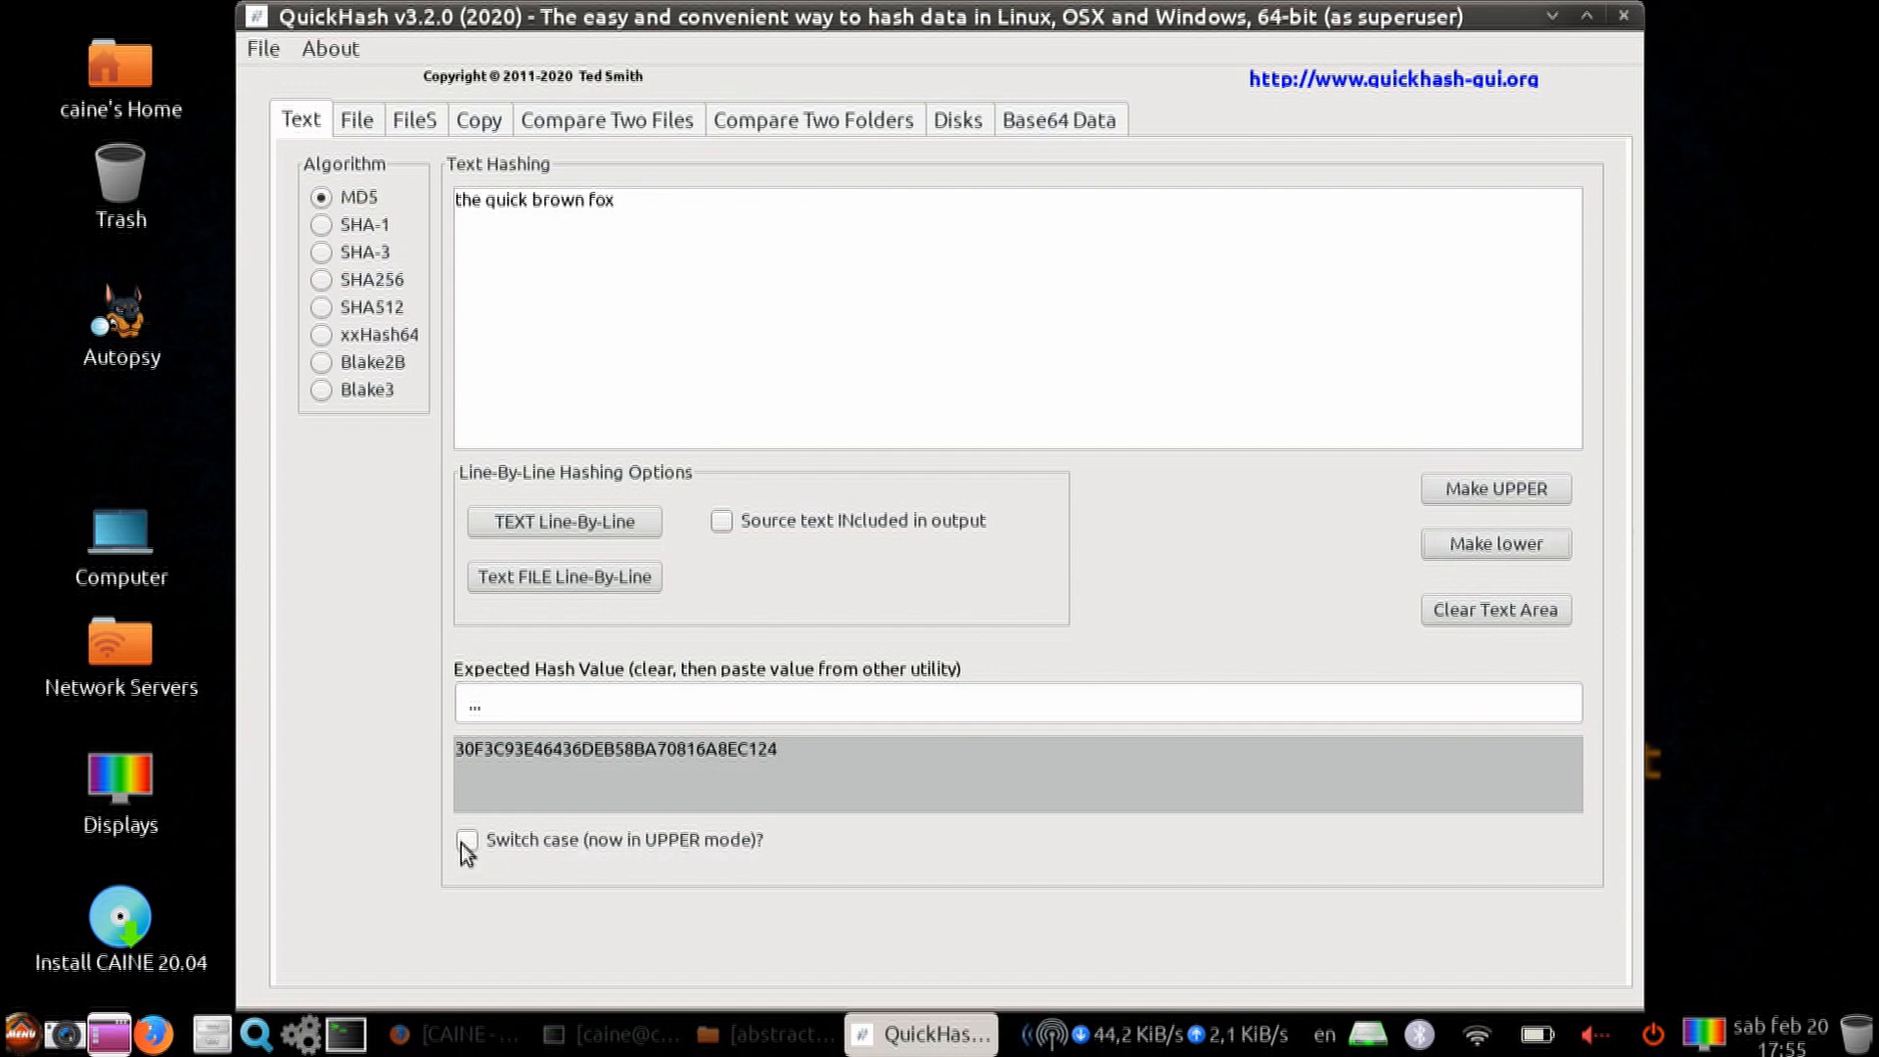
{"action": "left_click", "coordinate": [466, 840]}
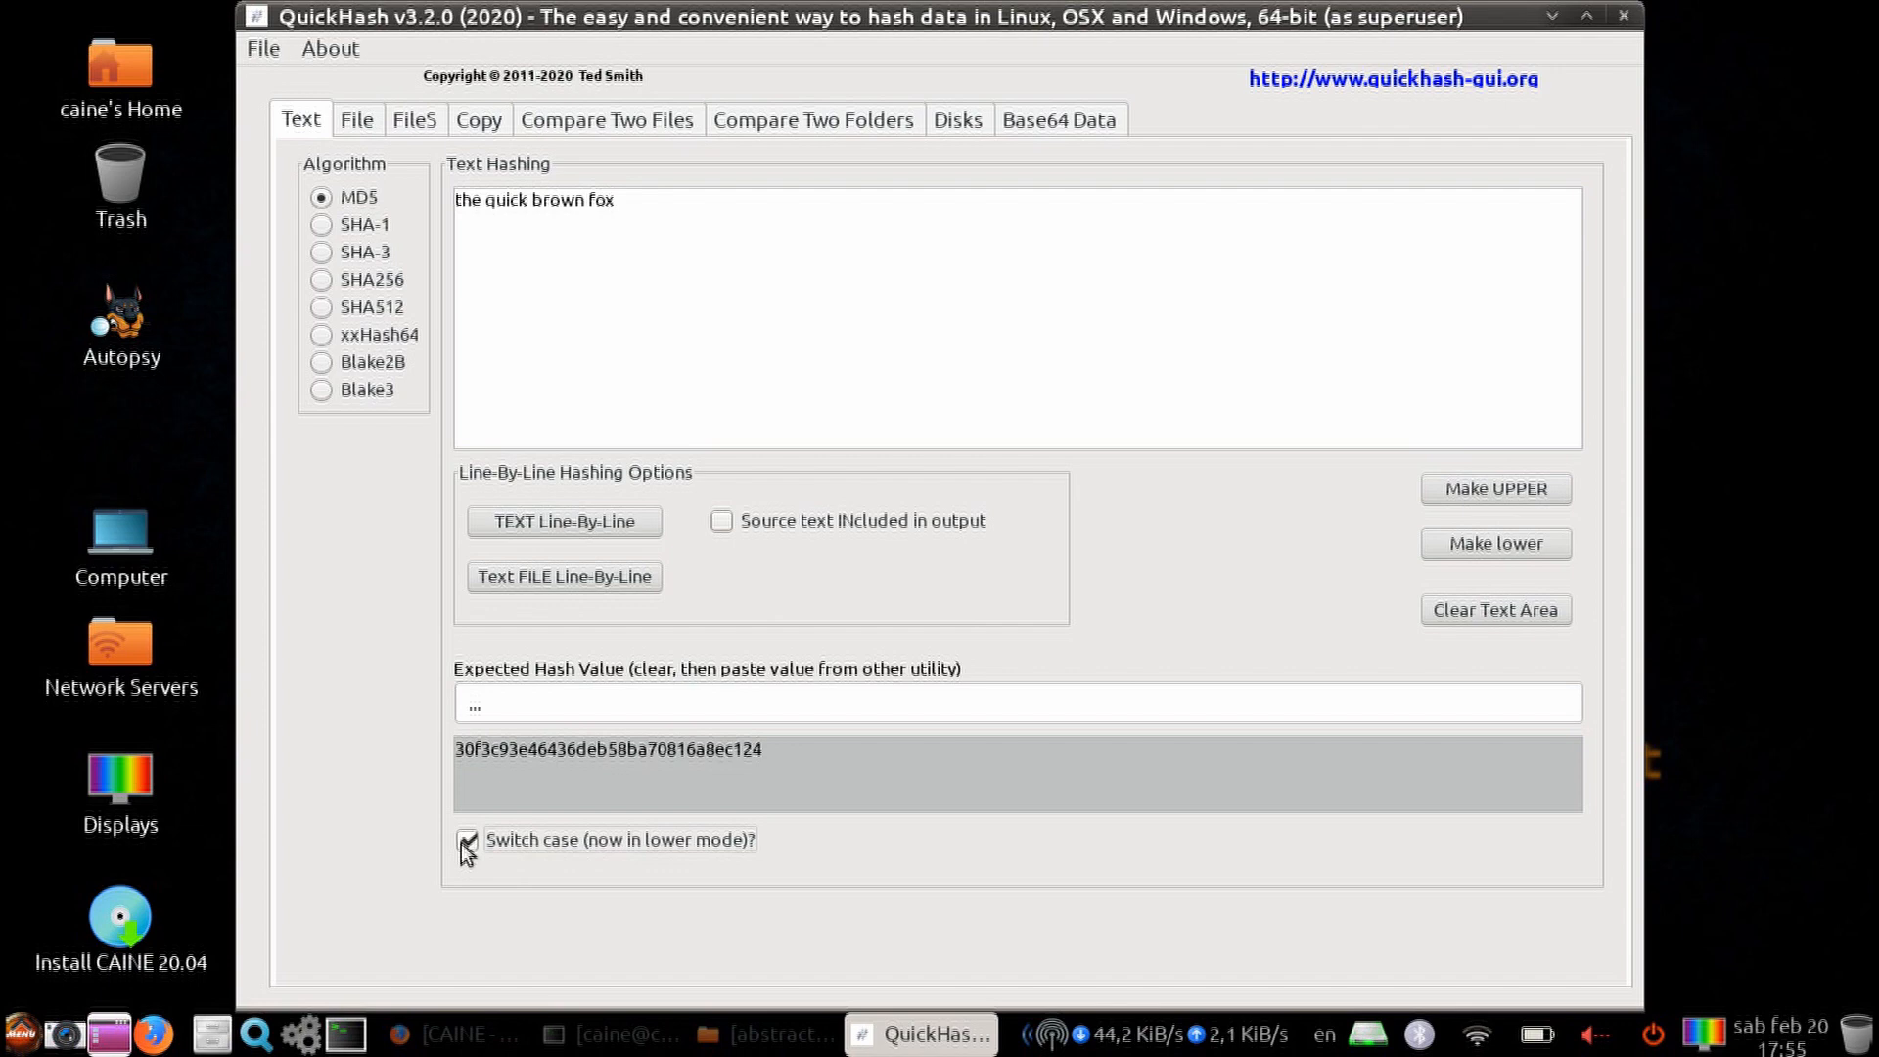
{"action": "mouse_move", "coordinate": [542, 533]}
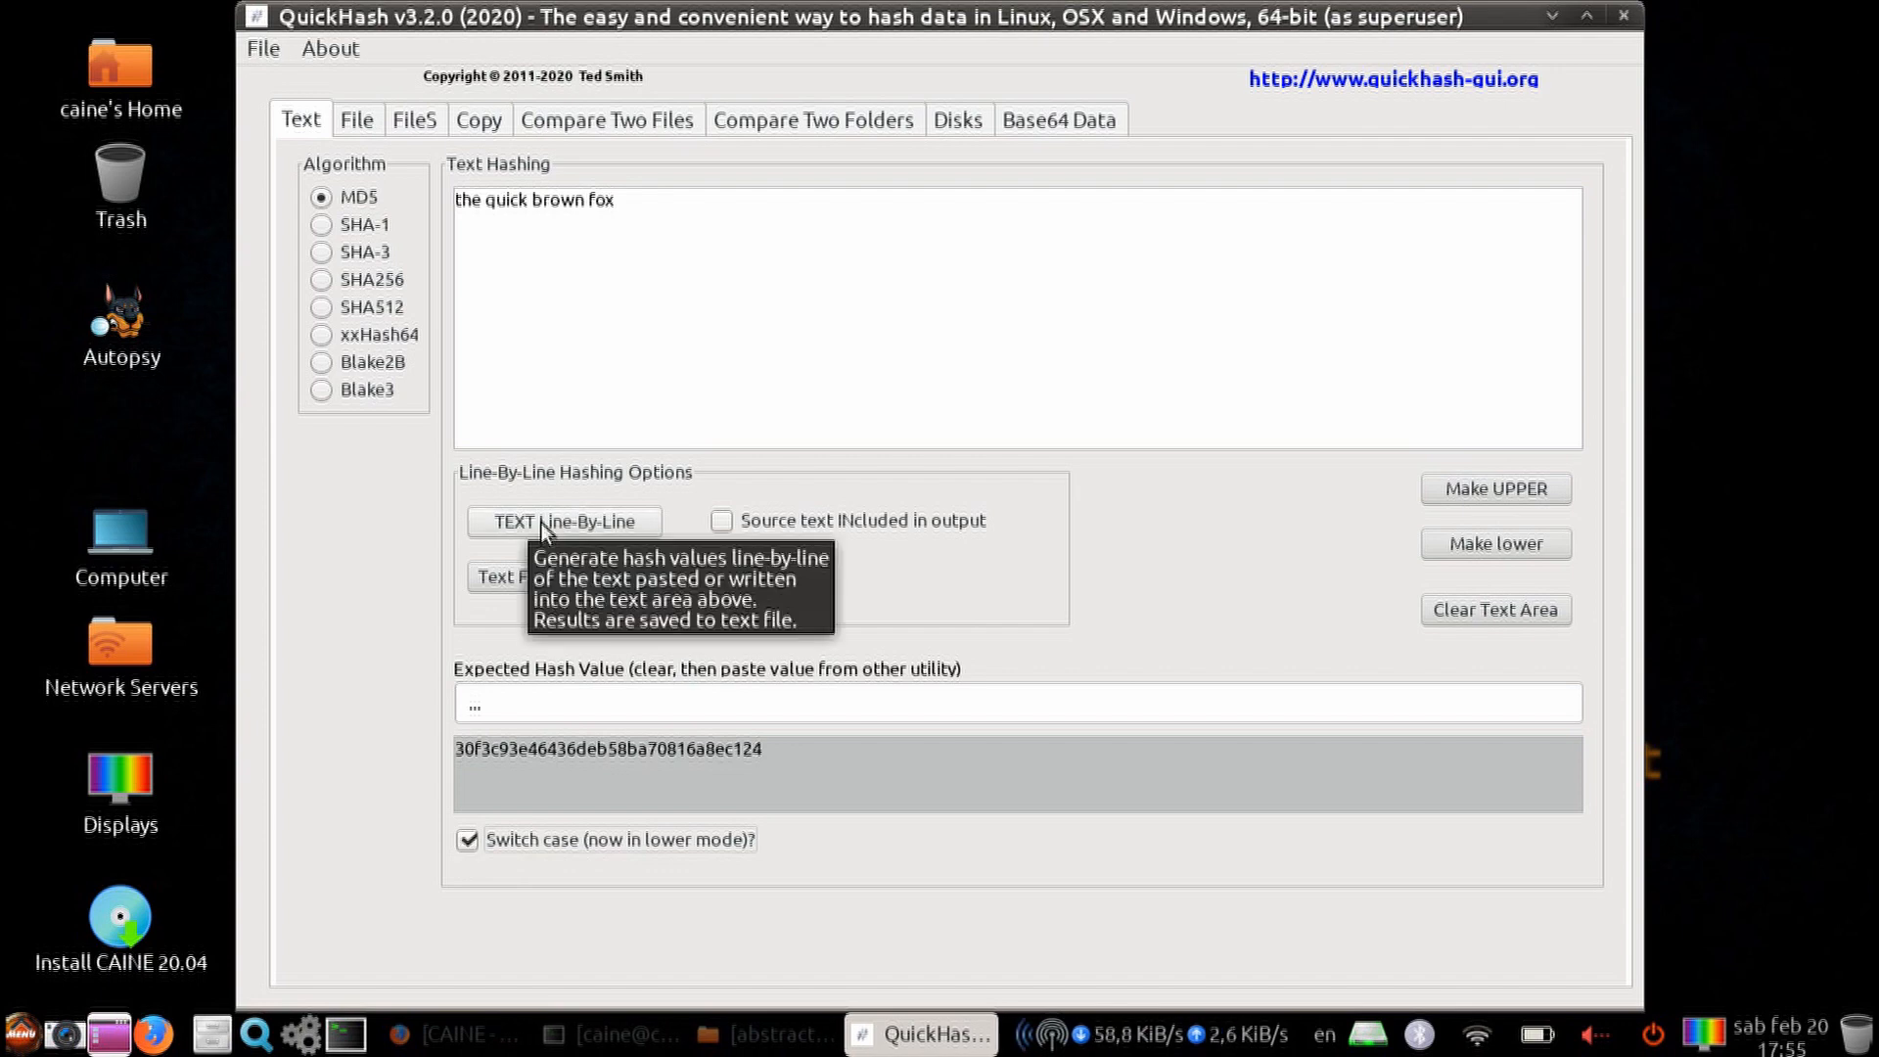
Step: Hash the text and lines line1–line3 line by line, saving both CSV results to /tmp
{"action": "left_click", "coordinate": [562, 521]}
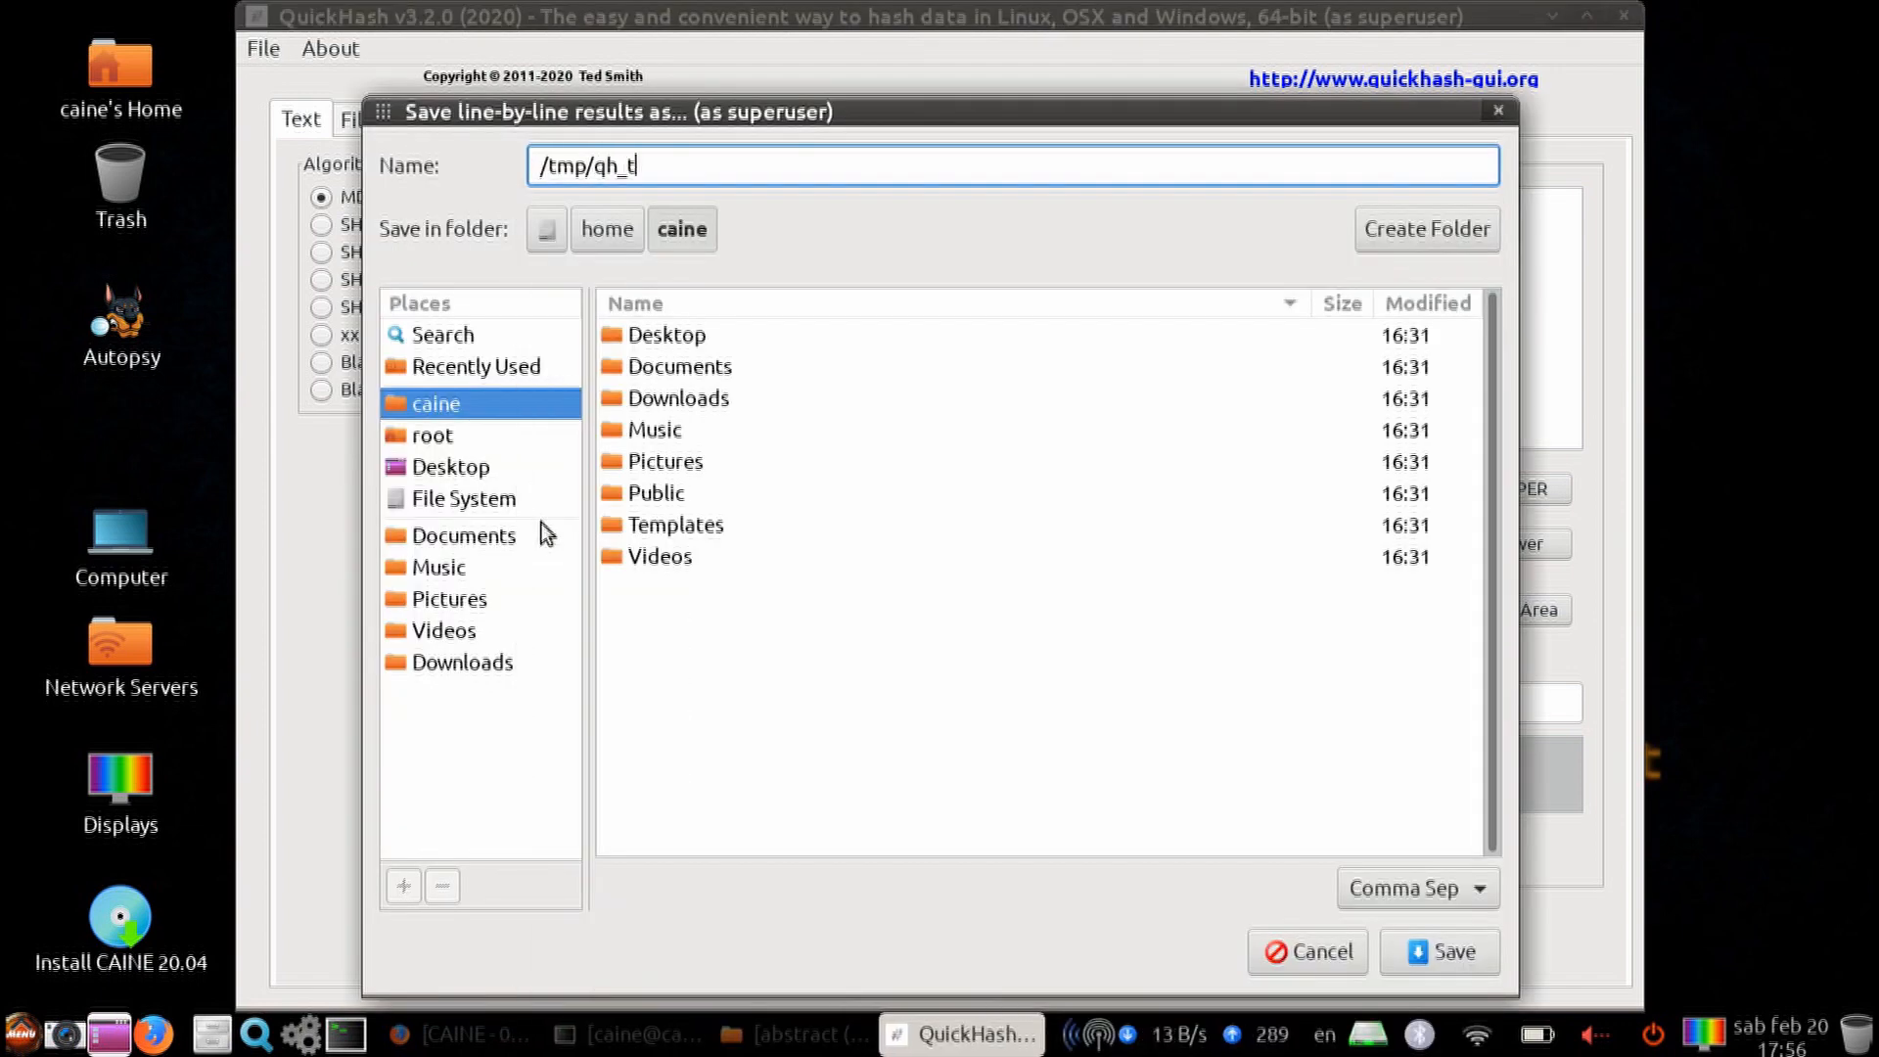
{"action": "left_click", "coordinate": [1439, 951]}
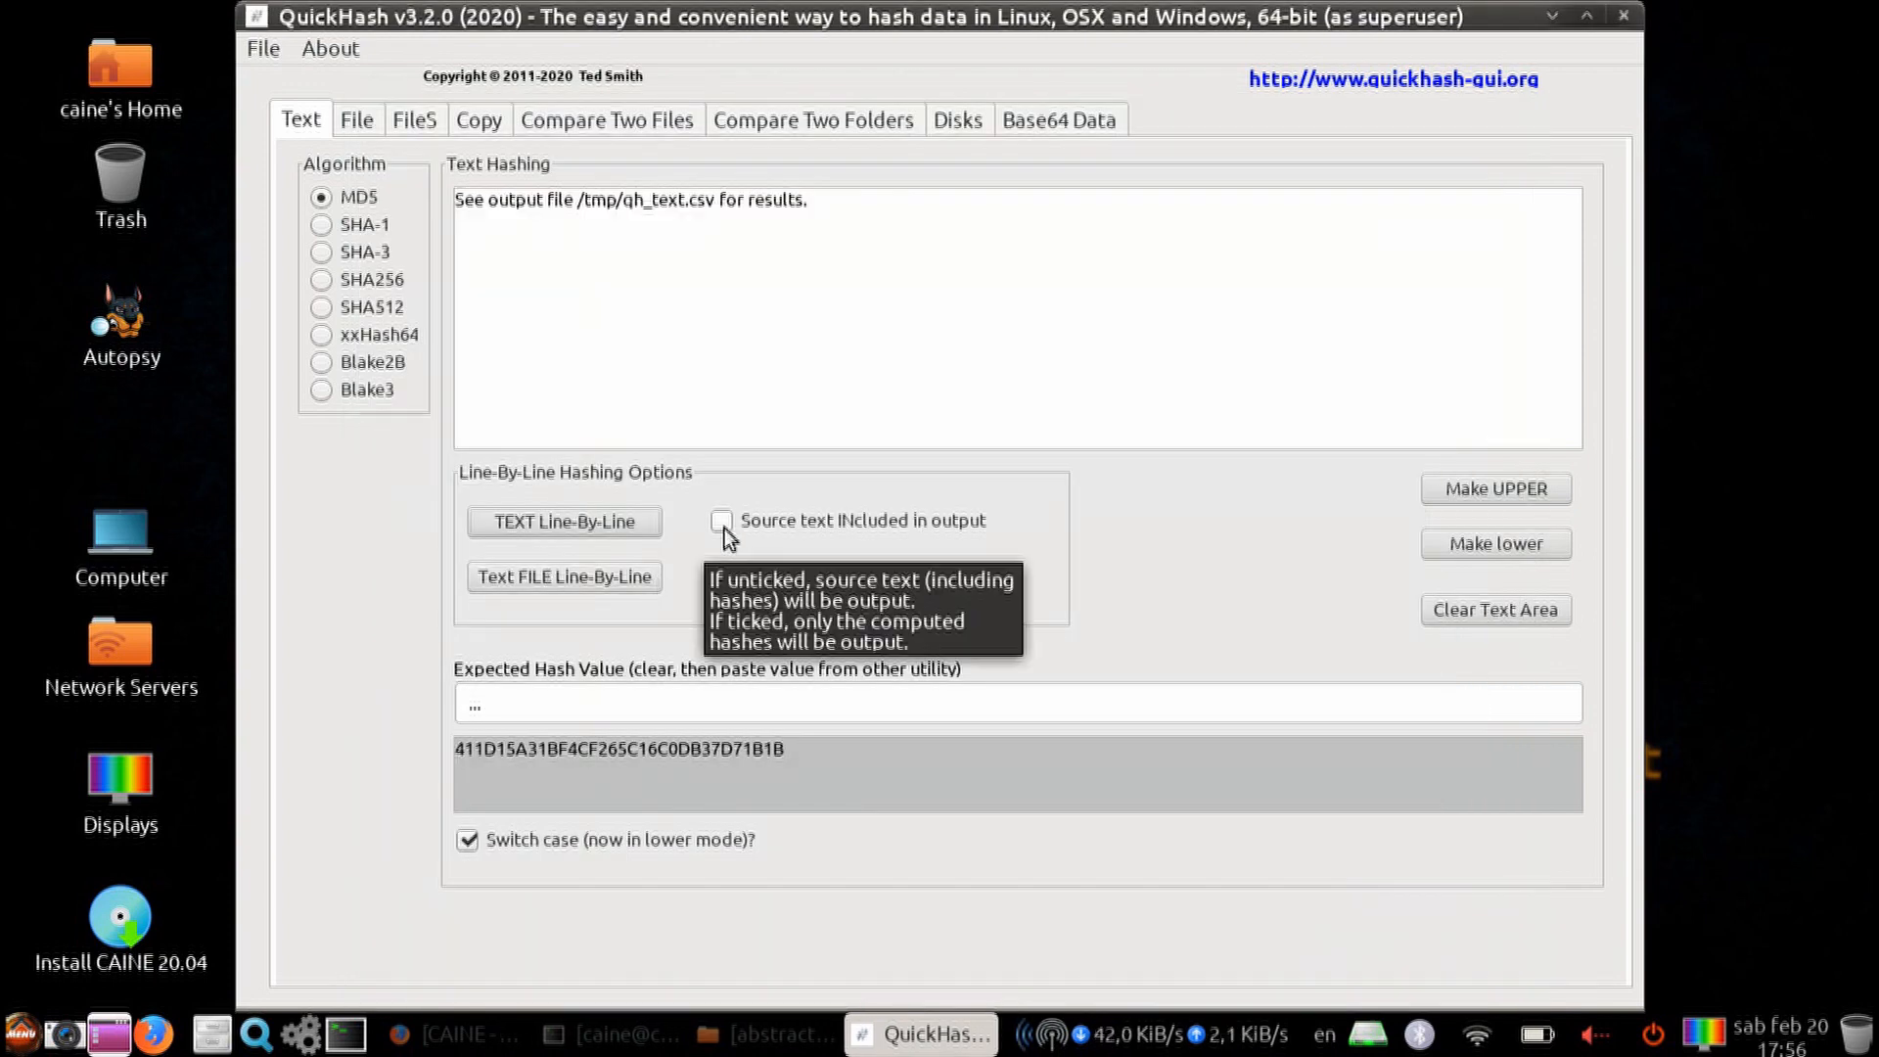
{"action": "left_click", "coordinate": [562, 520]}
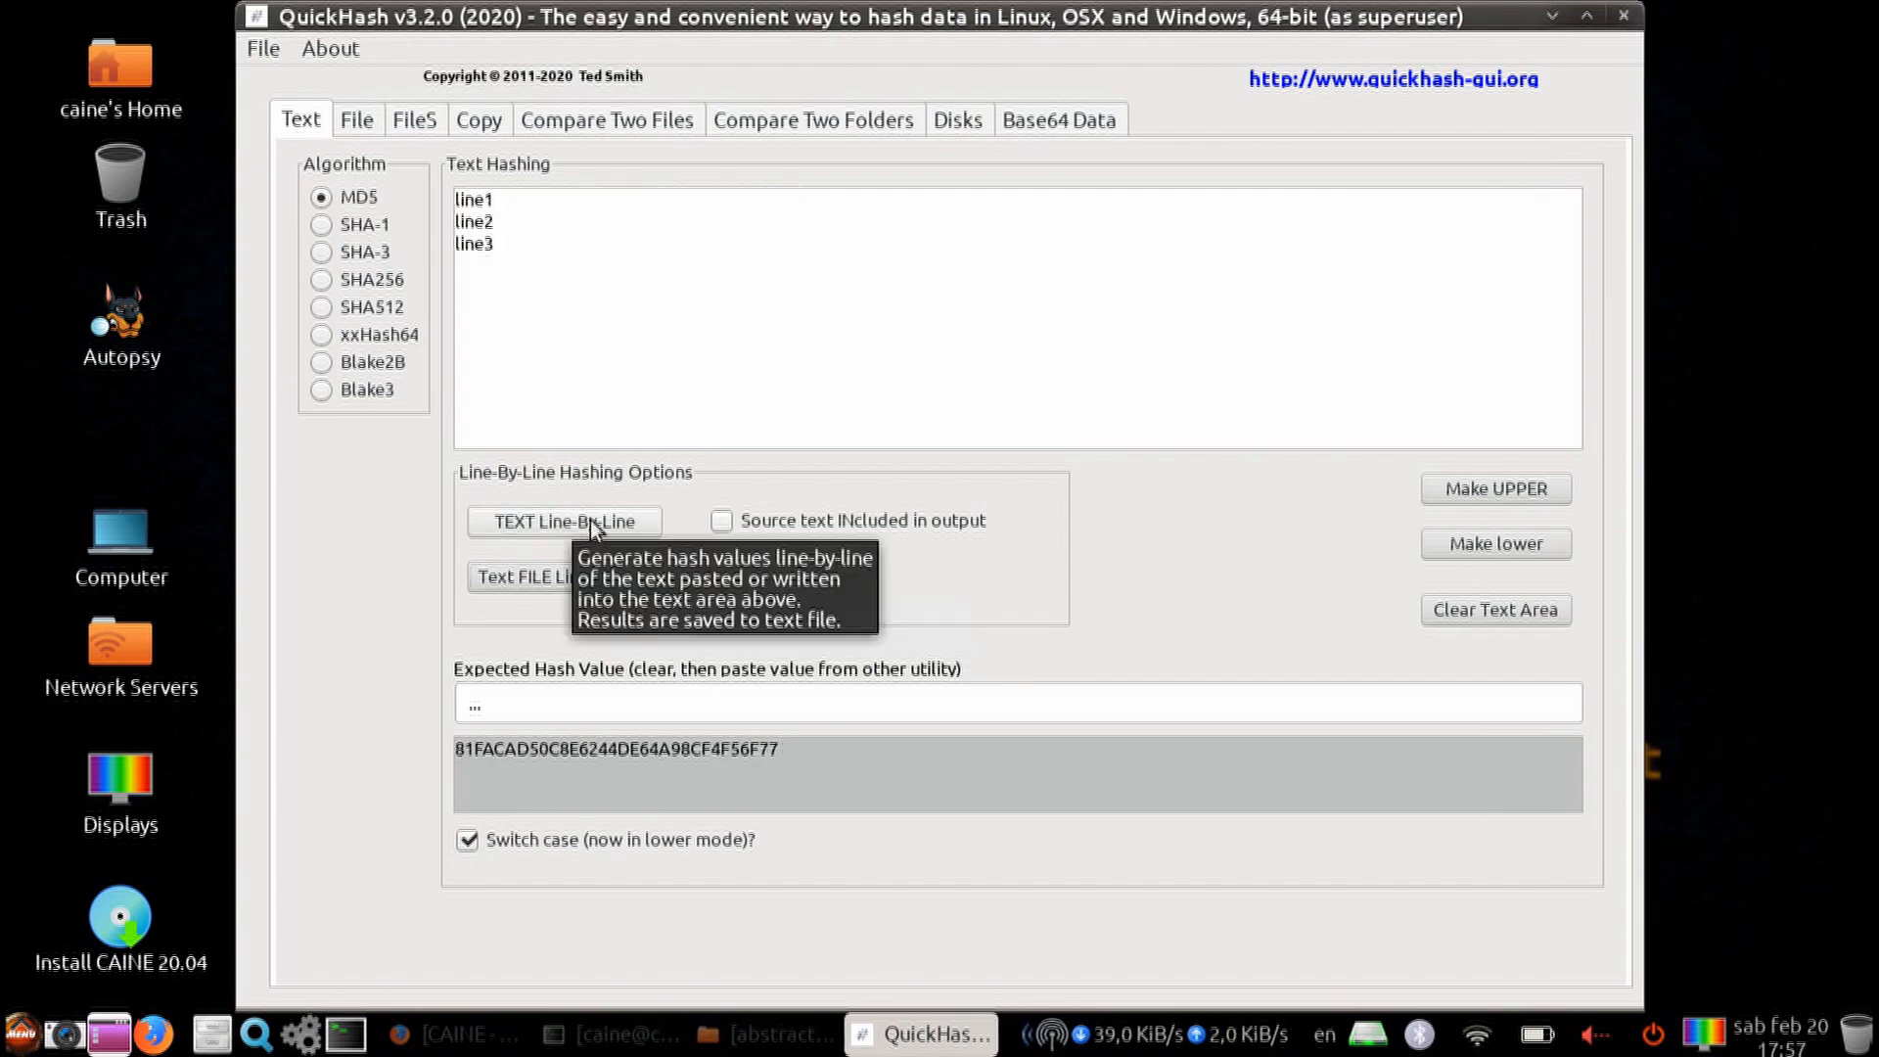
{"action": "left_click", "coordinate": [564, 521]}
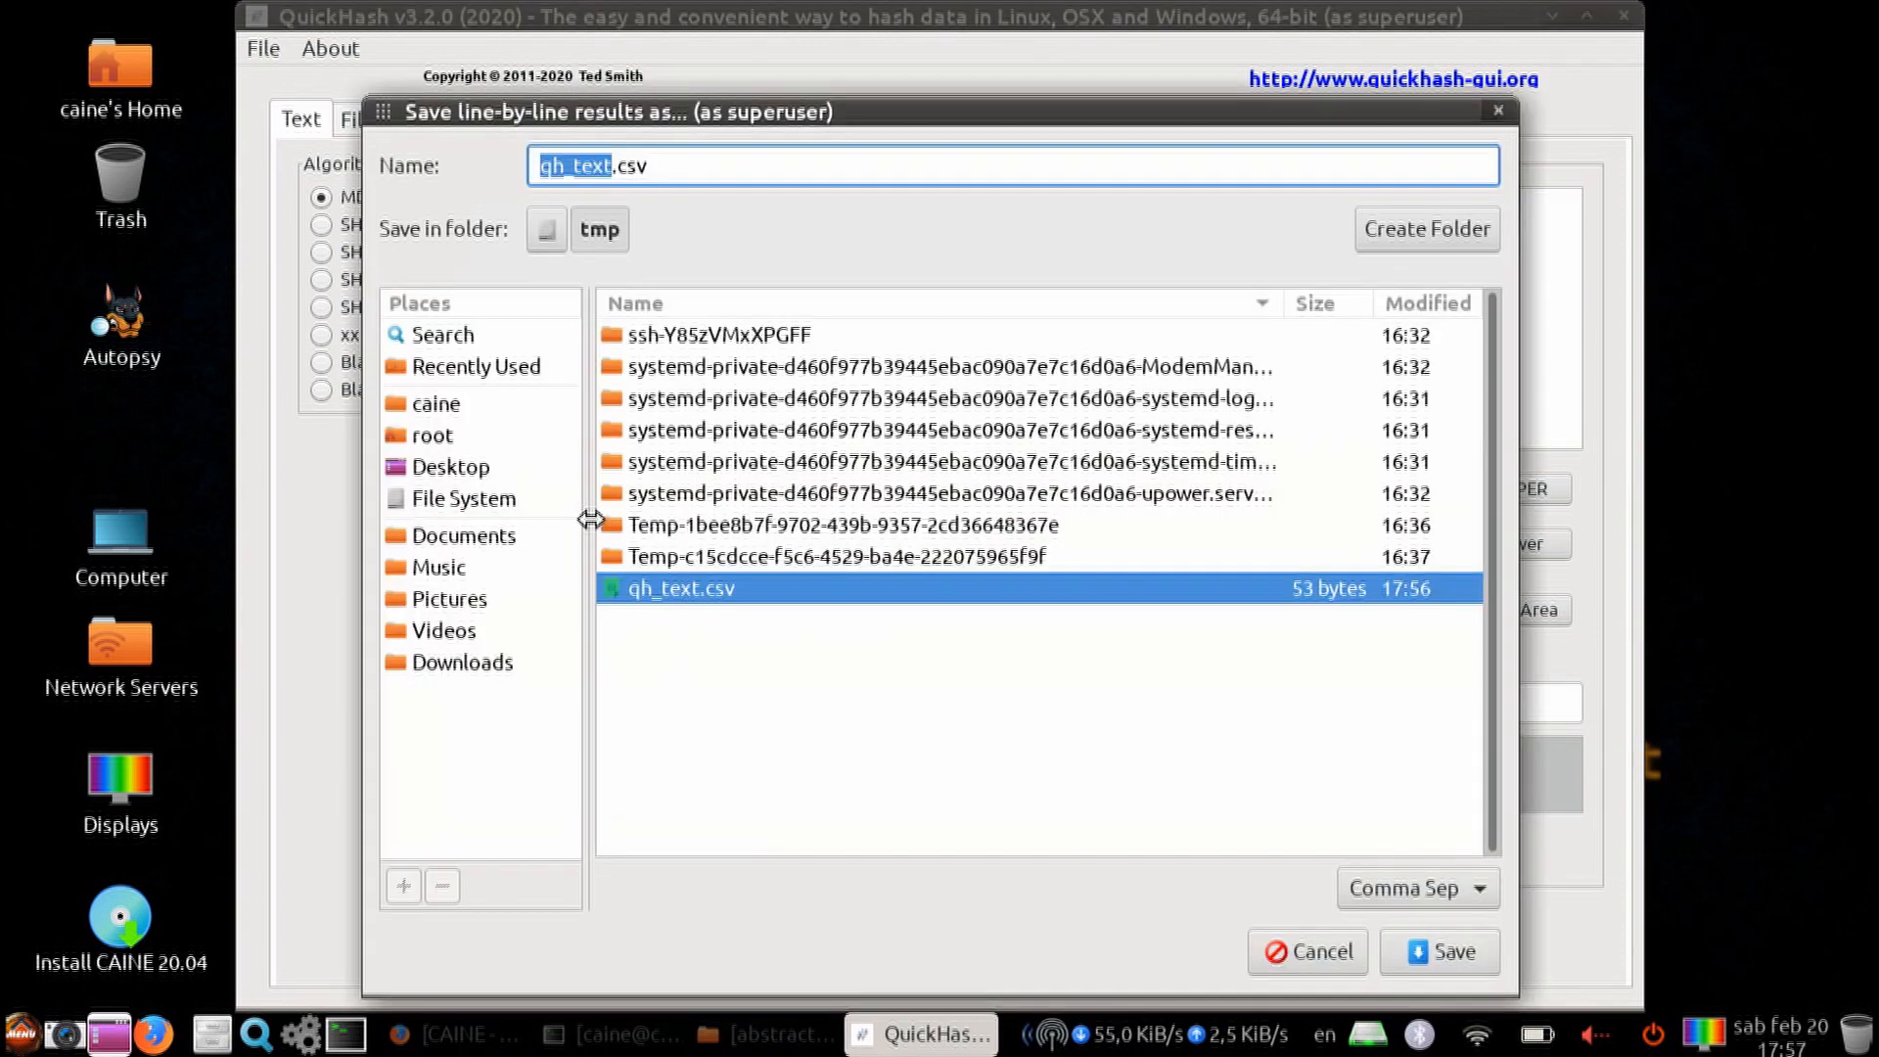
{"action": "left_click", "coordinate": [1439, 952]}
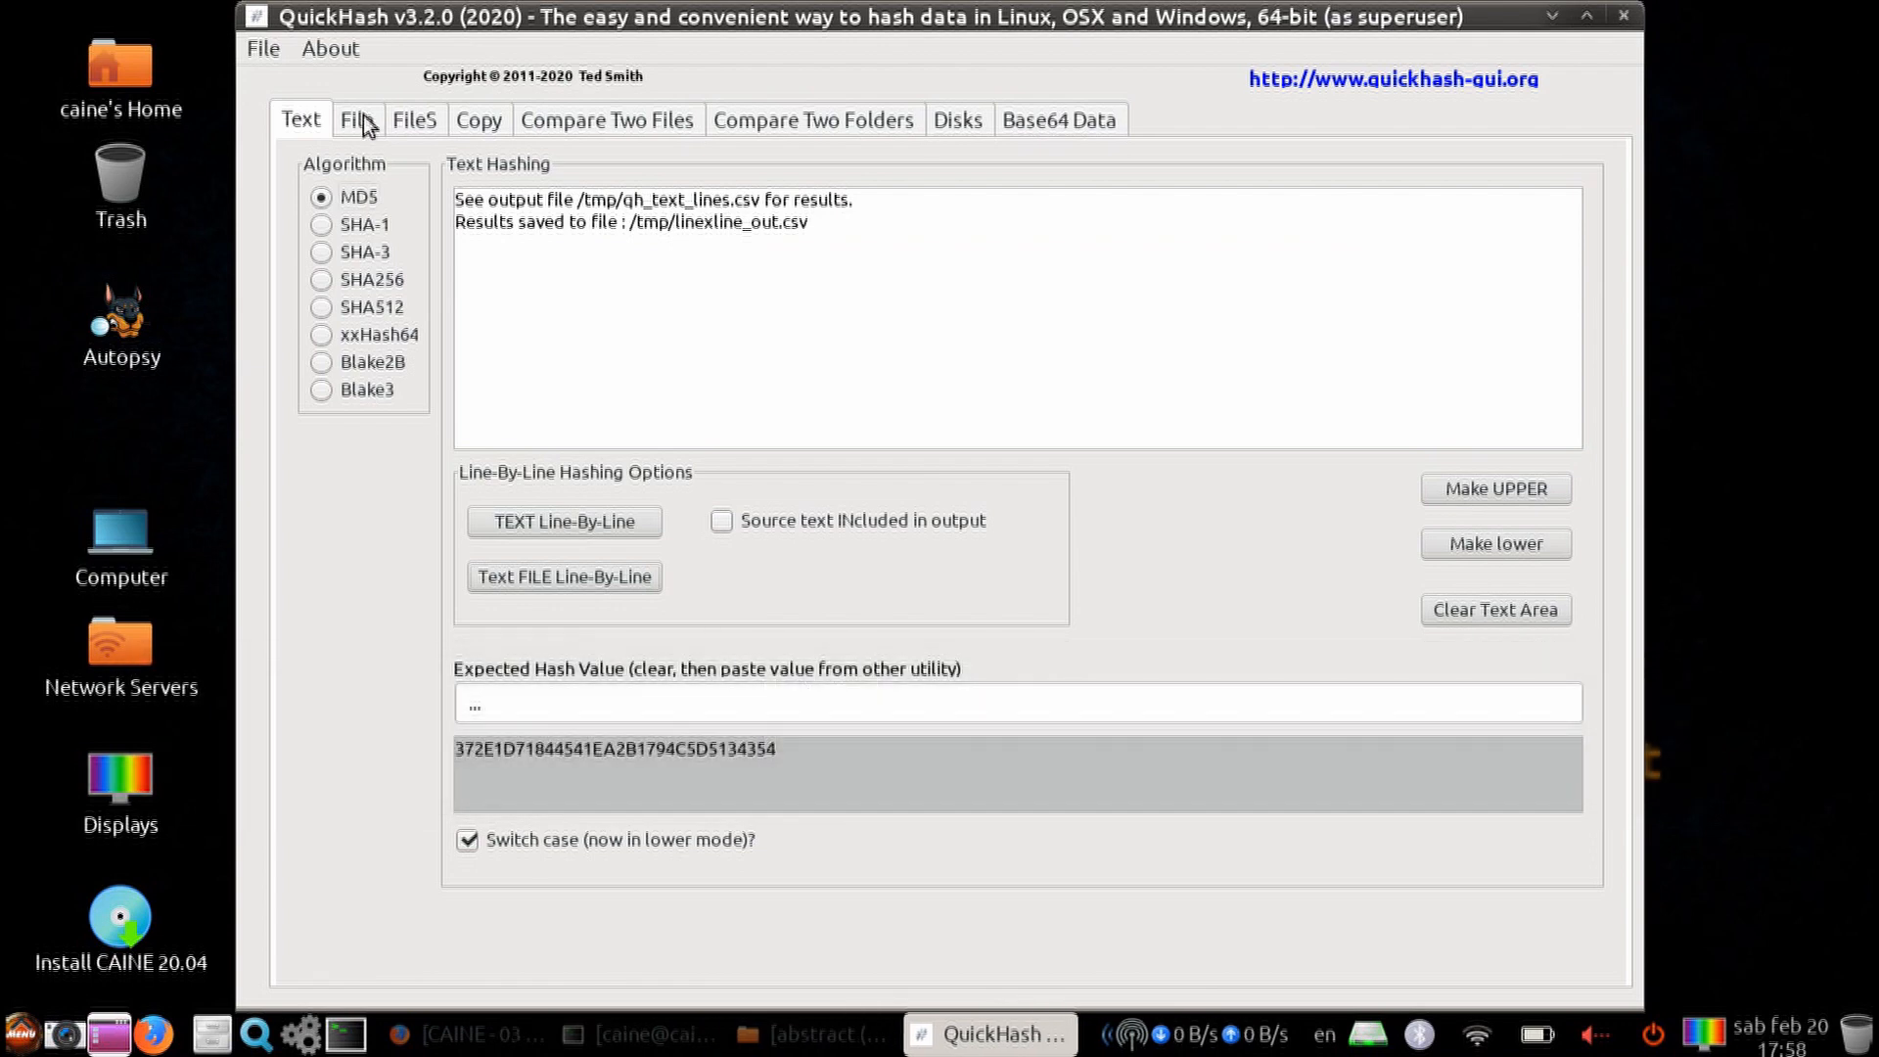
Step: Hash Arc-Colors-Transparent-Wallpaper.png with MD5, toggle case back to uppercase, and select the hash value
{"action": "left_click", "coordinate": [354, 119]}
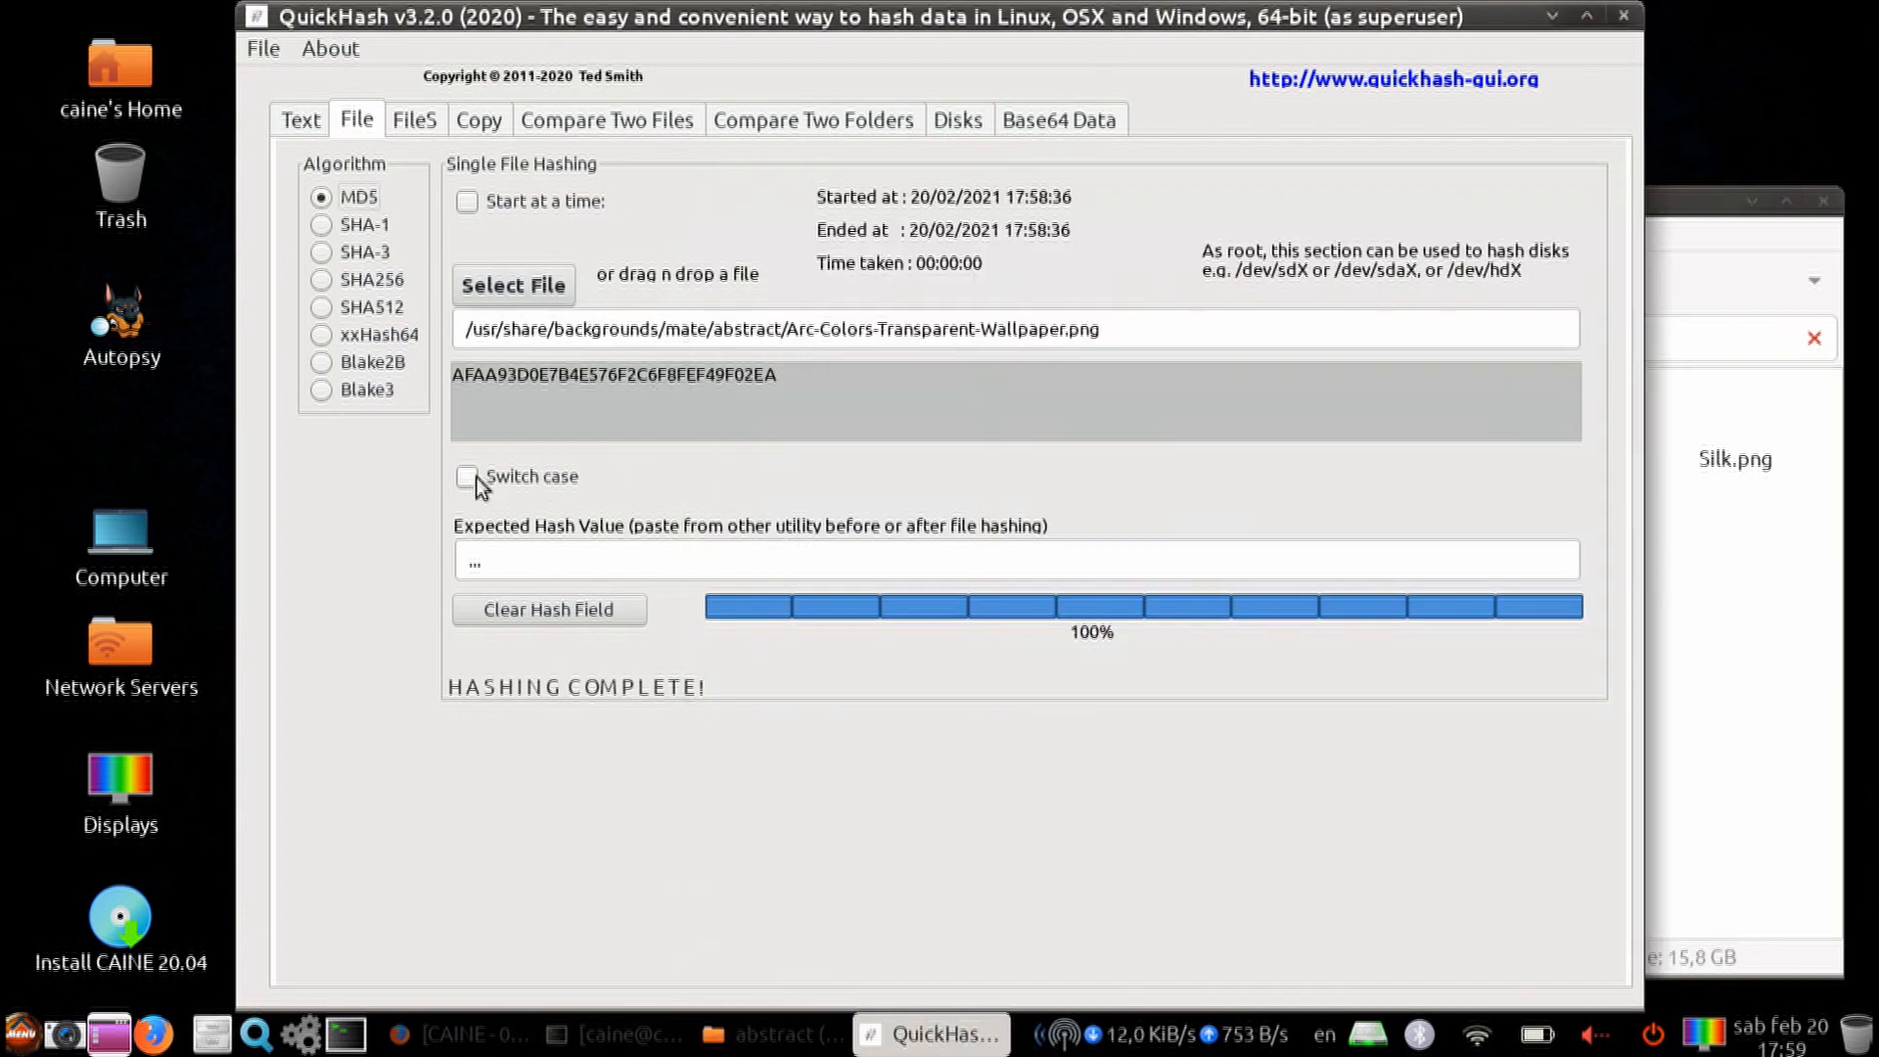
{"action": "left_click", "coordinate": [468, 478]}
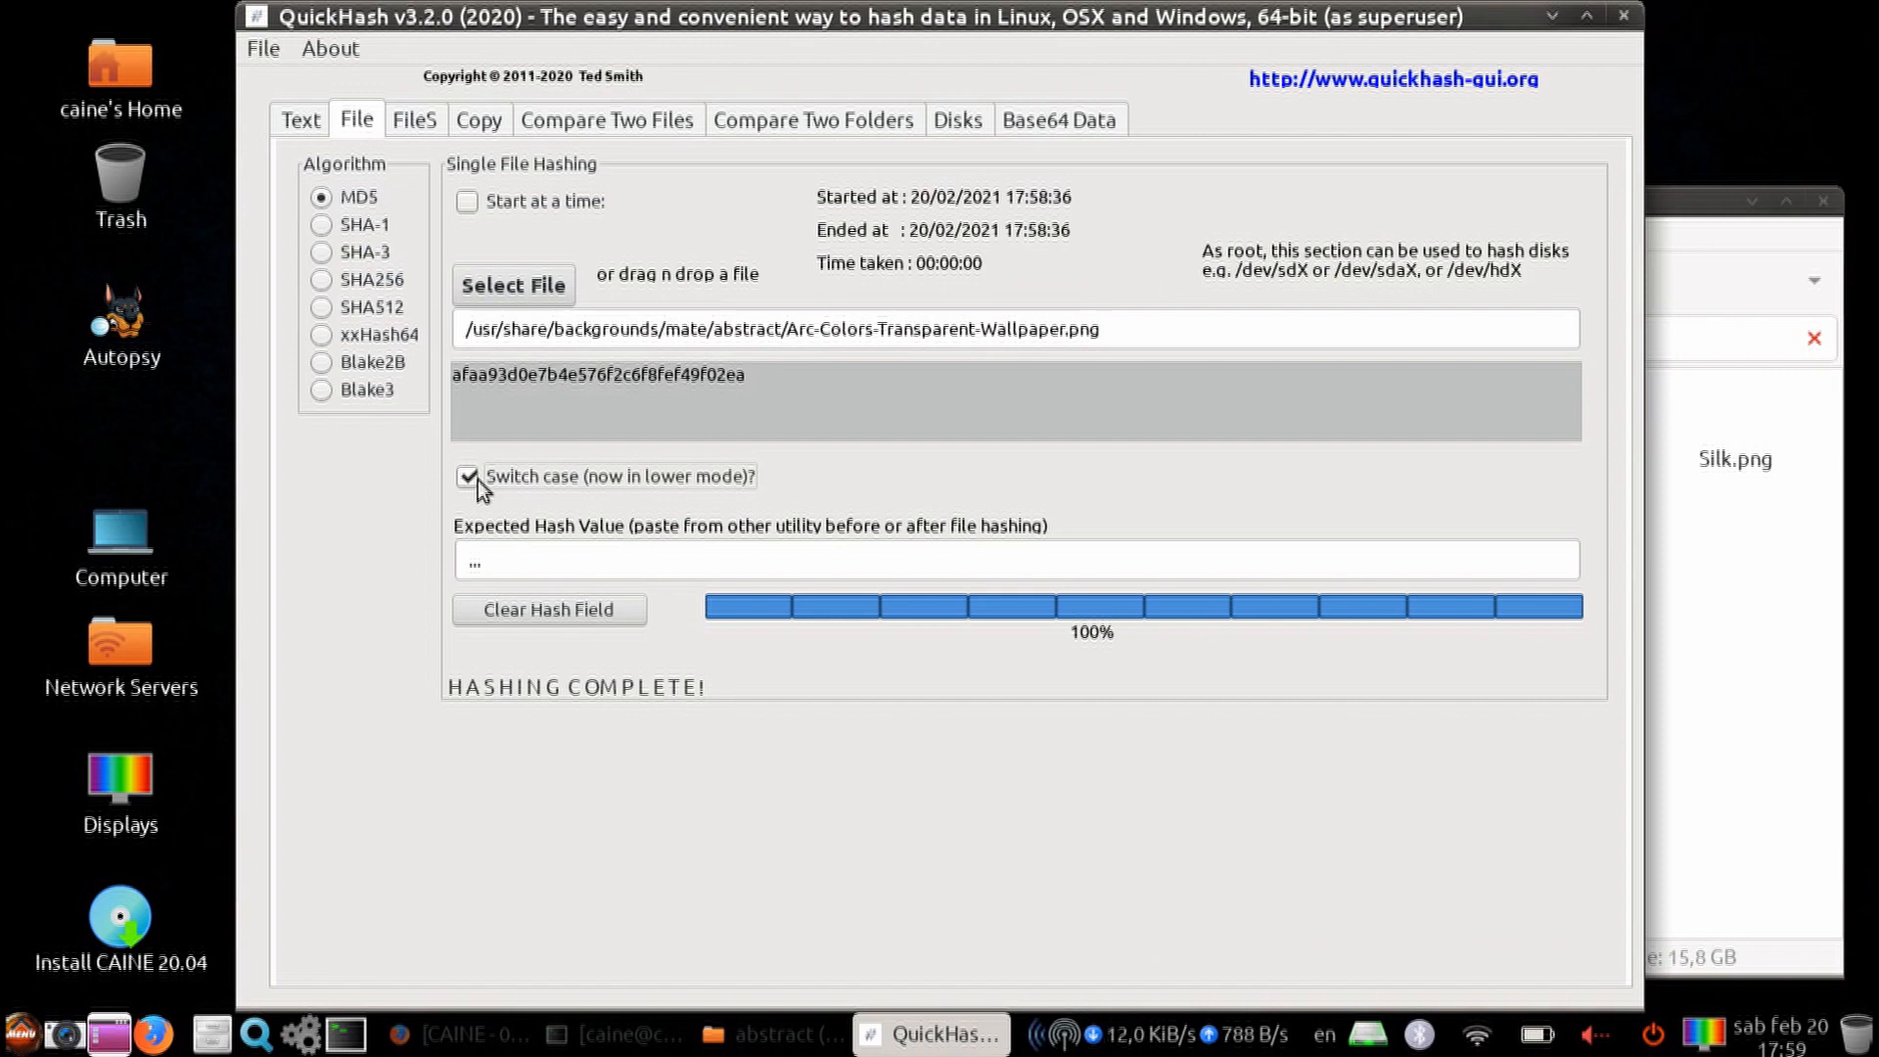
{"action": "left_click", "coordinate": [466, 476]}
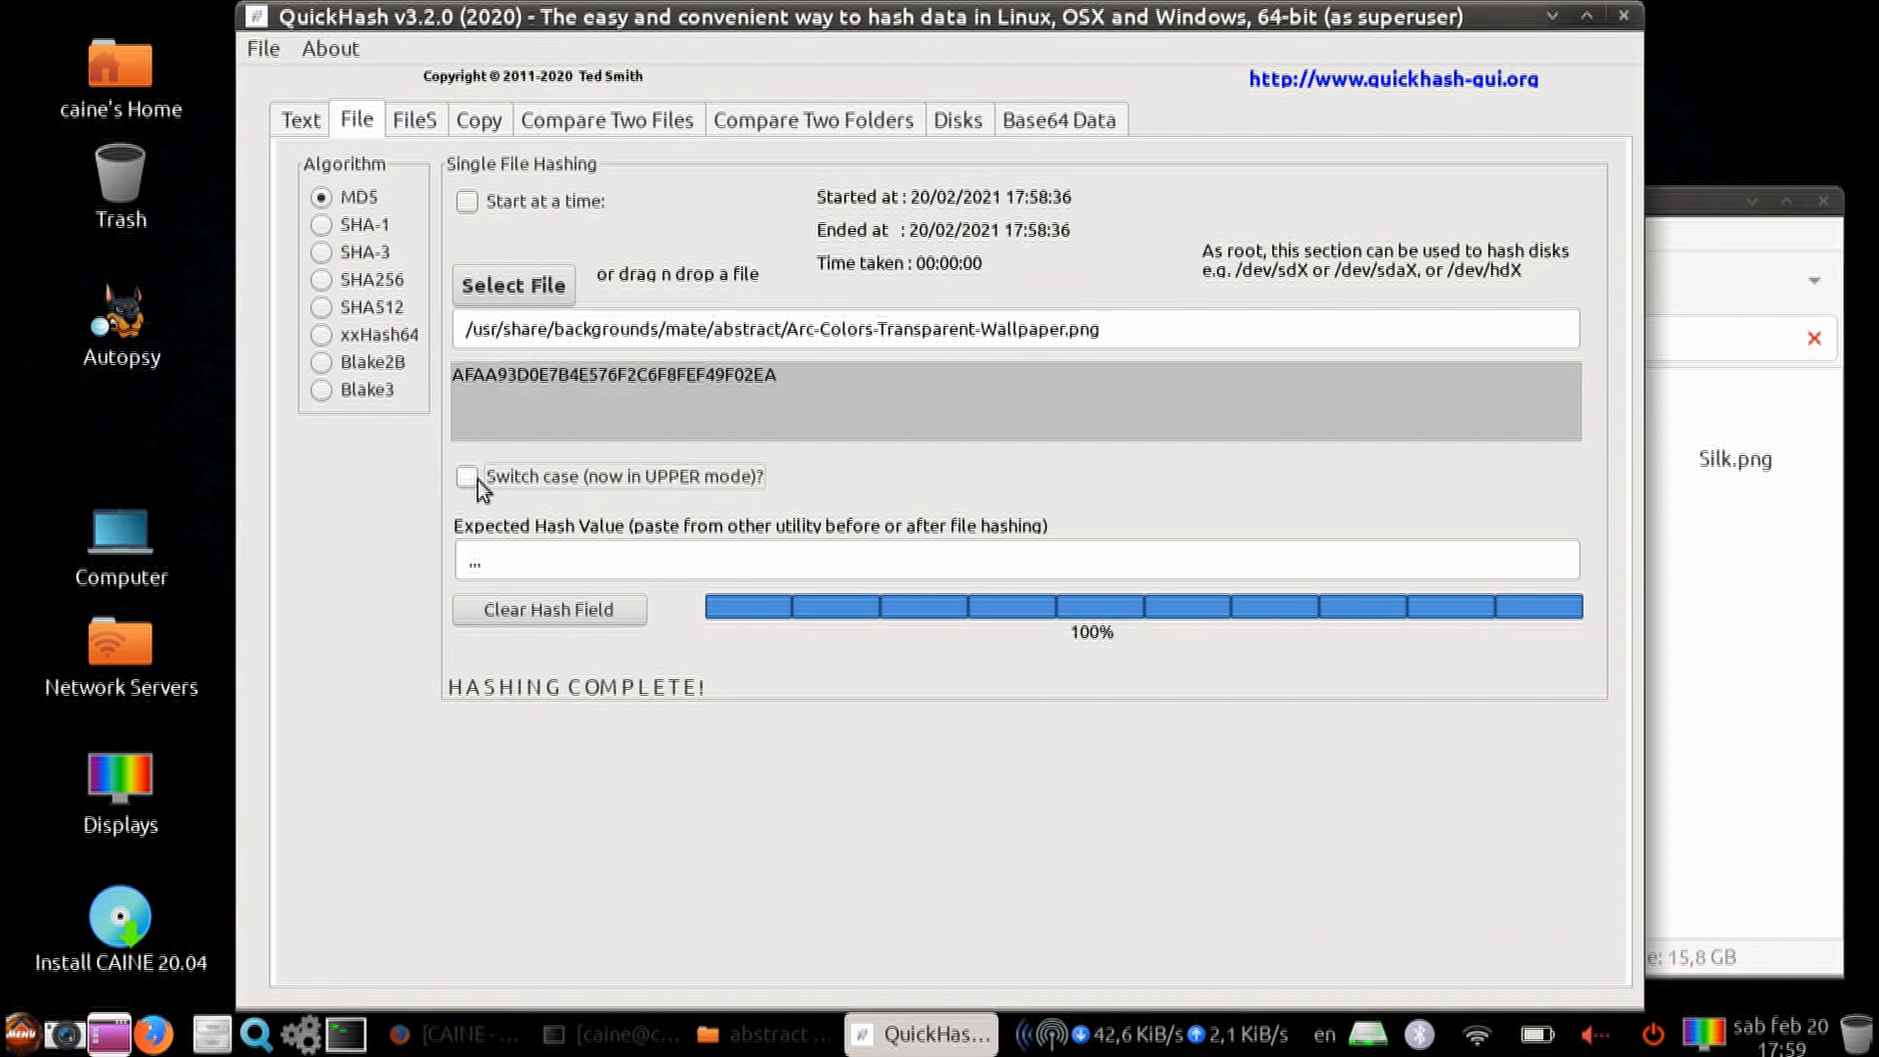
{"action": "double_click", "coordinate": [612, 374]}
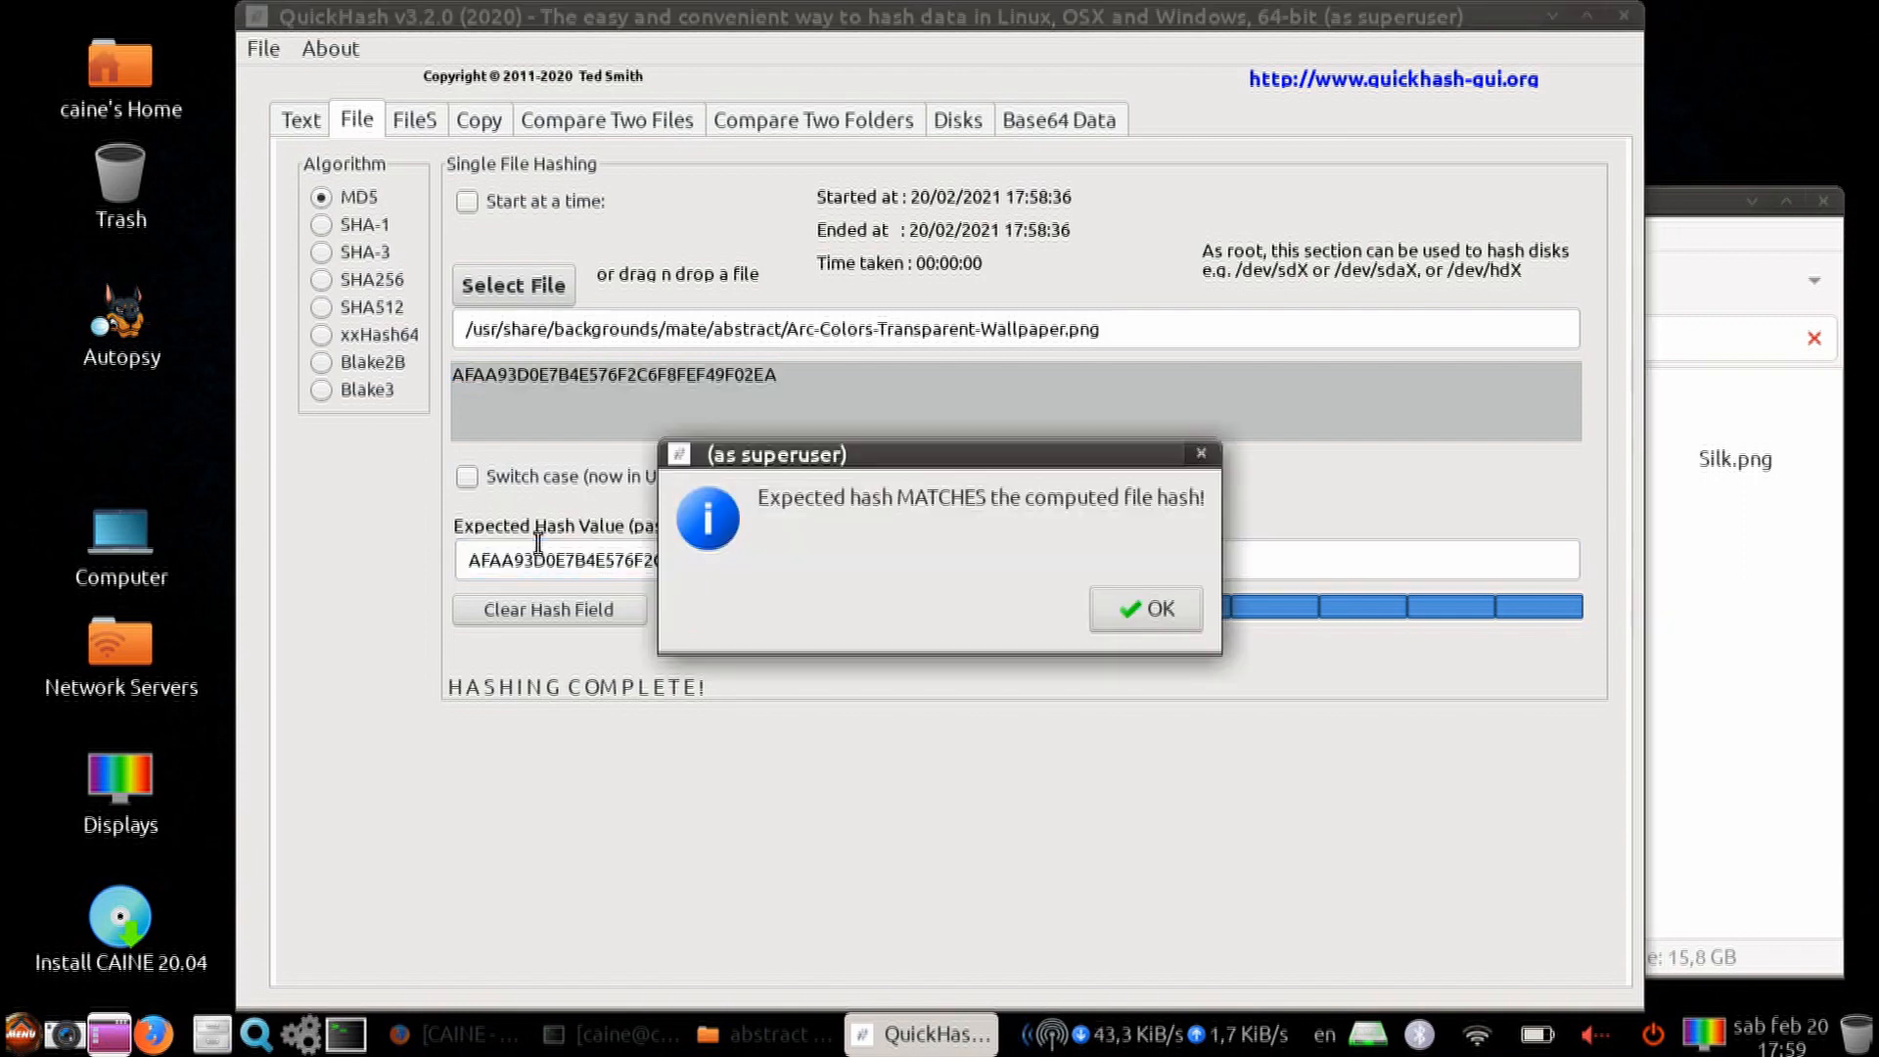
Step: Confirm the matching expected hash, force a mismatch by deleting a character, then enable Start at a time for 22/02/2021 00:00
{"action": "left_click", "coordinate": [1144, 609]}
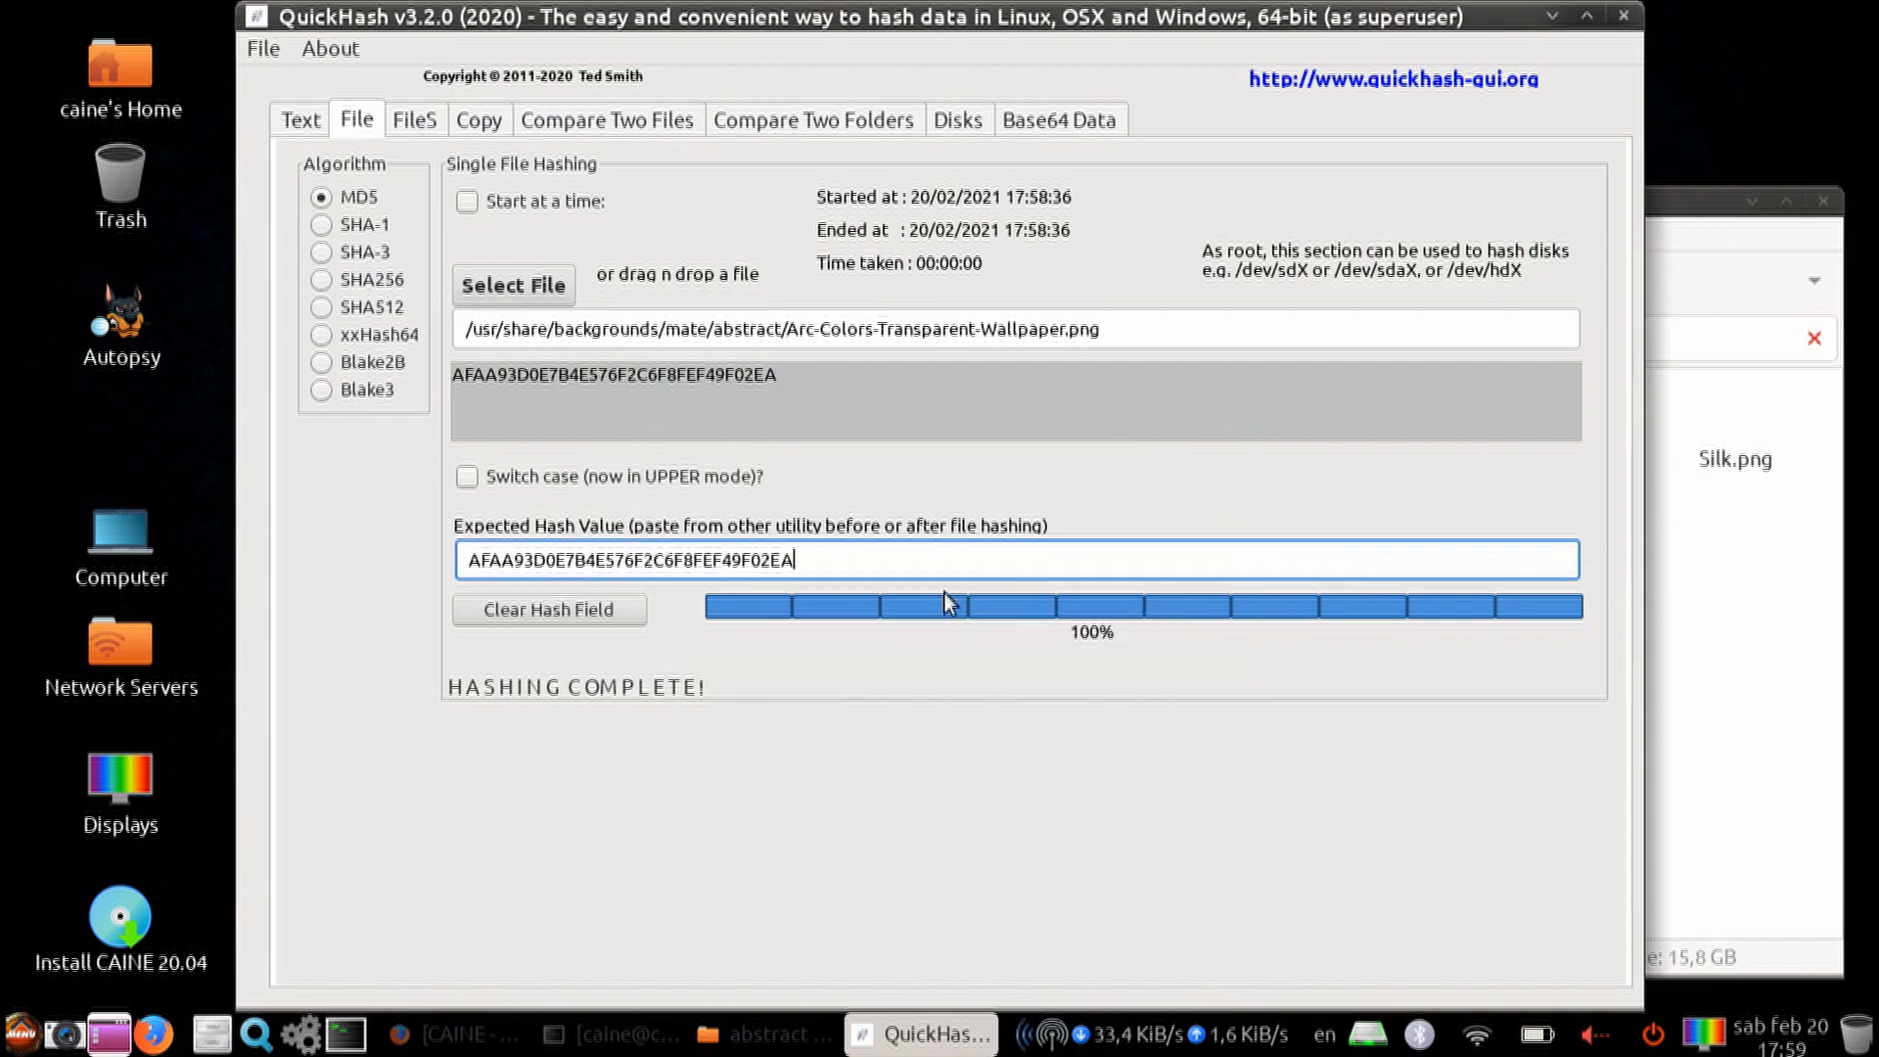
{"action": "key", "text": "Backspace"}
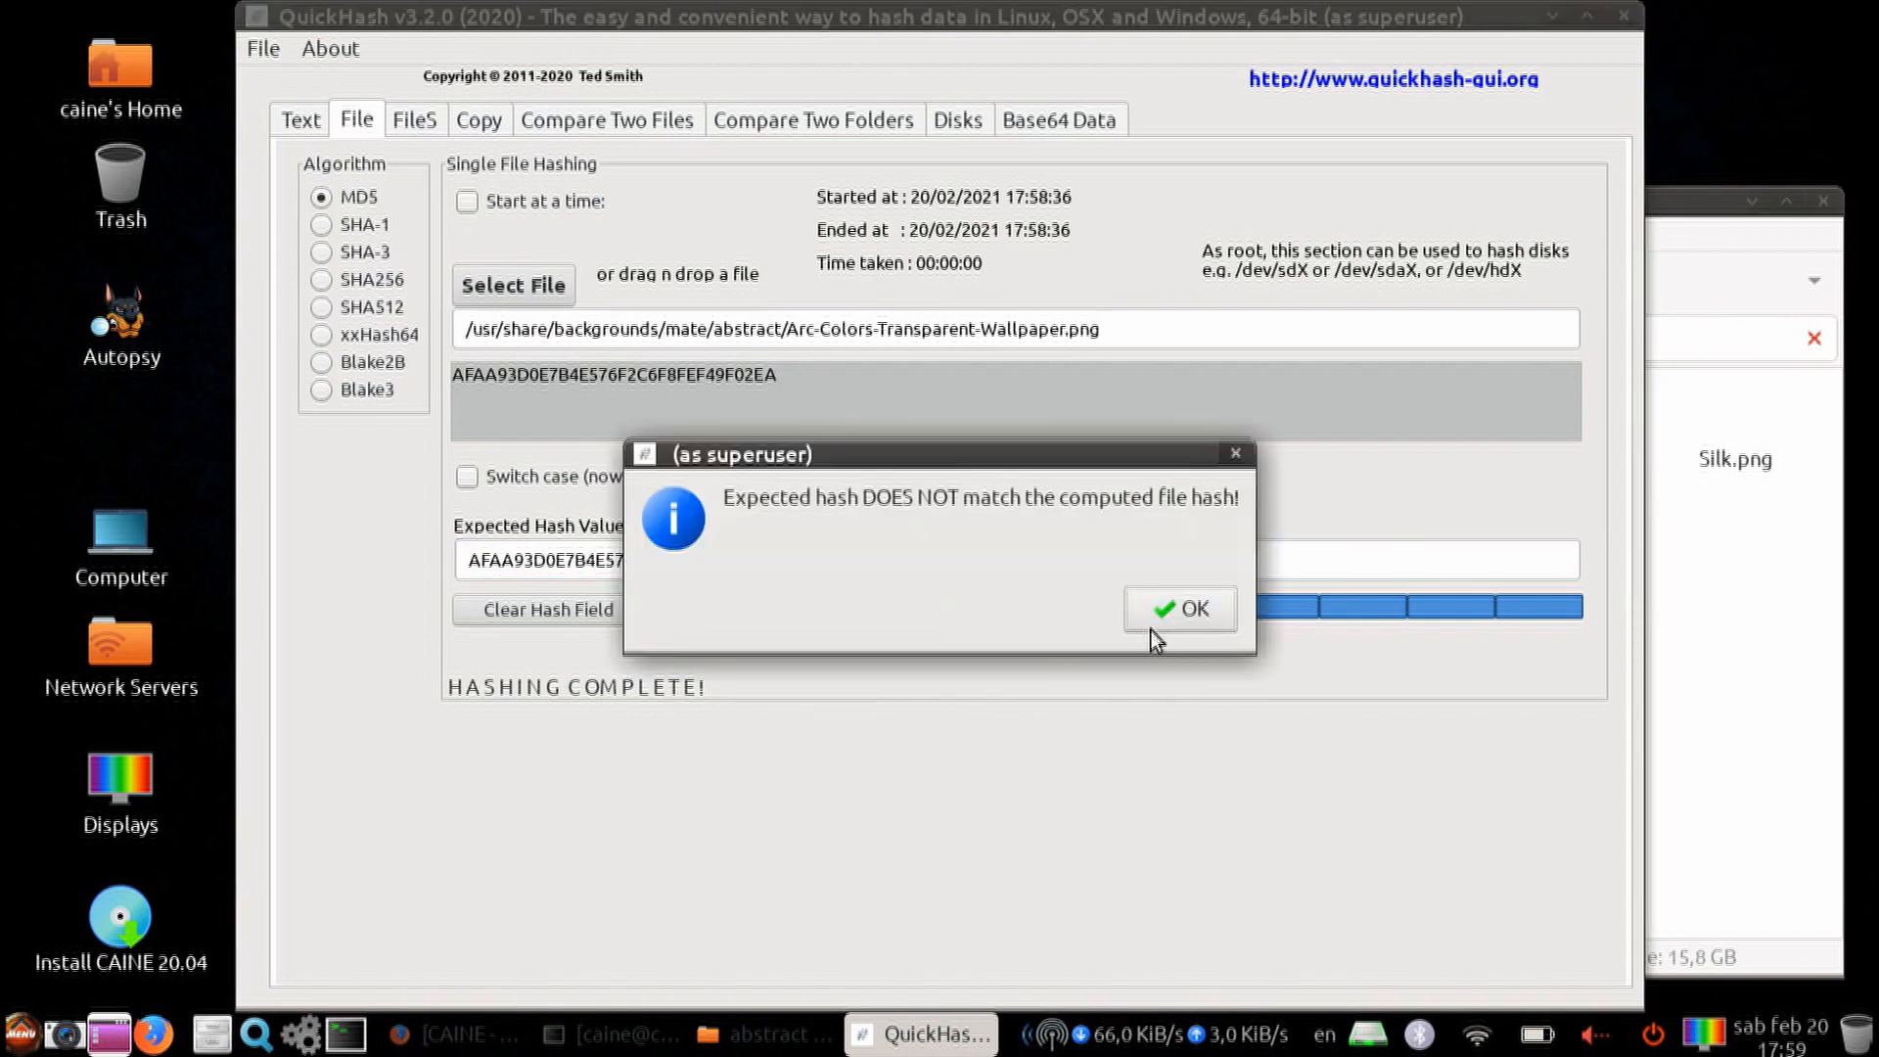
{"action": "left_click", "coordinate": [1178, 609]}
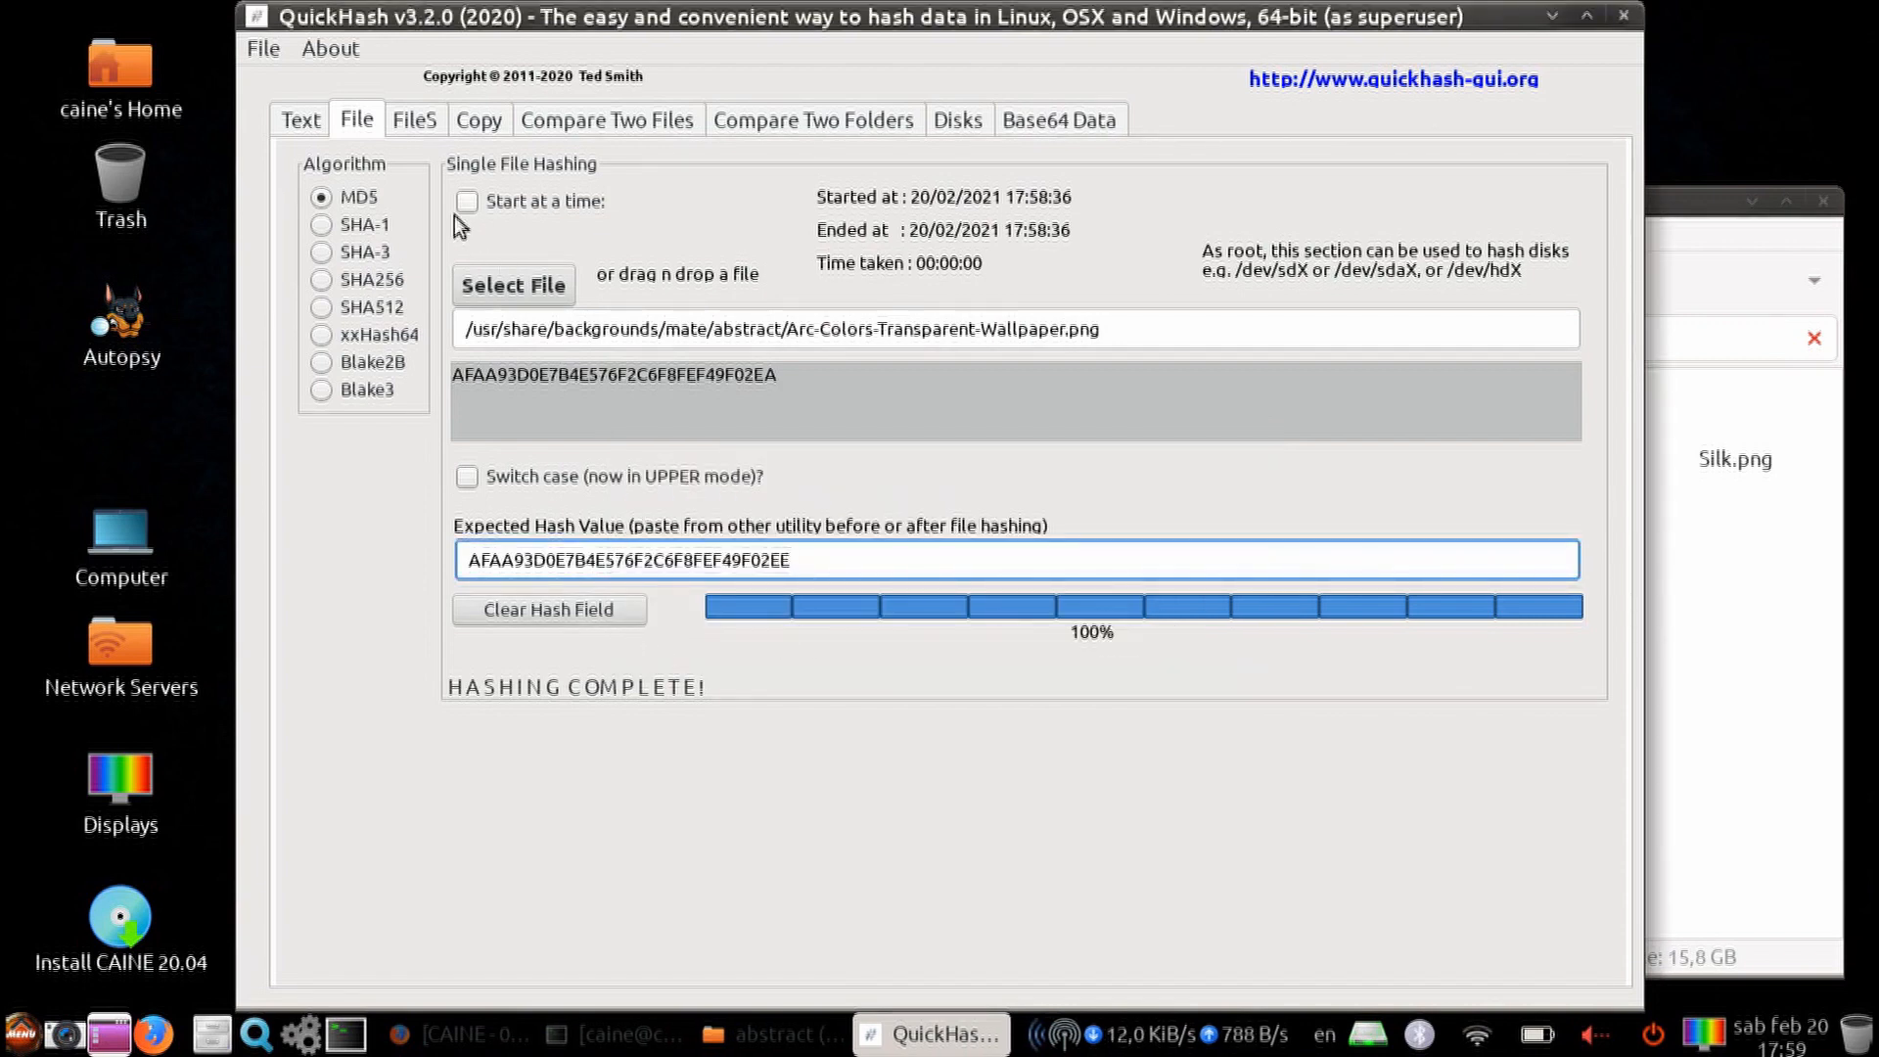
{"action": "mouse_move", "coordinate": [468, 202]}
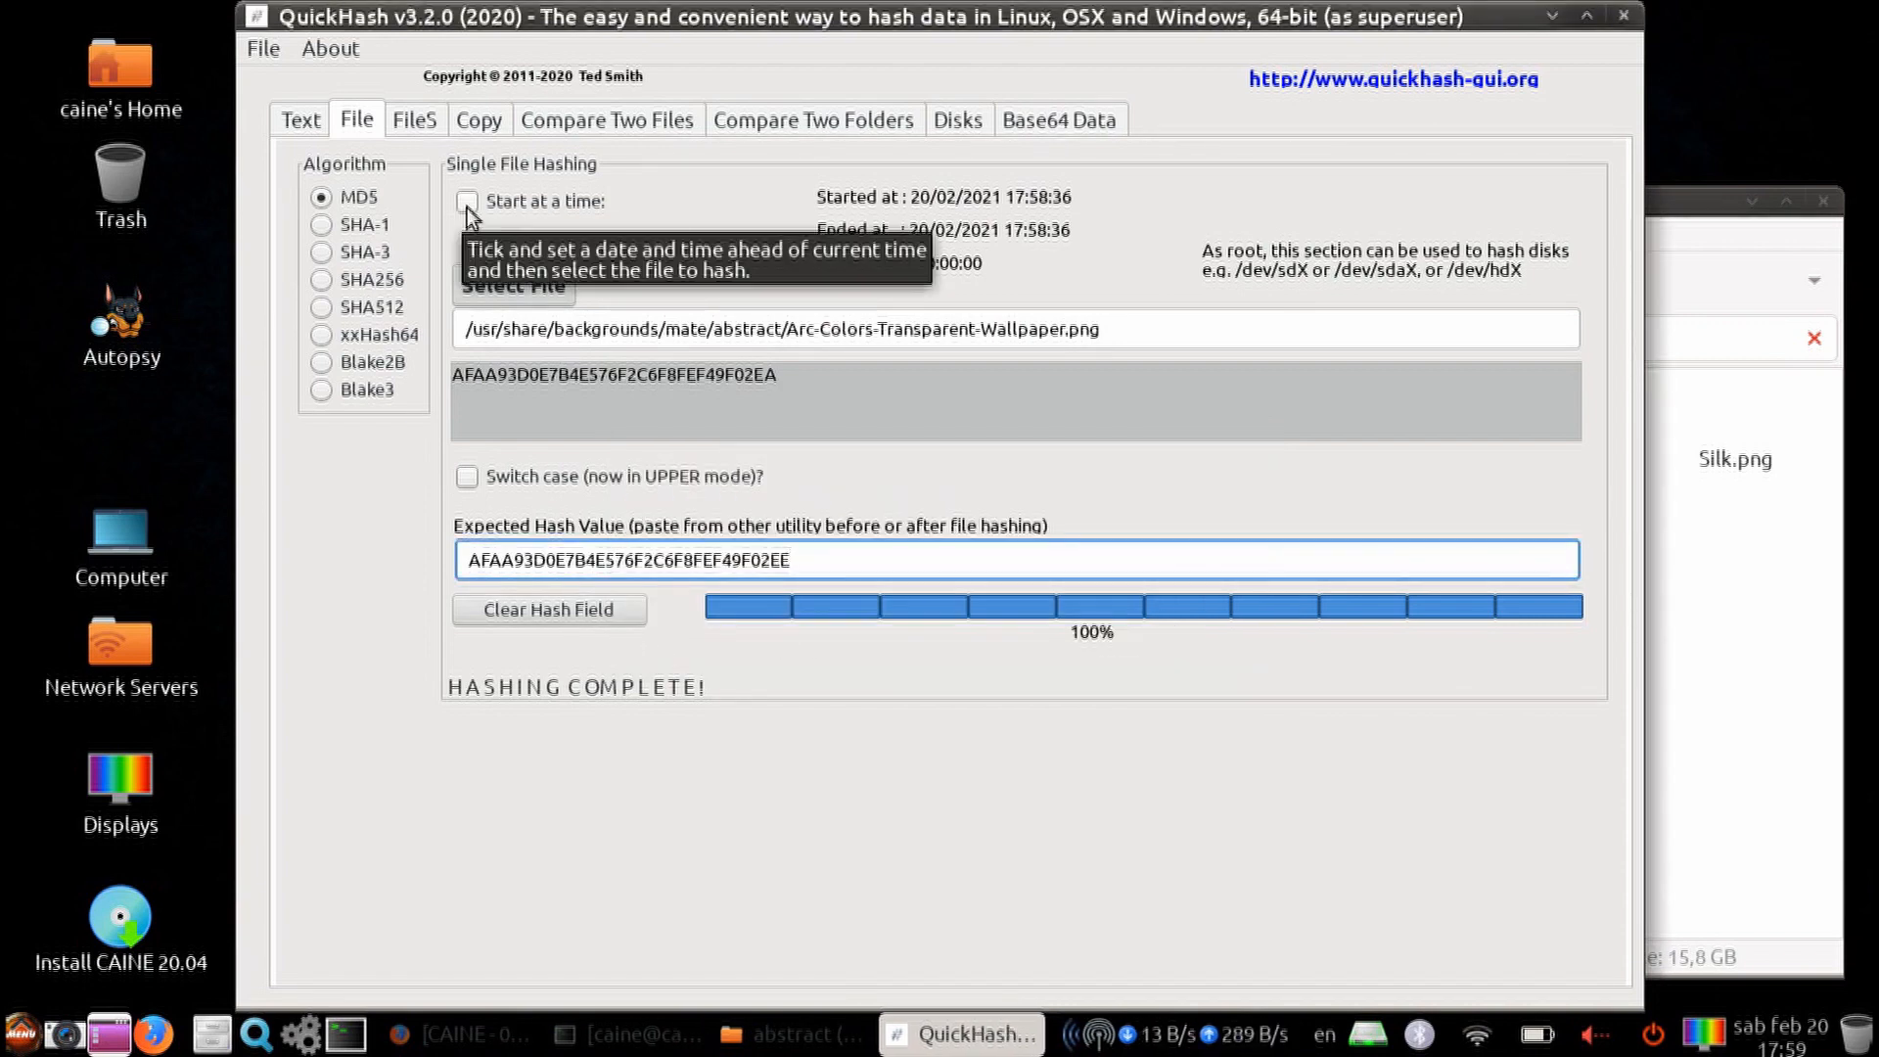
{"action": "left_click", "coordinate": [468, 200]}
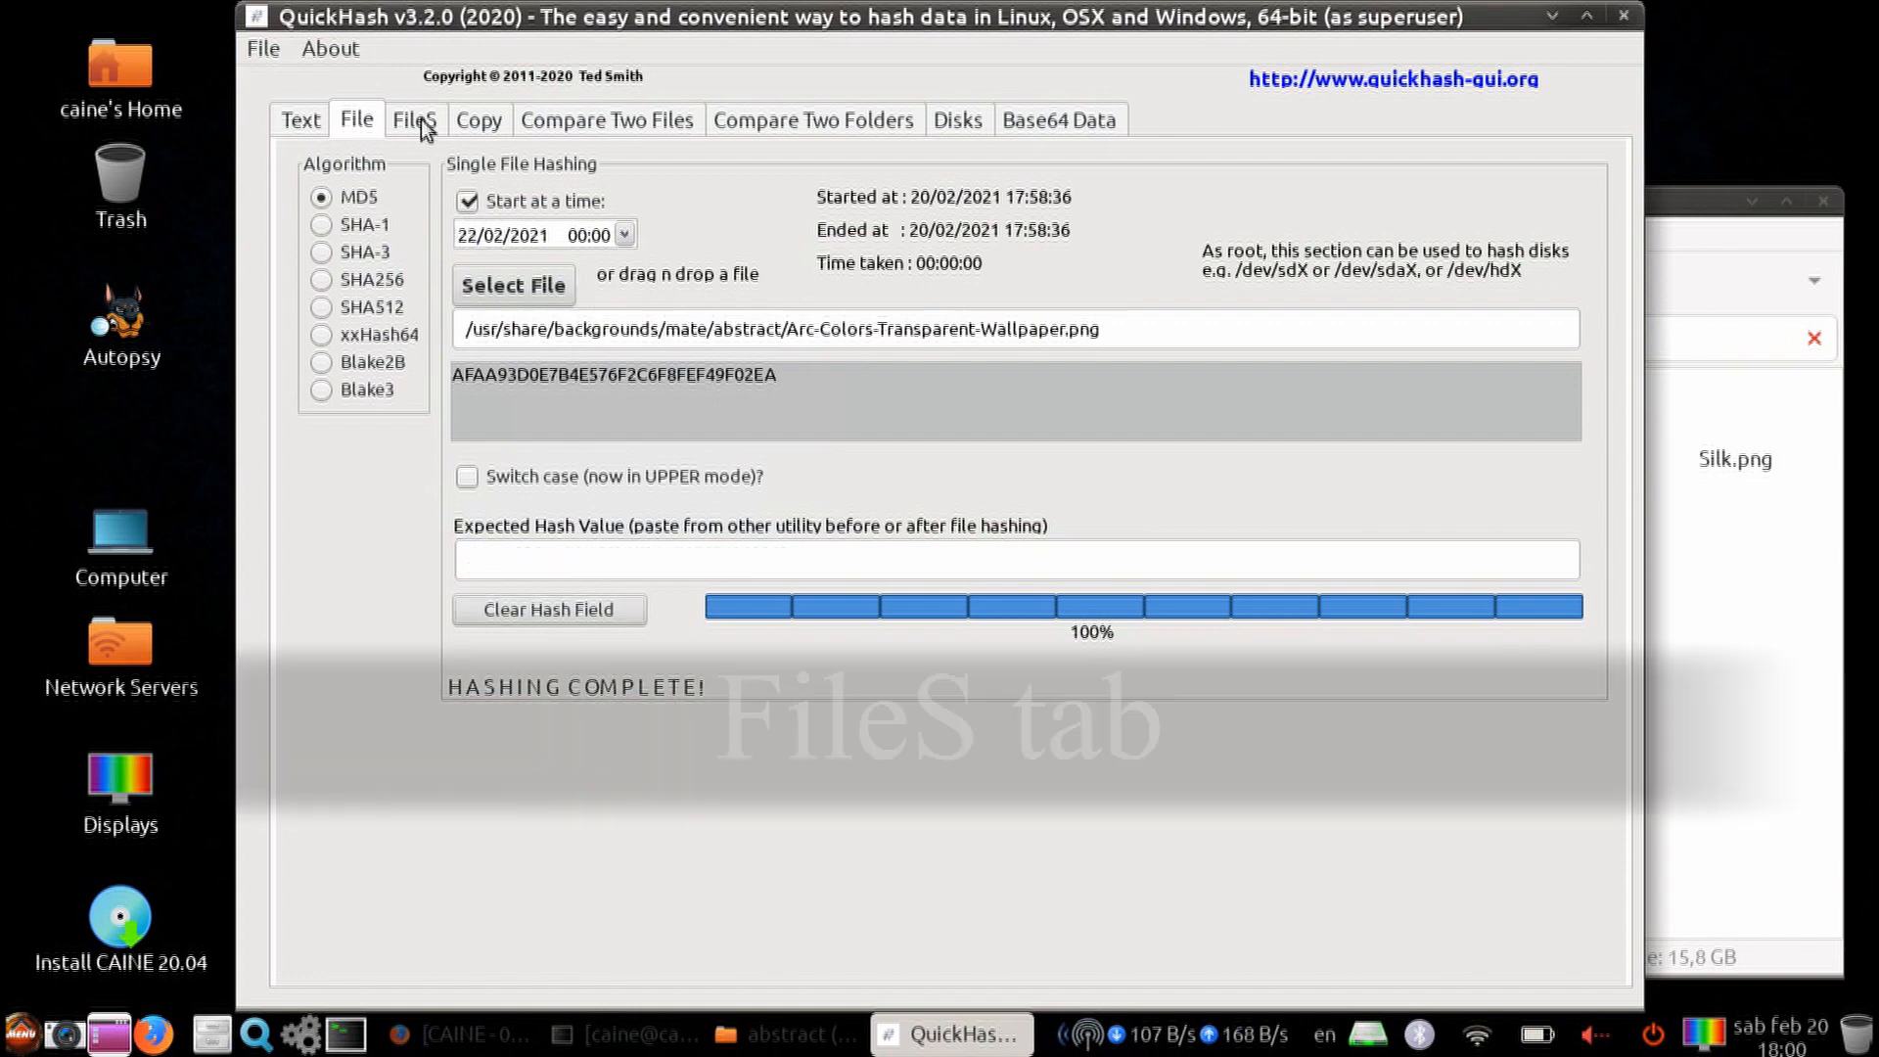
Step: Hash all six images in /usr/share/backgrounds/mate/abstract with MD5 on the FileS page
{"action": "left_click", "coordinate": [413, 120]}
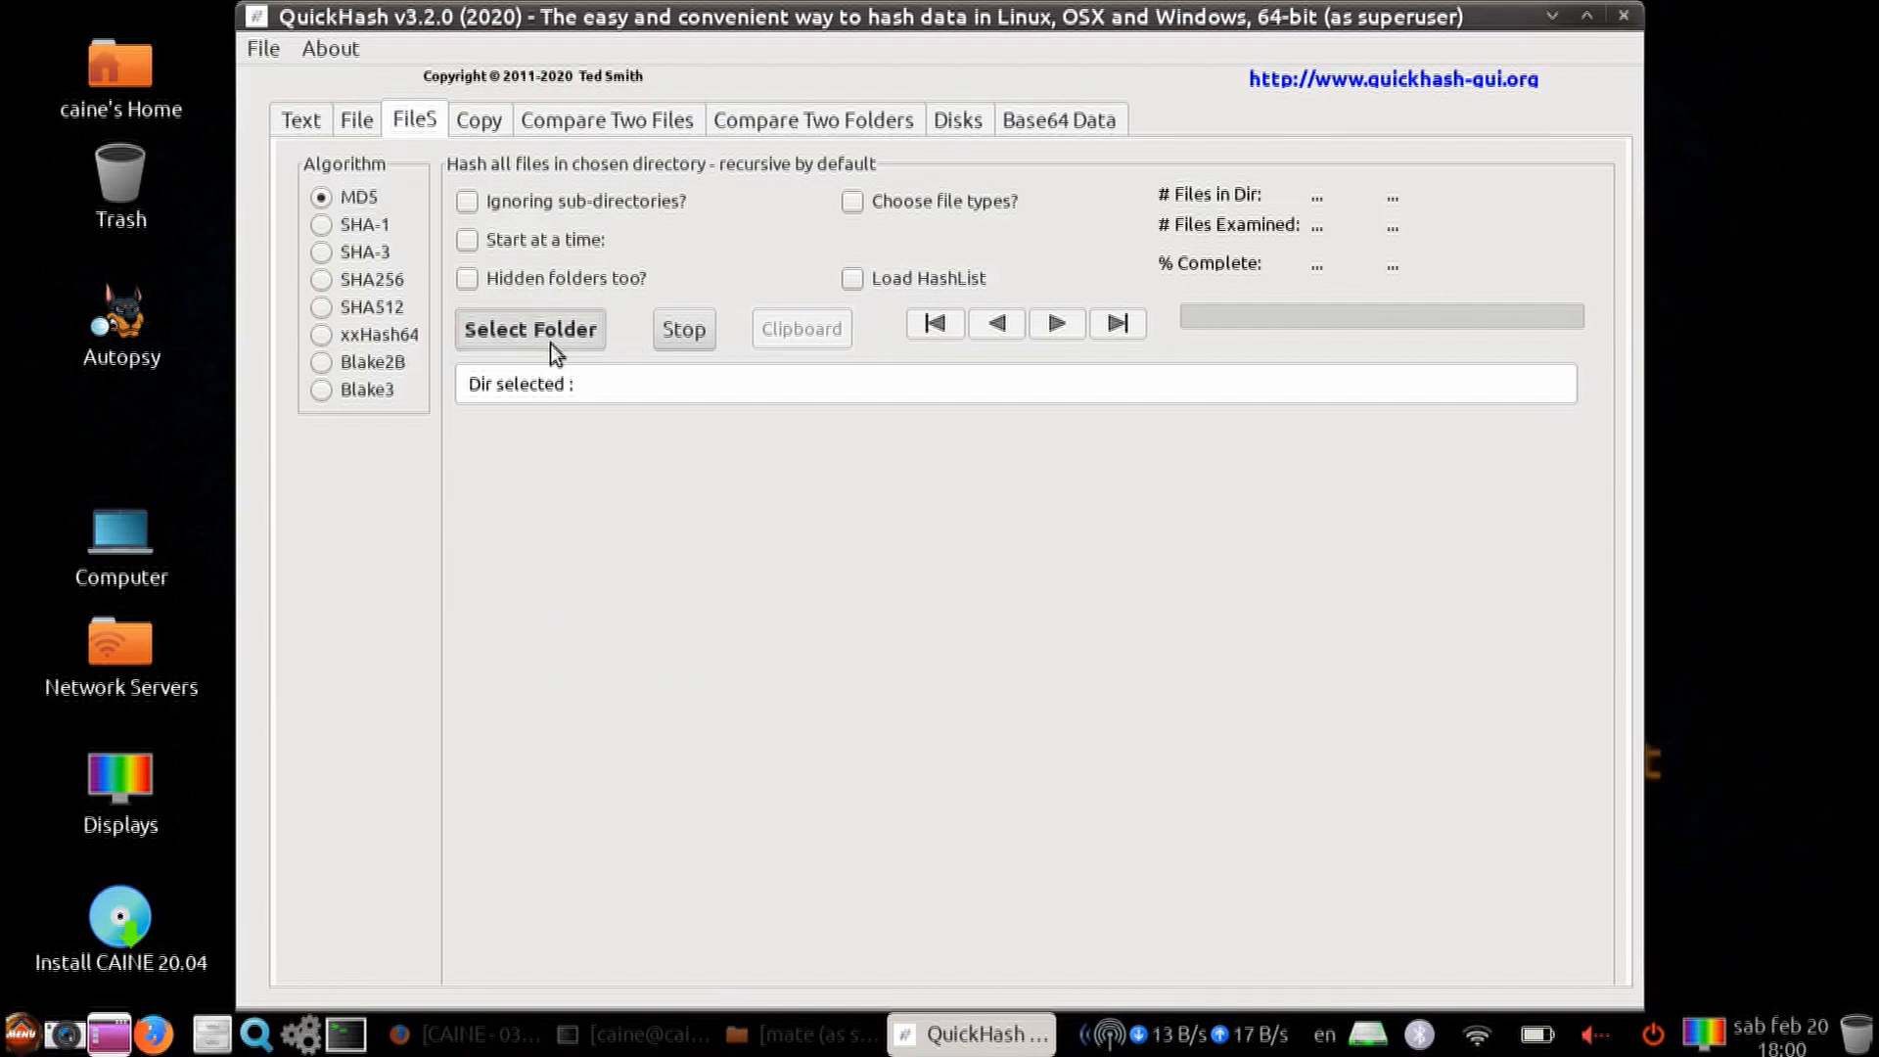
{"action": "left_click", "coordinate": [529, 329]}
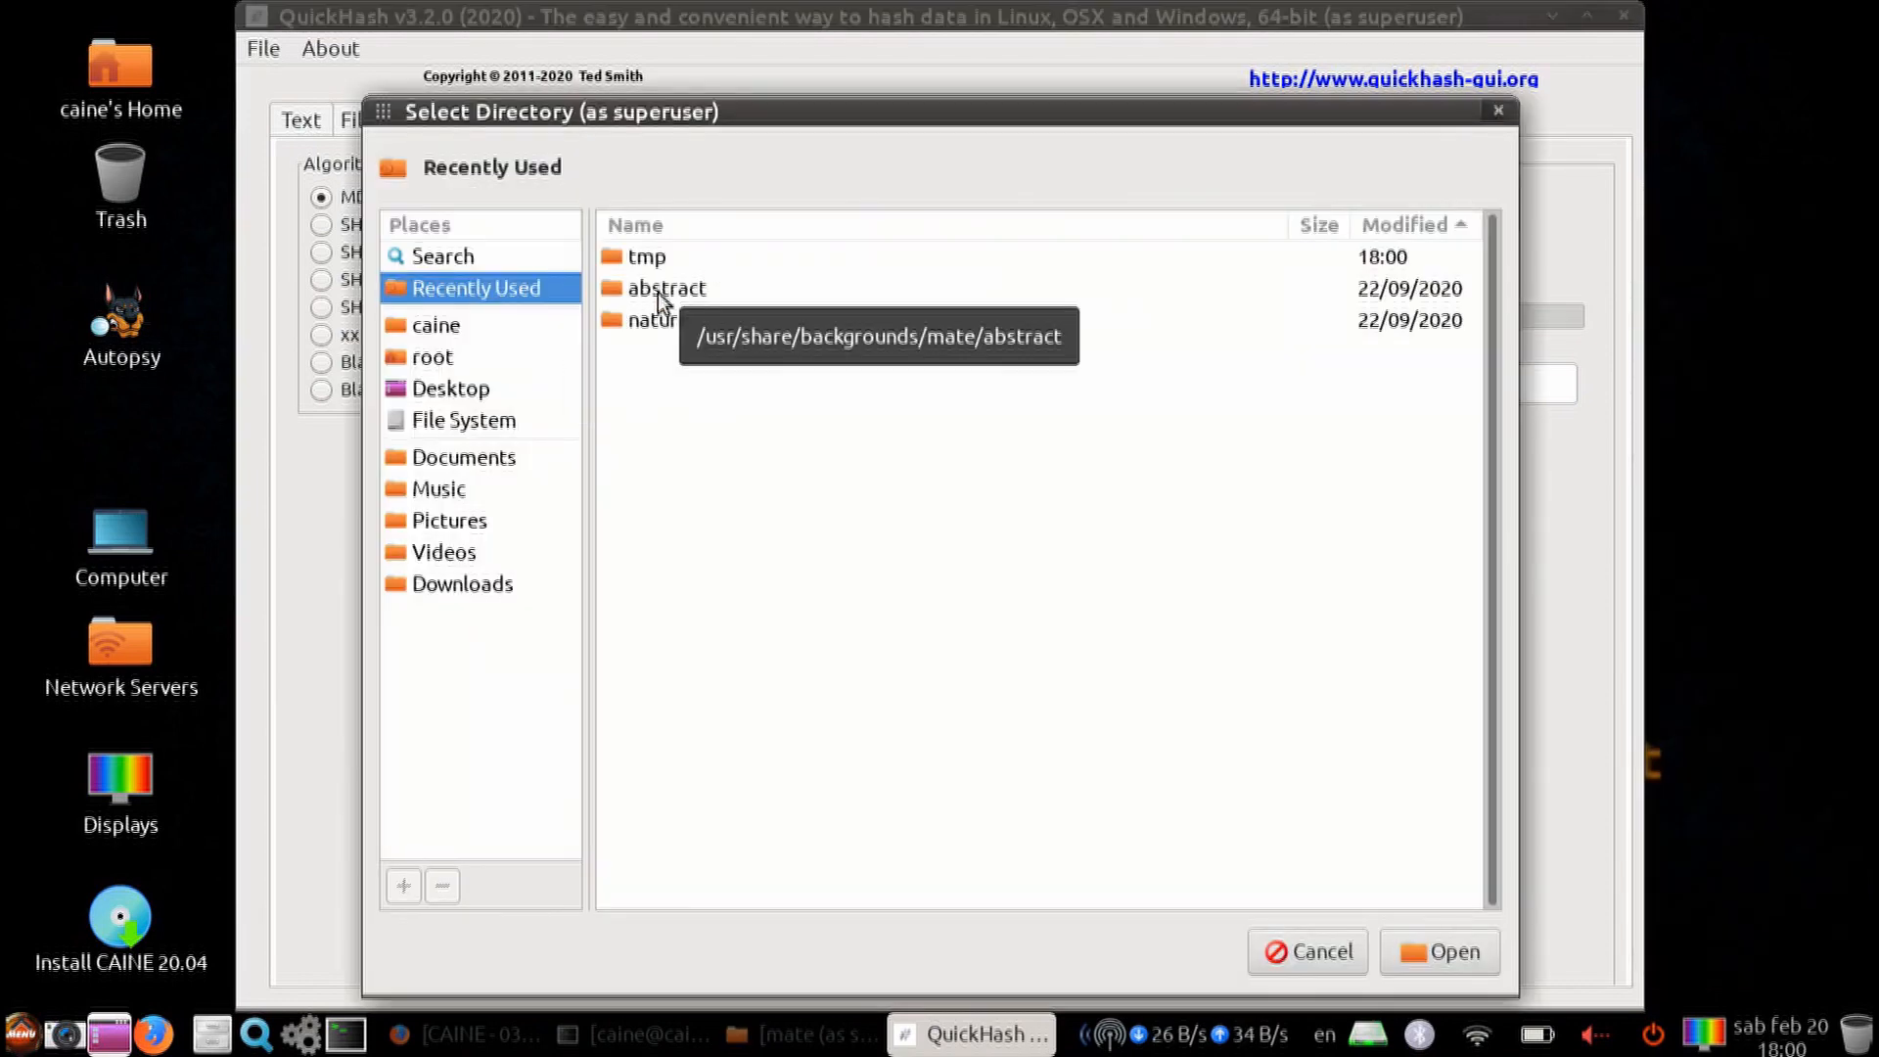
{"action": "double_click", "coordinate": [666, 288]}
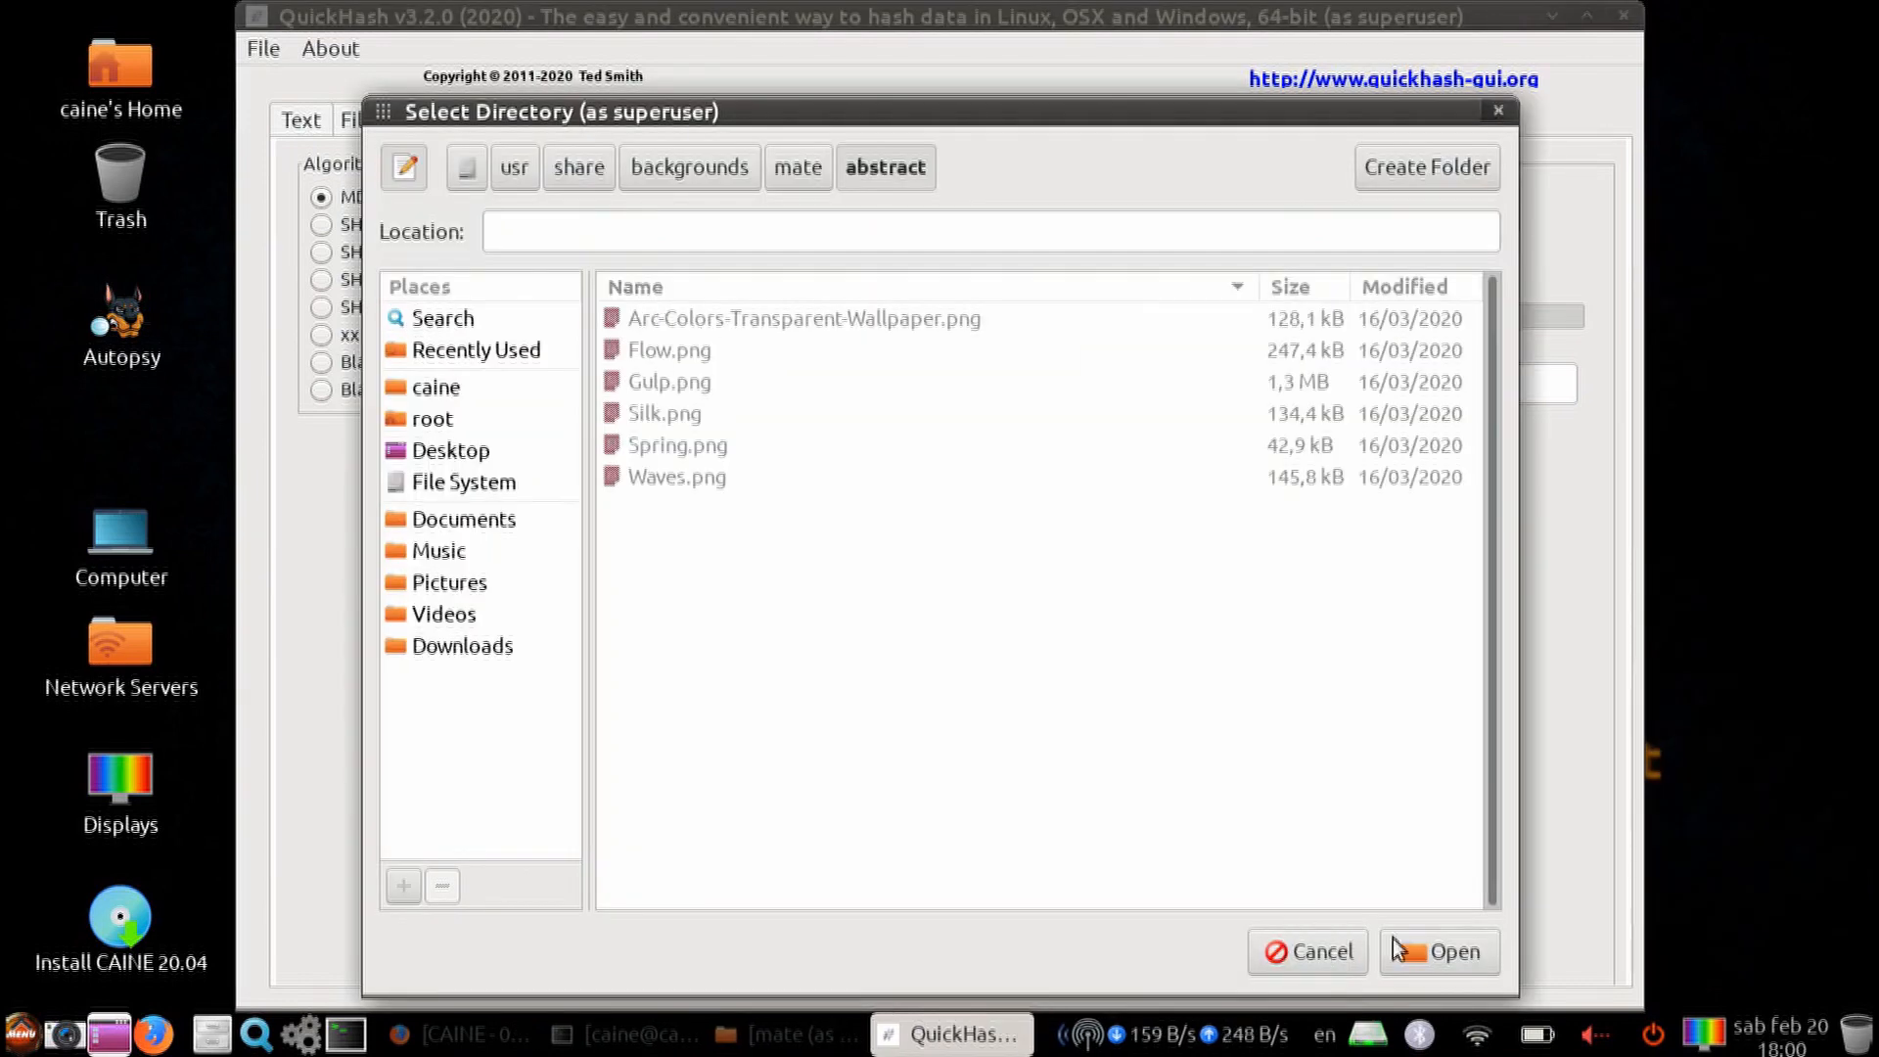
{"action": "left_click", "coordinate": [1437, 952]}
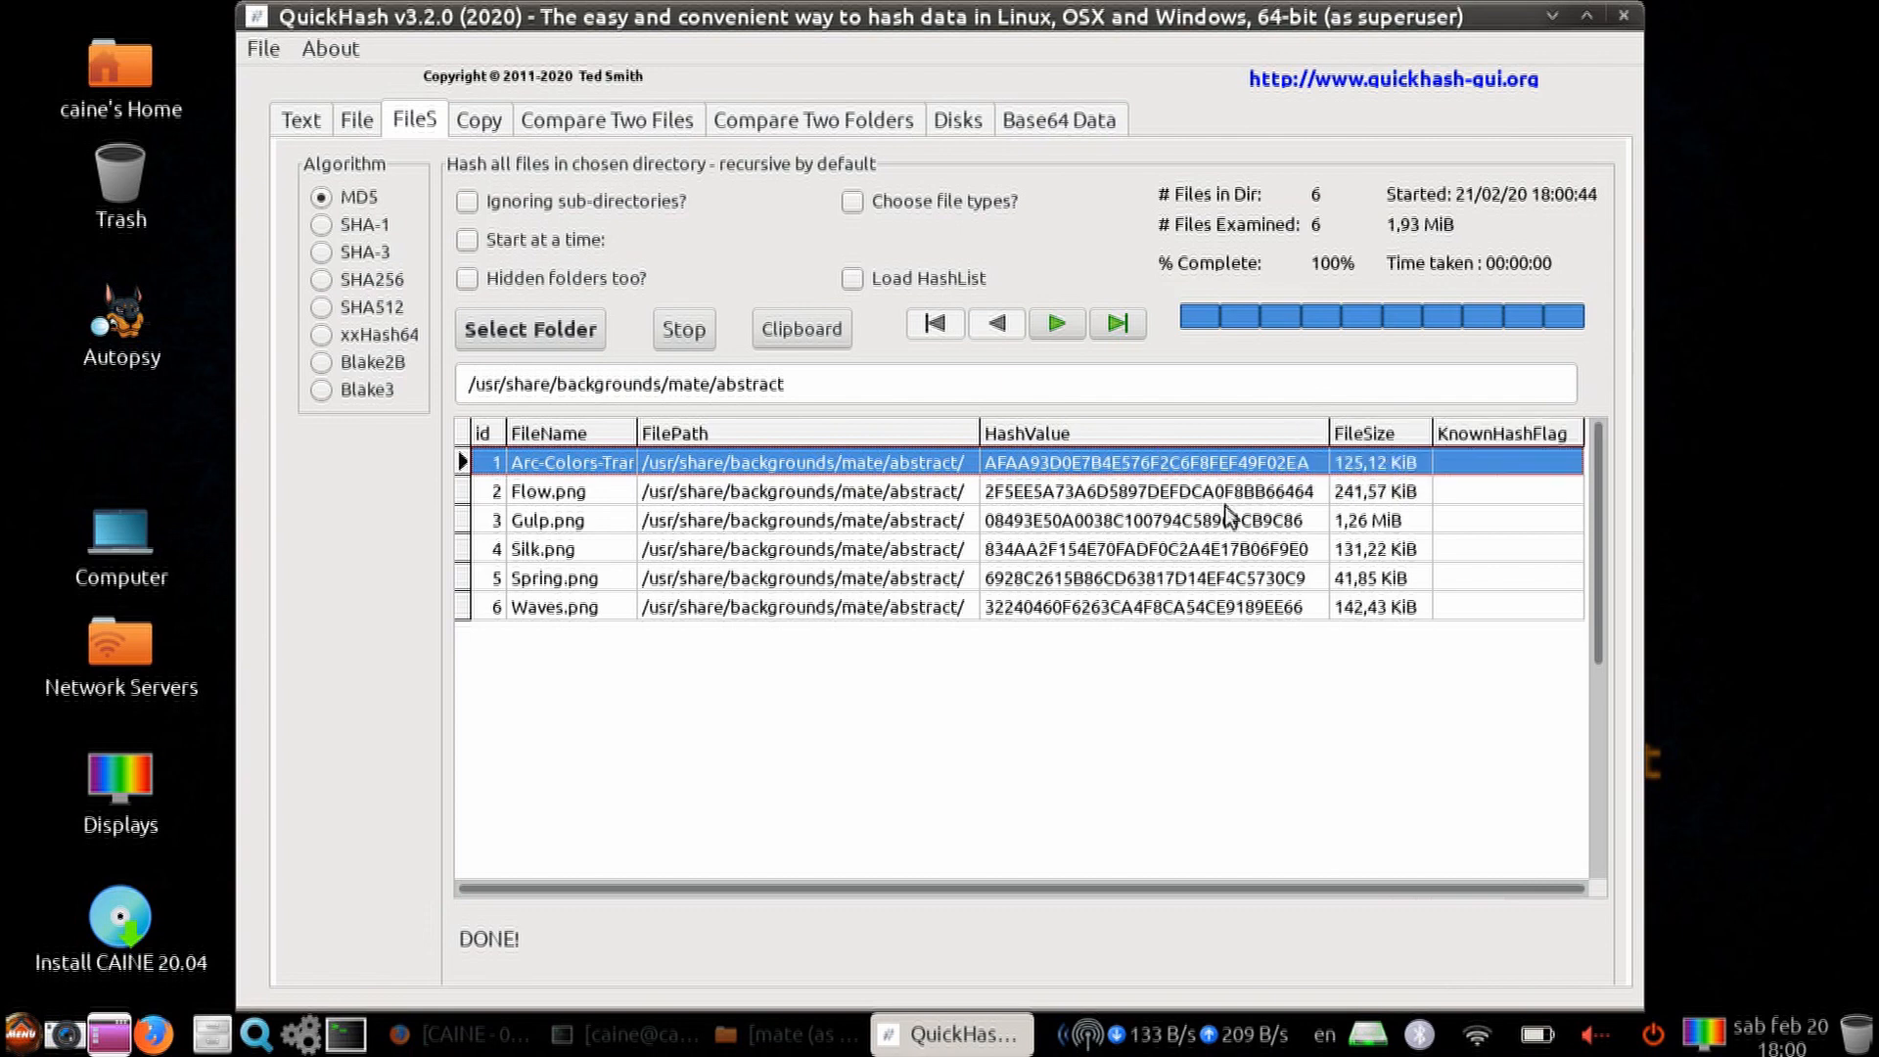
{"action": "mouse_move", "coordinate": [1238, 548]}
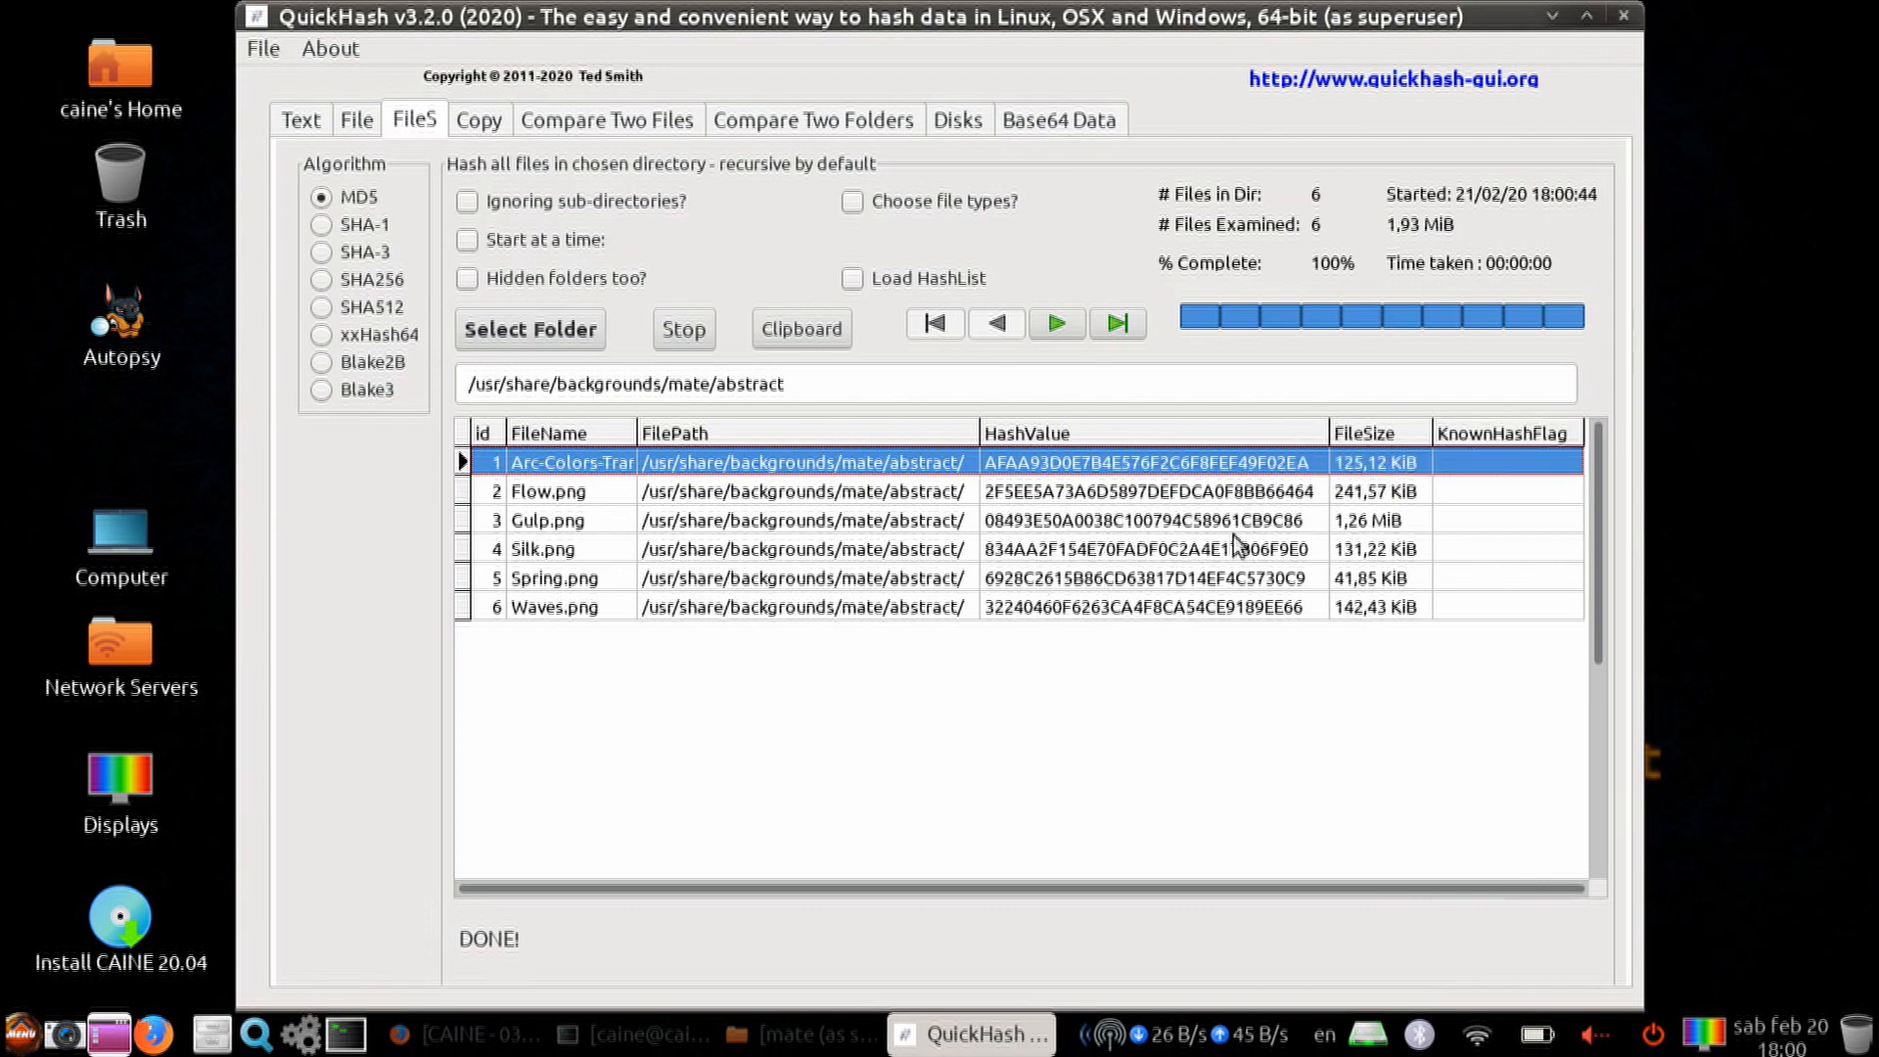
{"action": "mouse_move", "coordinate": [834, 425]}
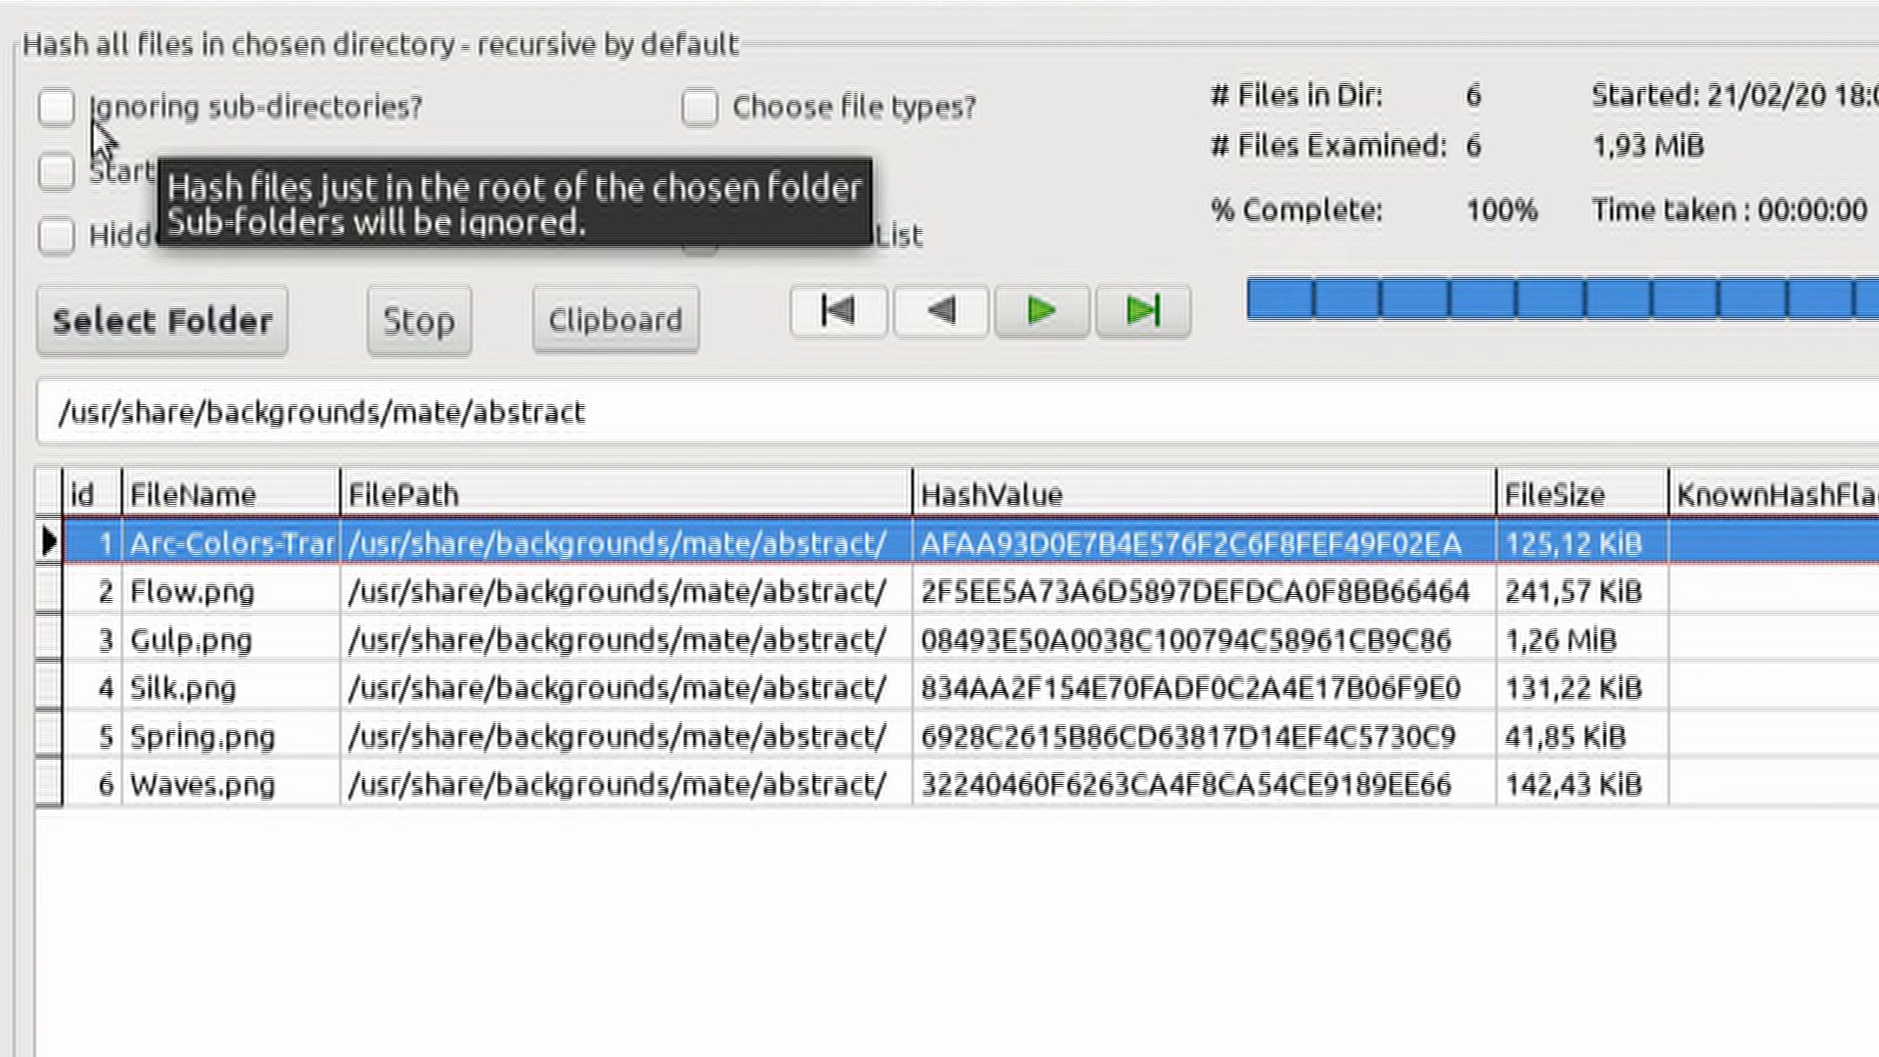
{"action": "mouse_move", "coordinate": [106, 186]}
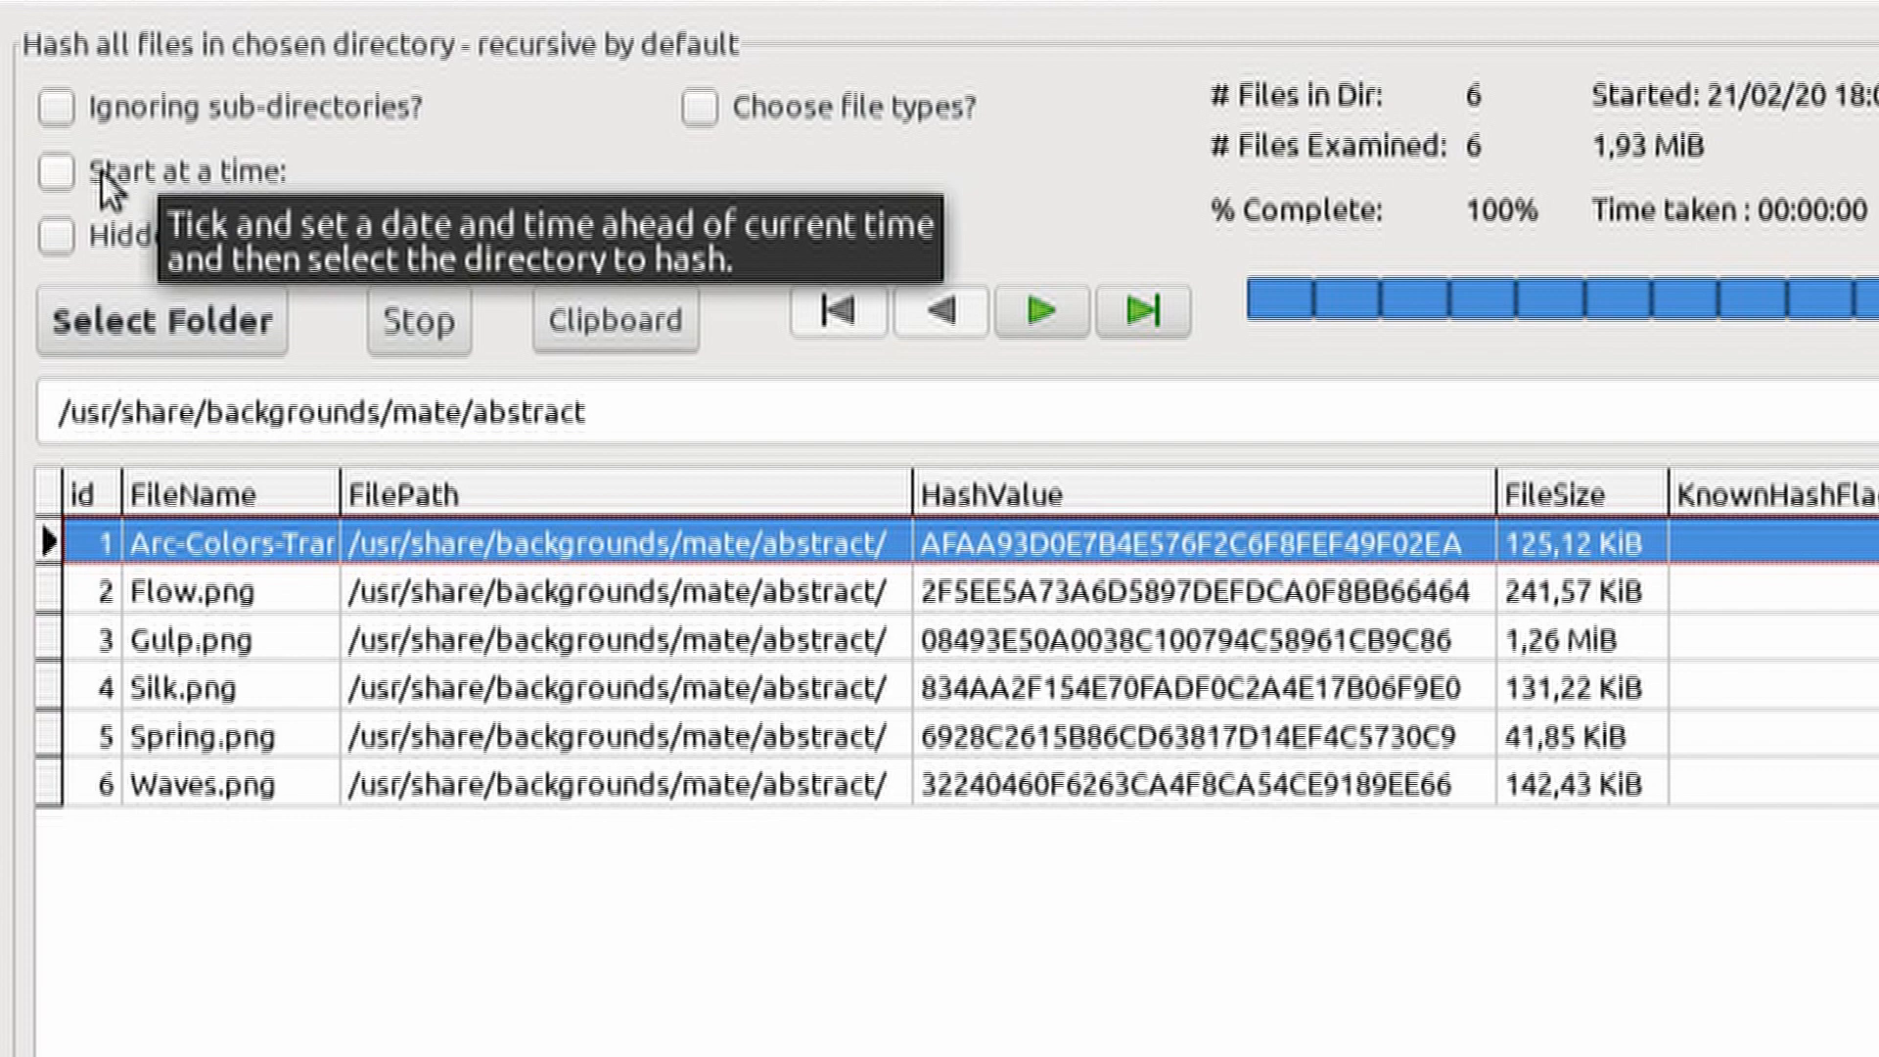
{"action": "mouse_move", "coordinate": [186, 396]}
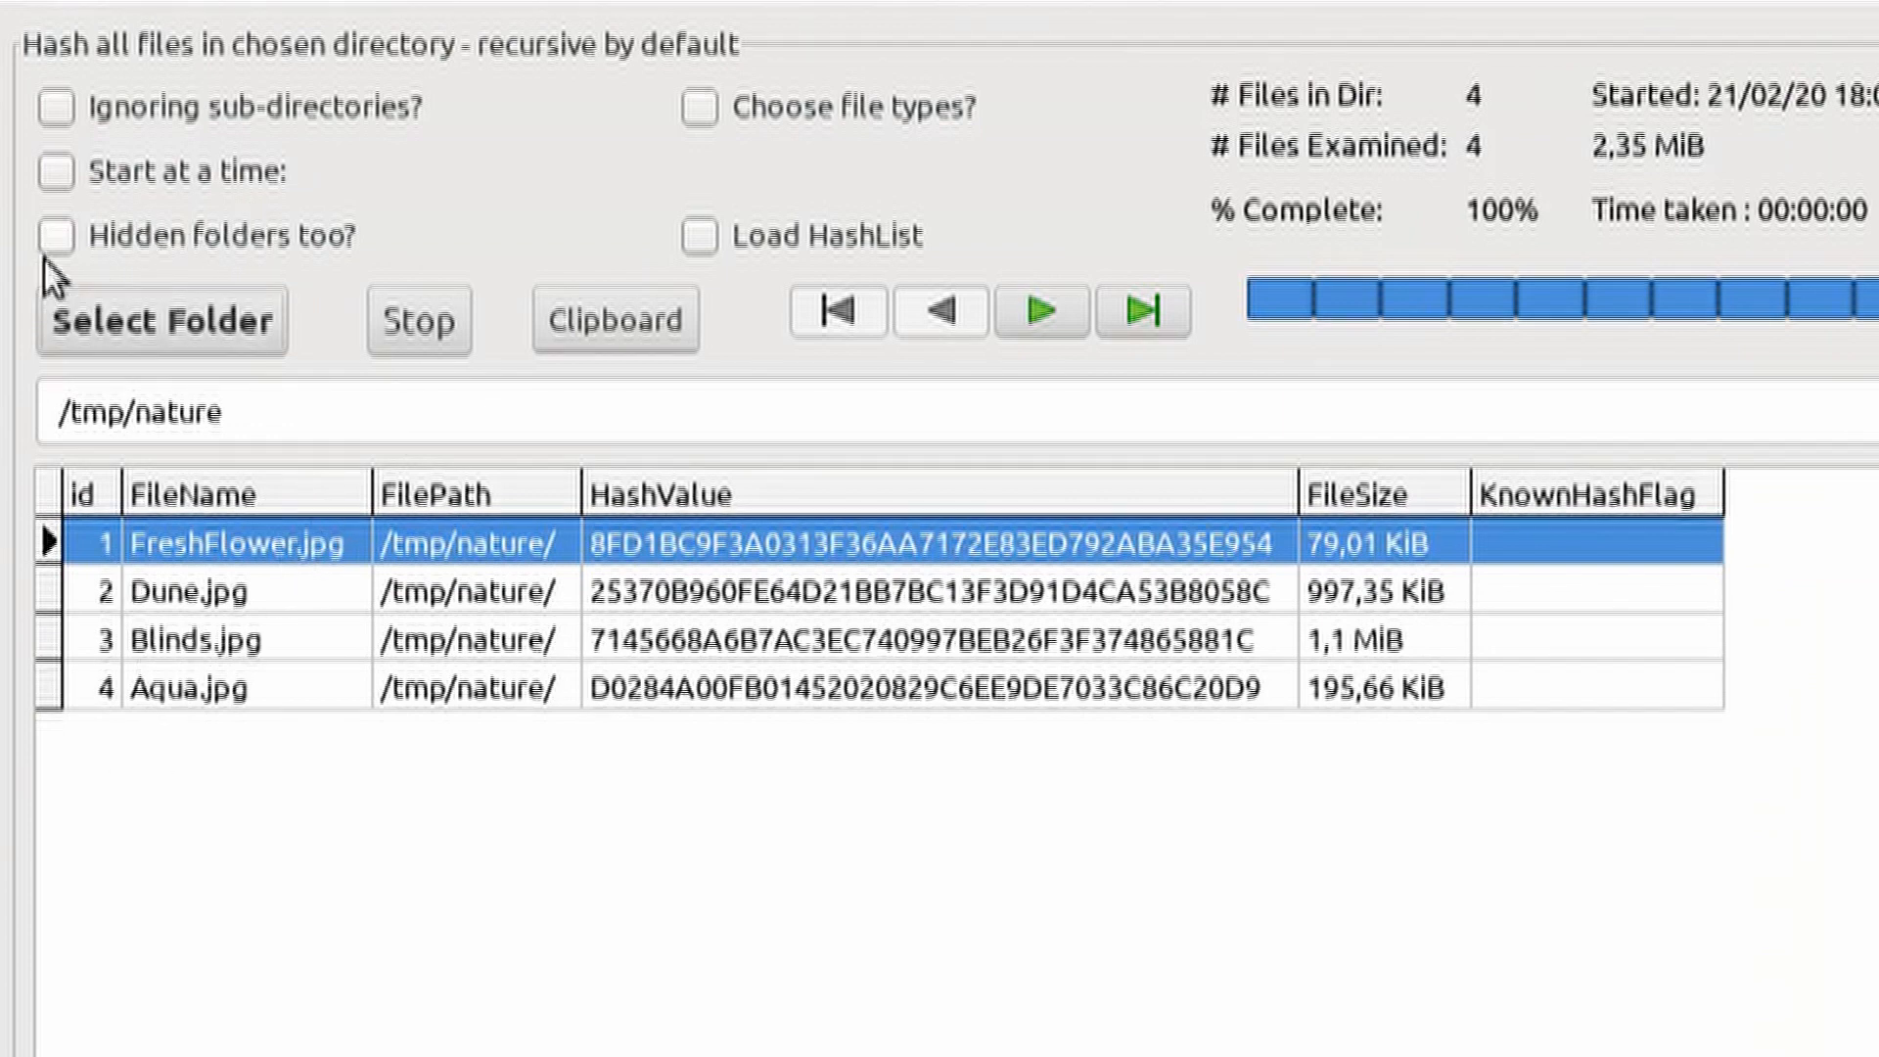
Step: Rehash /tmp/nature with 'Hidden folders too?' enabled, listing five files including the .nature copy of Dune.jpg
{"action": "left_click", "coordinate": [55, 235]}
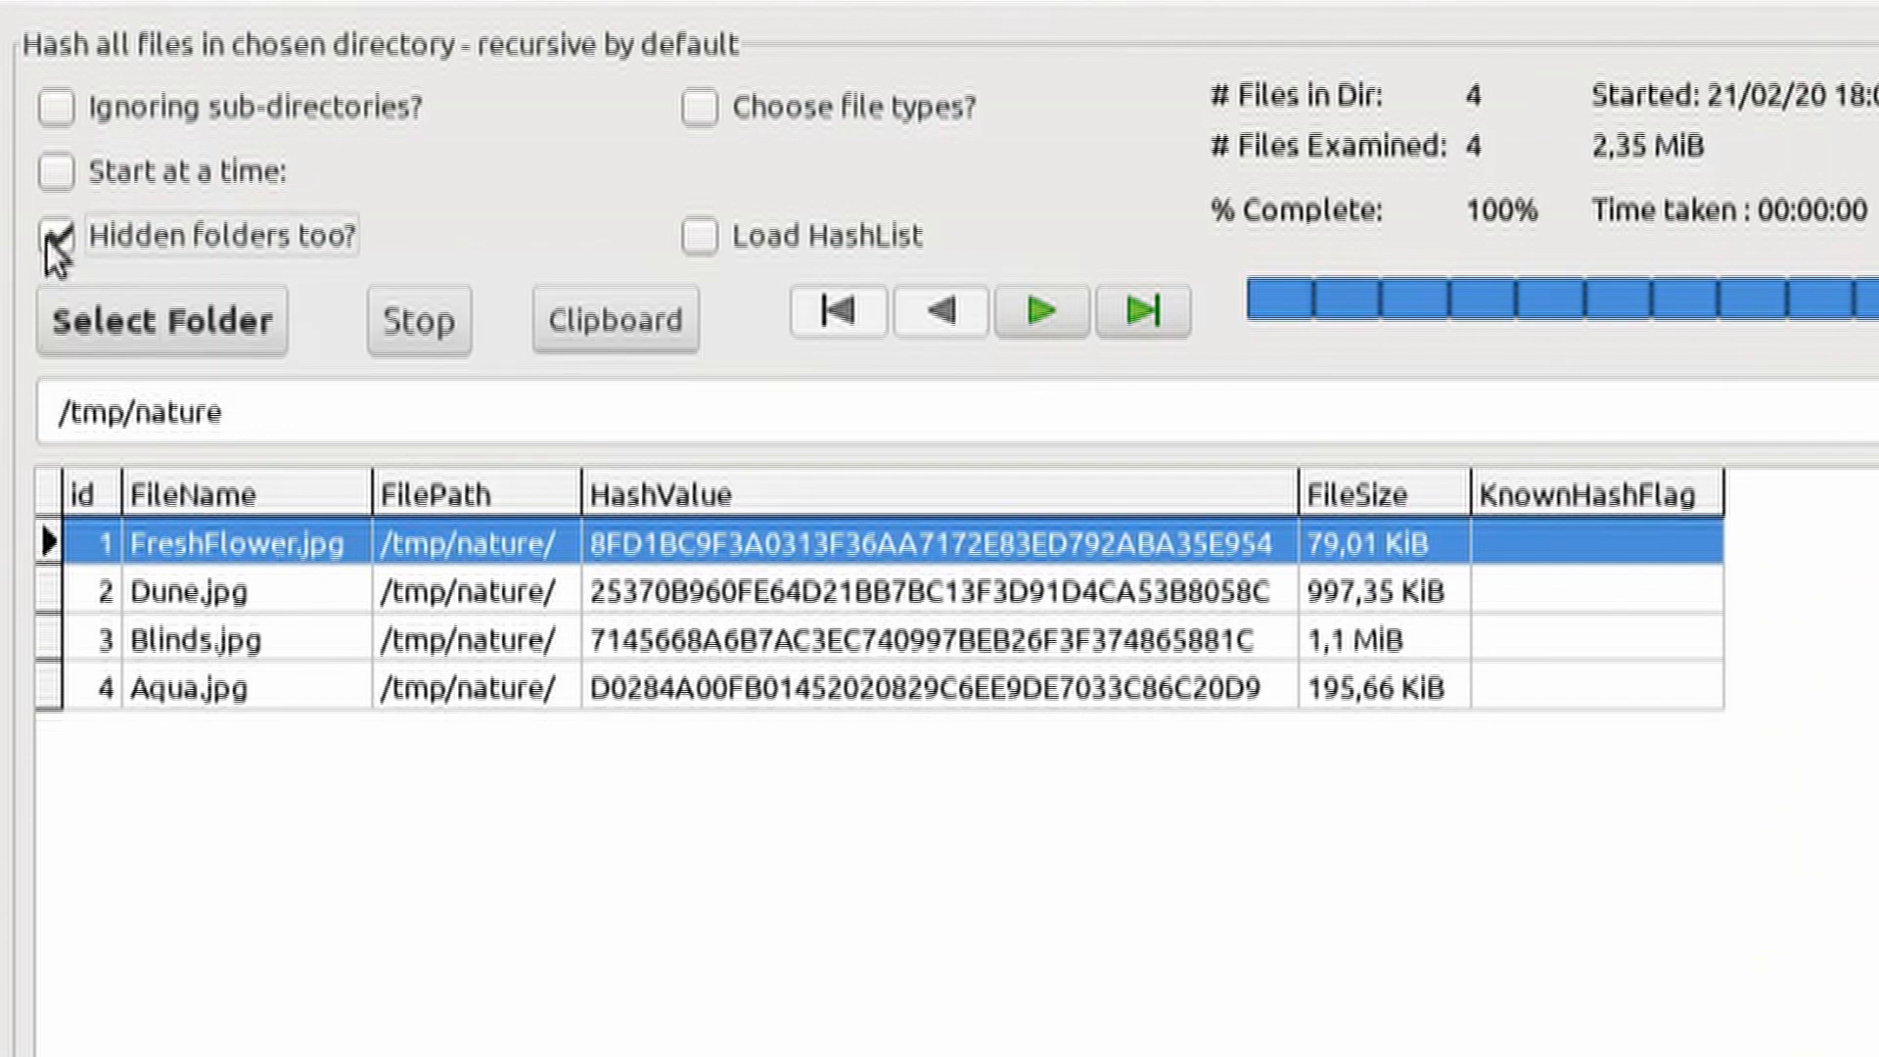
{"action": "left_click", "coordinate": [55, 237]}
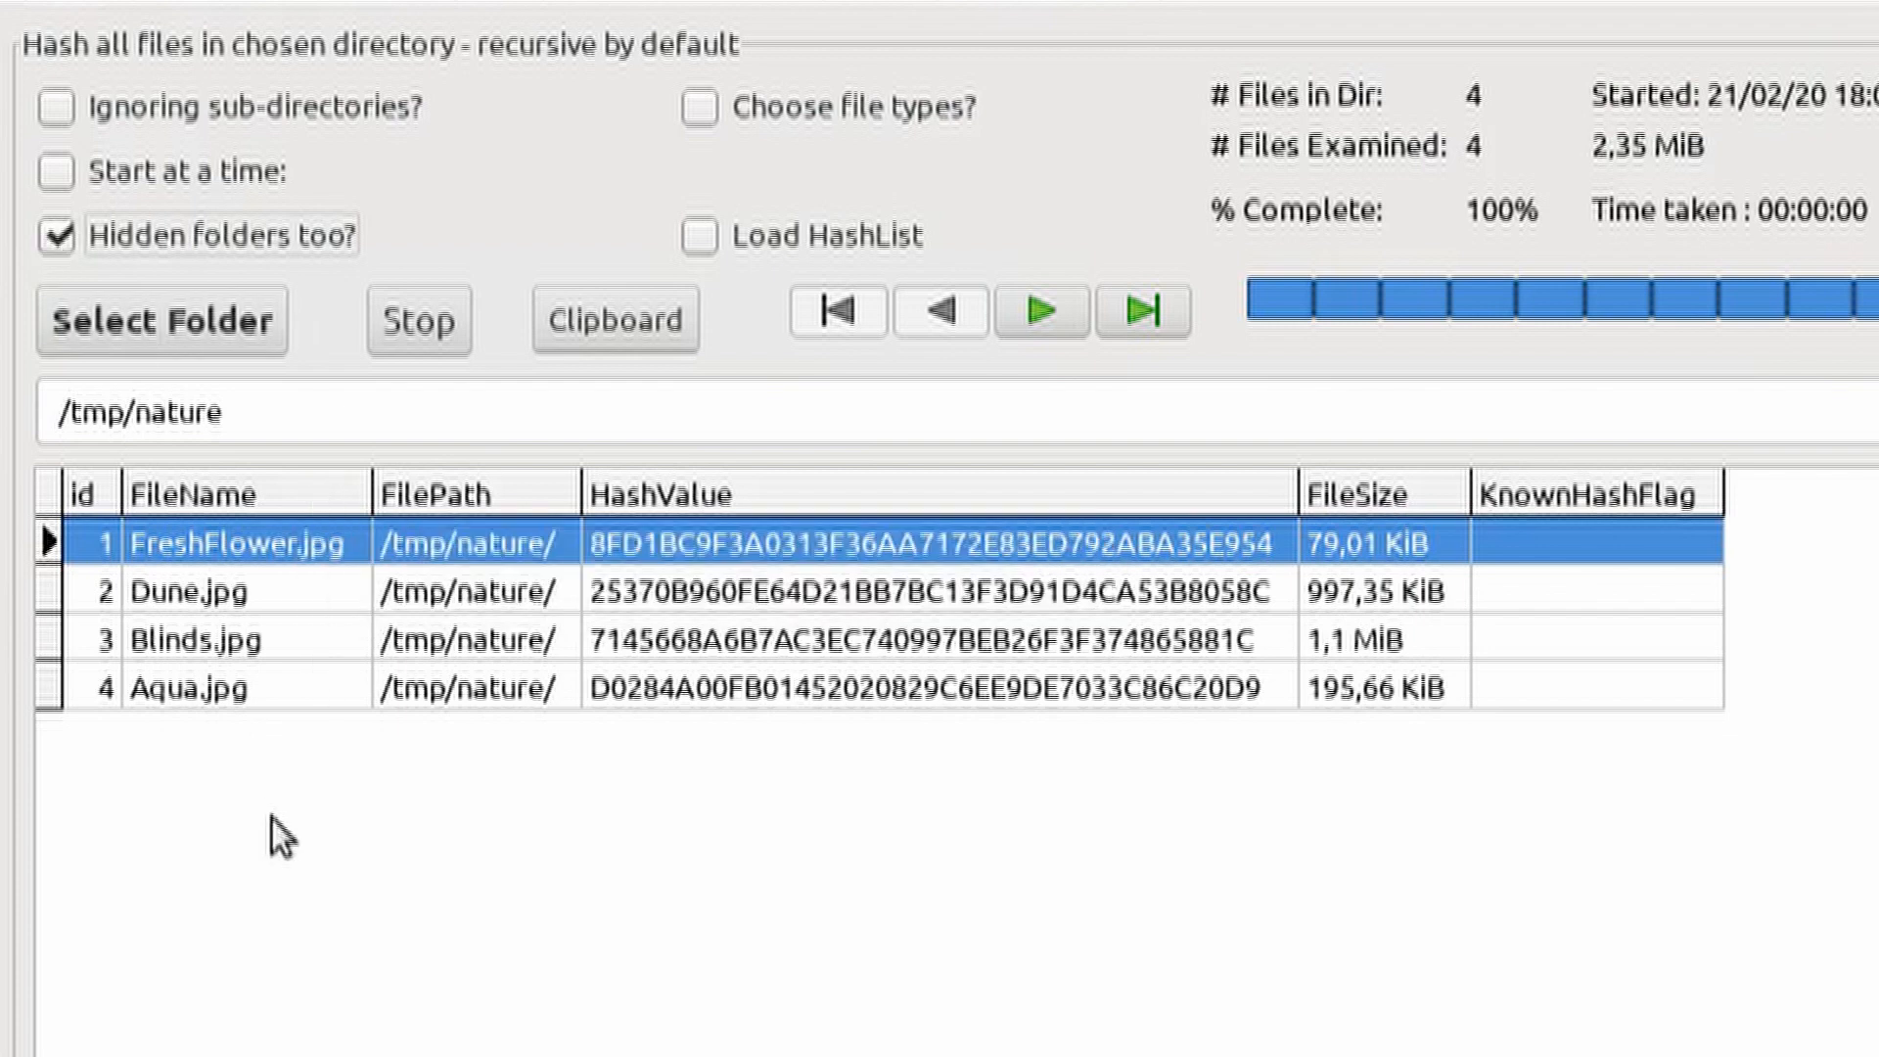
{"action": "mouse_move", "coordinate": [532, 803]}
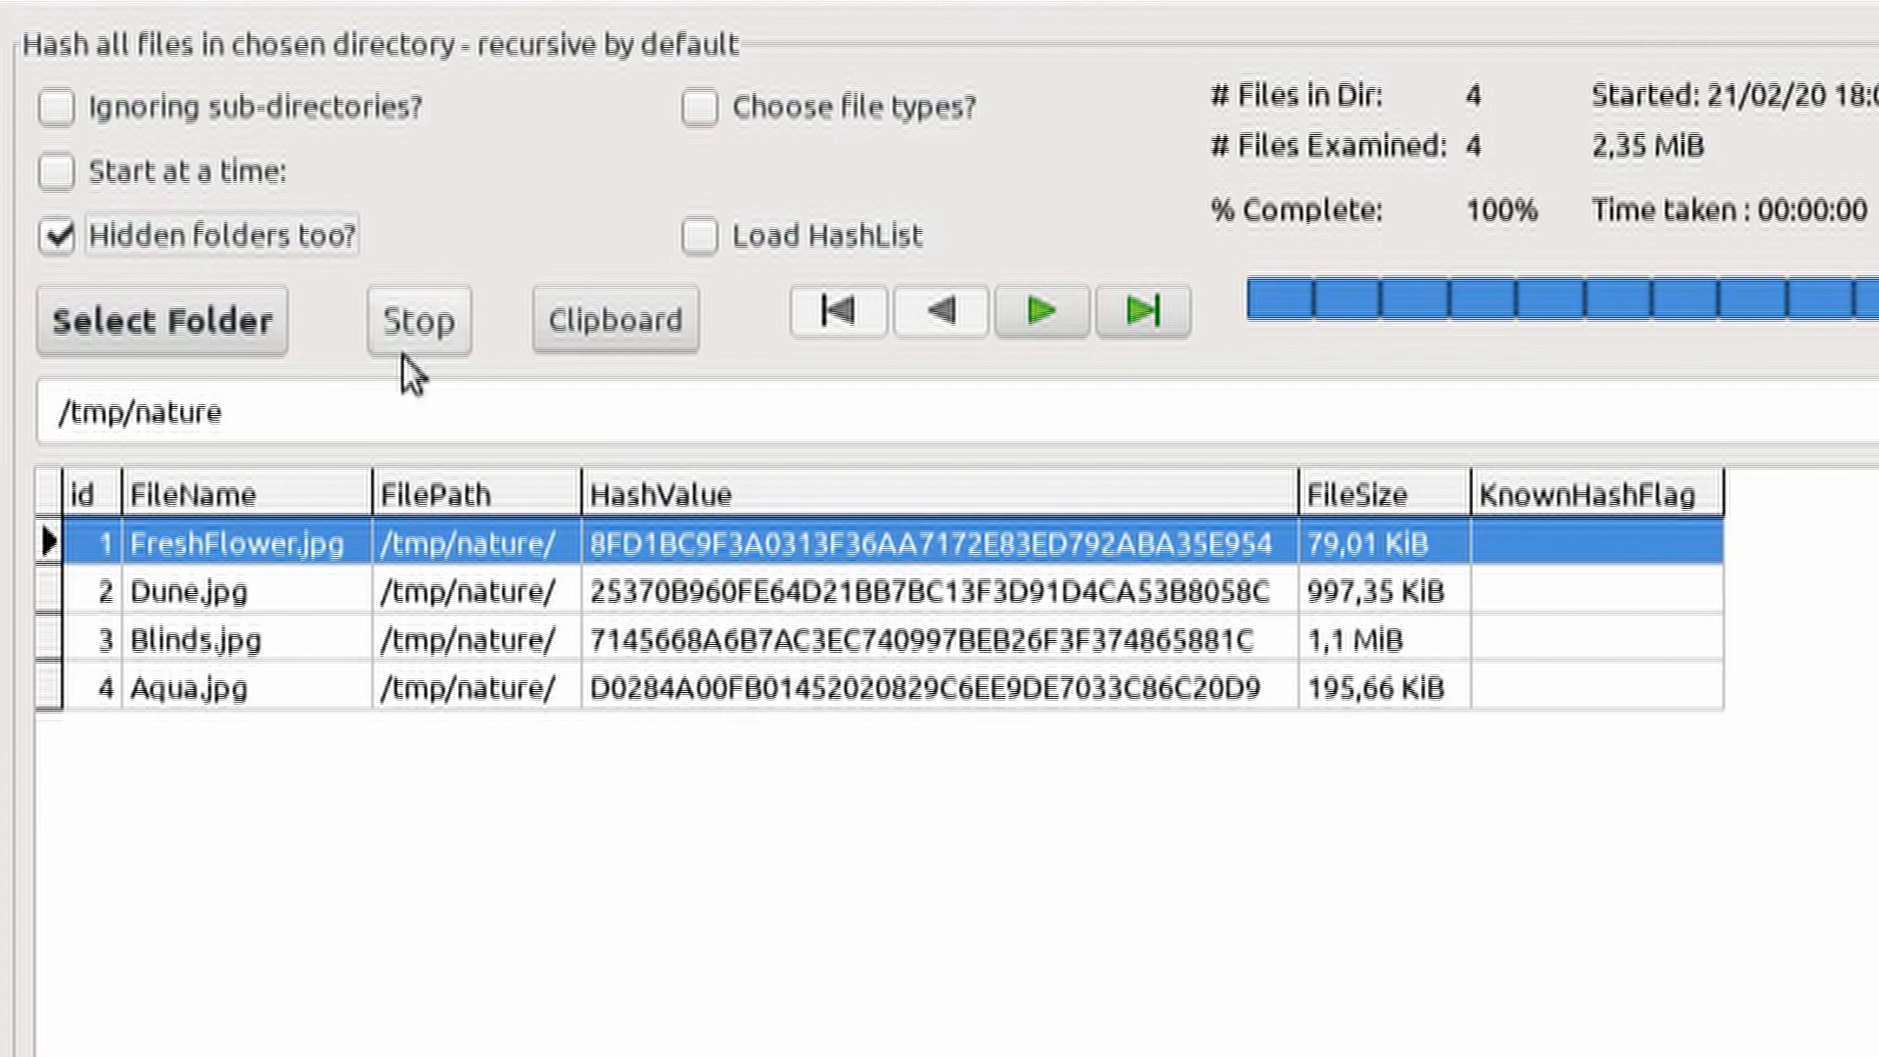
{"action": "left_click", "coordinate": [161, 319]}
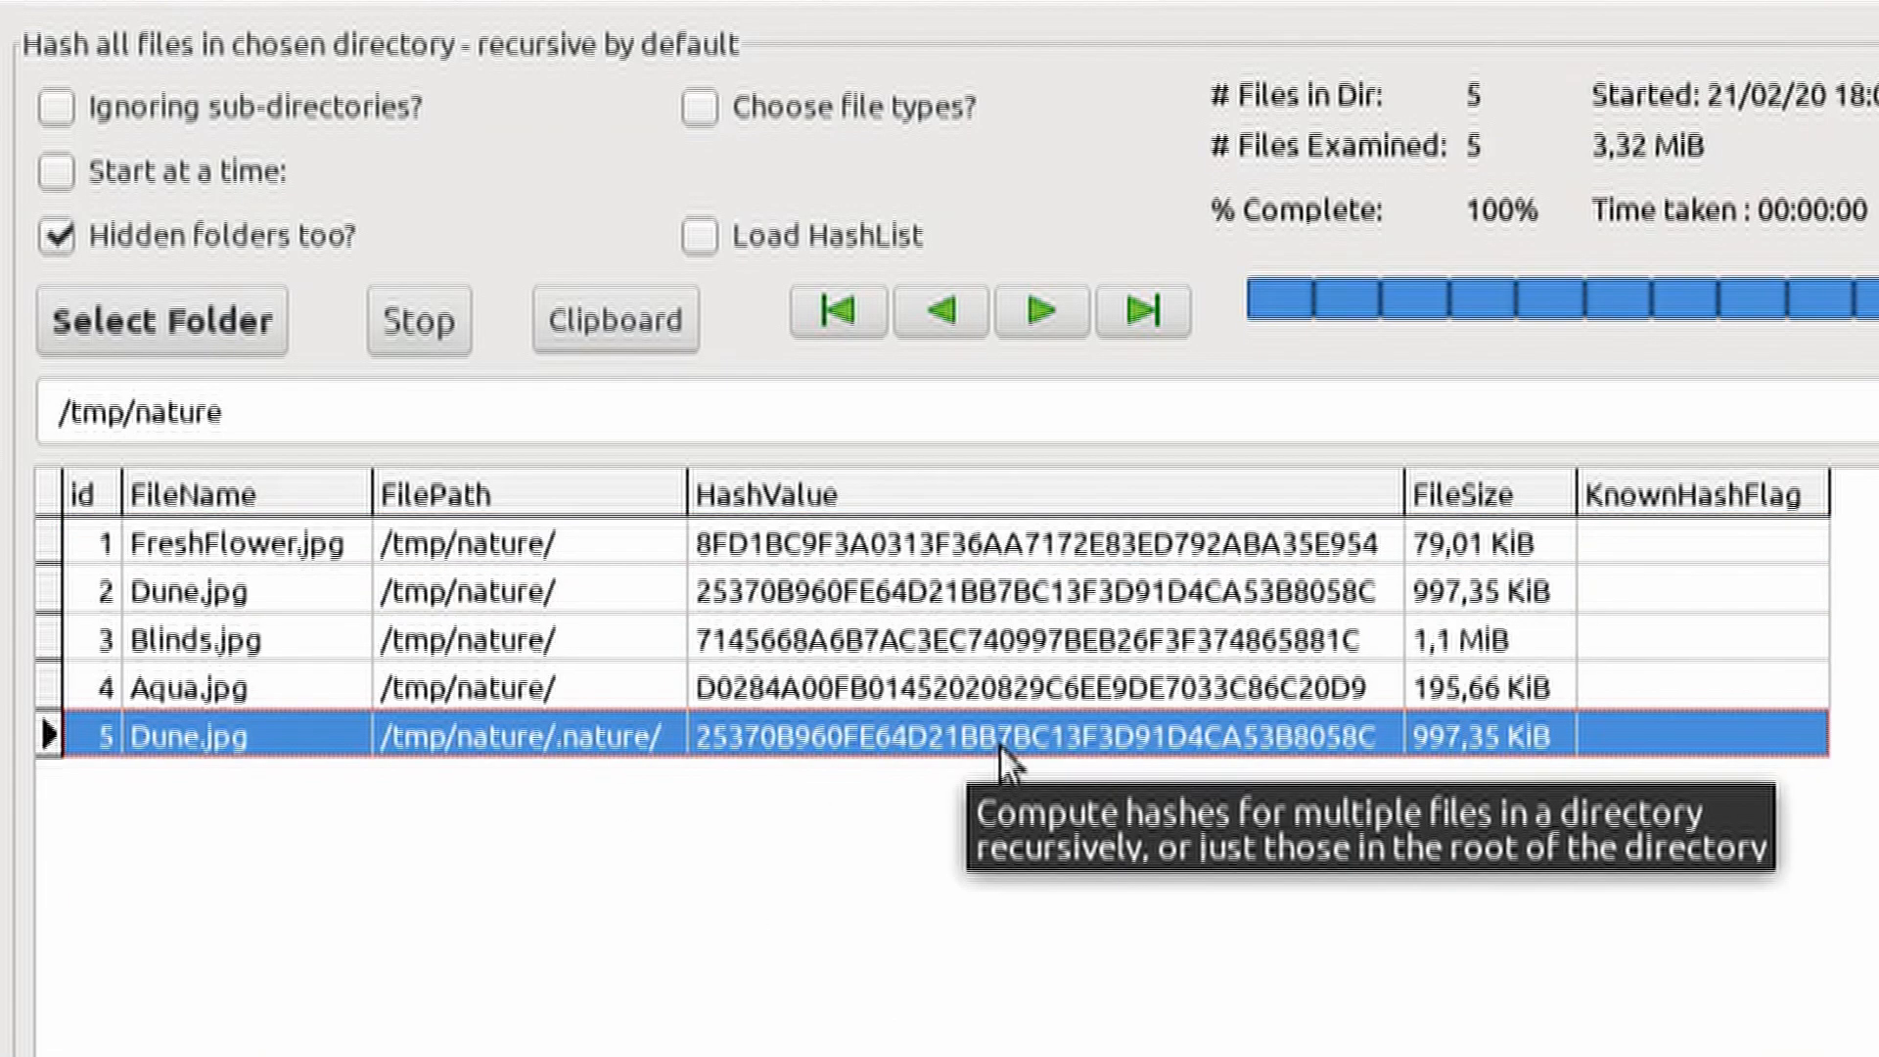
{"action": "left_click", "coordinate": [699, 105]}
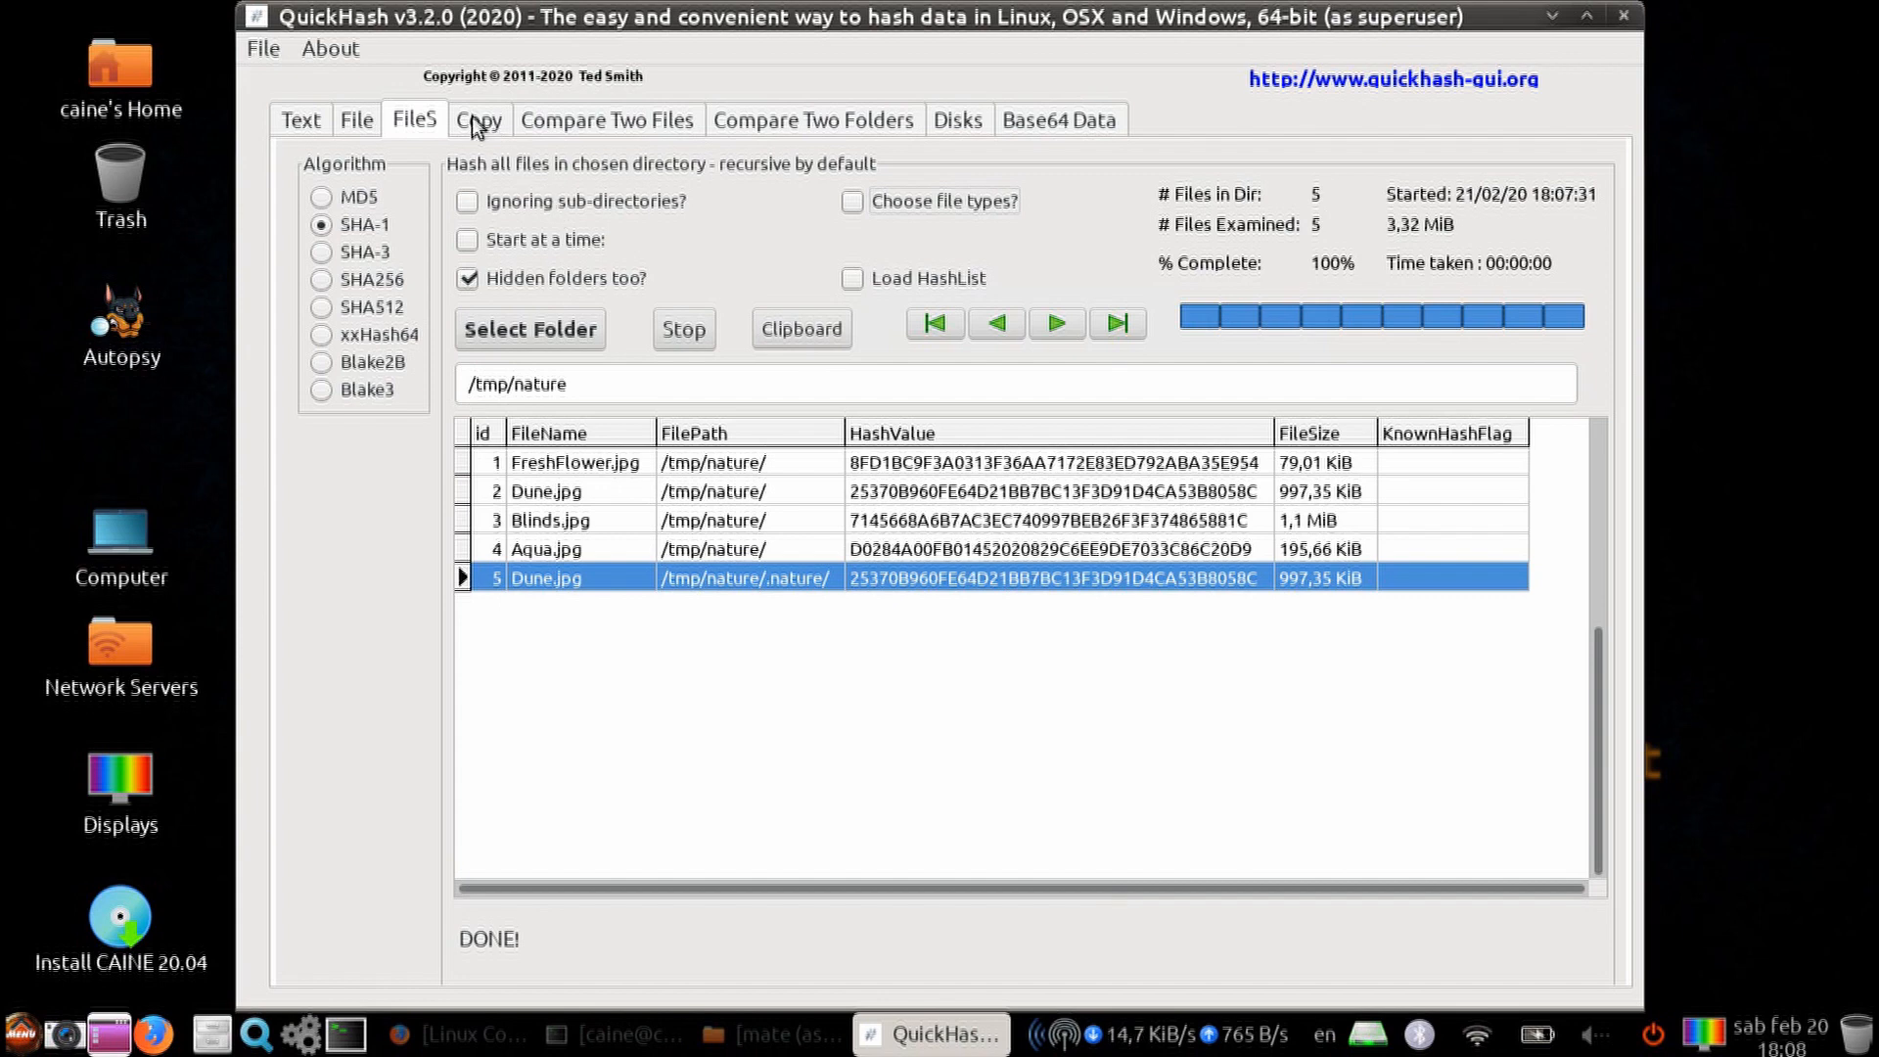
Step: Set the copy job source to /usr/share/backgrounds/mate/ and destination to /tmp/
{"action": "left_click", "coordinate": [477, 119]}
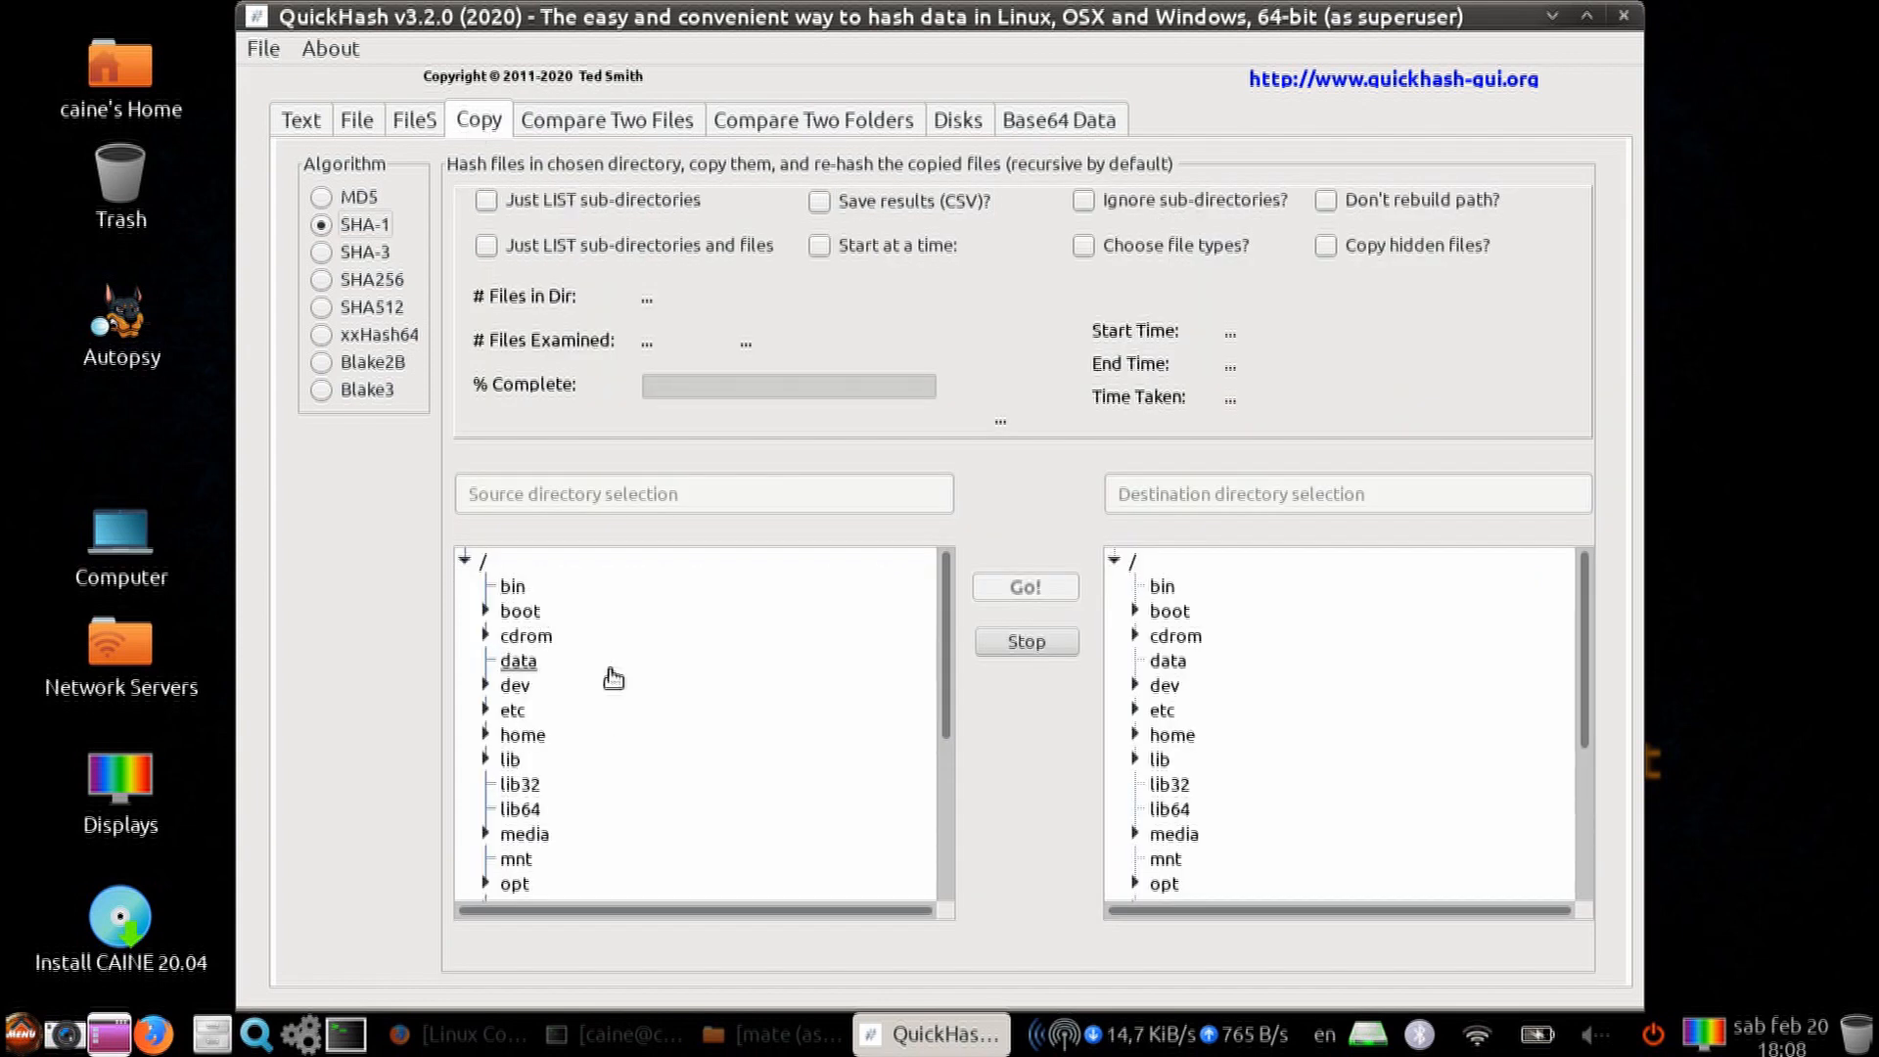
{"action": "mouse_move", "coordinate": [599, 749]}
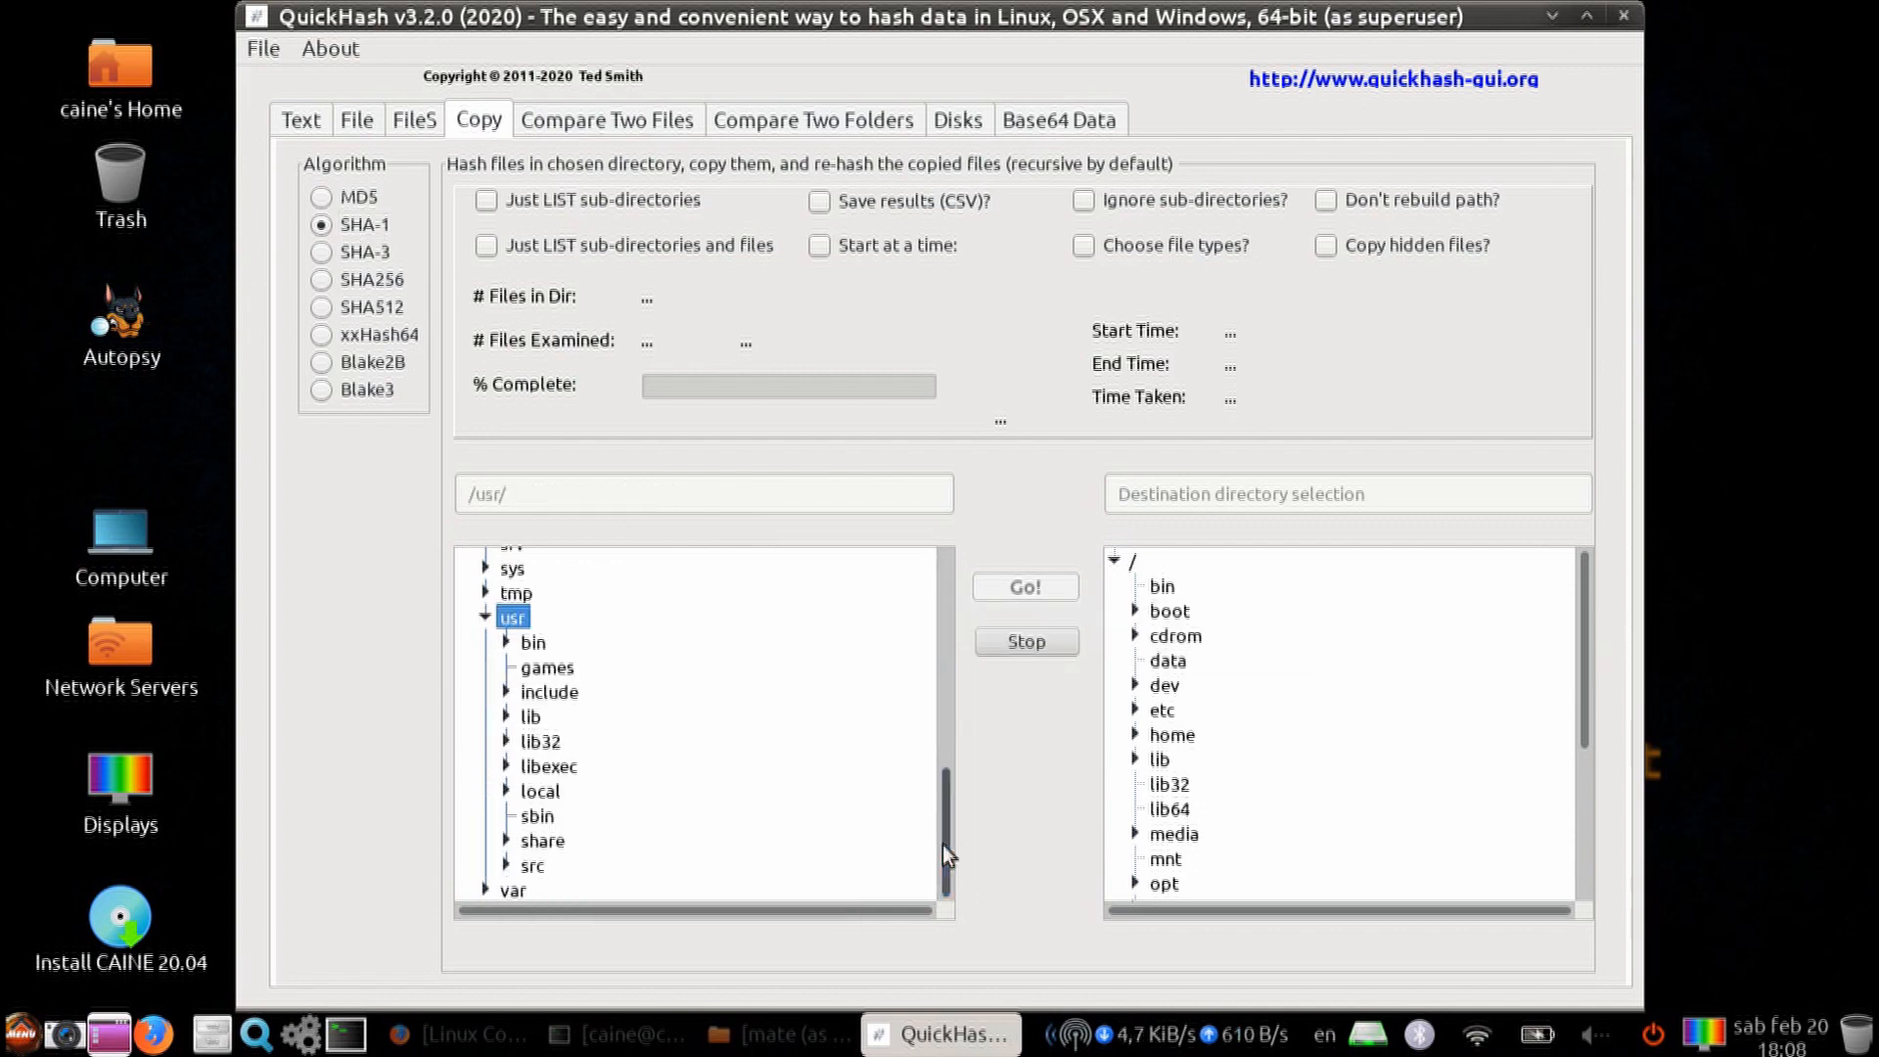
{"action": "left_click", "coordinate": [592, 642]}
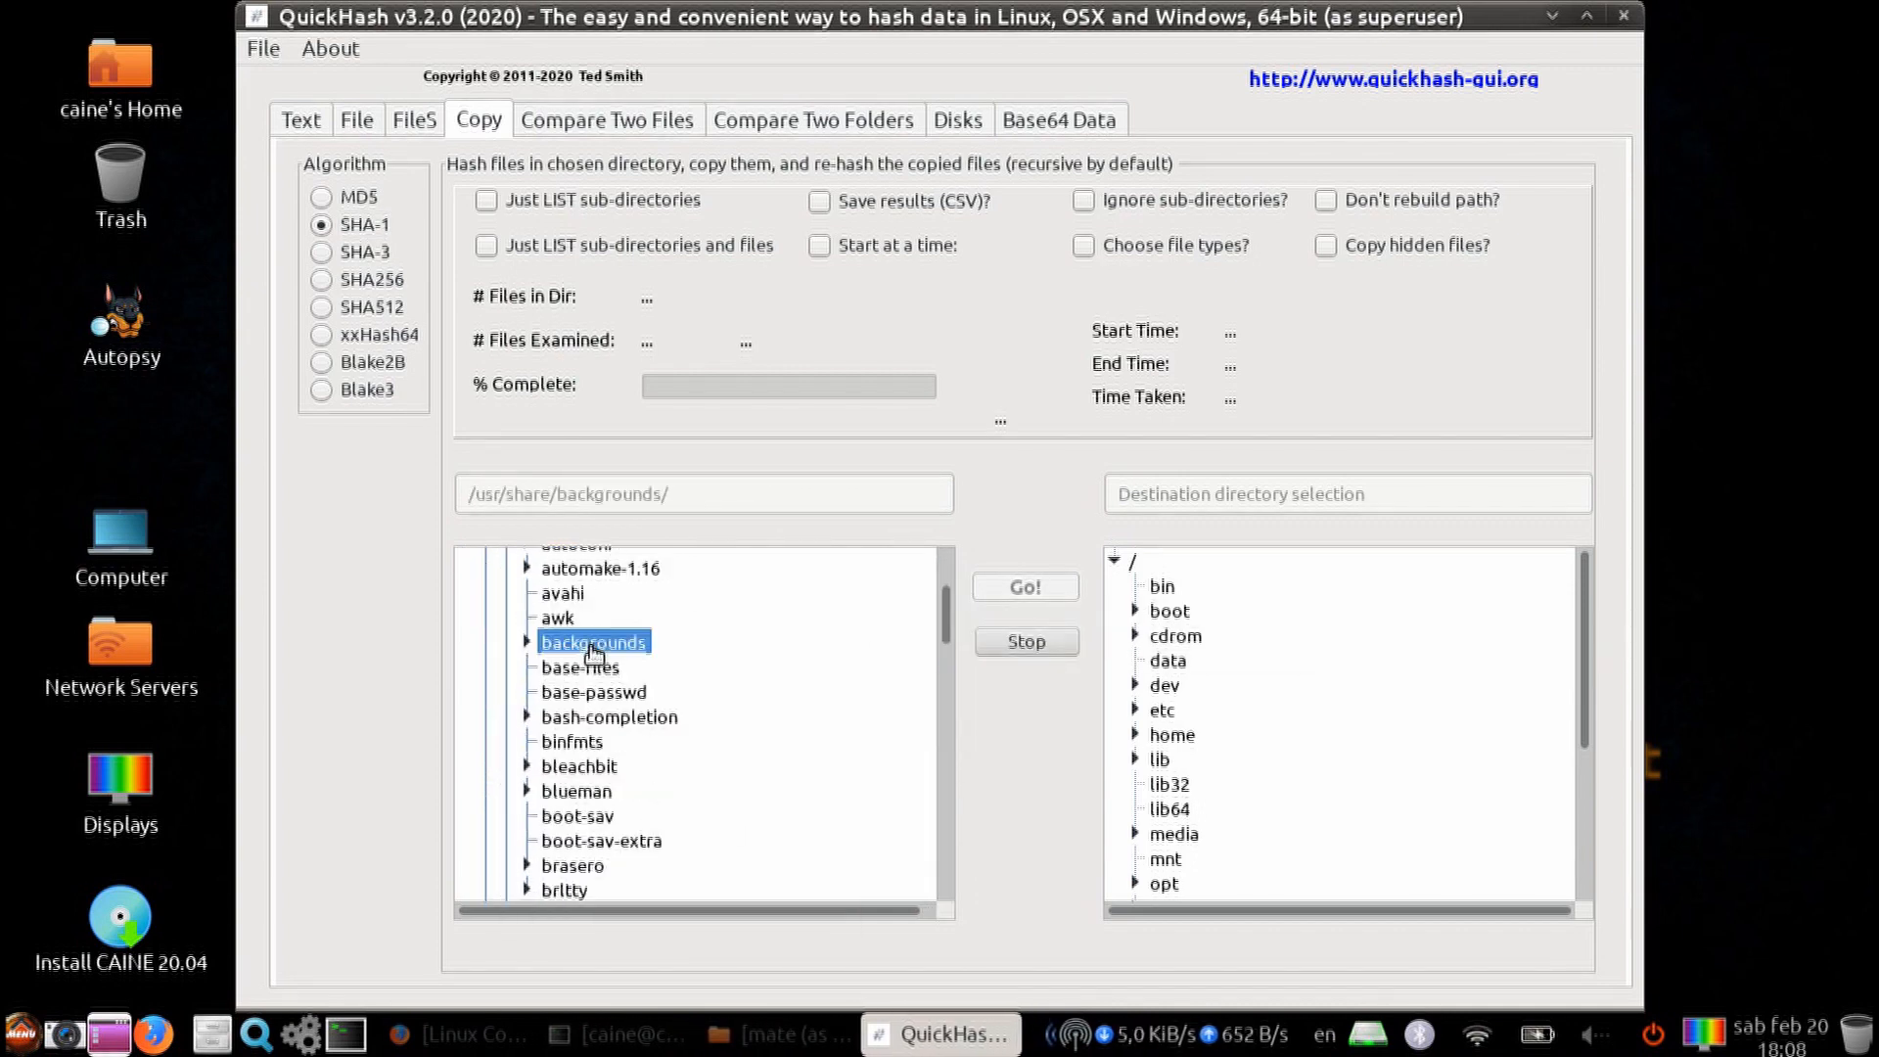
{"action": "left_click", "coordinate": [526, 642]}
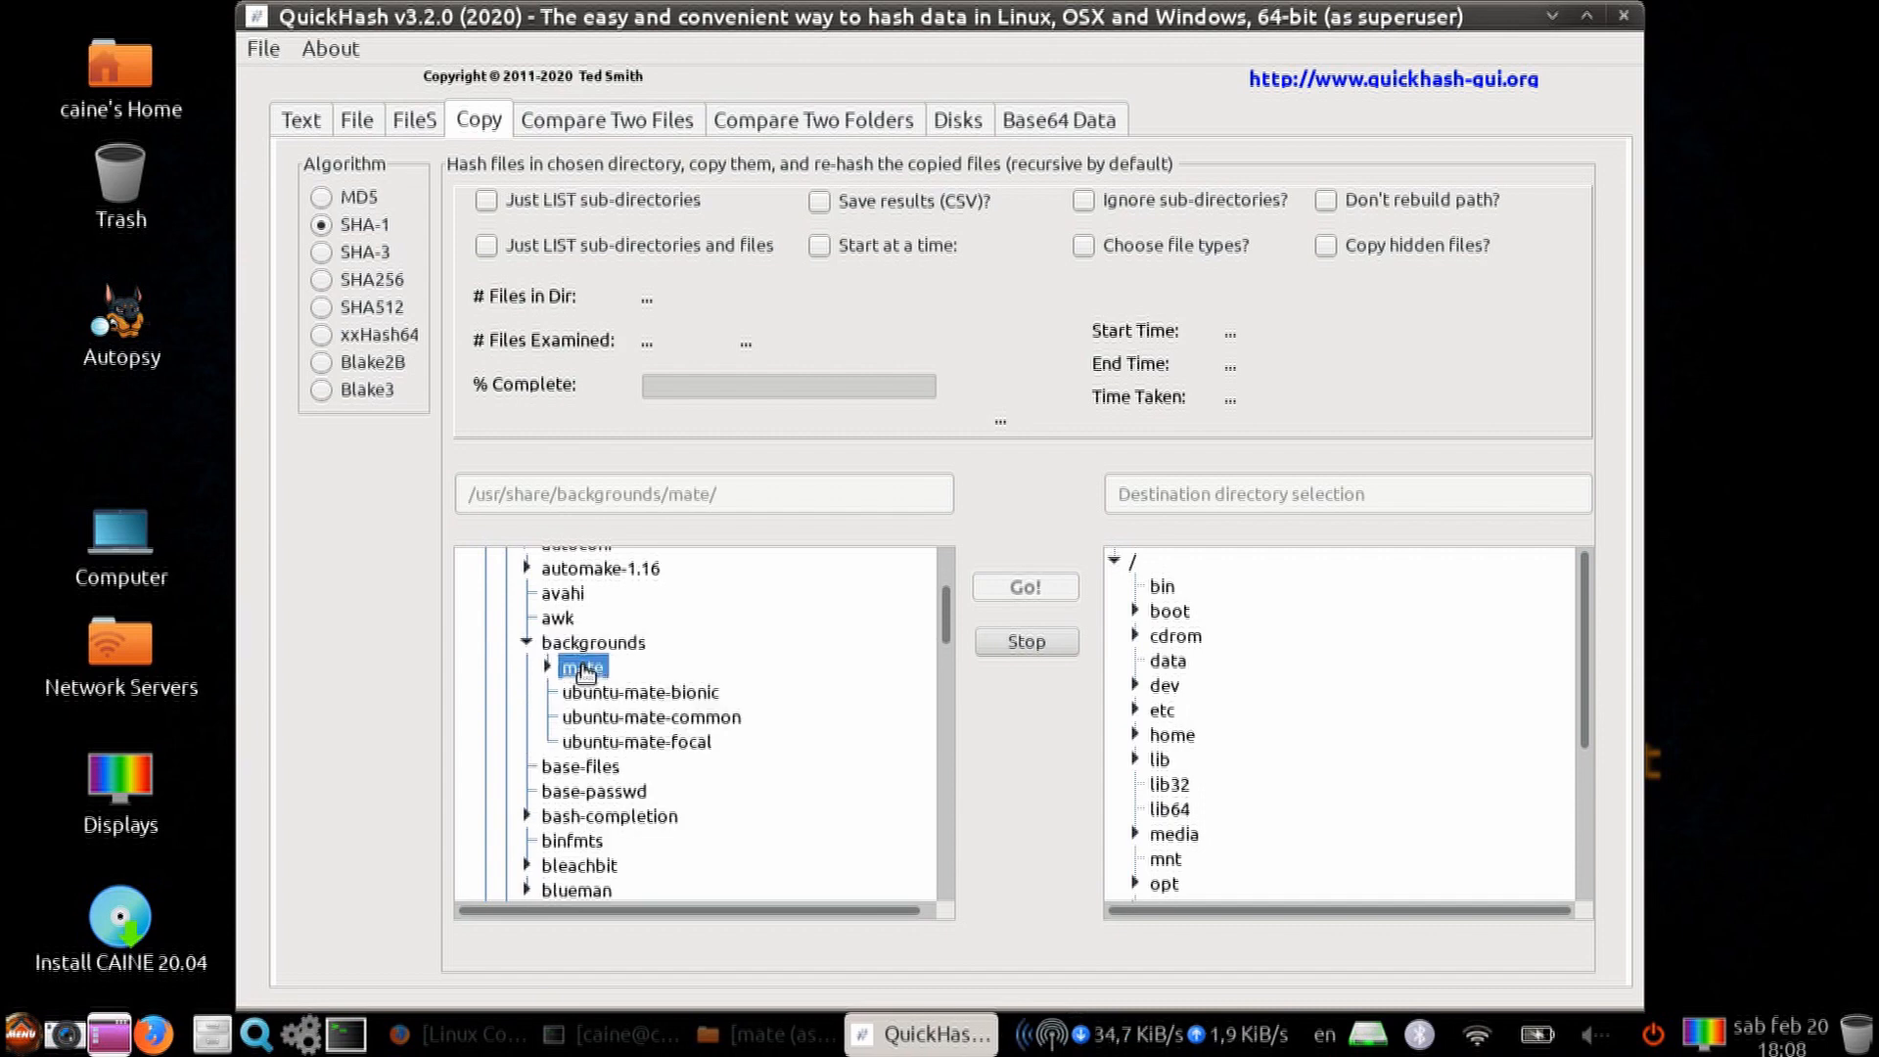
{"action": "left_click", "coordinate": [554, 666]}
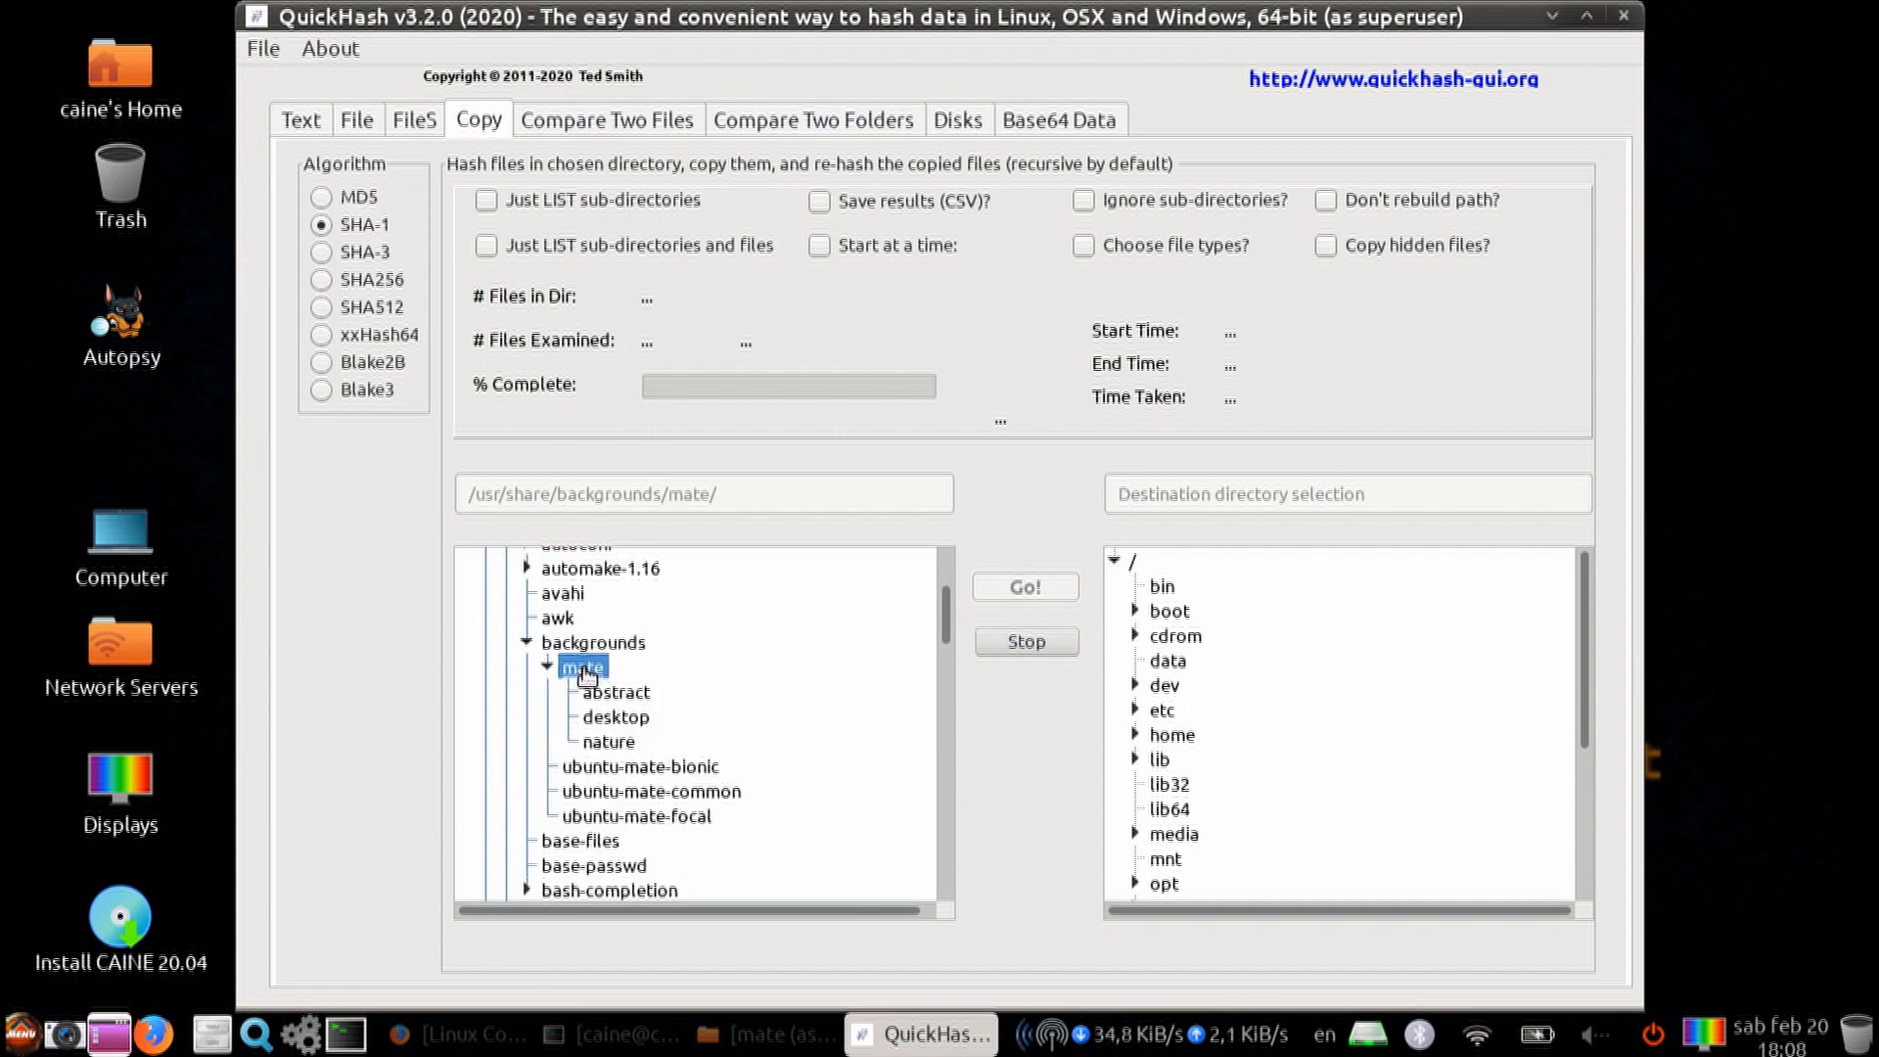
{"action": "mouse_move", "coordinate": [583, 672]}
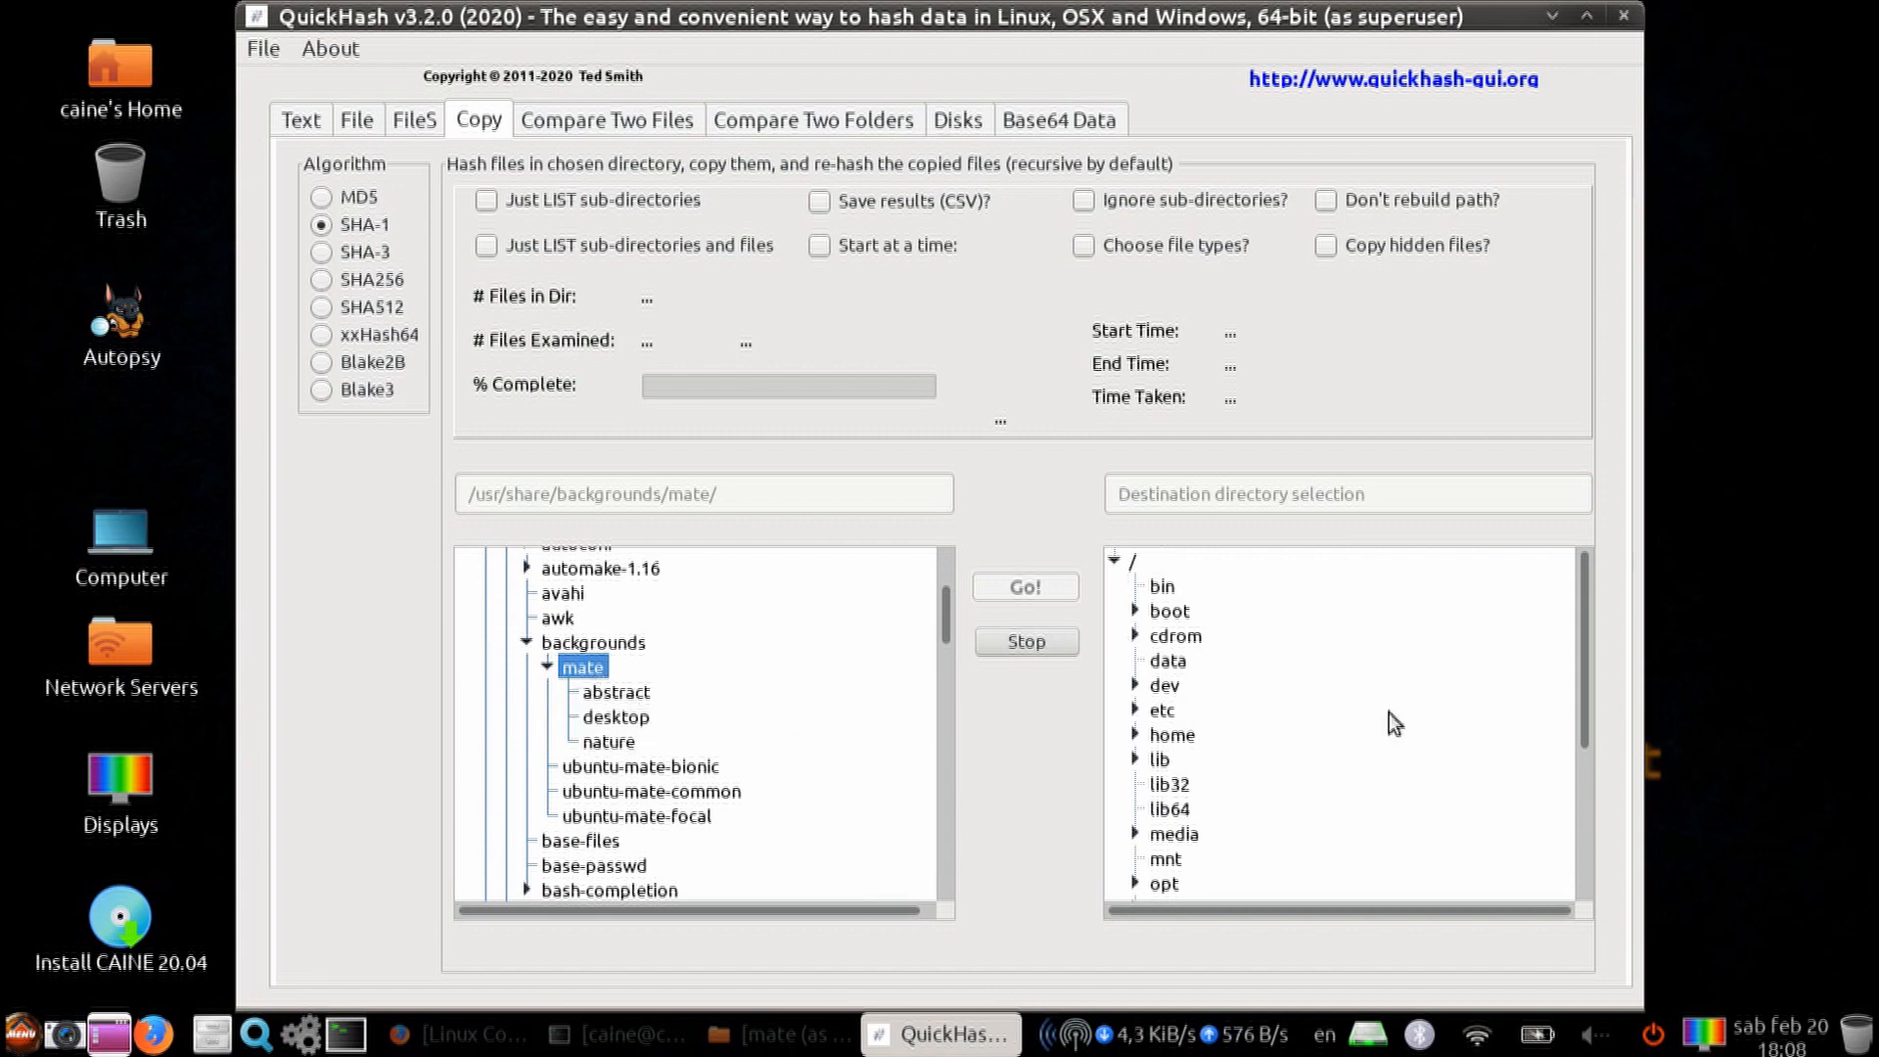
{"action": "scroll", "scroll_direction": "down", "scroll_amount": 3}
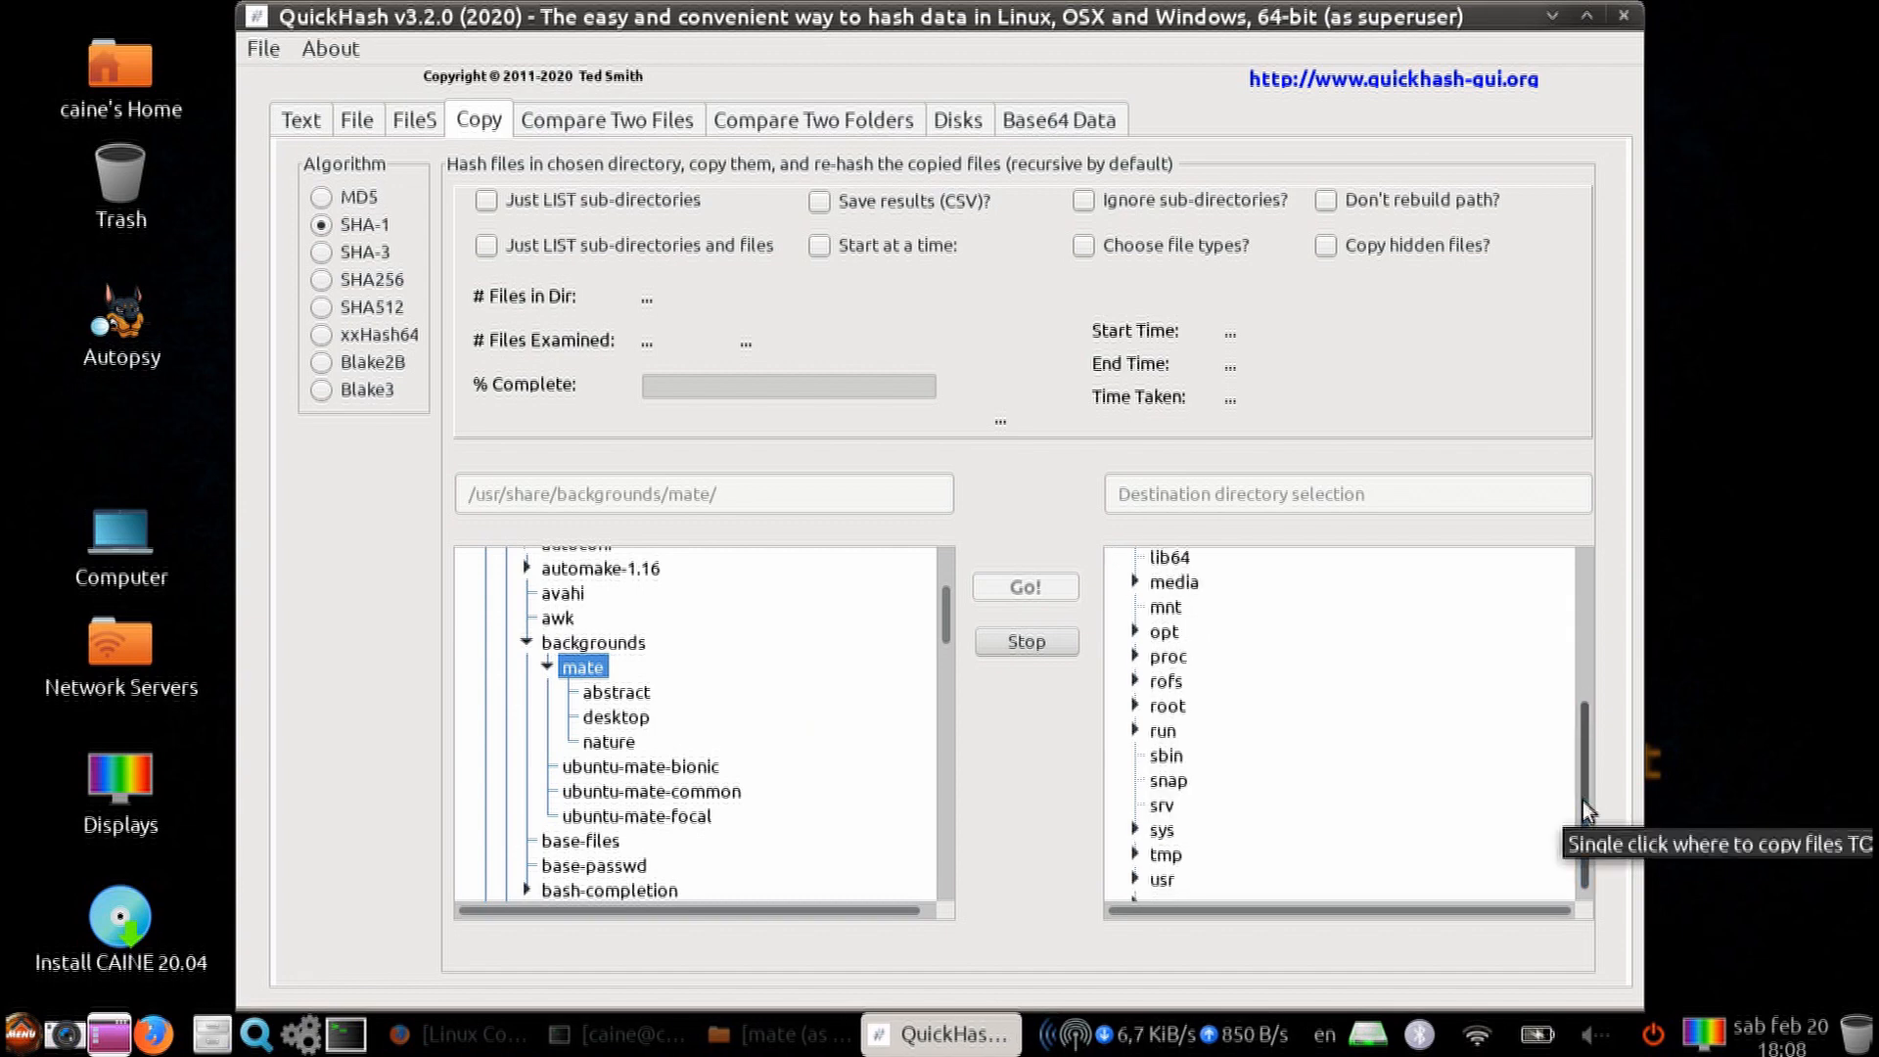
{"action": "mouse_move", "coordinate": [1173, 861]}
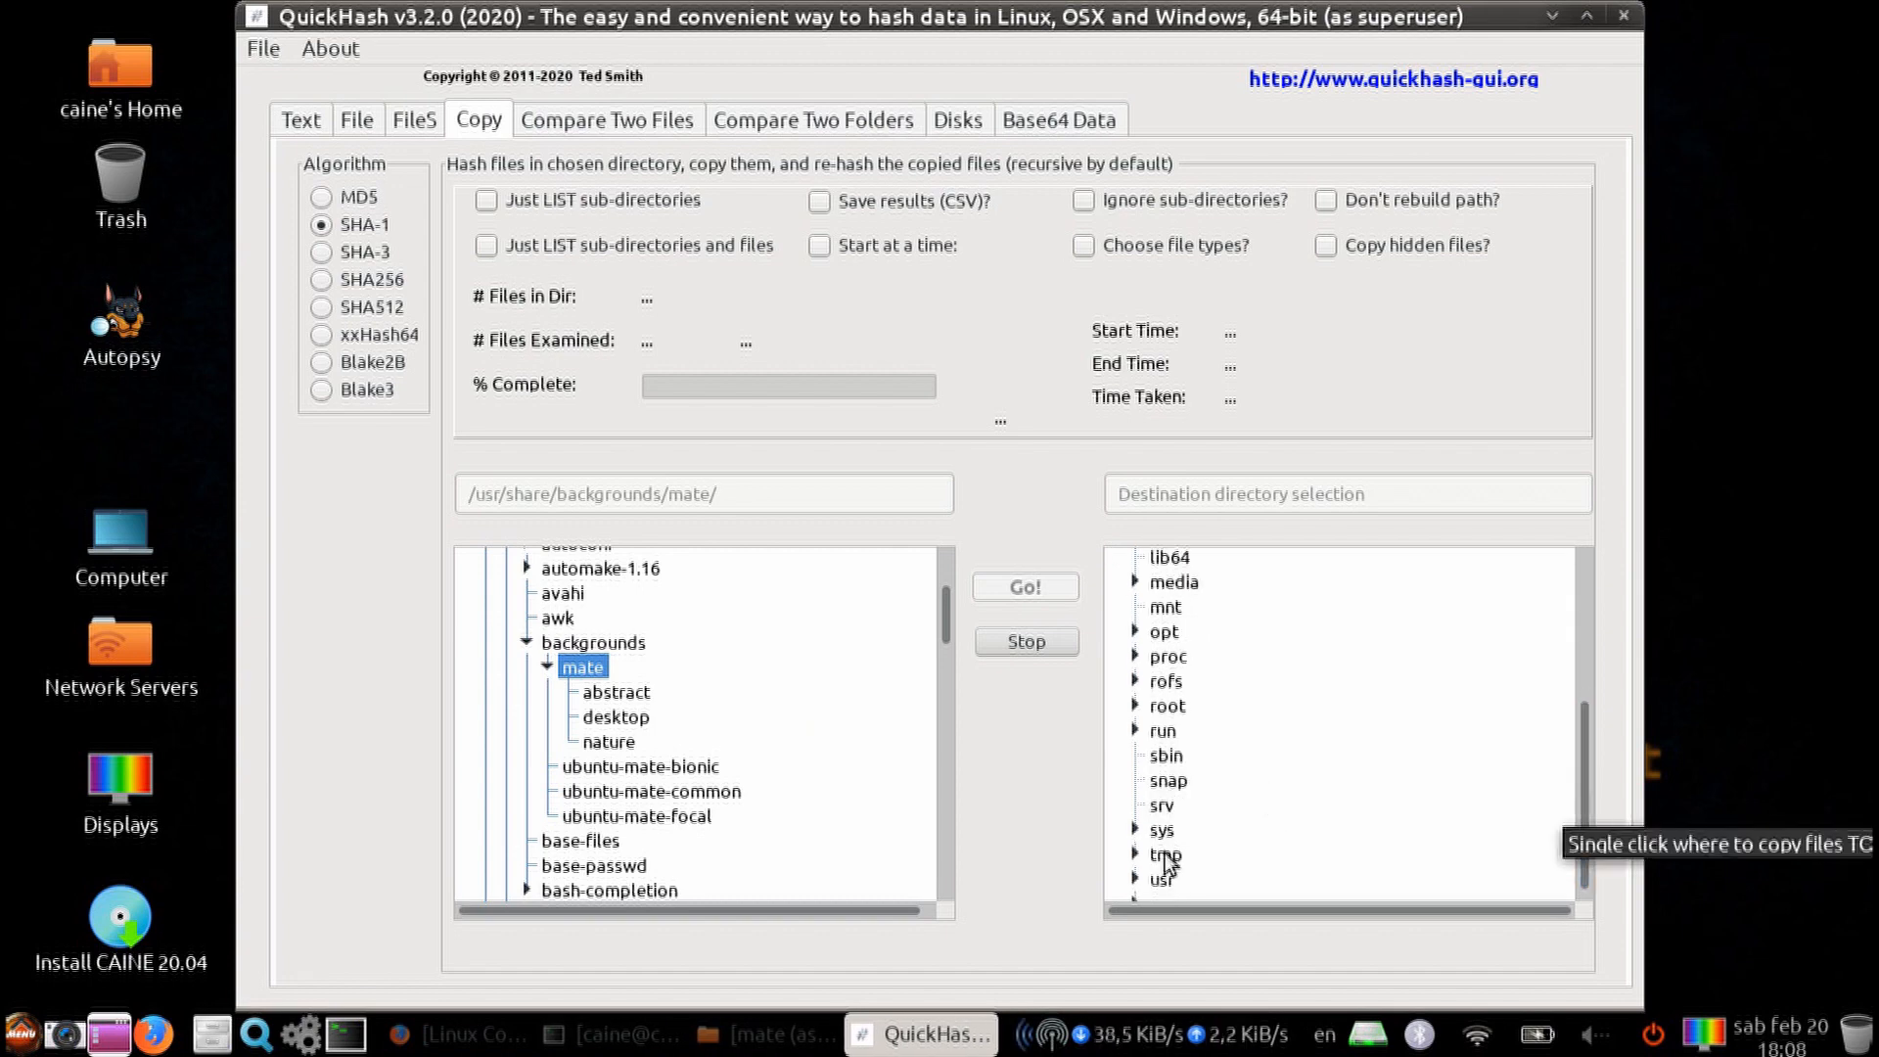
{"action": "left_click", "coordinate": [1163, 853]}
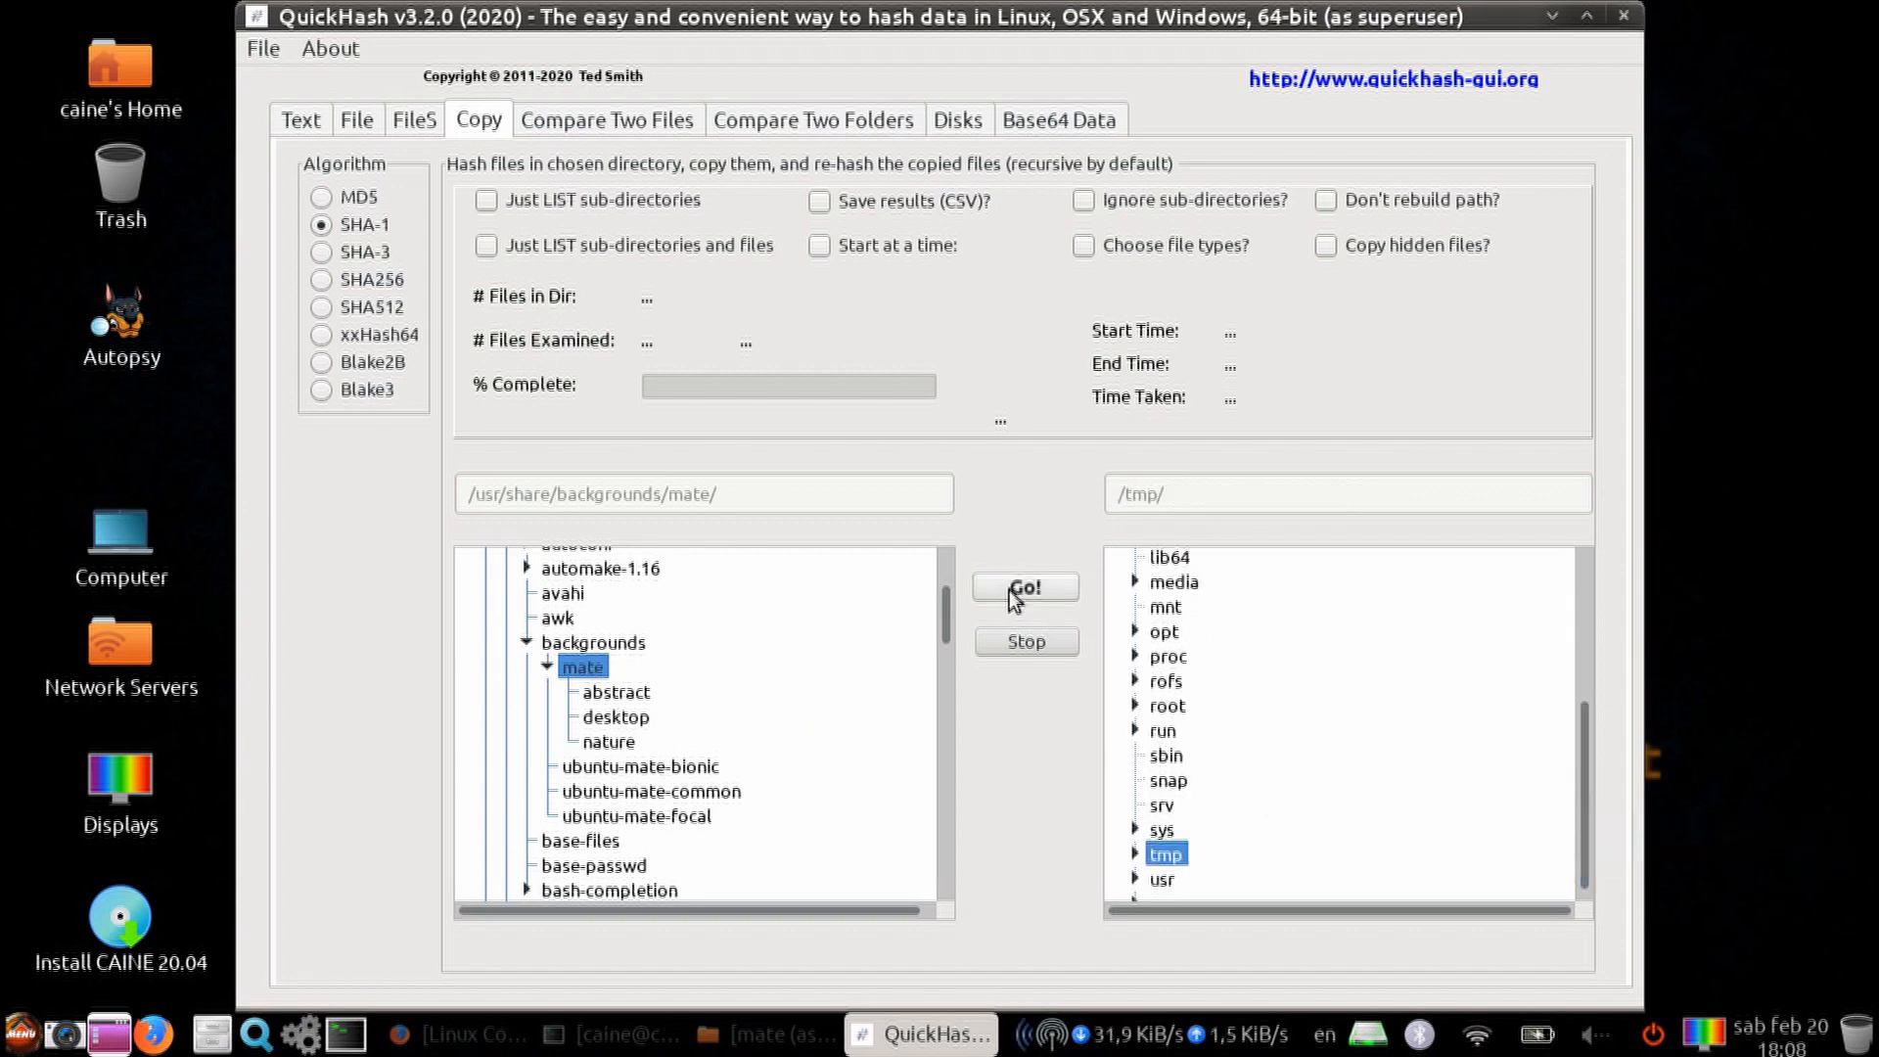
Step: Copy the 27 mate files to /tmp with zero errors and mismatches, then close the results window
{"action": "left_click", "coordinate": [1024, 585]}
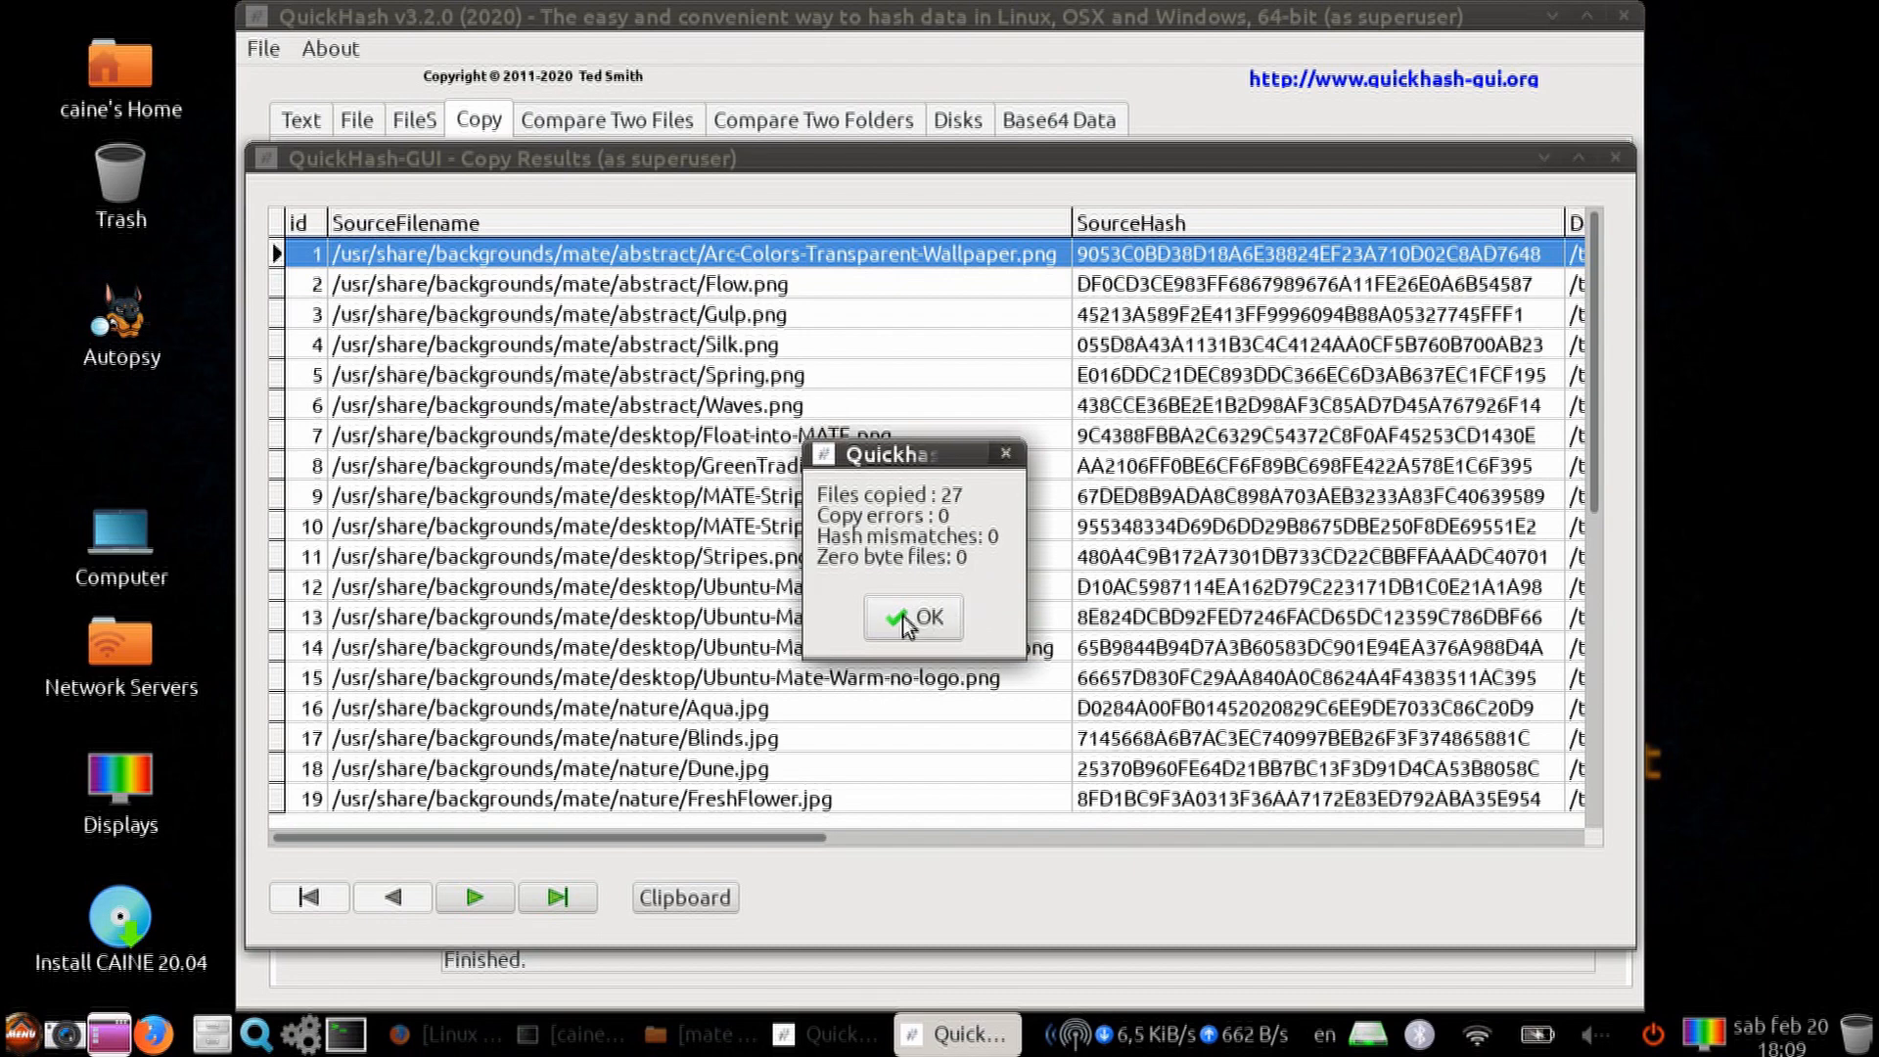
{"action": "left_click", "coordinate": [913, 617]}
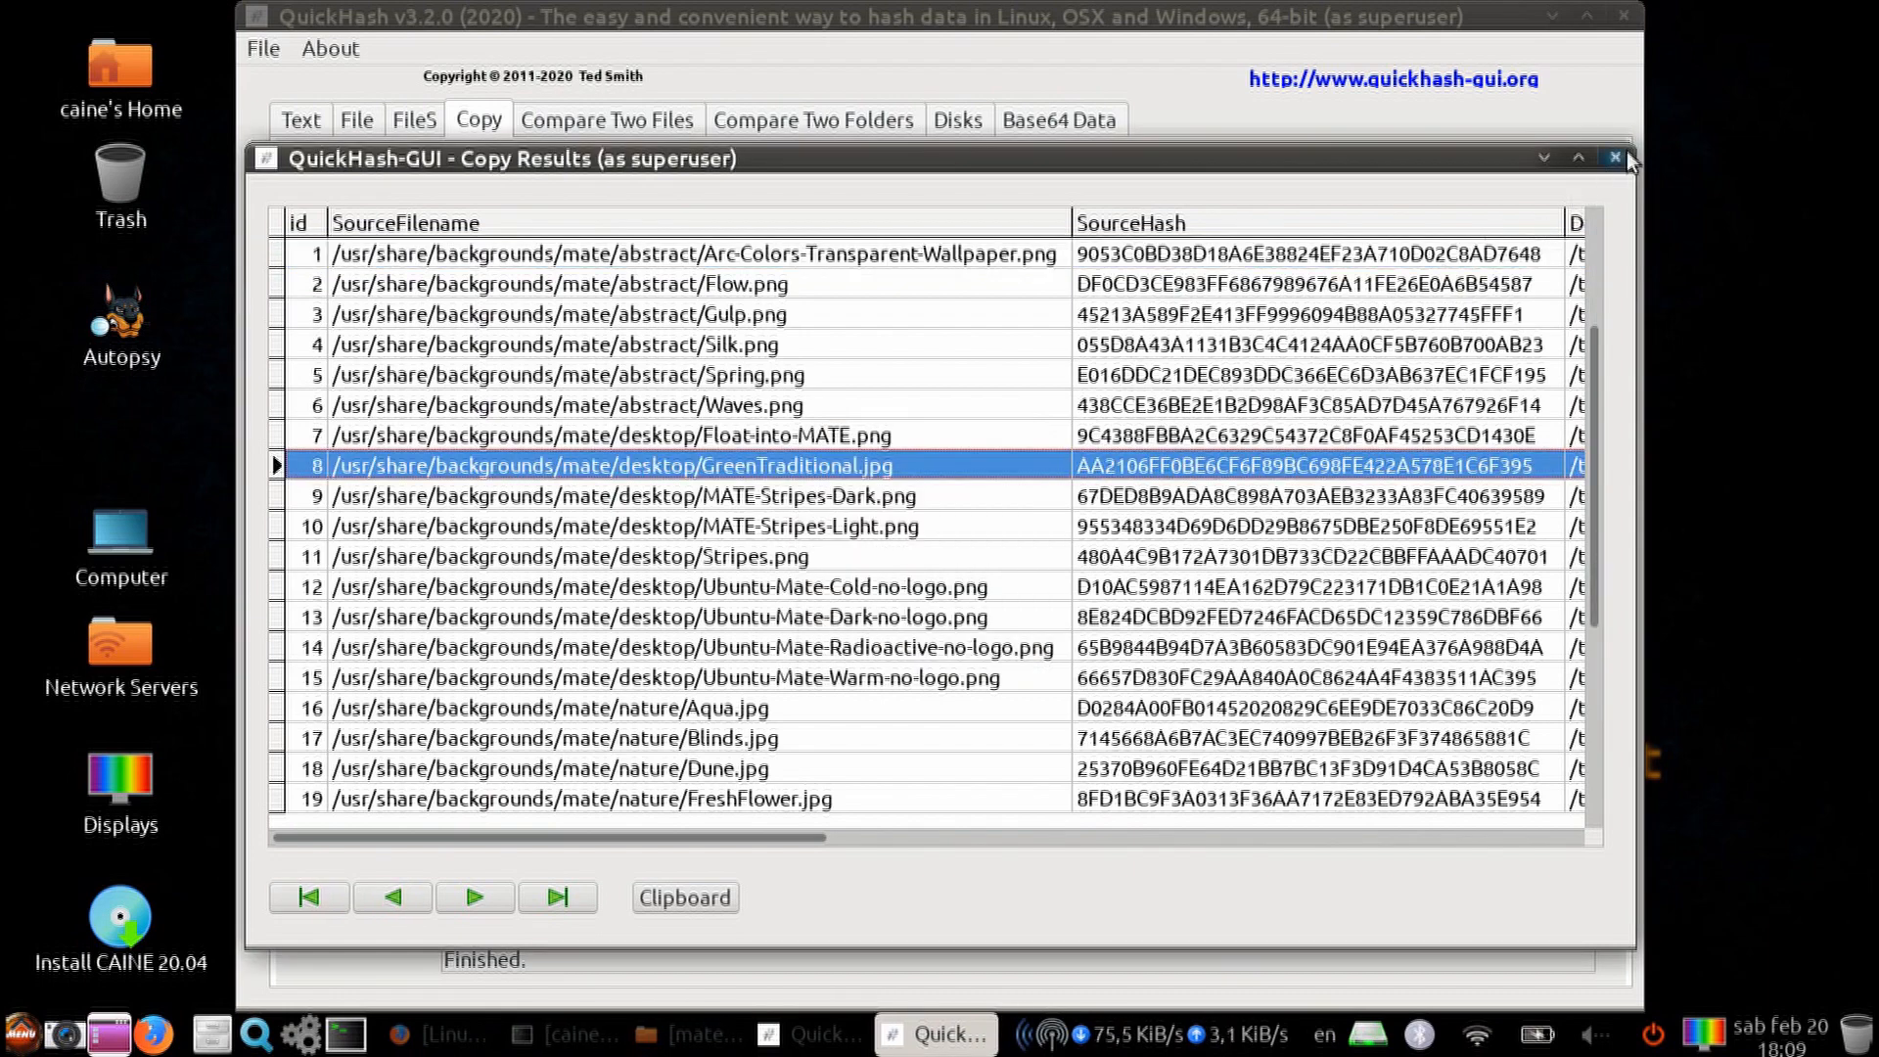
{"action": "left_click", "coordinate": [1615, 157]}
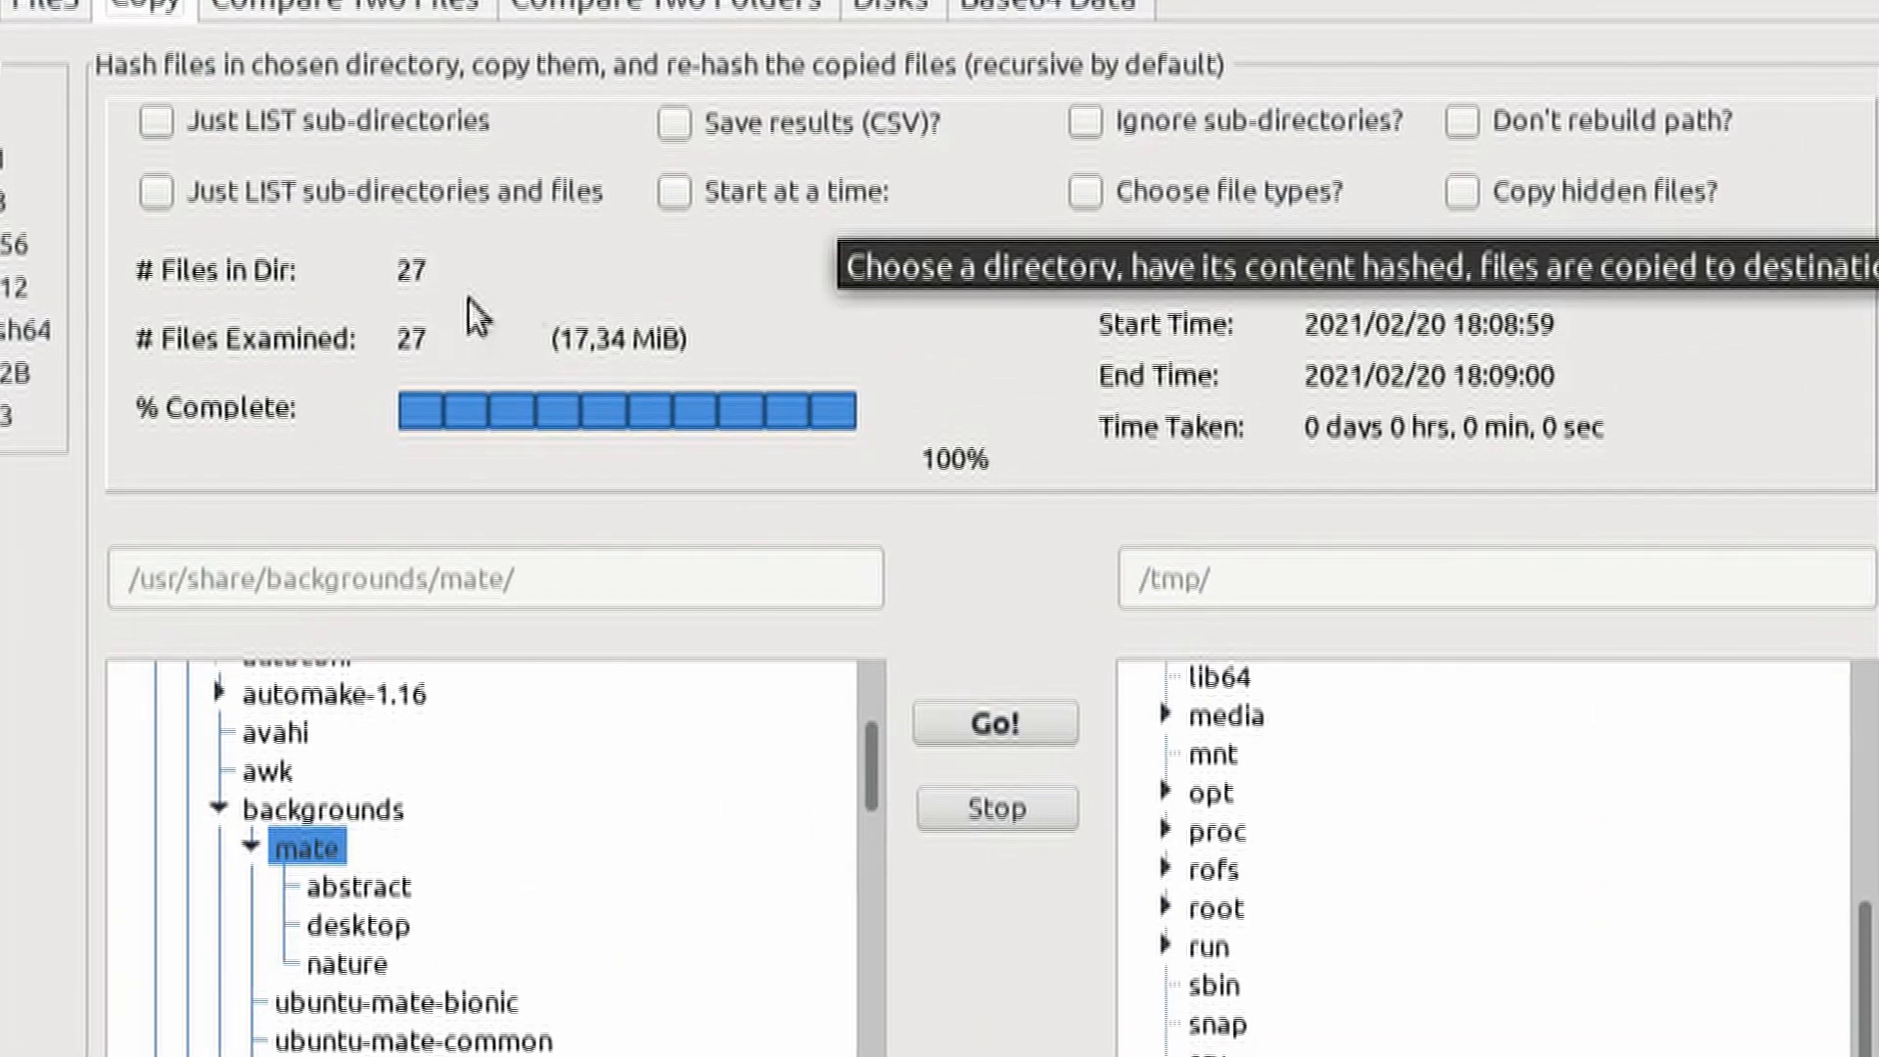
{"action": "mouse_move", "coordinate": [286, 129]}
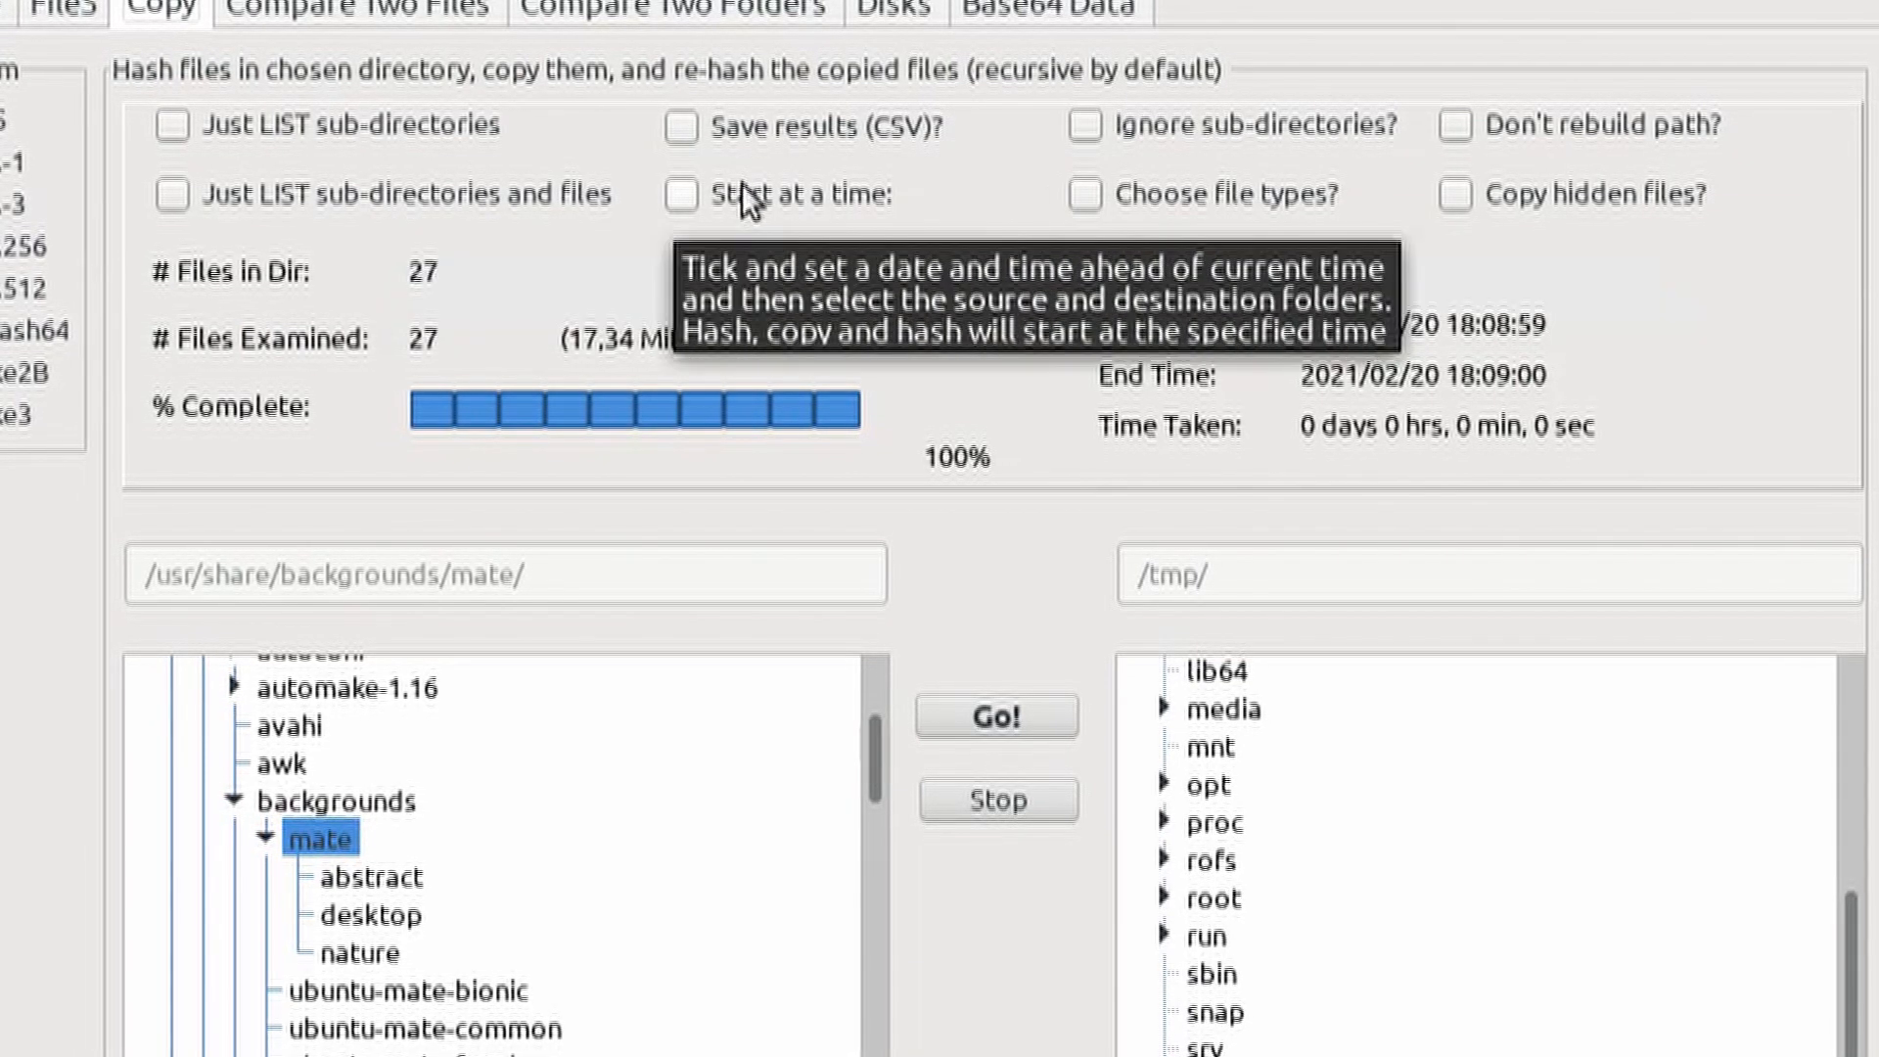
{"action": "mouse_move", "coordinate": [687, 130]}
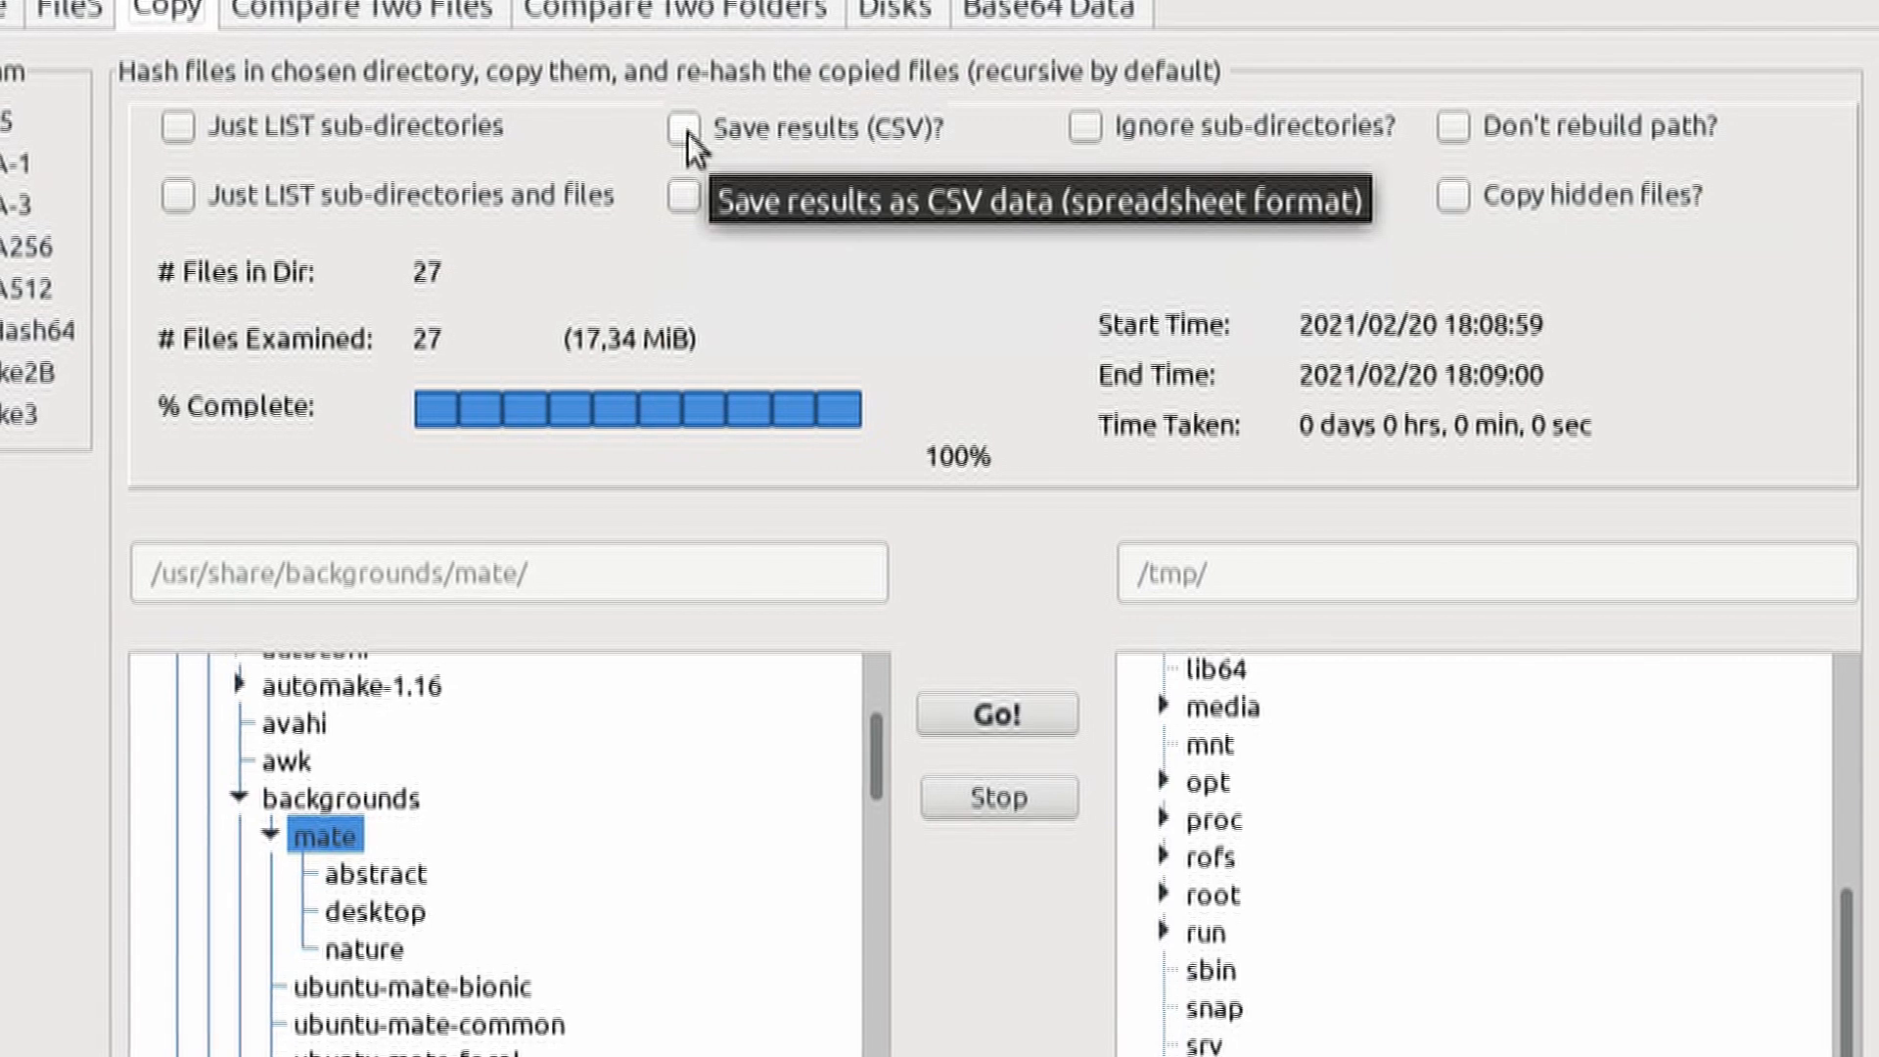
Step: Tick 'Save results (CSV)?' for the copy, then move to comparing two files
{"action": "left_click", "coordinate": [686, 128]}
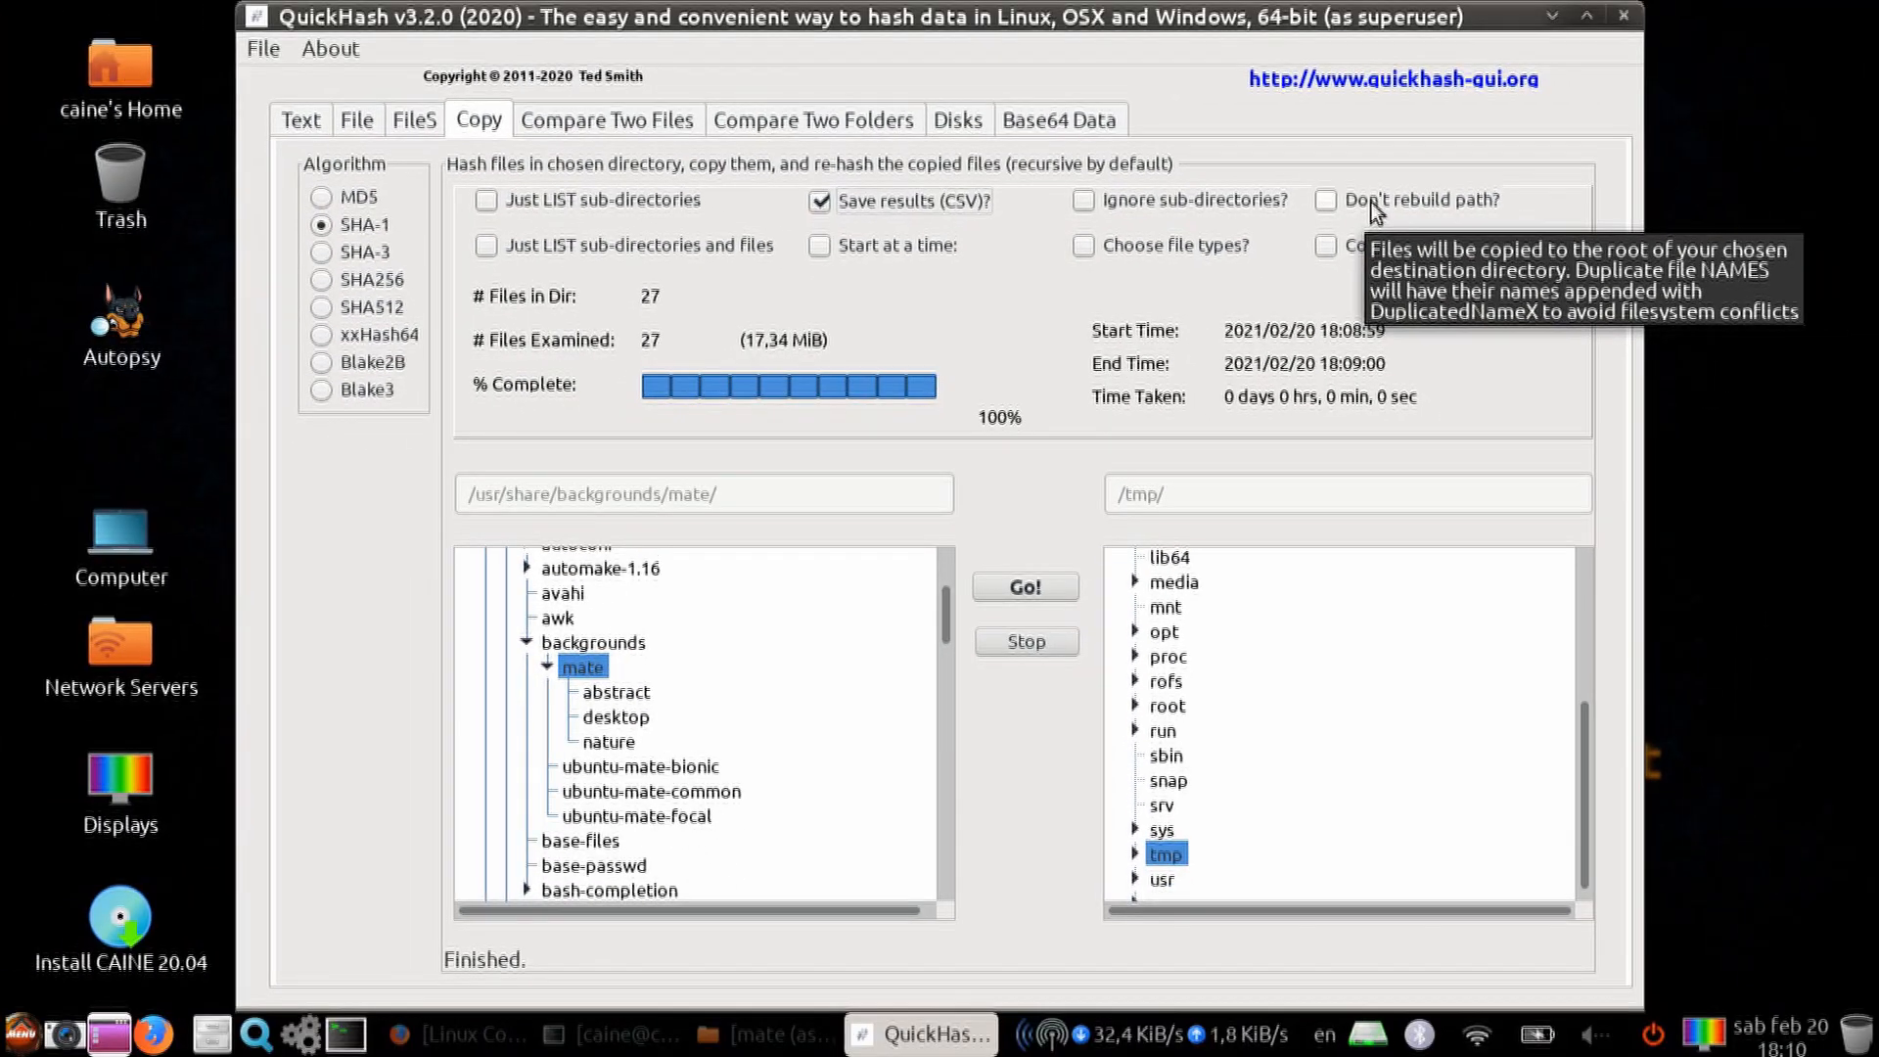
{"action": "left_click", "coordinate": [607, 119]}
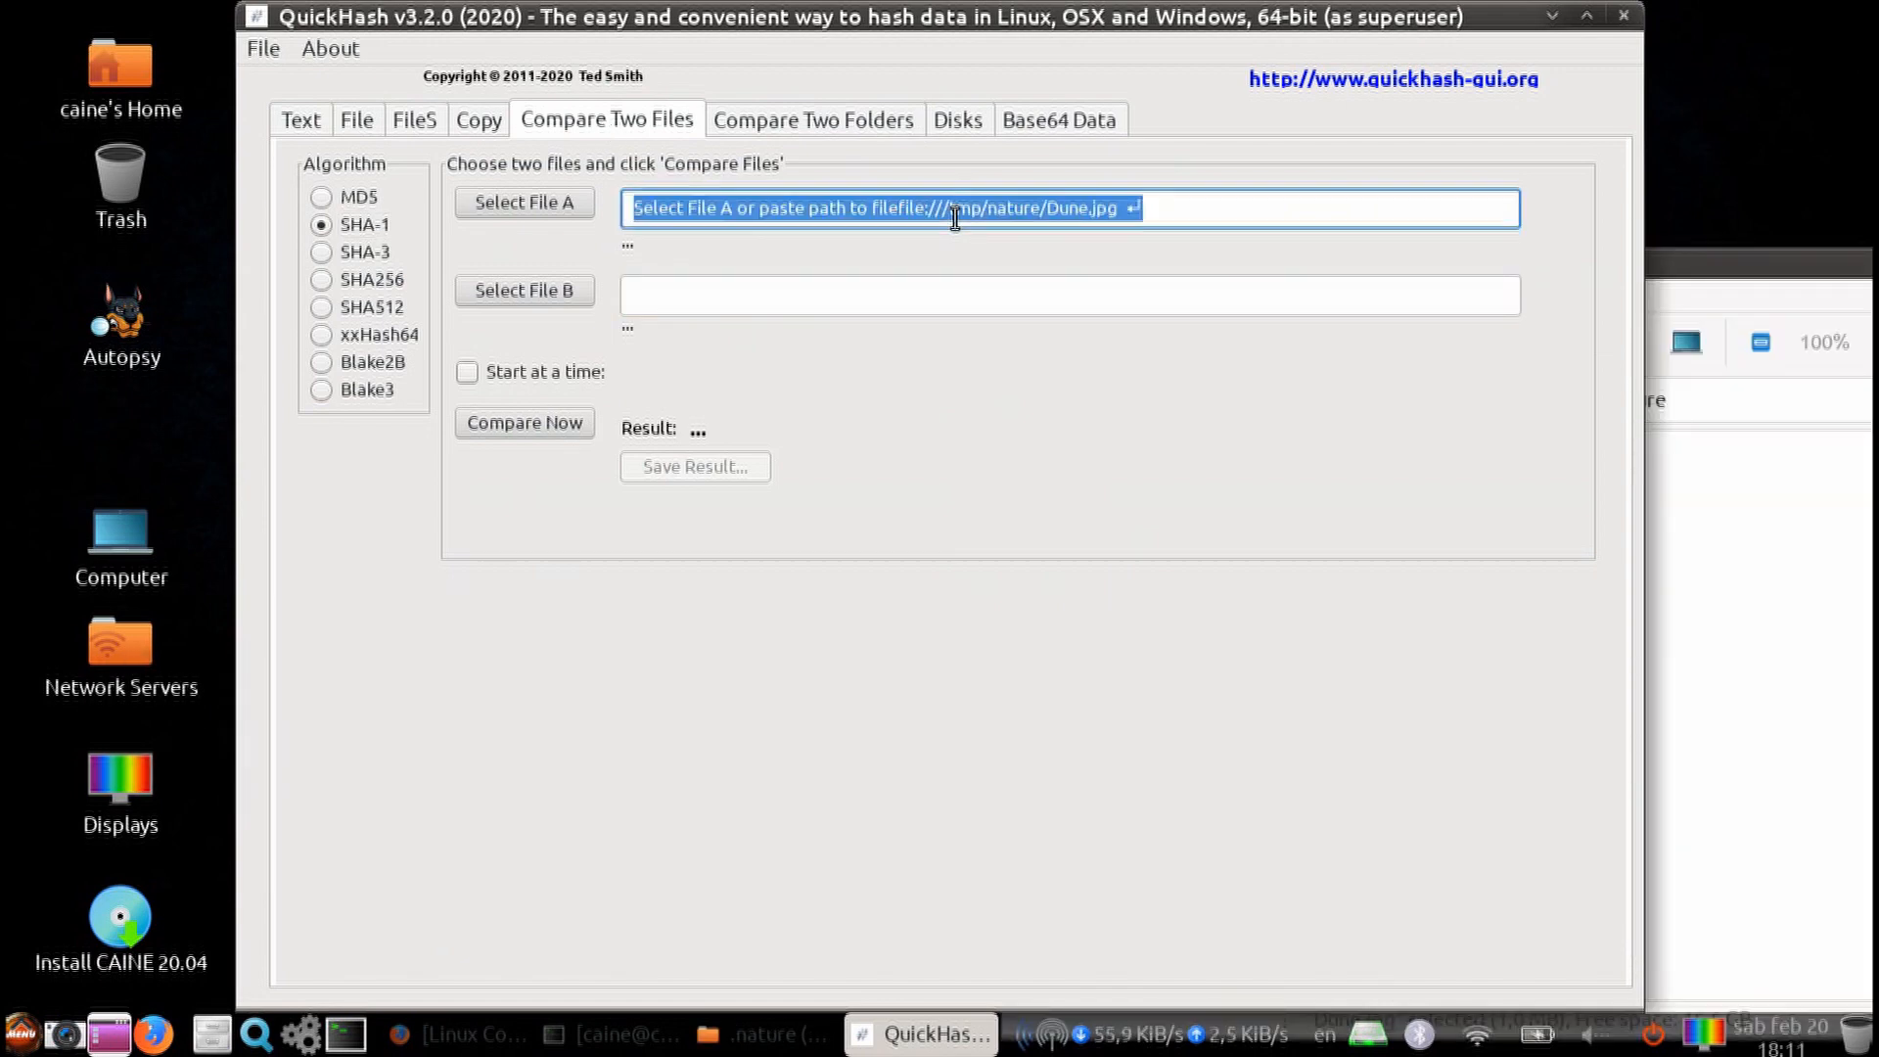
Step: Compare /tmp/nature/Dune.jpg with its hidden .nature copy by SHA-1, getting a MATCH
{"action": "left_click", "coordinate": [523, 202]}
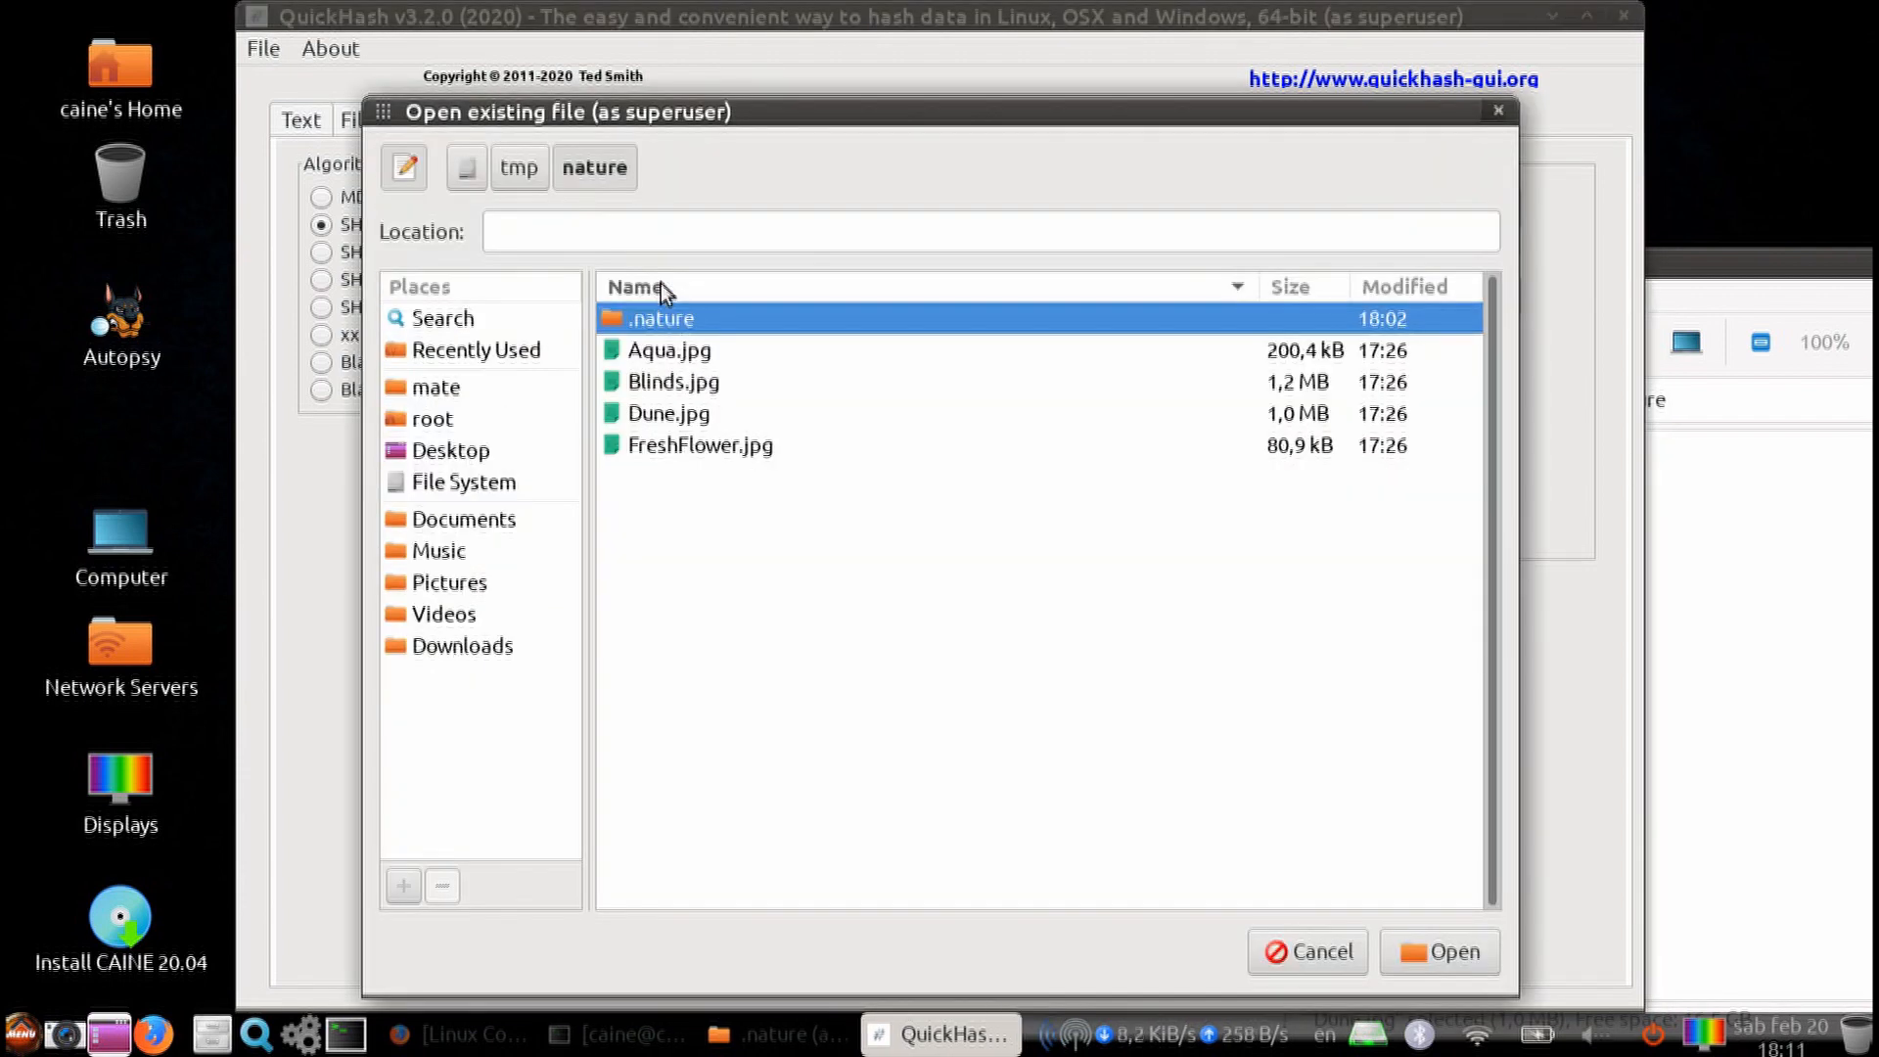
{"action": "left_click", "coordinate": [1439, 952]}
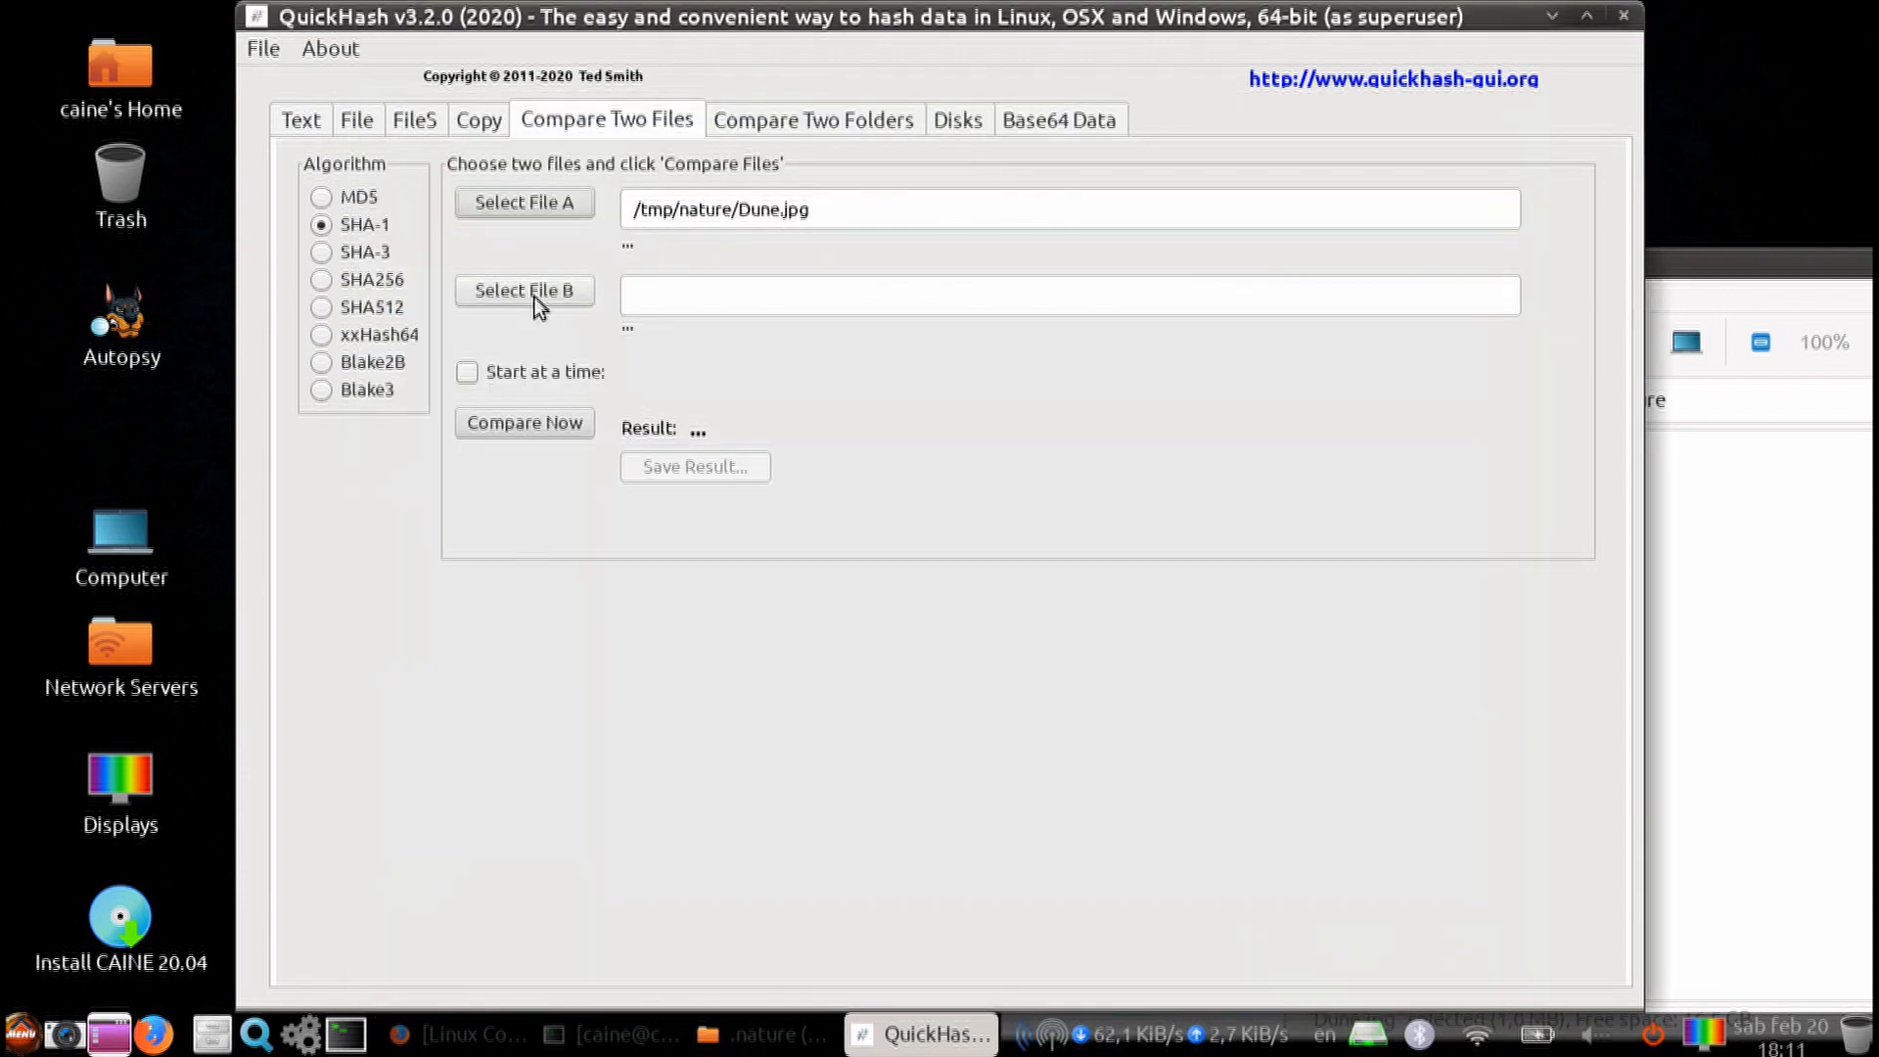
{"action": "left_click", "coordinate": [523, 290]}
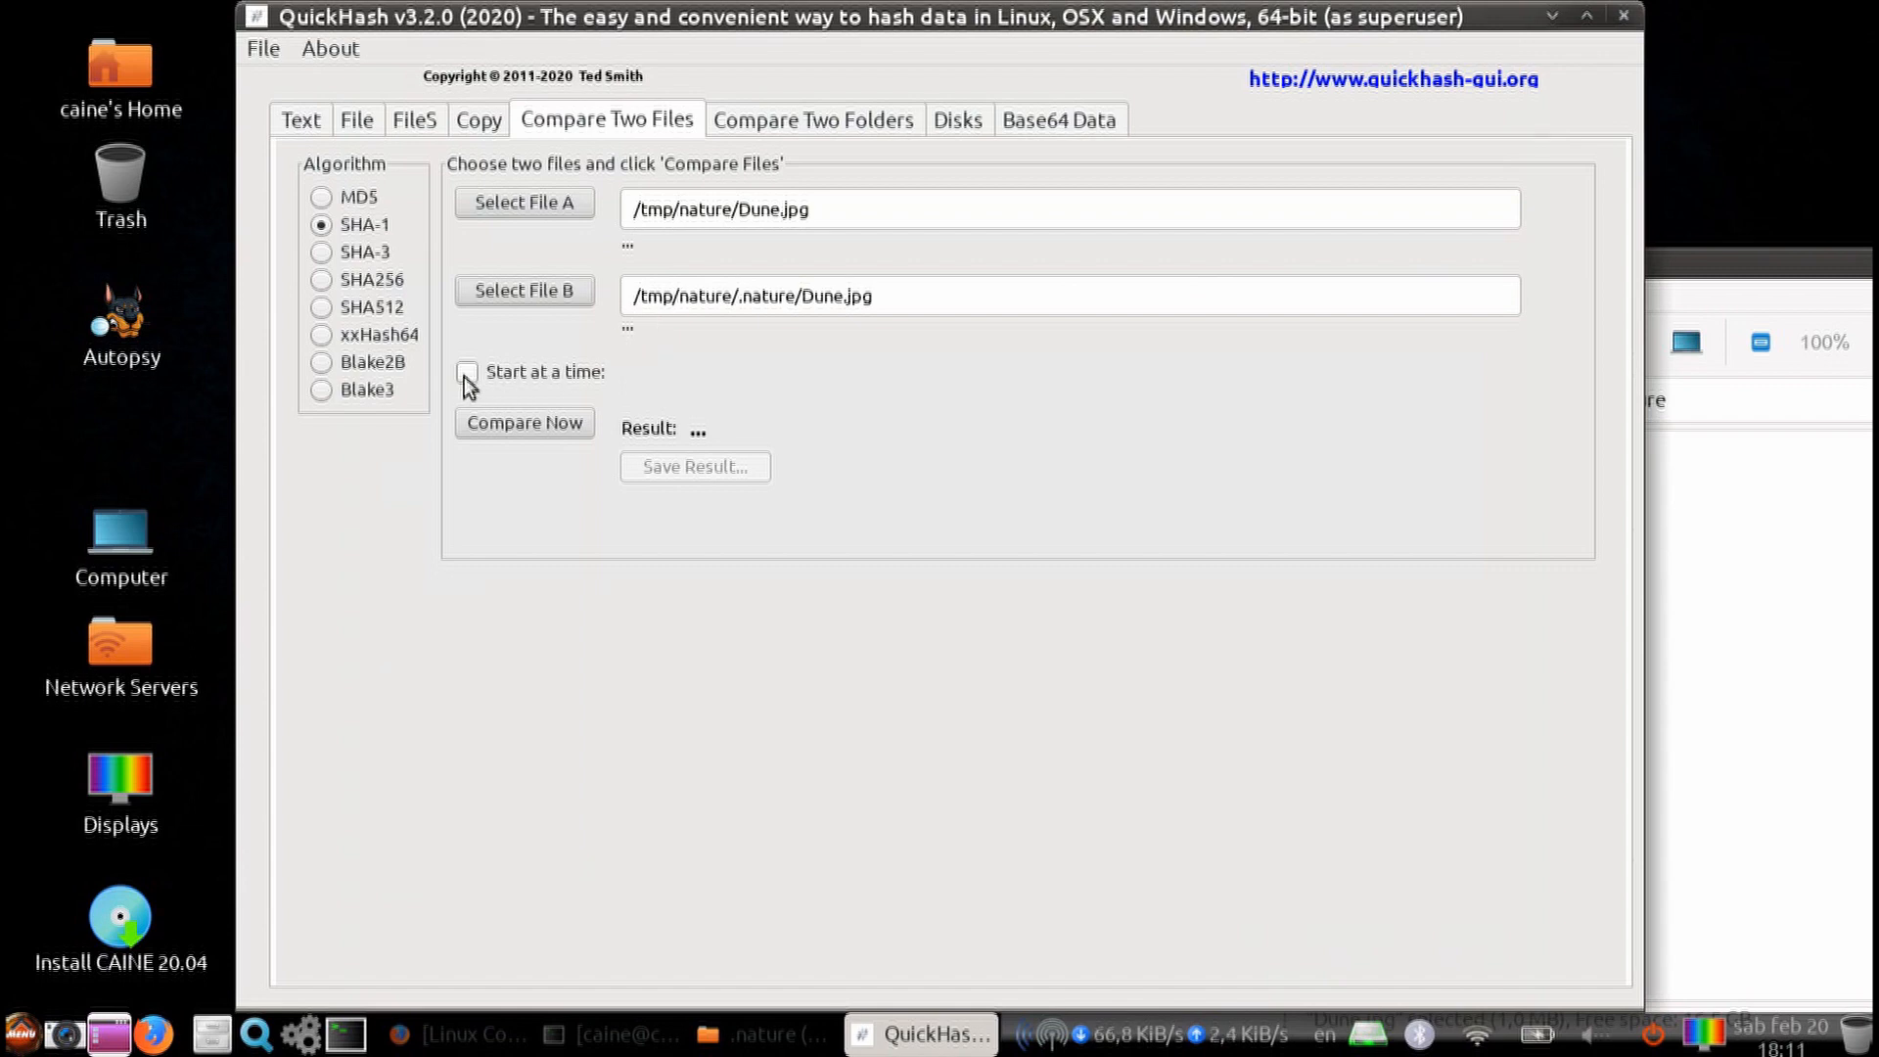
{"action": "left_click", "coordinate": [525, 423]}
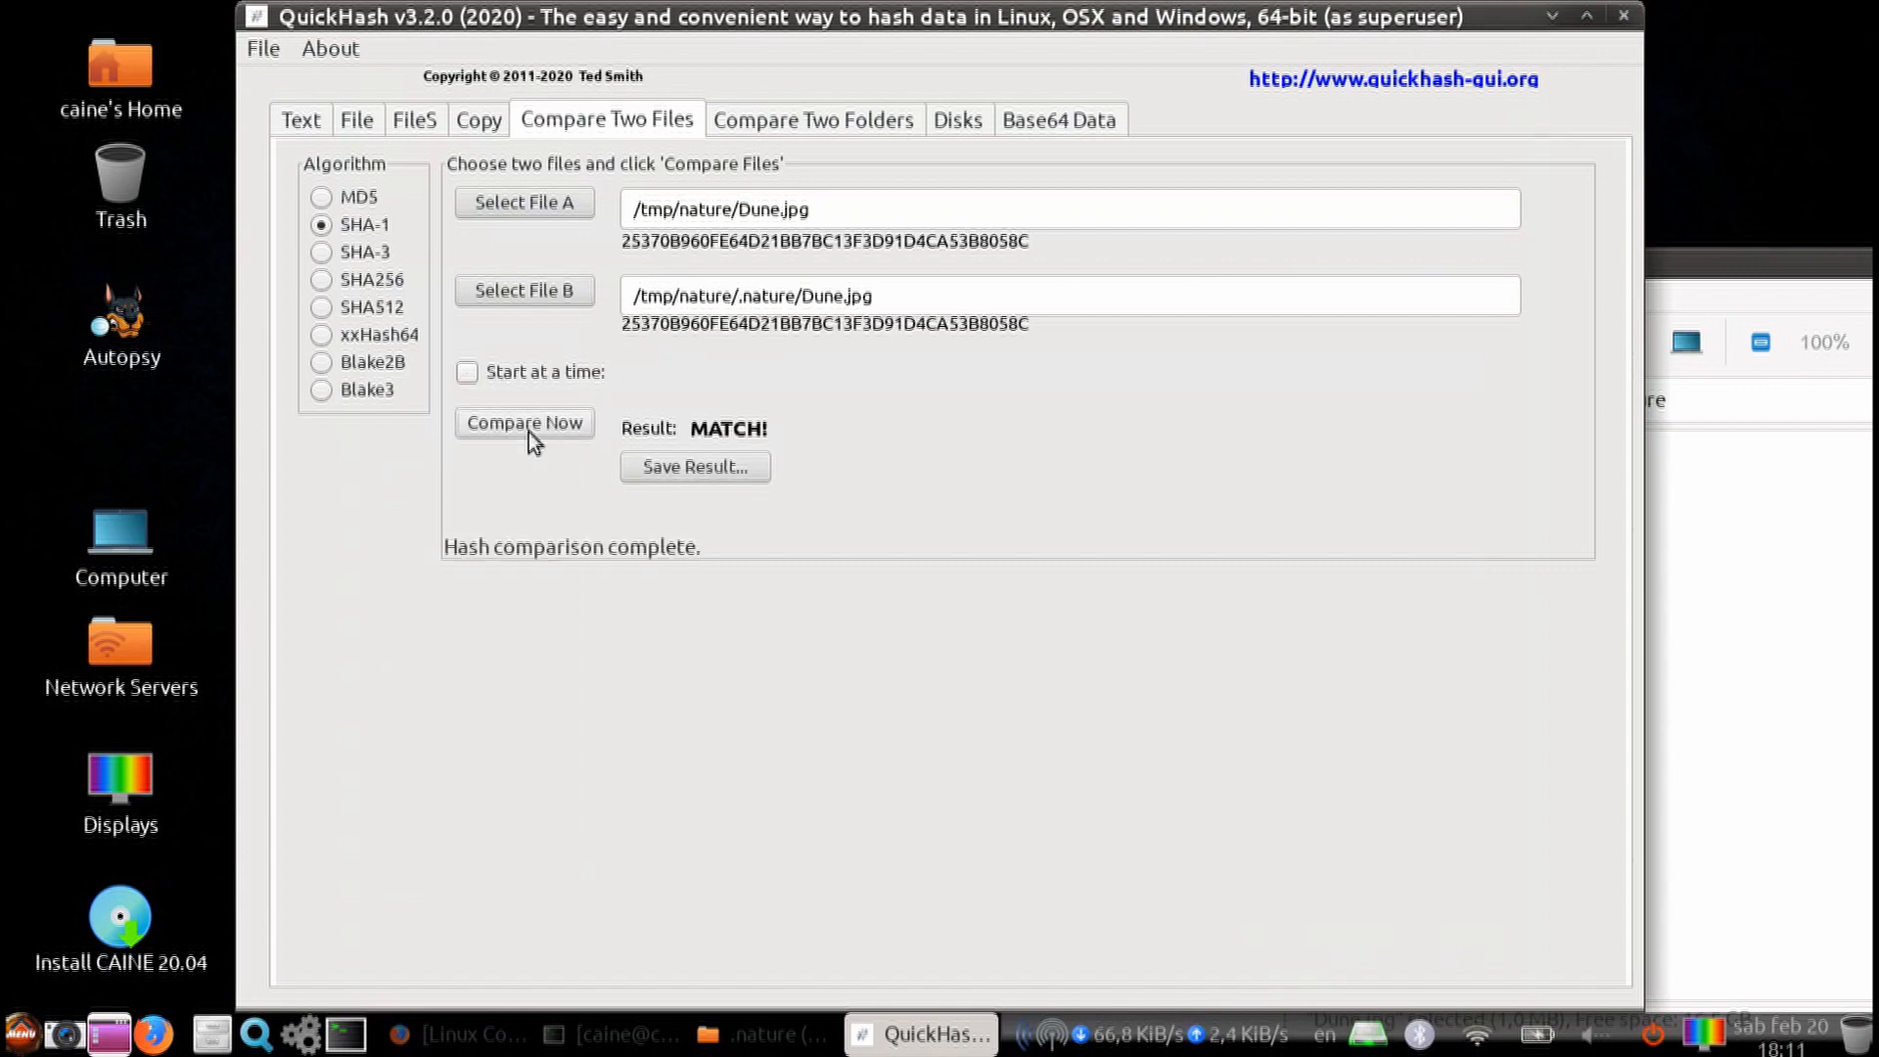
{"action": "mouse_move", "coordinate": [693, 466]}
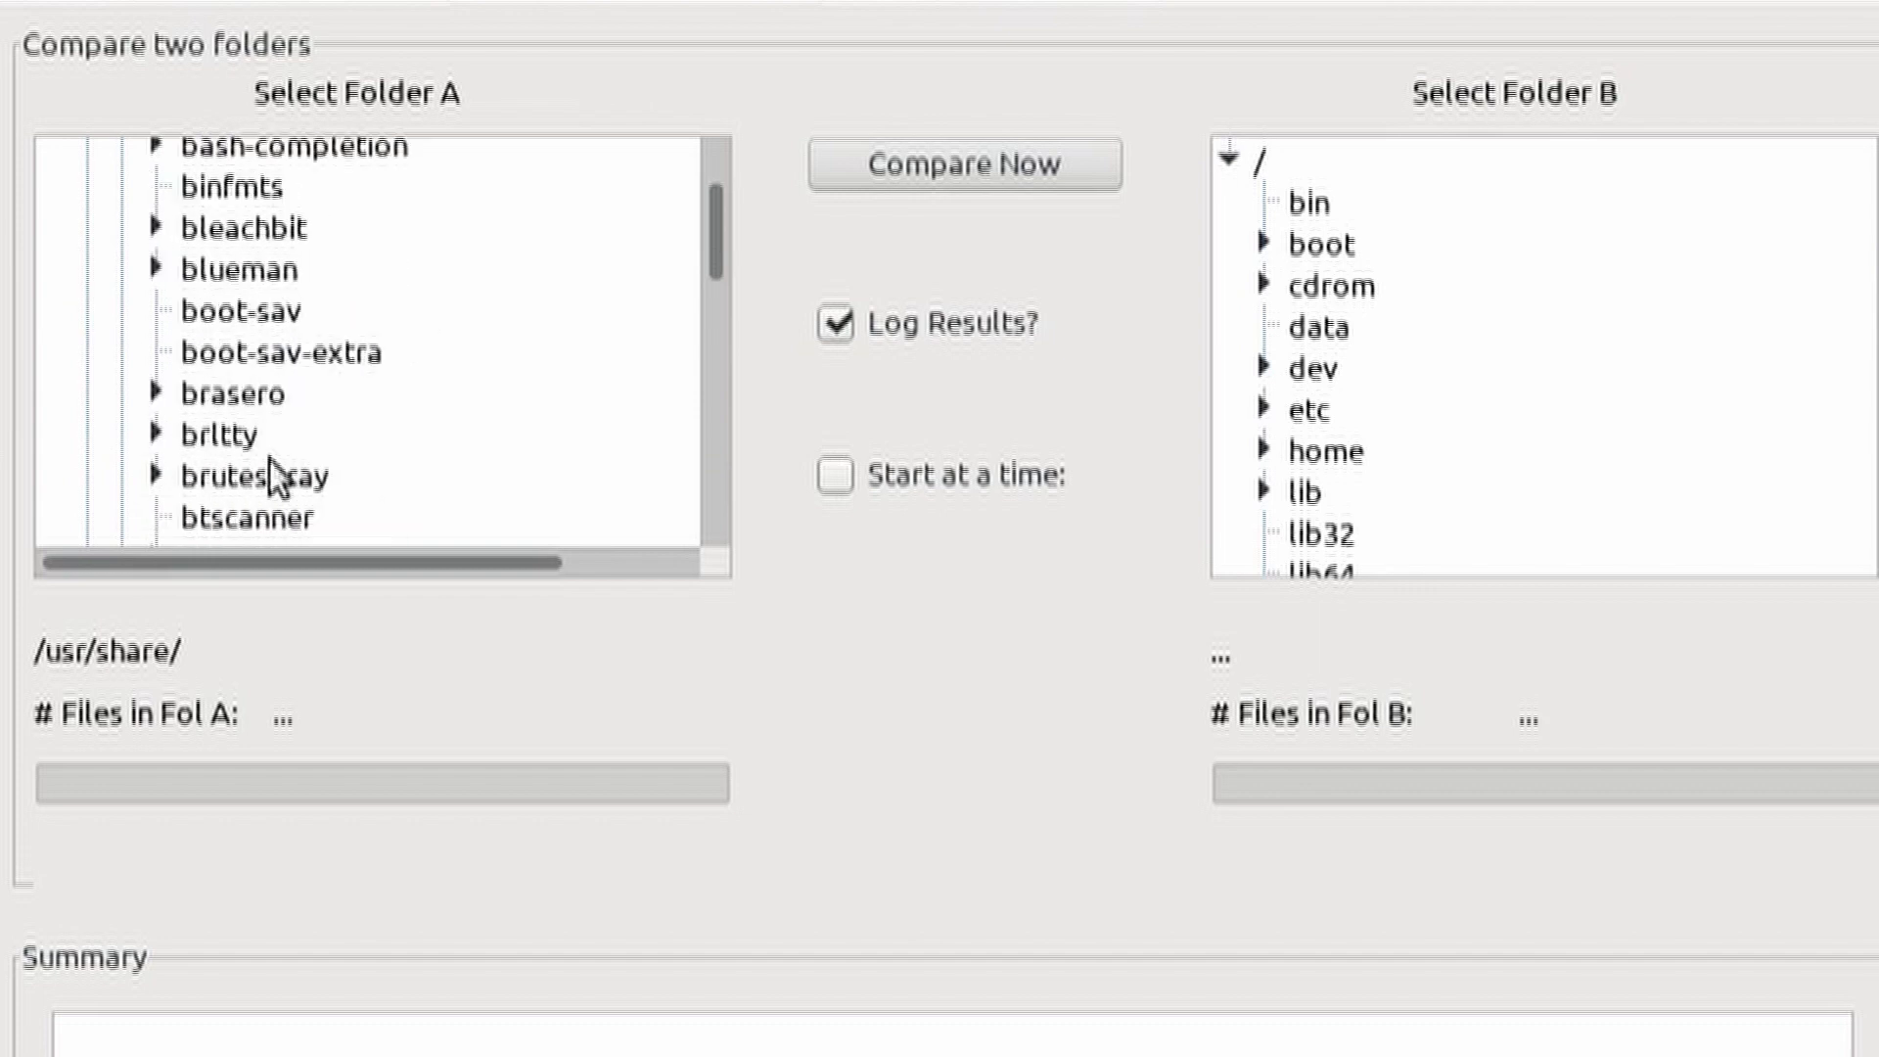
Step: Compare the backgrounds/mate folder with its /tmp/QH_ copy: 27 files each, content MATCH
{"action": "left_click", "coordinate": [269, 268]}
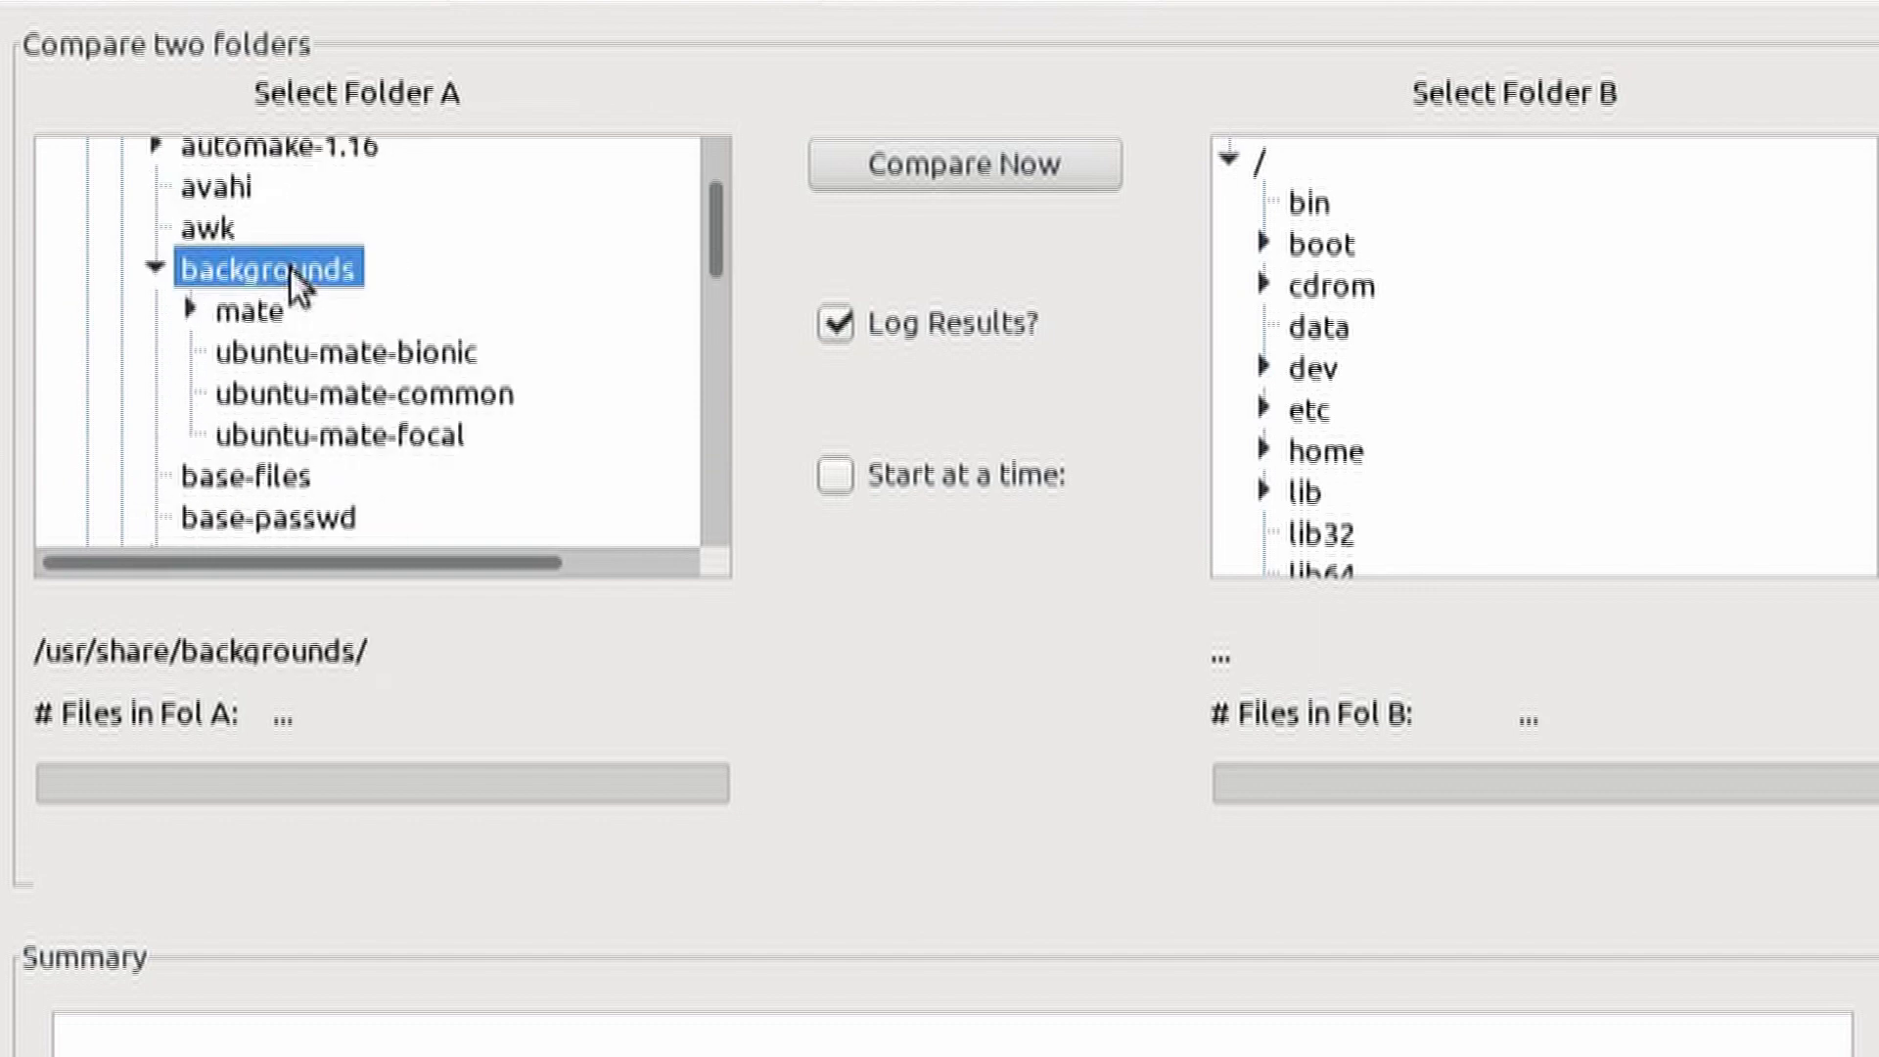
{"action": "left_click", "coordinate": [249, 309]}
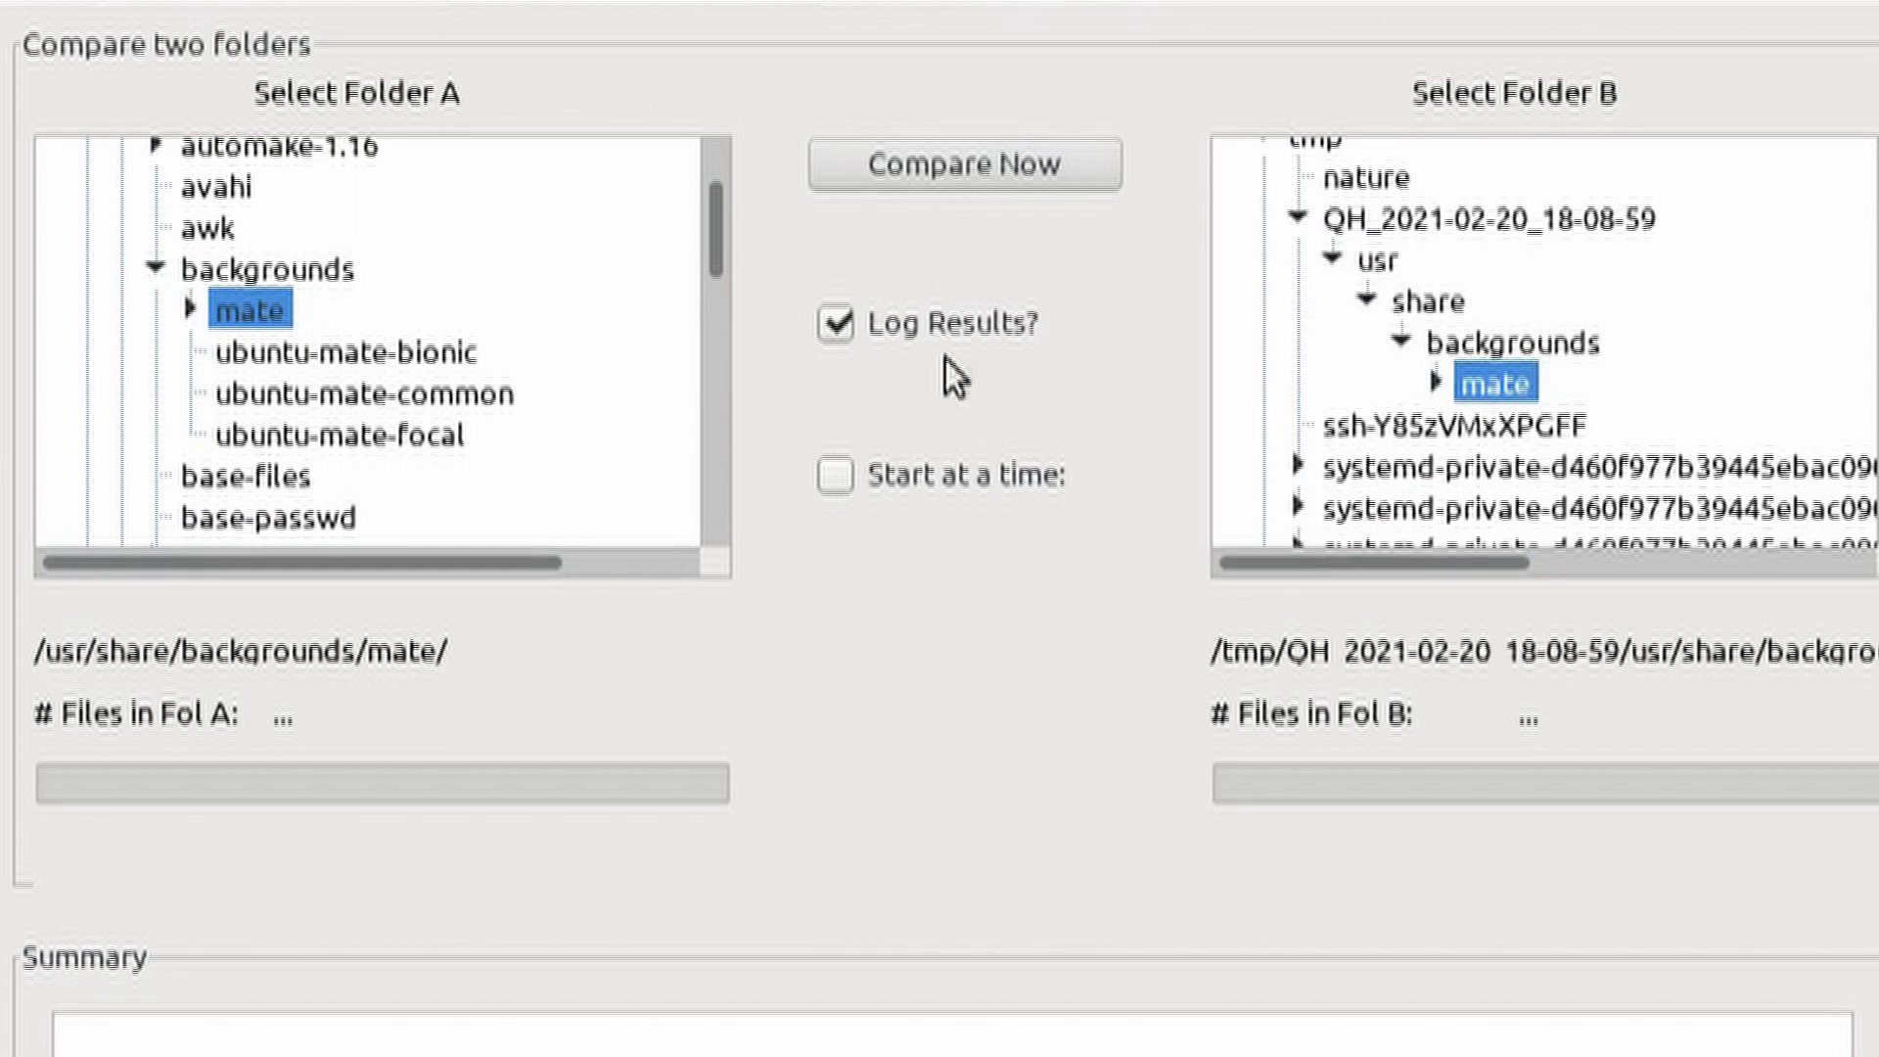
{"action": "mouse_move", "coordinate": [836, 324]}
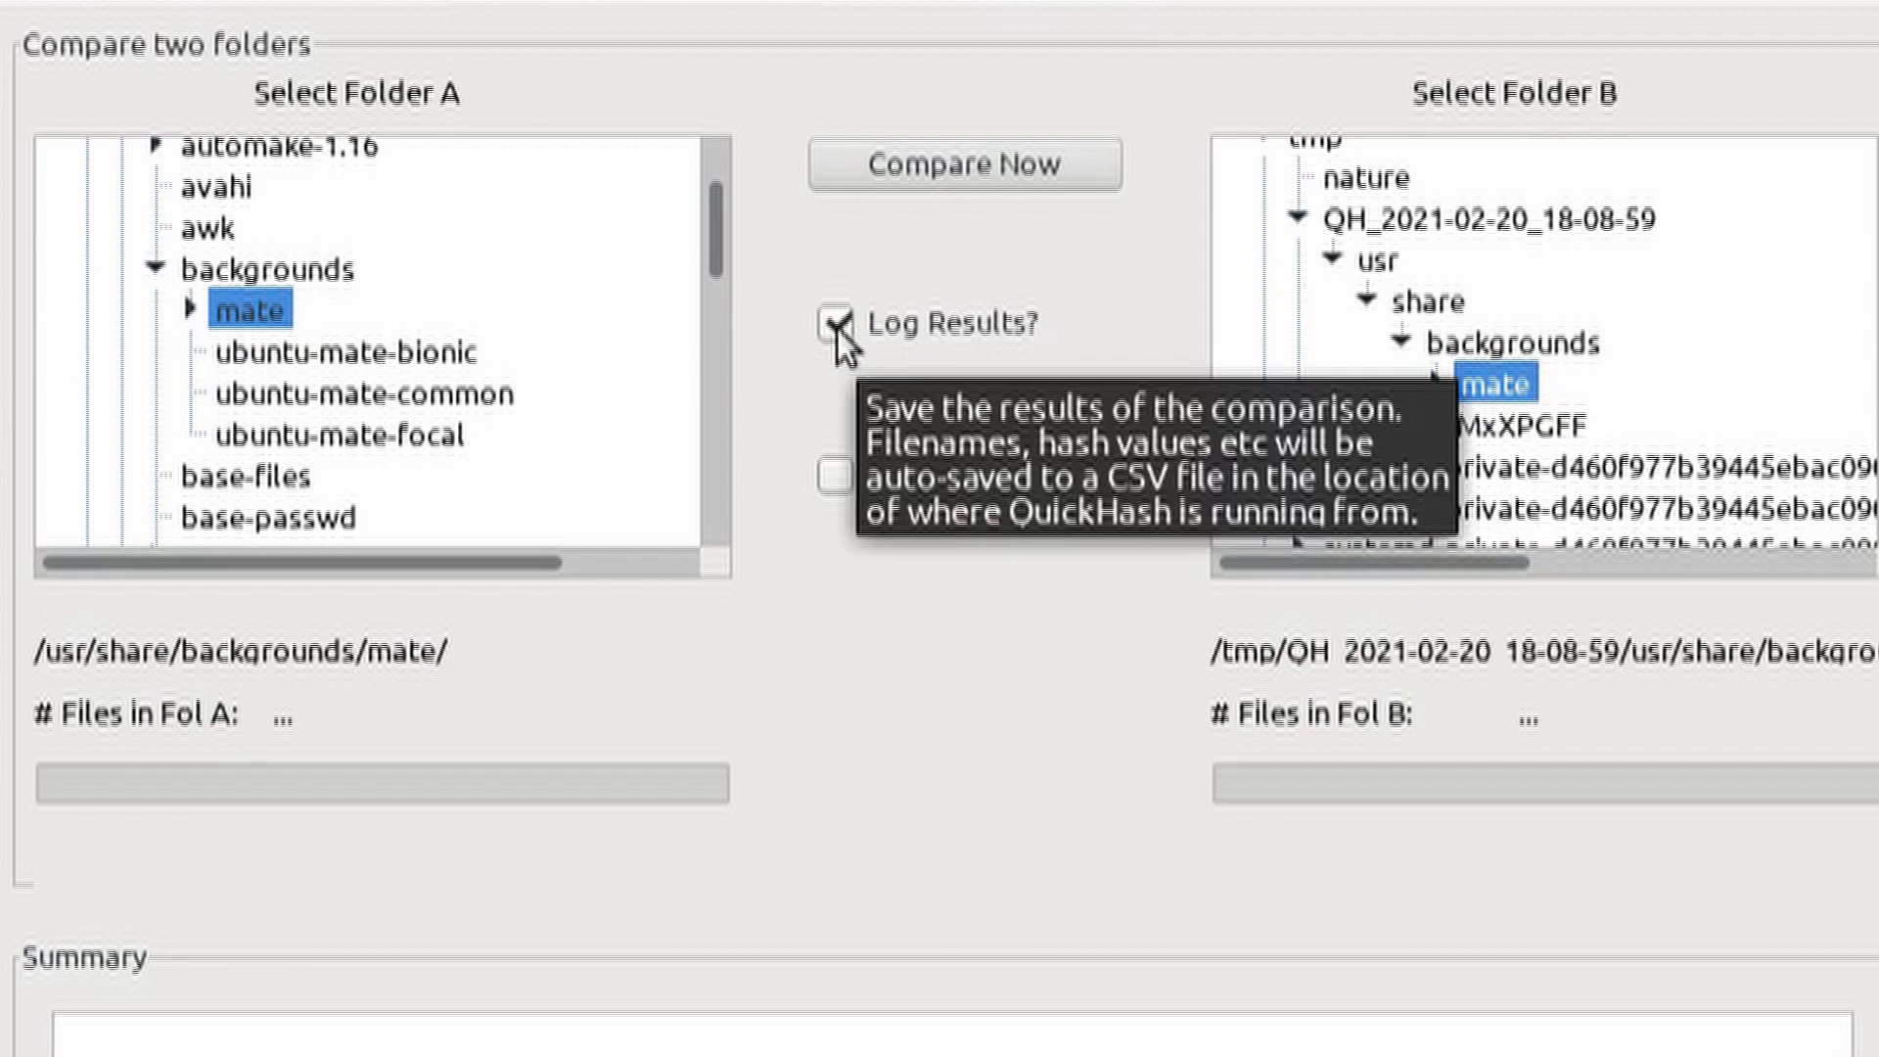
{"action": "mouse_move", "coordinate": [791, 491]}
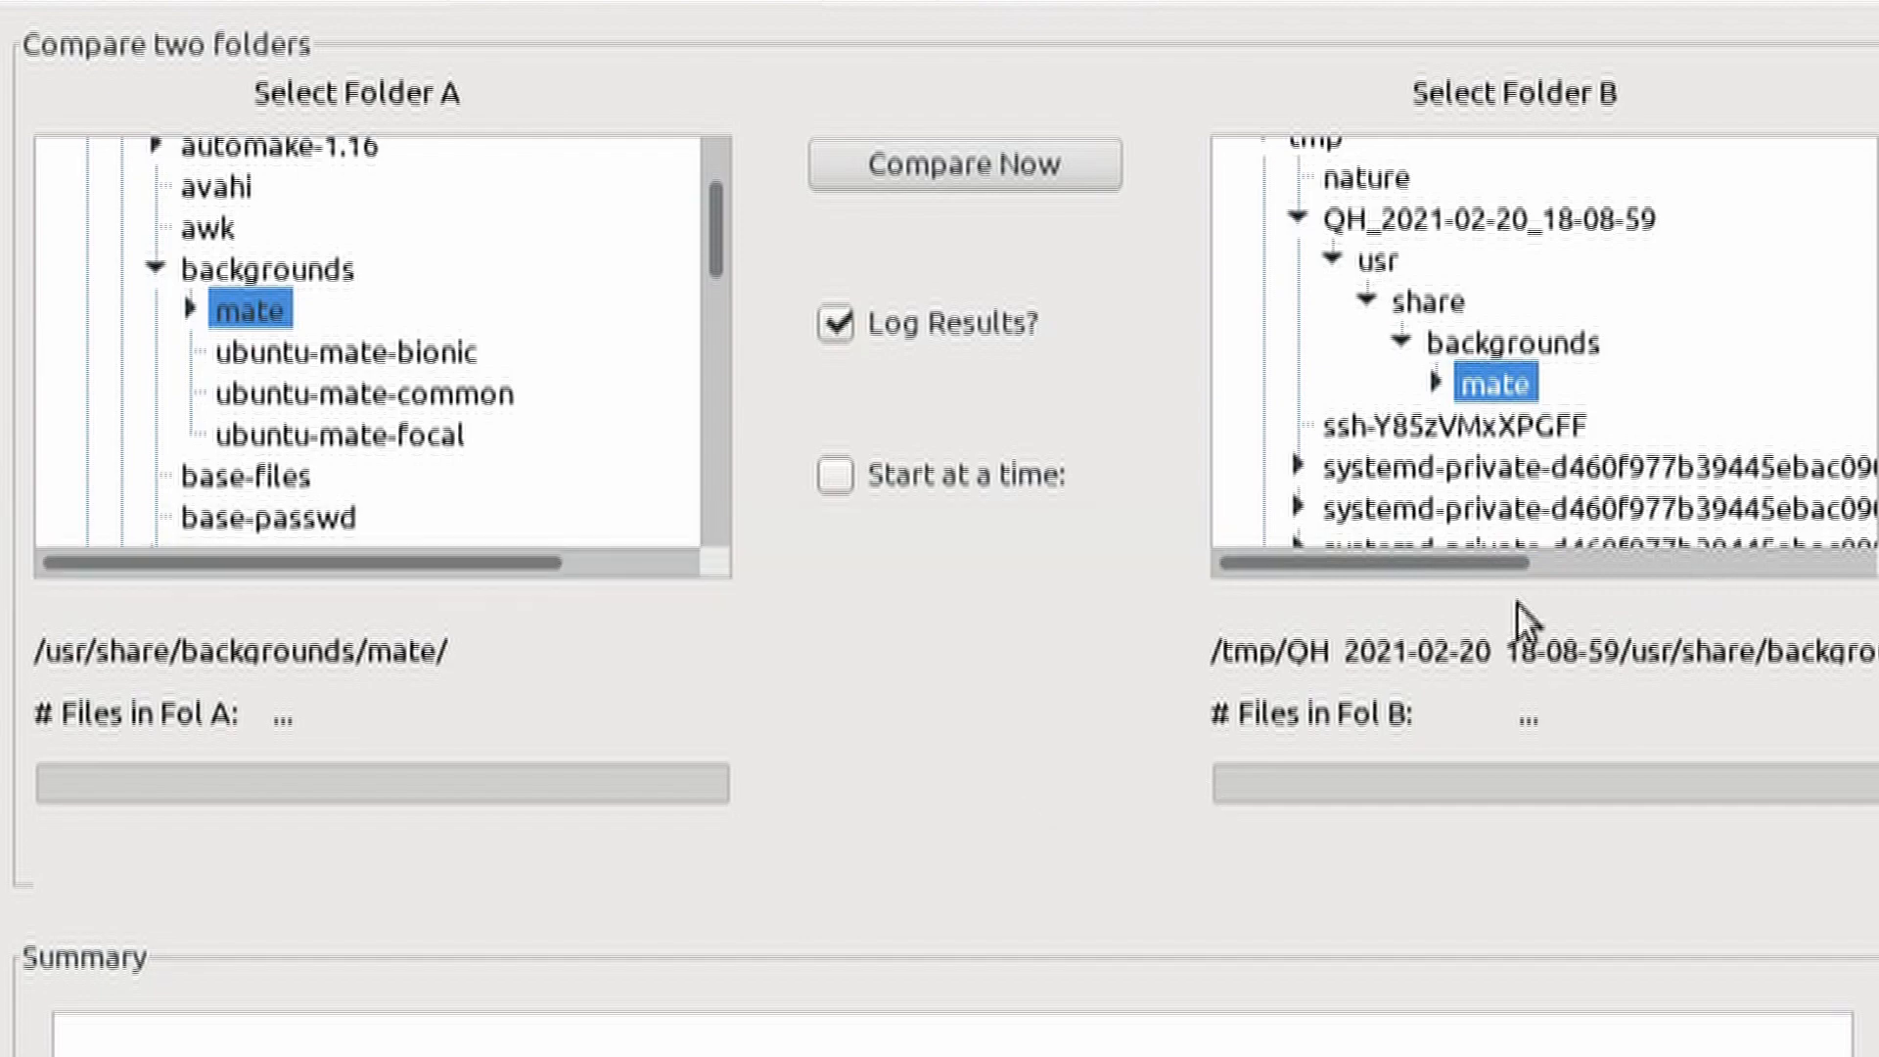
{"action": "left_click", "coordinate": [963, 163]}
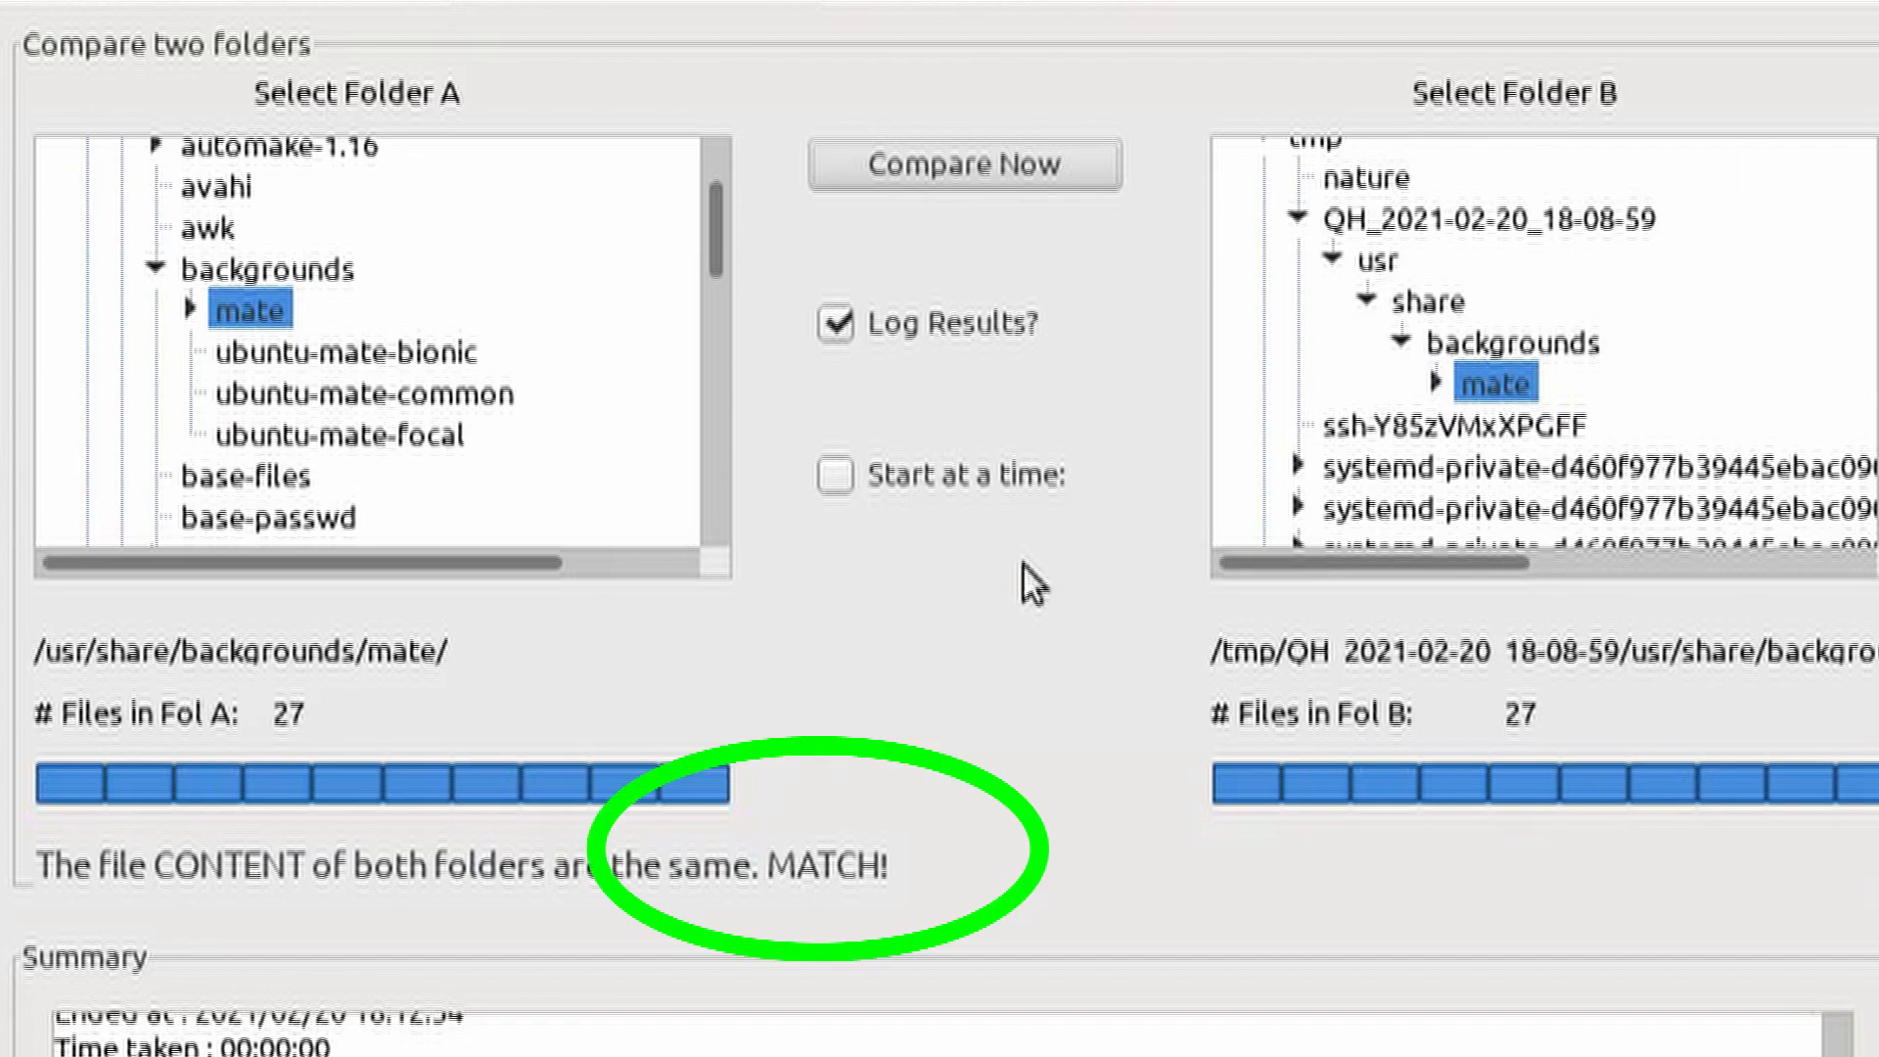
{"action": "scroll", "scroll_direction": "down", "scroll_amount": 3}
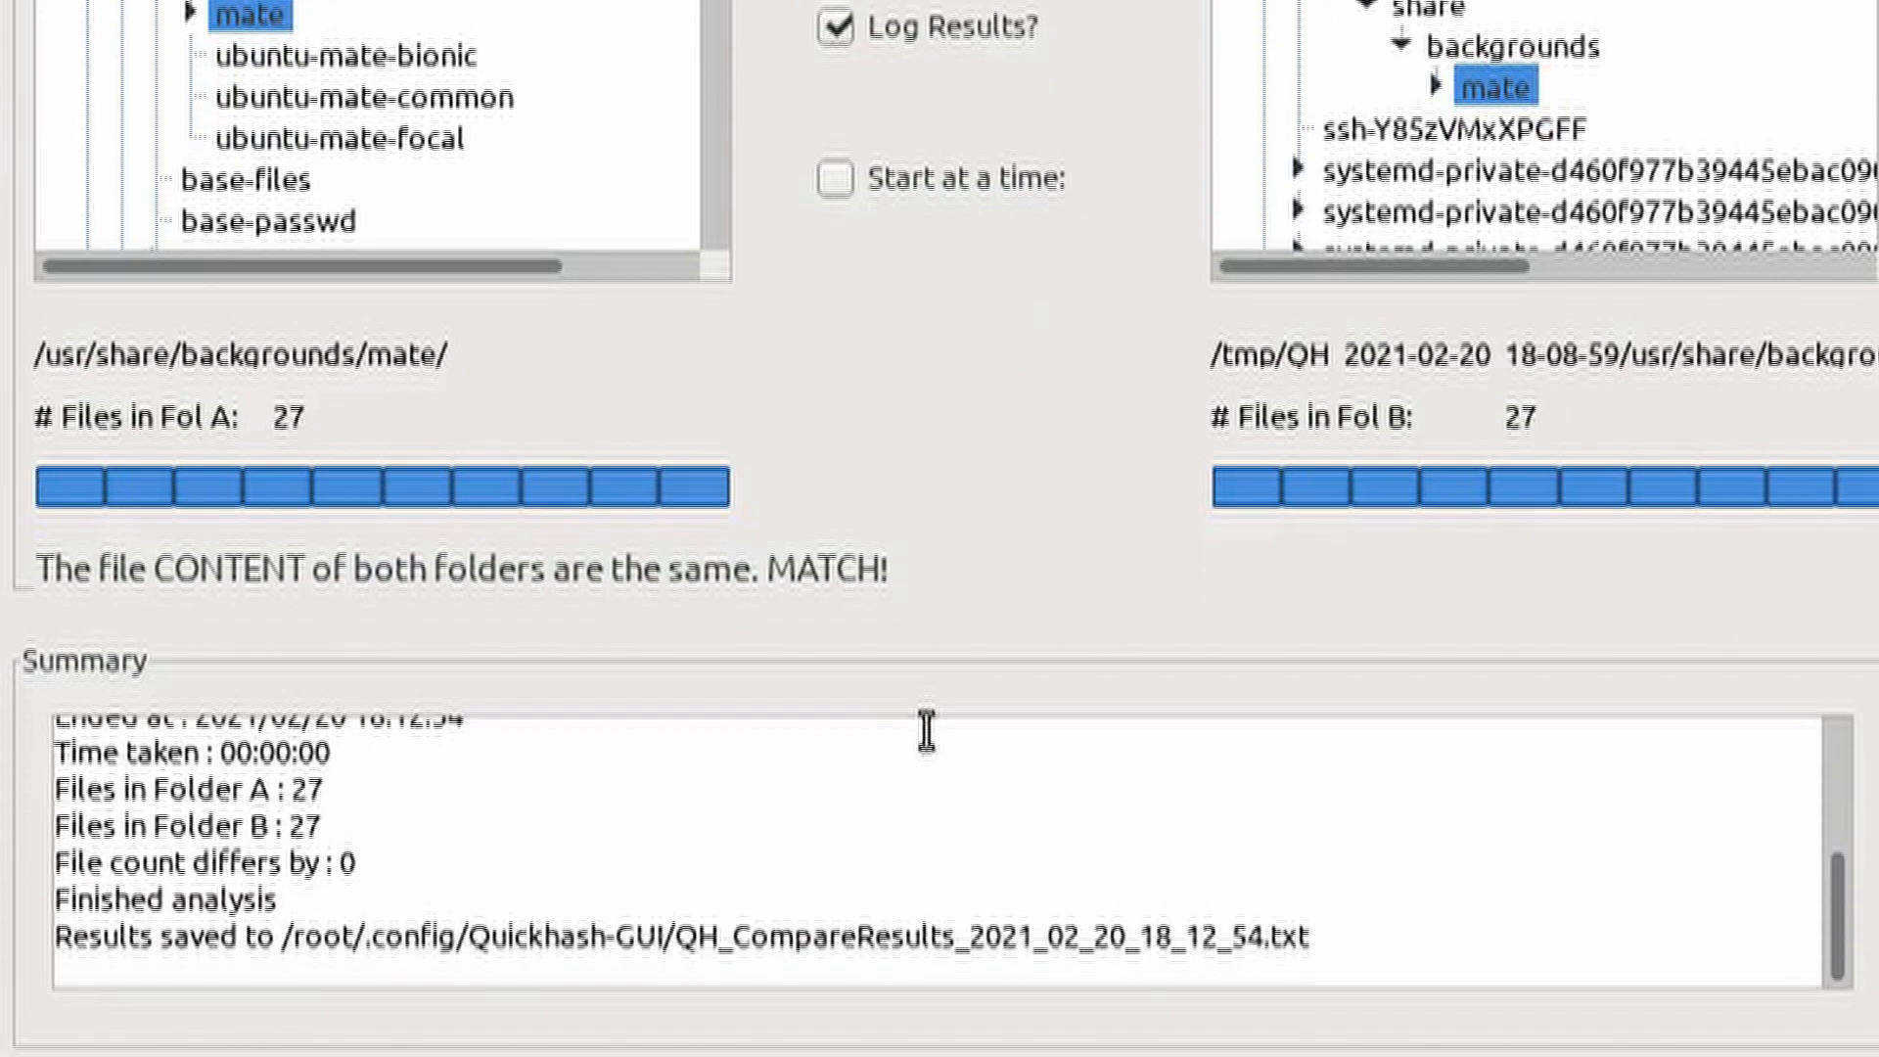
{"action": "mouse_move", "coordinate": [789, 642]}
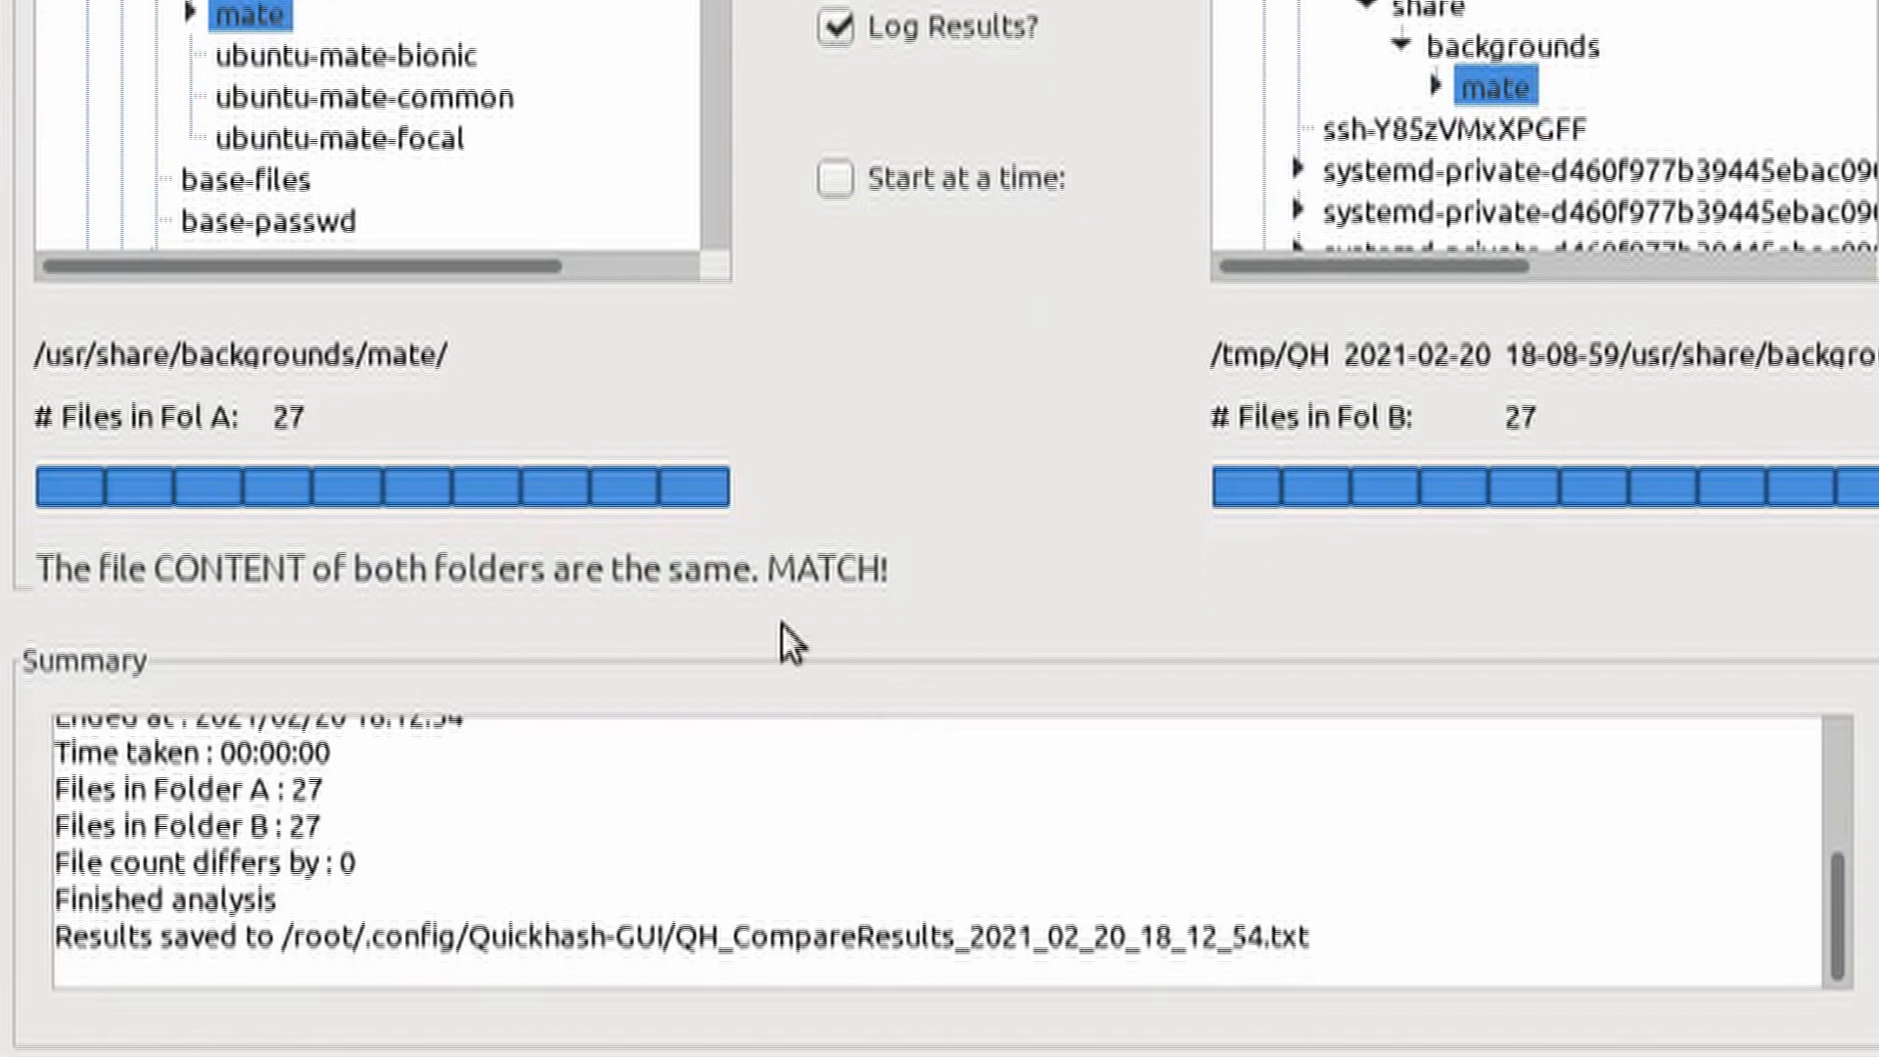
{"action": "mouse_move", "coordinate": [1346, 863]}
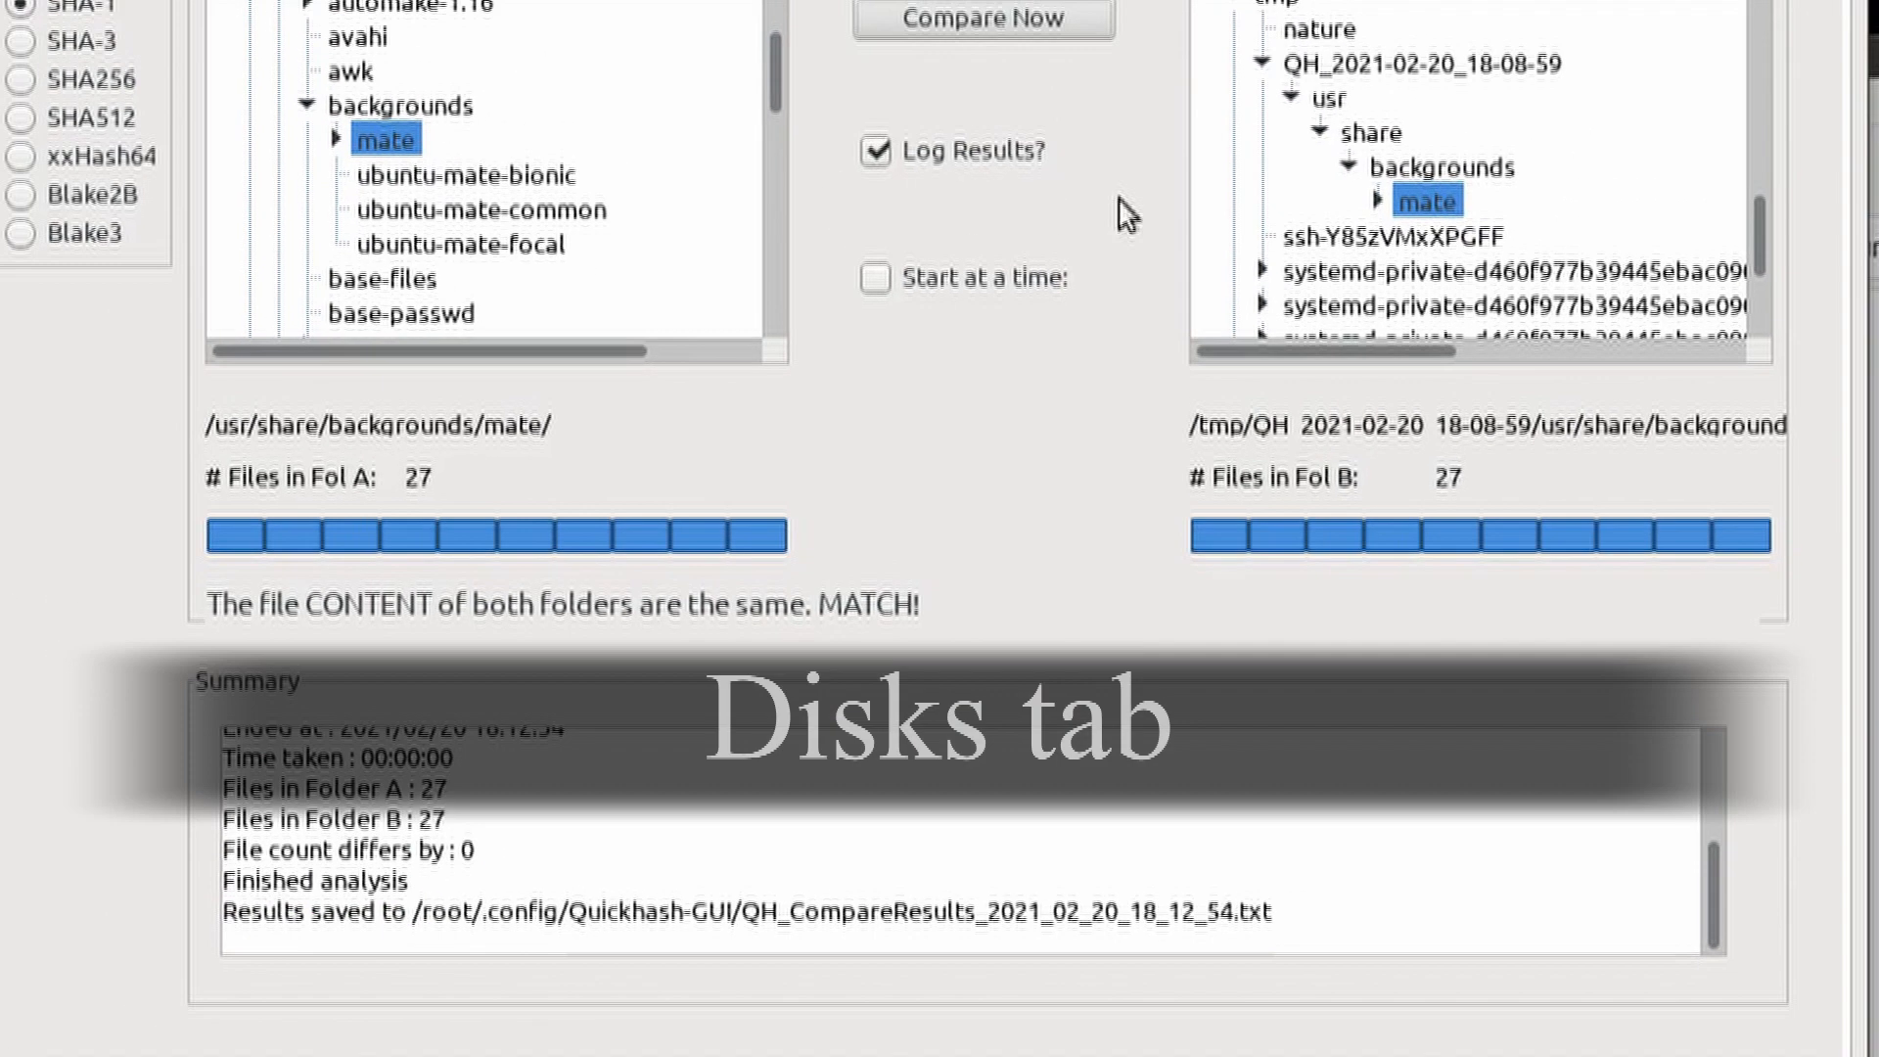
Step: Switch to the Disks page, which notes administrator rights are required
{"action": "left_click", "coordinate": [1059, 119]}
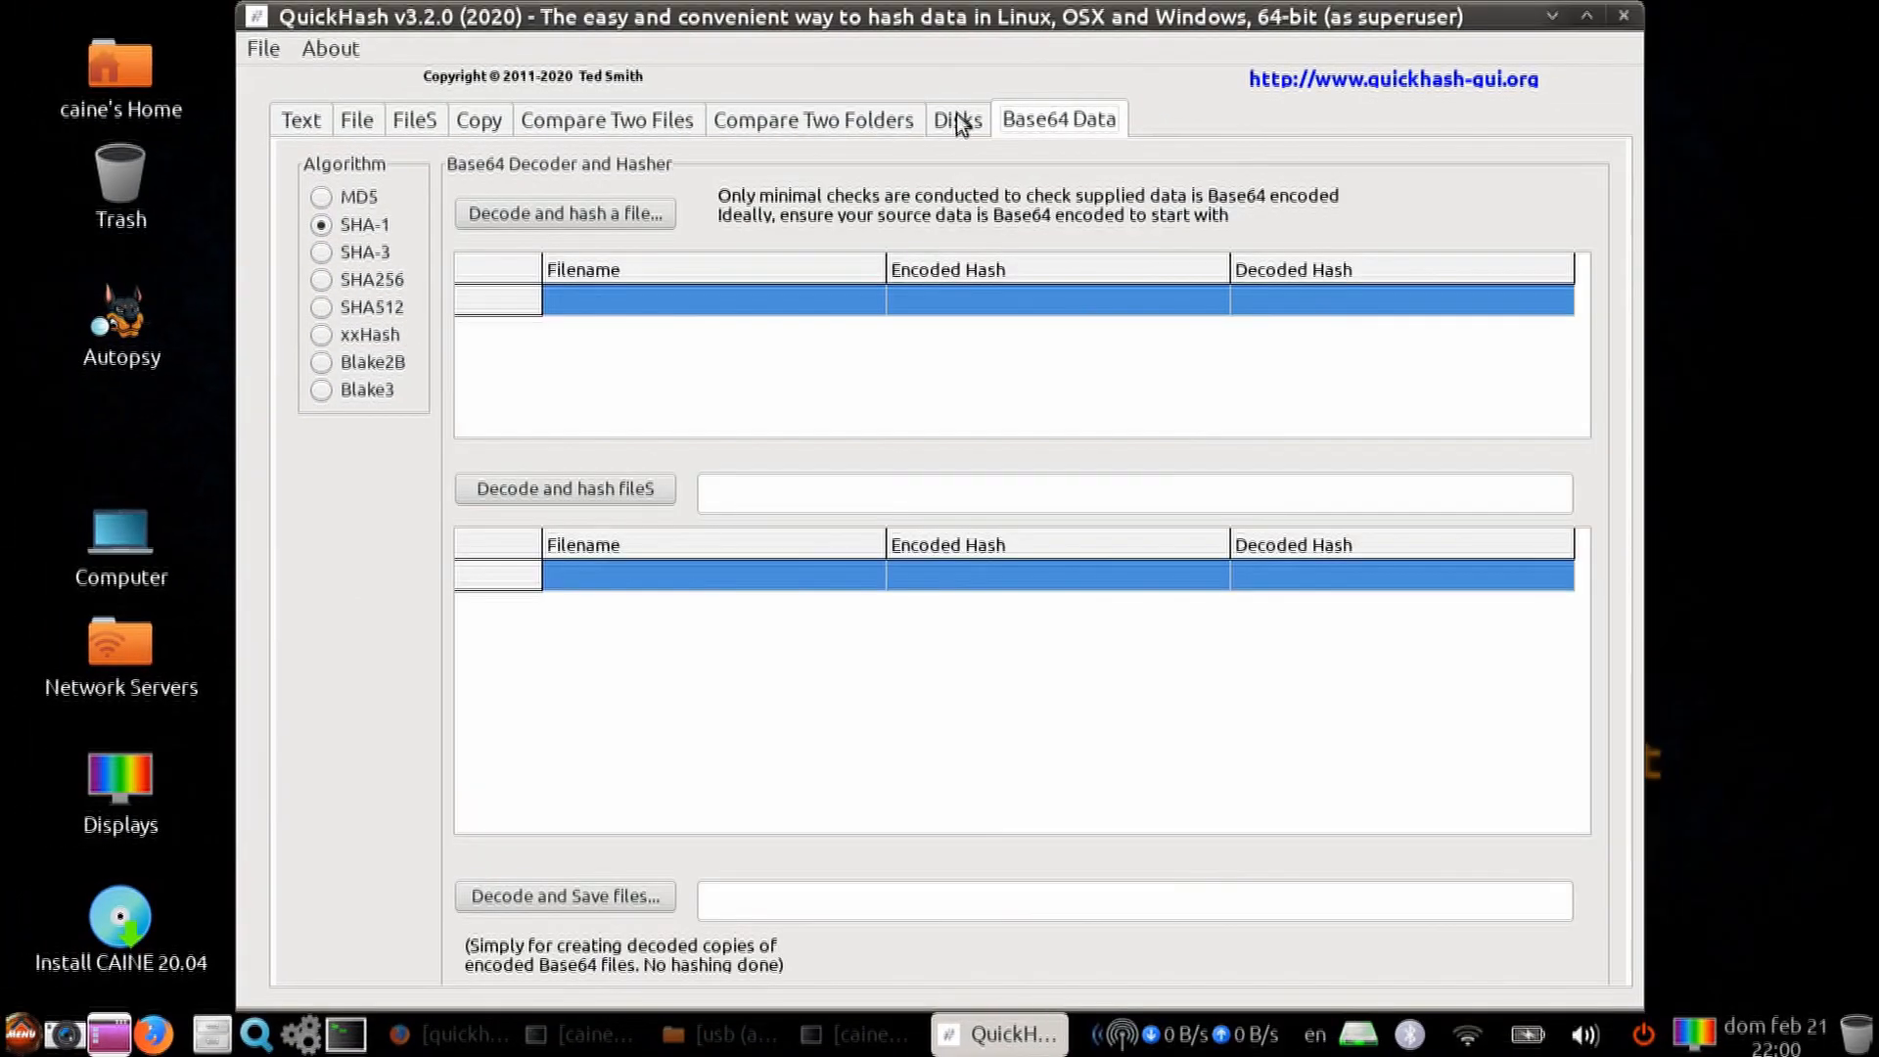
{"action": "left_click", "coordinate": [957, 119]}
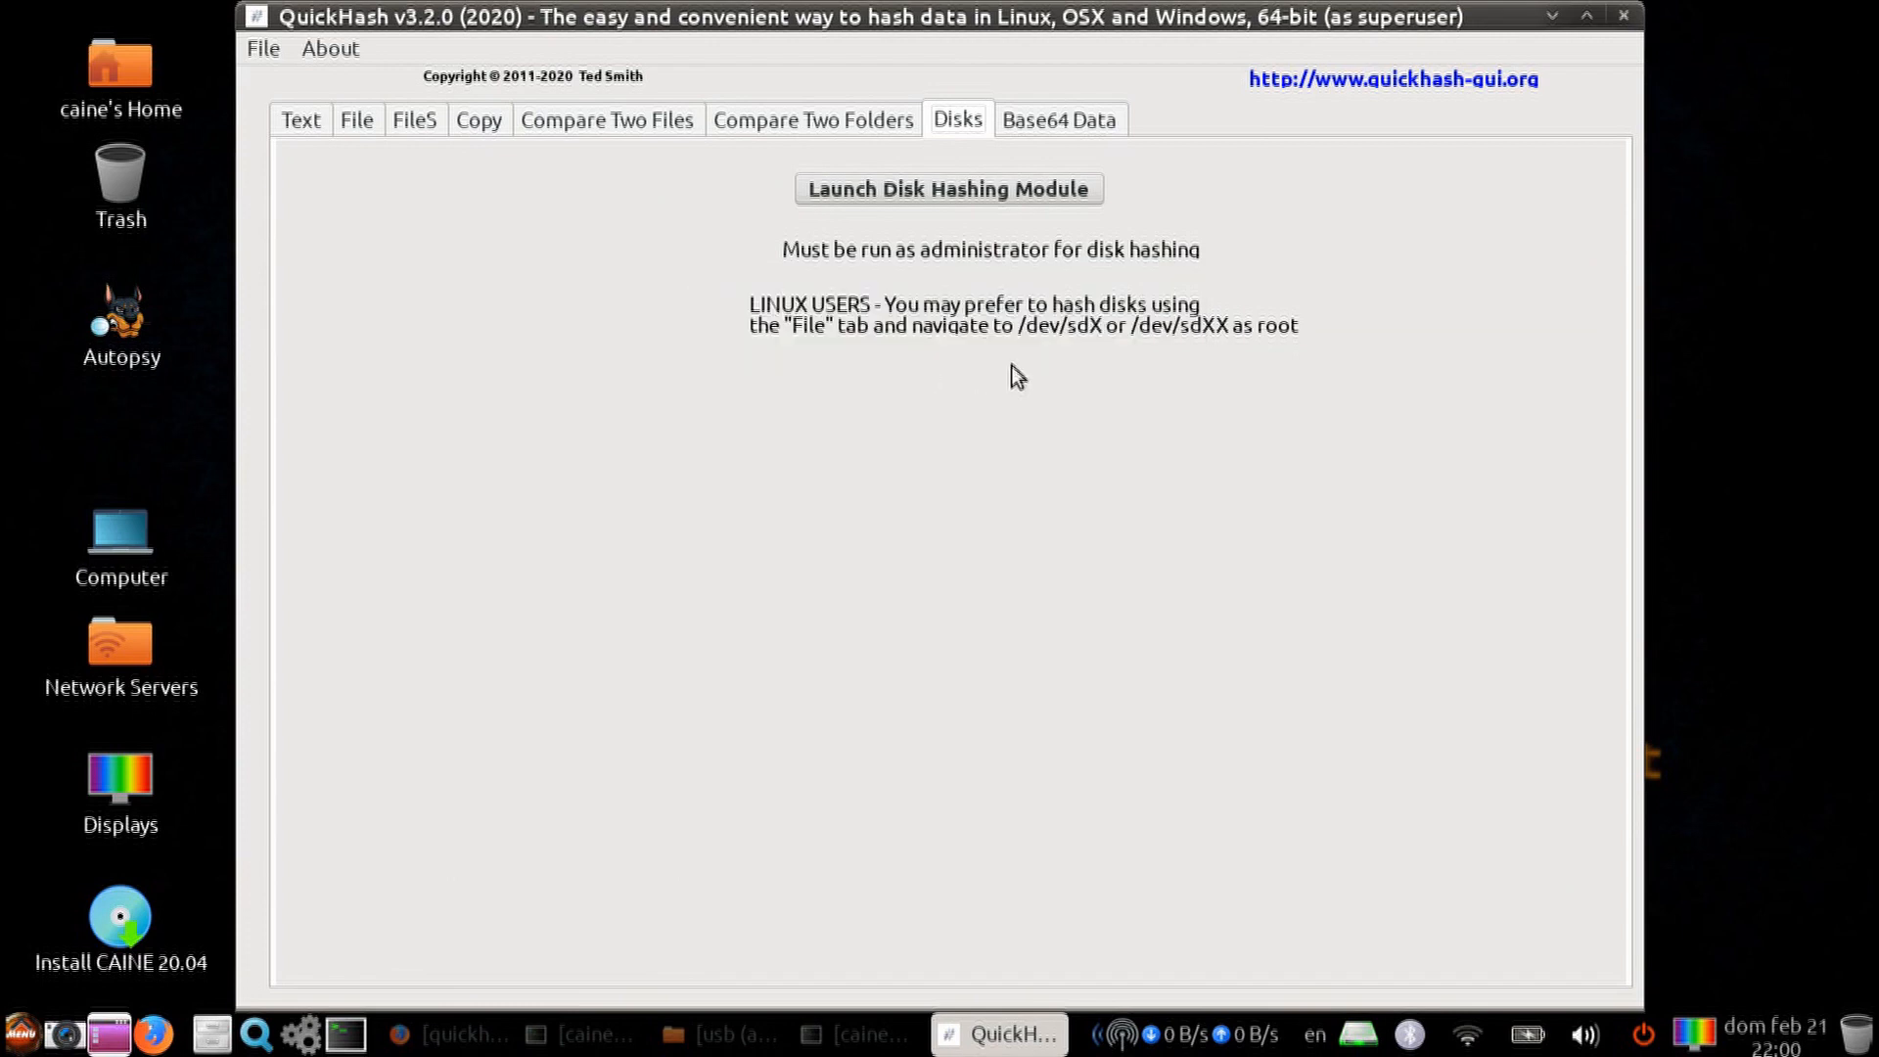
{"action": "mouse_move", "coordinate": [1460, 224]}
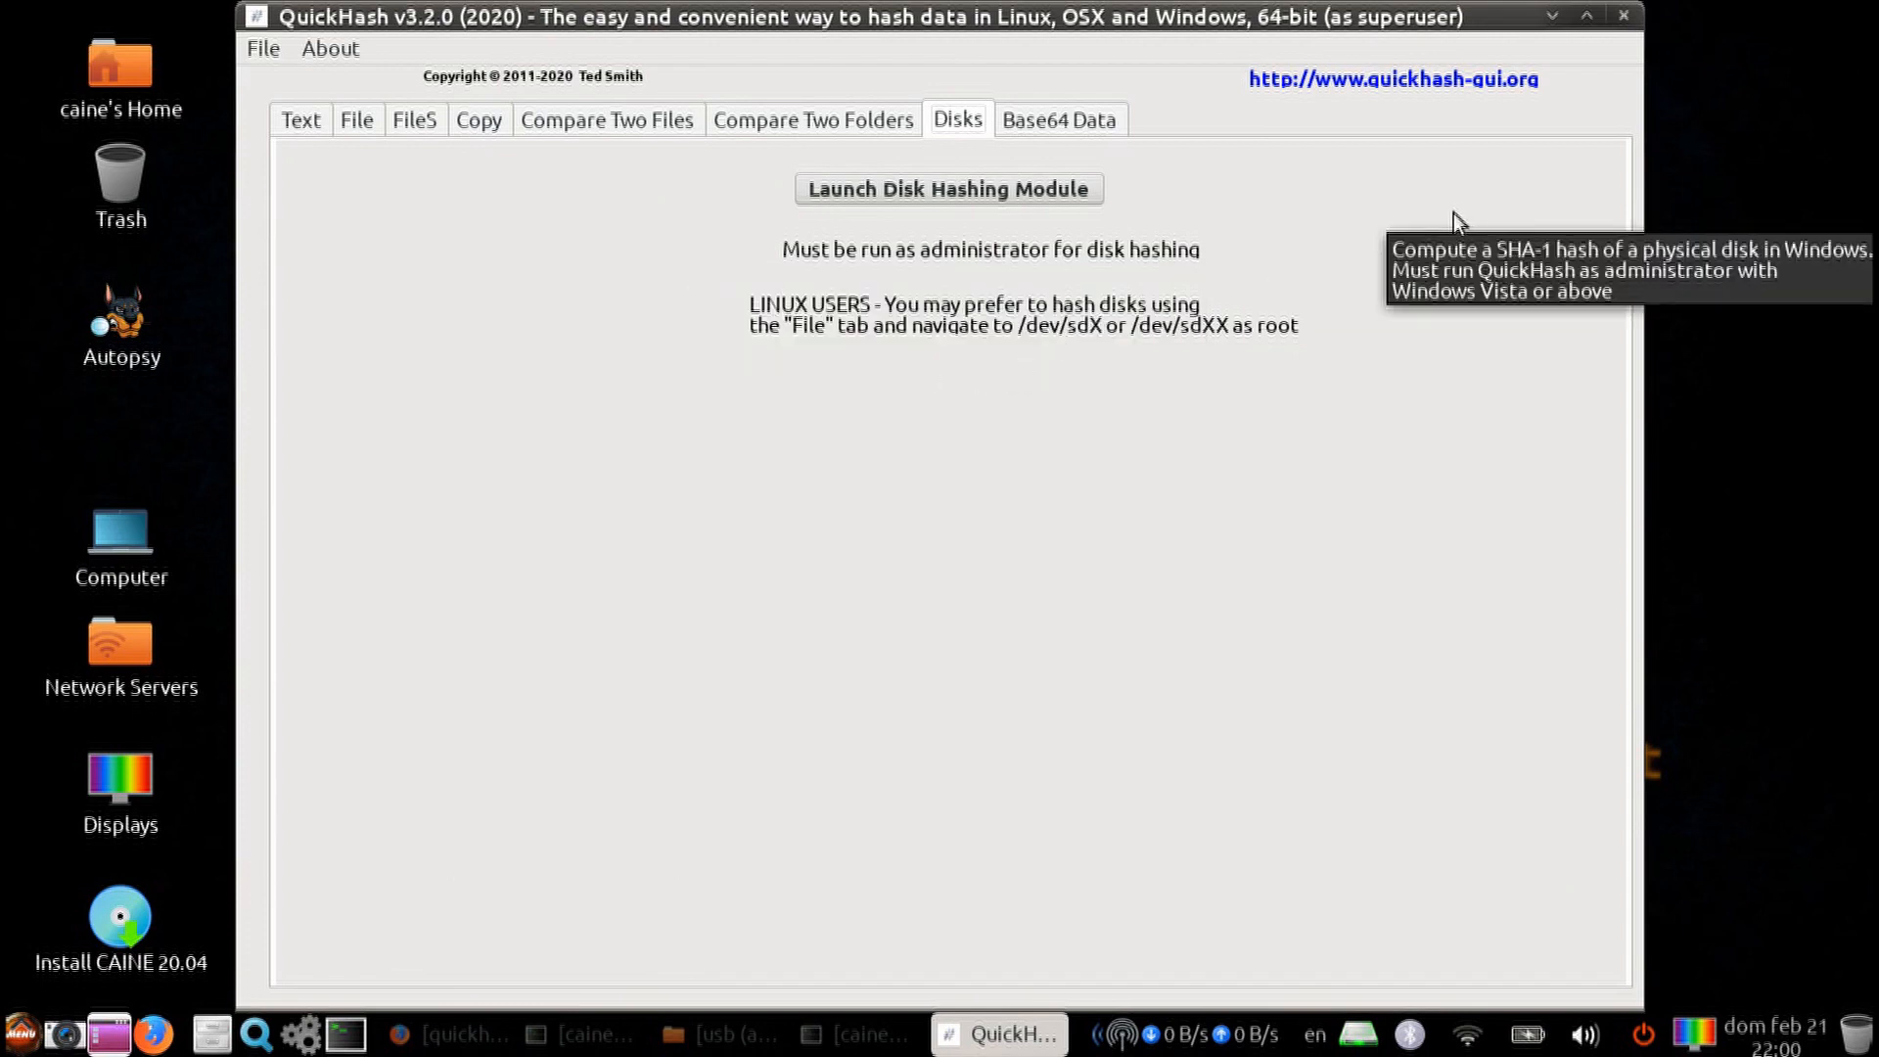
{"action": "mouse_move", "coordinate": [1311, 223]}
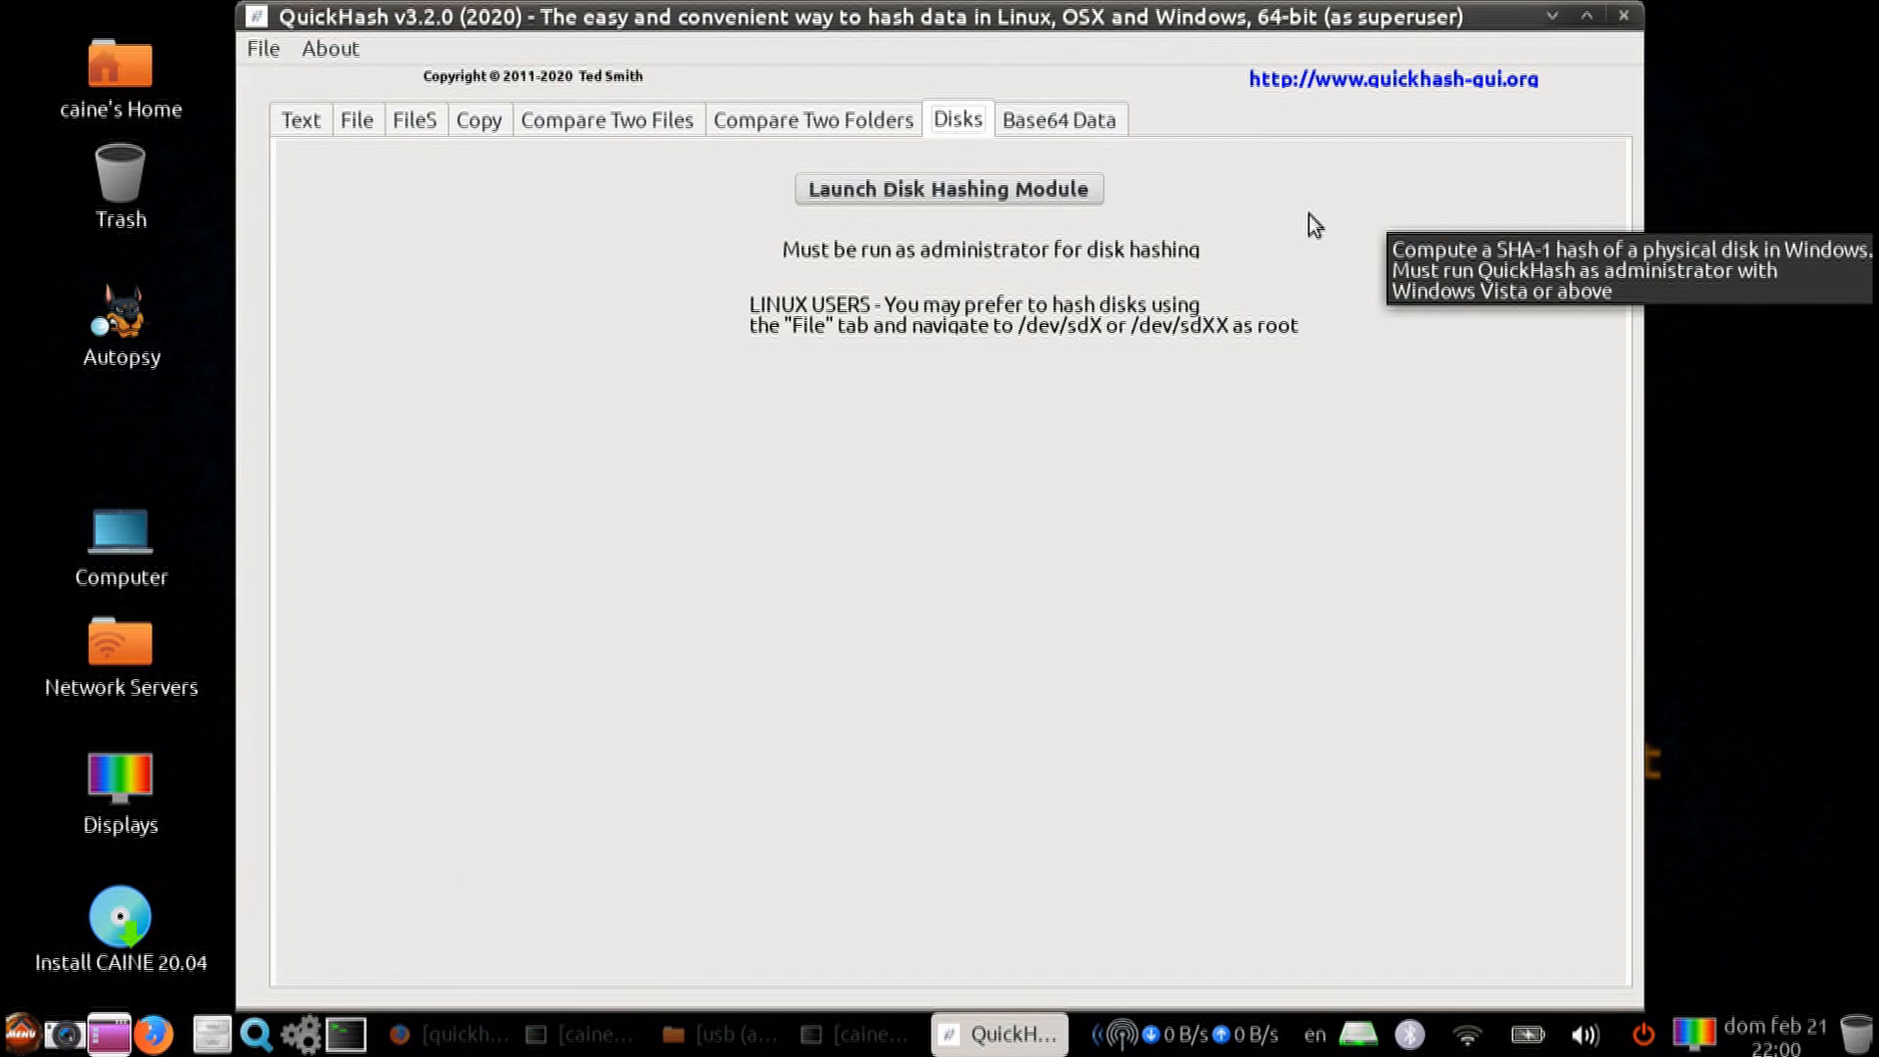
{"action": "mouse_move", "coordinate": [1376, 51]}
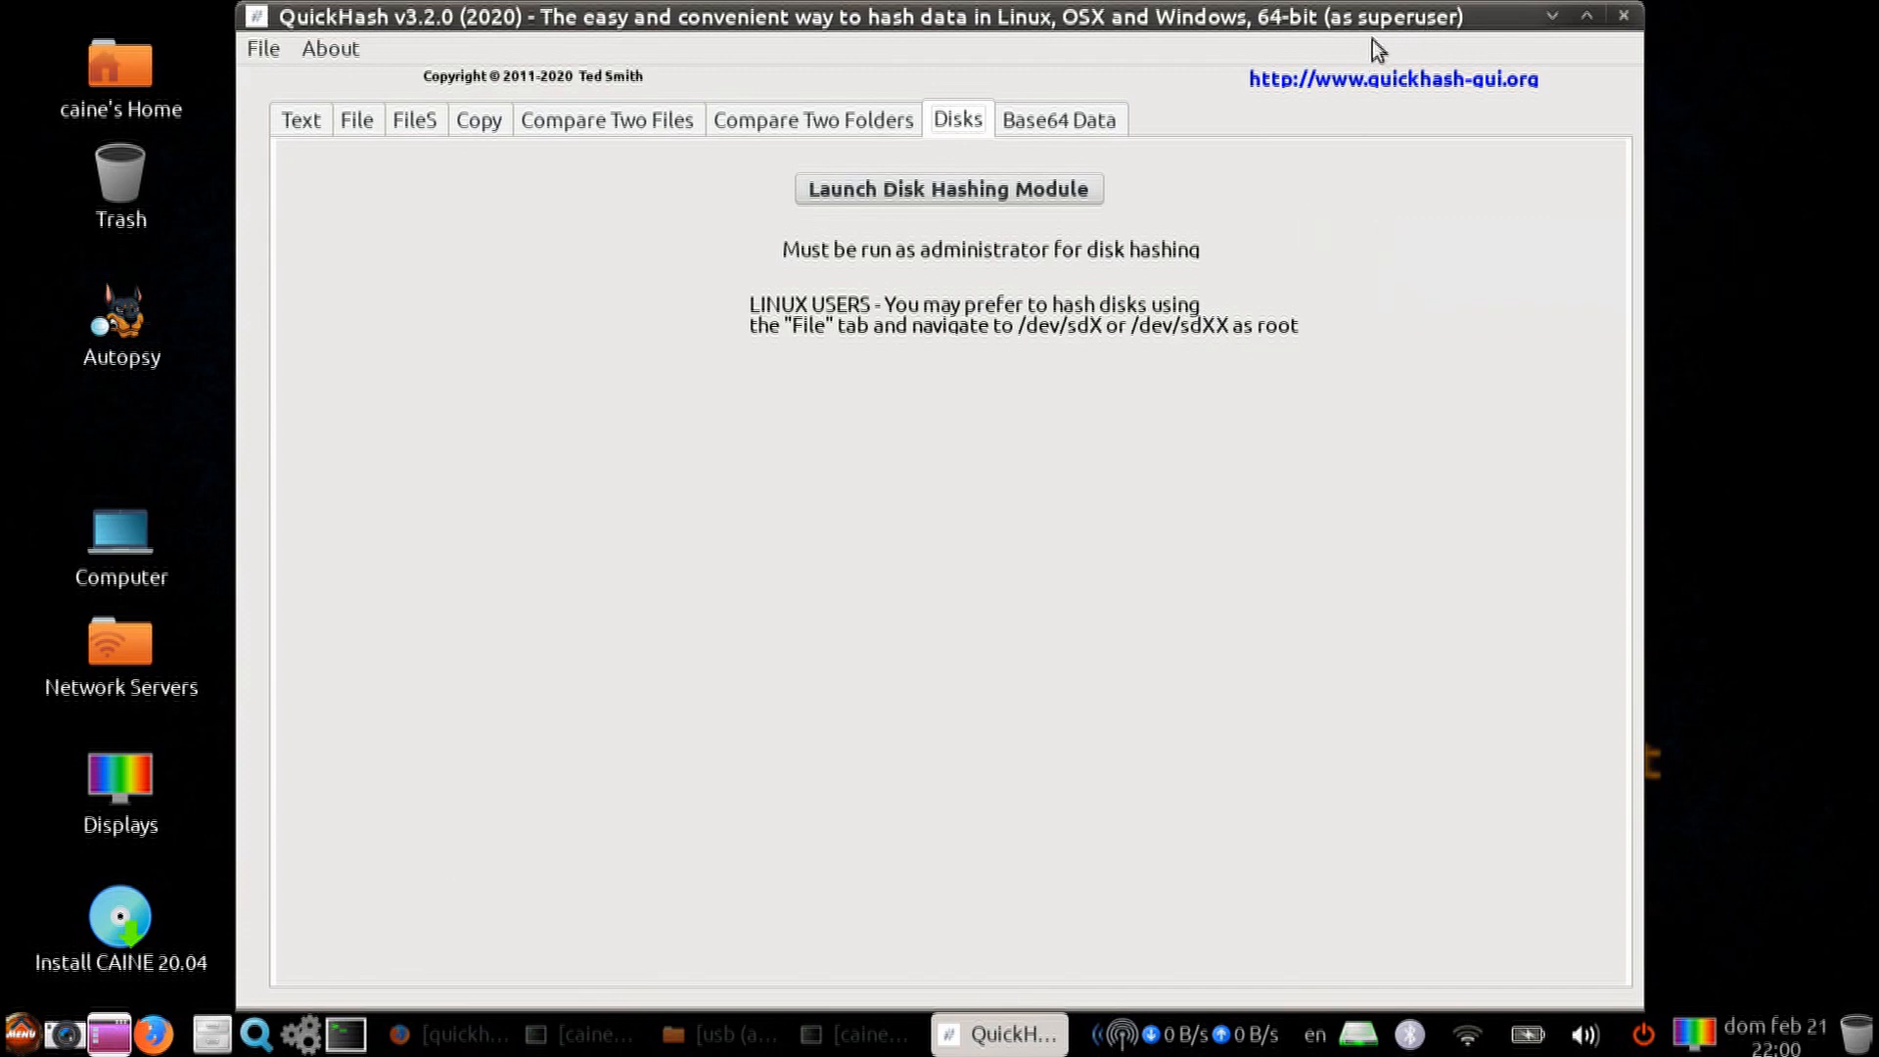
{"action": "mouse_move", "coordinate": [1363, 257]}
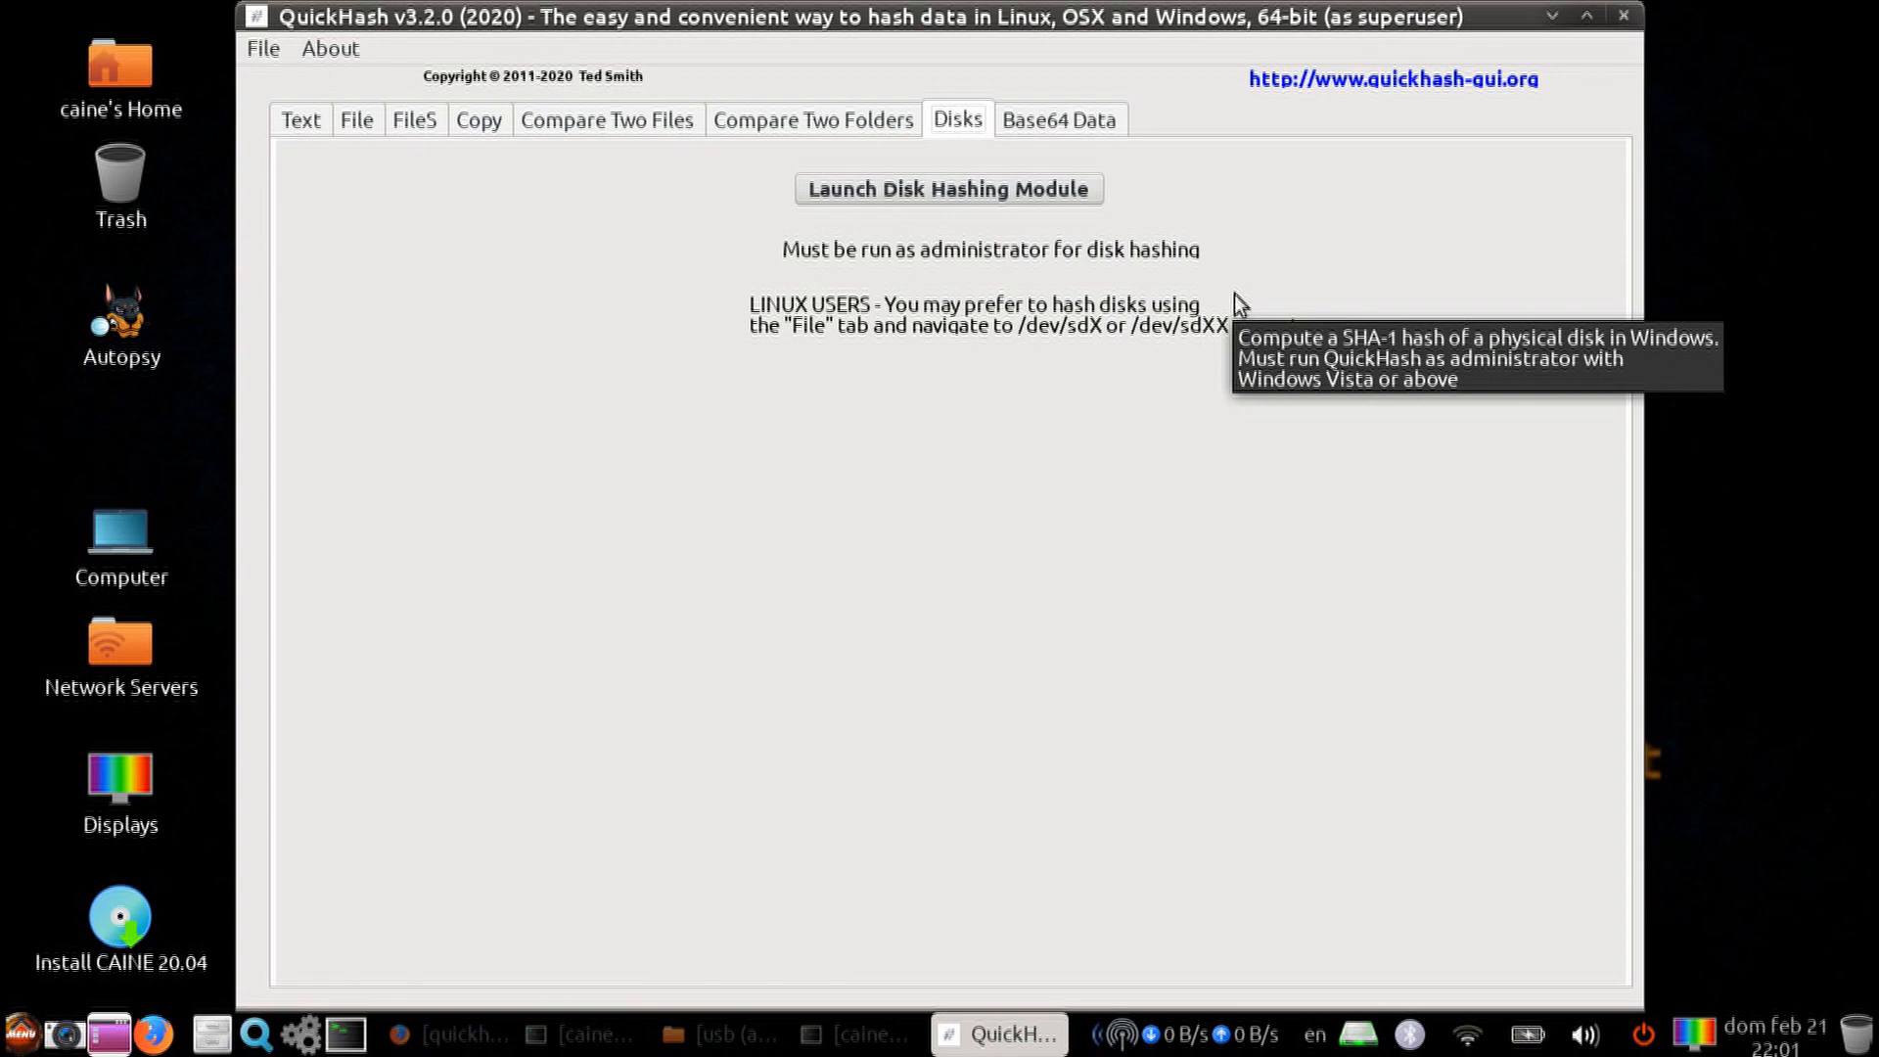
Step: Launch the disk hashing module, select /dev/sdb2 and choose MD5 & SHA-1
{"action": "left_click", "coordinate": [947, 188]}
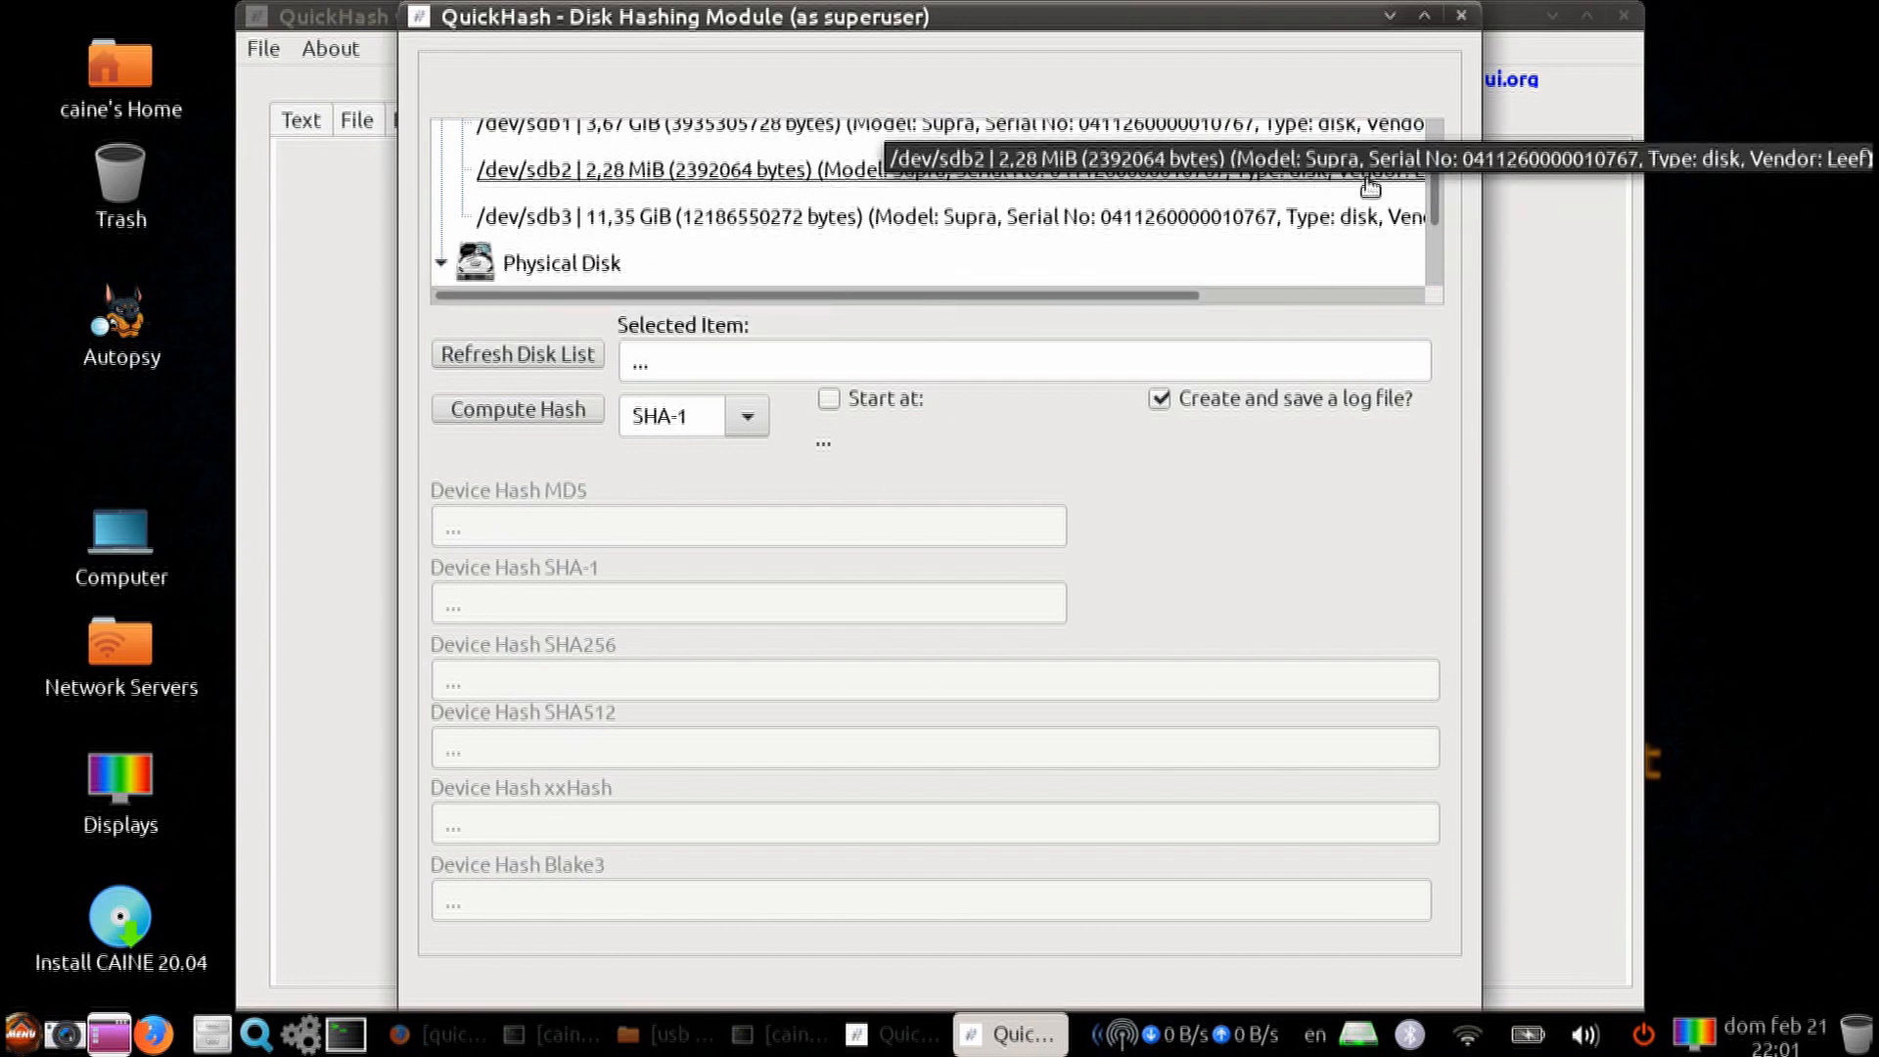
{"action": "scroll", "scroll_direction": "down", "scroll_amount": 3}
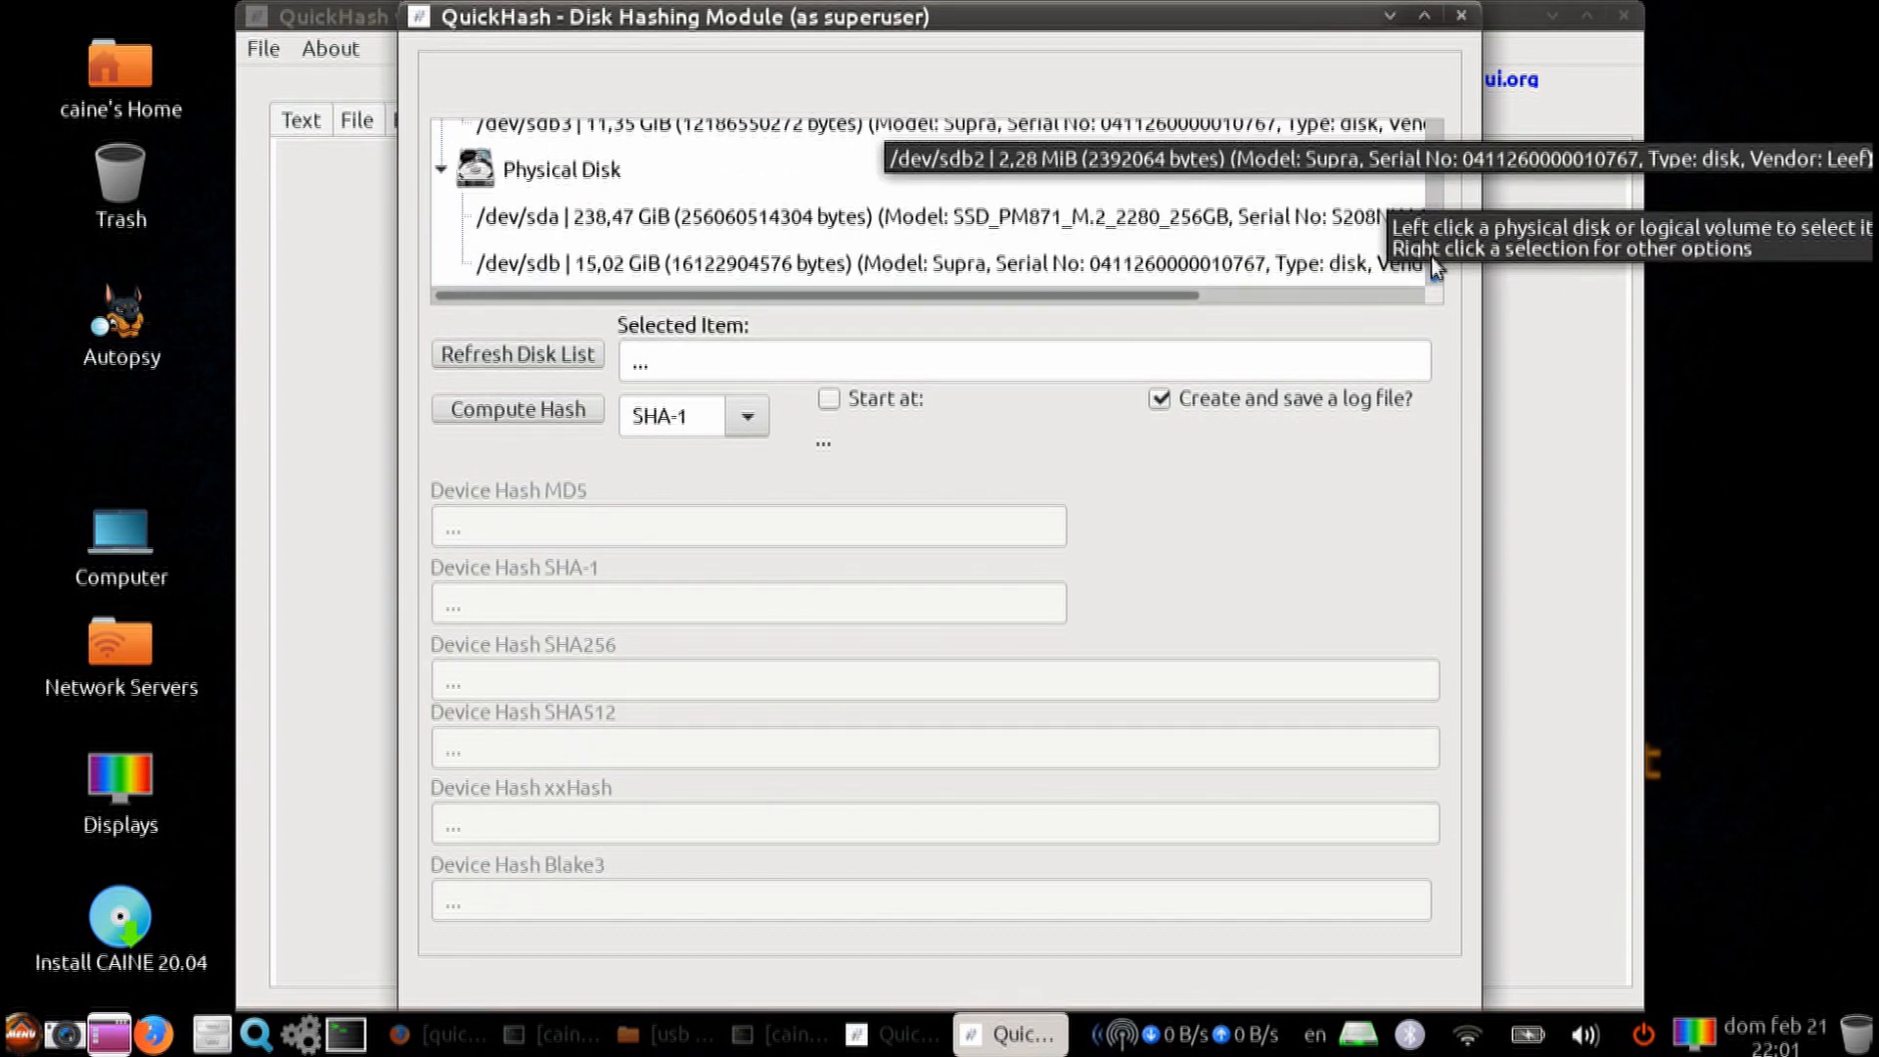
{"action": "mouse_move", "coordinate": [1435, 303]}
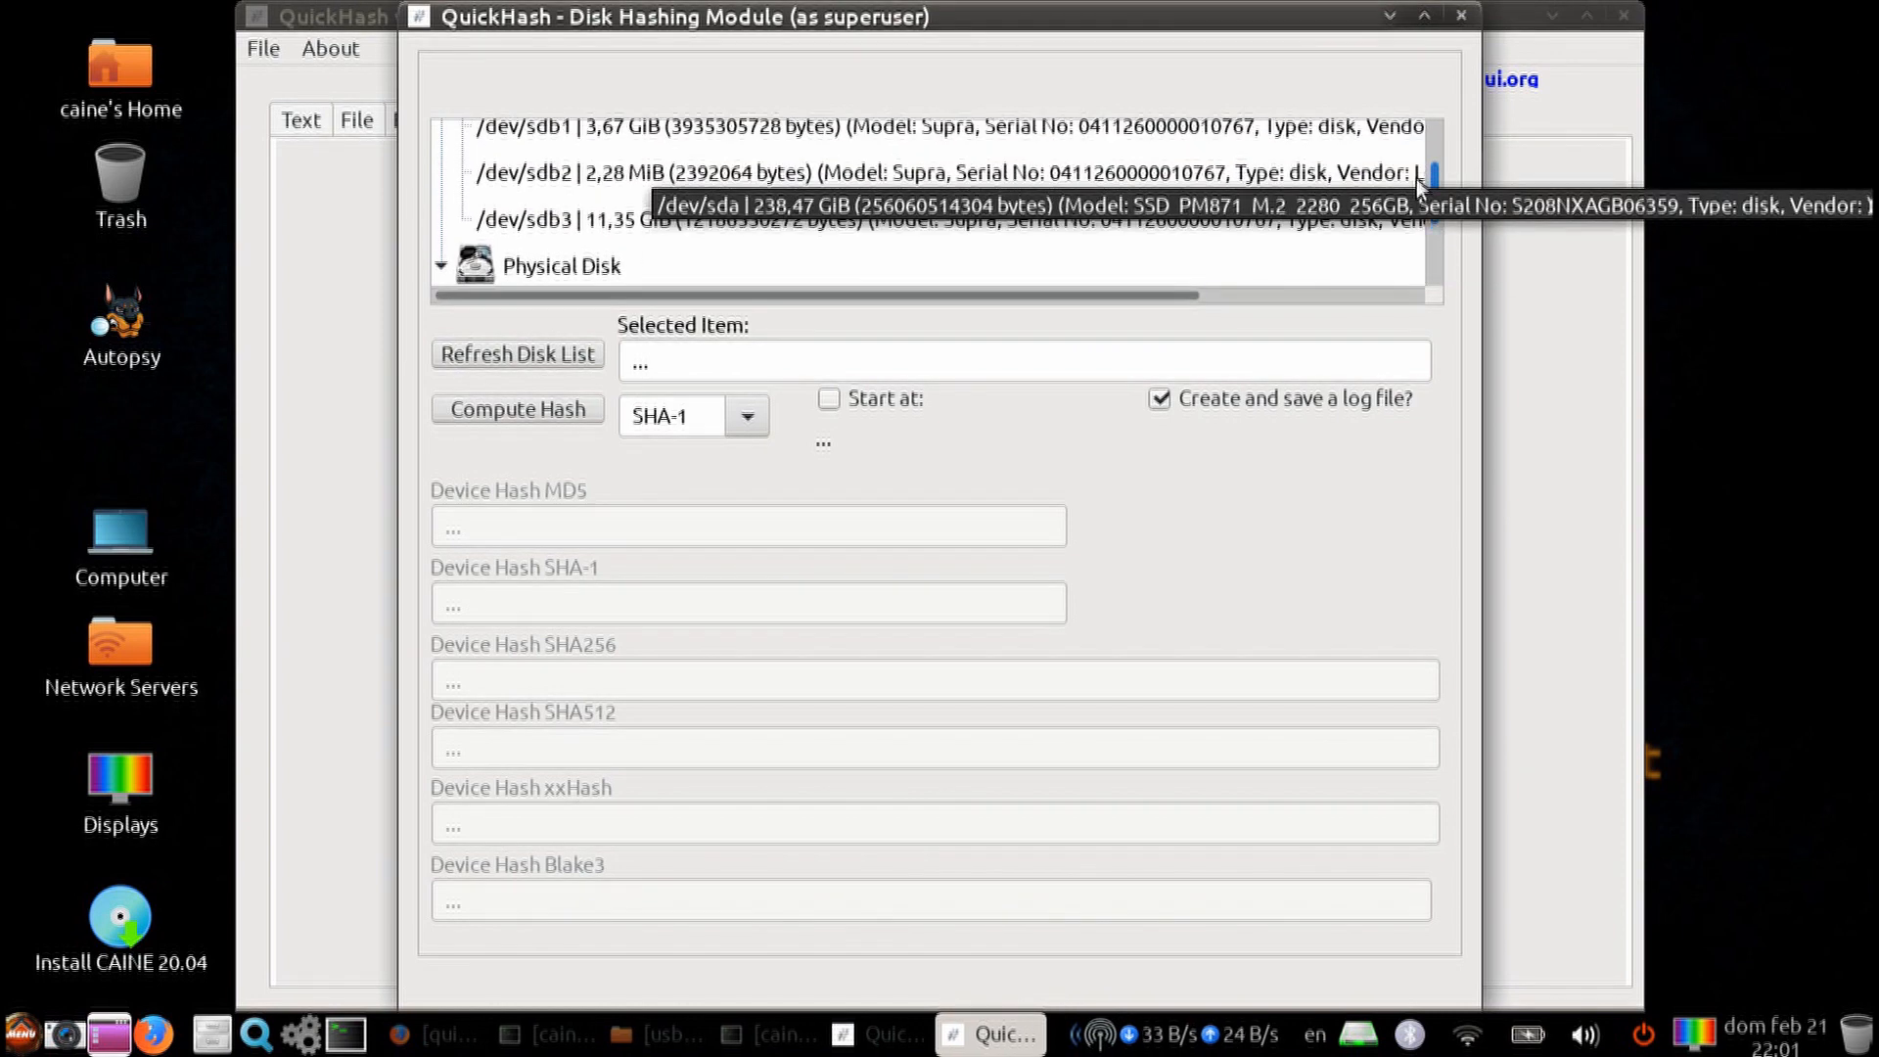
{"action": "left_click", "coordinate": [840, 172]}
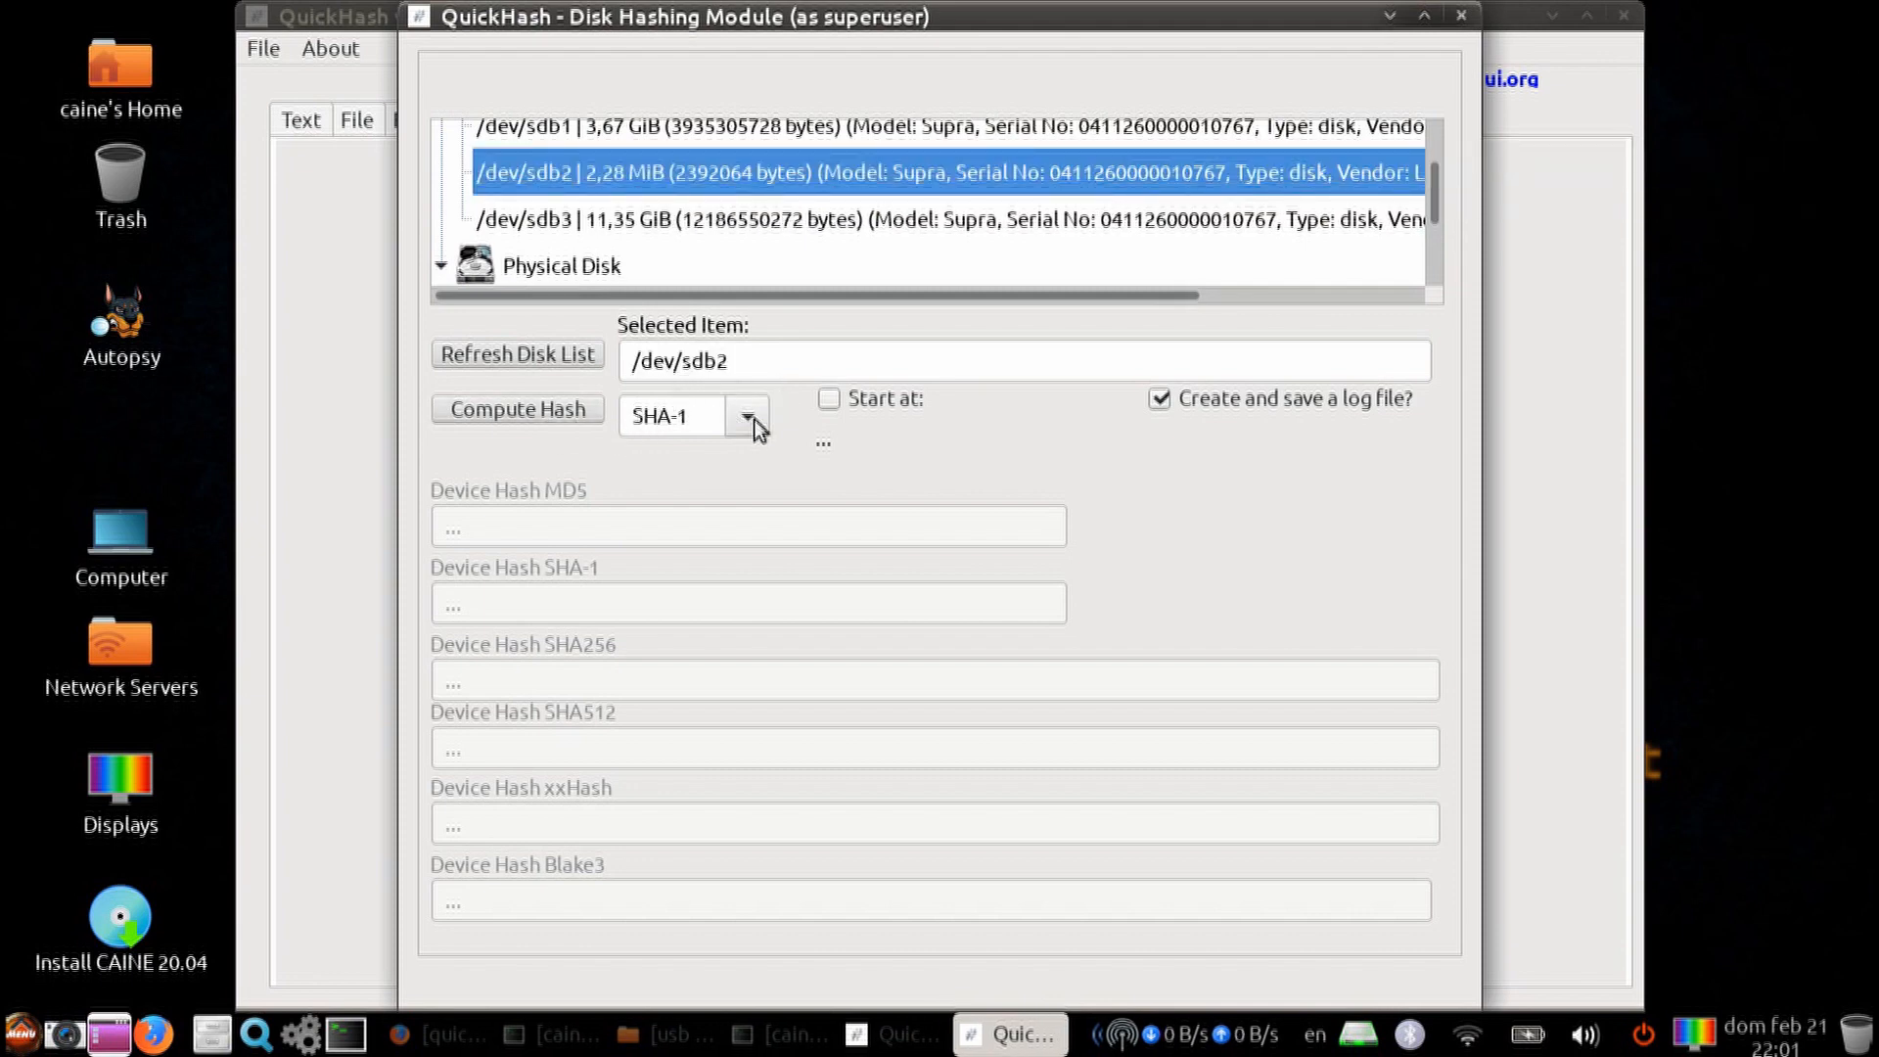
{"action": "left_click", "coordinate": [749, 415]}
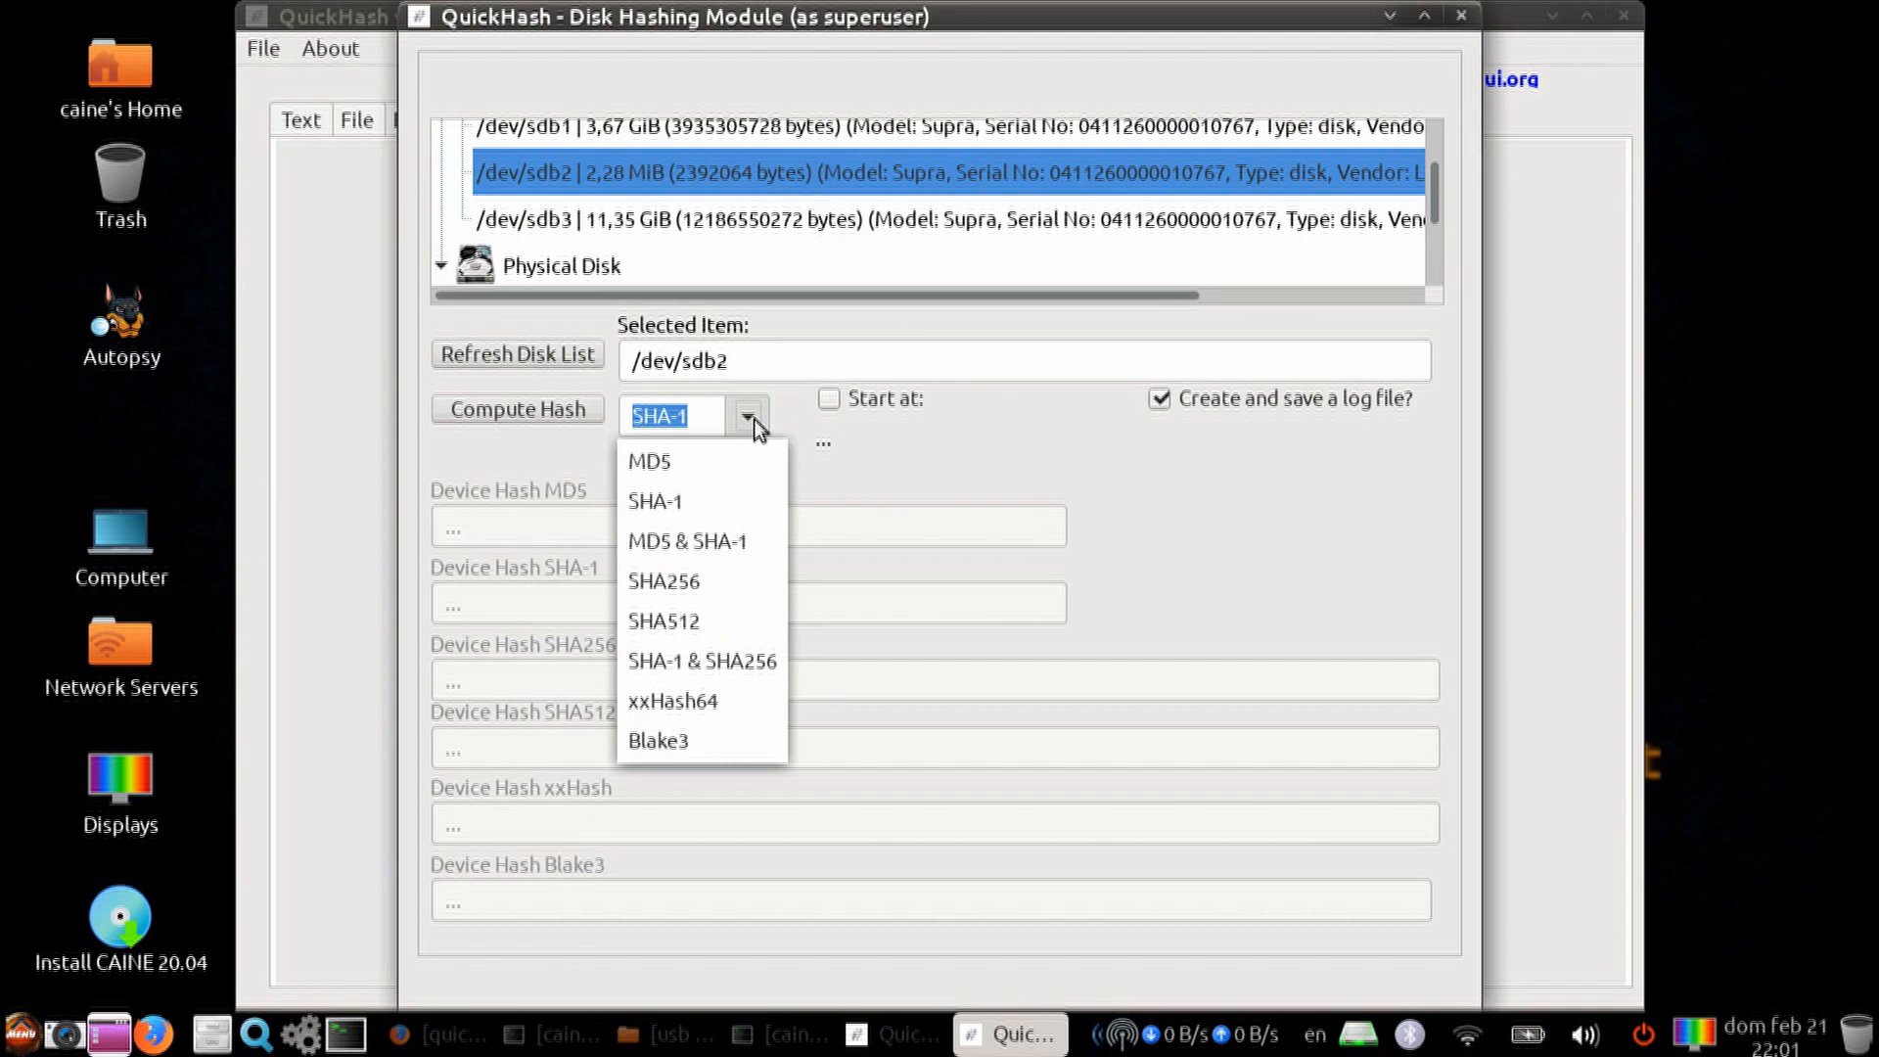
{"action": "mouse_move", "coordinate": [717, 501]}
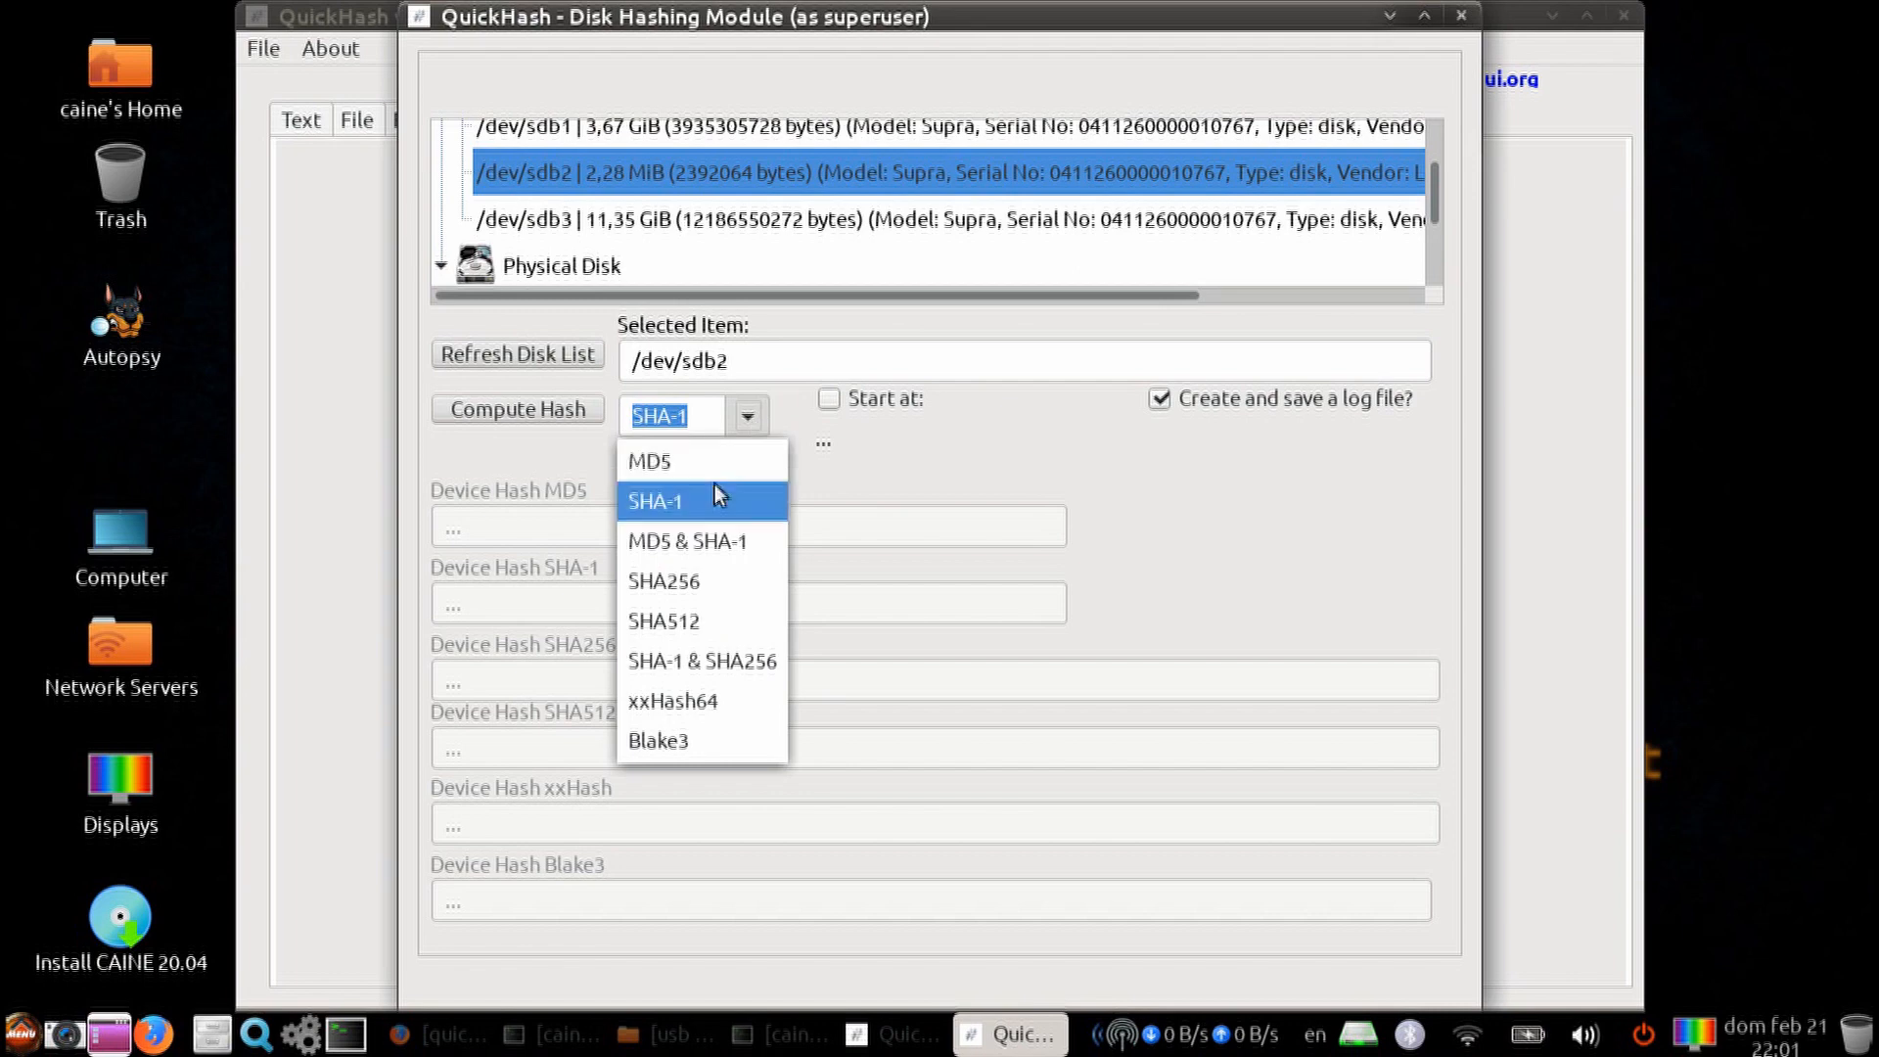
{"action": "mouse_move", "coordinate": [683, 462]}
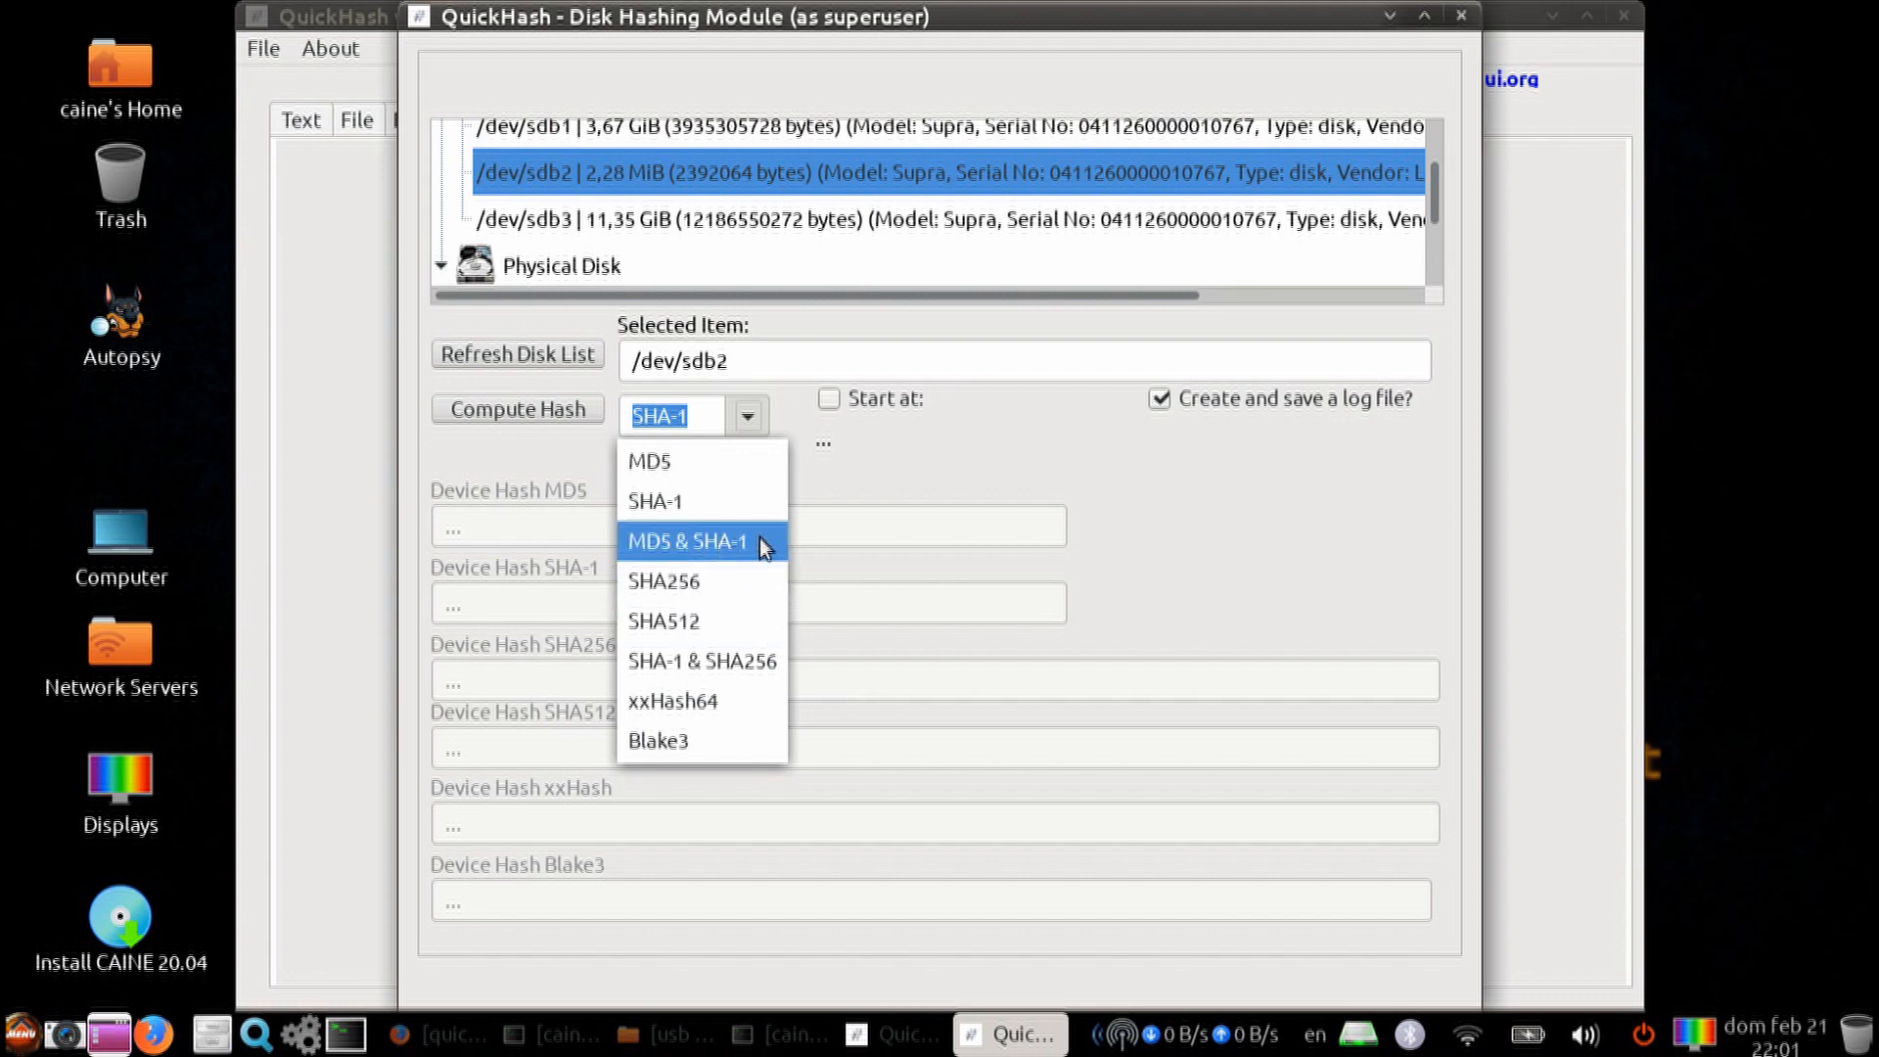
{"action": "left_click", "coordinate": [683, 540]}
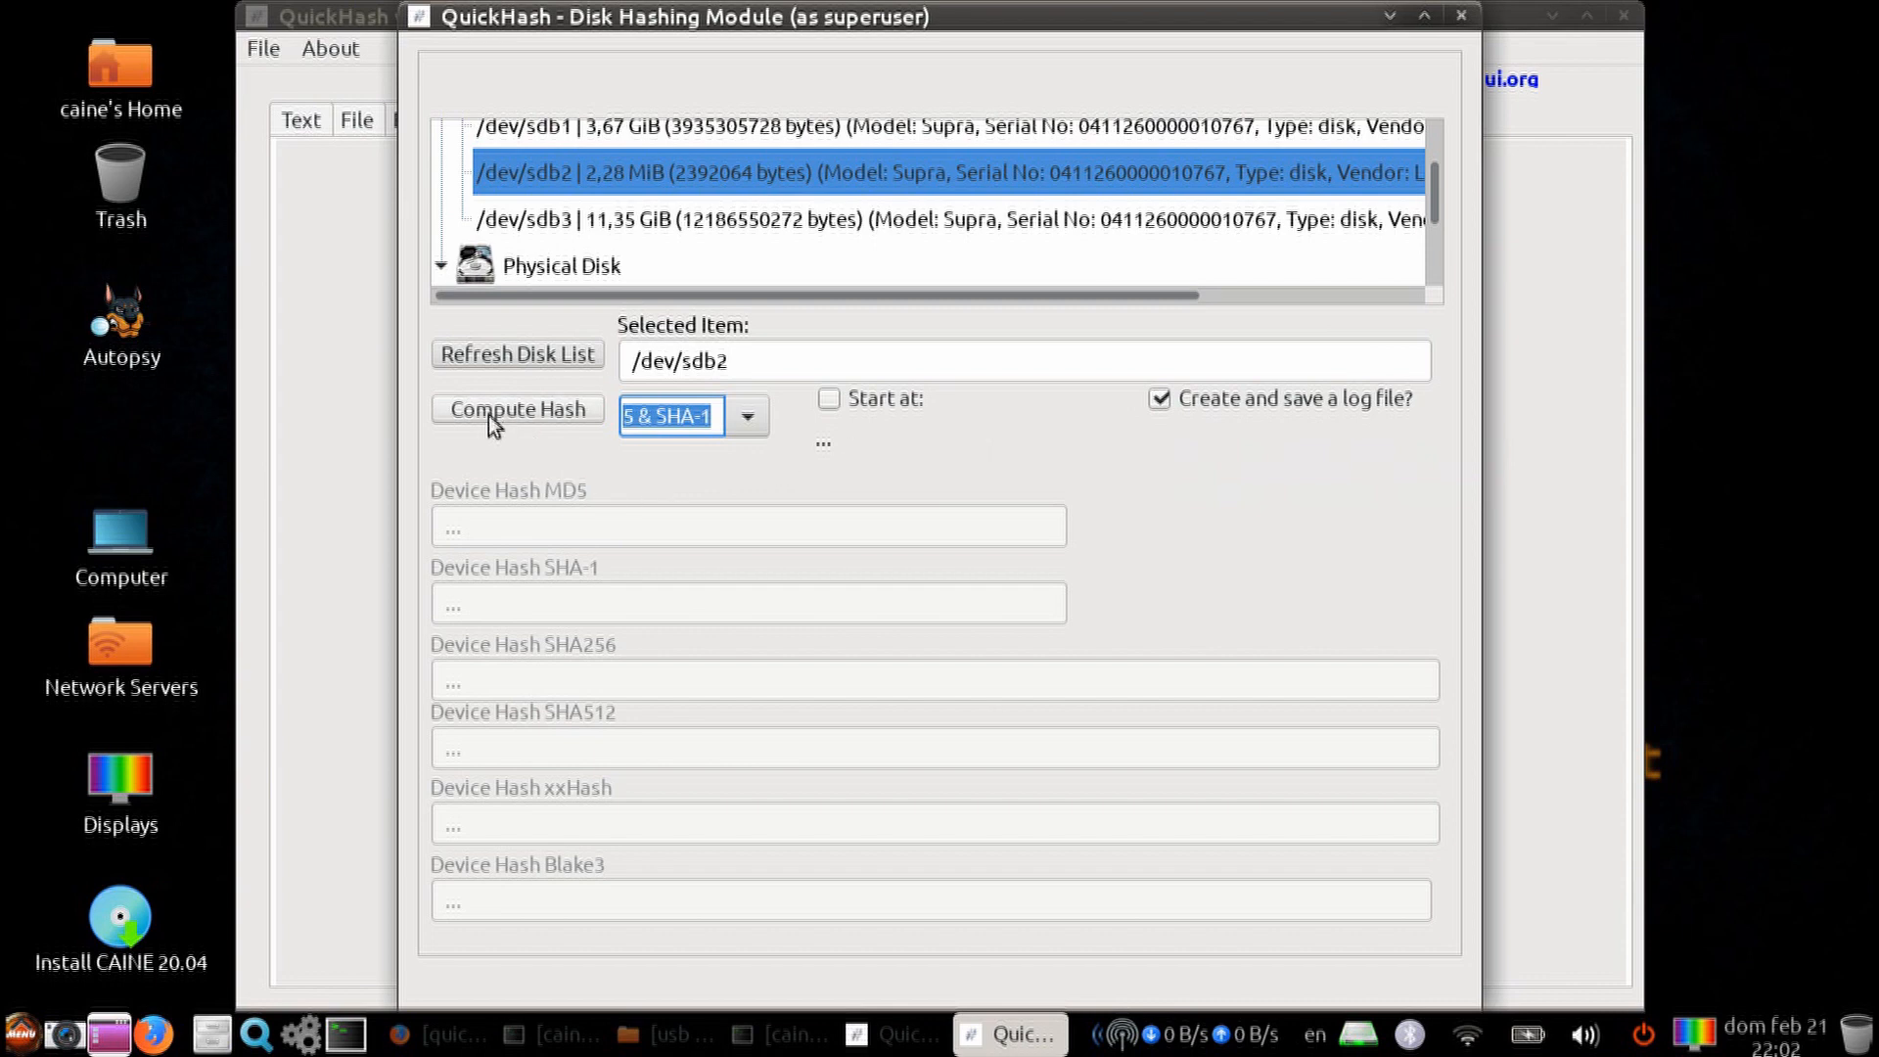
Step: Hash /dev/sdb2 with the log saved as /tmp/sdb2_hash.txt, showing MD5 and SHA-1 values
{"action": "left_click", "coordinate": [517, 409]}
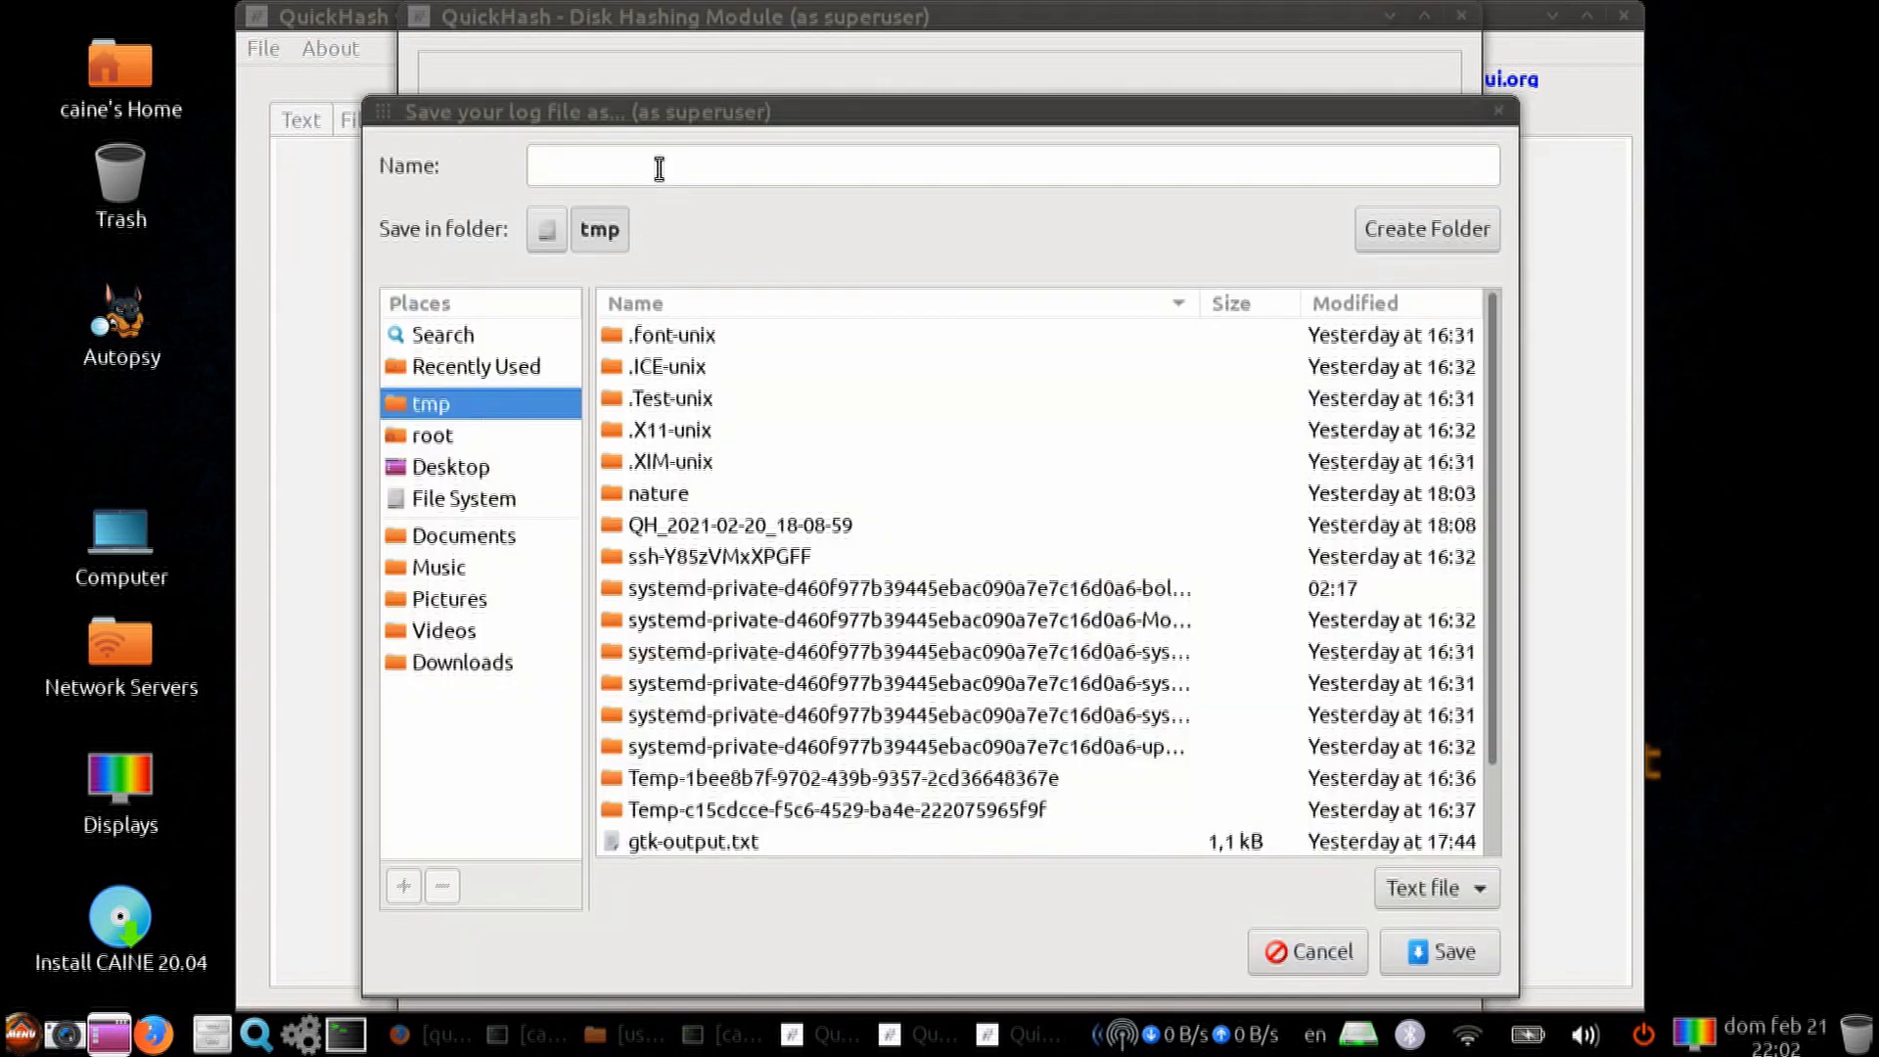
{"action": "left_click", "coordinate": [1012, 165]}
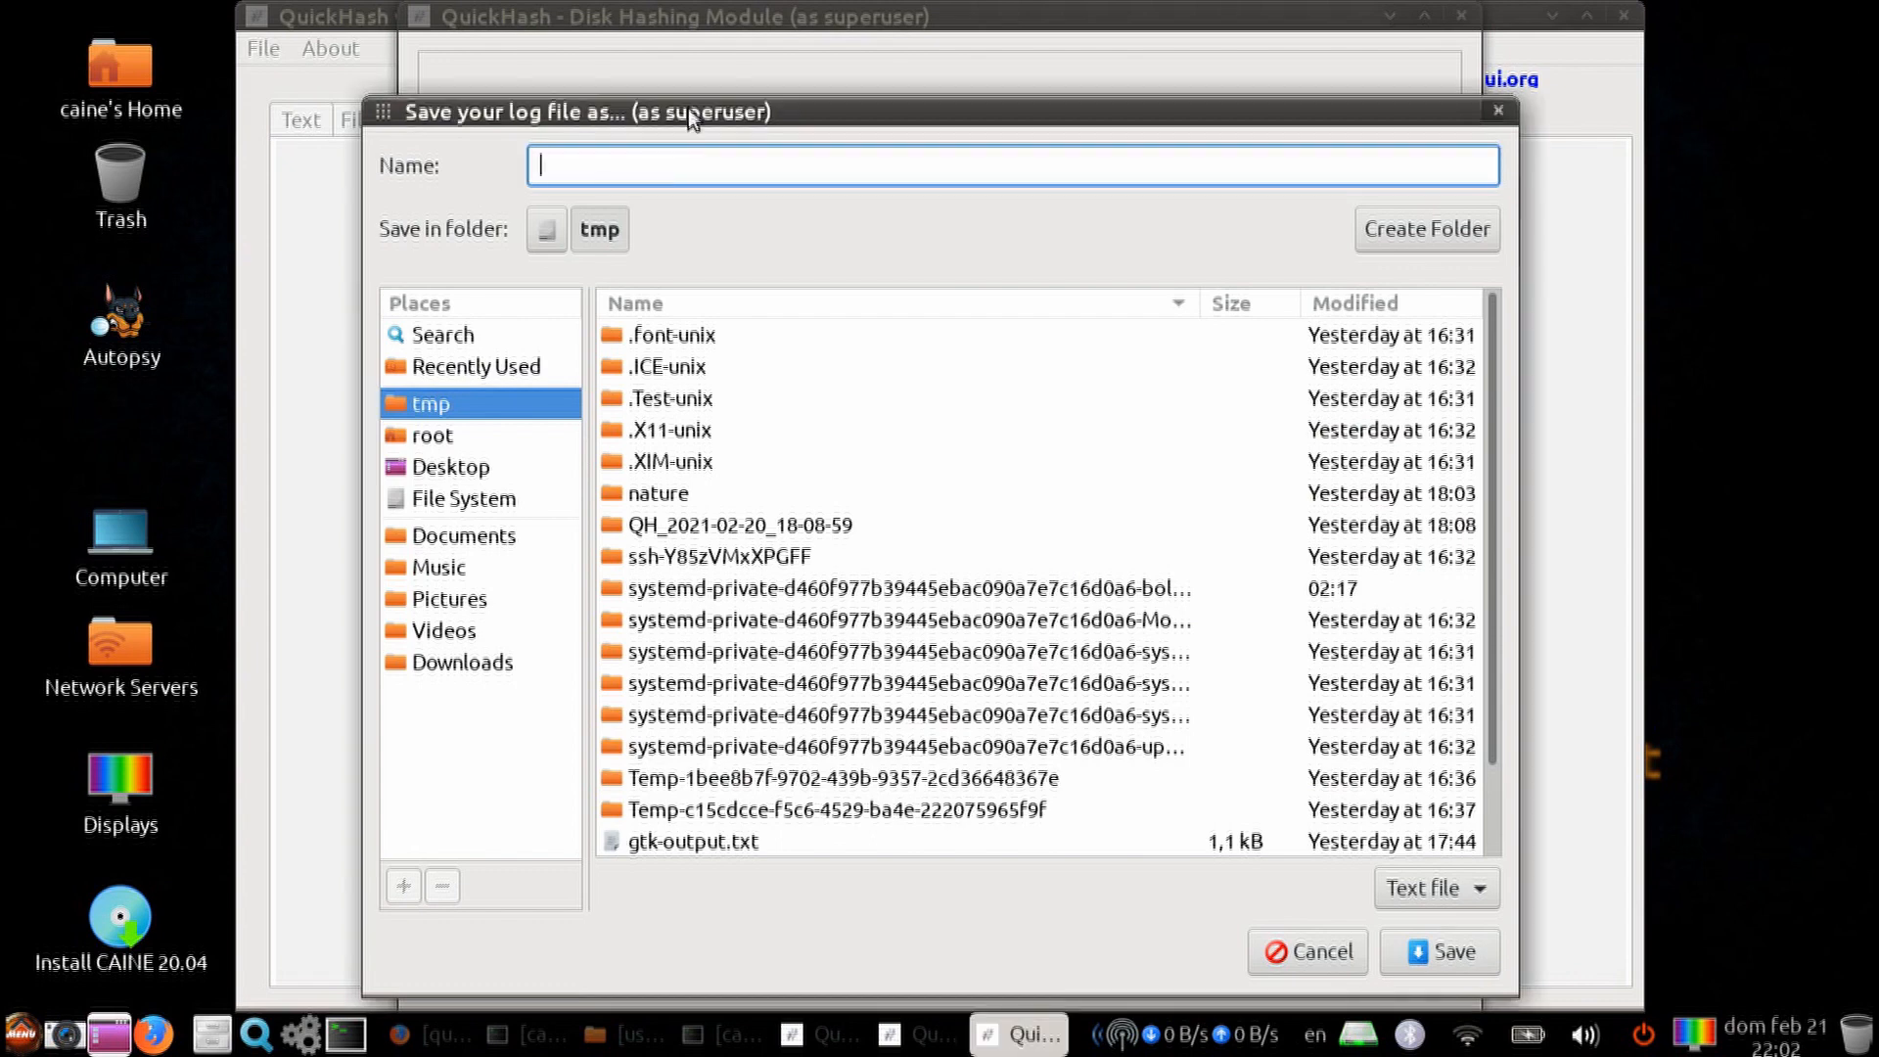
{"action": "type", "text": "/tmp/sdb2_hash.txt"}
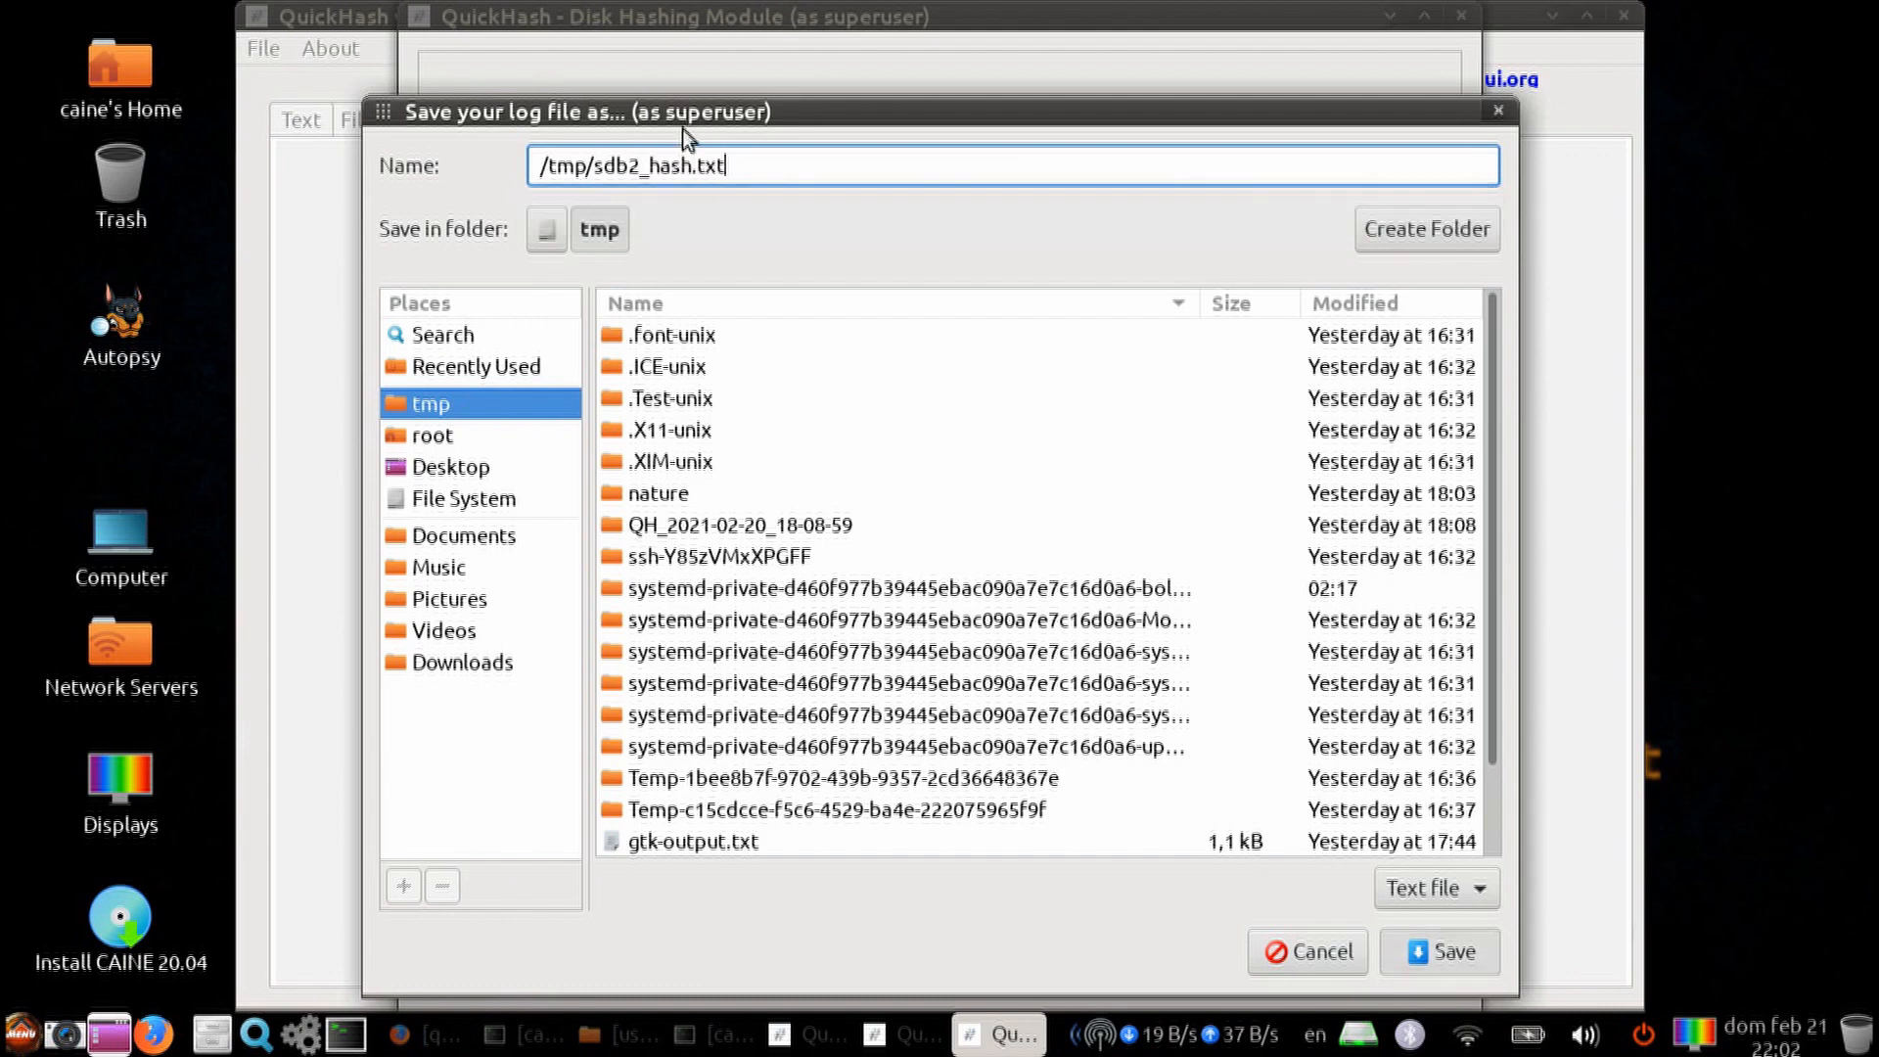
{"action": "left_click", "coordinate": [1439, 952]}
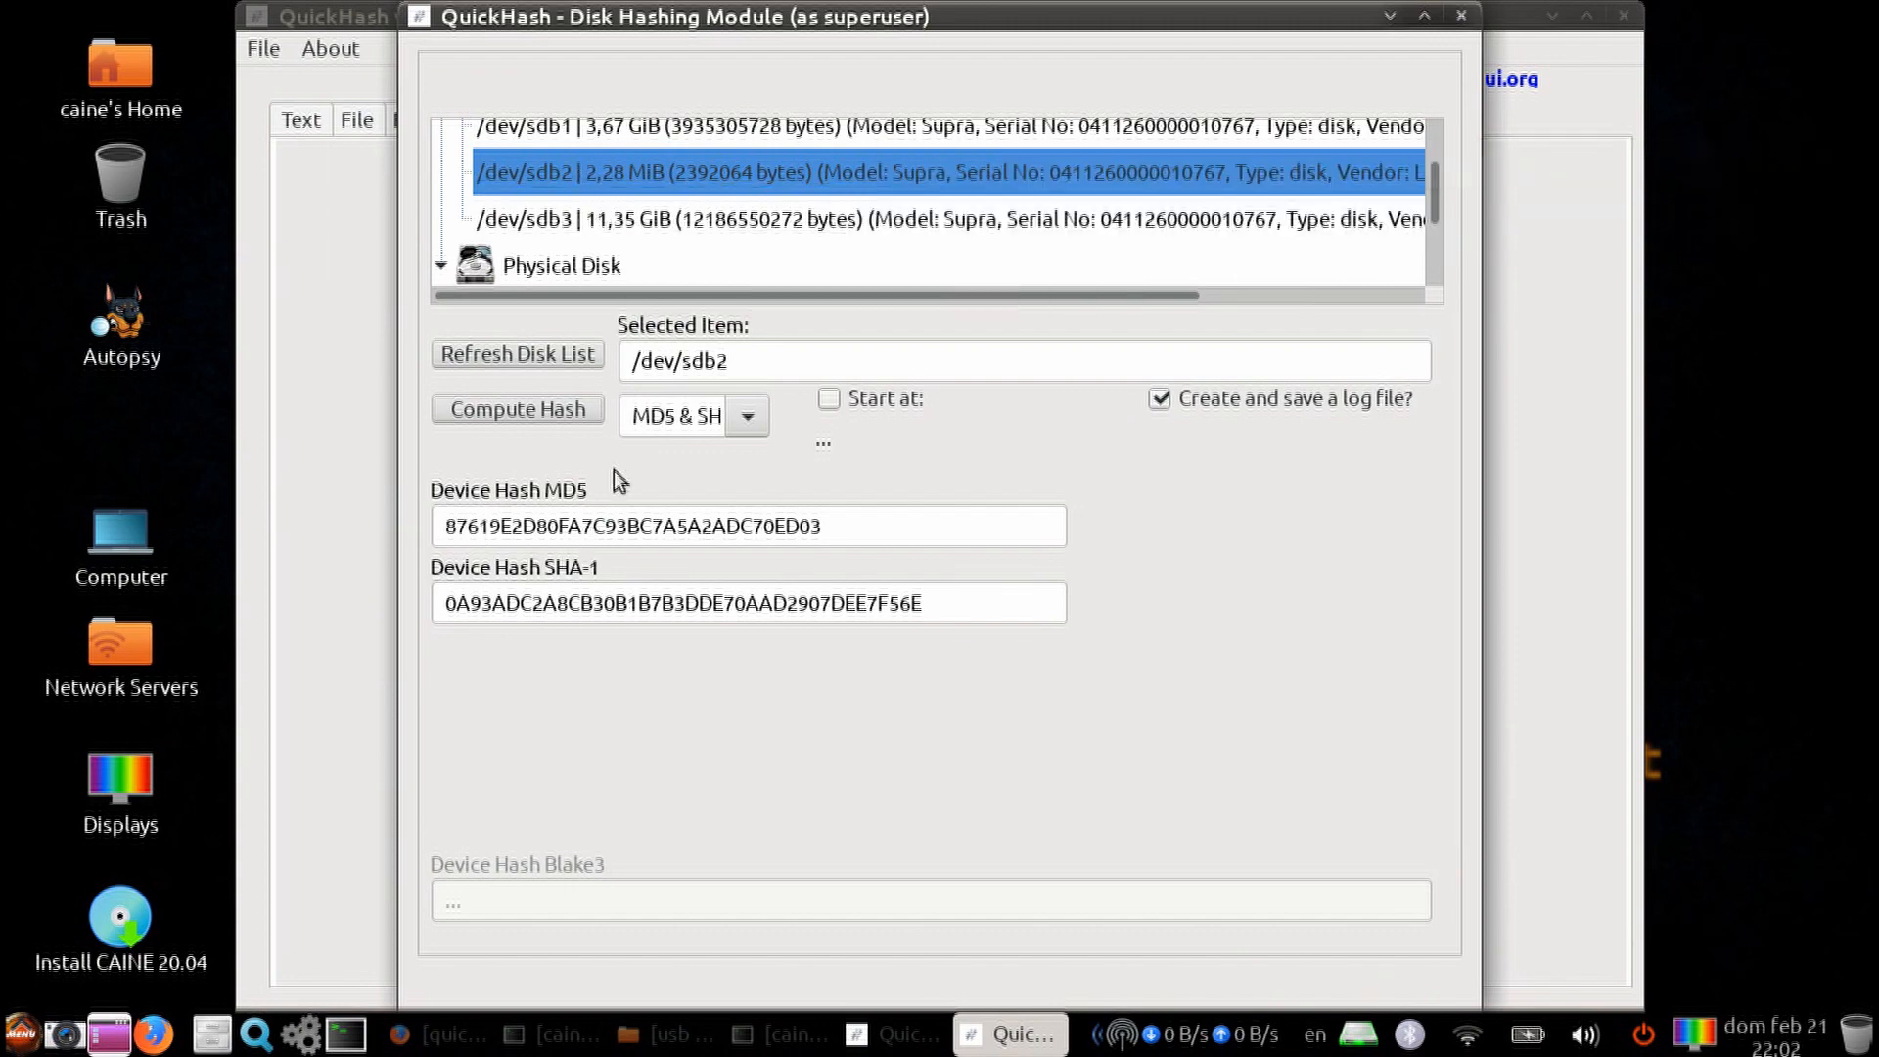
{"action": "mouse_move", "coordinate": [644, 824]}
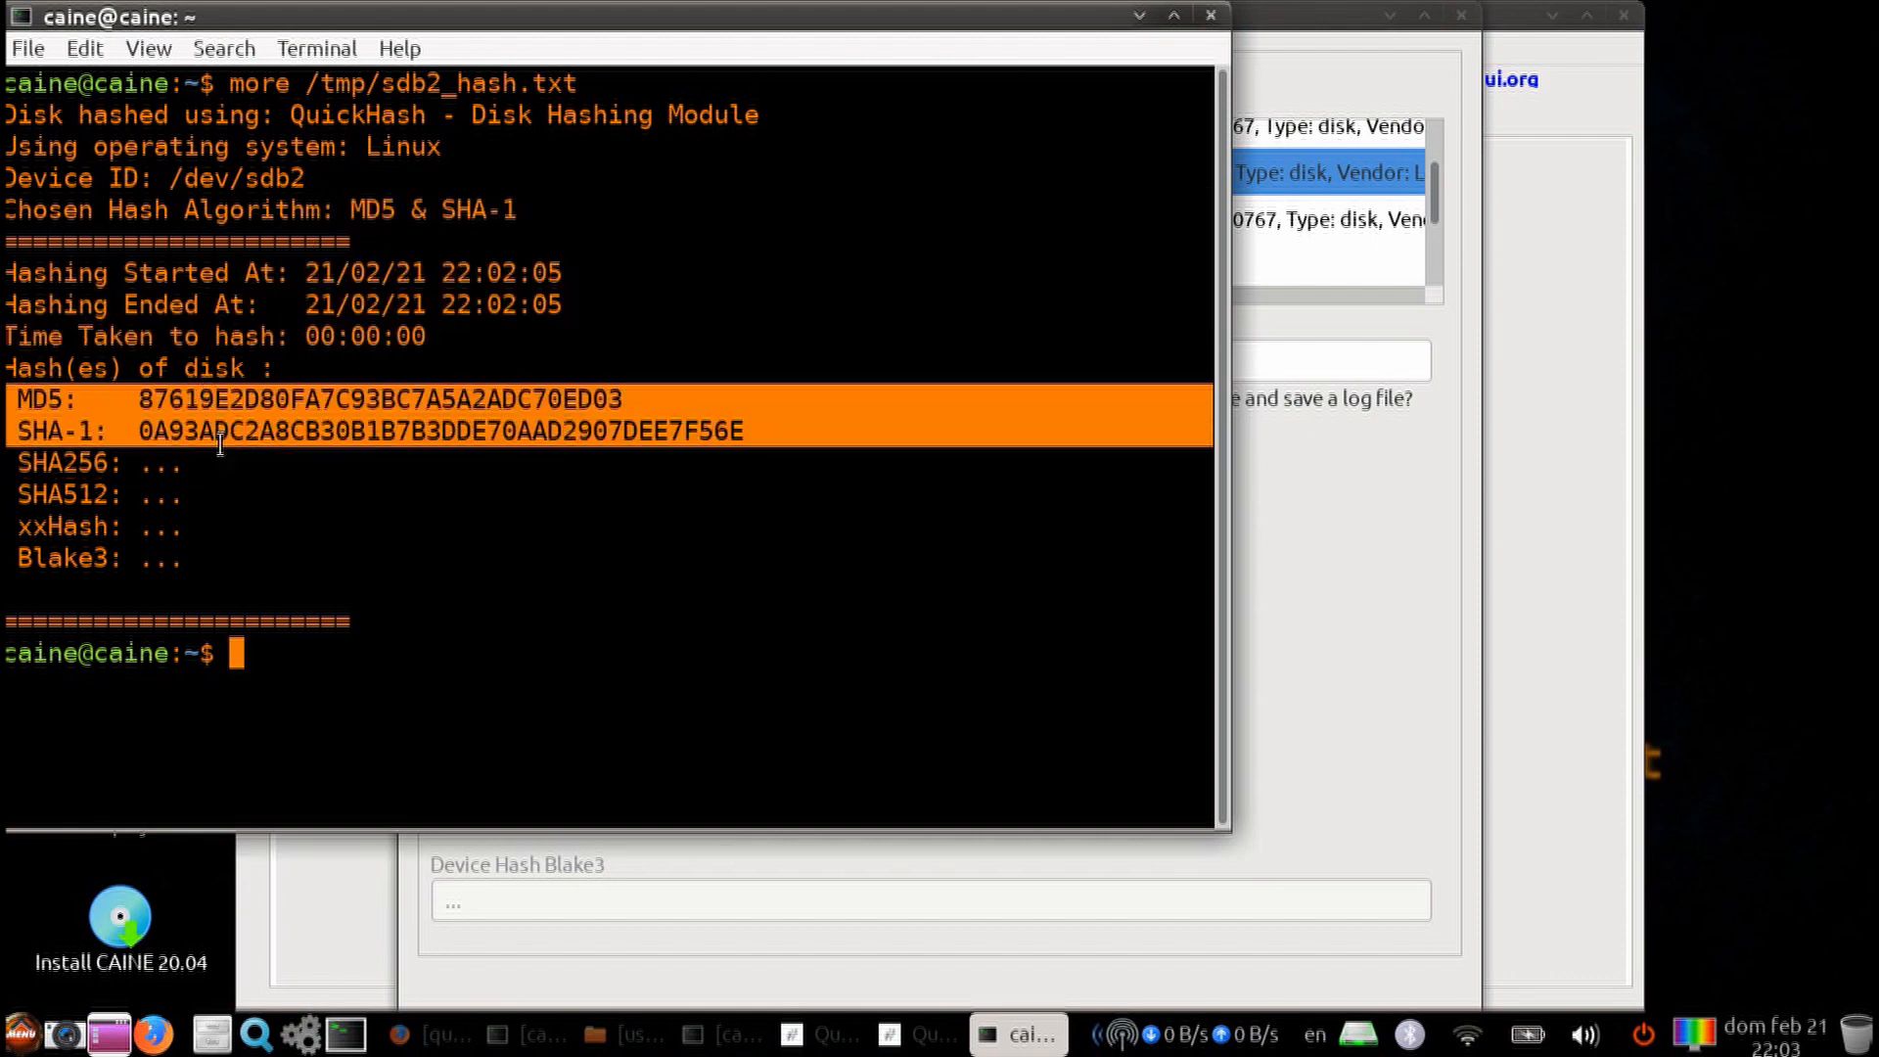
{"action": "mouse_move", "coordinate": [1177, 575]}
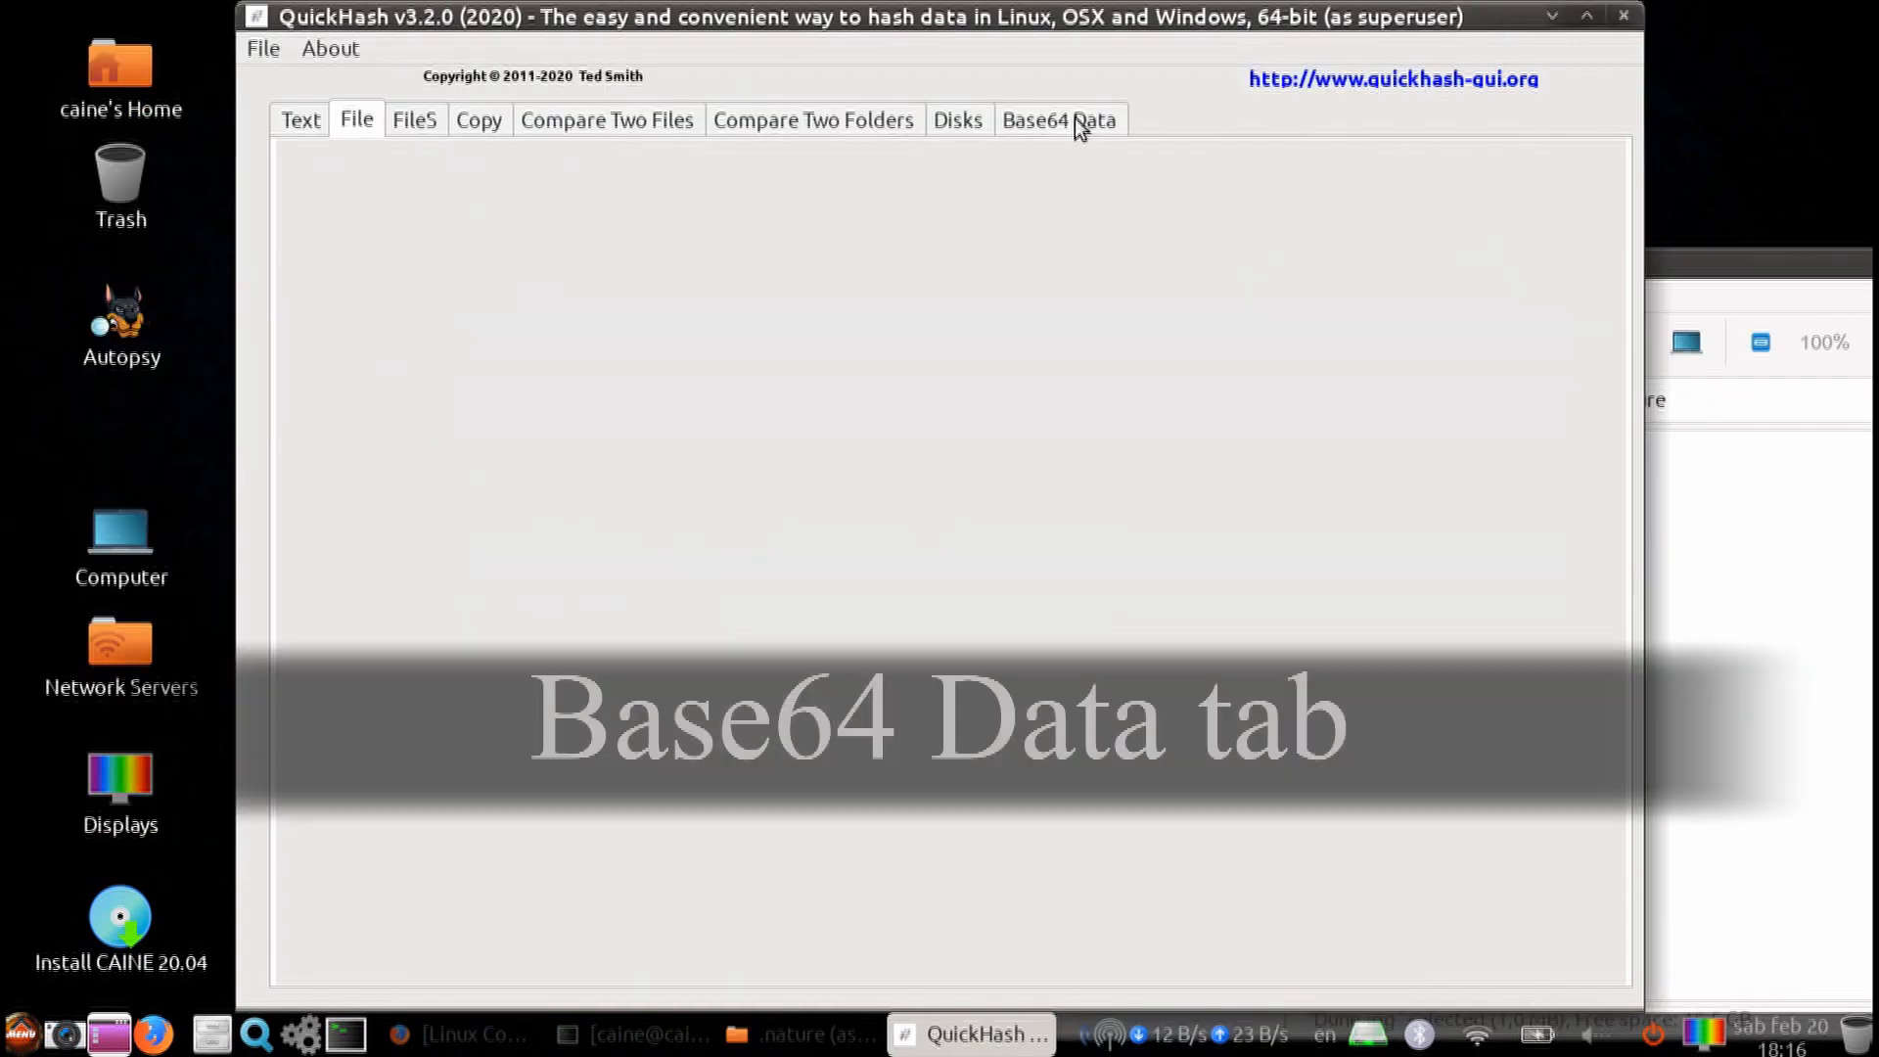
Step: Show the Base64 Data decoding page
{"action": "left_click", "coordinate": [1059, 119]}
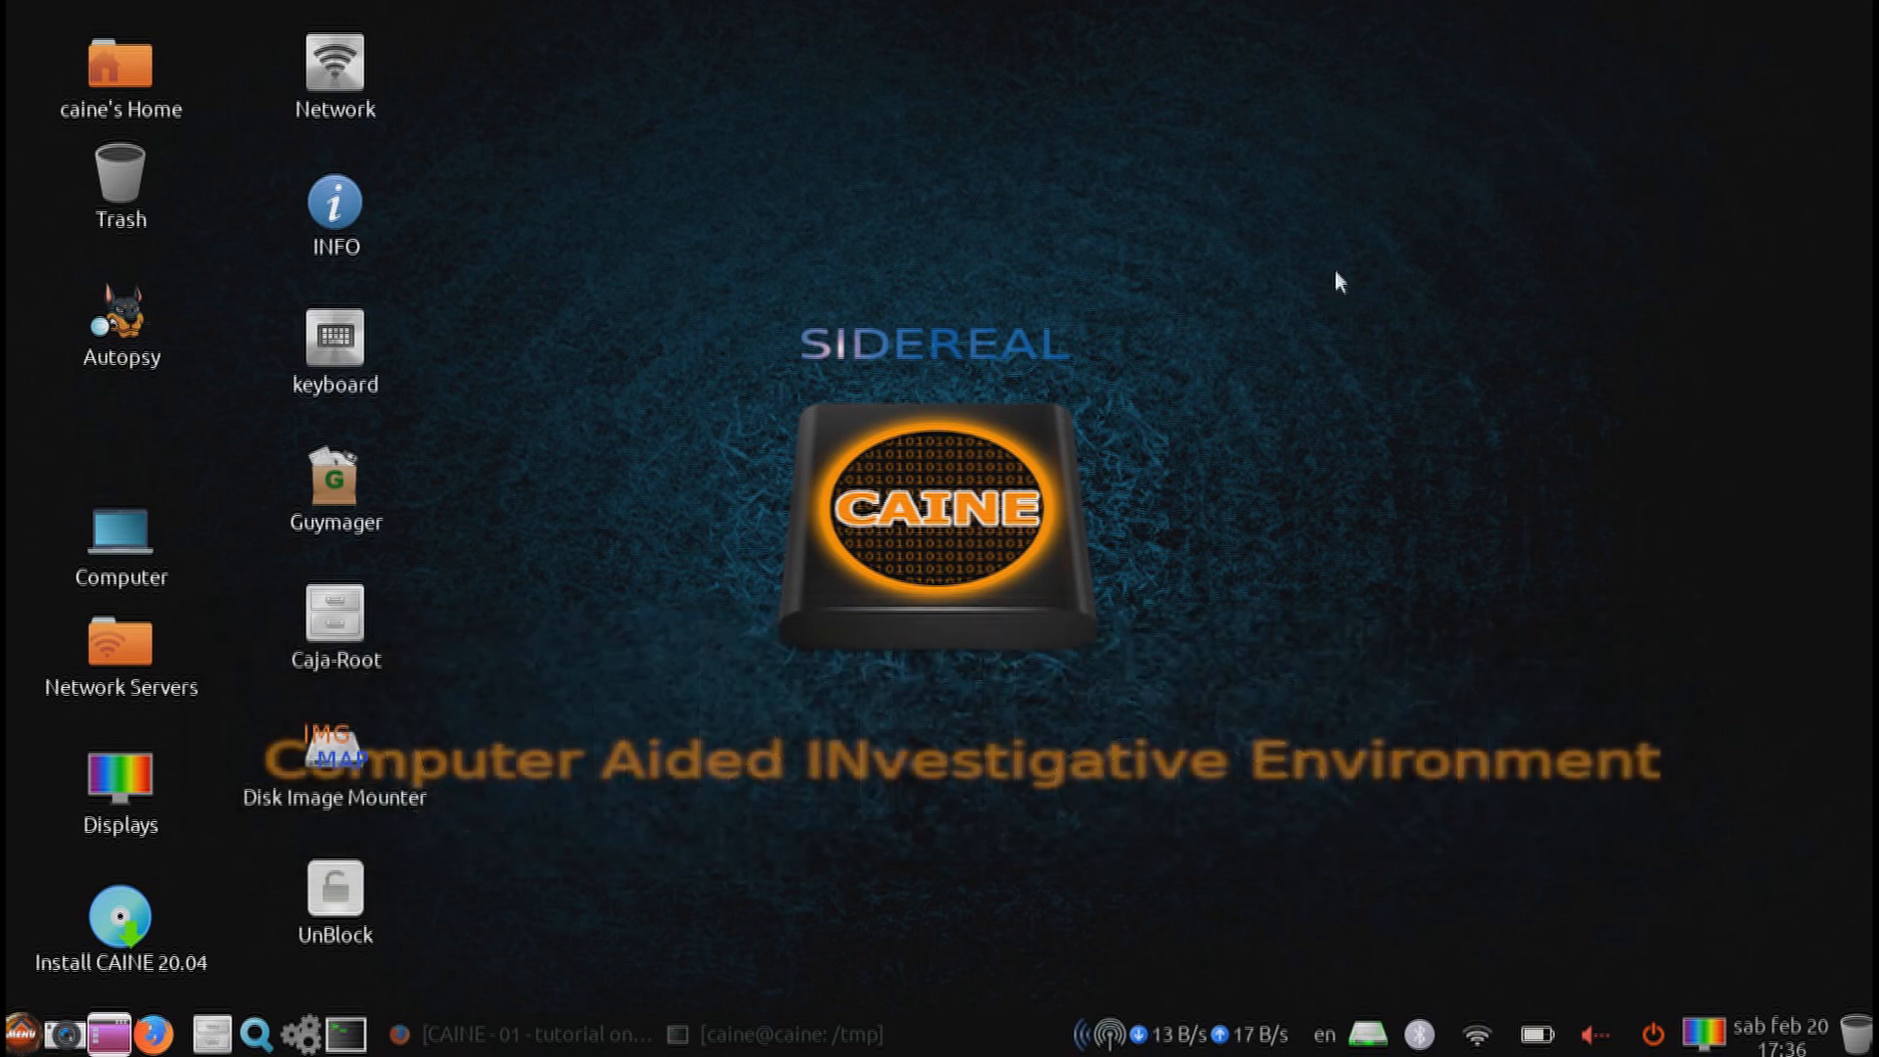
Step: Launch GtkHash from the CAINE menu under Forensic tools > Hash
{"action": "left_click", "coordinate": [19, 1034]}
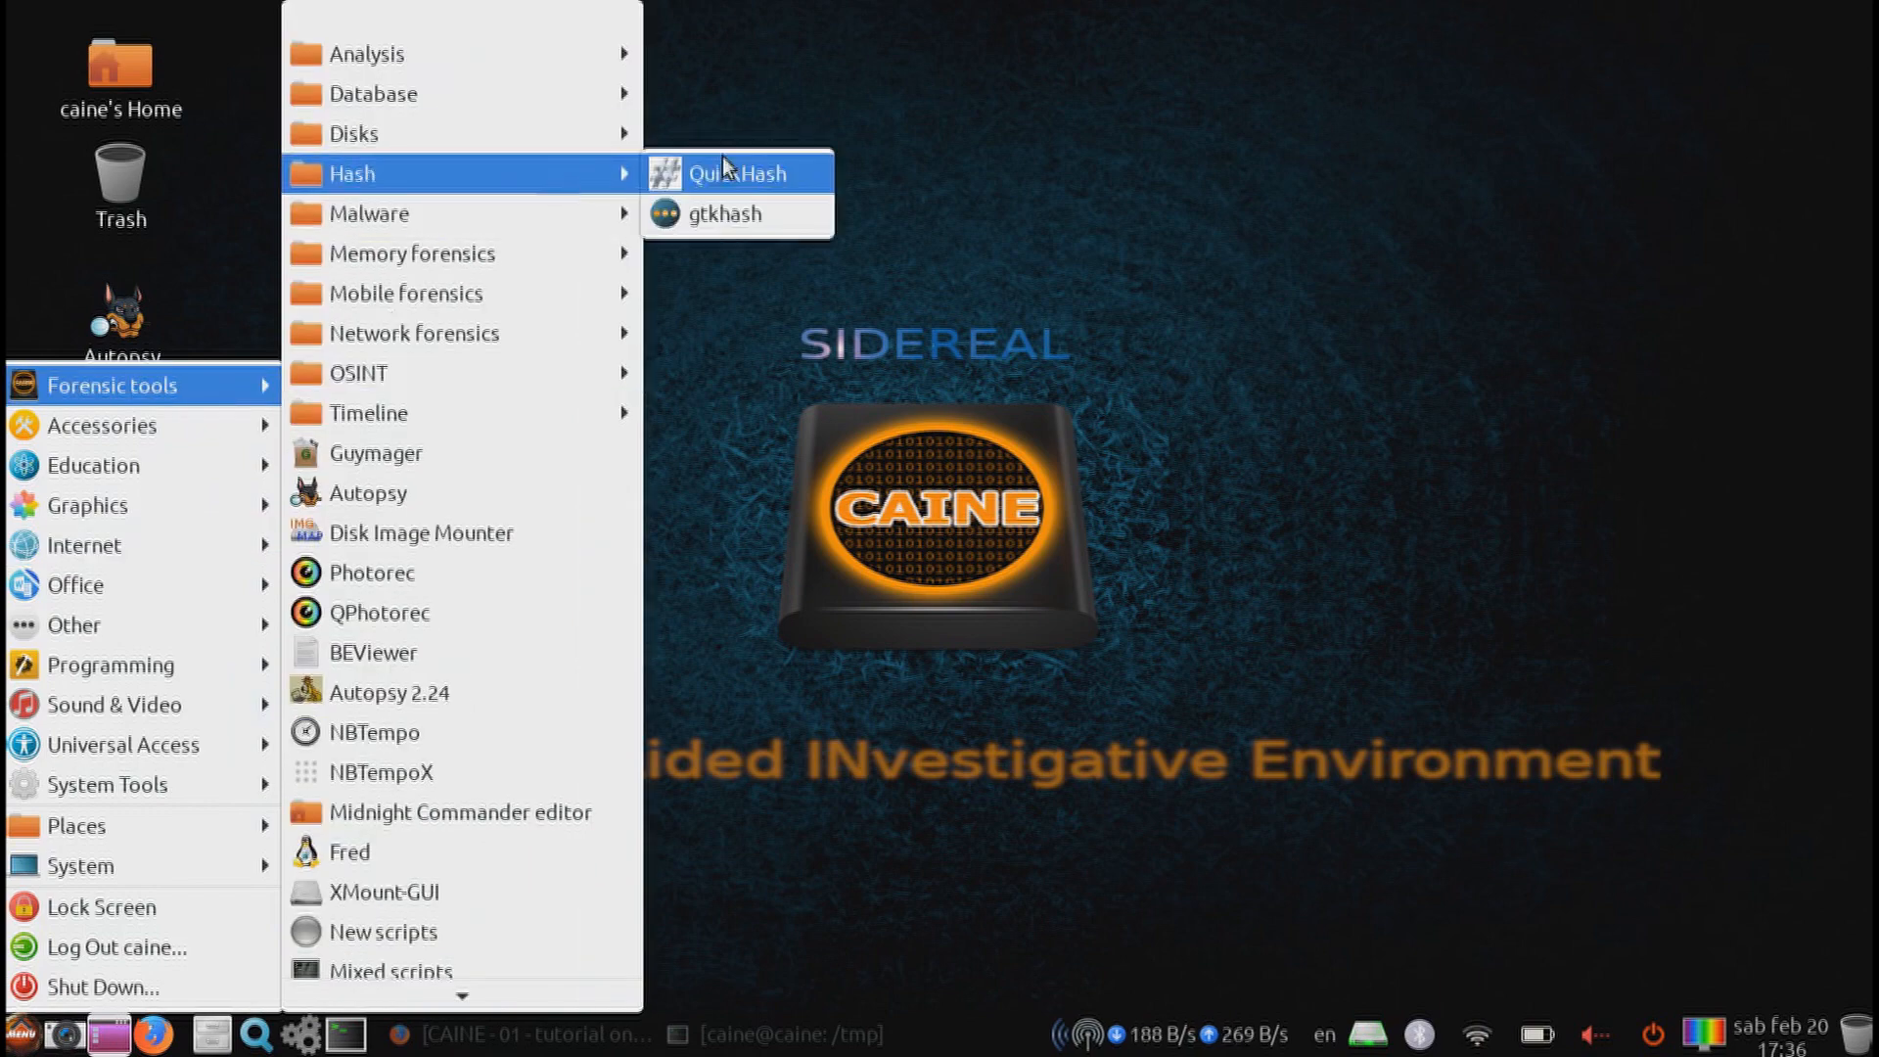
{"action": "left_click", "coordinate": [724, 214]}
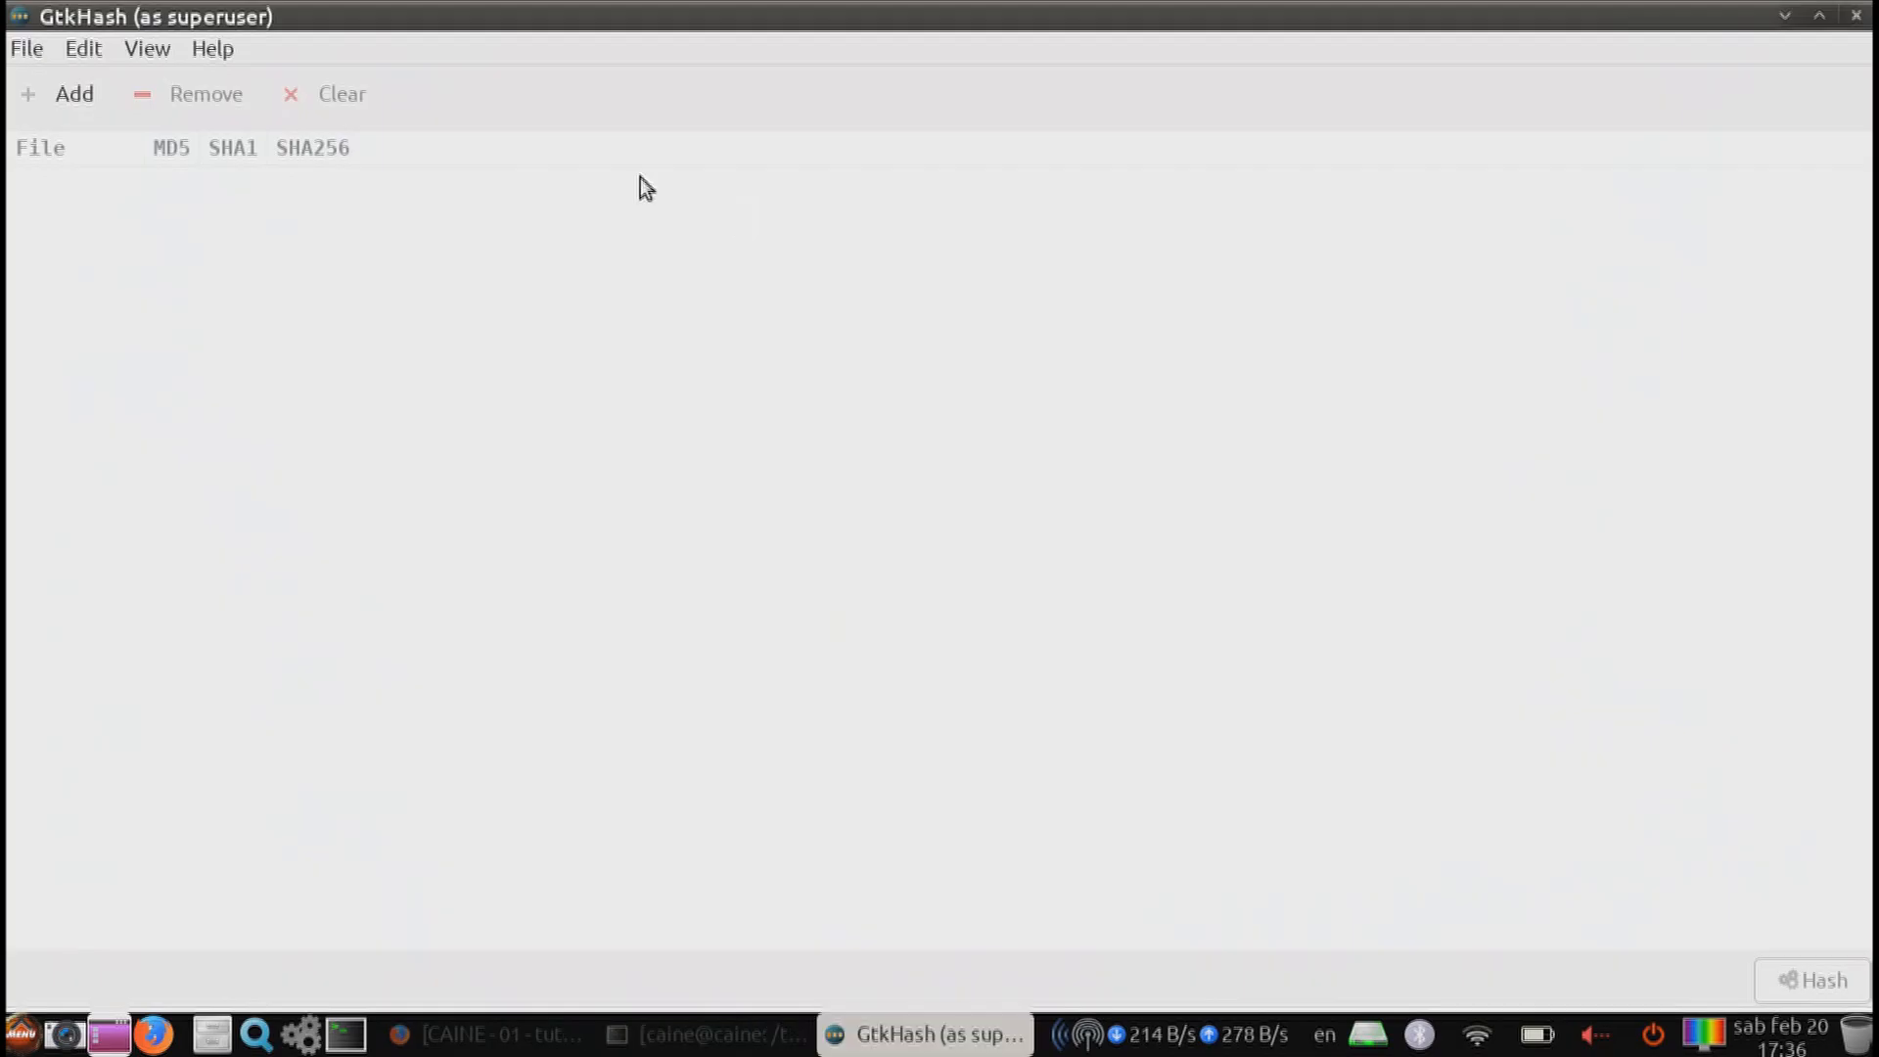
{"action": "mouse_move", "coordinate": [274, 86]}
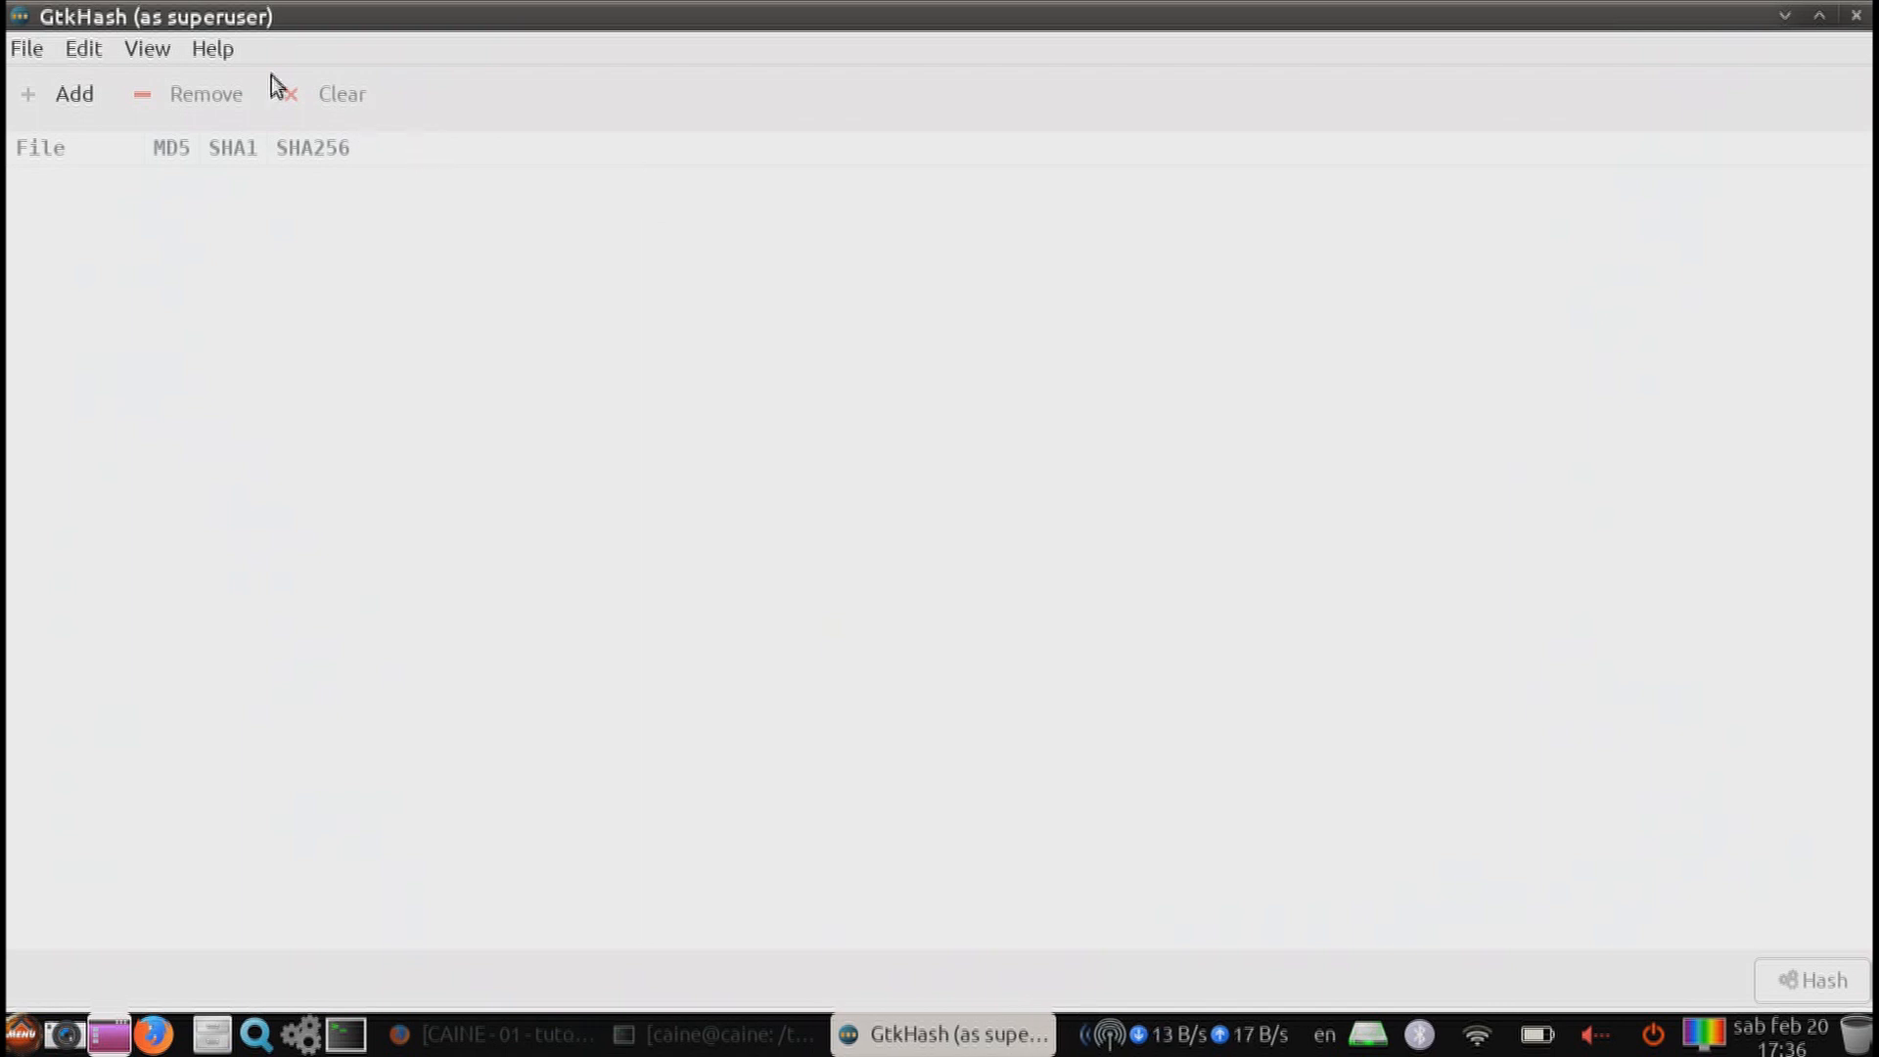
Step: In GtkHash preferences keep Lowercase Hexadecimal as the digest format and close the dialog
{"action": "left_click", "coordinate": [83, 47]}
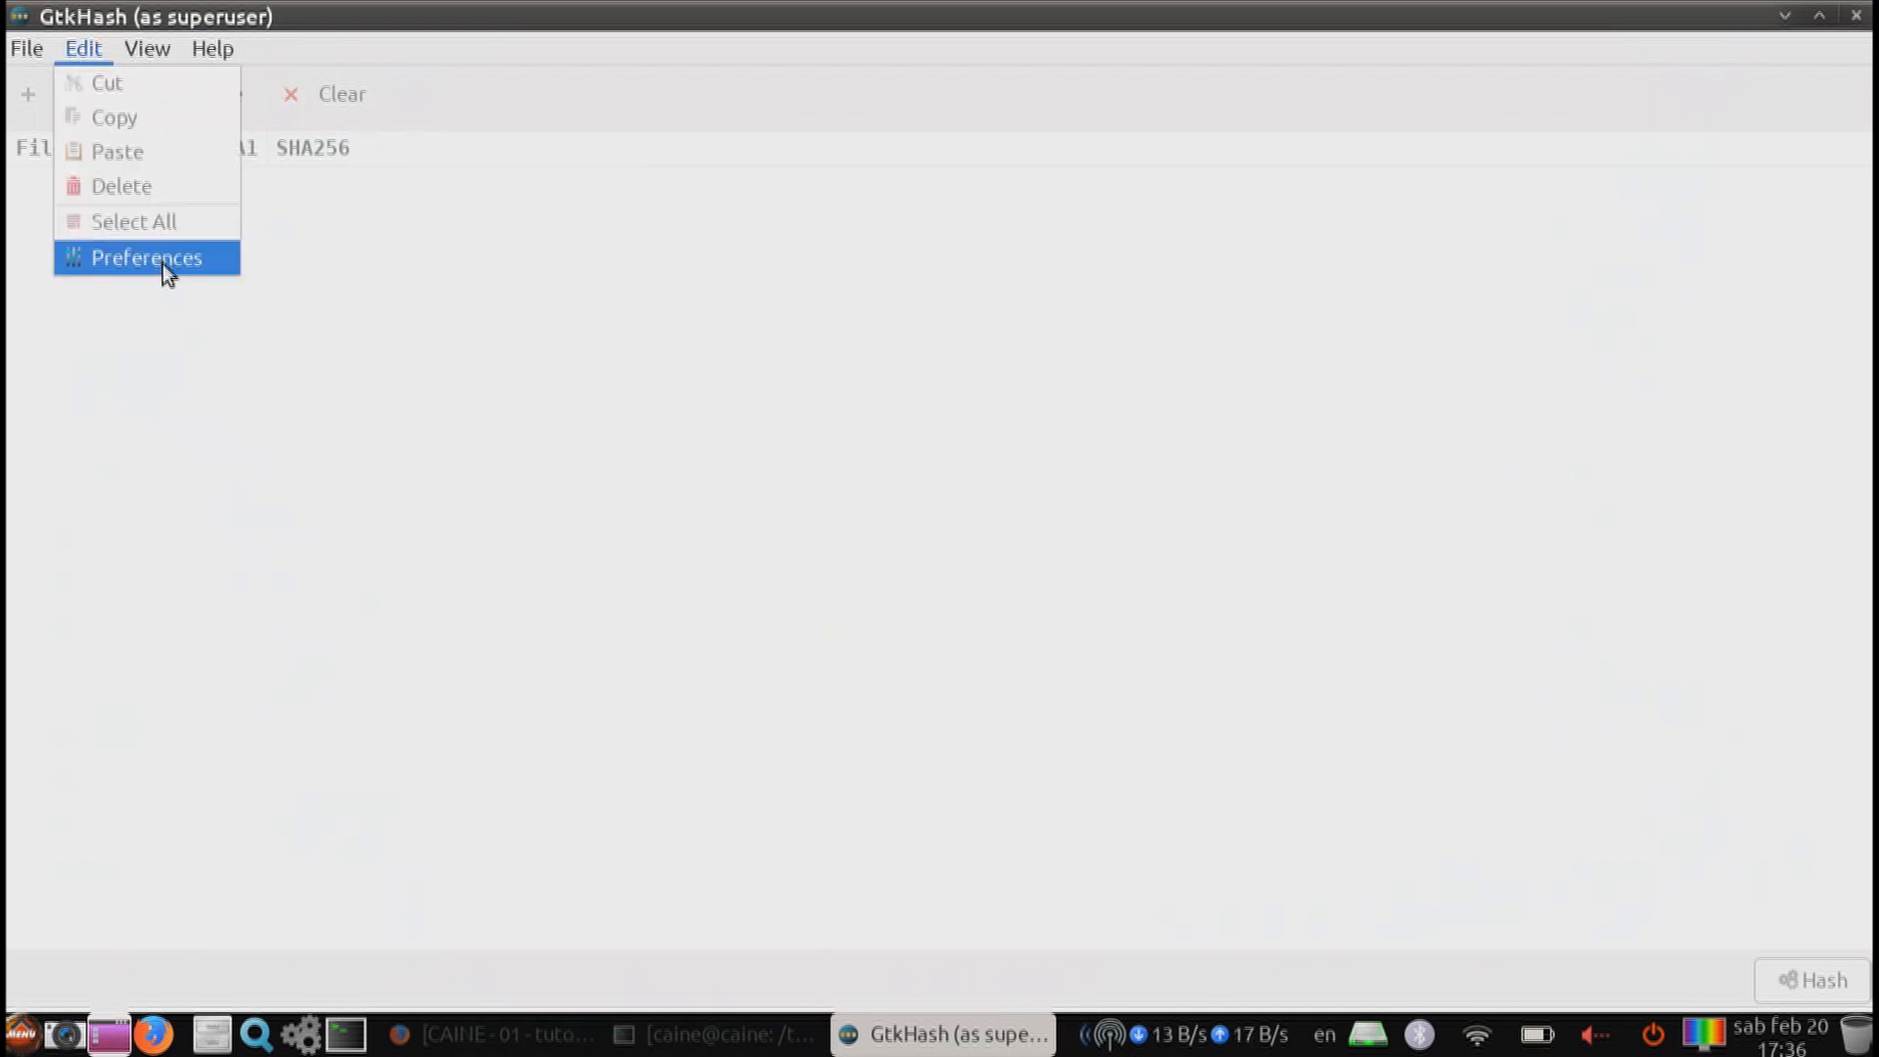
{"action": "left_click", "coordinate": [145, 258]}
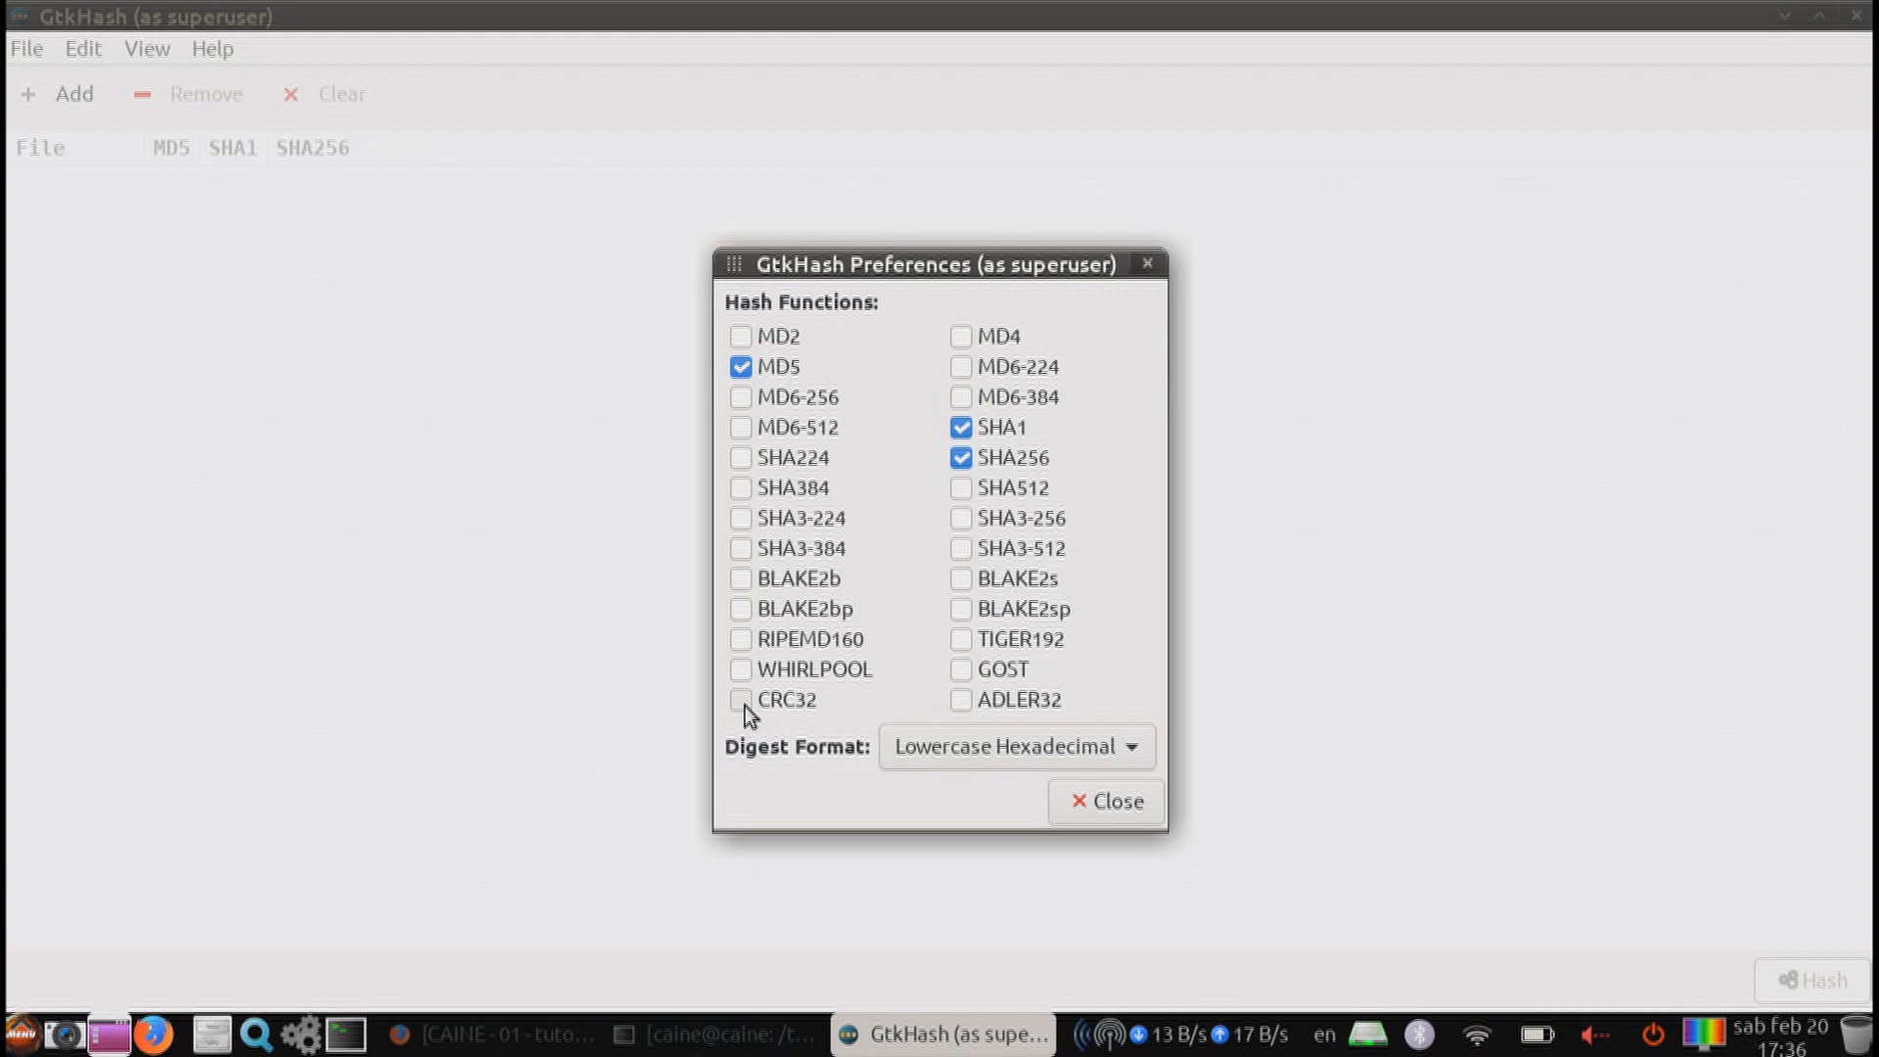
{"action": "mouse_move", "coordinate": [824, 716]}
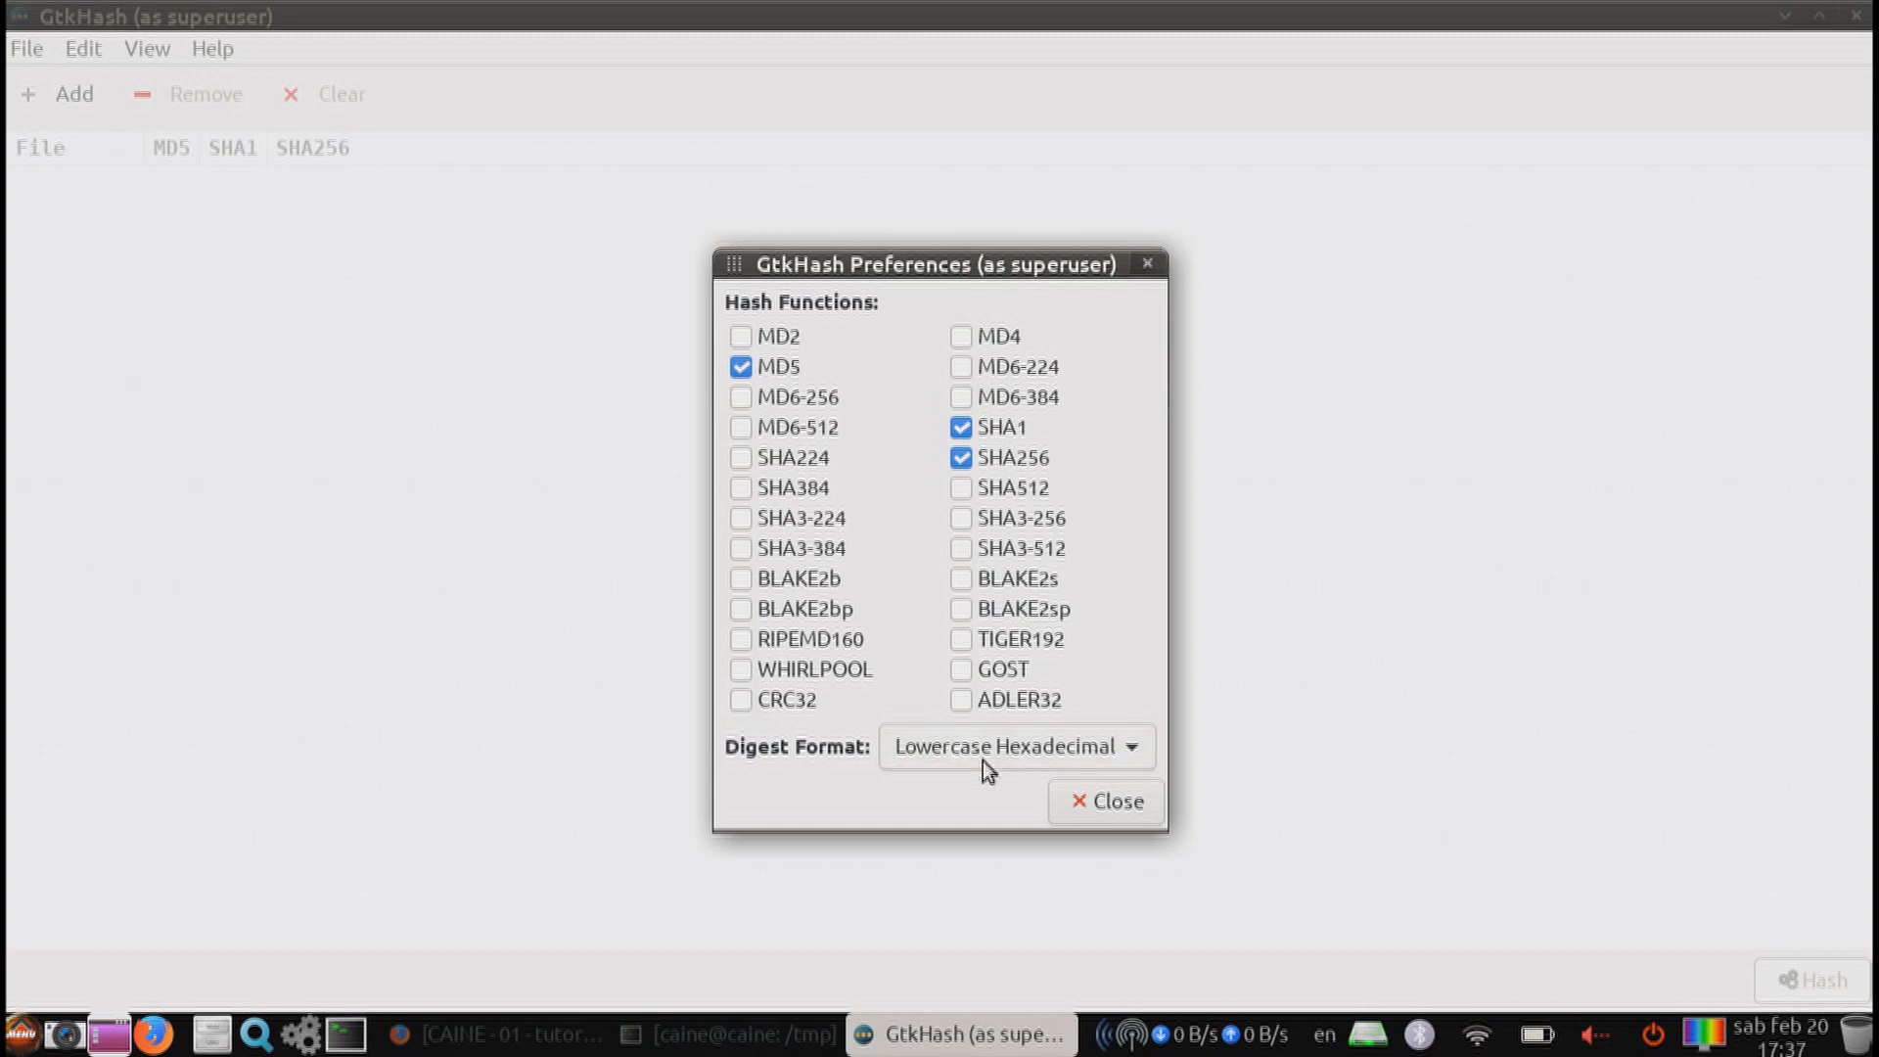
{"action": "left_click", "coordinate": [1014, 746]}
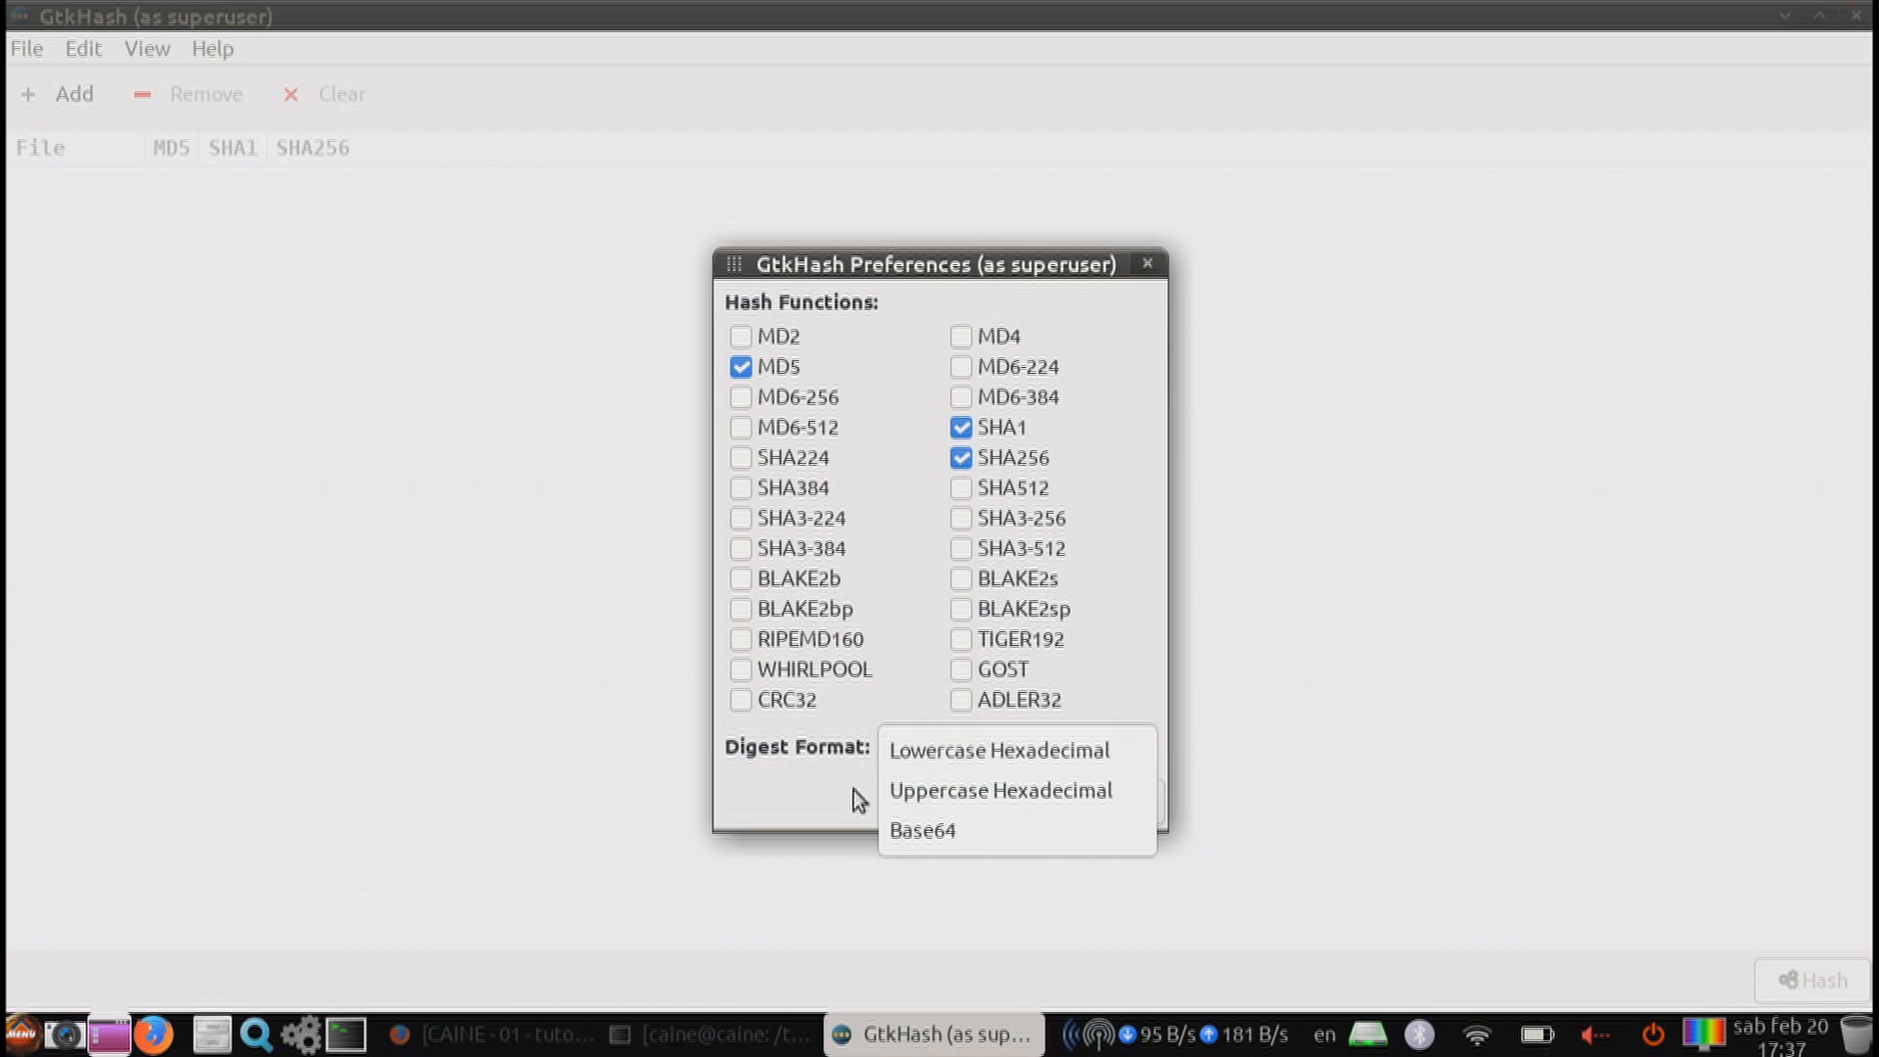
{"action": "left_click", "coordinate": [998, 750]}
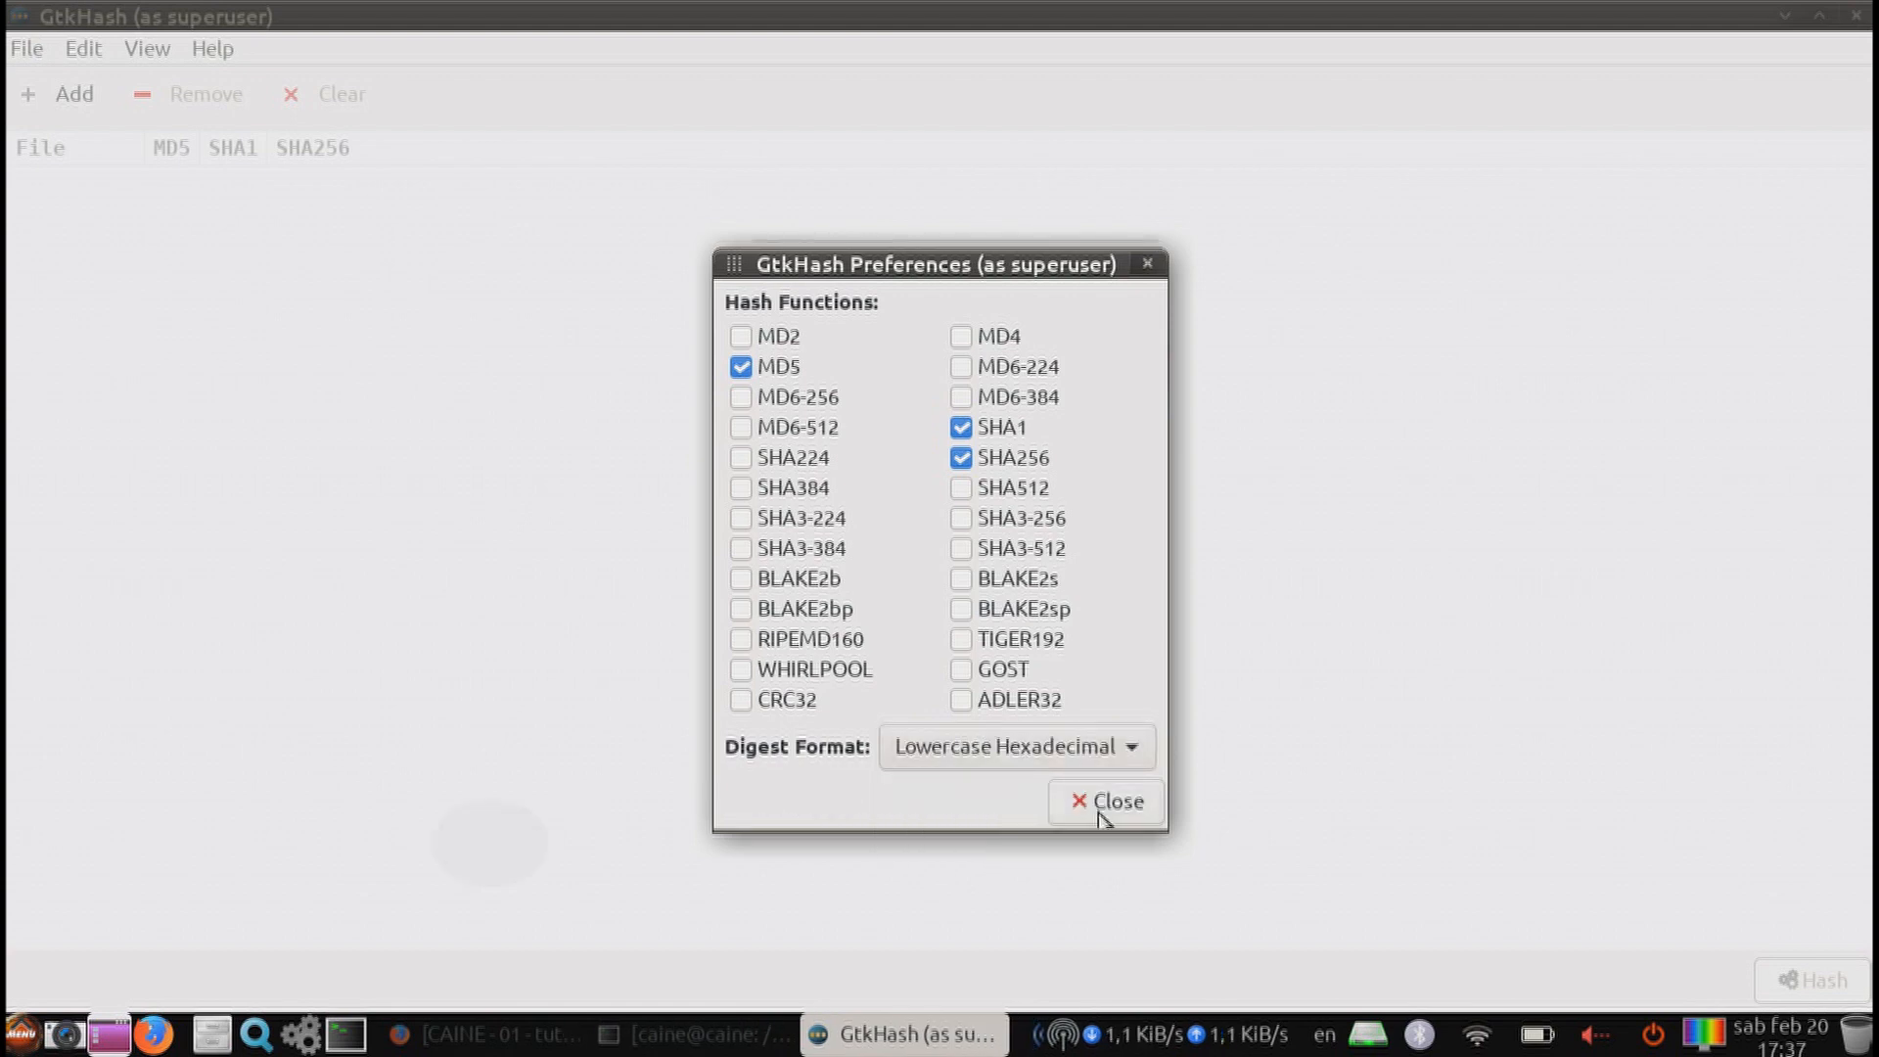
{"action": "left_click", "coordinate": [1104, 801]}
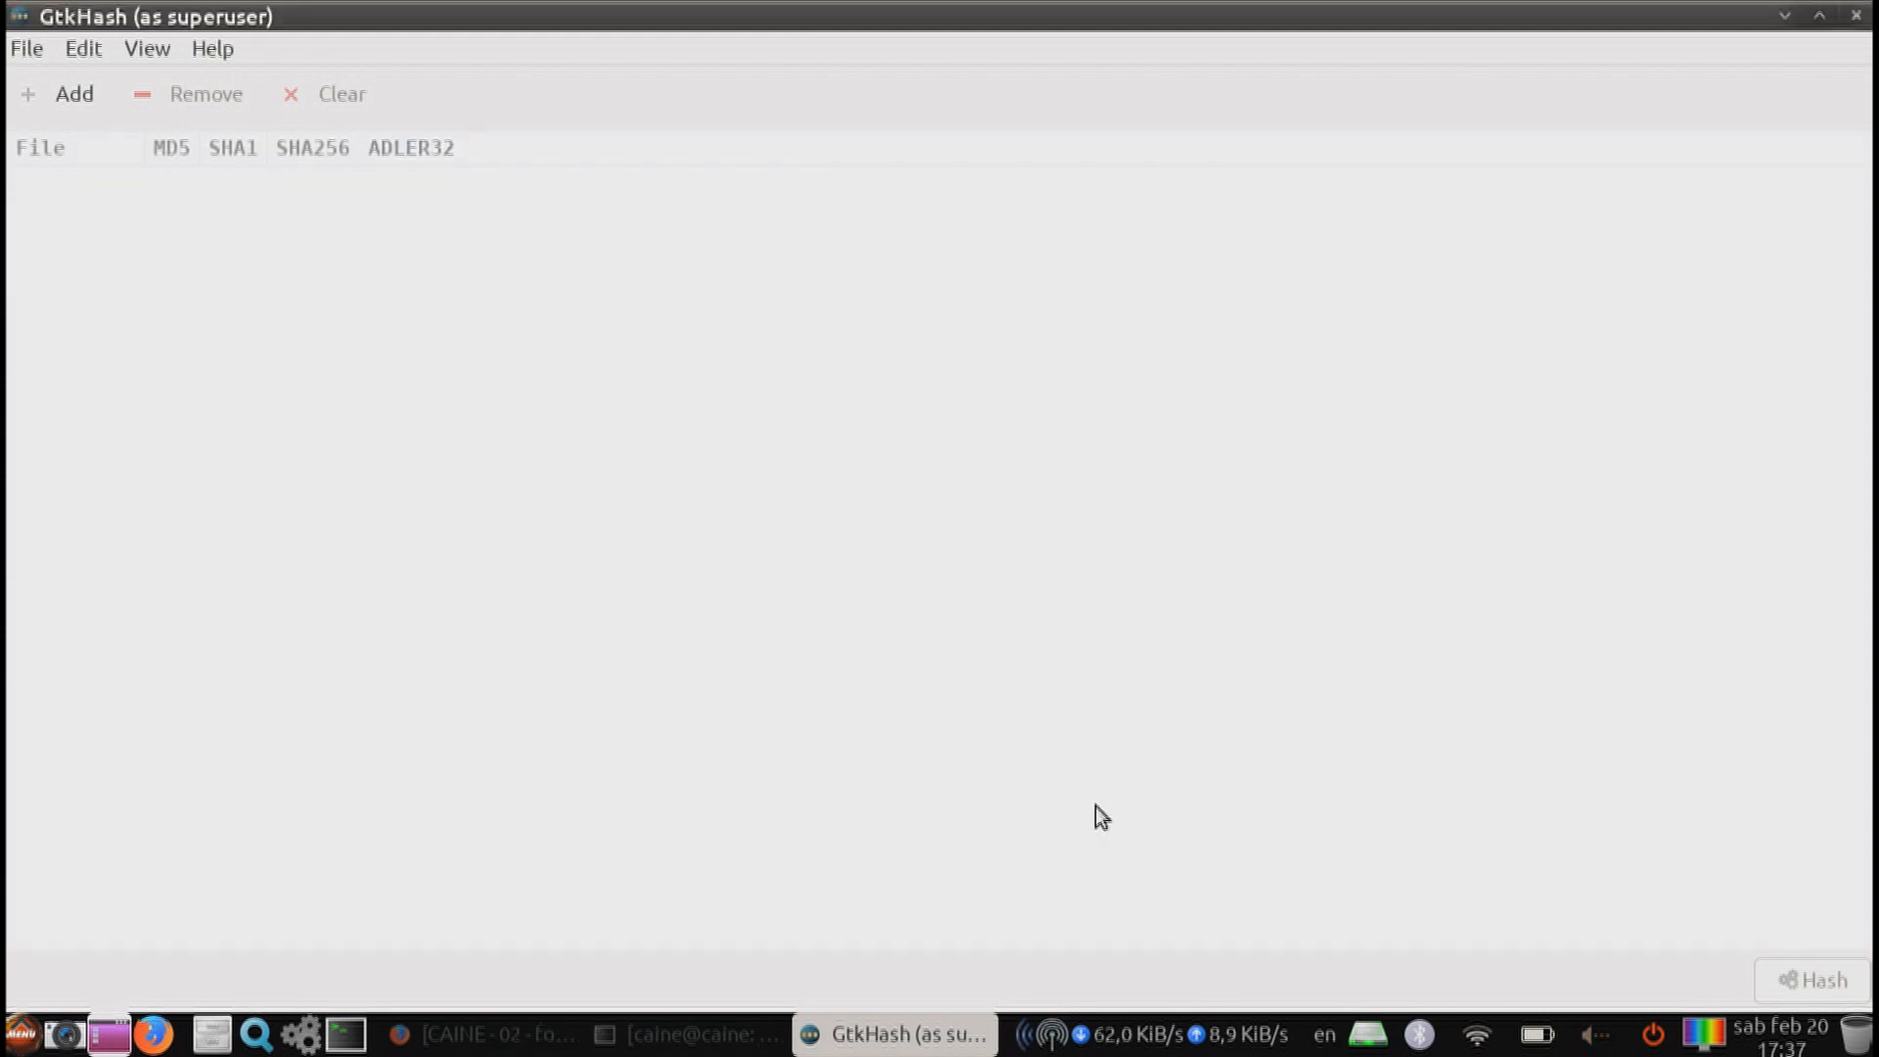
{"action": "mouse_move", "coordinate": [153, 62]}
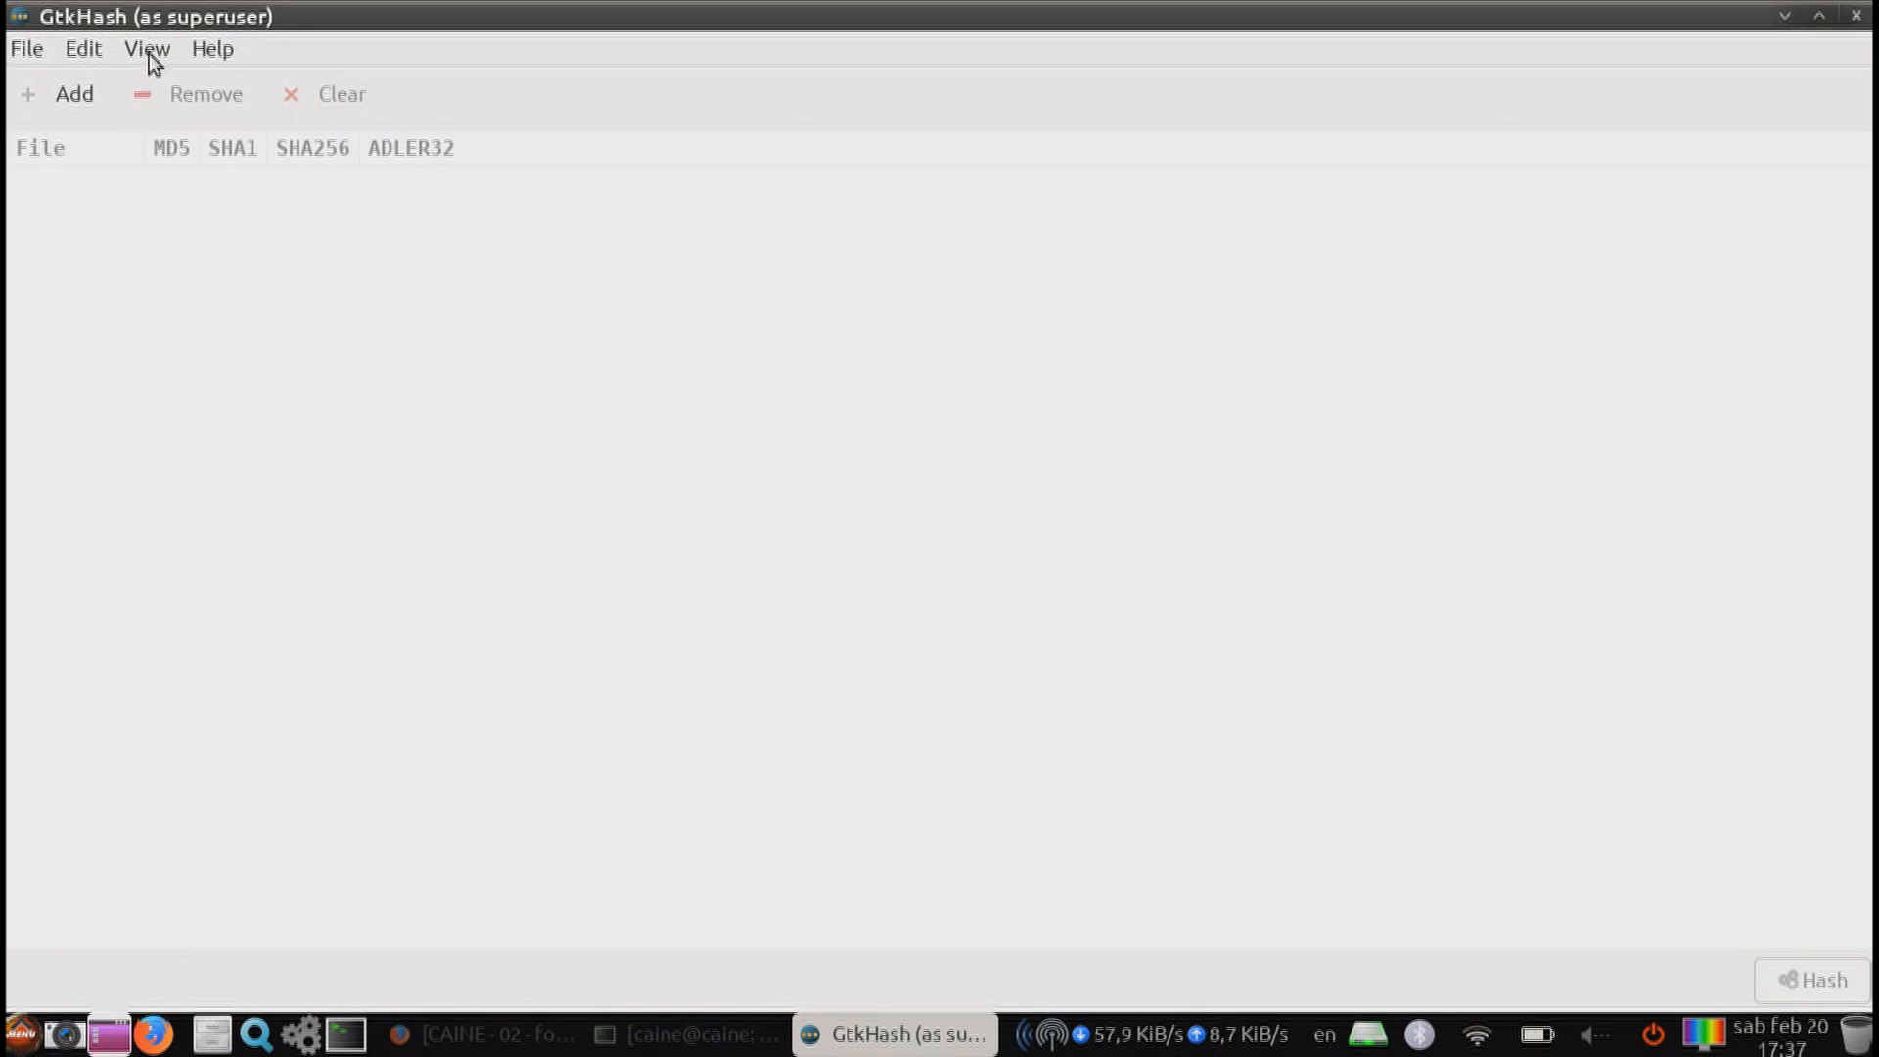
Step: Switch GtkHash to single-file mode via View > File
{"action": "left_click", "coordinate": [147, 47]}
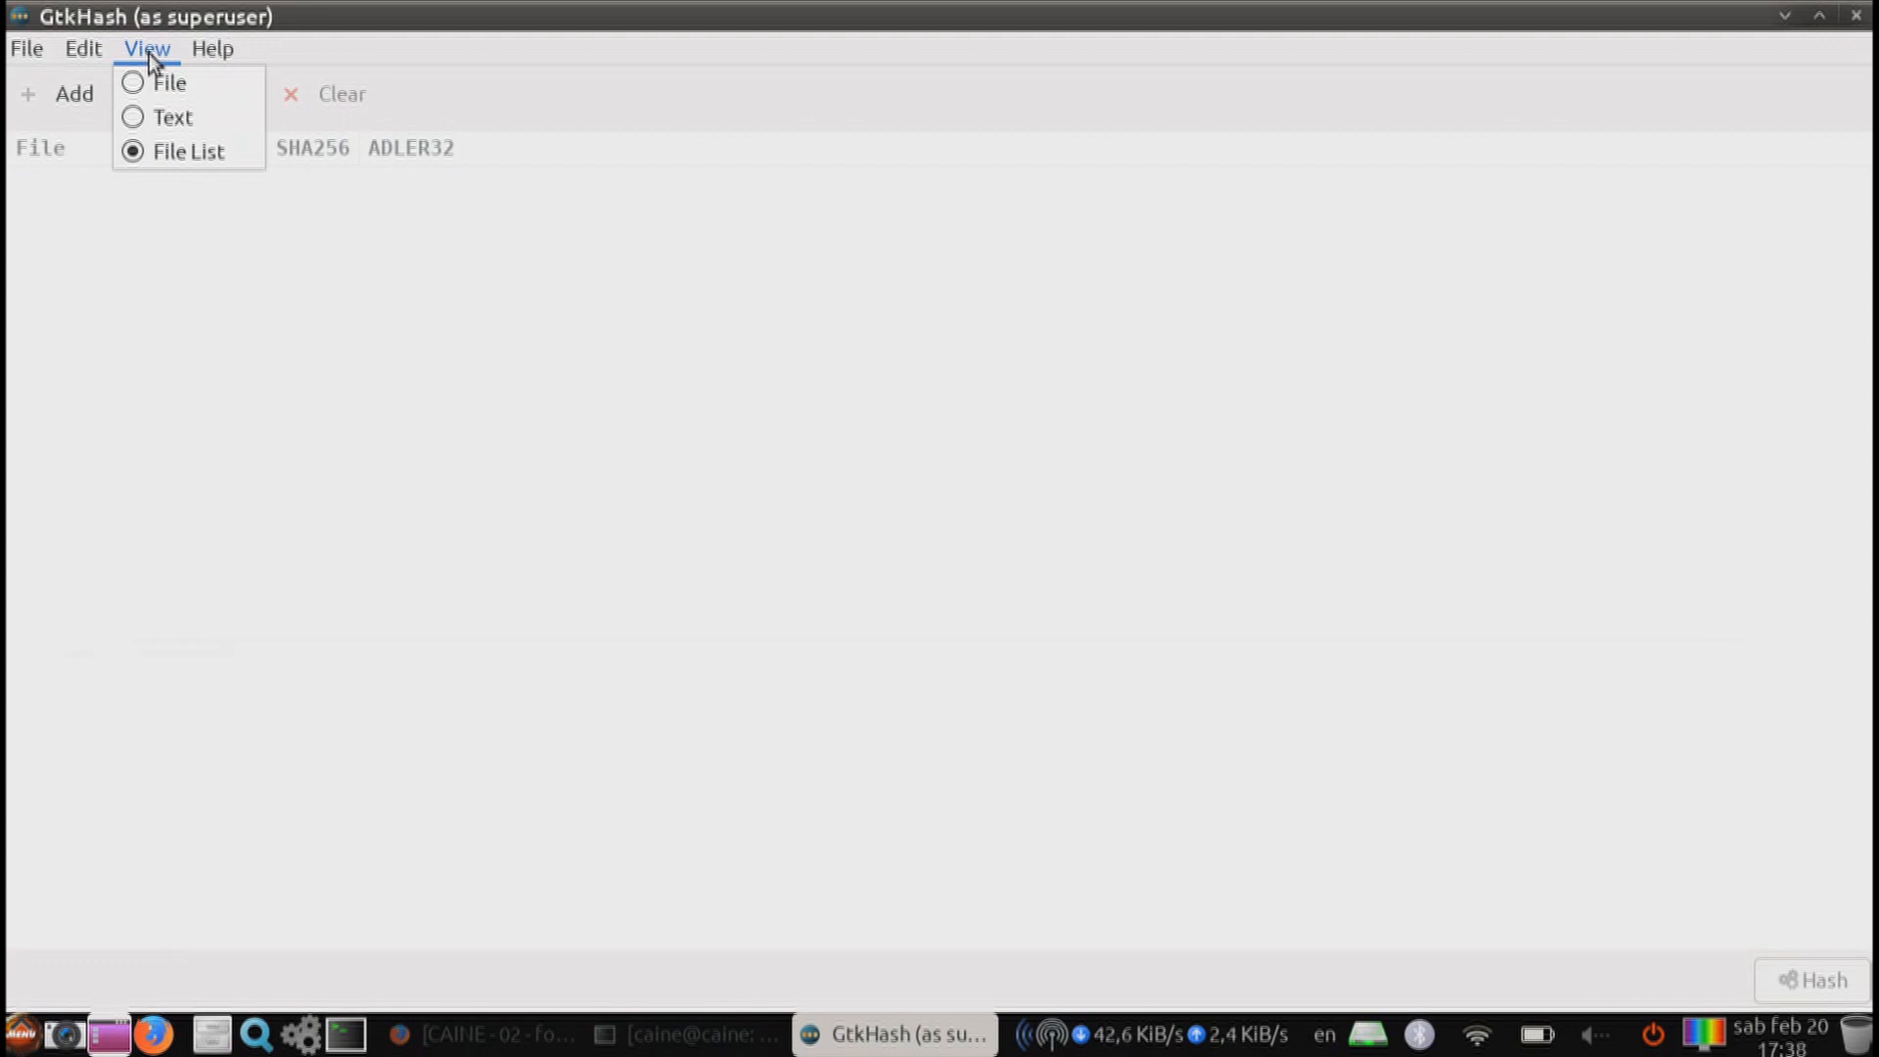
{"action": "mouse_move", "coordinate": [170, 83]}
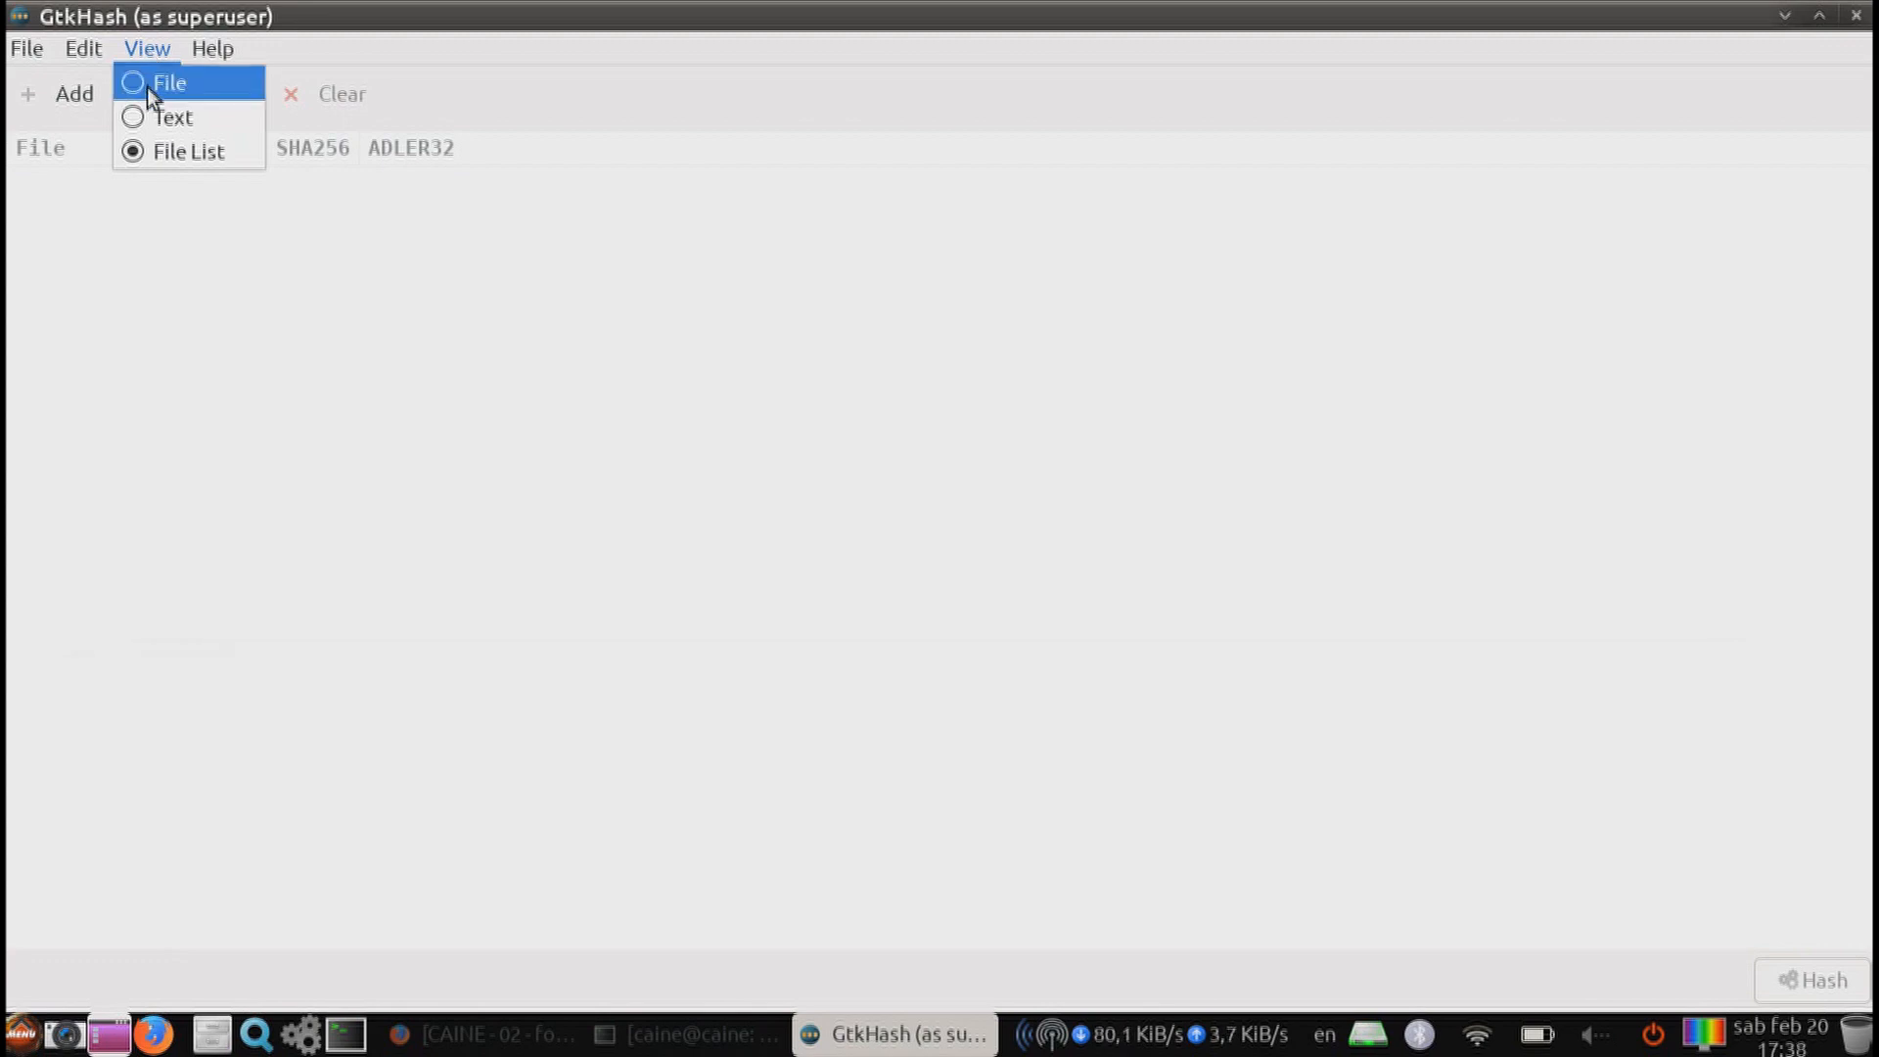
{"action": "left_click", "coordinate": [172, 83]}
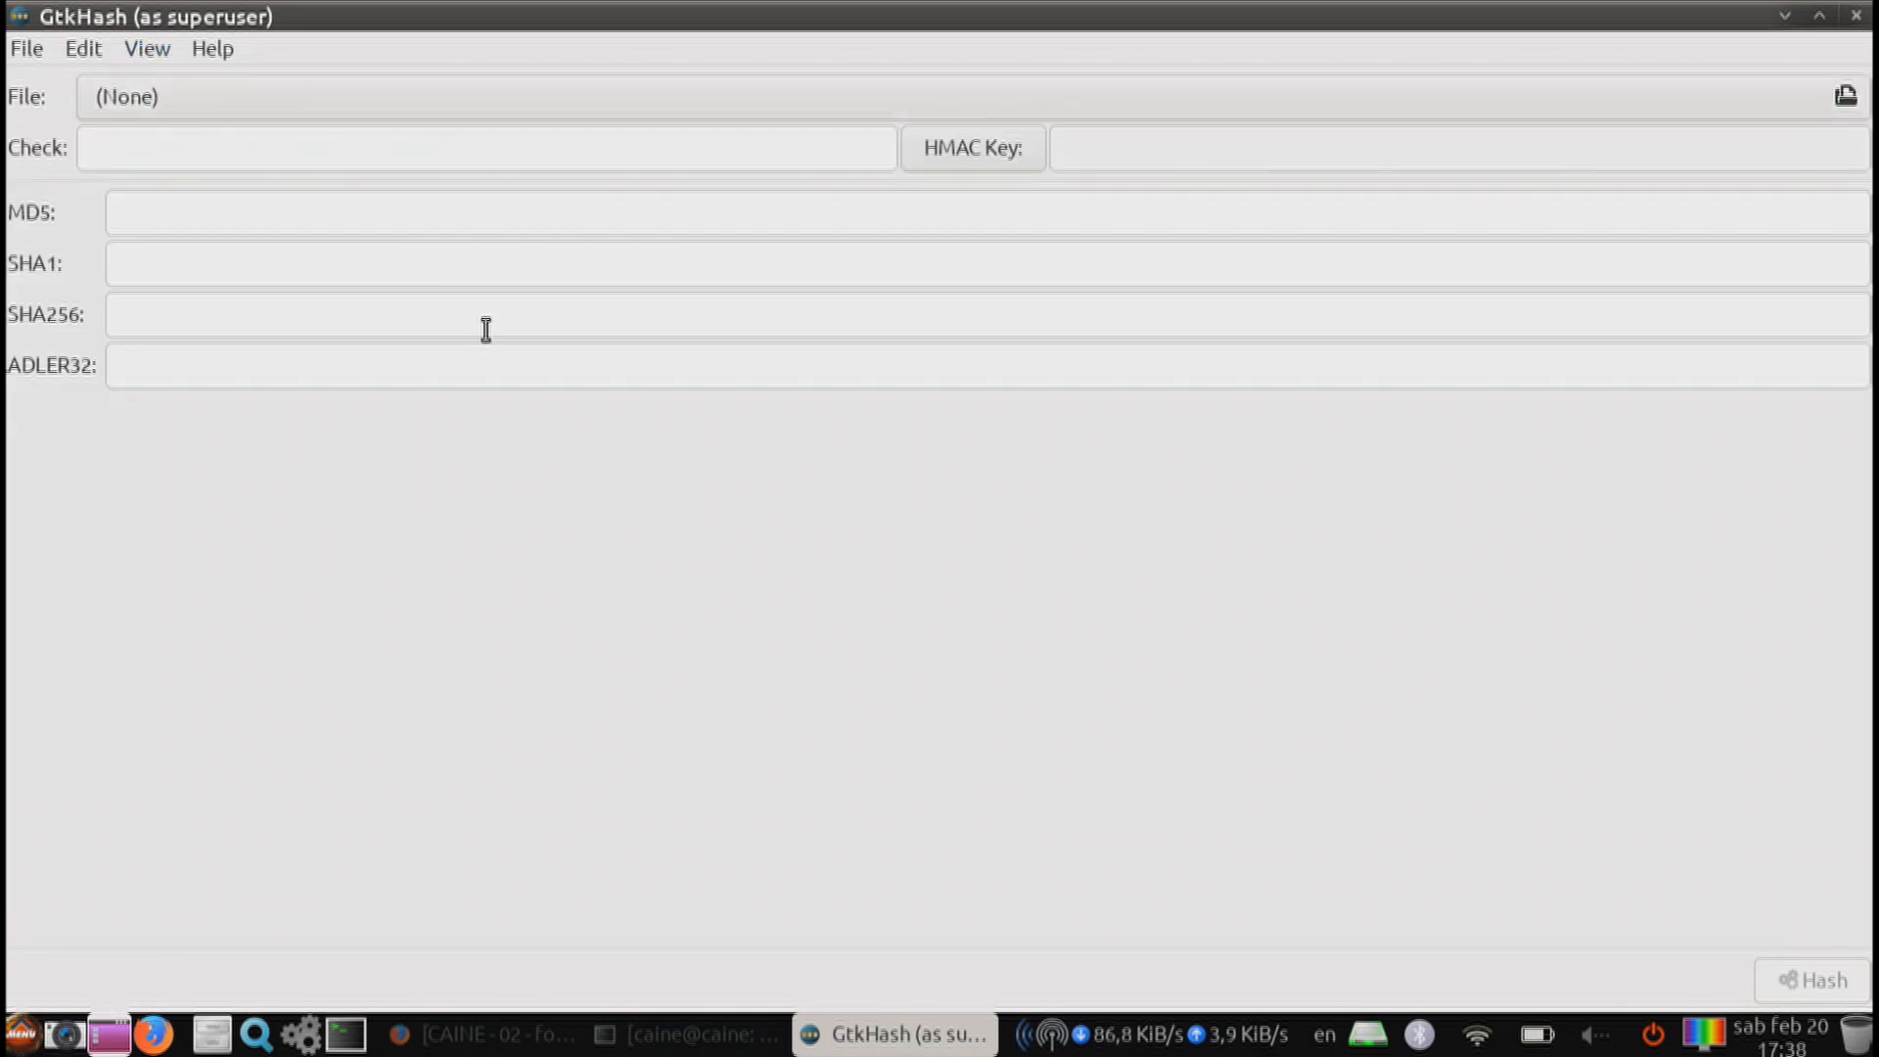
Step: Hash /usr/share/backgrounds/mate/abstract/Arc-Colors-Transparent-Wallpaper.png to get its MD5, SHA1 and SHA256 digests
{"action": "left_click", "coordinate": [1846, 96]}
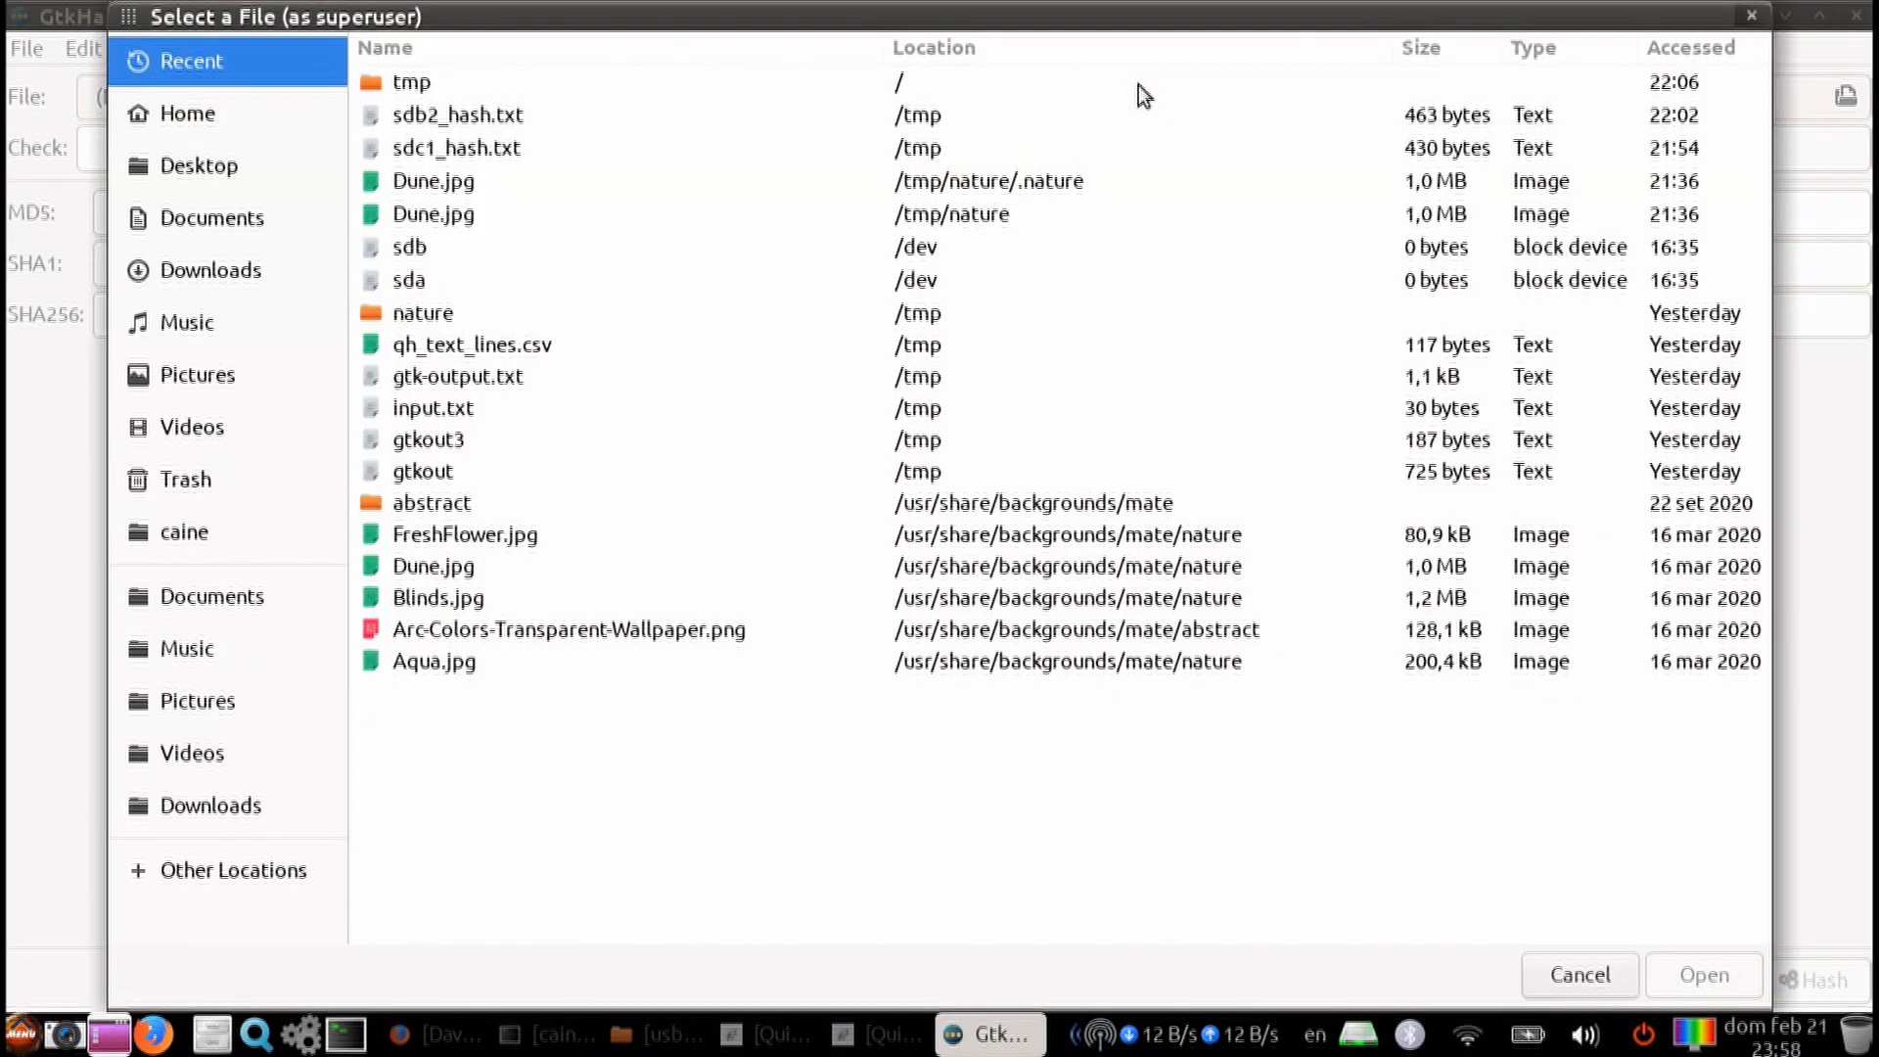
{"action": "type", "text": "/usr/share/backgrounds/"}
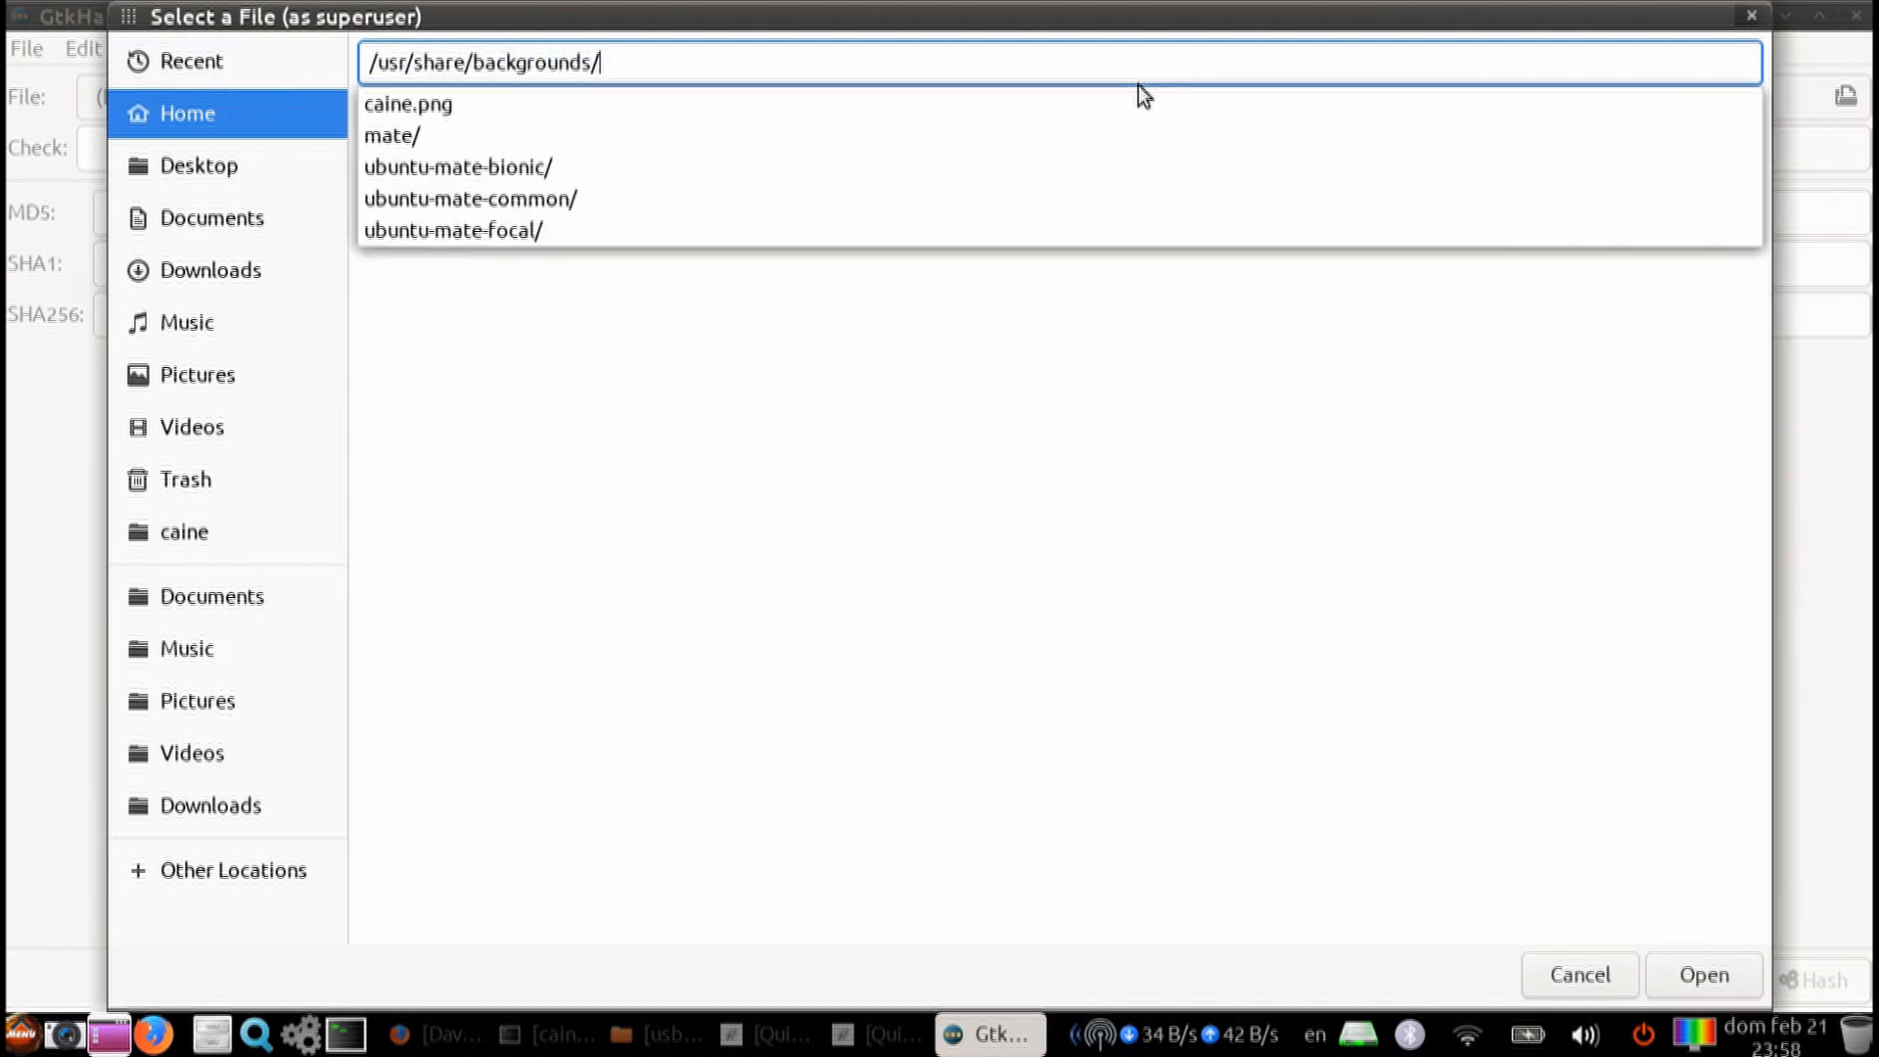
{"action": "type", "text": "mate/abstract/"}
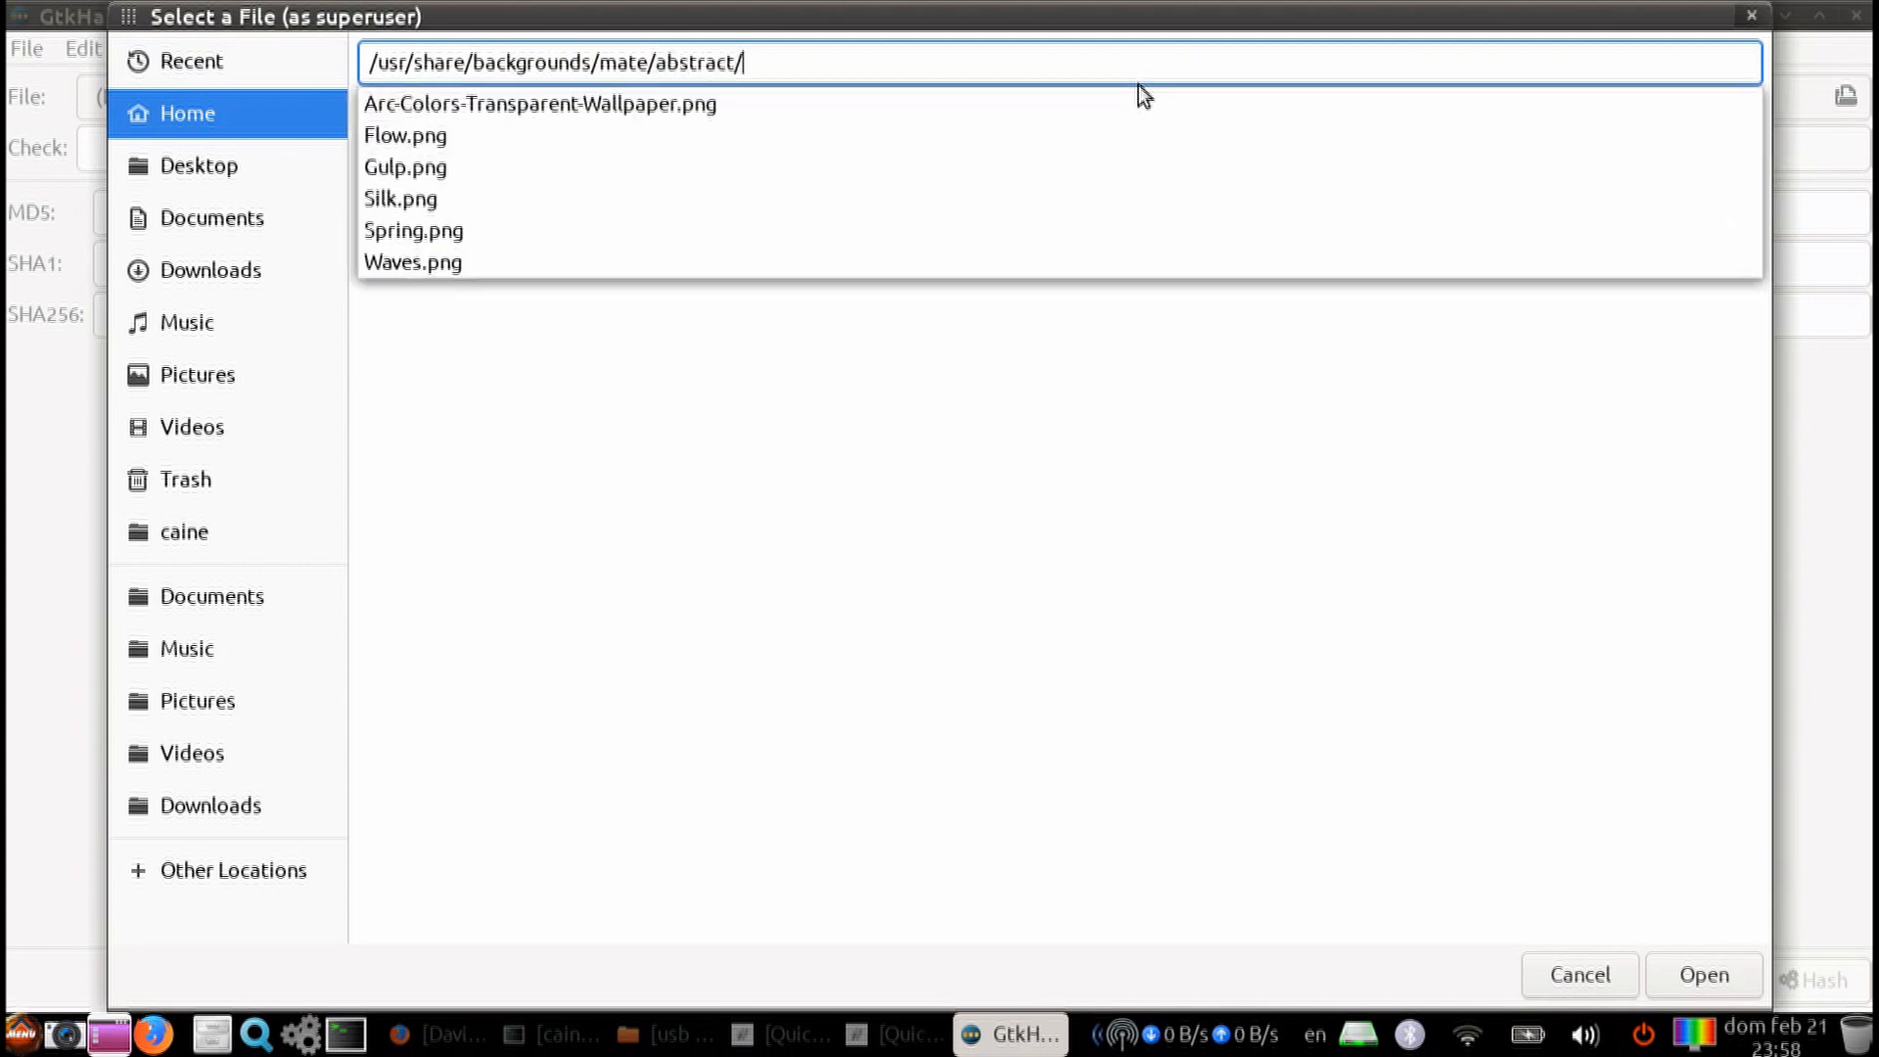
{"action": "left_click", "coordinate": [539, 104]}
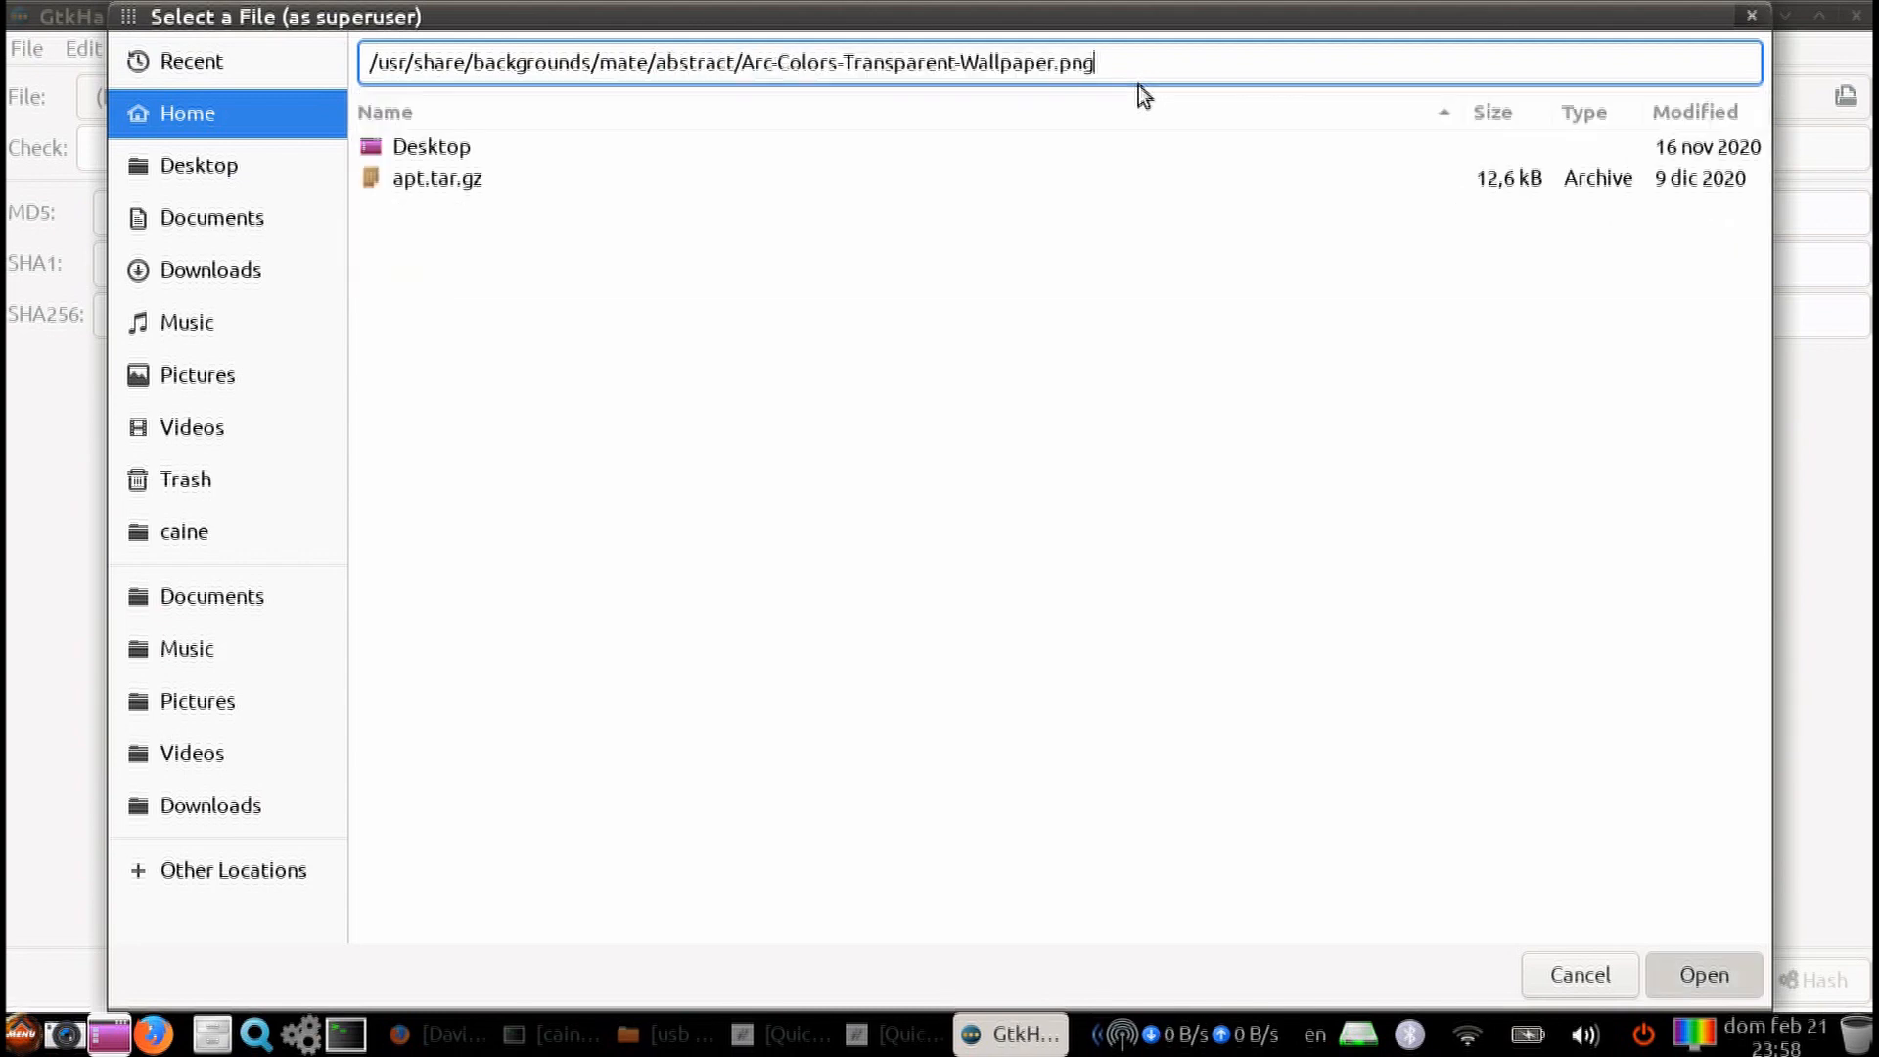
{"action": "left_click", "coordinate": [1701, 975]}
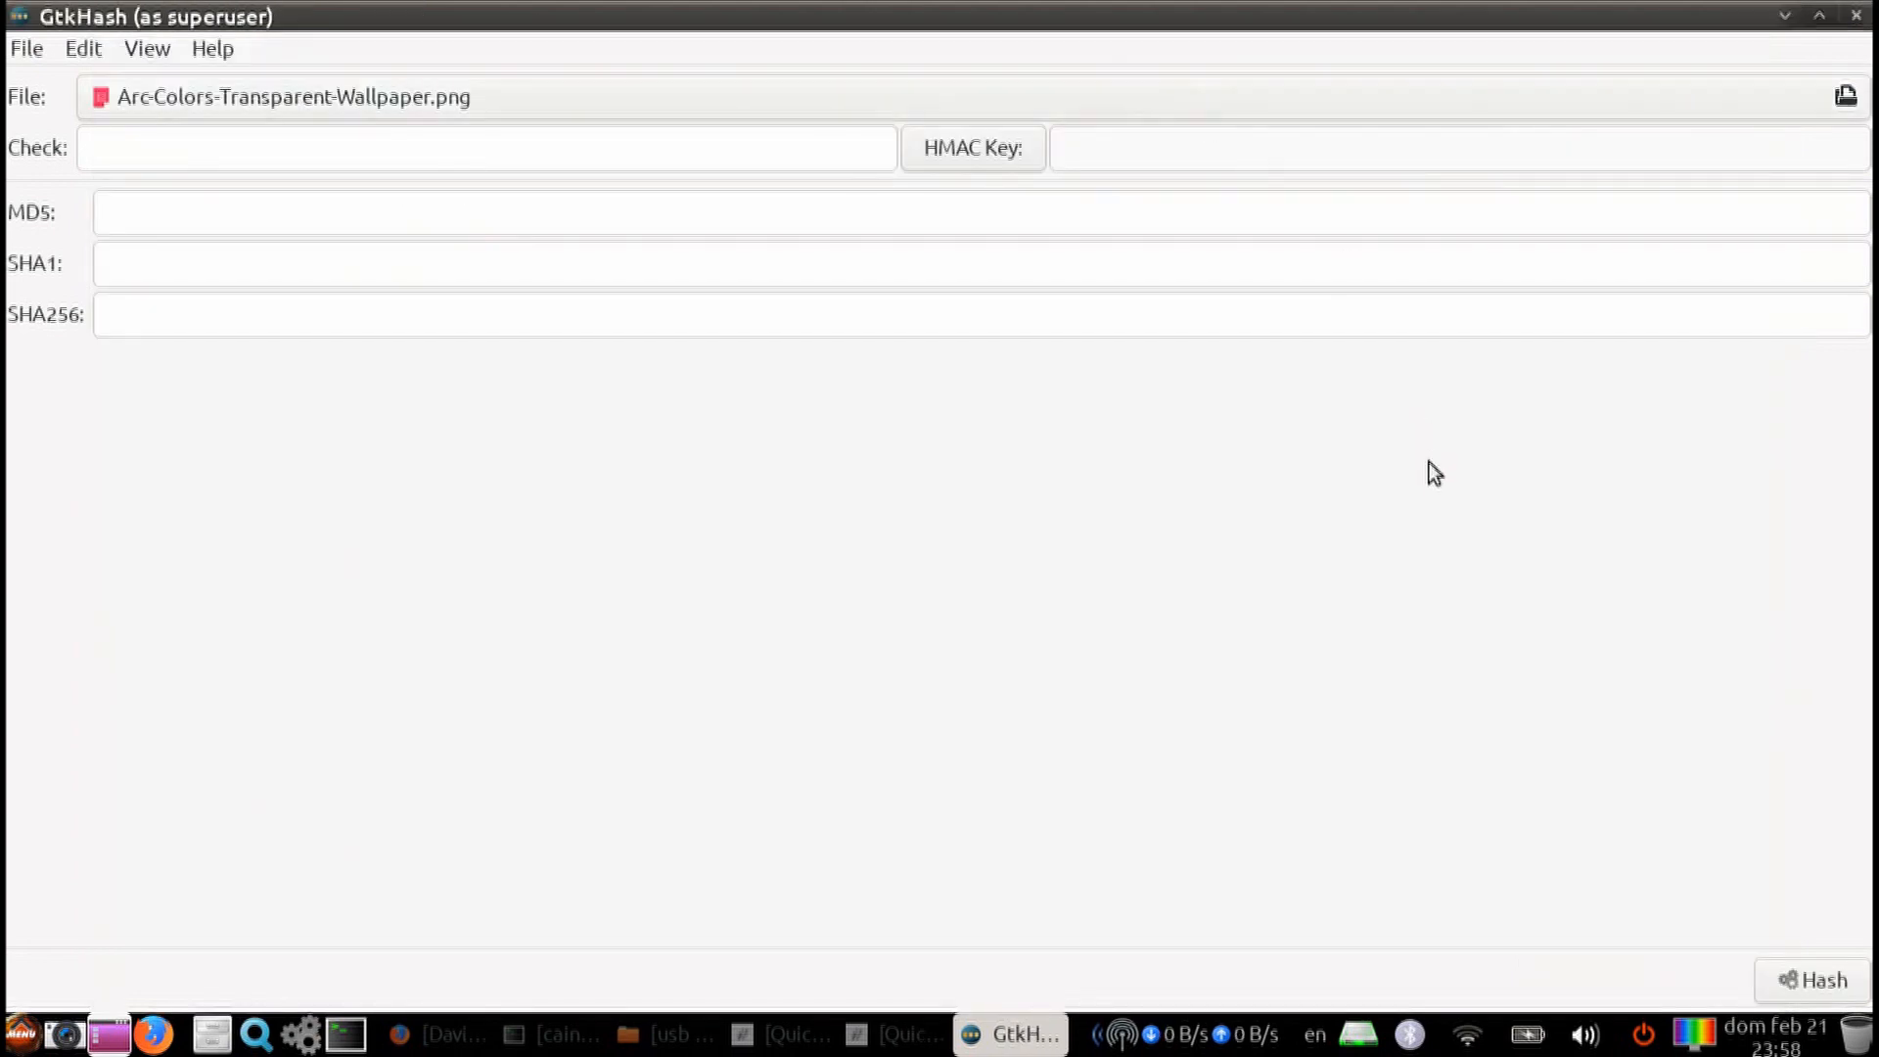
{"action": "mouse_move", "coordinate": [1742, 834]}
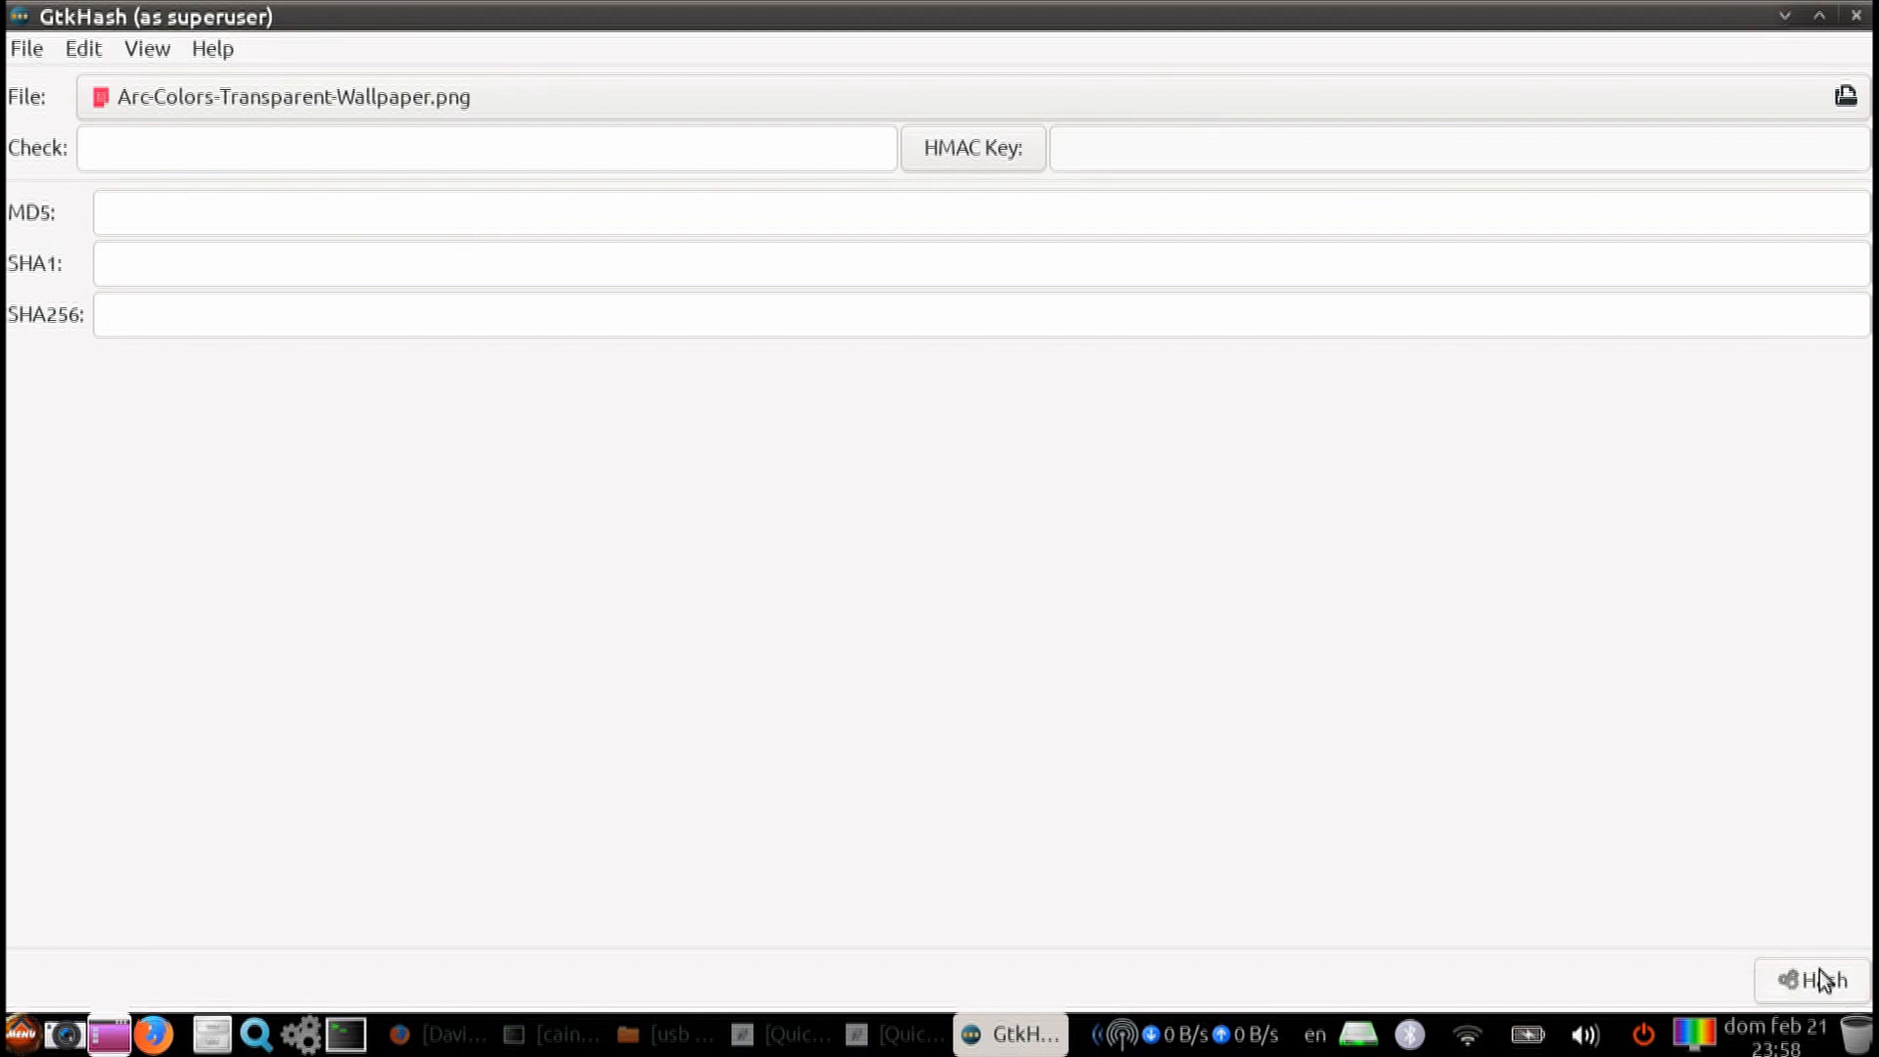
{"action": "left_click", "coordinate": [1819, 981]}
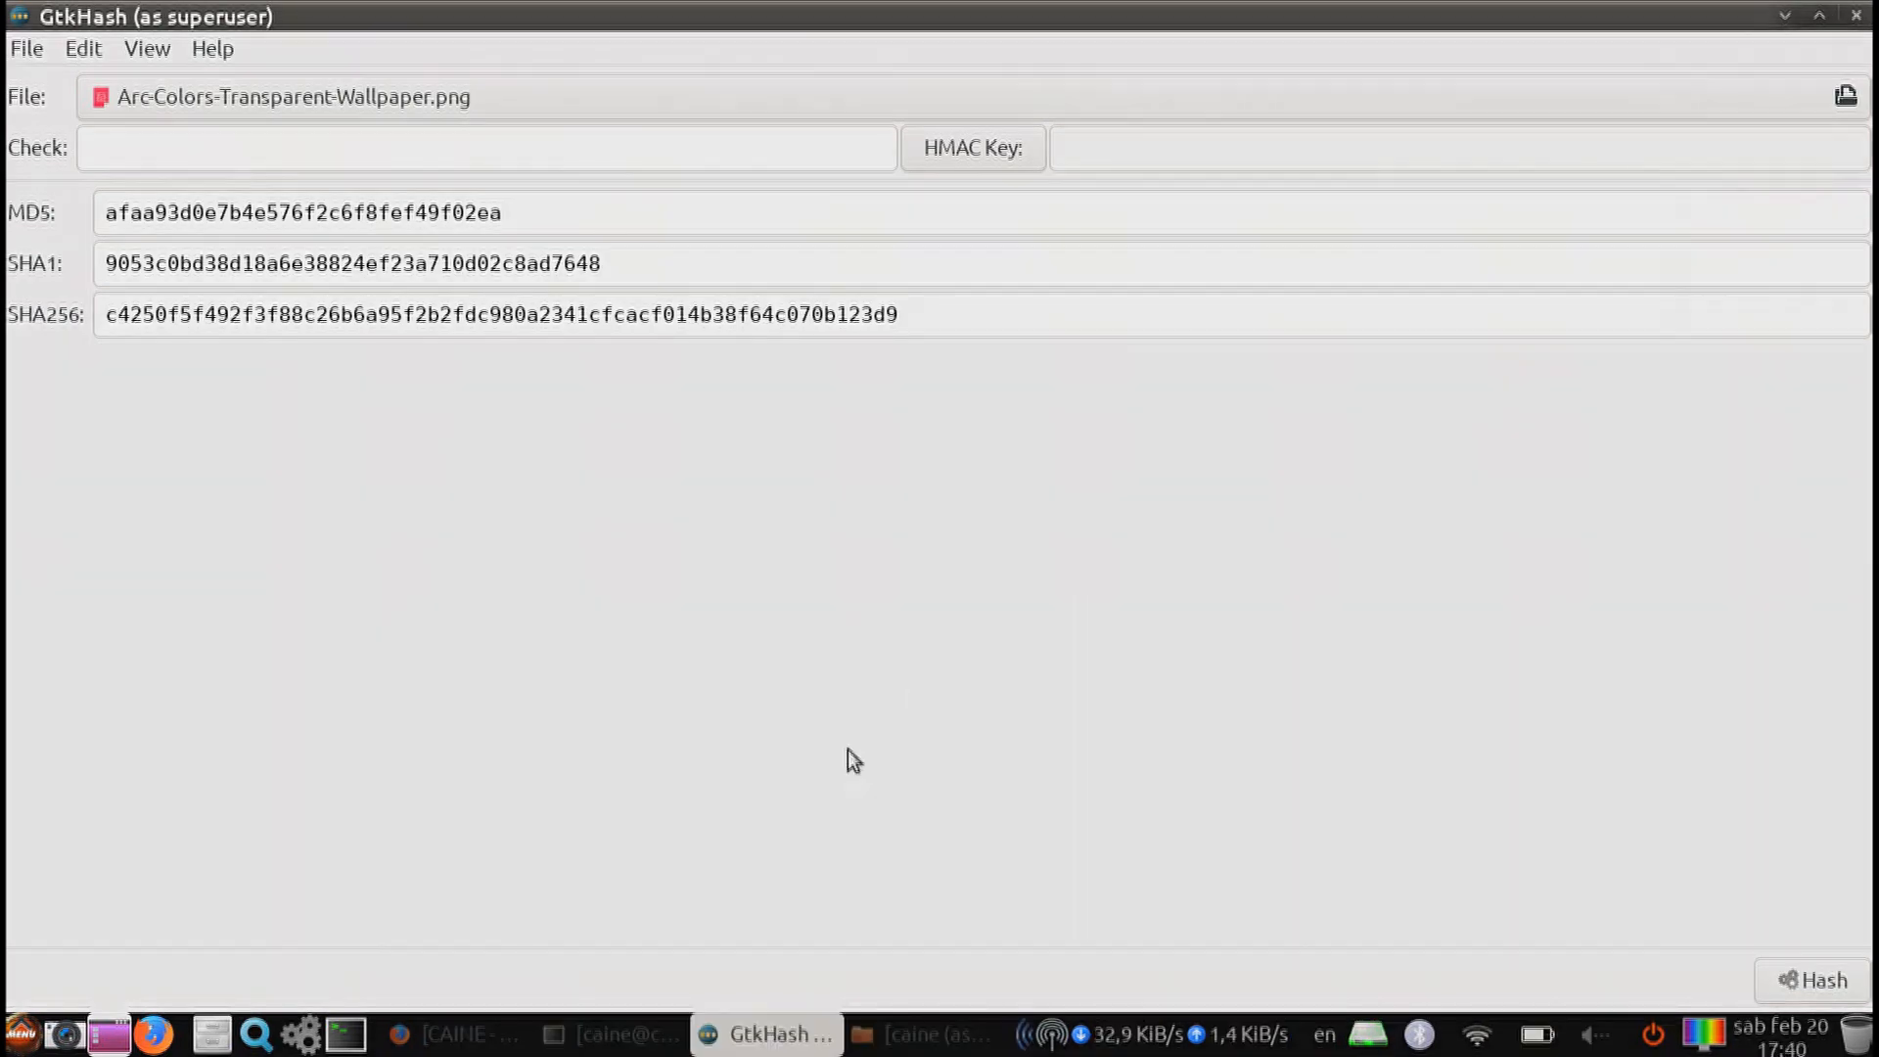
Step: Browse /usr/share/backgrounds/mate/abstract in Caja and load Waves.png into GtkHash for hashing
{"action": "left_click", "coordinate": [940, 1034]}
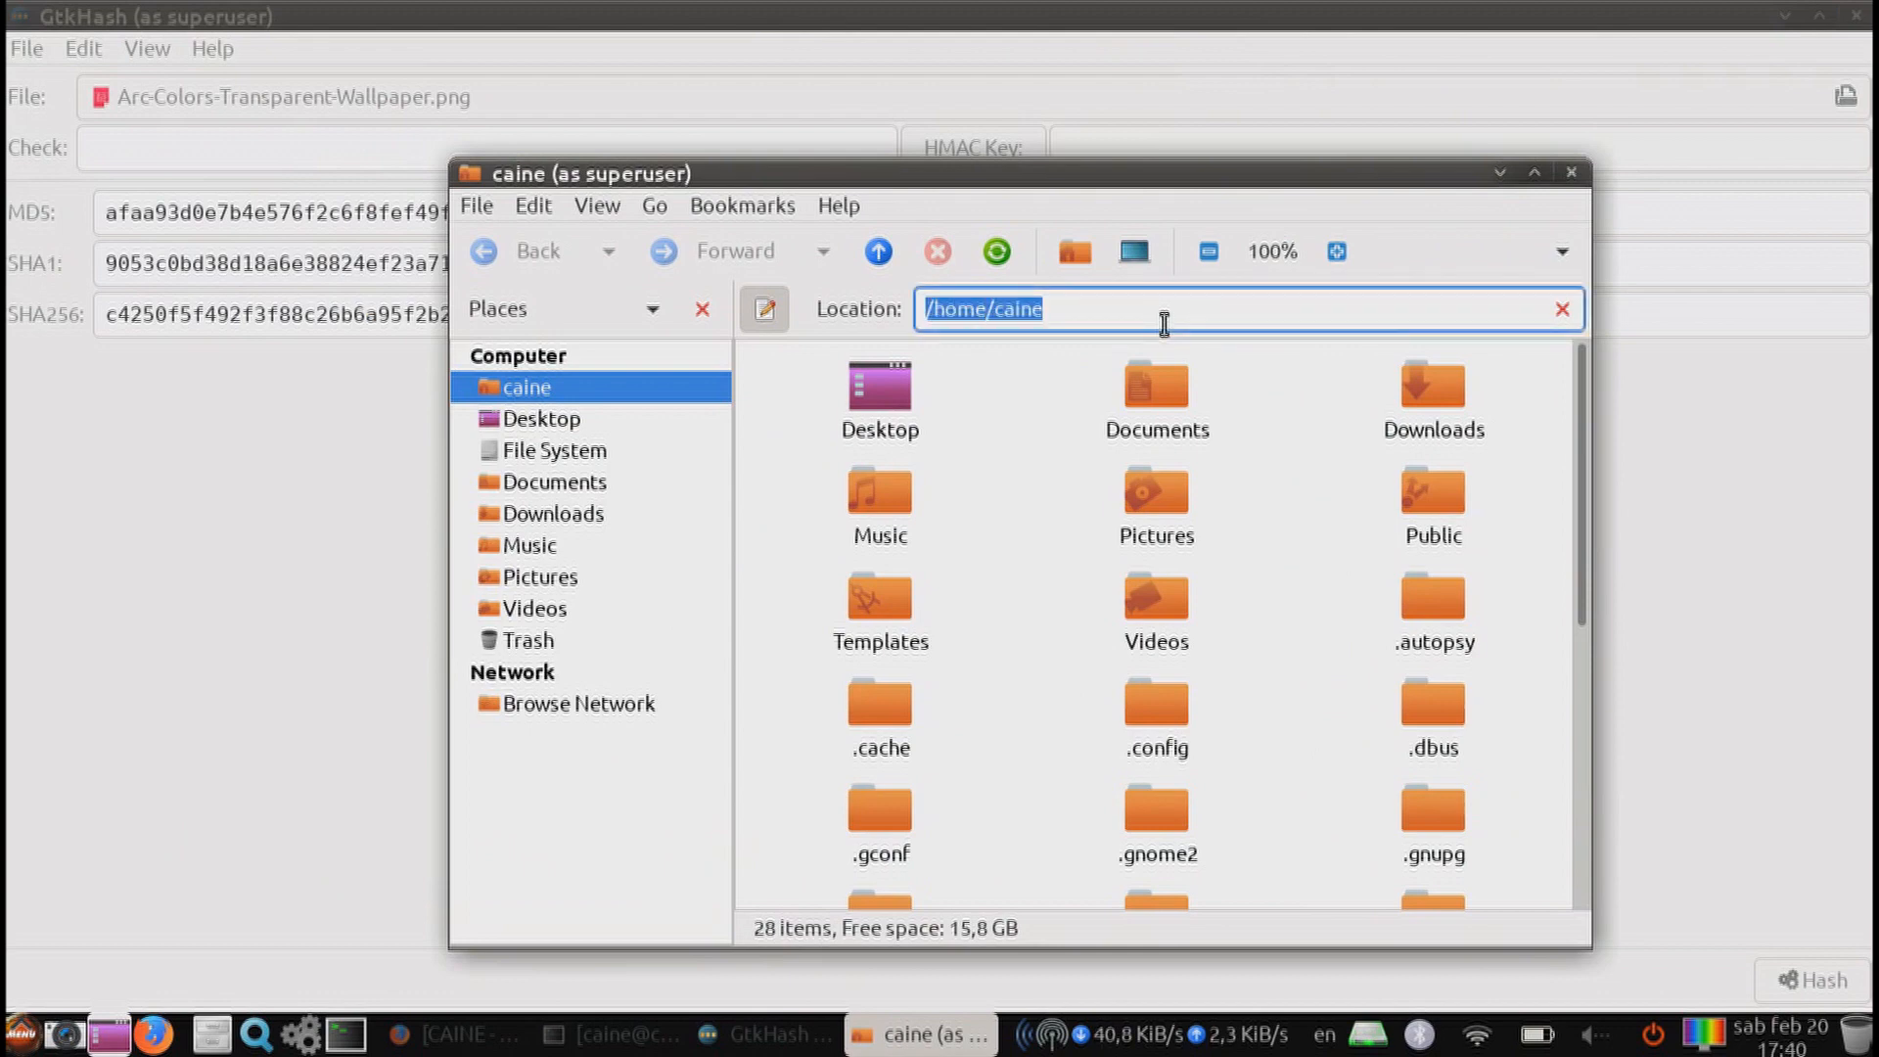
{"action": "type", "text": "/usr/share/backgrounds/mate/"}
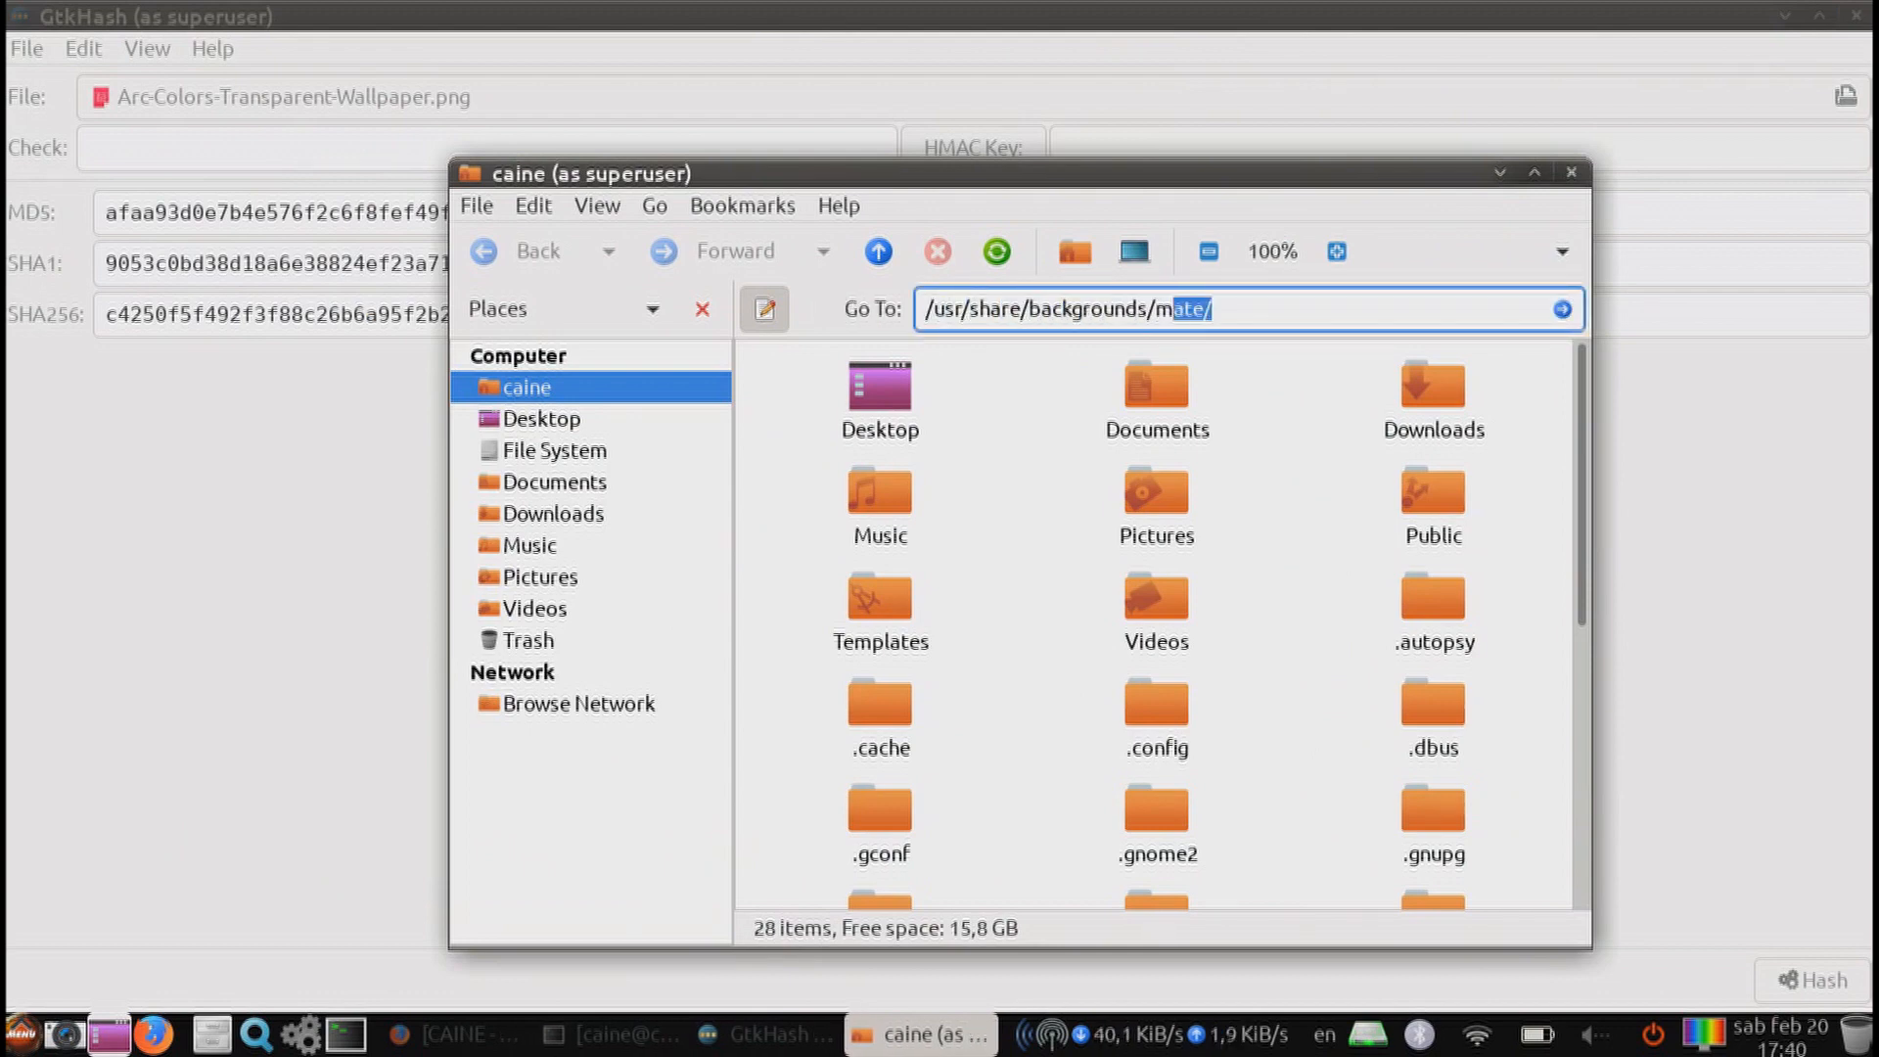
{"action": "type", "text": "abstract/"}
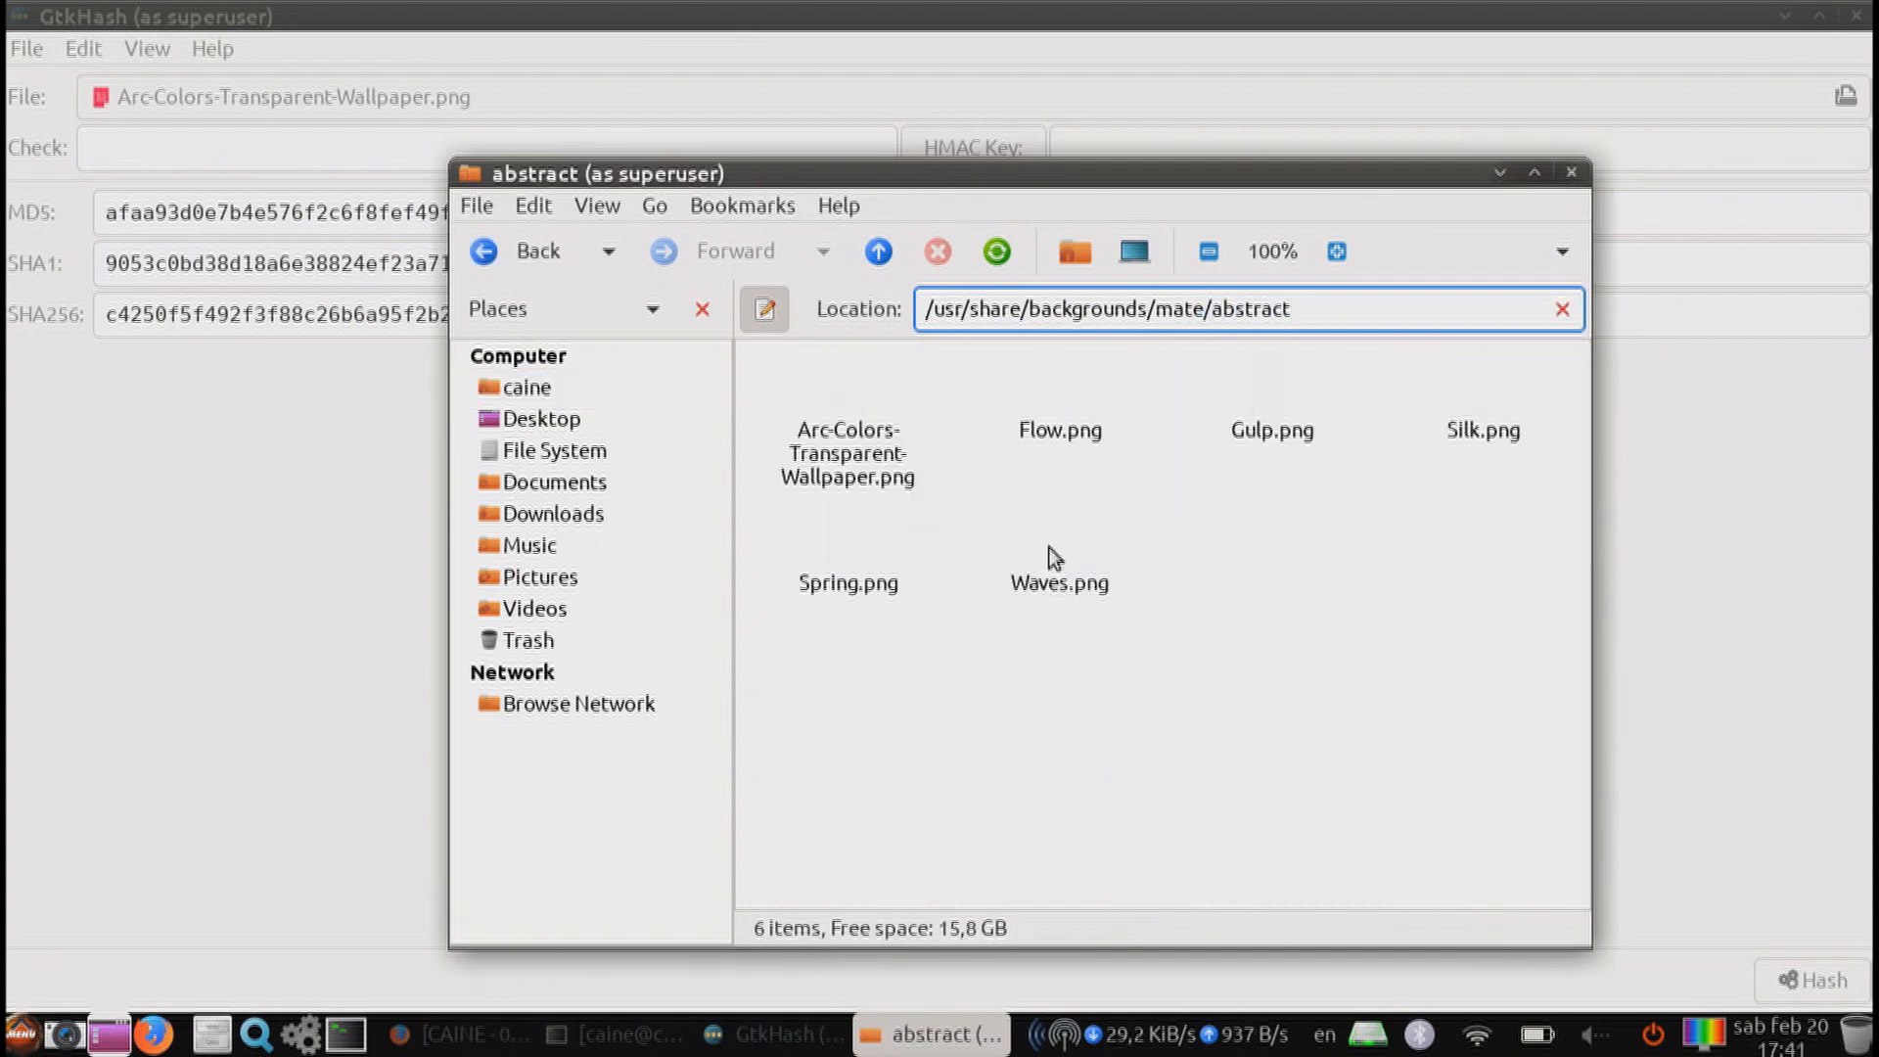
{"action": "left_click", "coordinate": [1059, 552]}
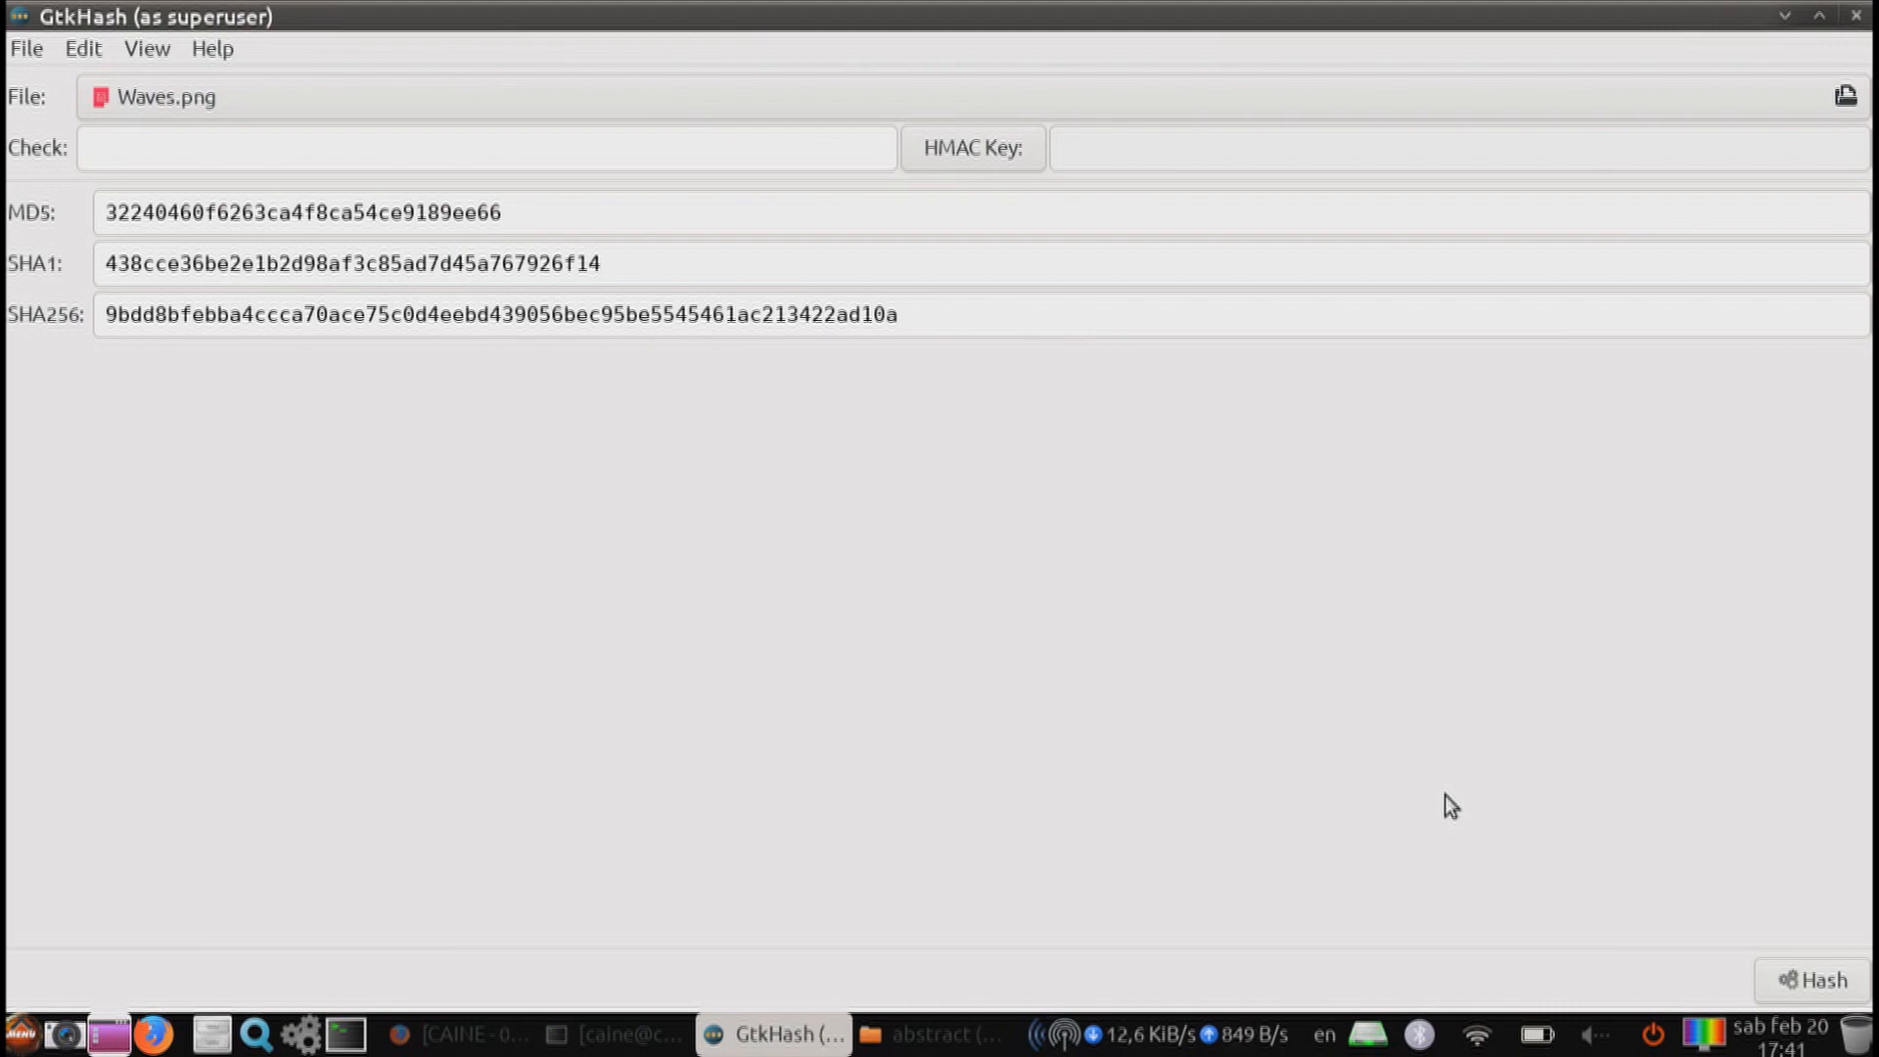
Step: Copy Waves.png's MD5 into the Check field and alter its last character to 5 so it no longer matches
{"action": "left_click", "coordinate": [413, 211]}
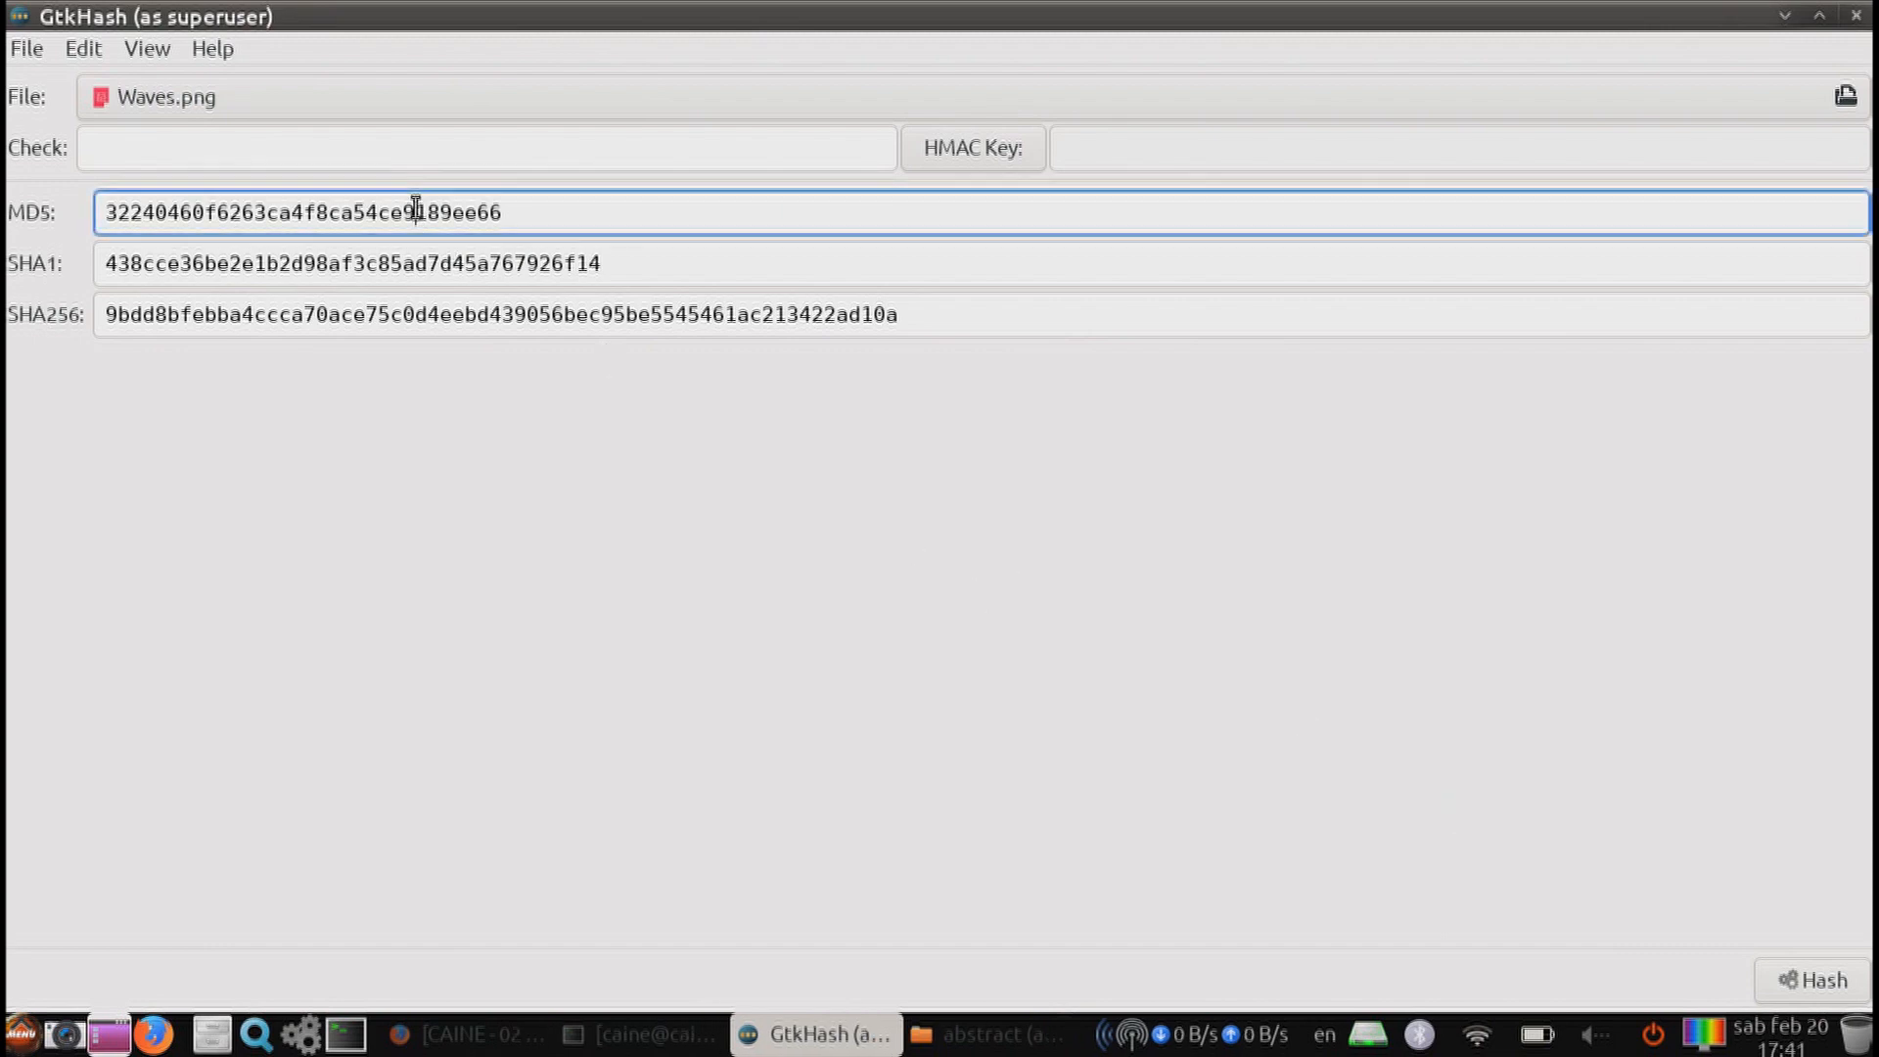
{"action": "triple_click", "coordinate": [299, 212]}
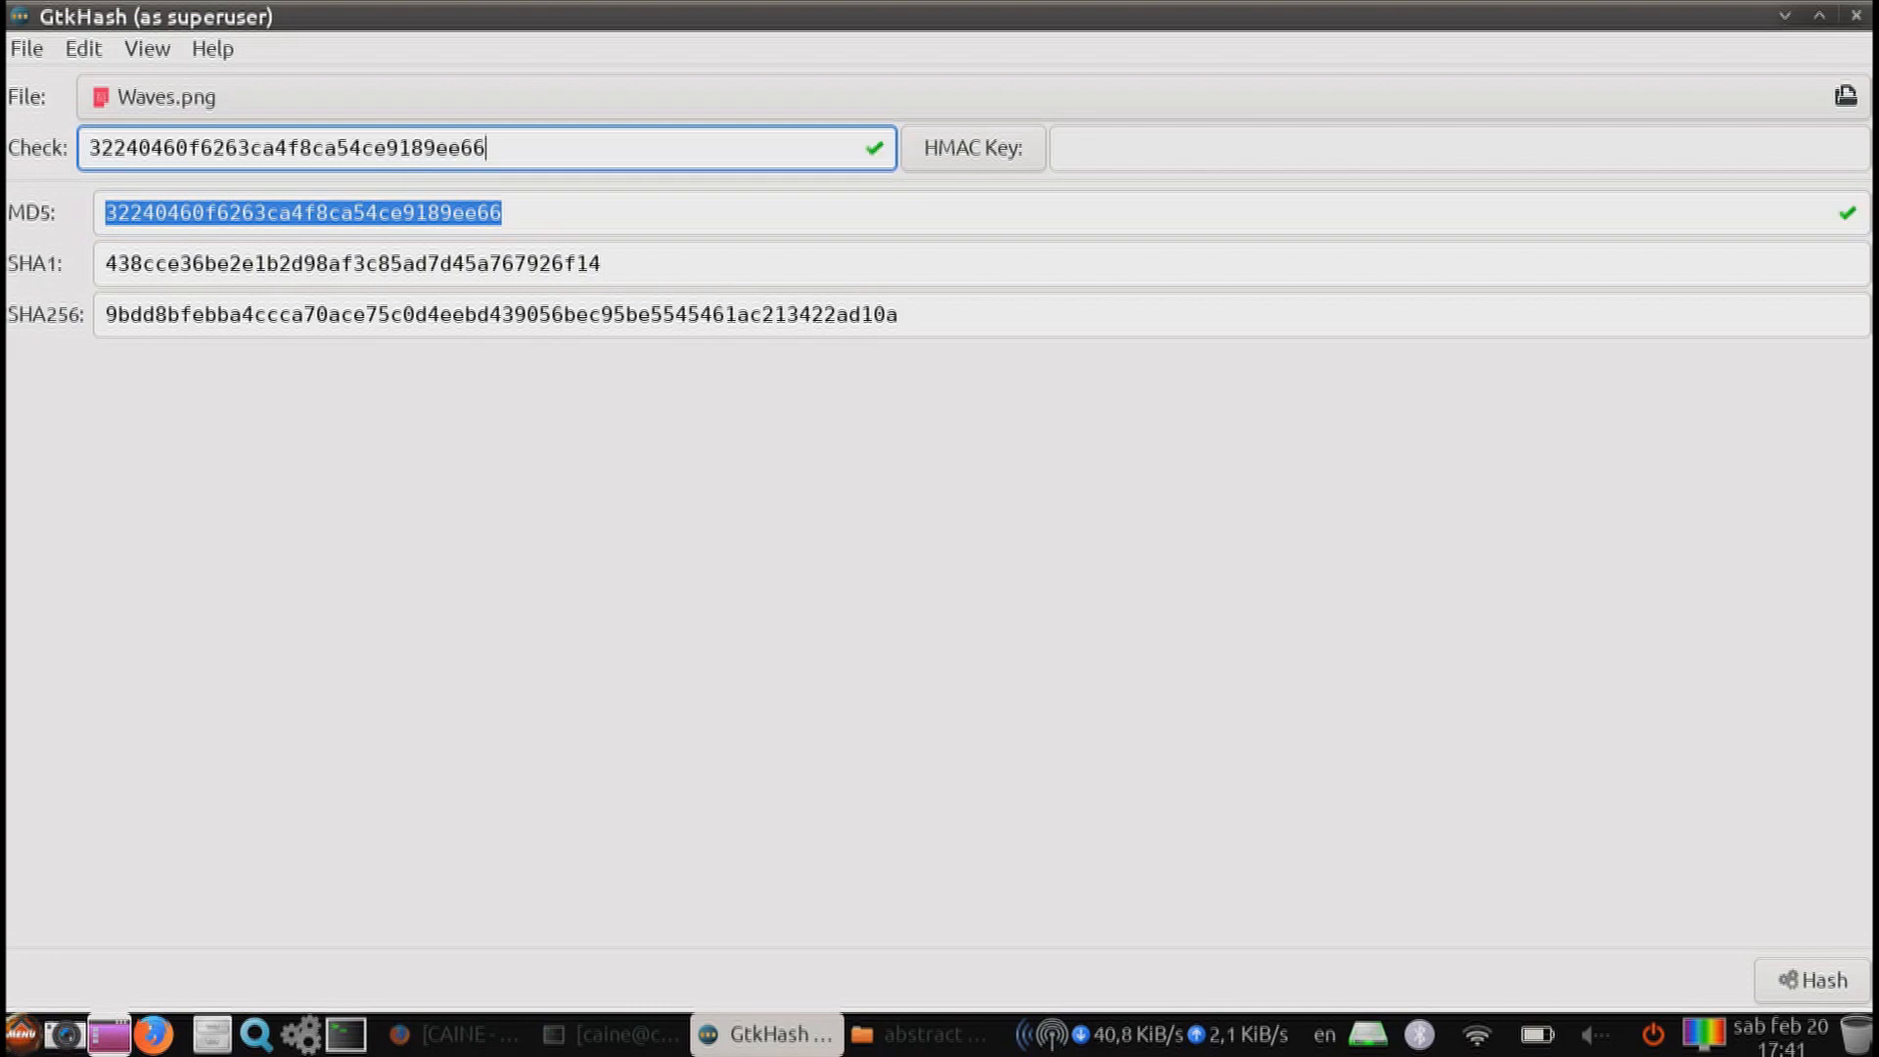
{"action": "mouse_move", "coordinate": [903, 186]}
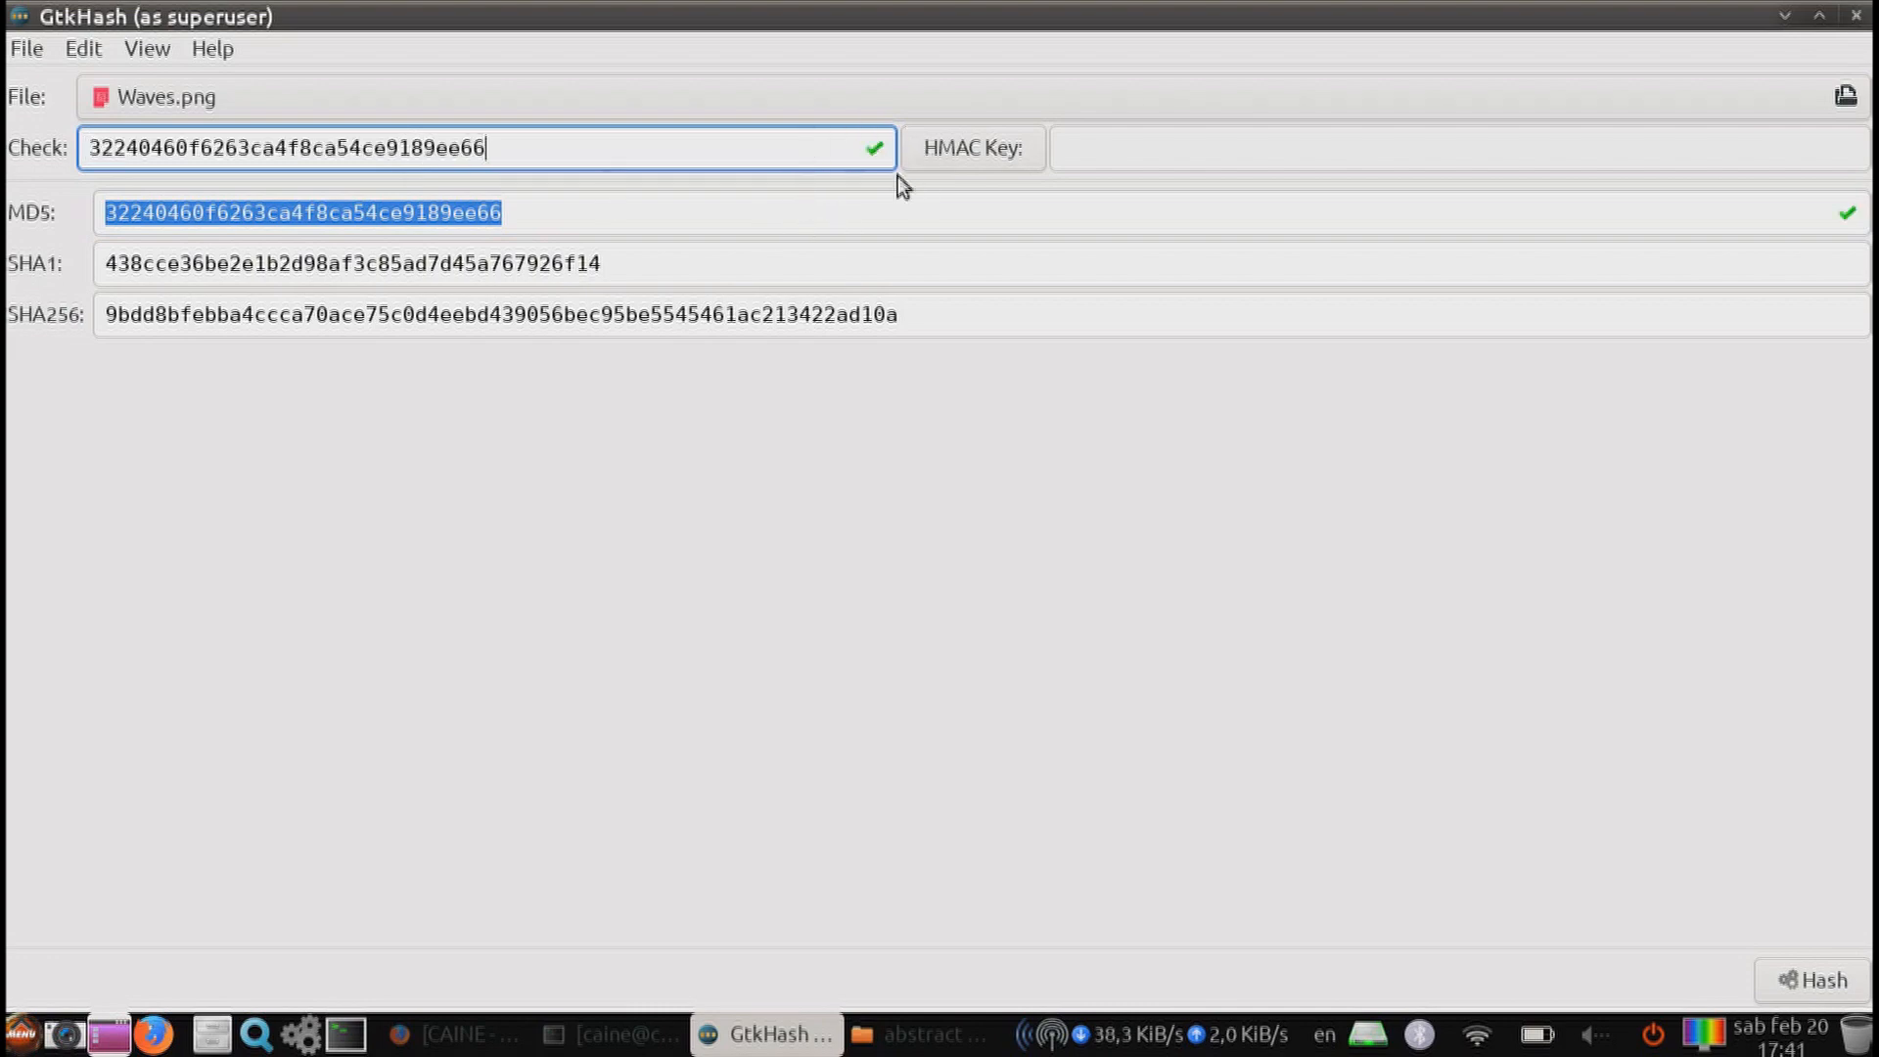
{"action": "mouse_move", "coordinate": [640, 149]}
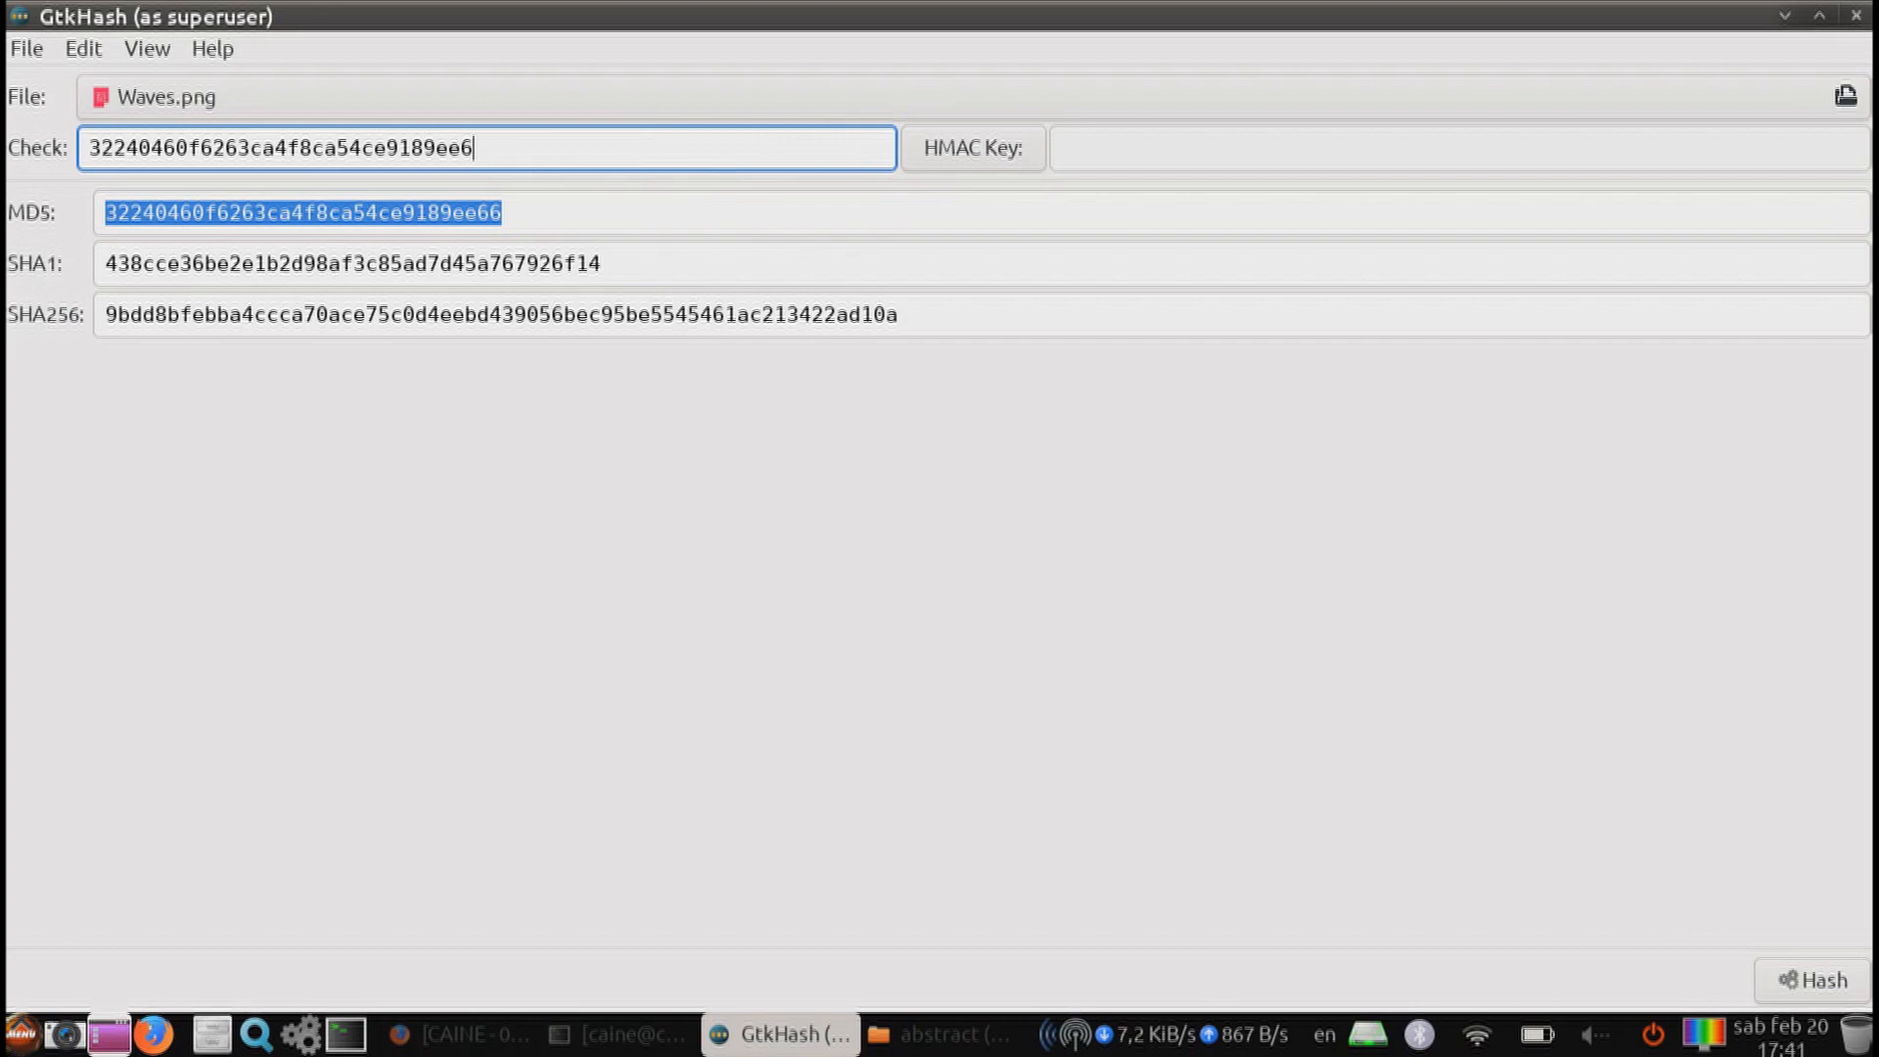
{"action": "type", "text": "5"}
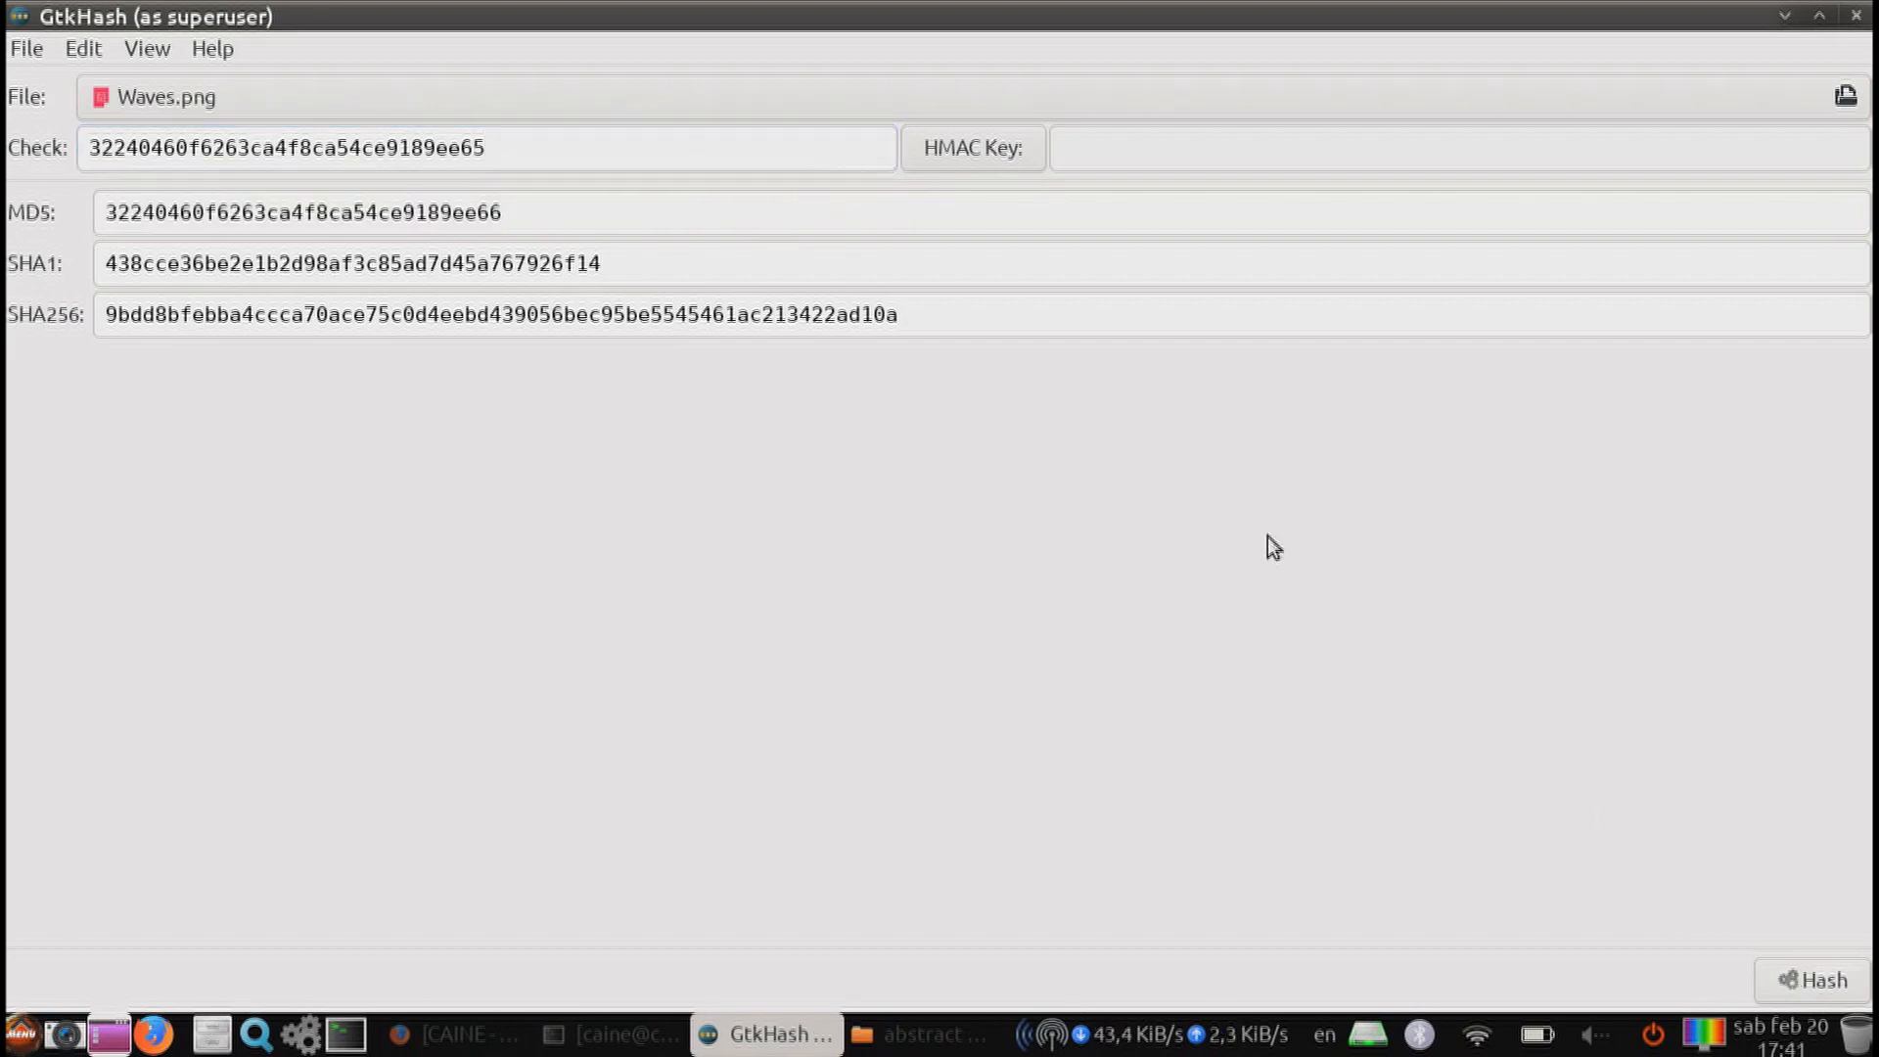
{"action": "left_click", "coordinate": [731, 147]}
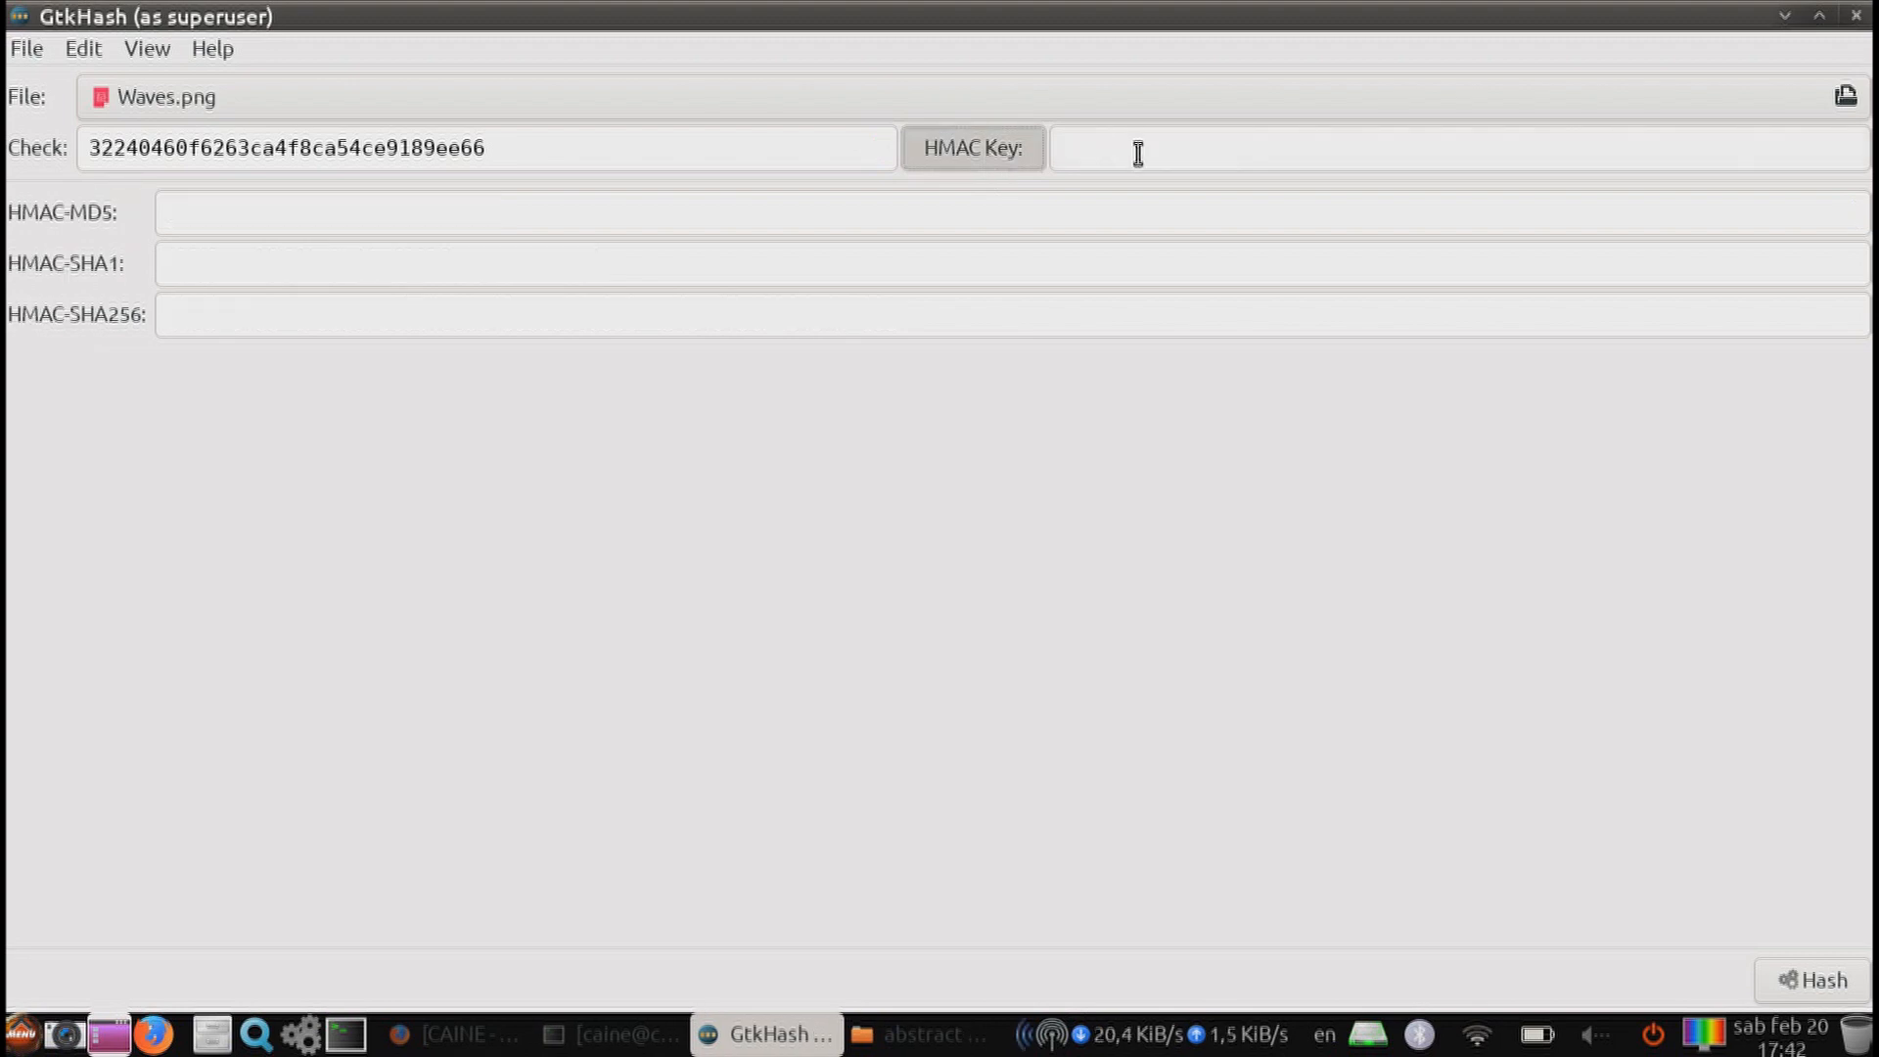
Step: Enter a four-character HMAC key and compute Waves.png's HMAC-MD5, HMAC-SHA1 and HMAC-SHA256 digests
{"action": "left_click", "coordinate": [1318, 147]}
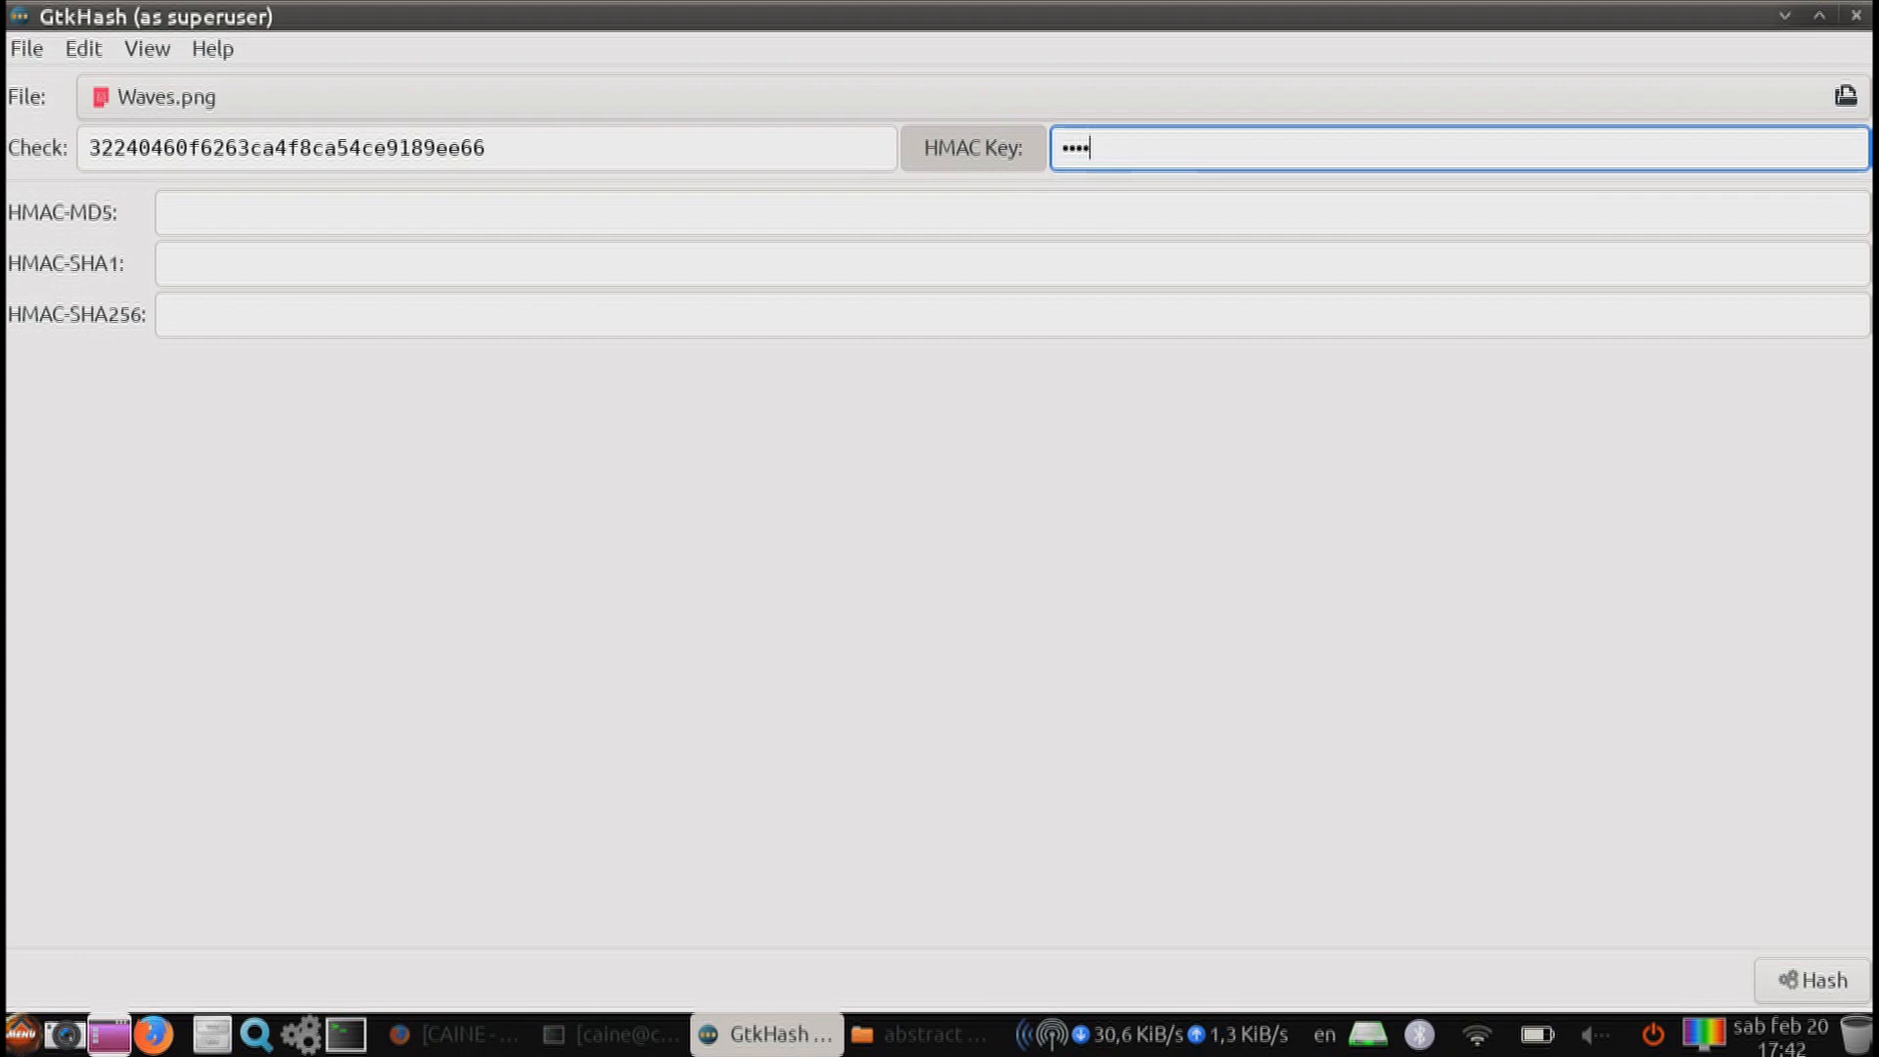
{"action": "left_click", "coordinate": [1813, 979]}
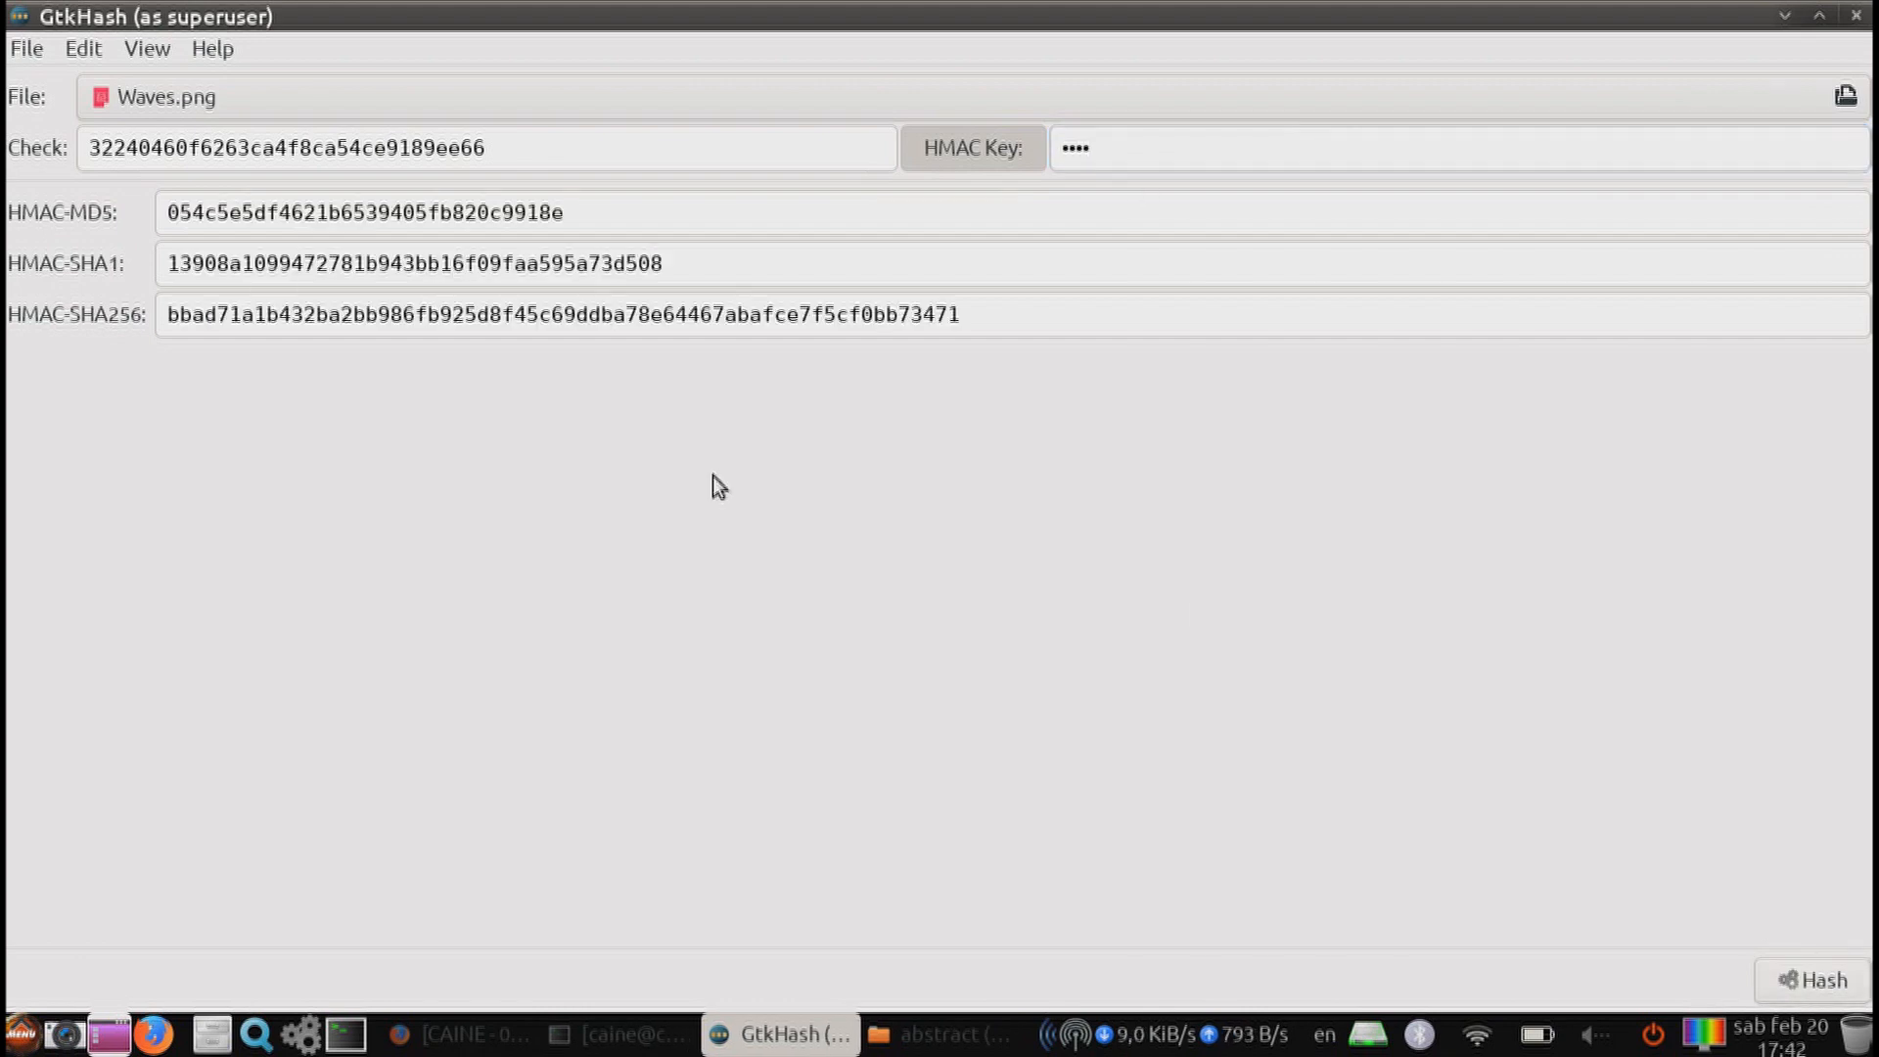
{"action": "mouse_move", "coordinate": [395, 486]}
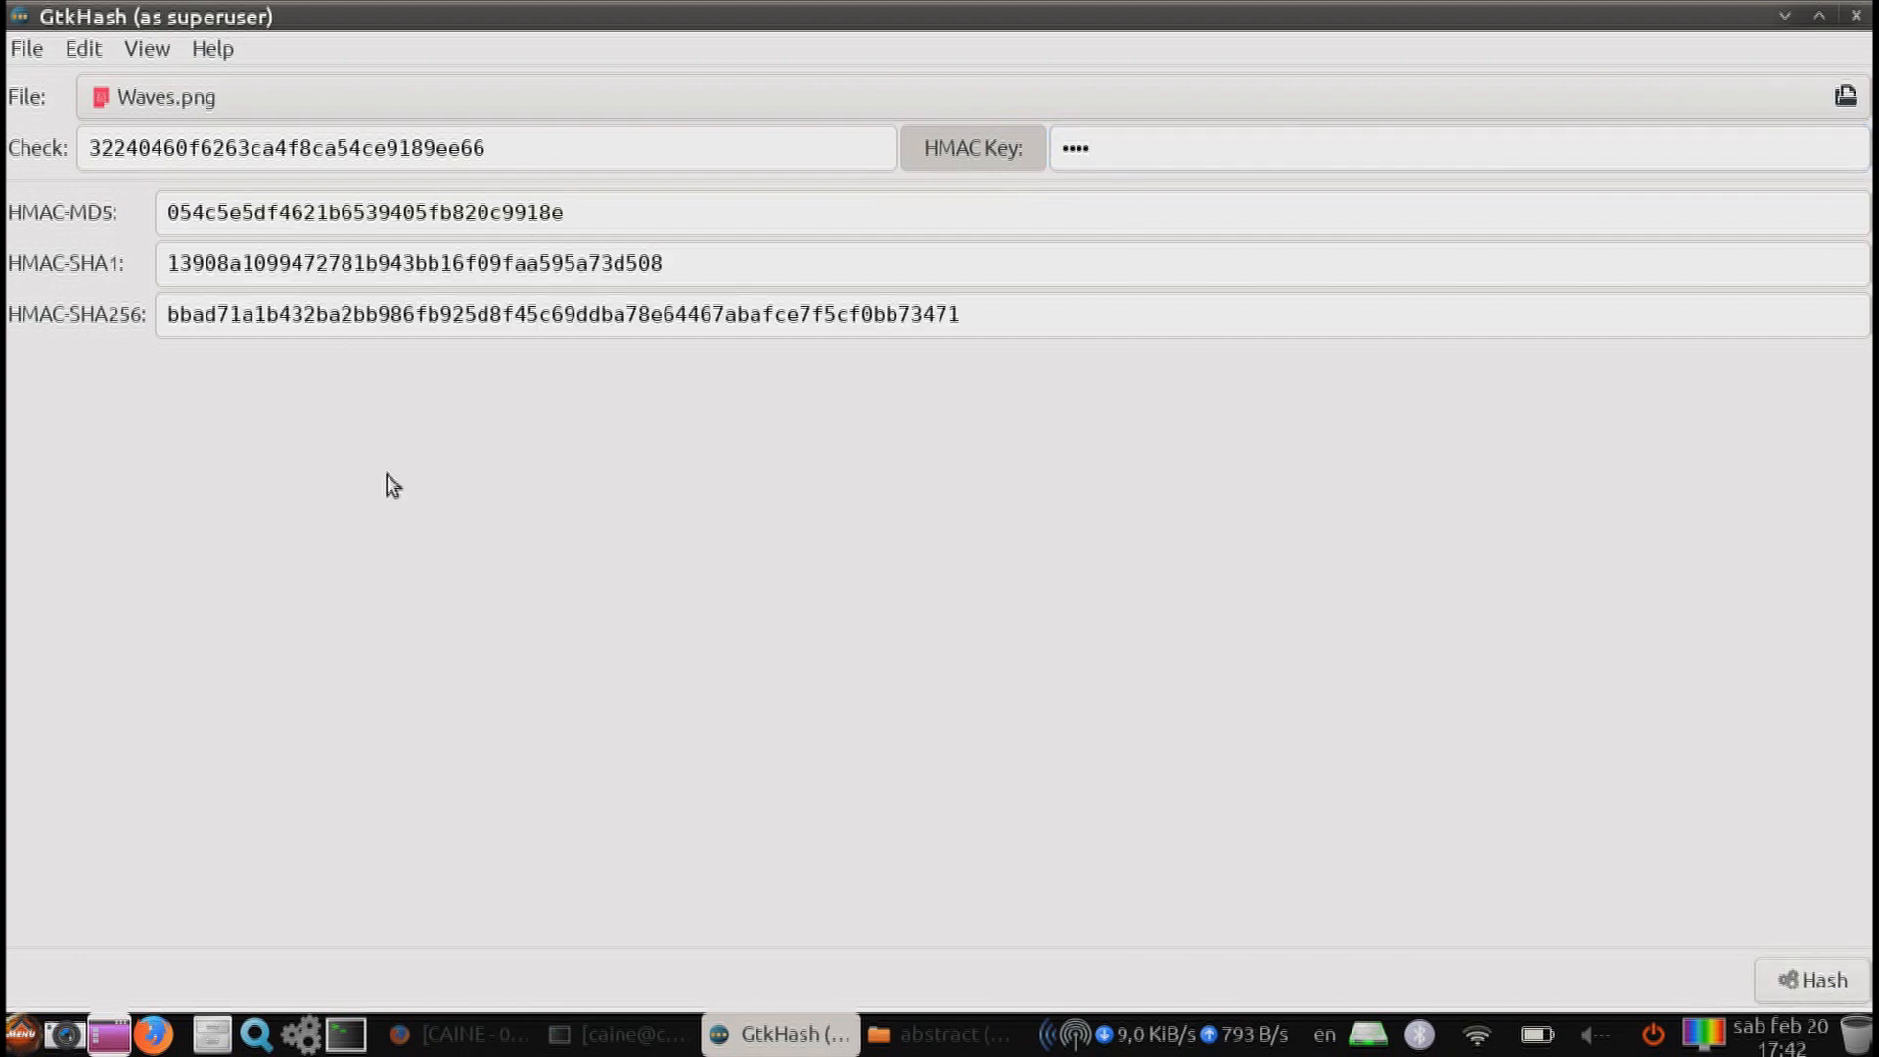
{"action": "mouse_move", "coordinate": [393, 452]}
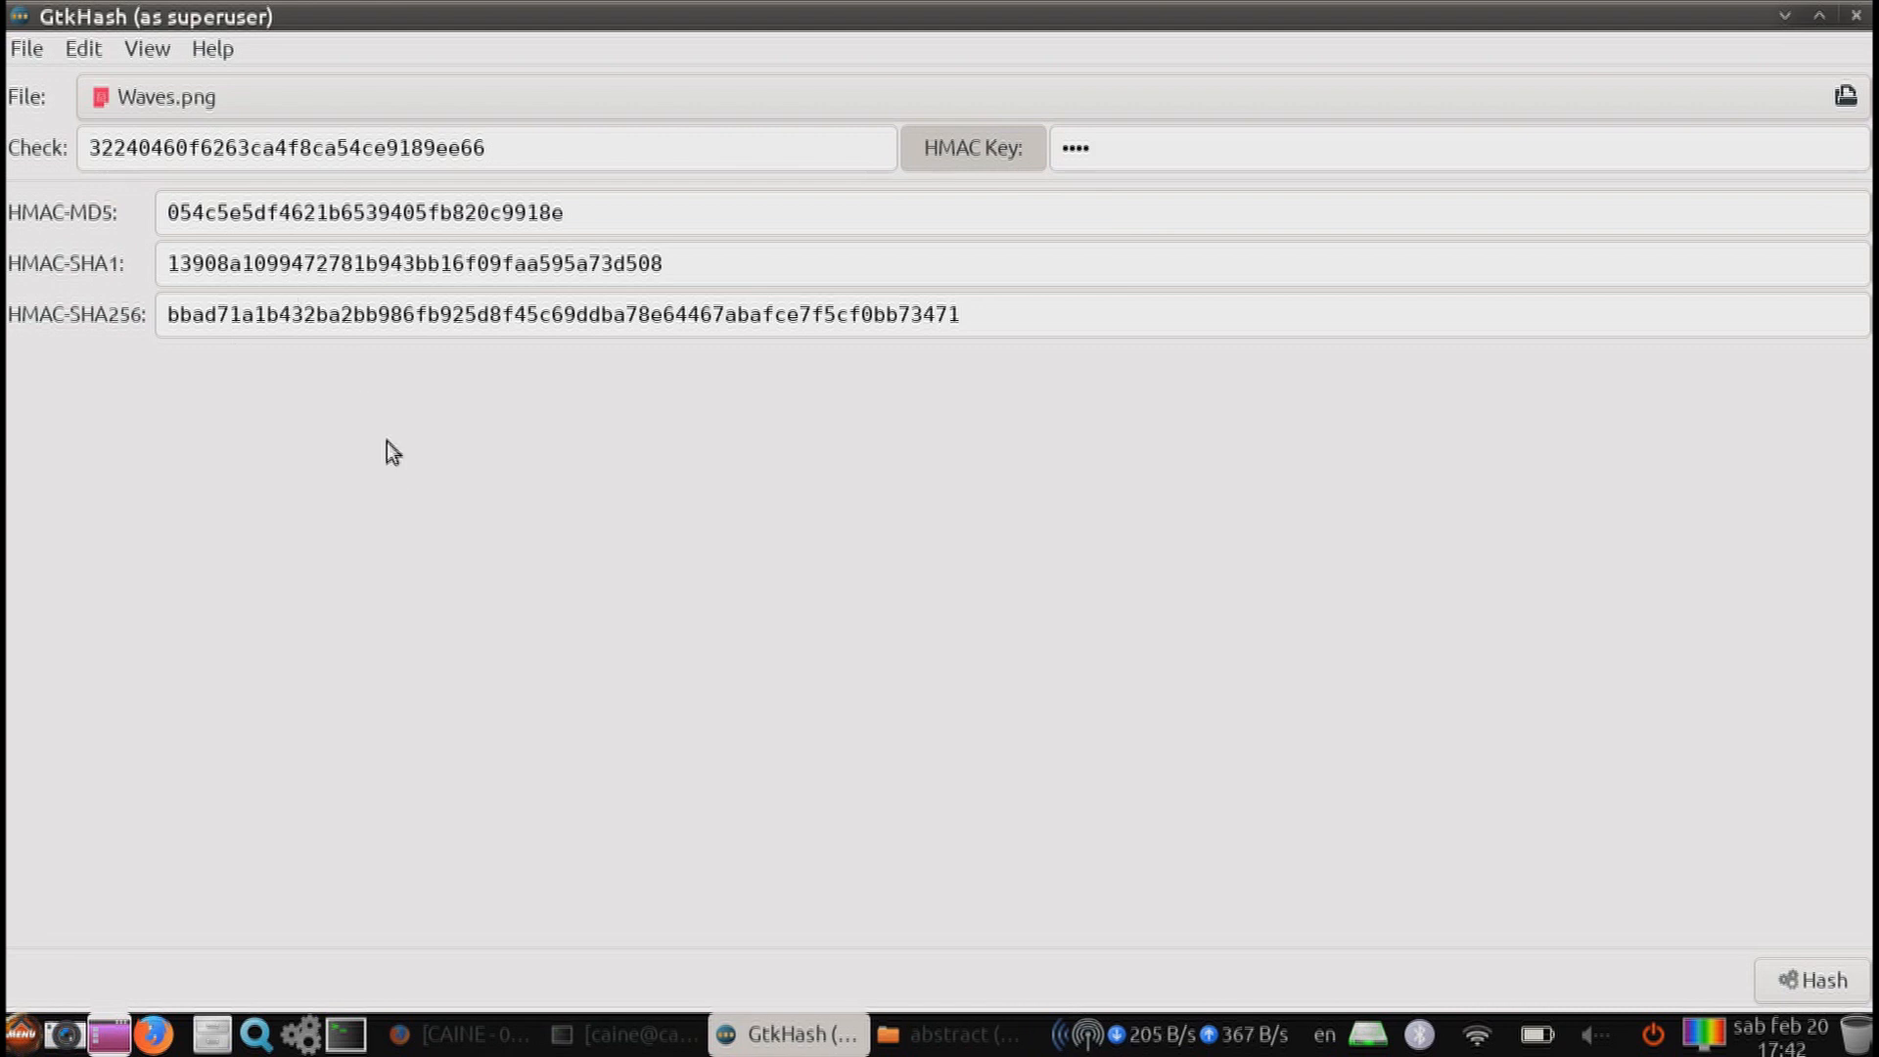
{"action": "left_click", "coordinate": [147, 47]}
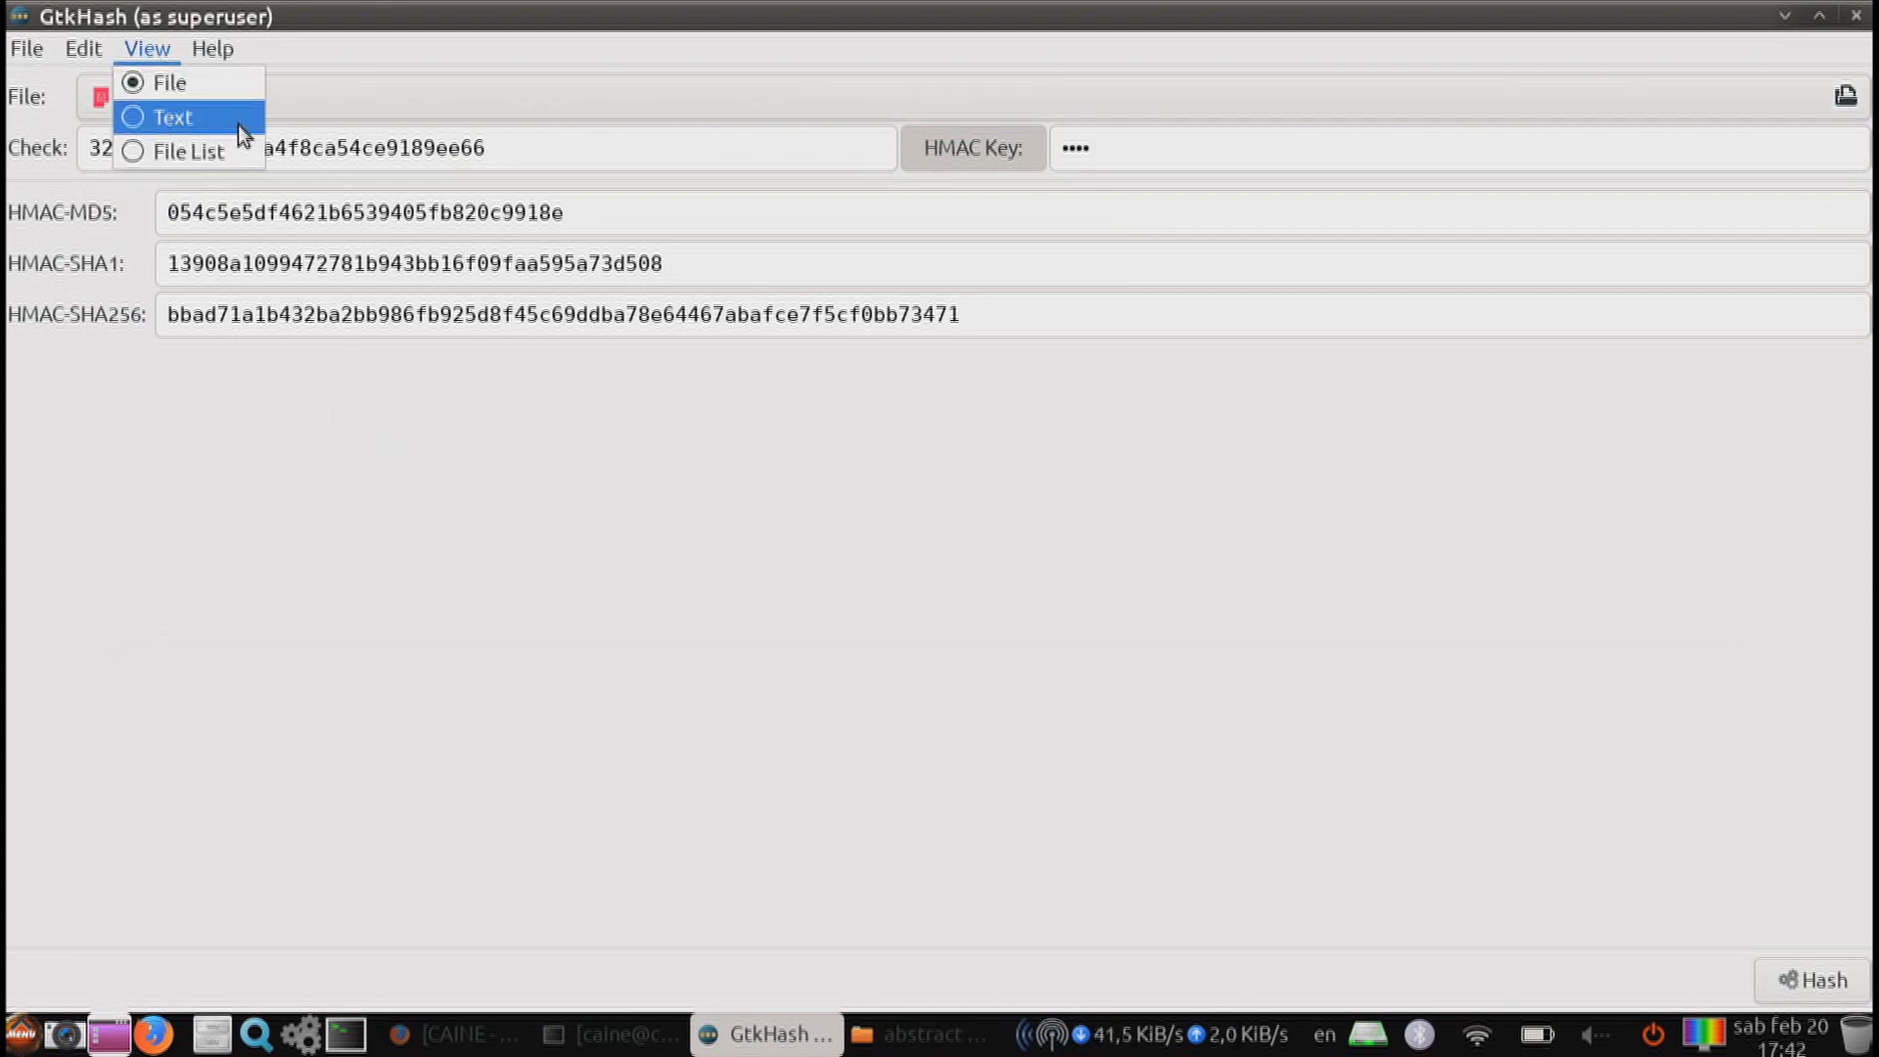
Step: Hash the text "the quick brown fox" in Text mode
{"action": "left_click", "coordinate": [174, 116]}
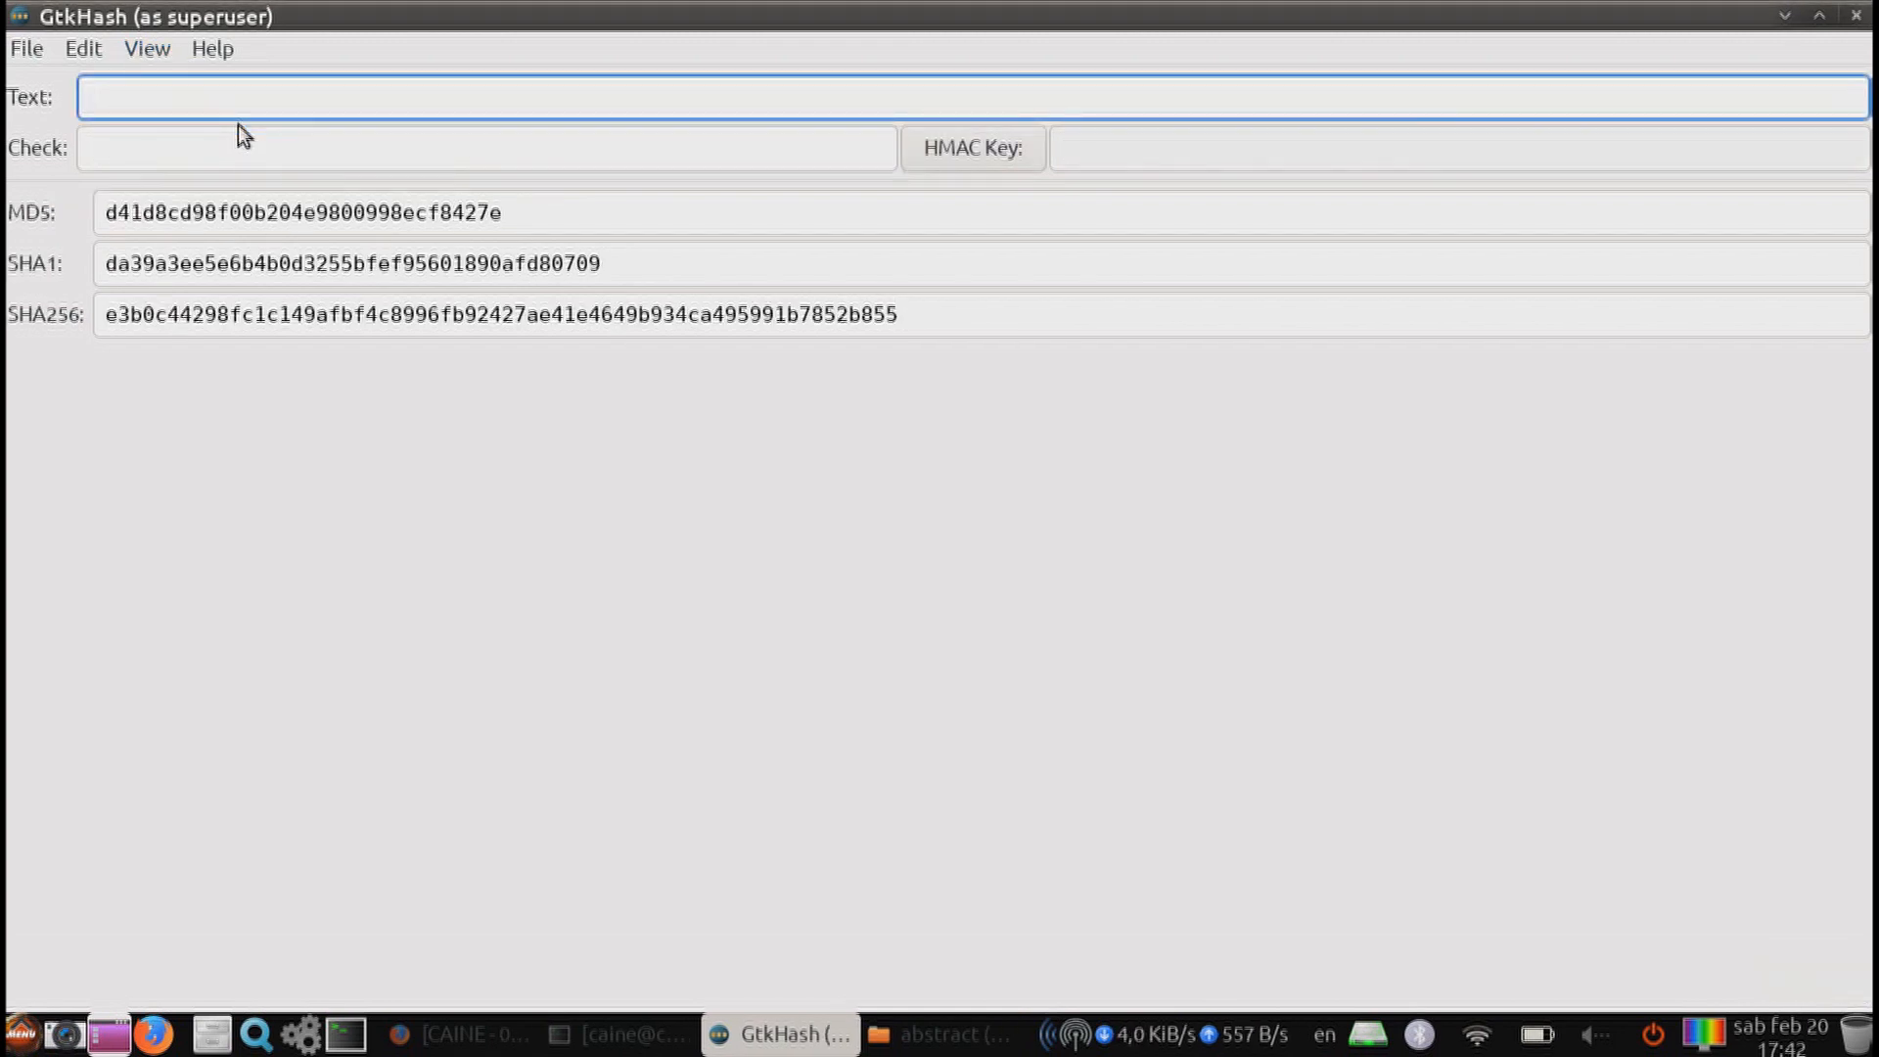
{"action": "type", "text": "the"}
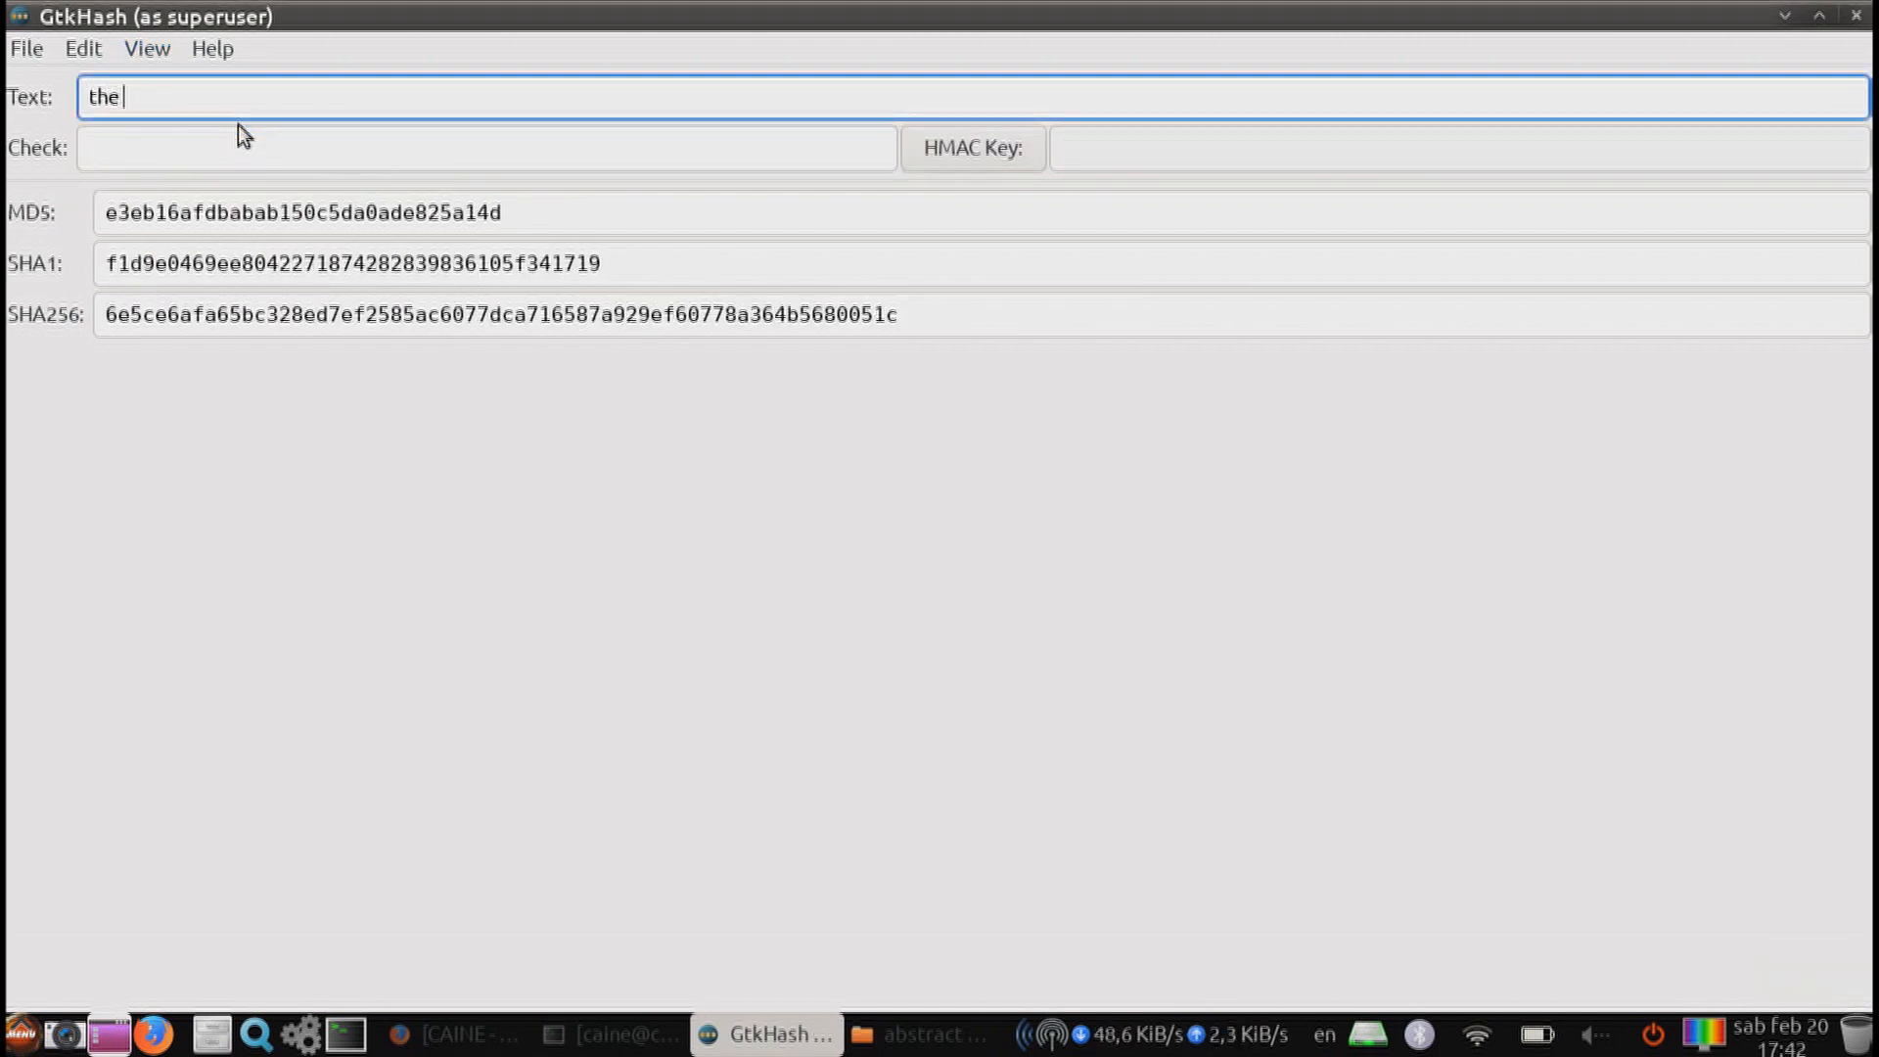
{"action": "type", "text": "quick brownf"}
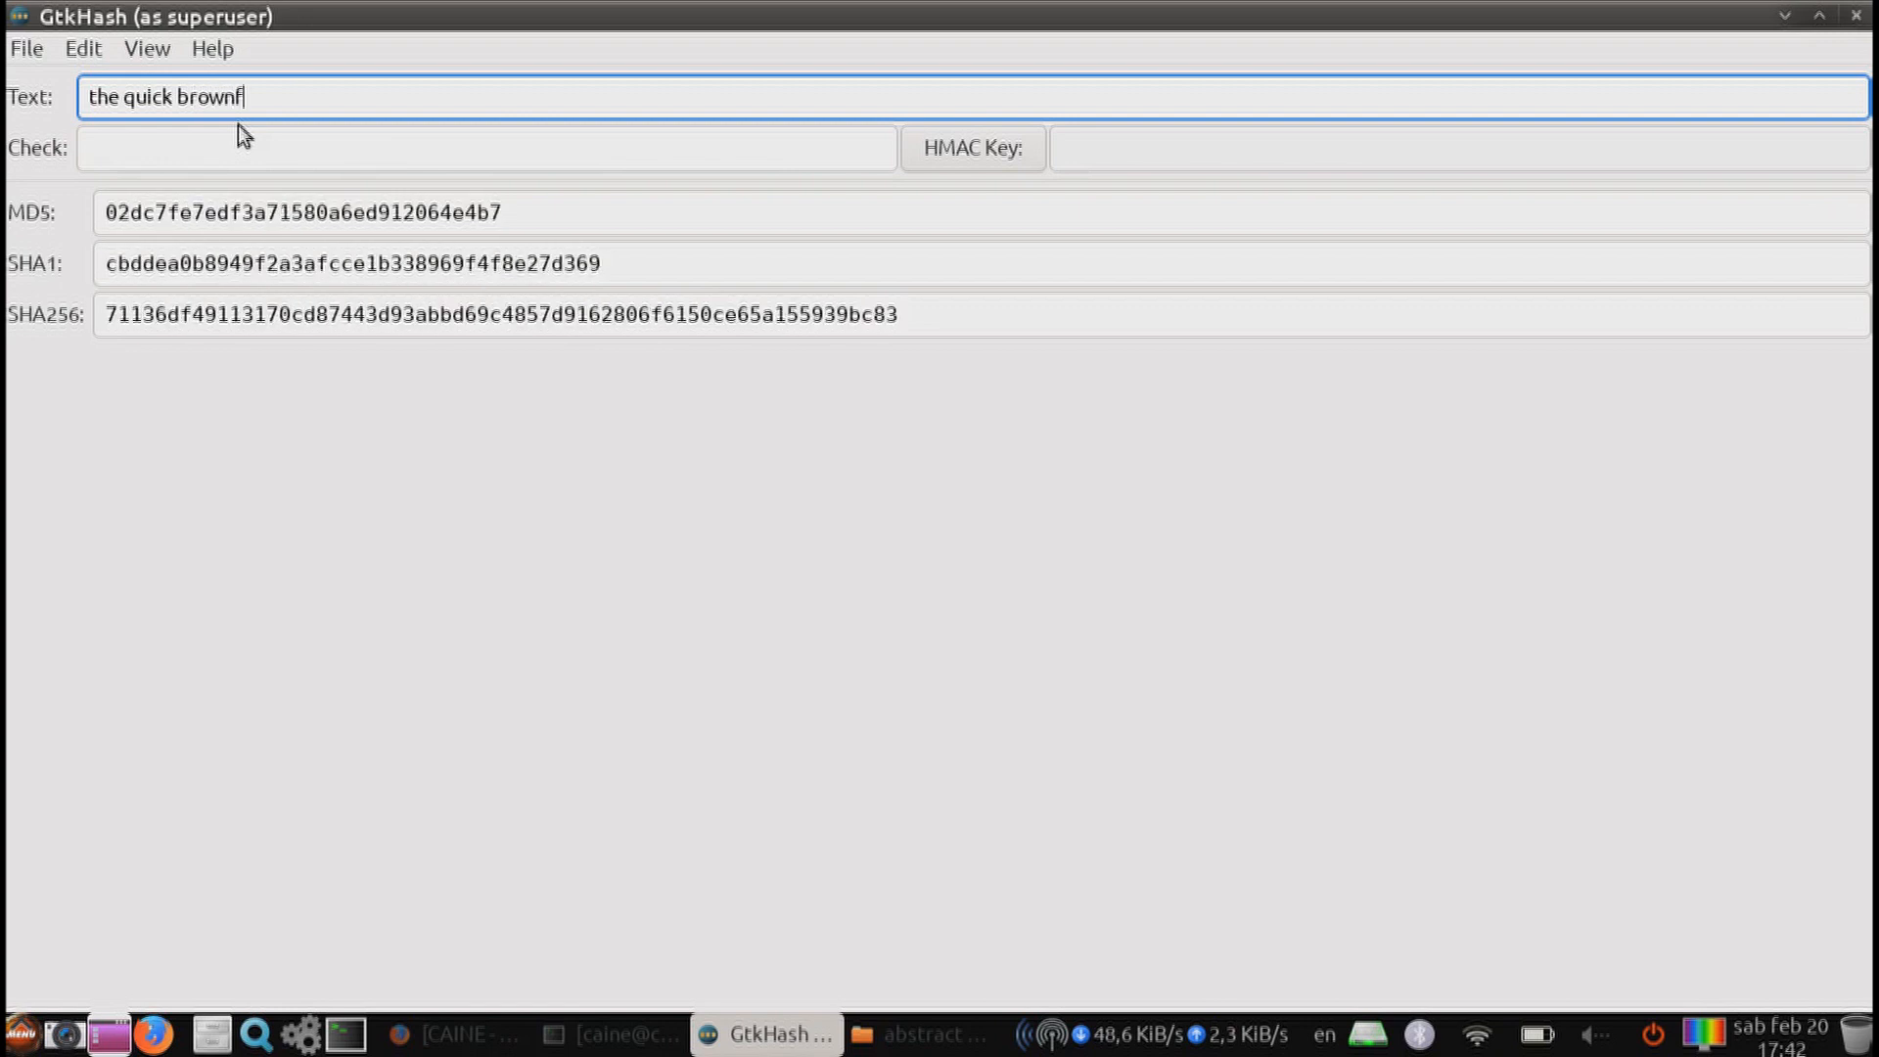
{"action": "type", "text": "ox"}
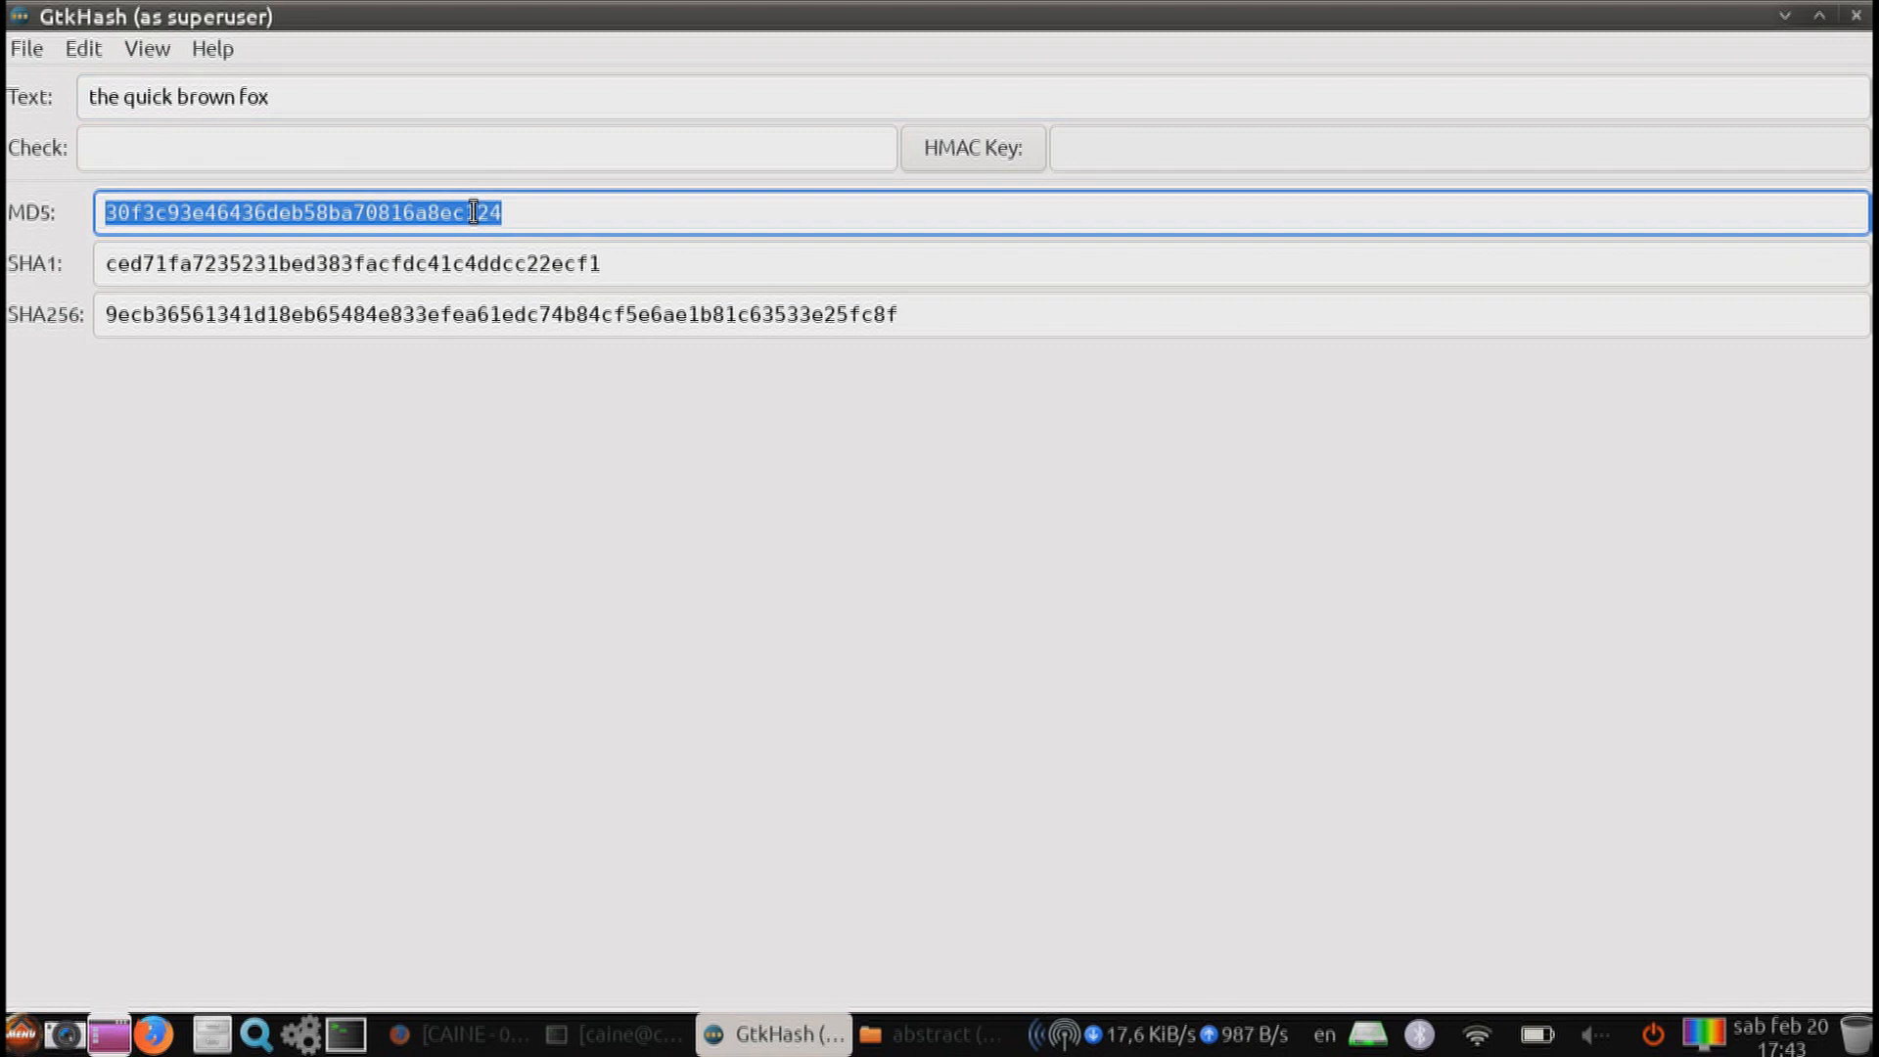
Step: Check its MD5 30f3c93e46436deb58ba70816a8ec124 as a match and enable keyed HMAC hashing
{"action": "type", "text": "30f3c93e46436deb58ba70816a8ec124"}
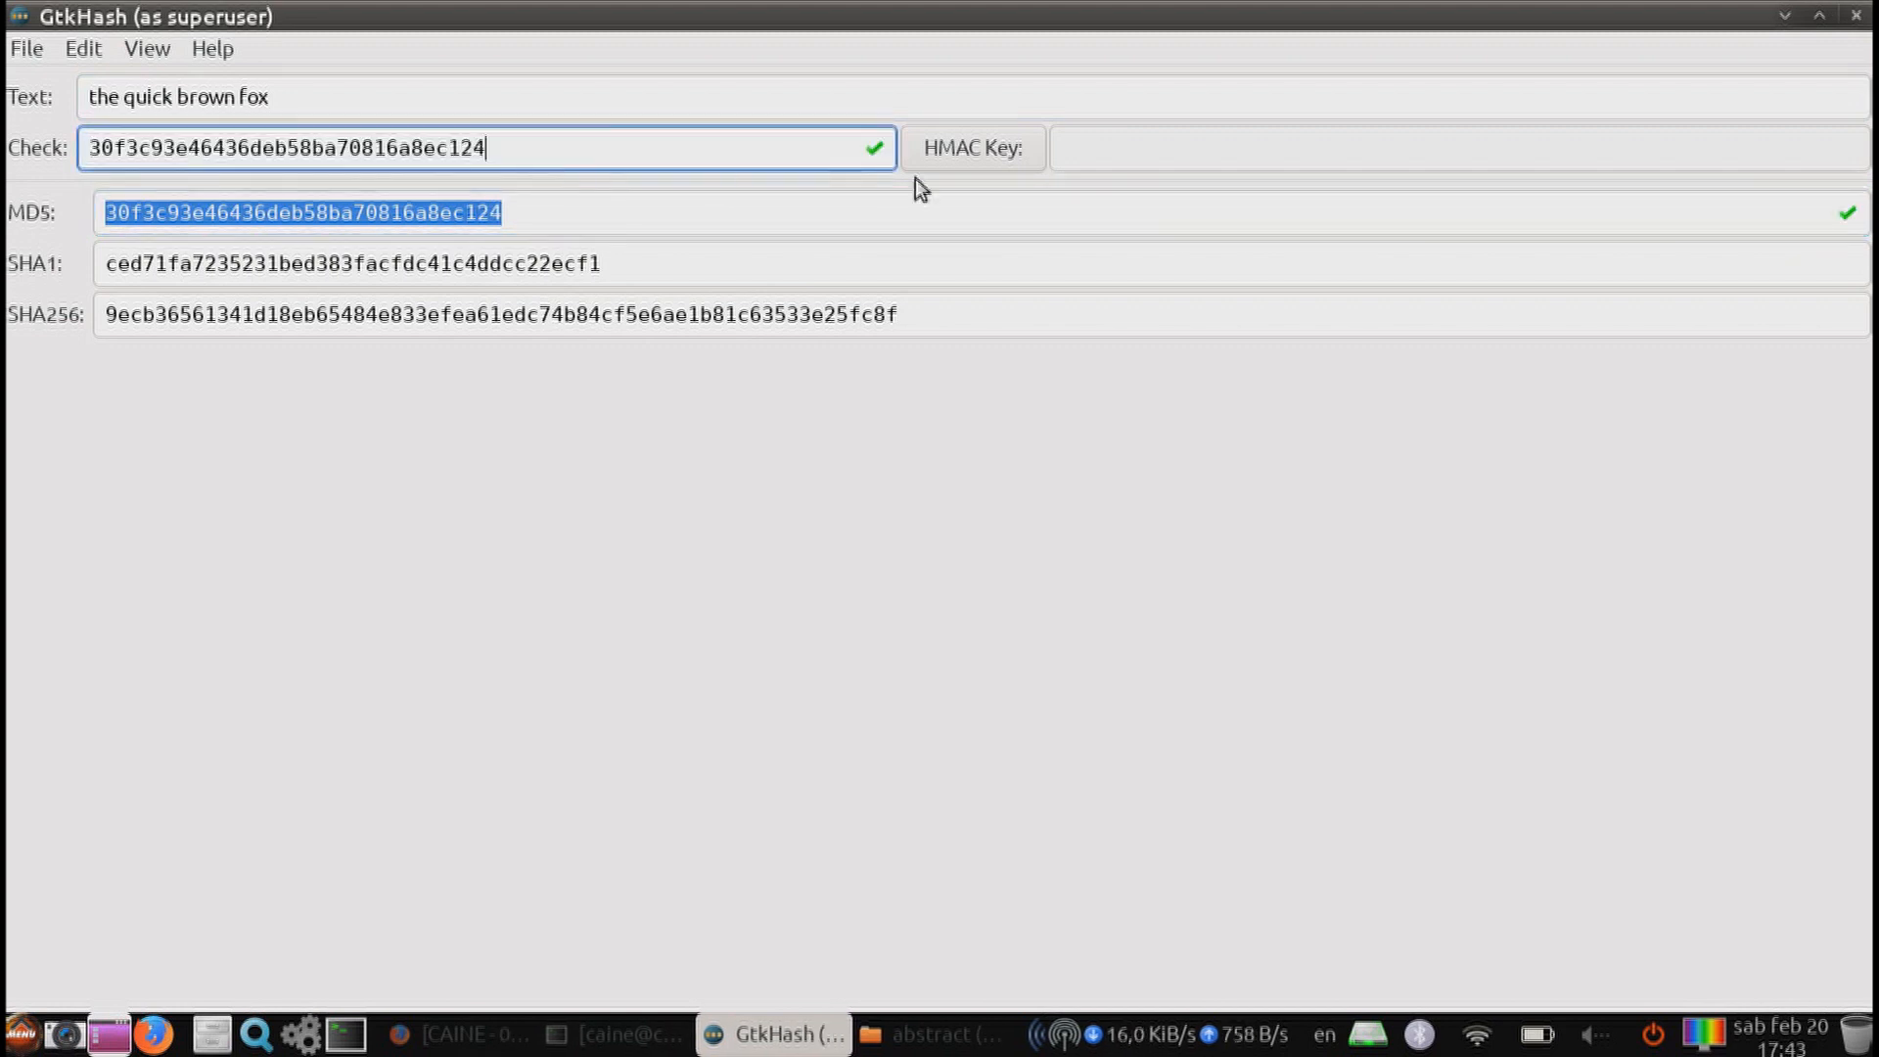
{"action": "left_click", "coordinate": [971, 147]}
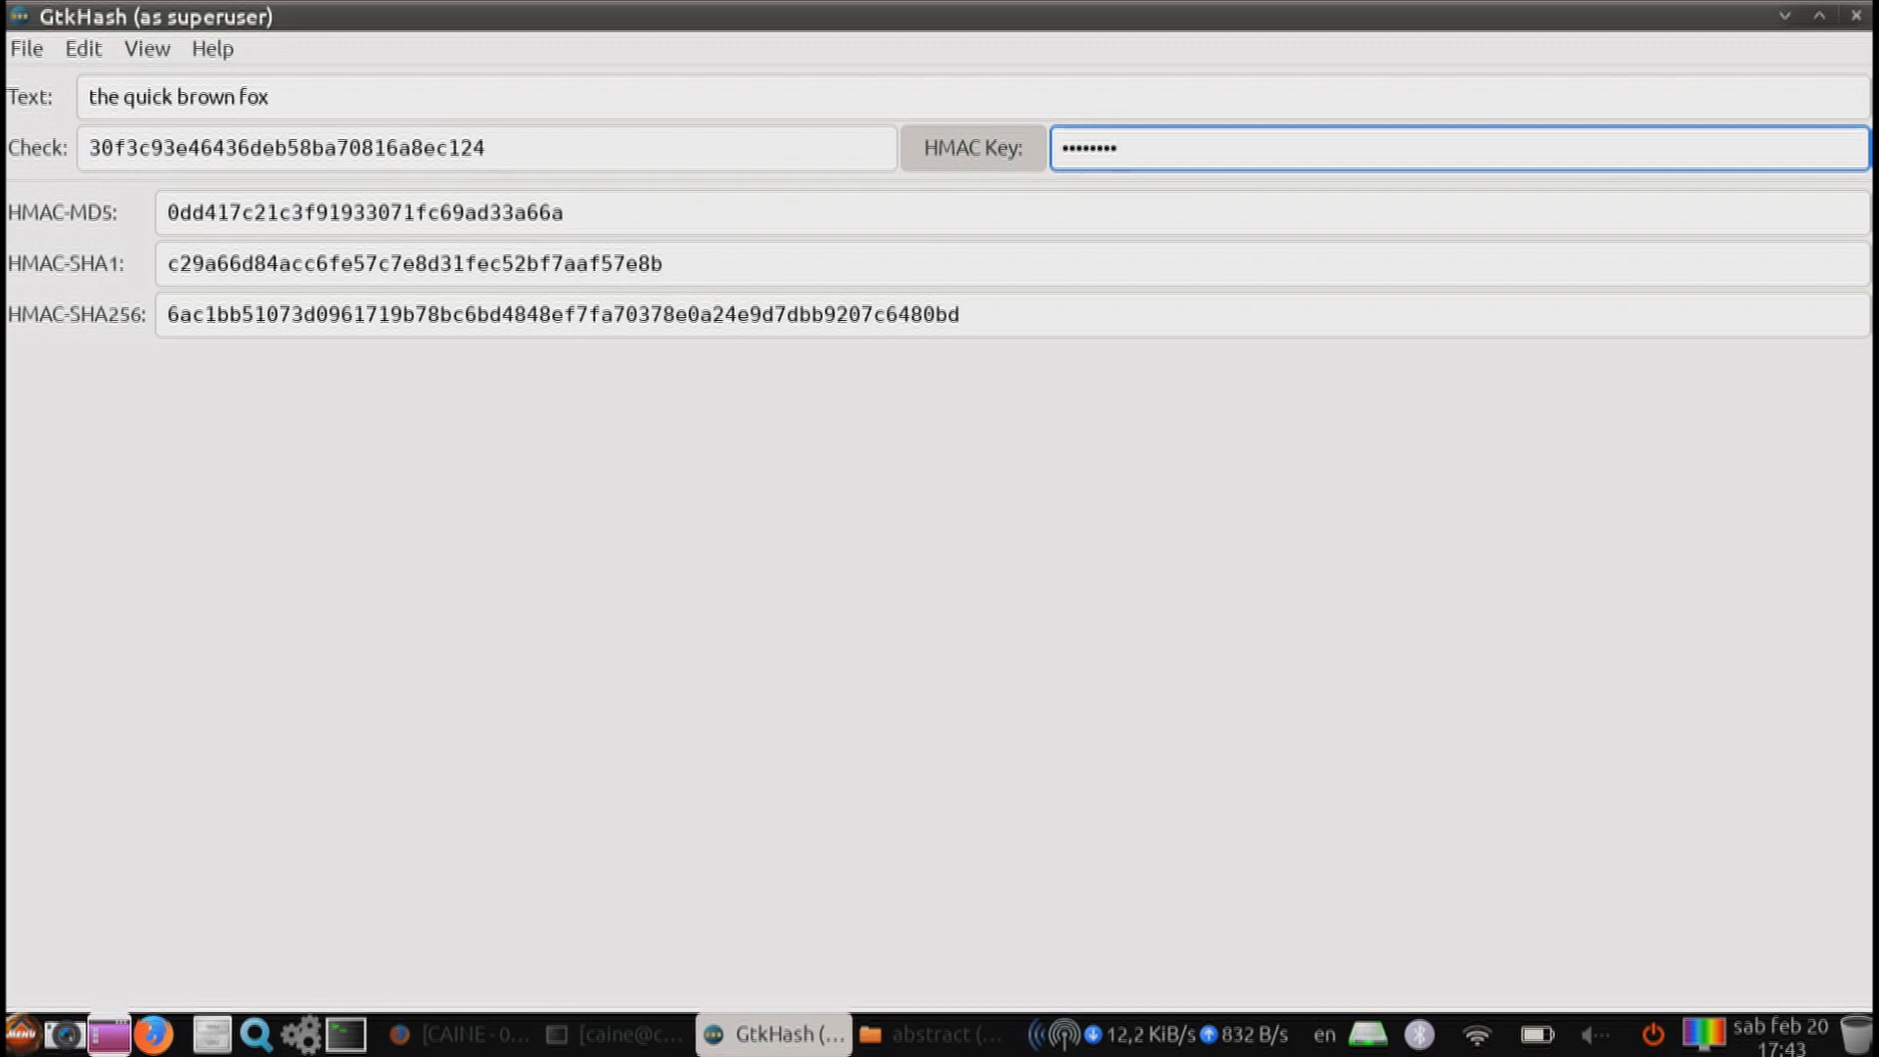
{"action": "left_click", "coordinate": [147, 47]}
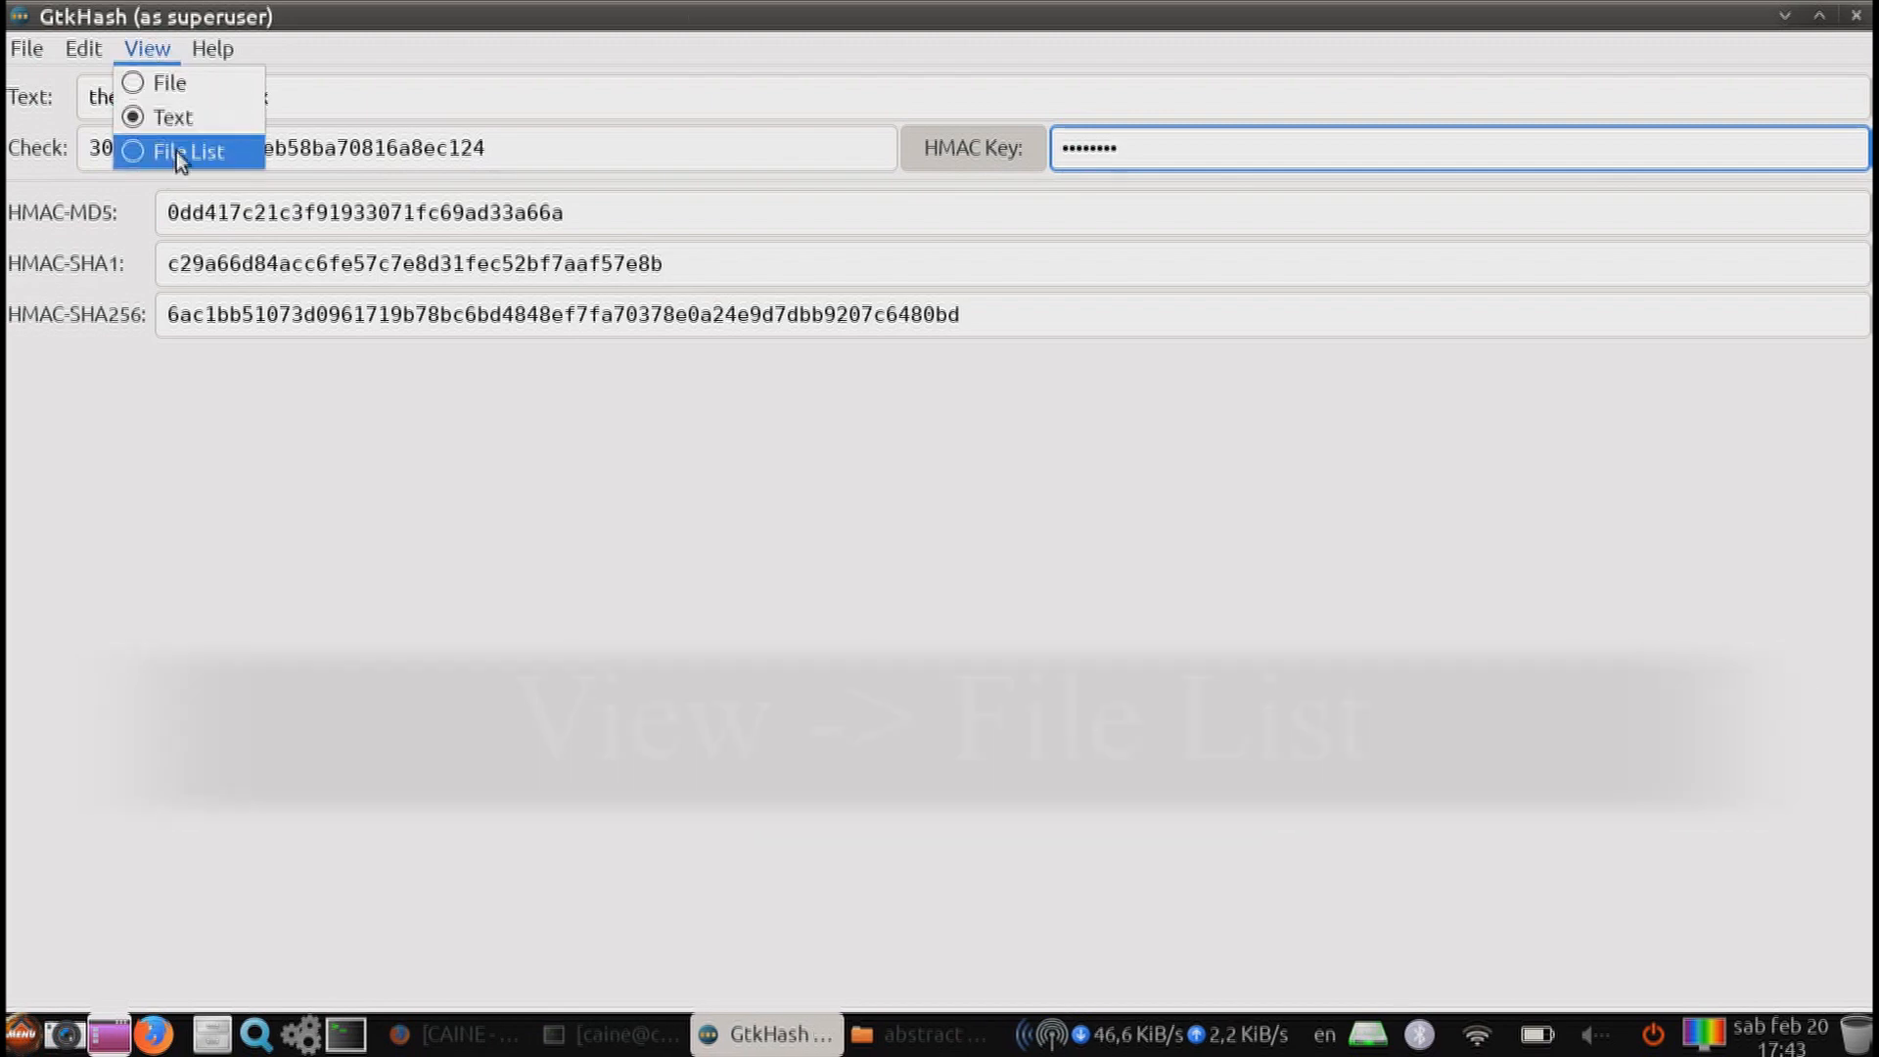
Step: Switch to File List mode and add the abstract folder's six PNG images to the list
{"action": "left_click", "coordinate": [190, 151]}
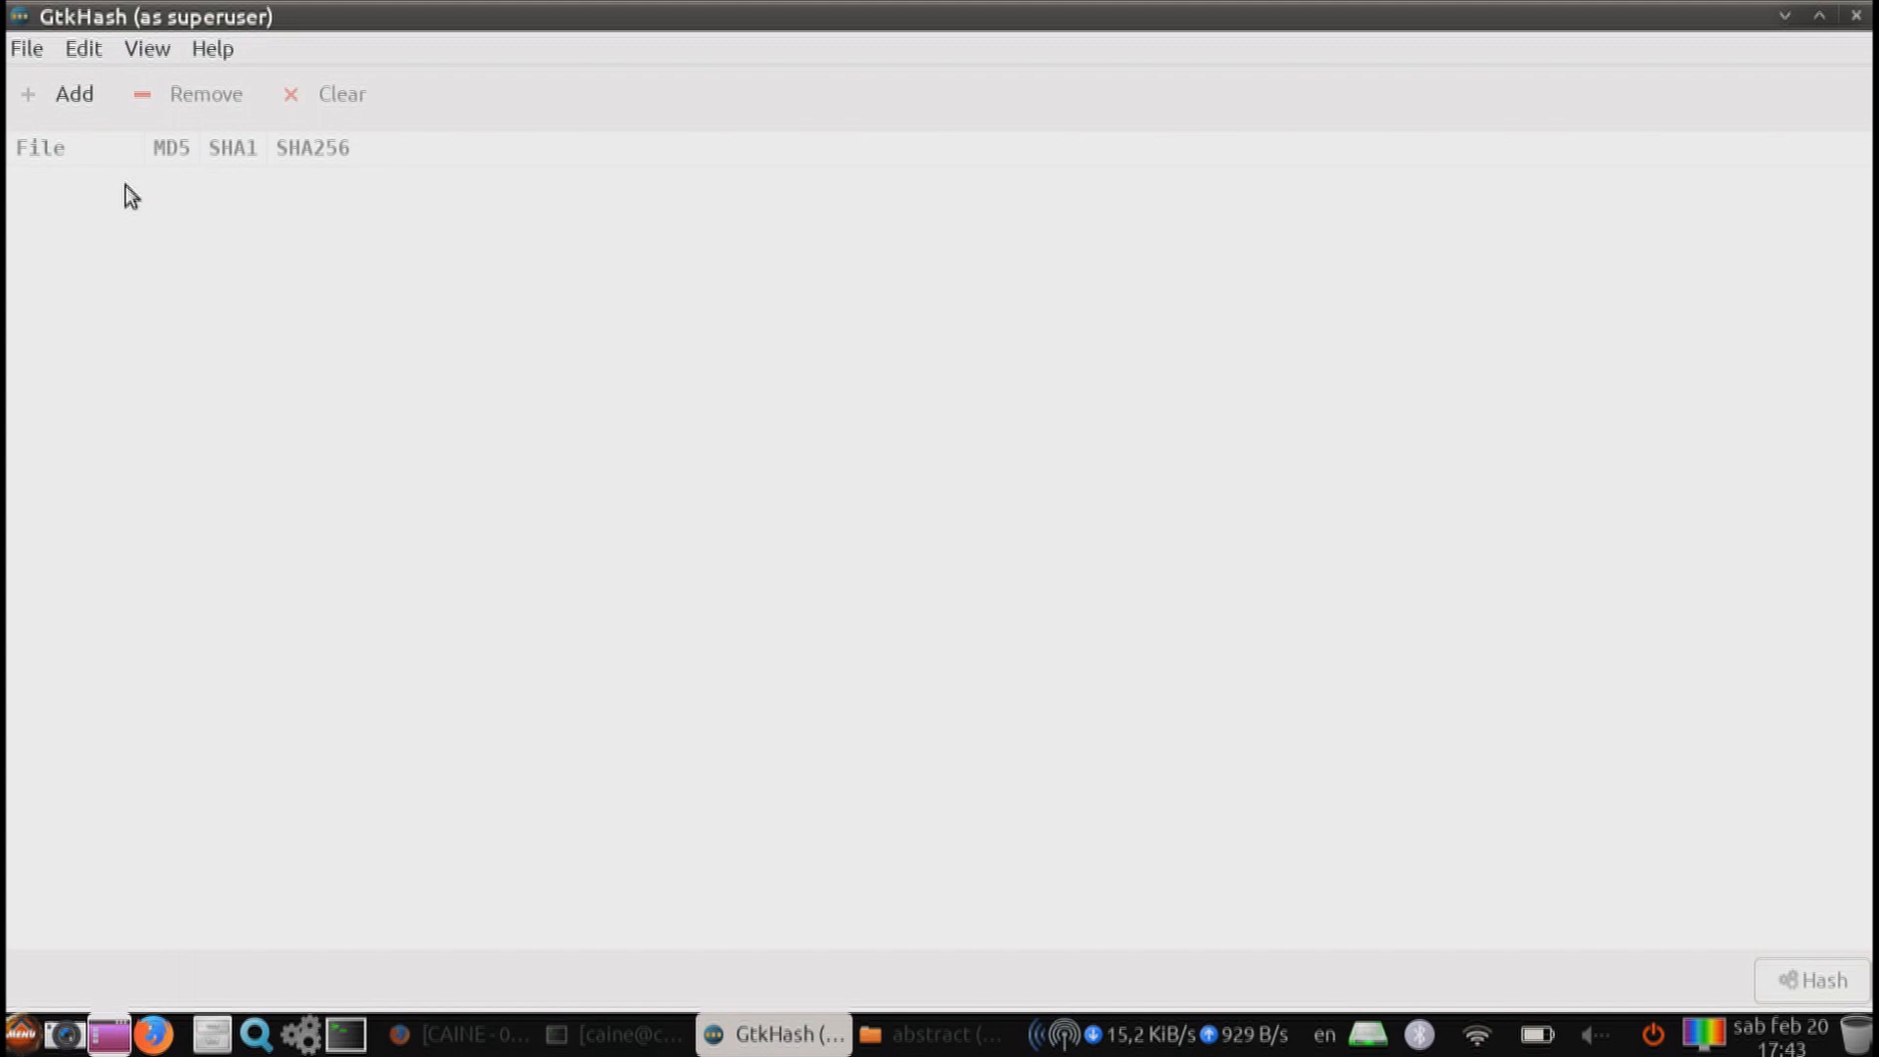
{"action": "left_click", "coordinate": [72, 94]}
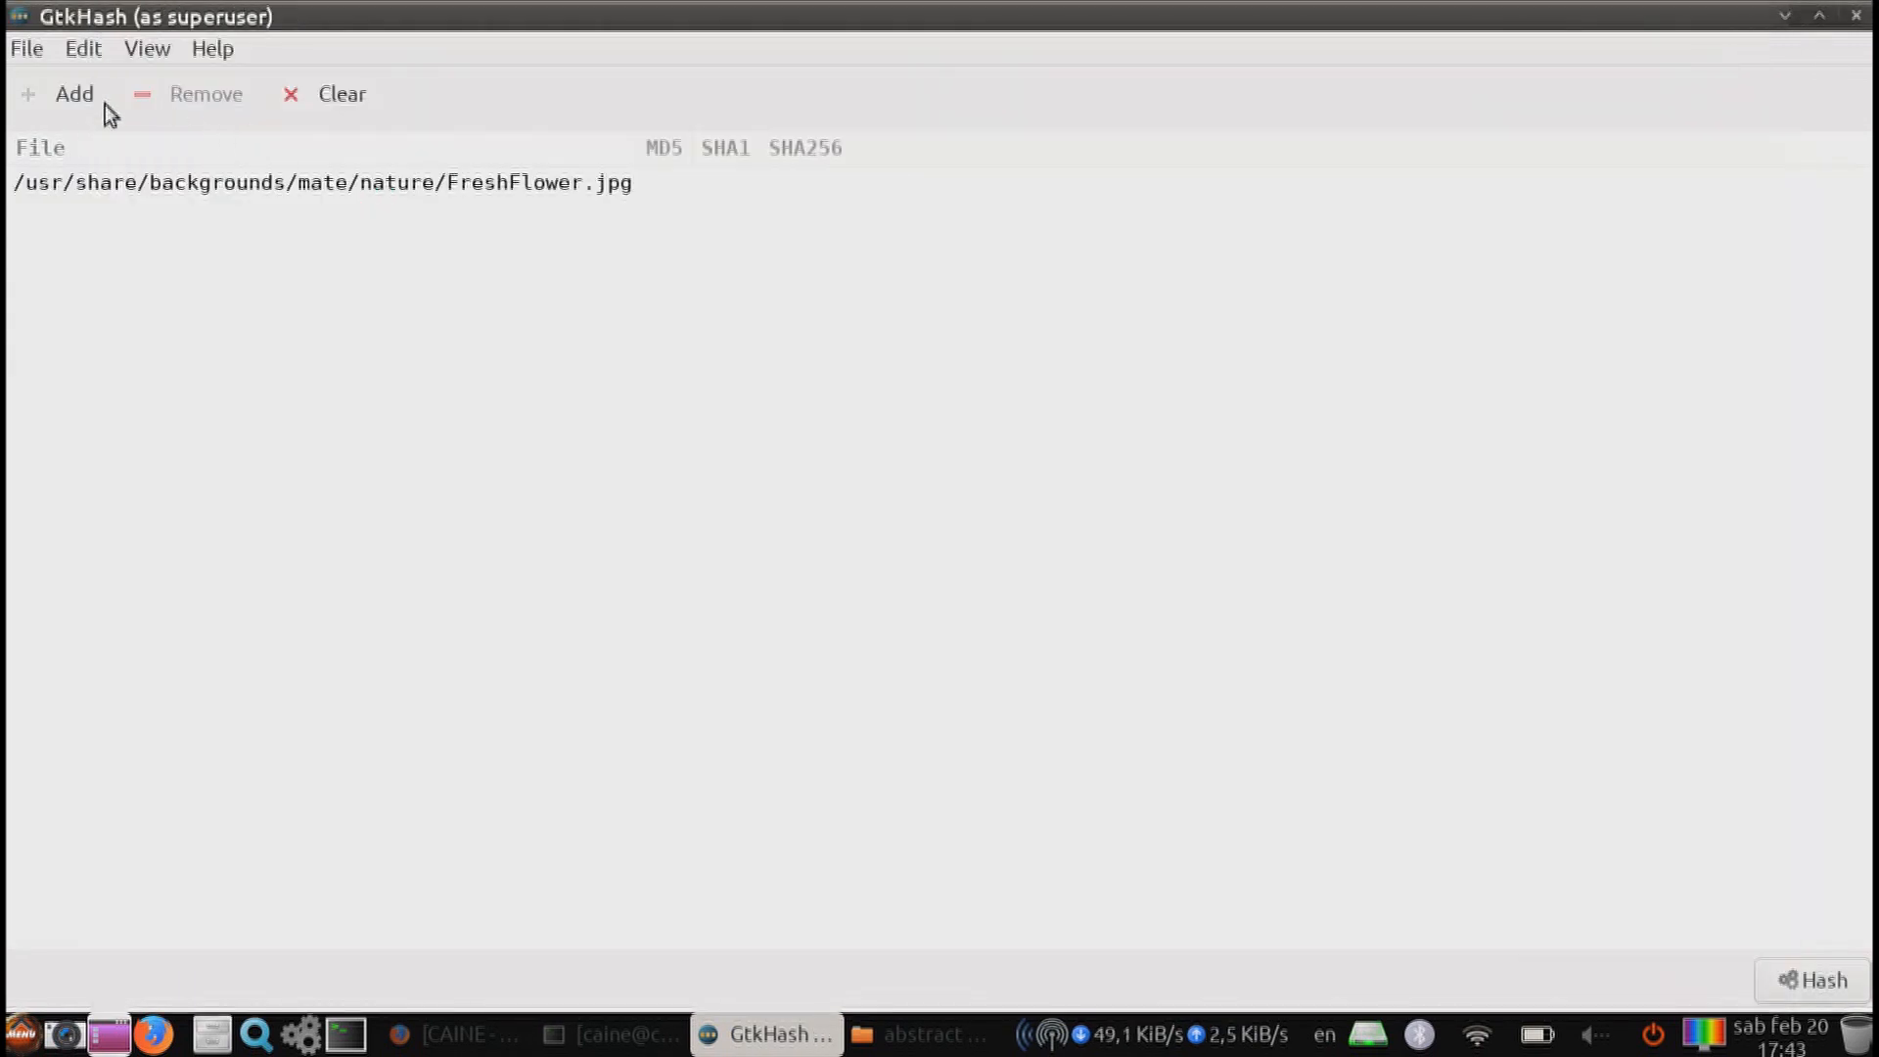
{"action": "left_click", "coordinate": [72, 94]}
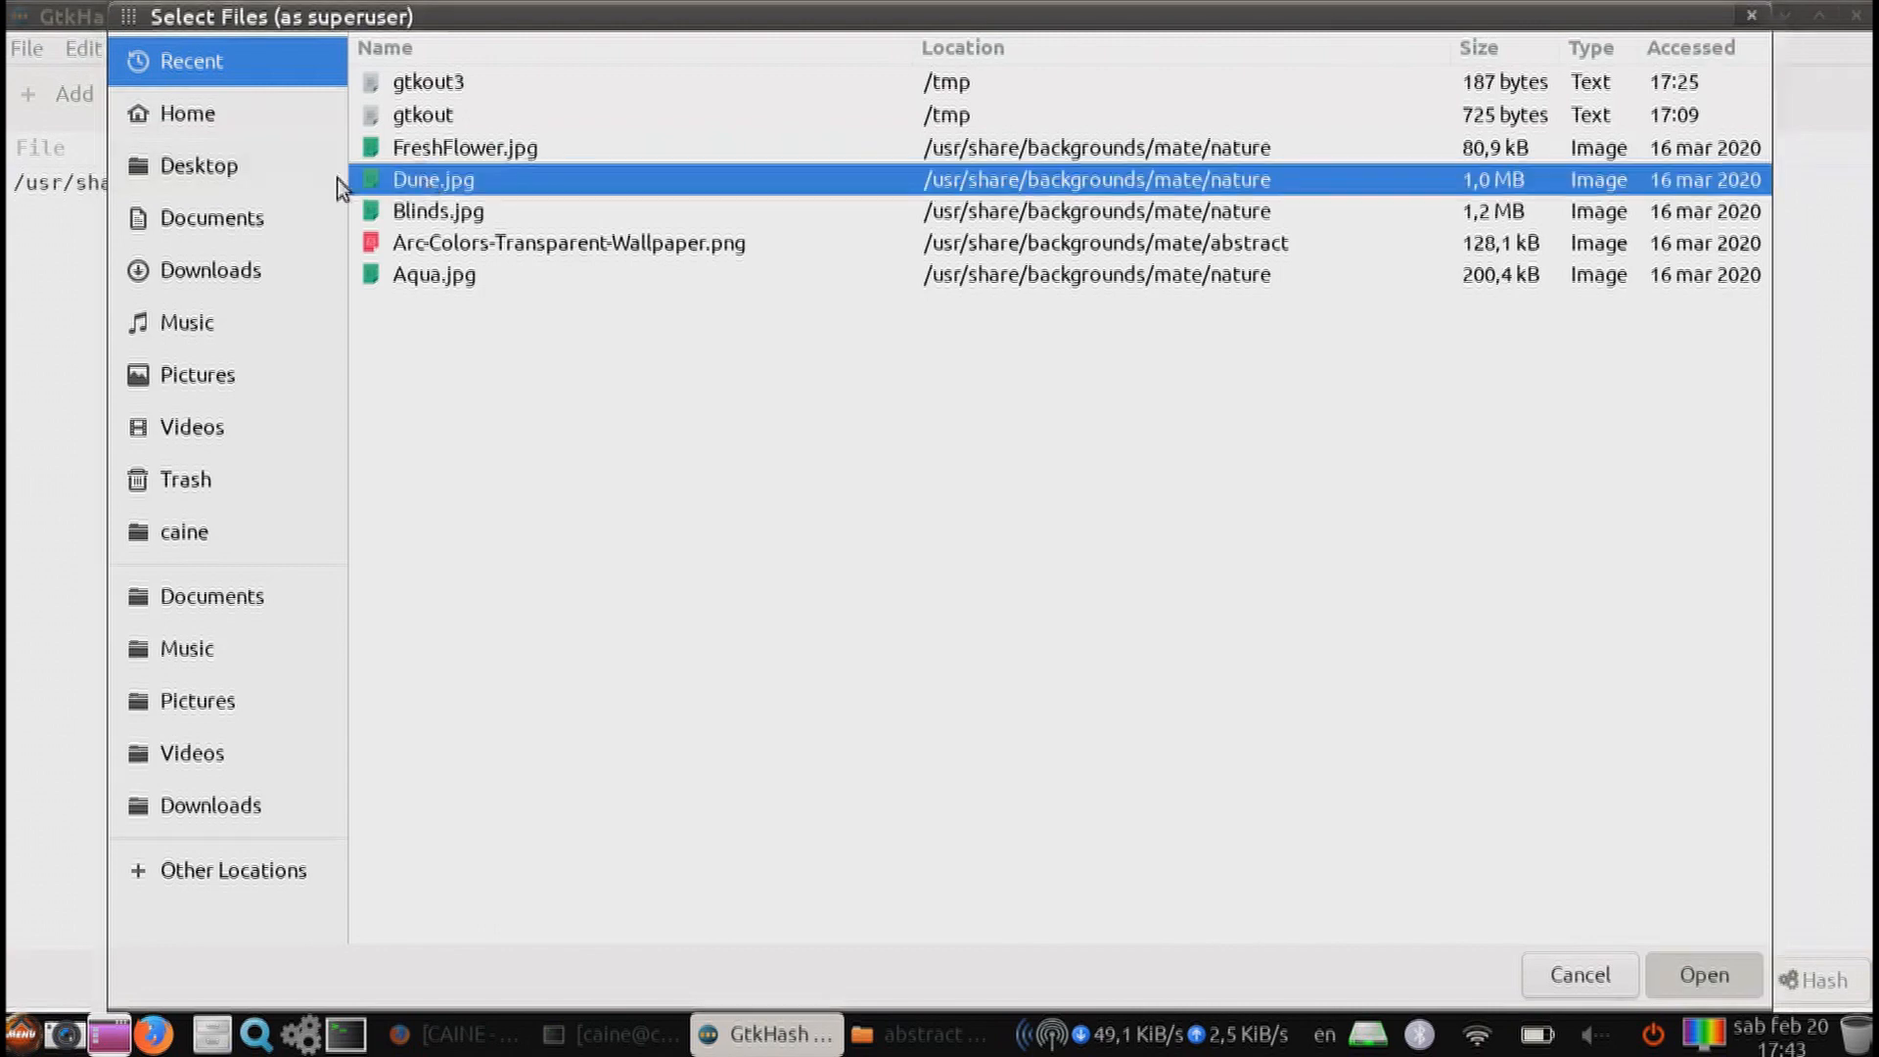
{"action": "left_click", "coordinate": [437, 212]}
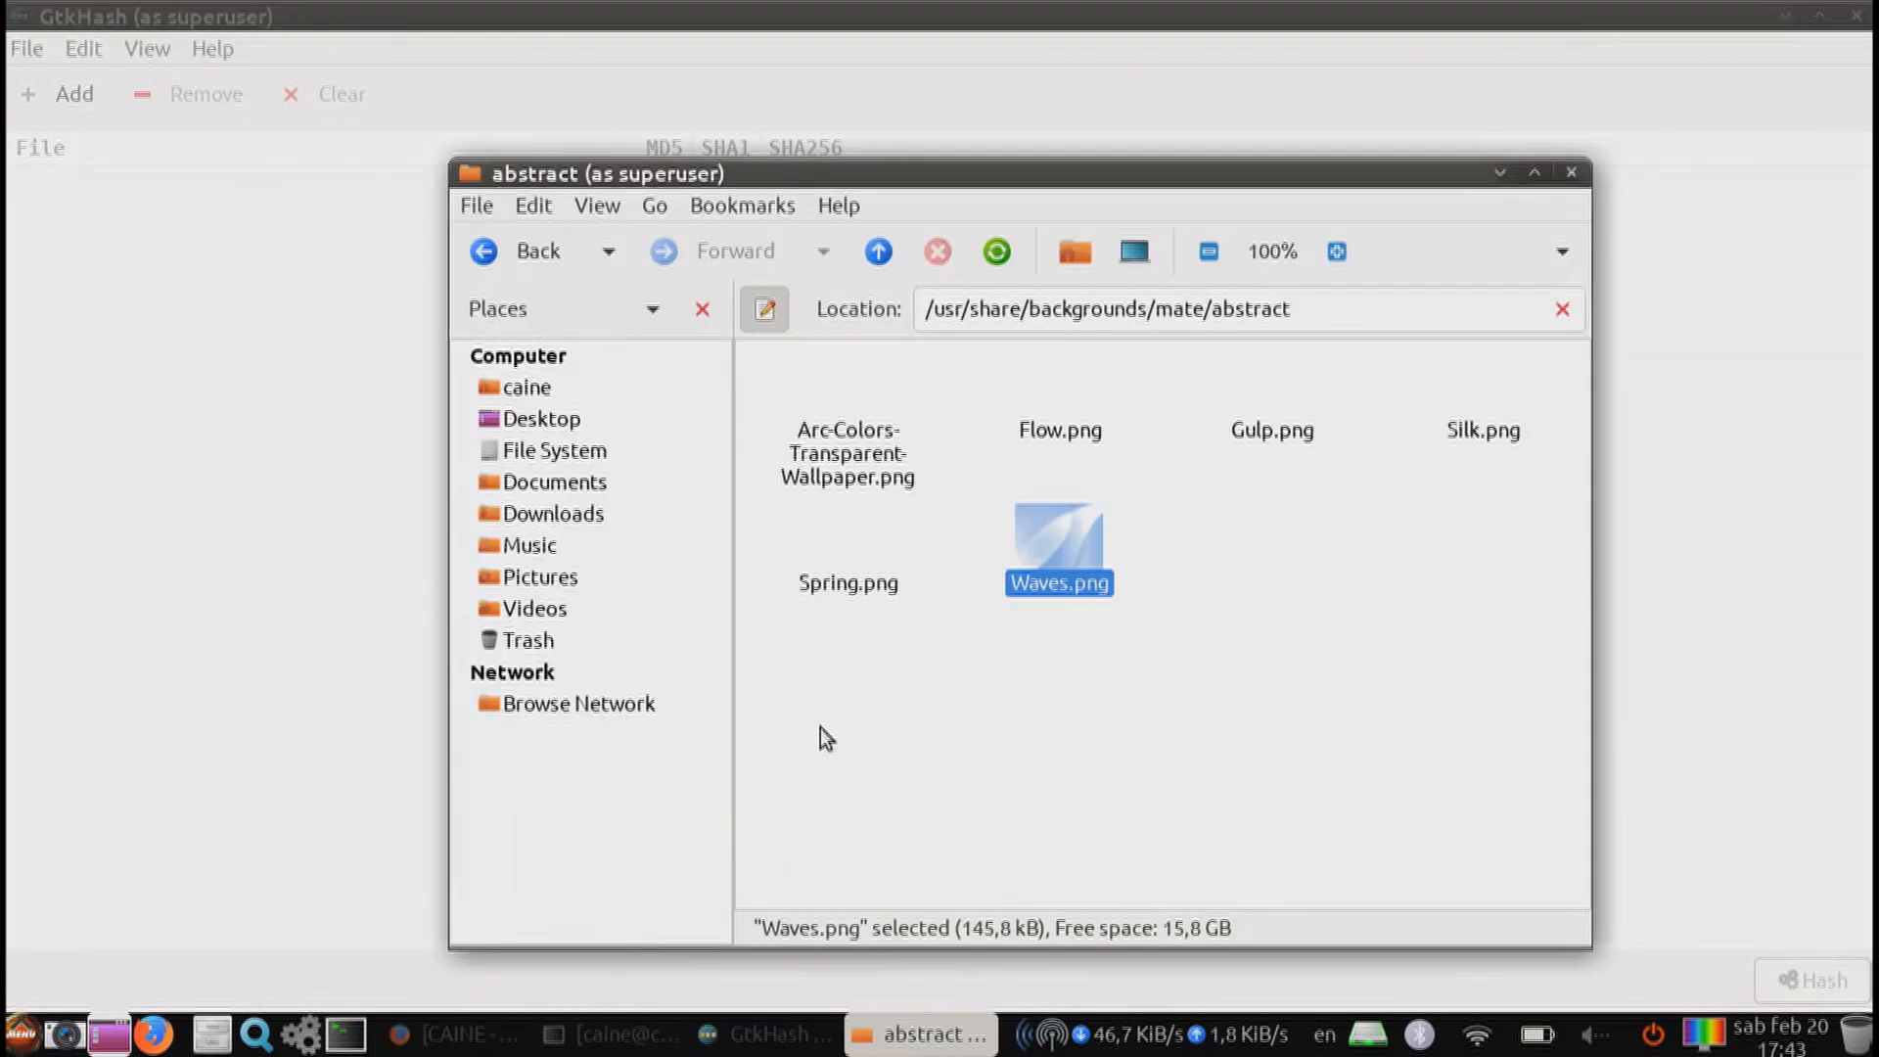
{"action": "mouse_move", "coordinate": [1178, 648]}
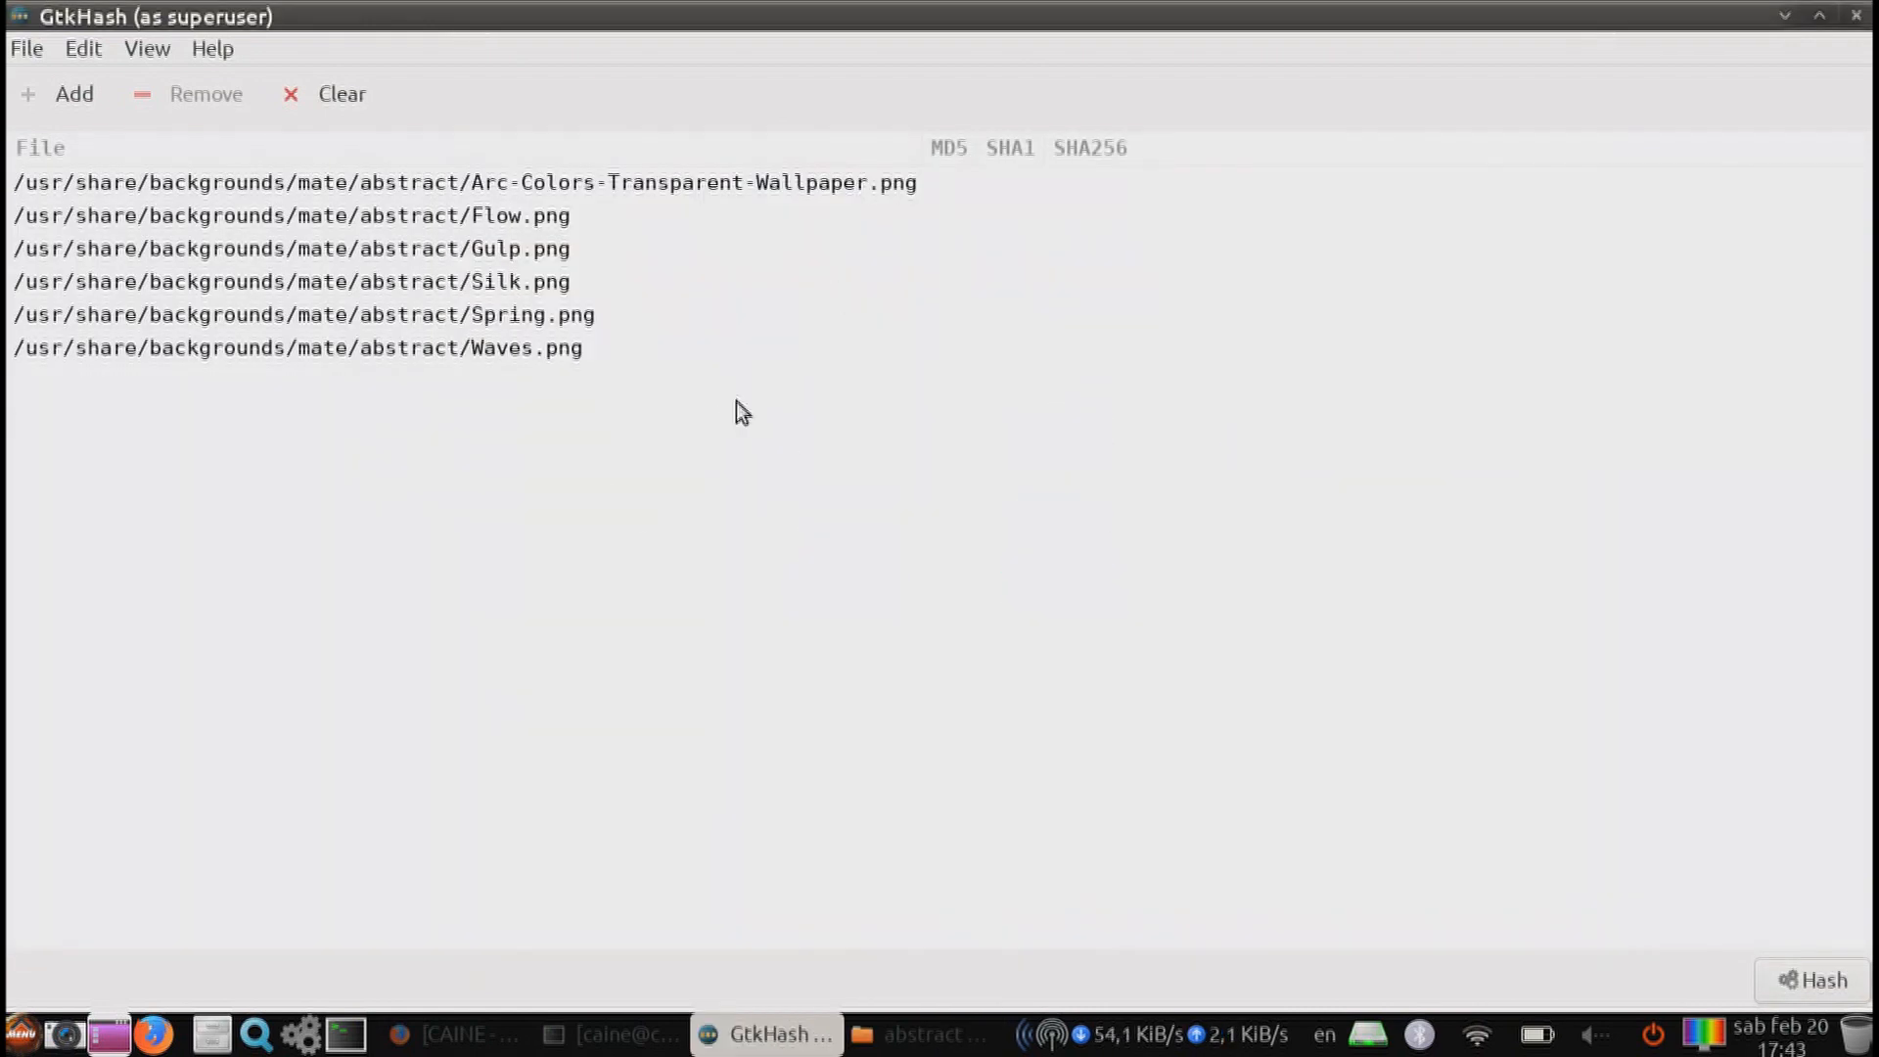
{"action": "mouse_move", "coordinate": [1339, 612]}
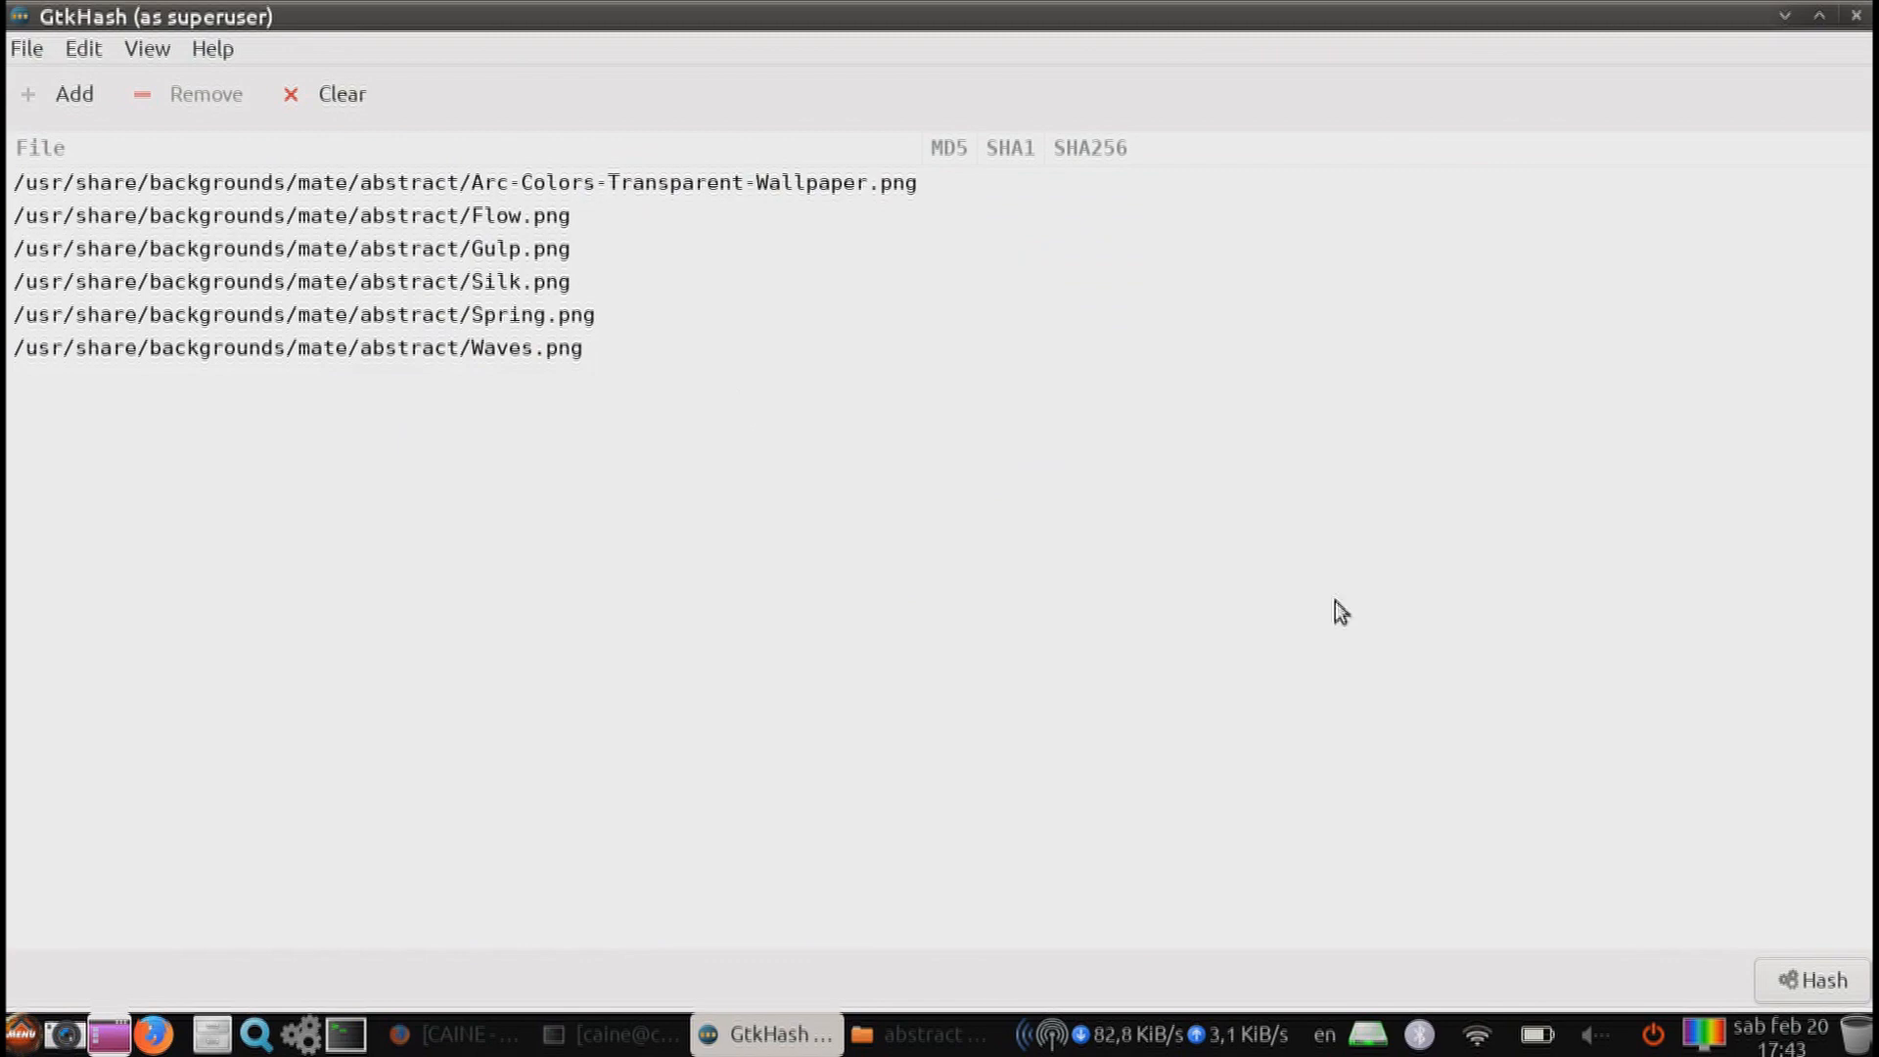
{"action": "mouse_move", "coordinate": [1764, 942]}
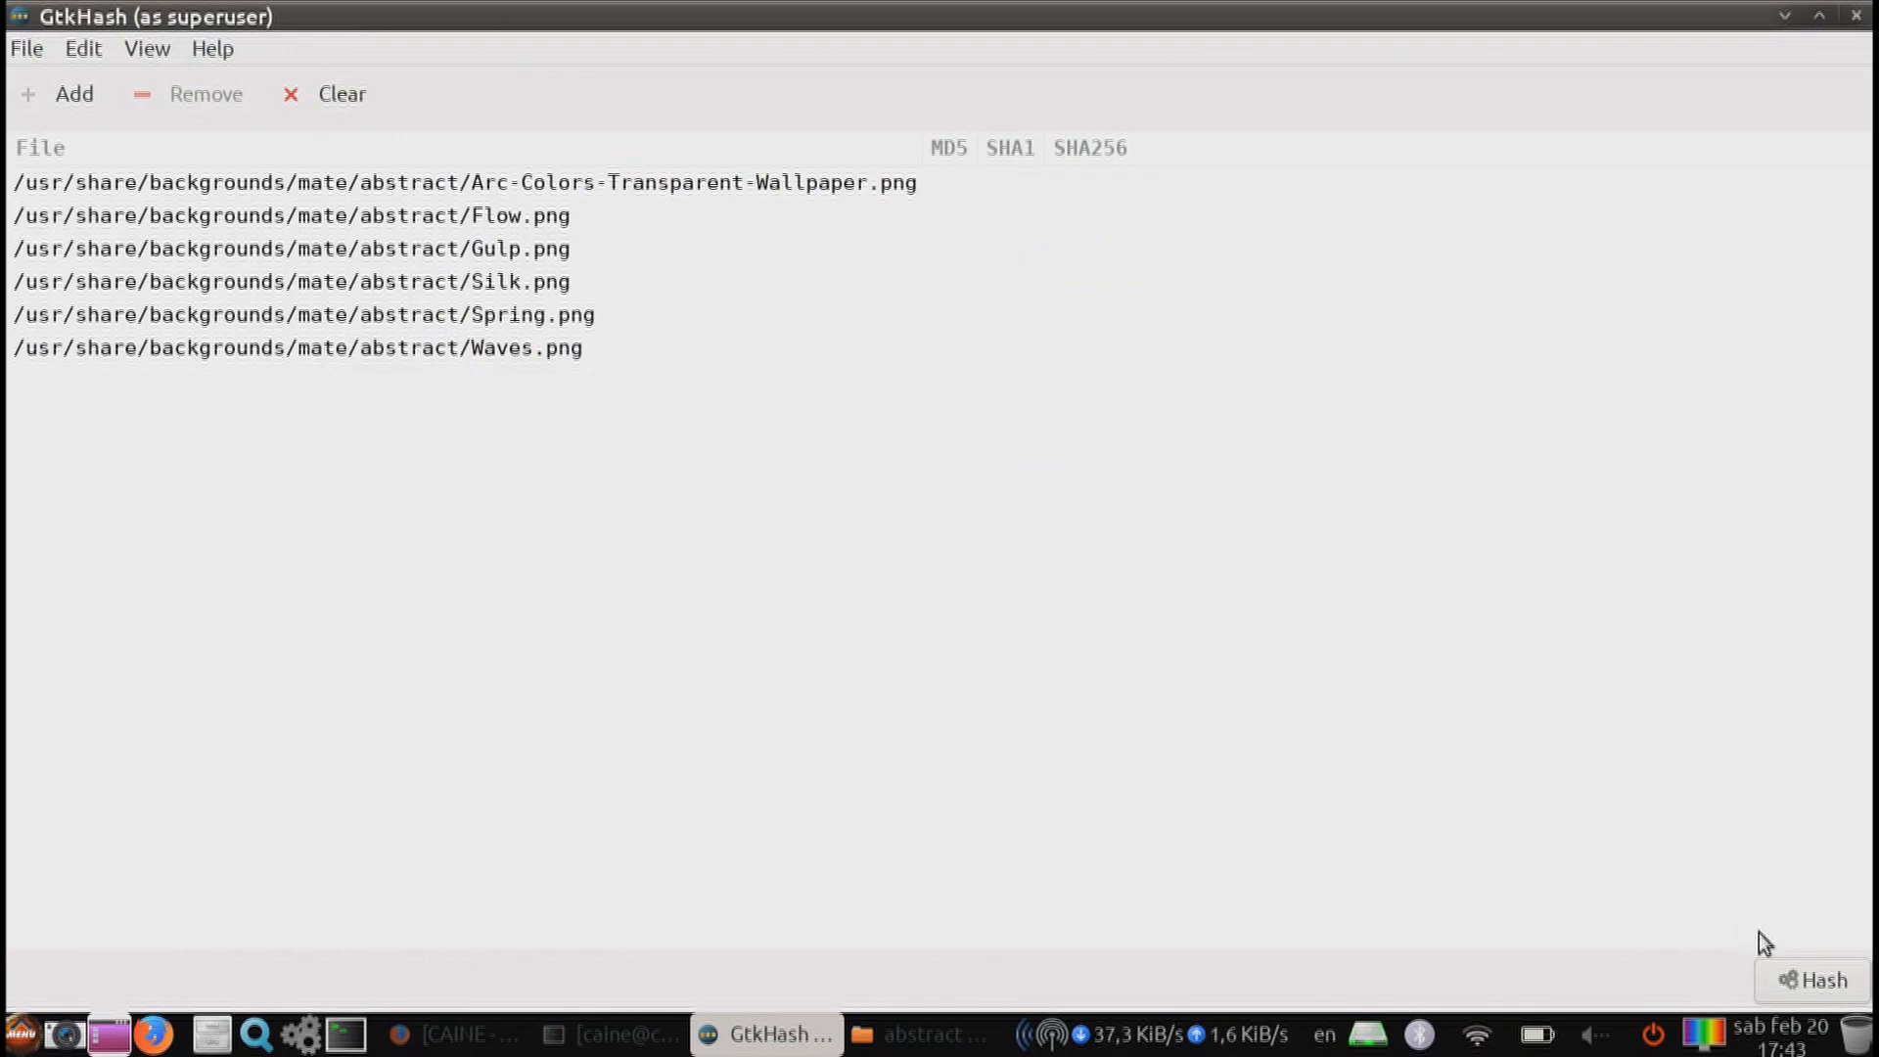
Step: Compute MD5, SHA1 and SHA256 digests for all six listed PNGs and reveal every digest column
{"action": "left_click", "coordinate": [1821, 981]}
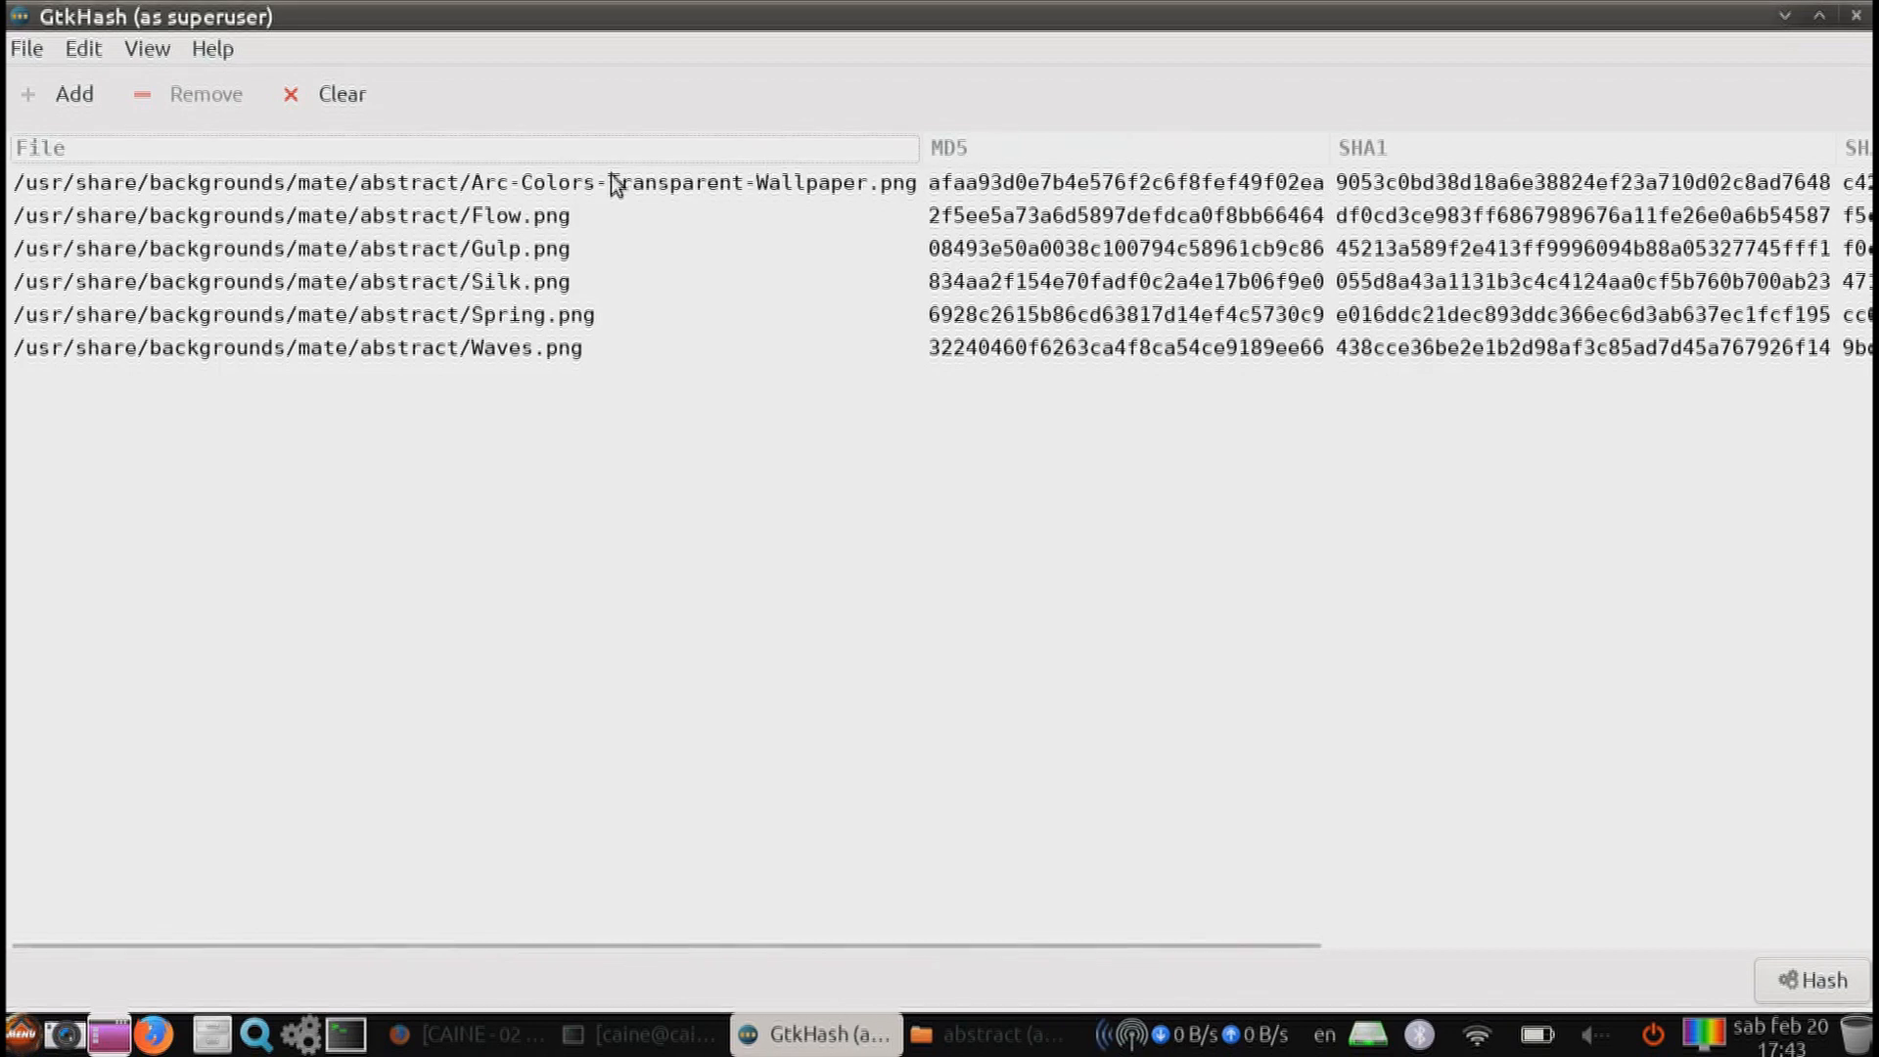
{"action": "left_click_drag", "start_coordinate": [917, 147], "coordinate": [617, 147]}
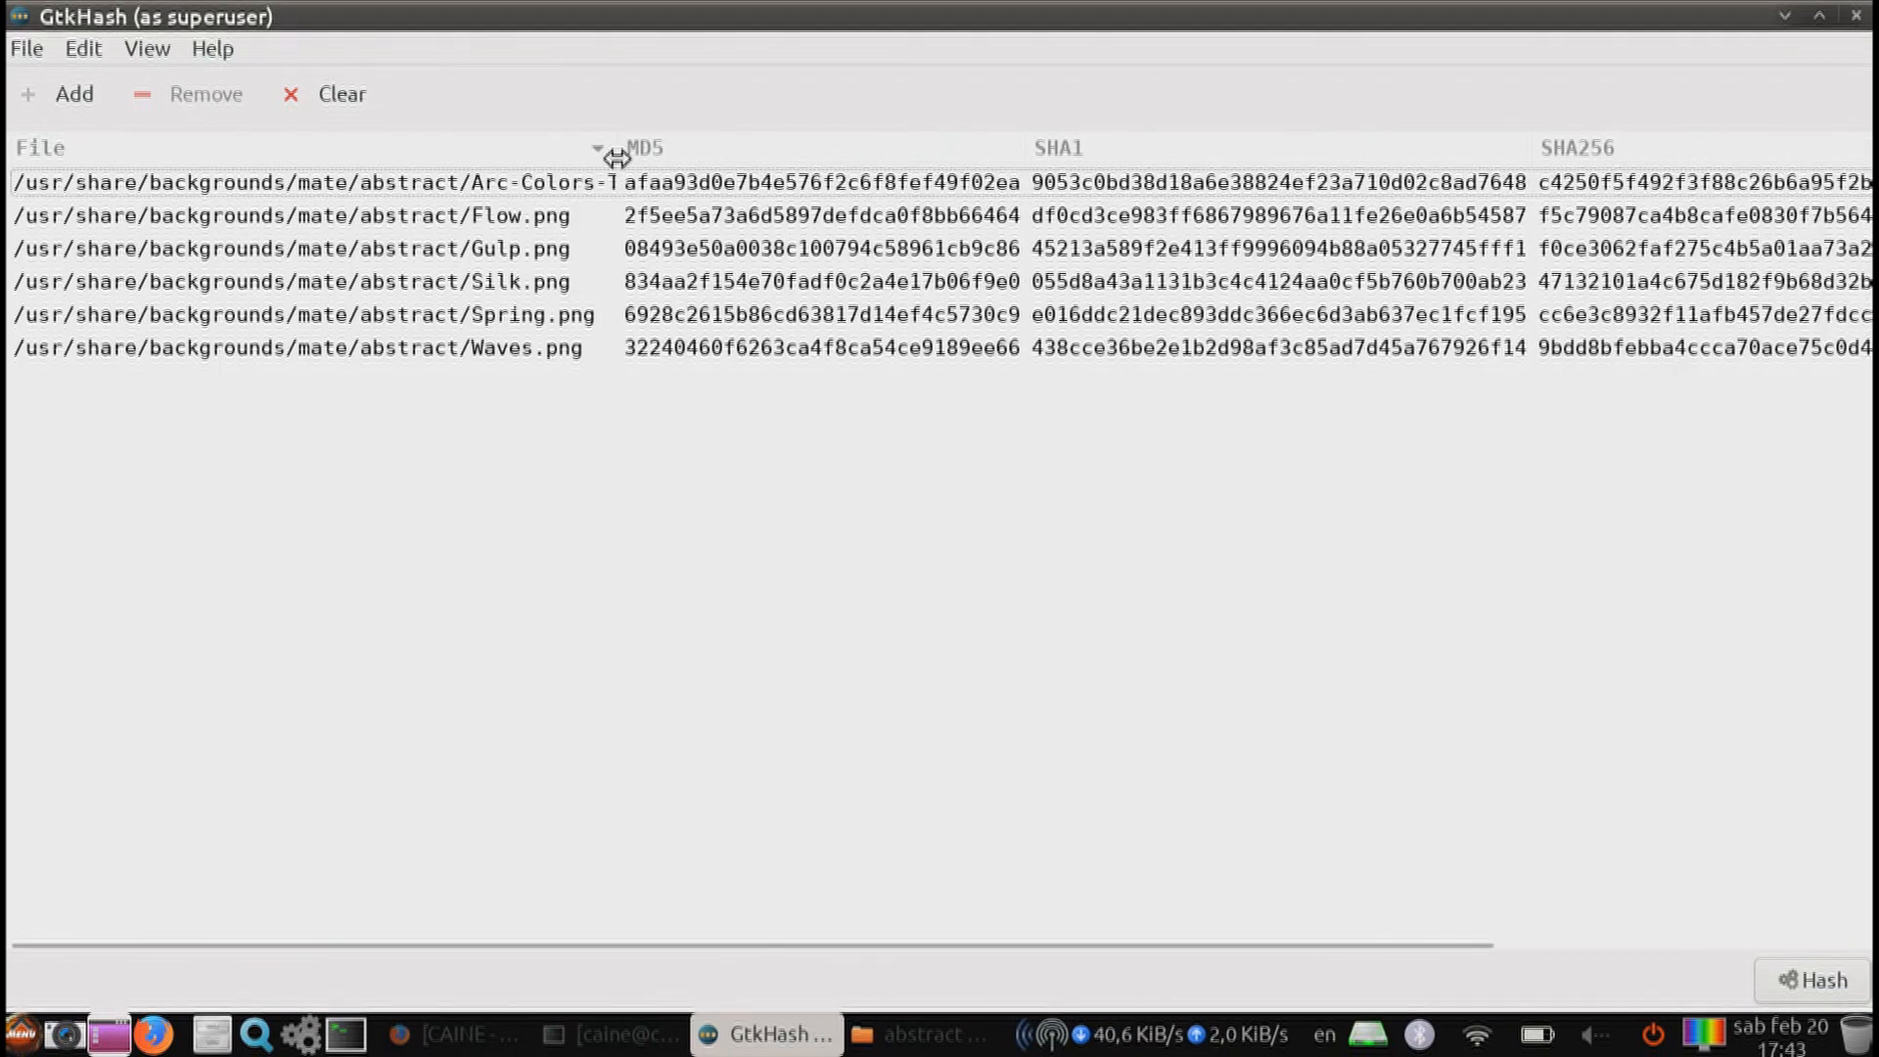
{"action": "mouse_move", "coordinate": [623, 169]}
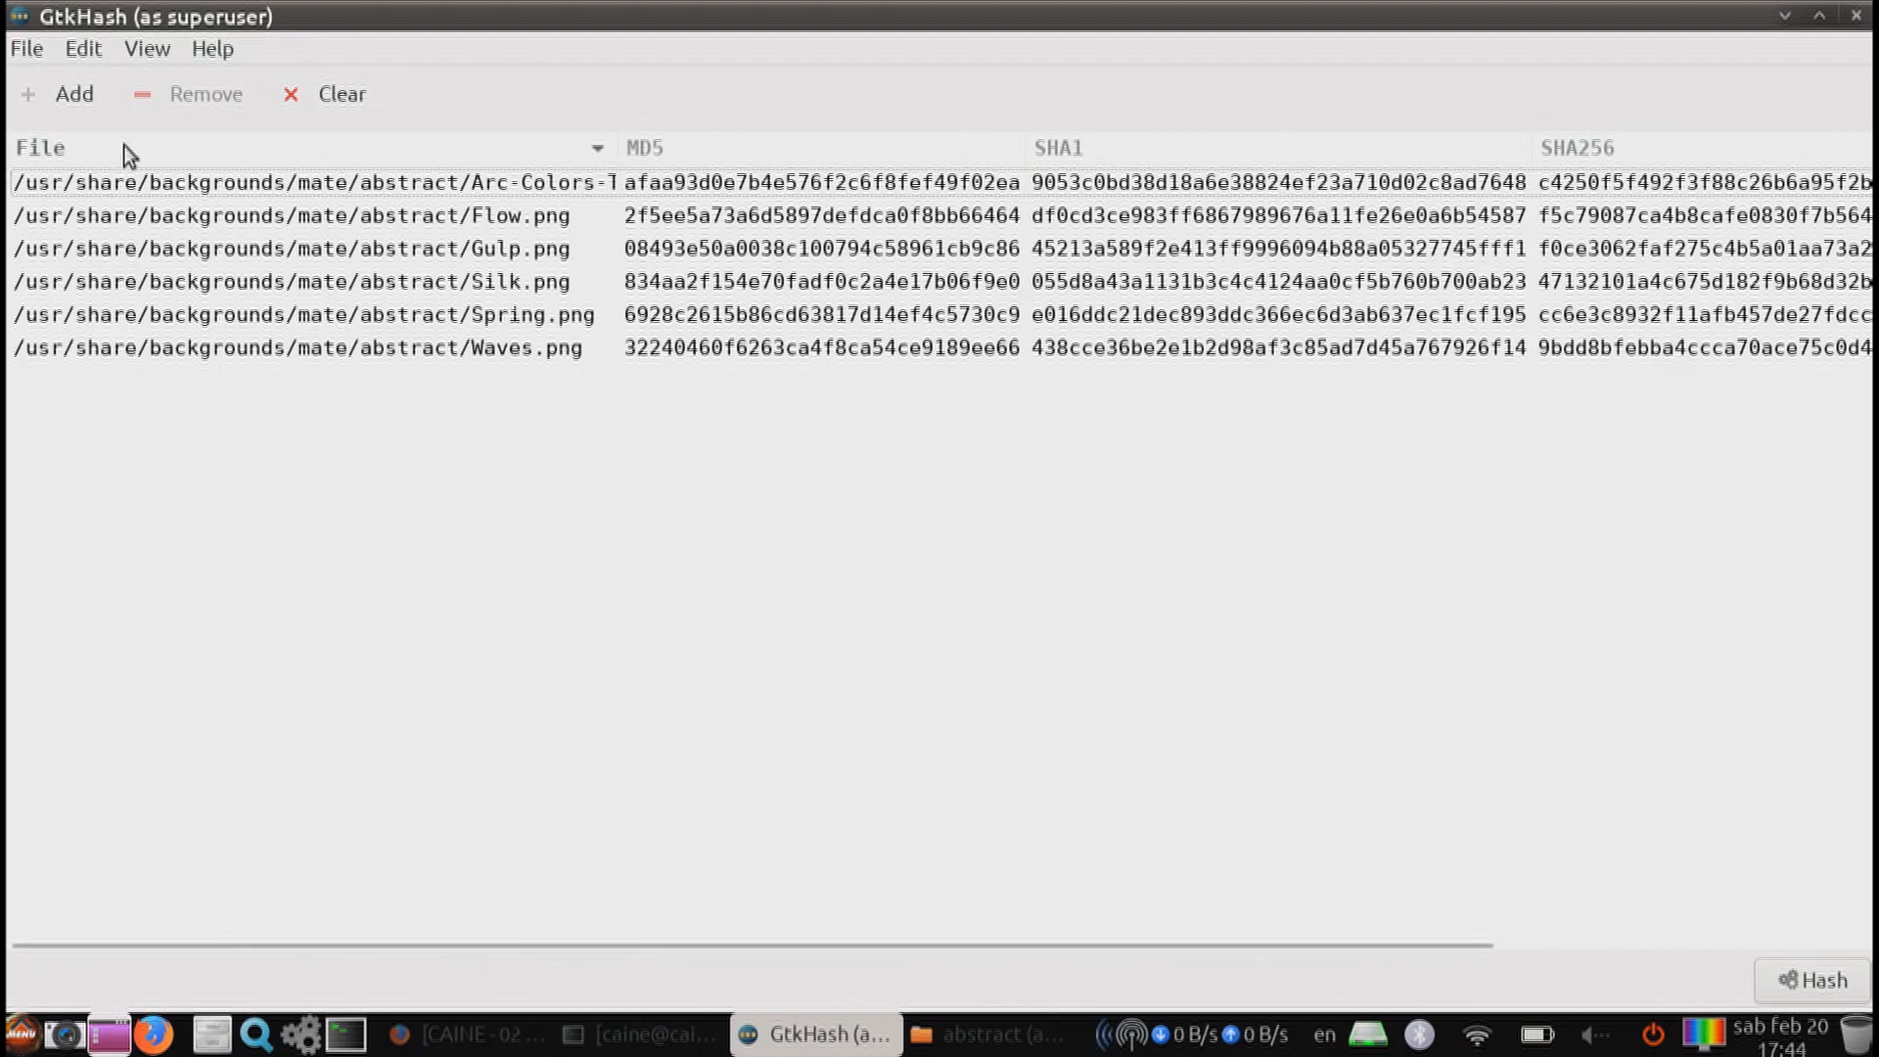
Step: Save the computed digests to a checksum file under /tmp
{"action": "left_click", "coordinate": [26, 47]}
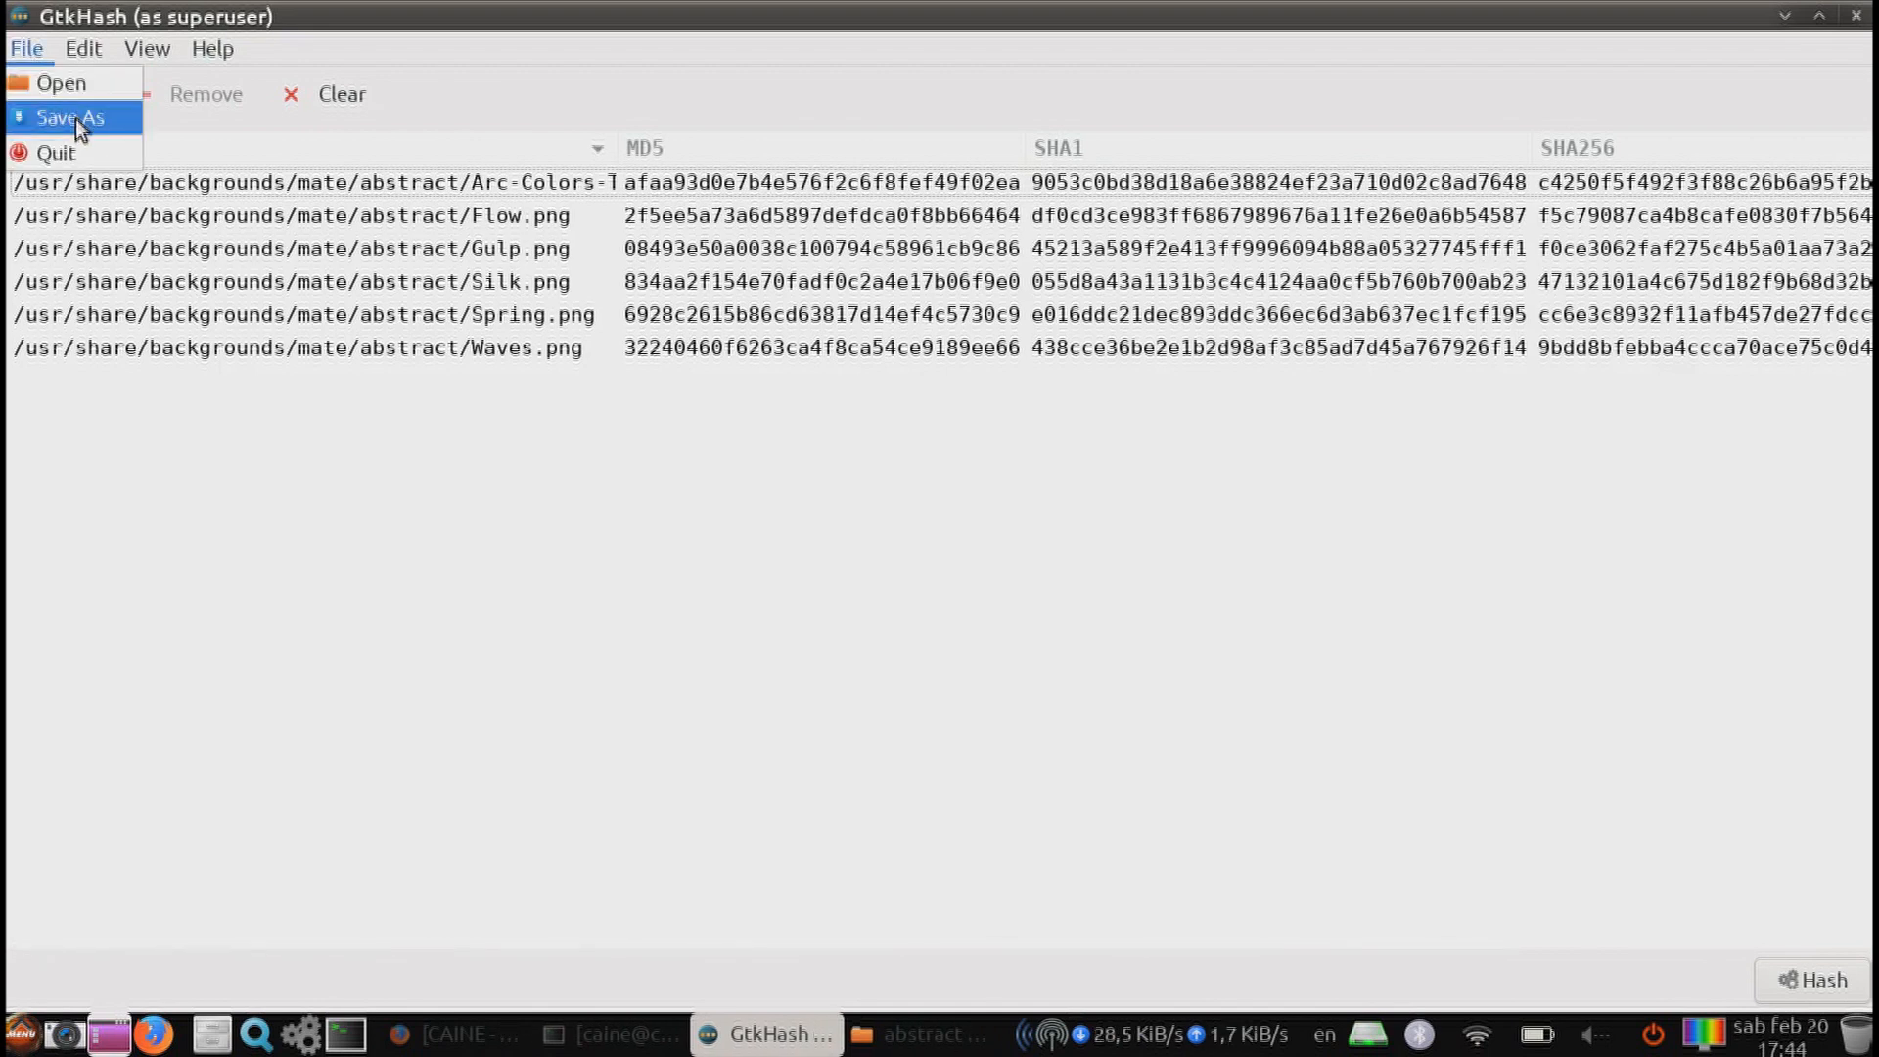
{"action": "left_click", "coordinate": [70, 115]}
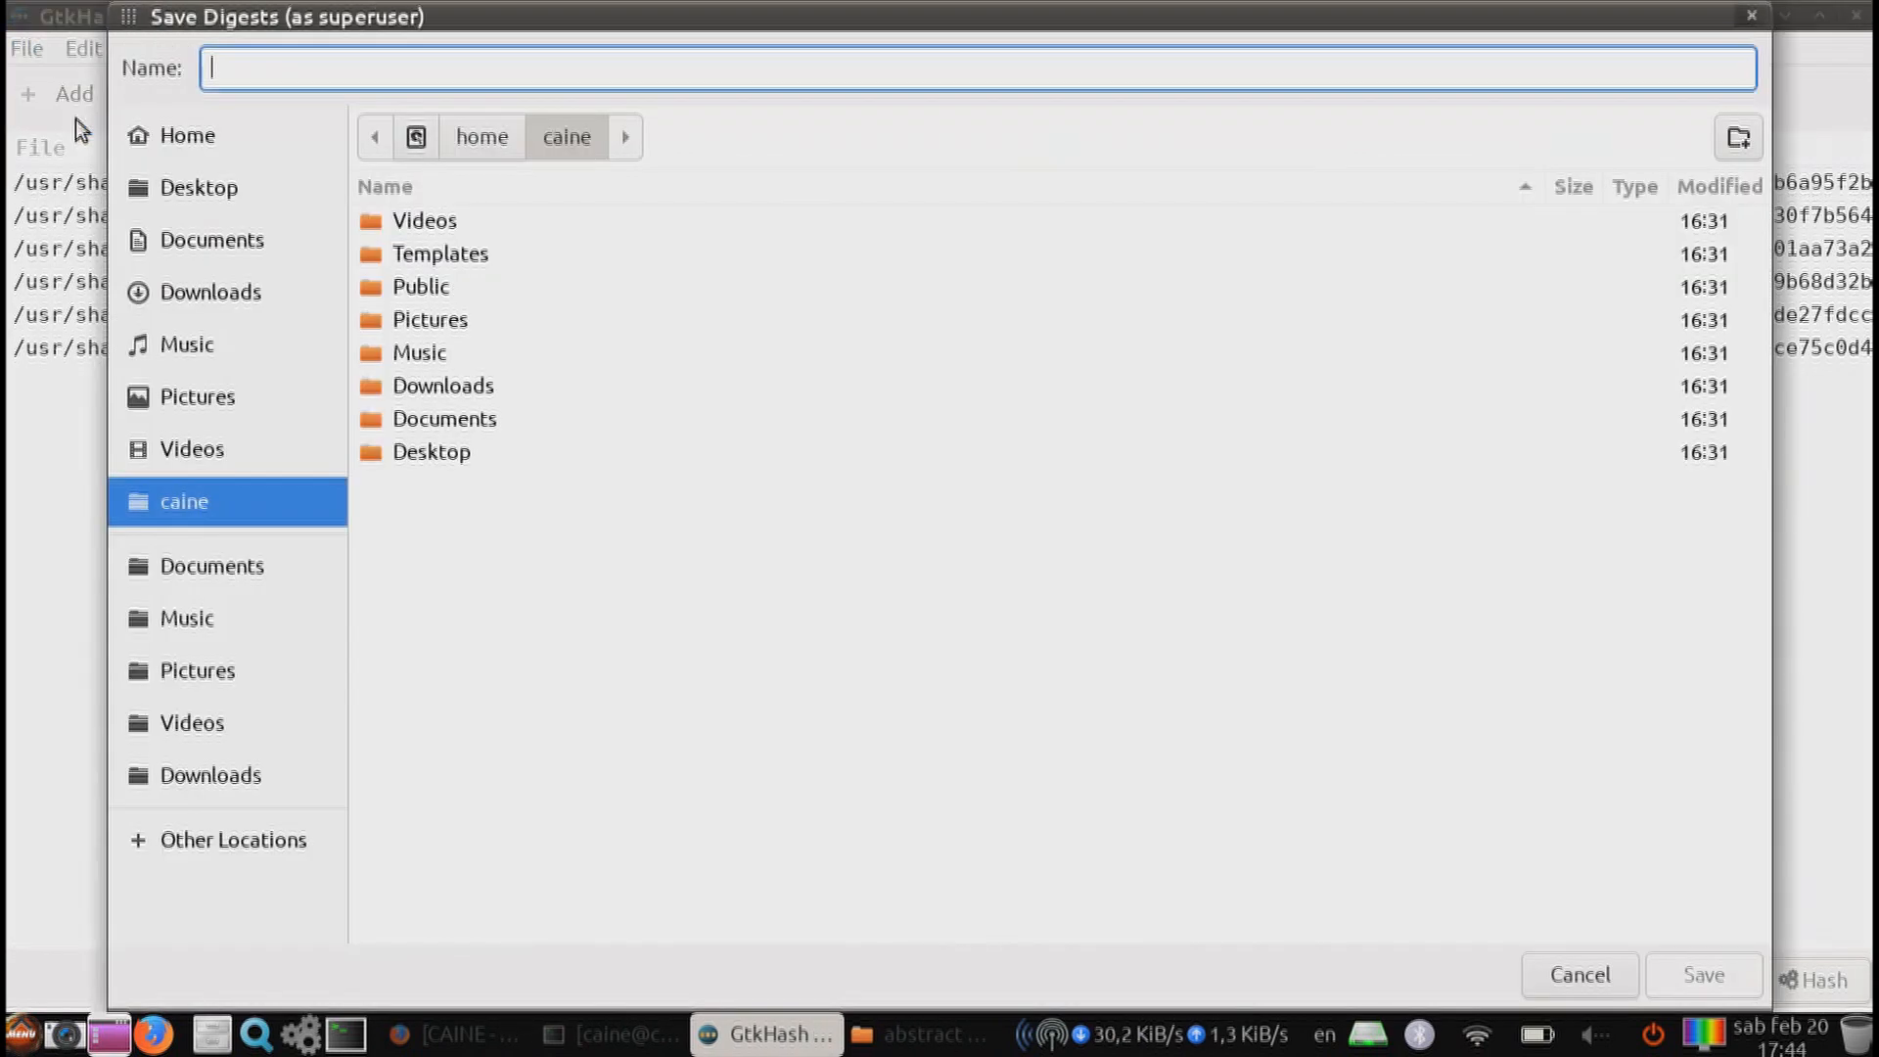
{"action": "type", "text": "/tmp/gtk"}
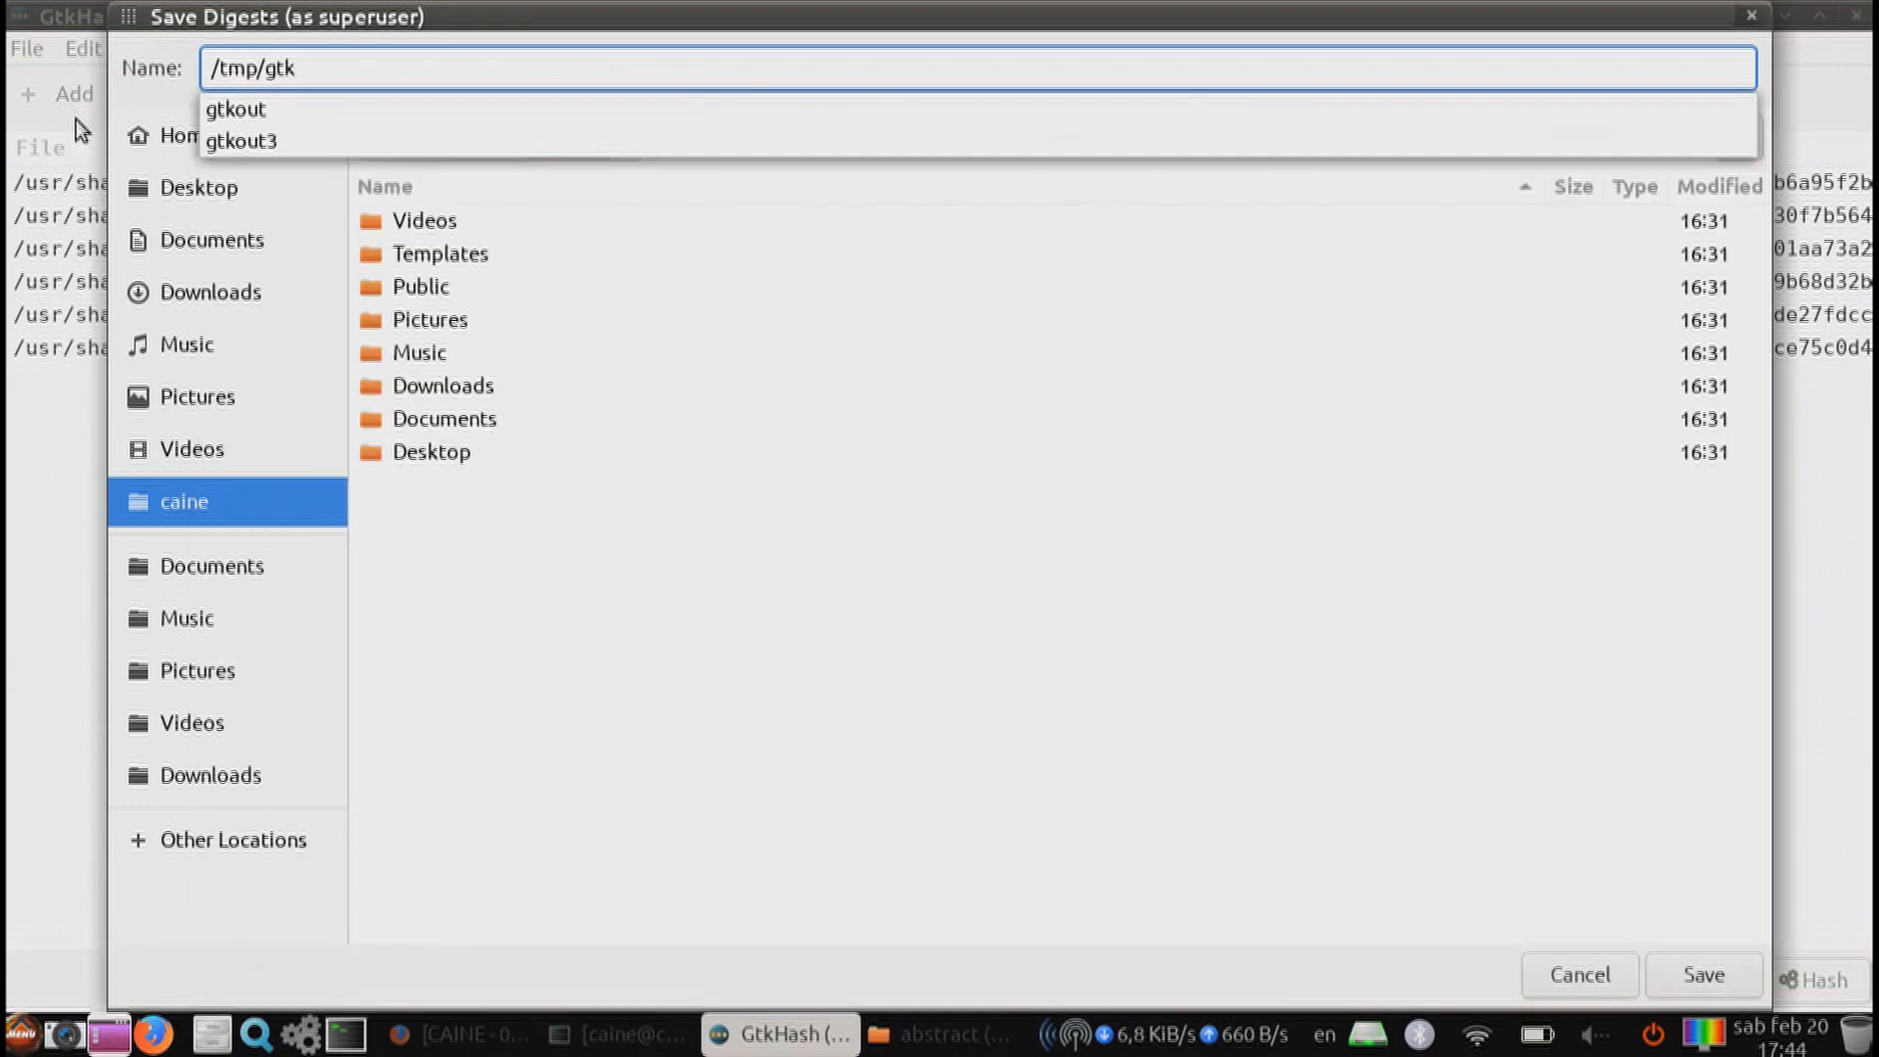
{"action": "left_click", "coordinate": [1701, 975]}
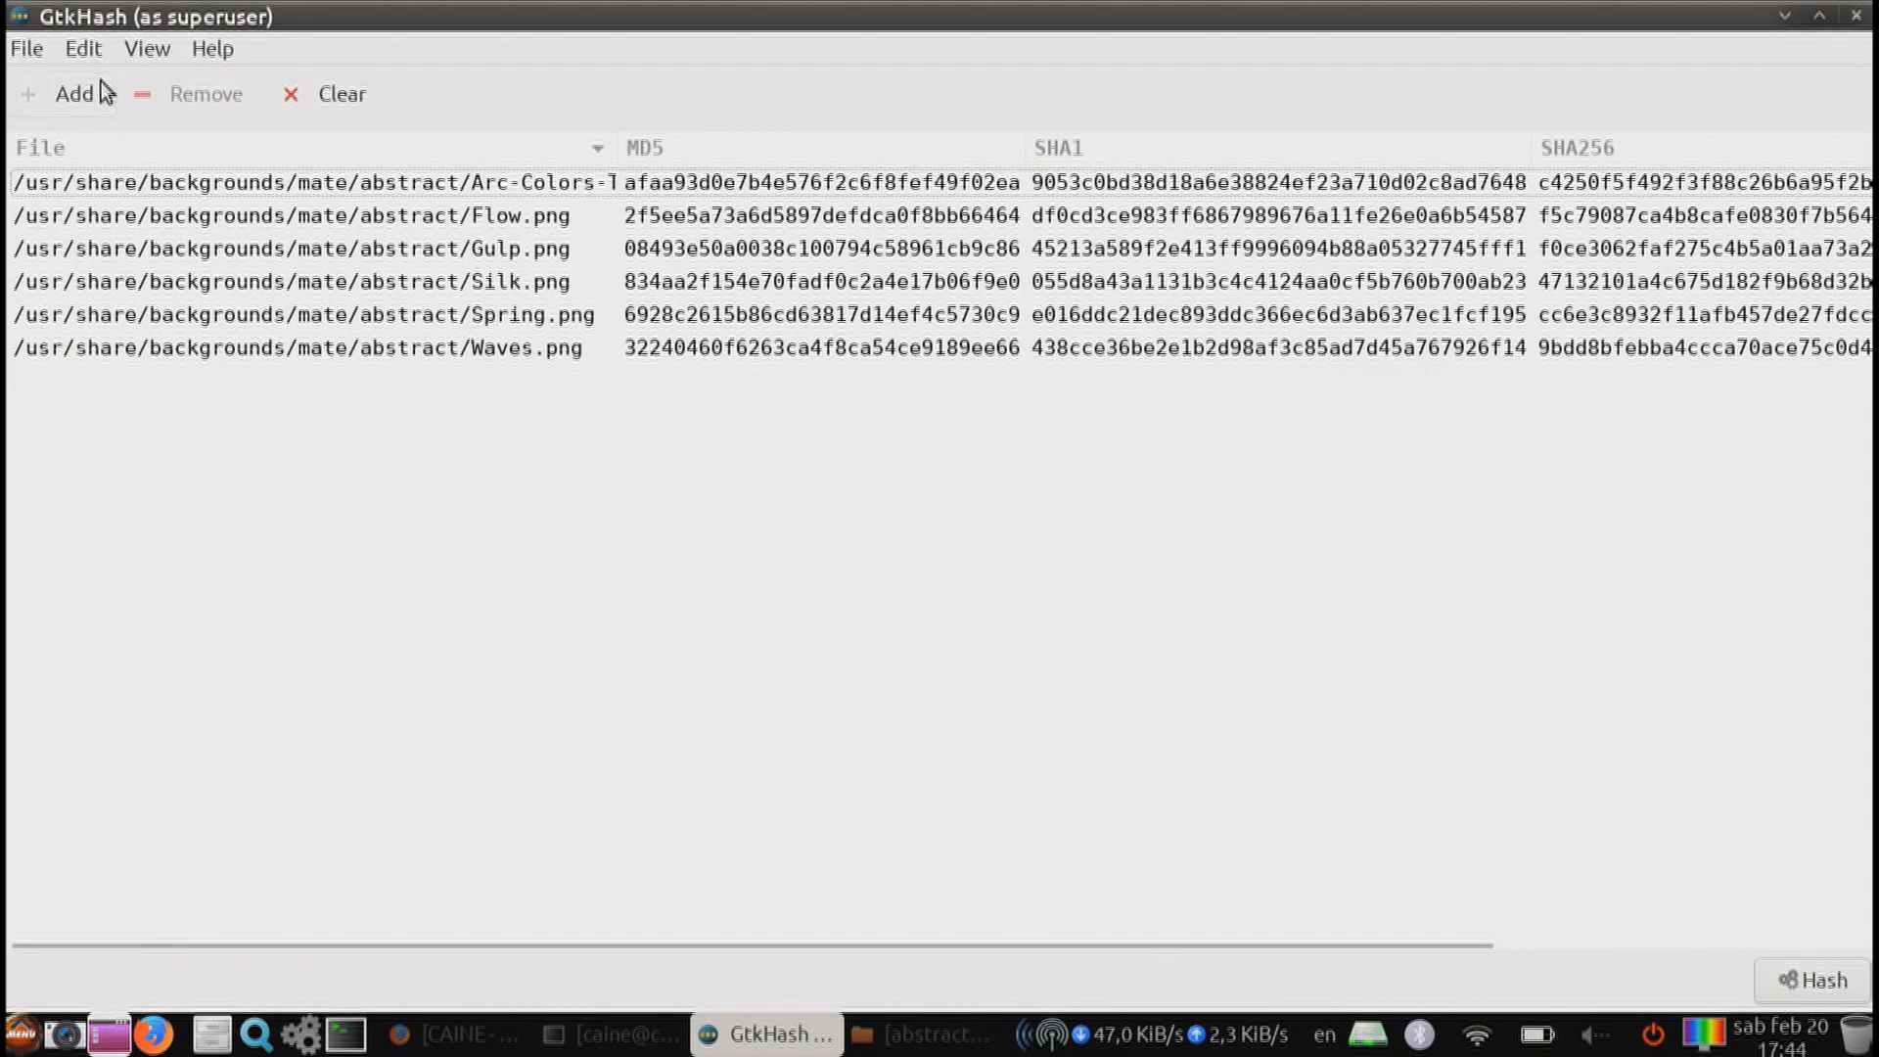
Step: Load the checksum file /tmp/gtkout, listing Aqua.jpg, Blinds.jpg, Dune.jpg and FreshFlower.jpg for verification
{"action": "left_click", "coordinate": [25, 47]}
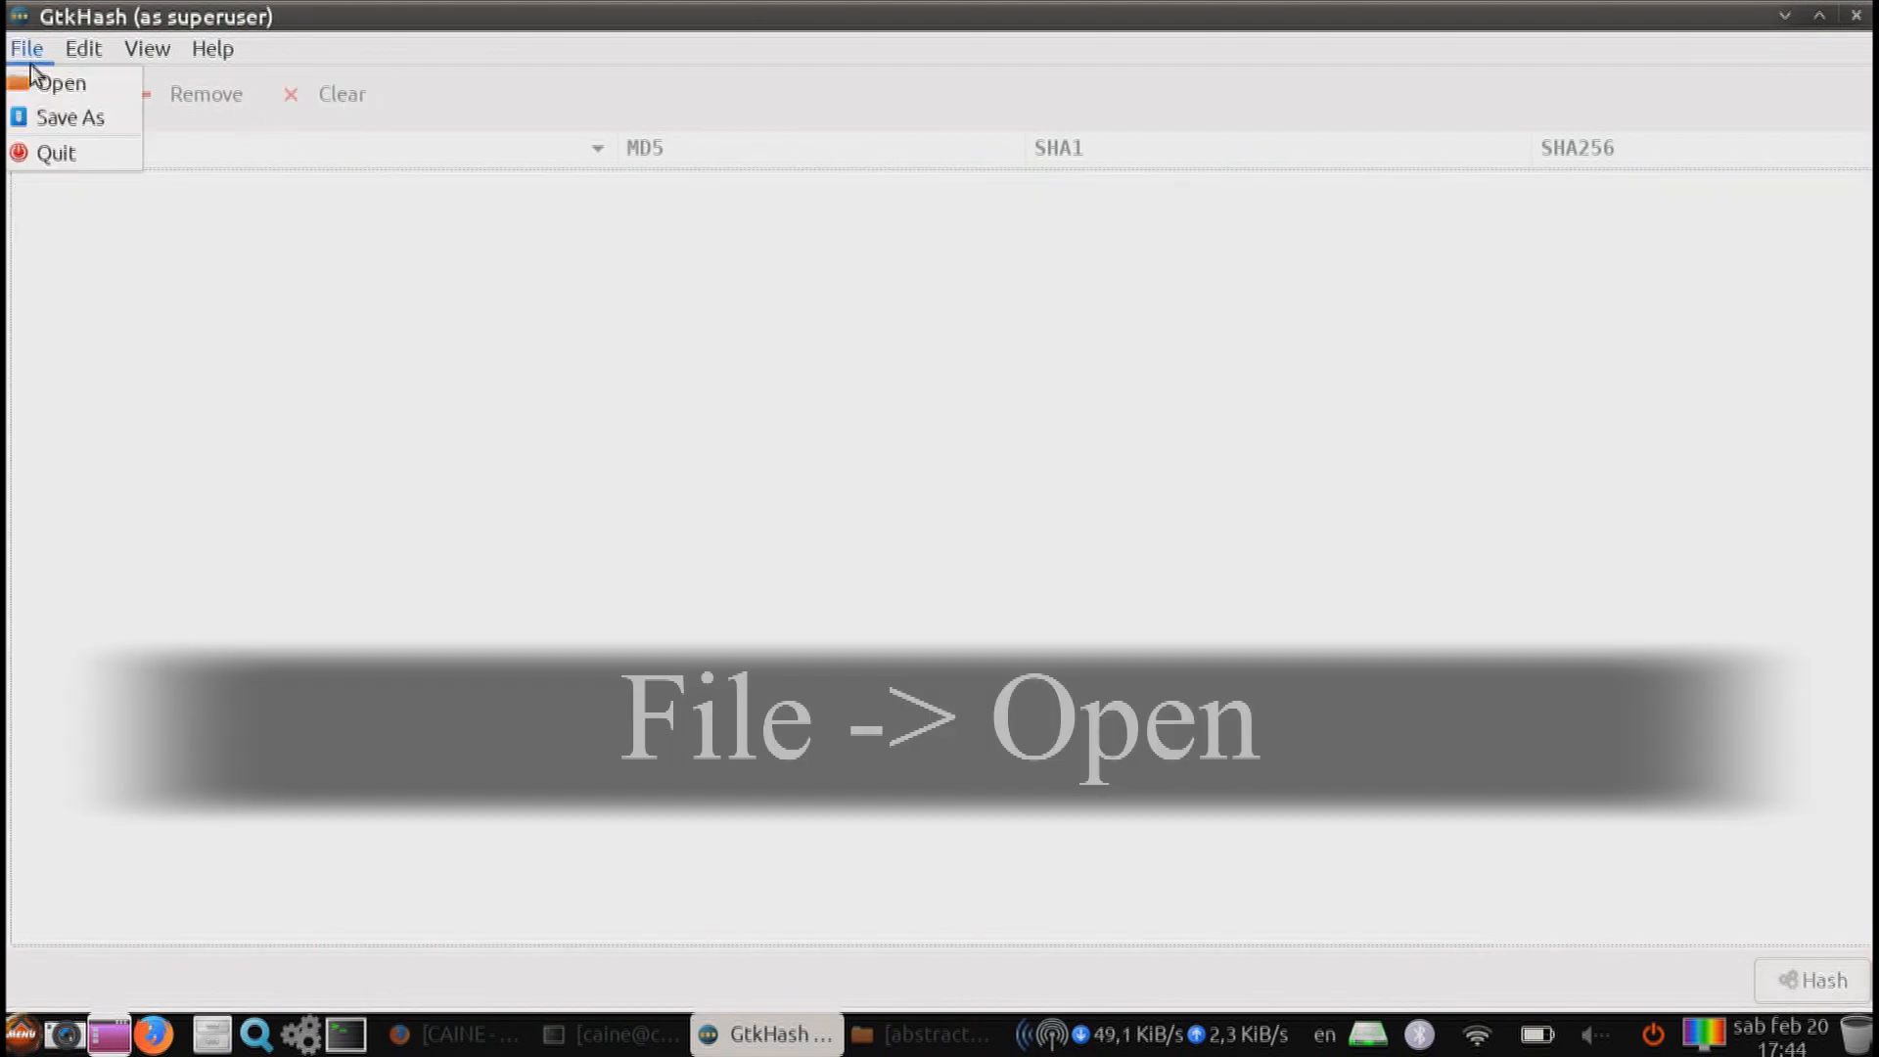
{"action": "left_click", "coordinate": [61, 82]}
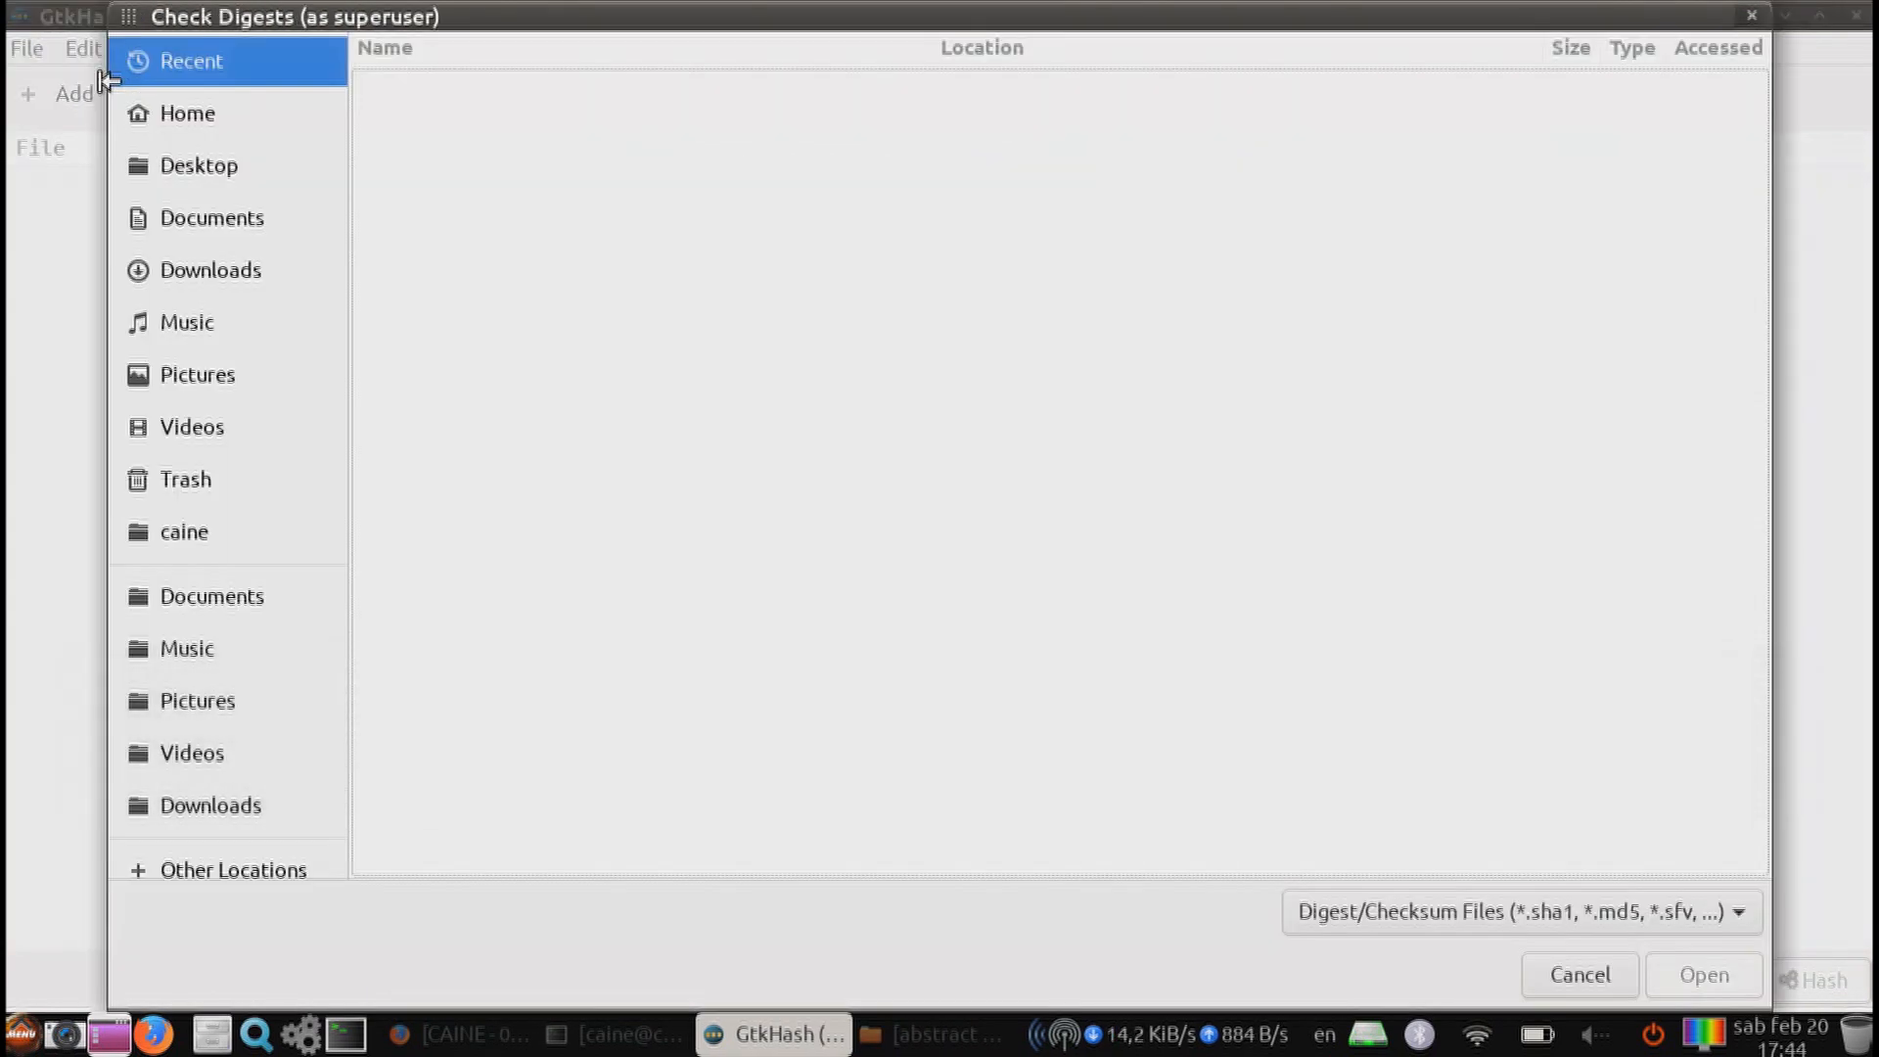
{"action": "type", "text": "/tmp/"}
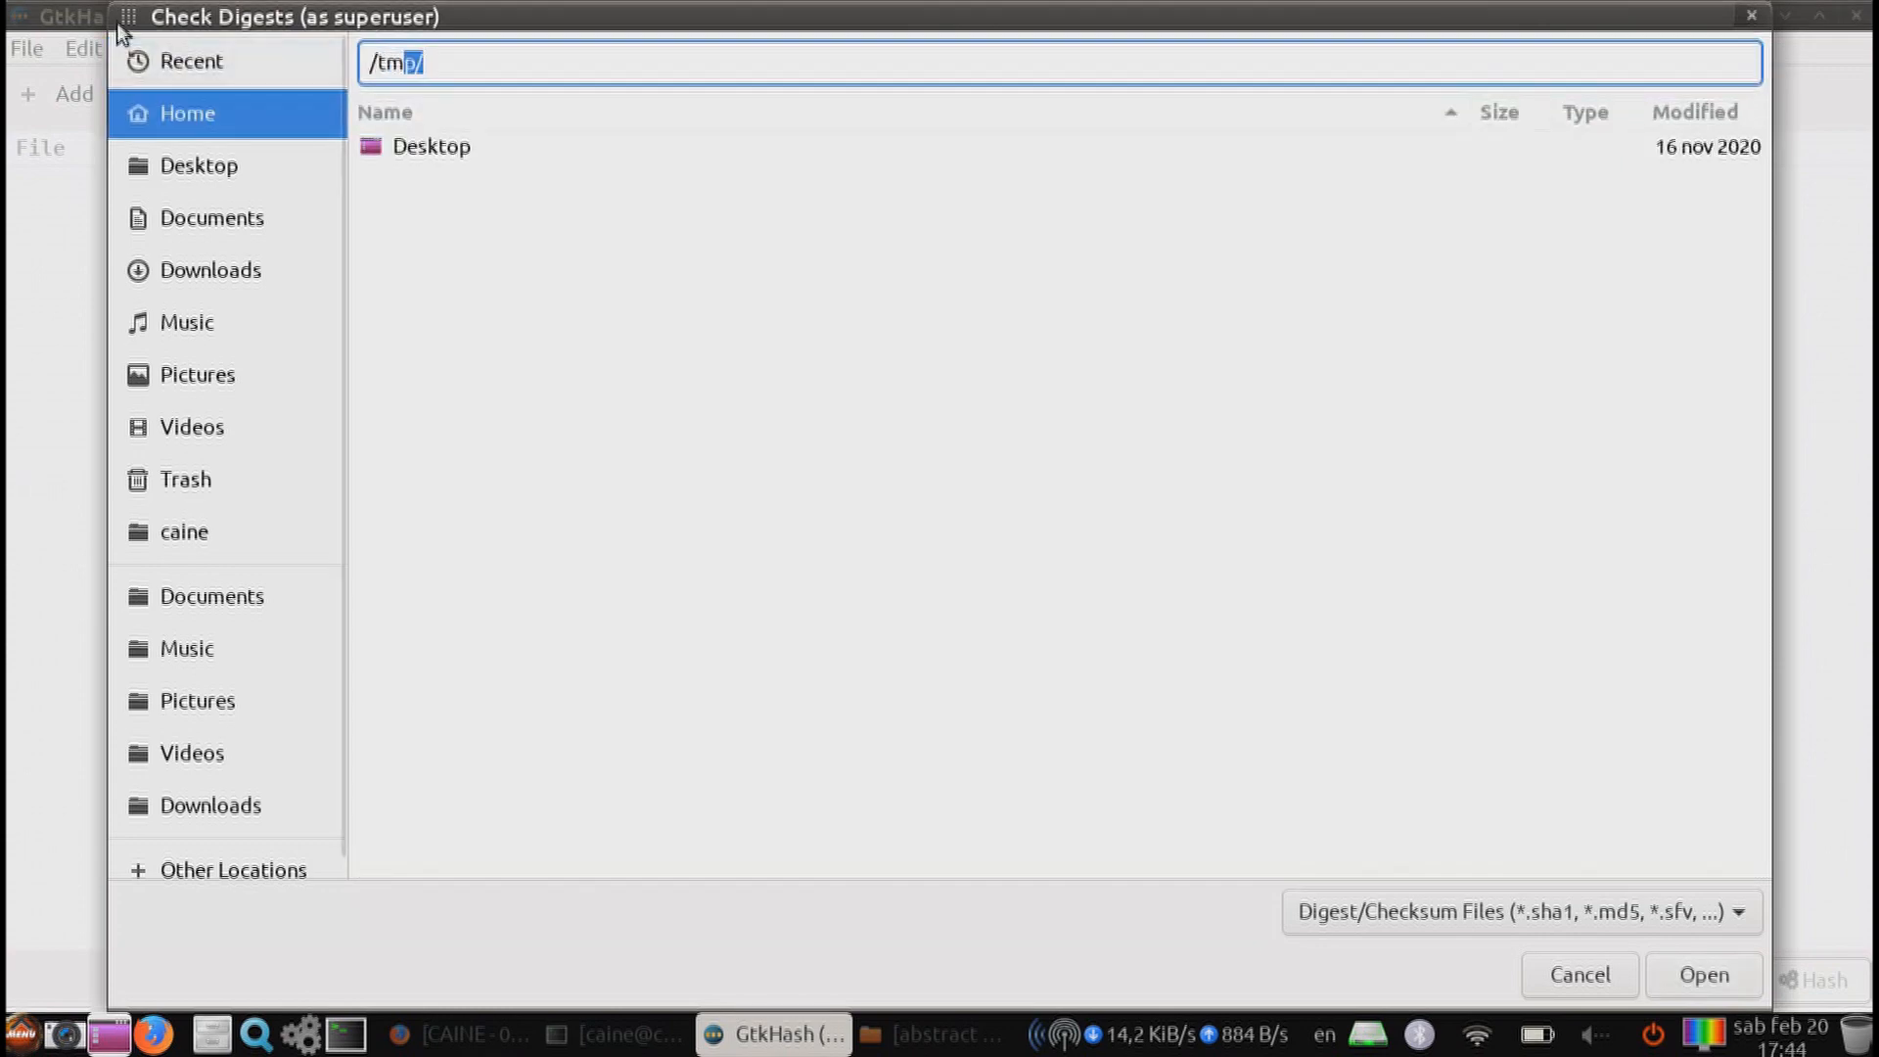
{"action": "type", "text": "gtkout"}
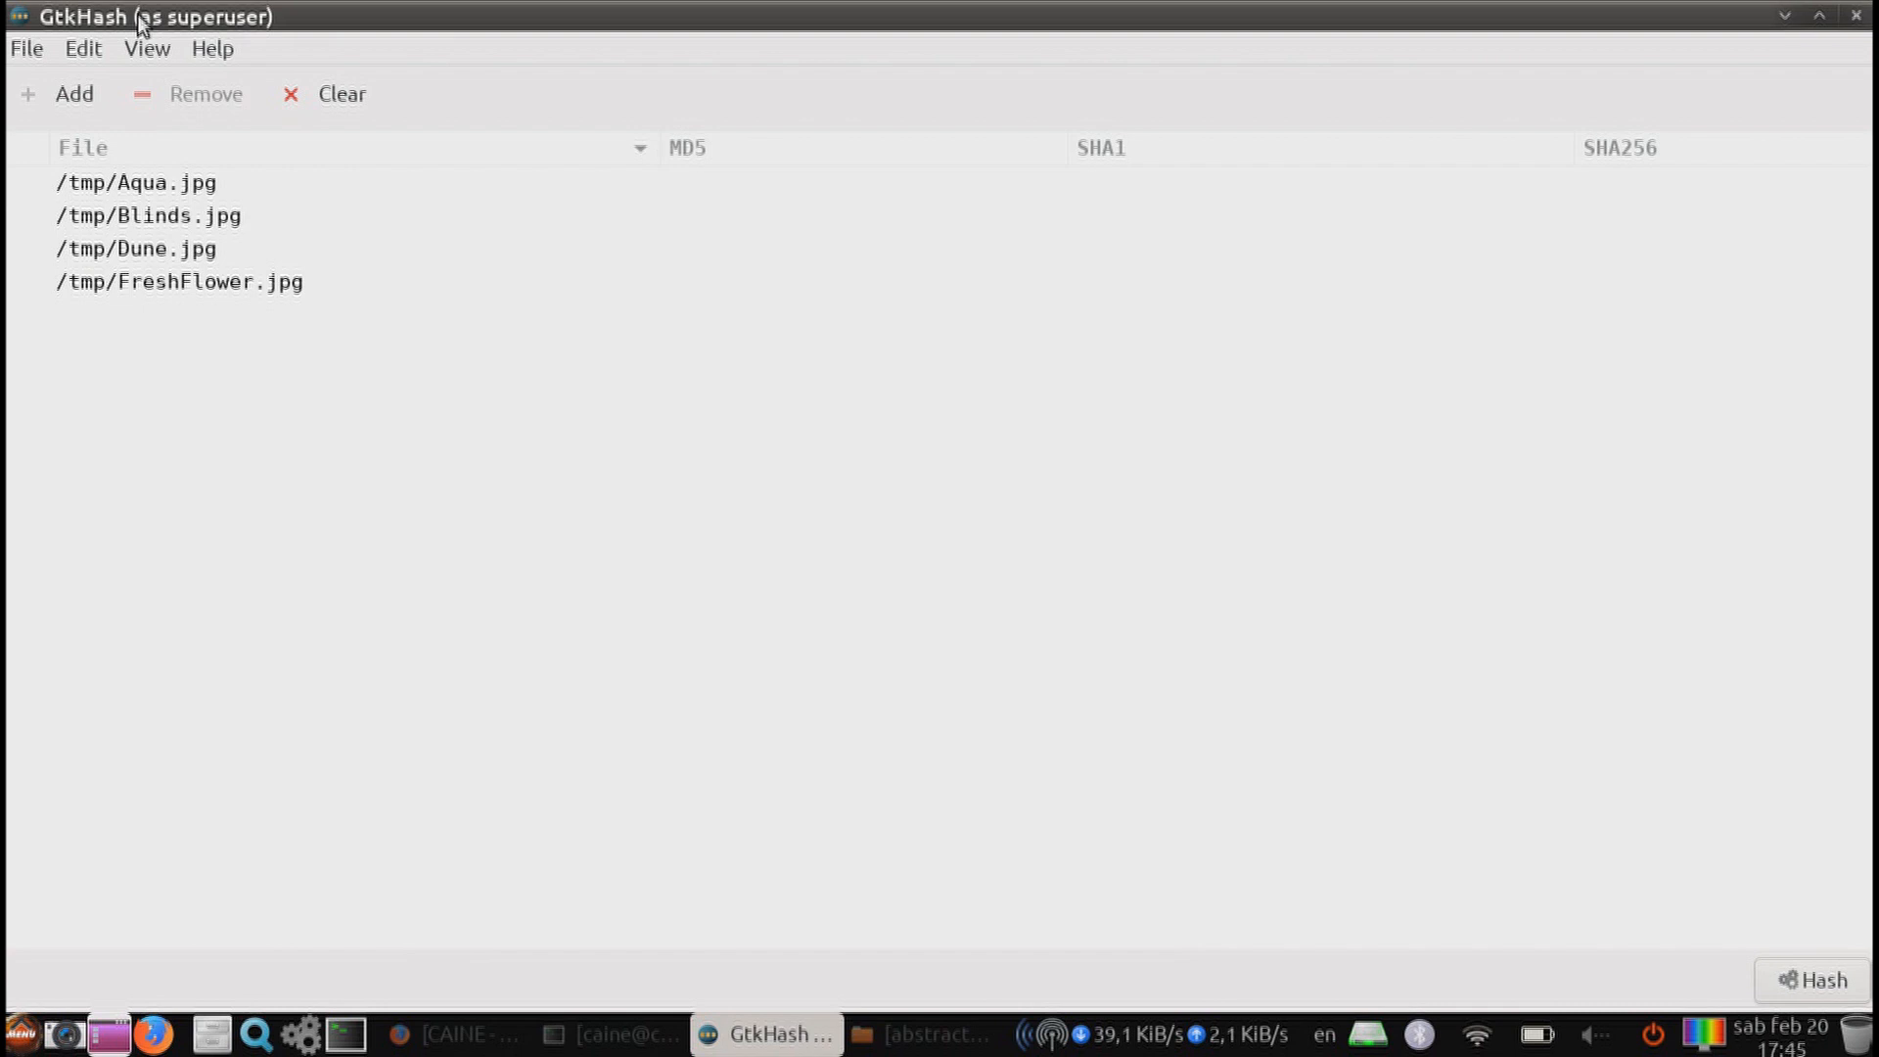
{"action": "mouse_move", "coordinate": [350, 237]}
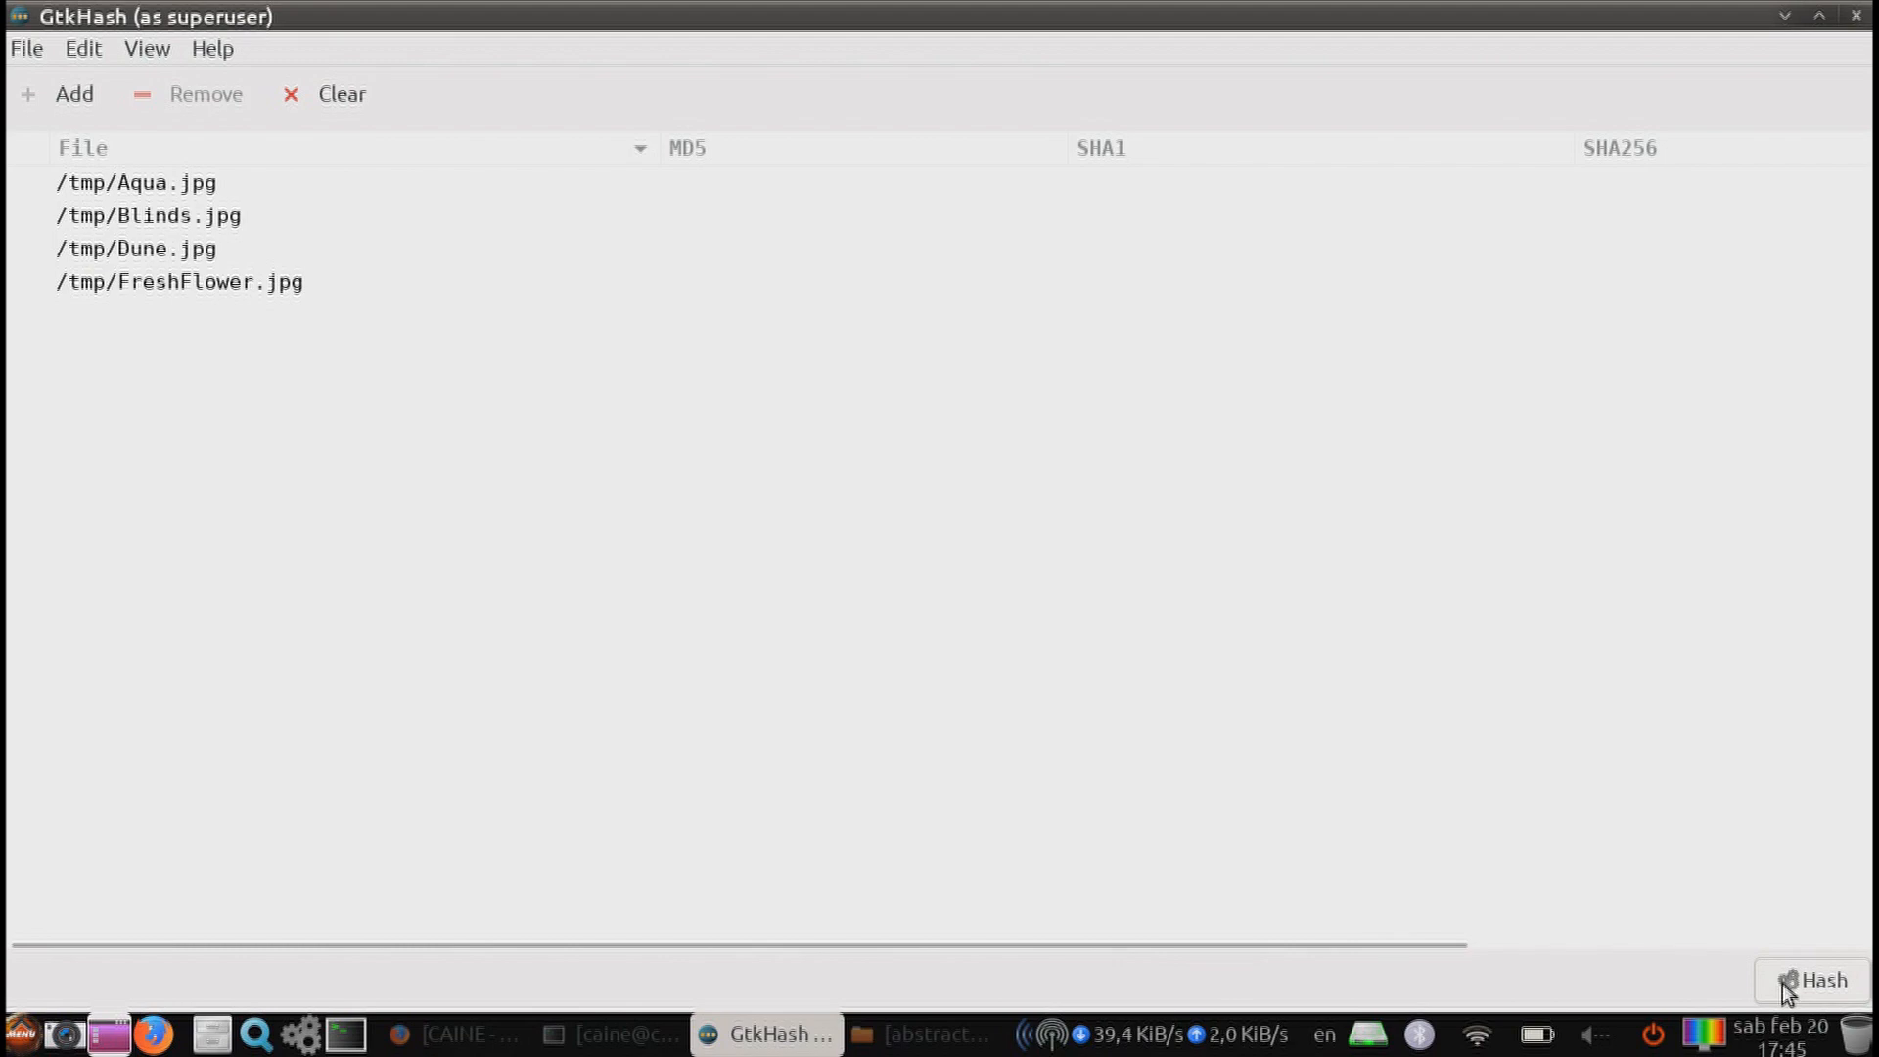
Step: Verify the four JPGs against their checksums: Aqua, Blinds and FreshFlower pass, Dune.jpg mismatches
{"action": "left_click", "coordinate": [1817, 981]}
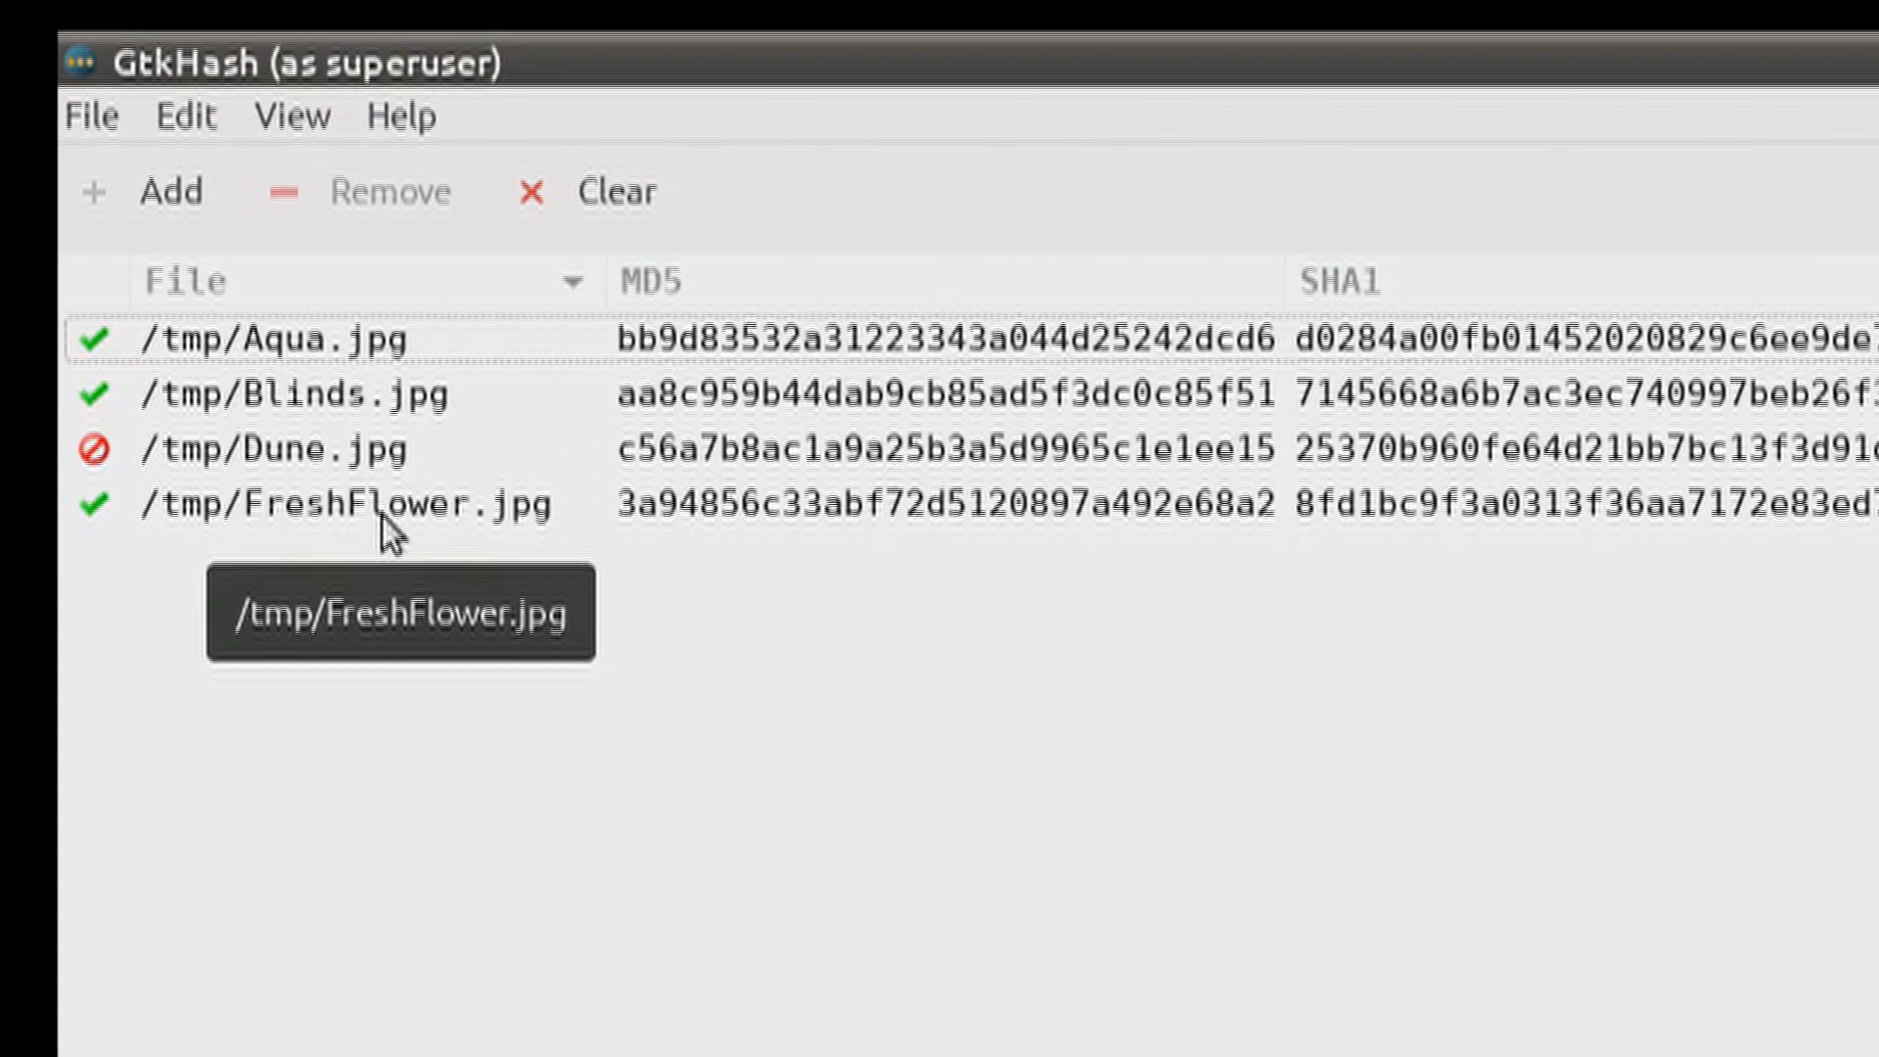
{"action": "left_click", "coordinate": [299, 448]}
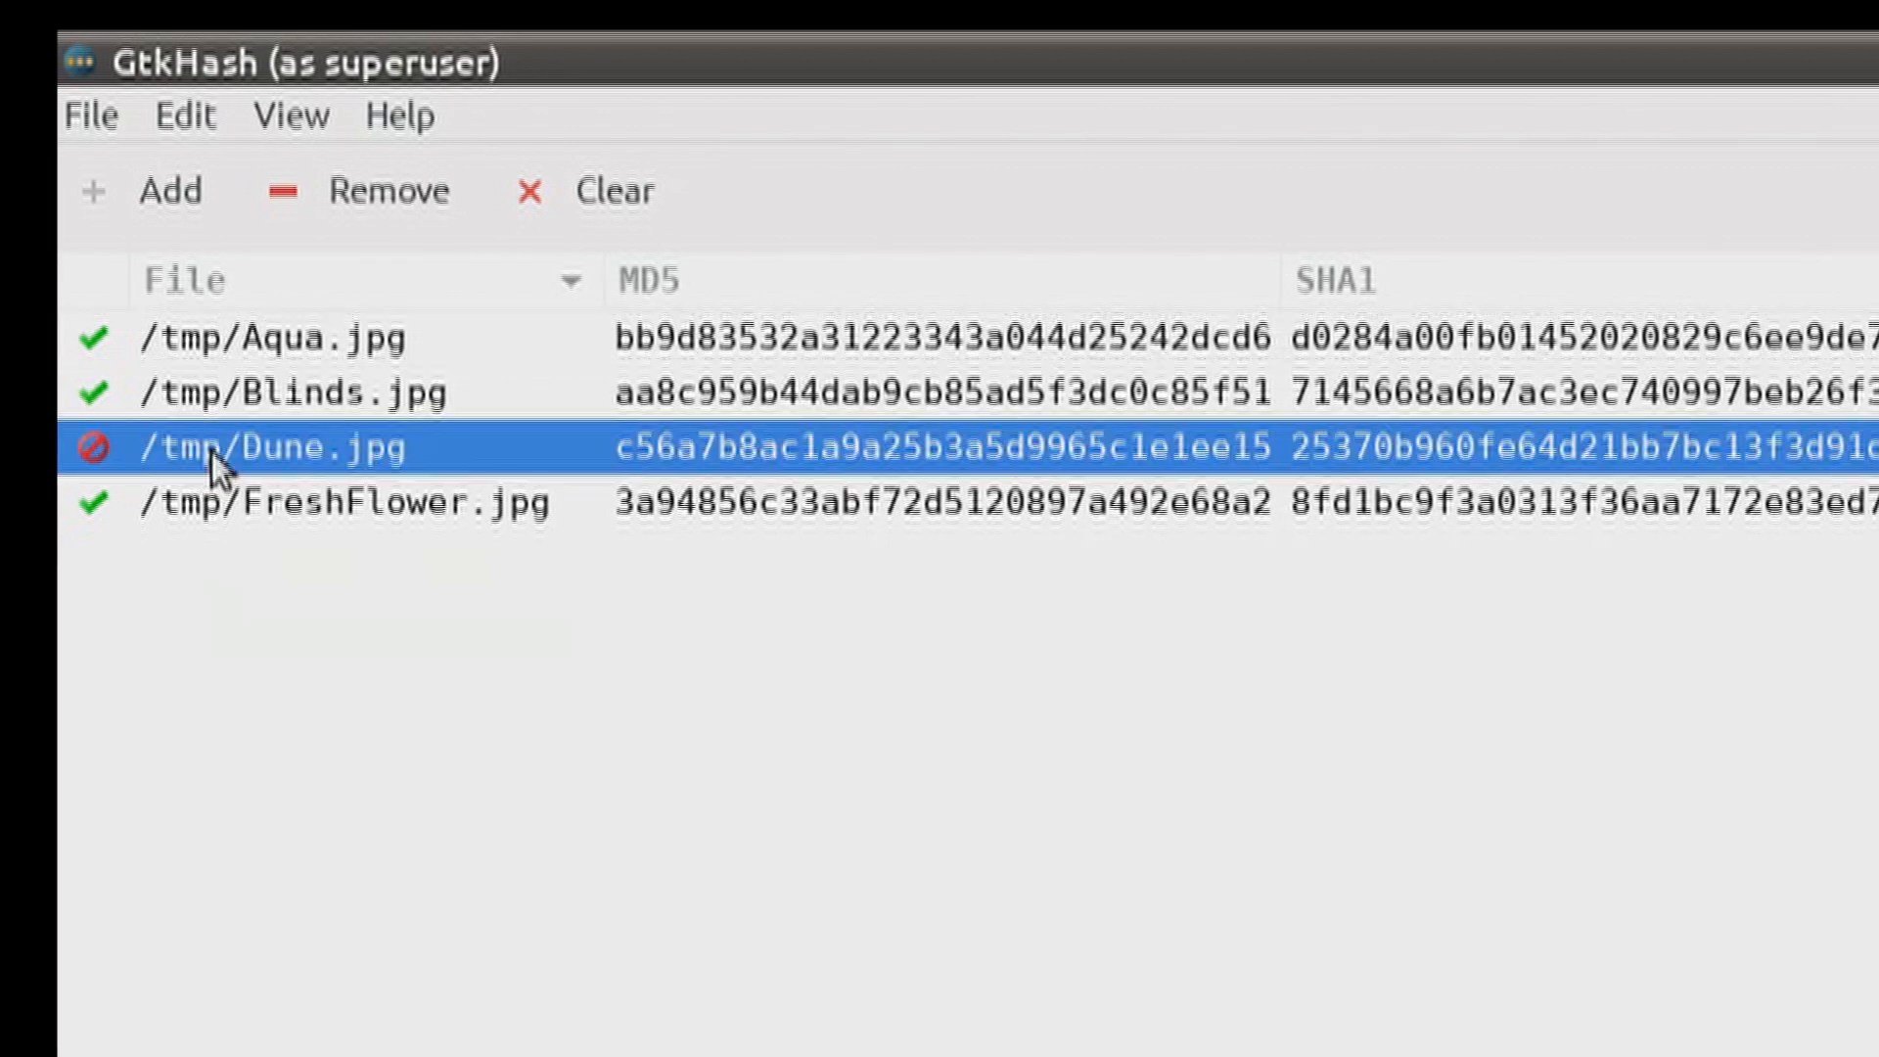
{"action": "mouse_move", "coordinate": [67, 509]}
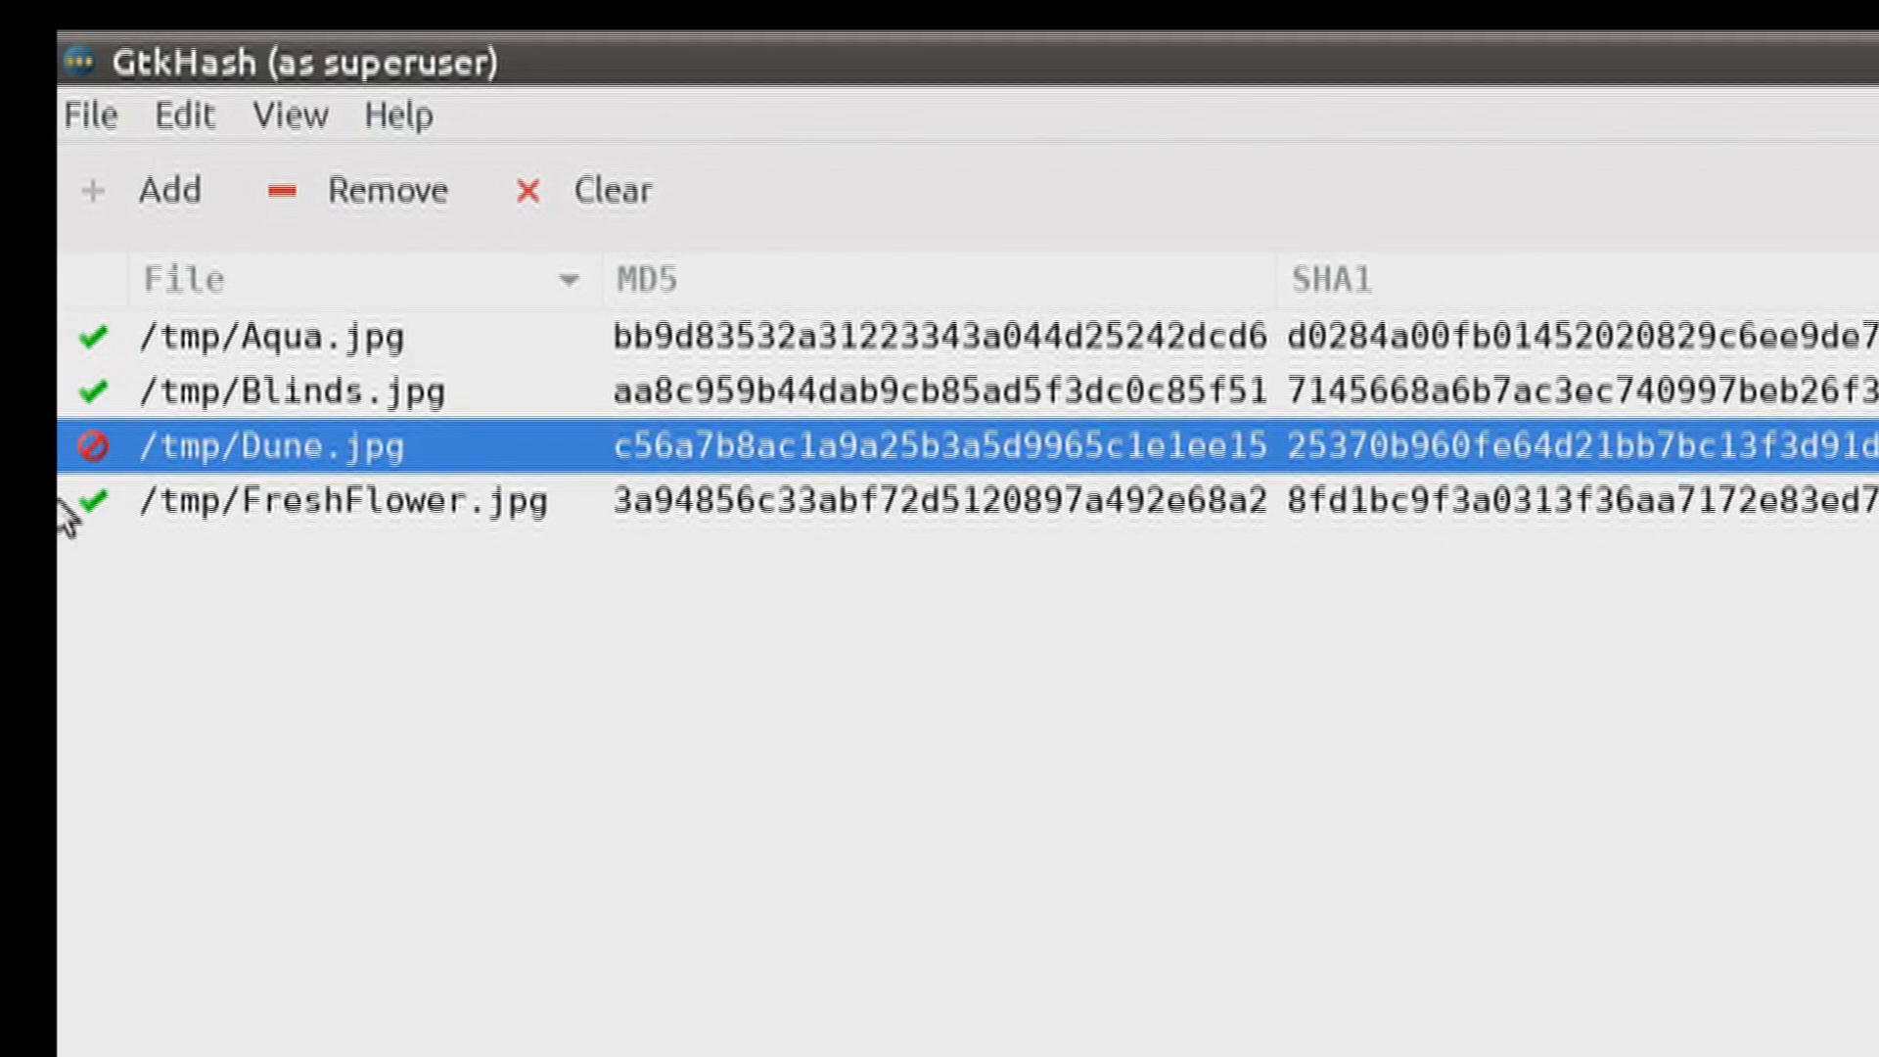
{"action": "mouse_move", "coordinate": [908, 476]}
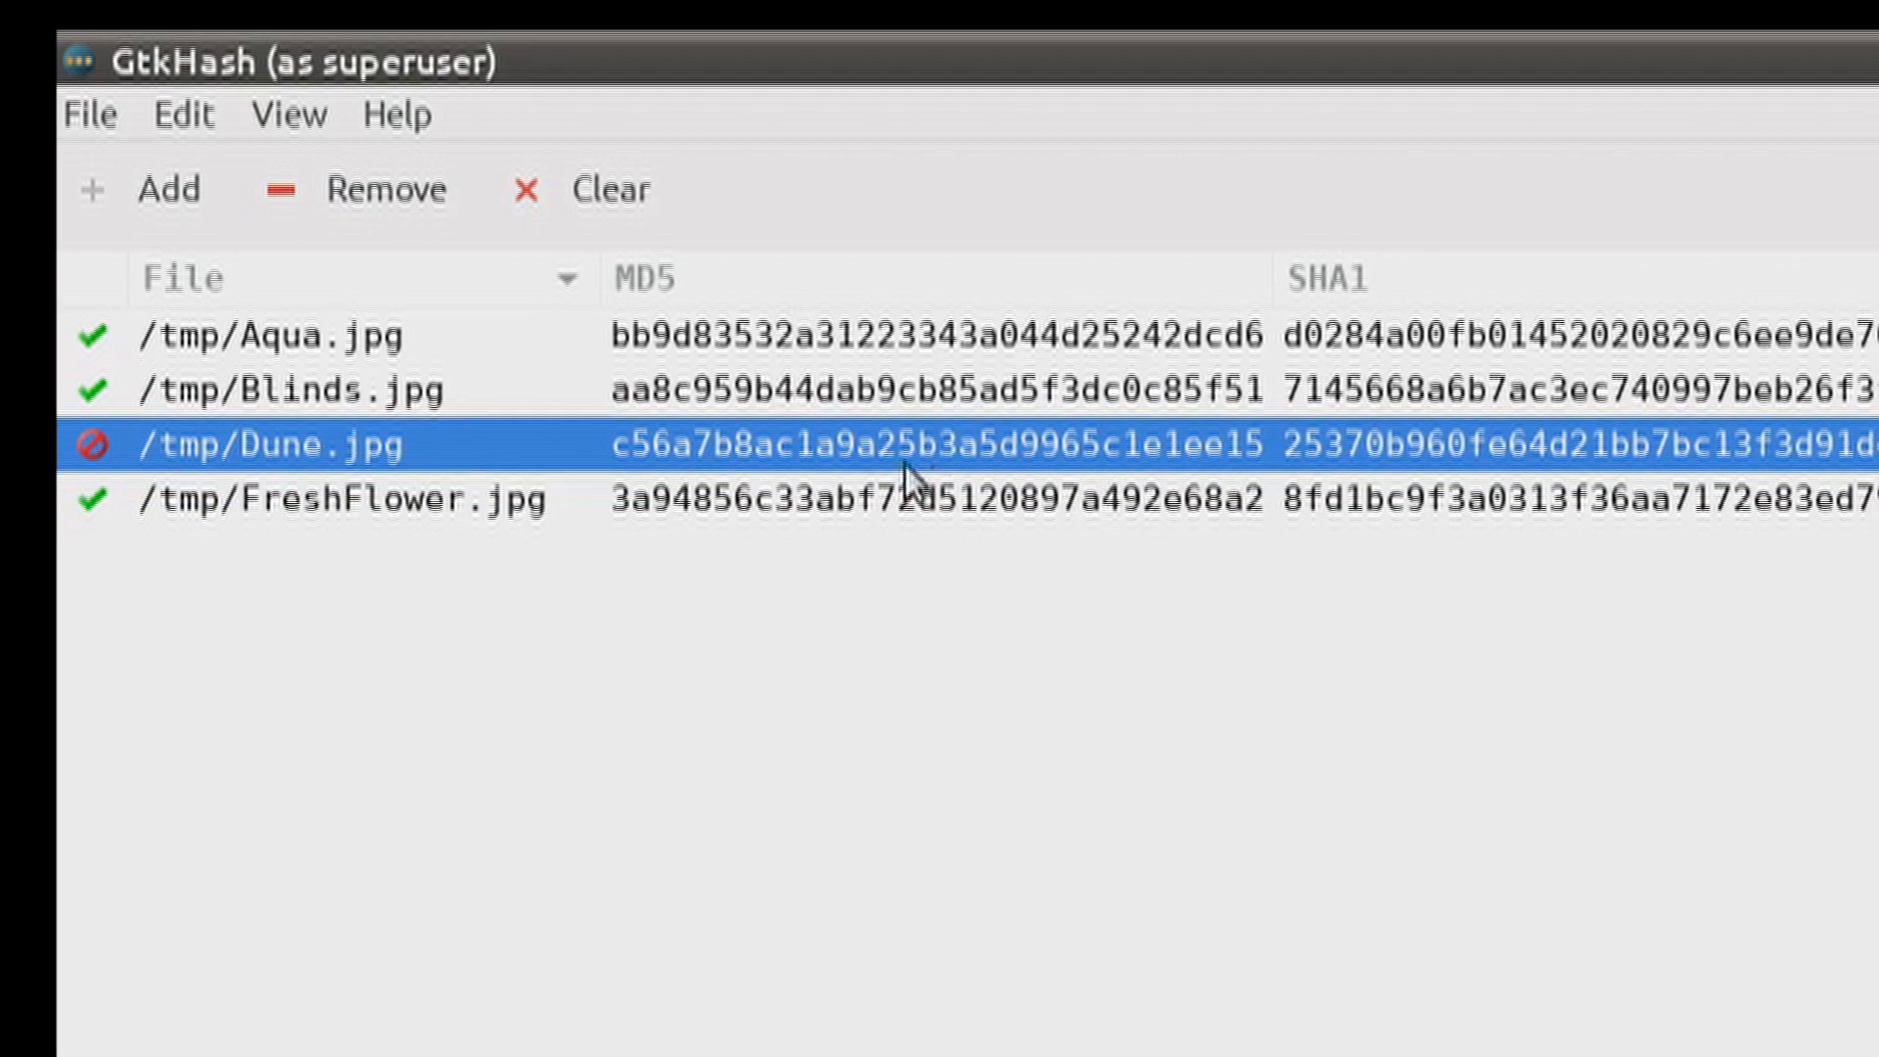